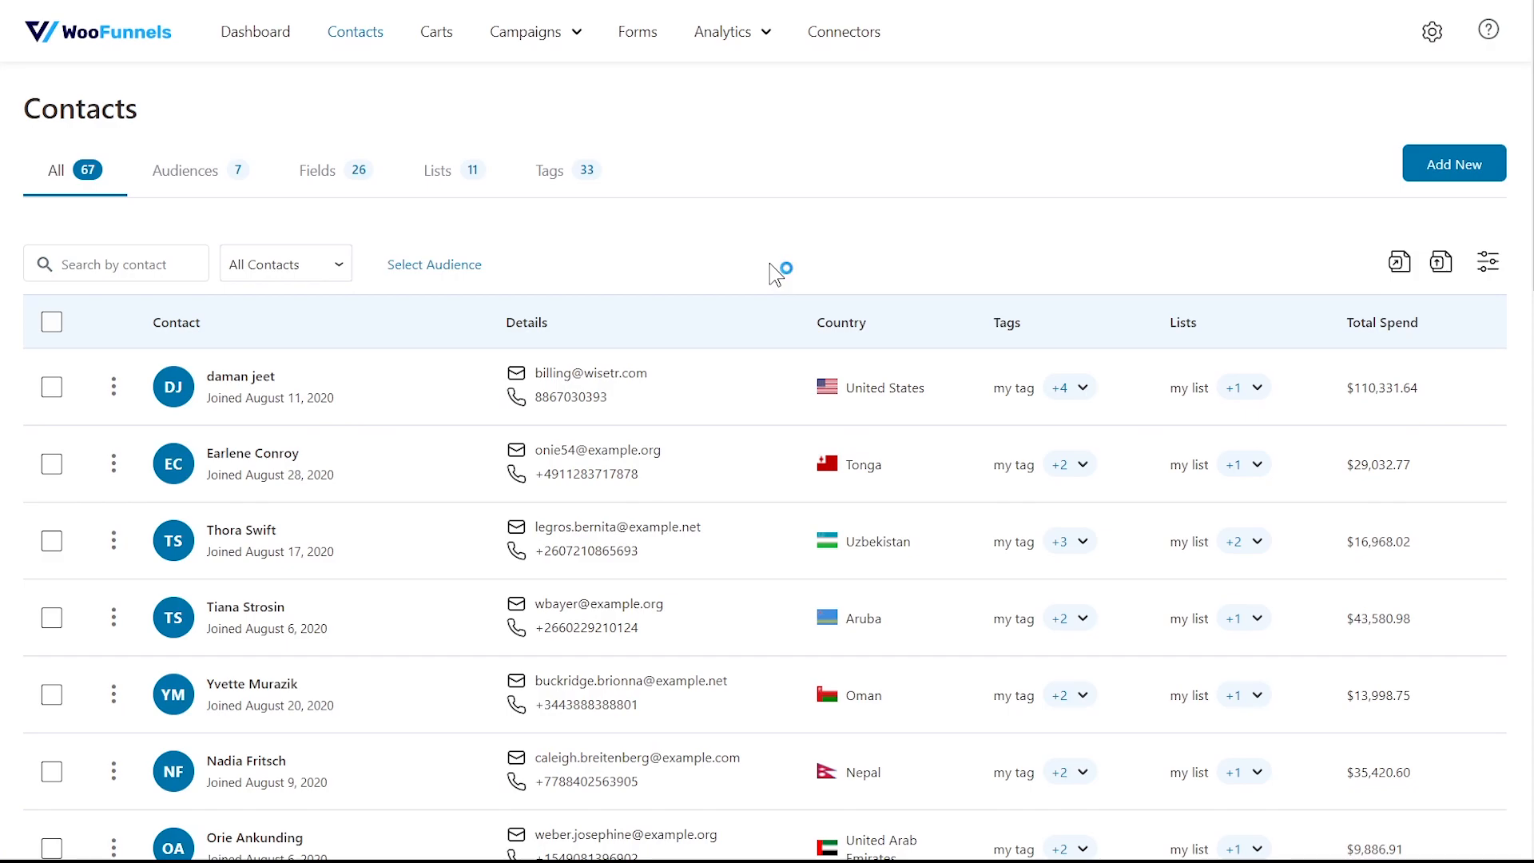
mouse_move(261, 387)
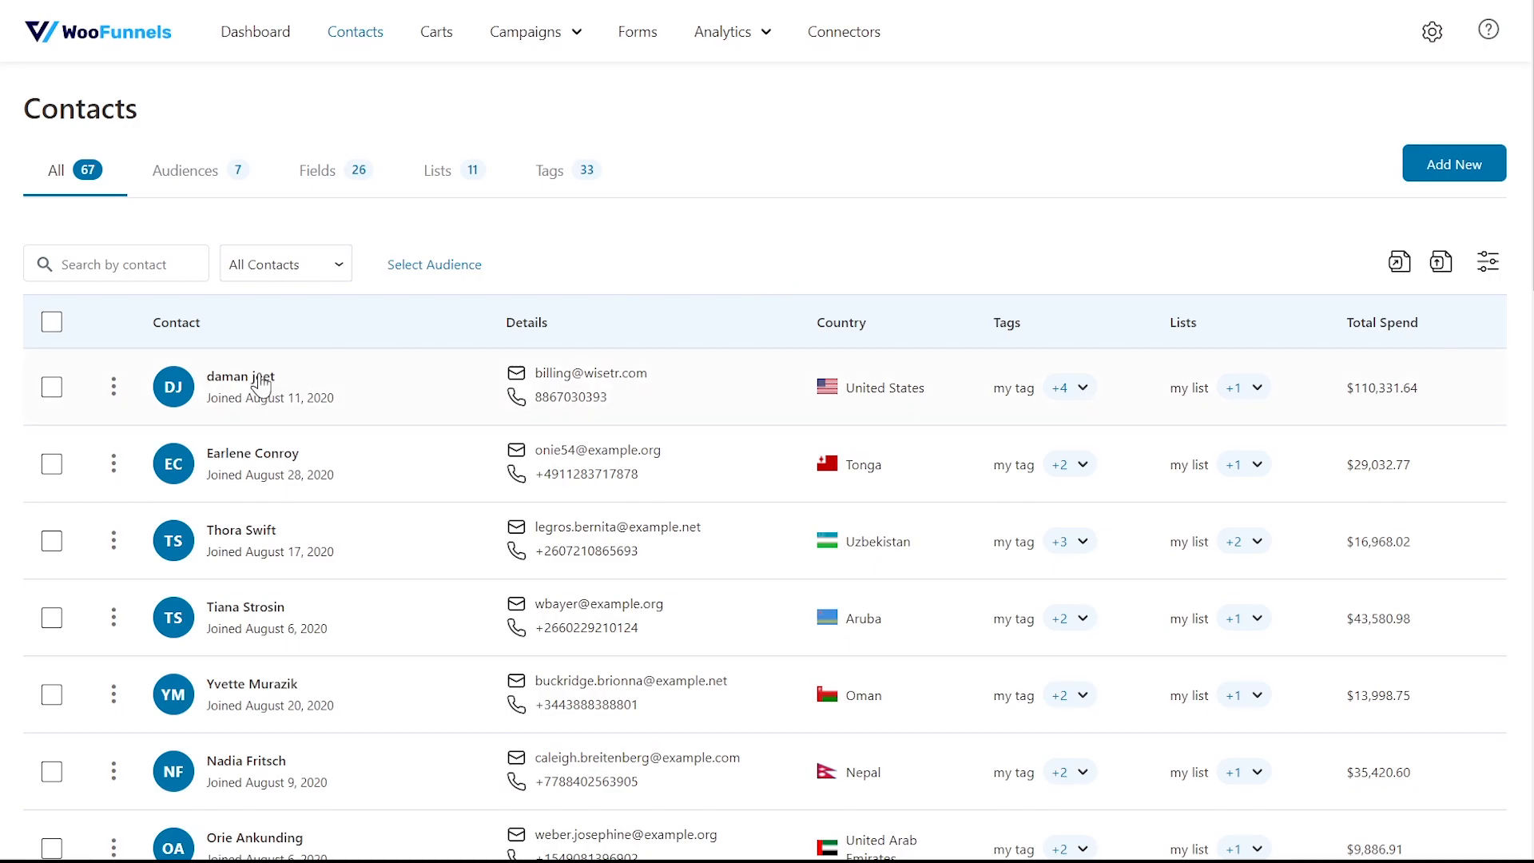
Open the first contact's profile and scroll through its overview.
left_click(240, 377)
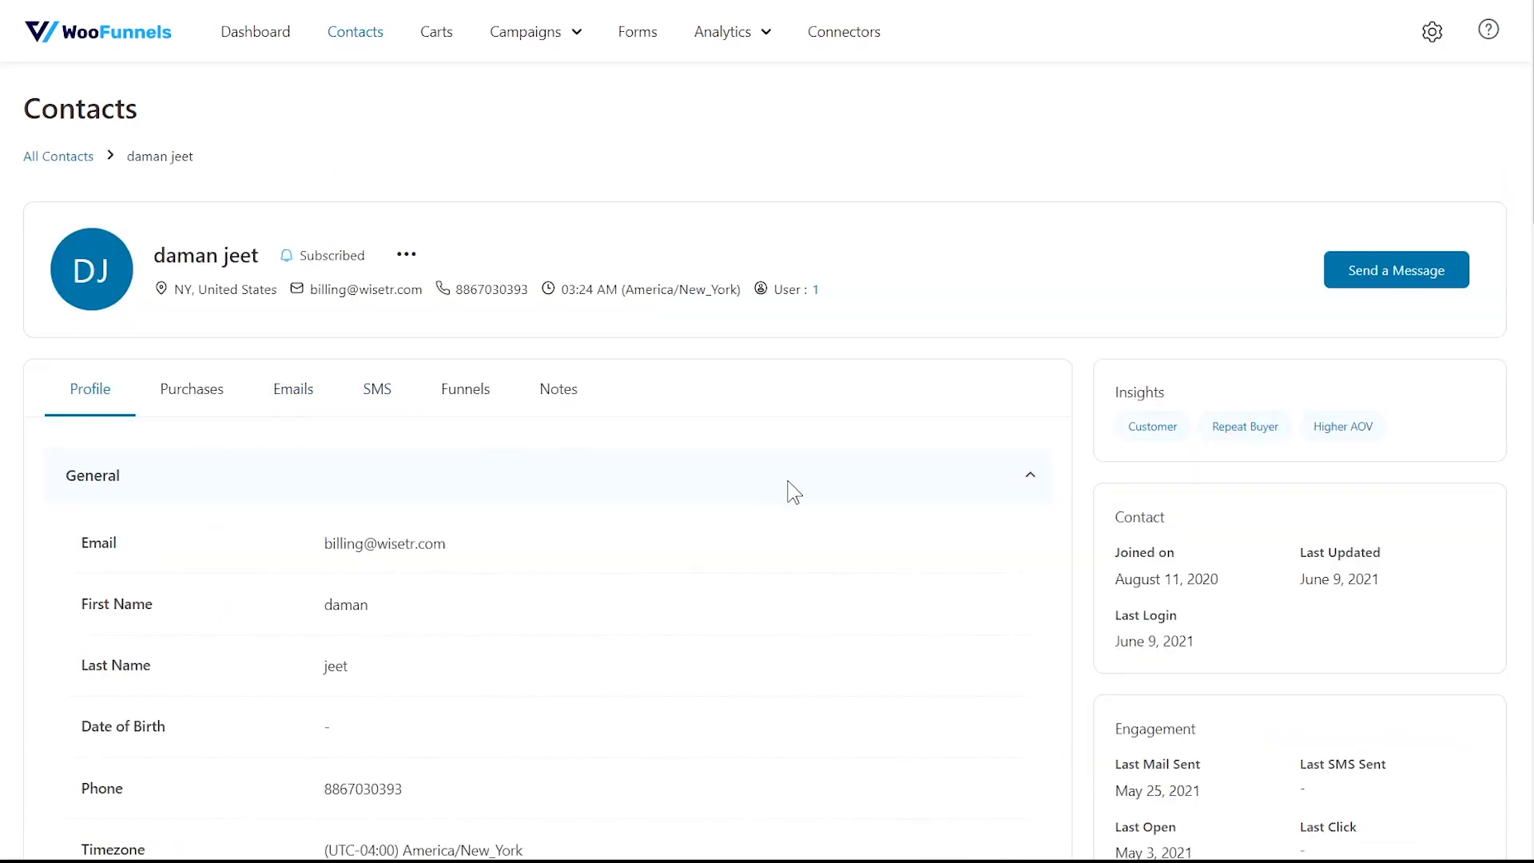
scroll("down", 3)
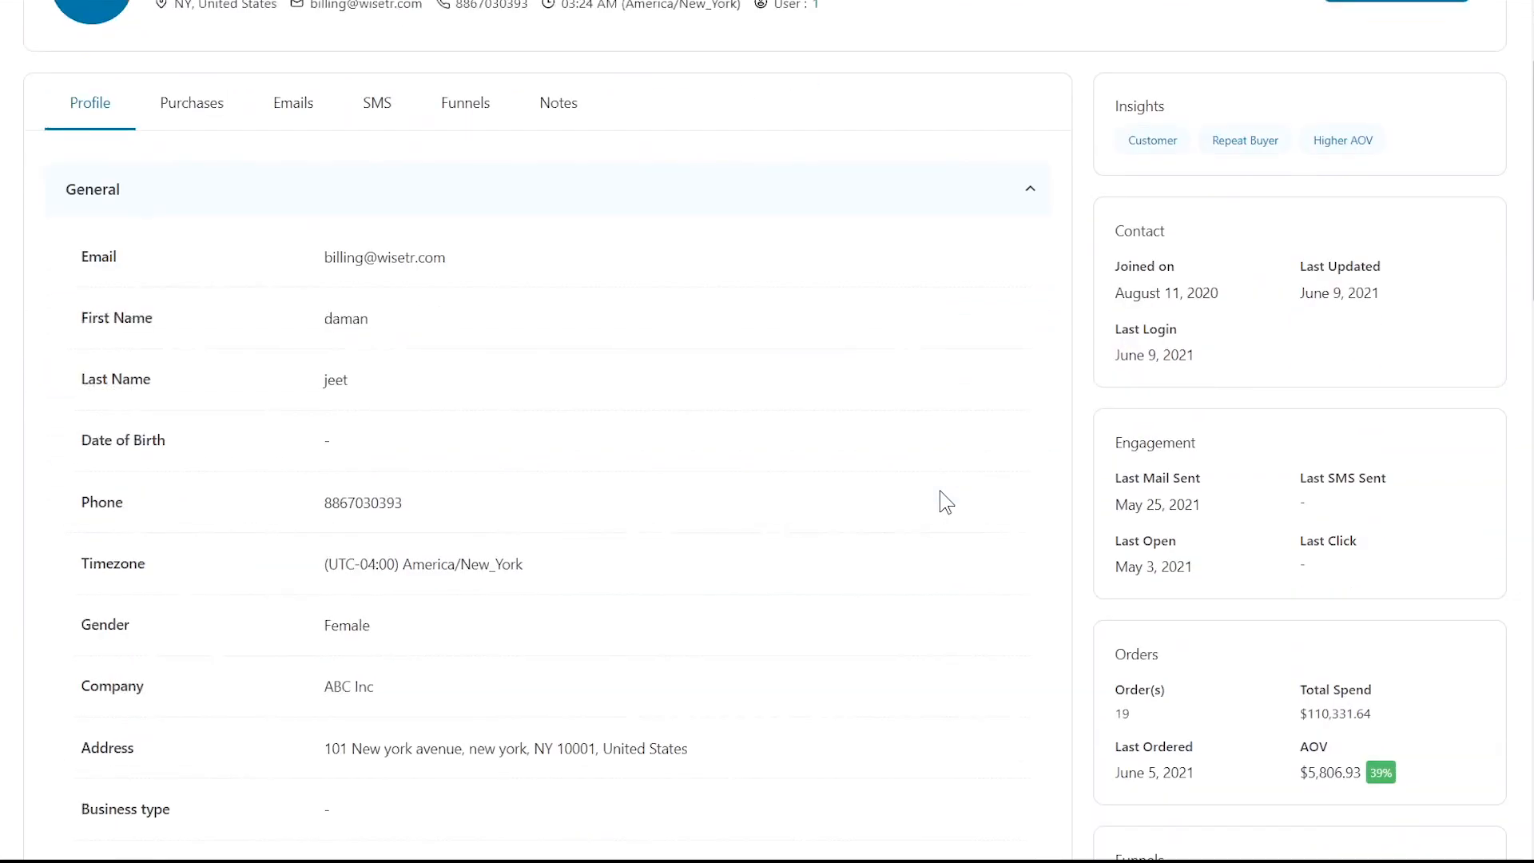
scroll("up", 3)
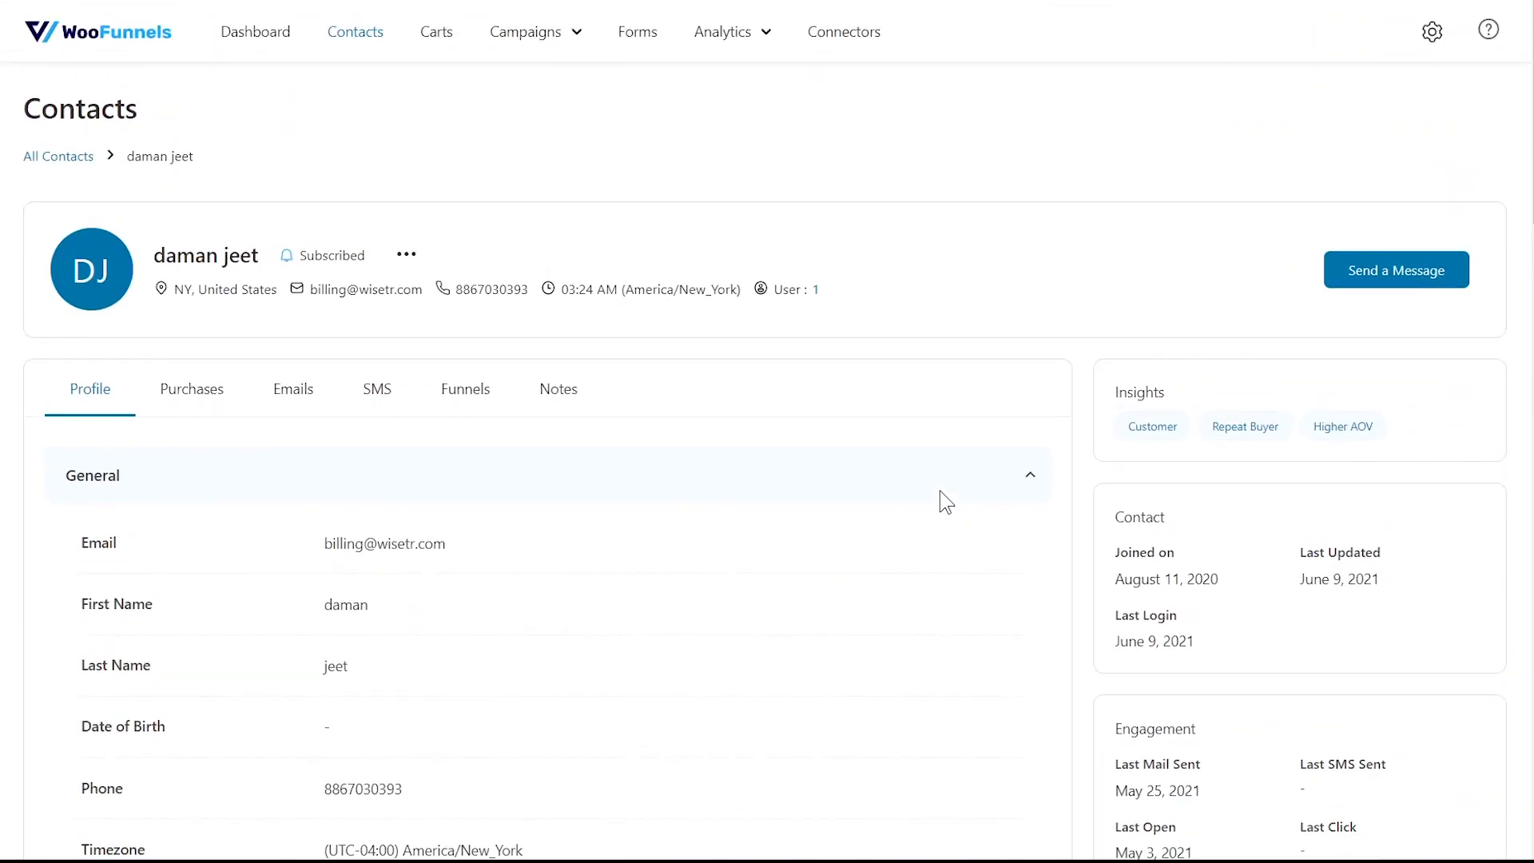
Review the contact's Purchases, Emails and Funnels tabs, including $50.40 funnel revenue.
left_click(192, 389)
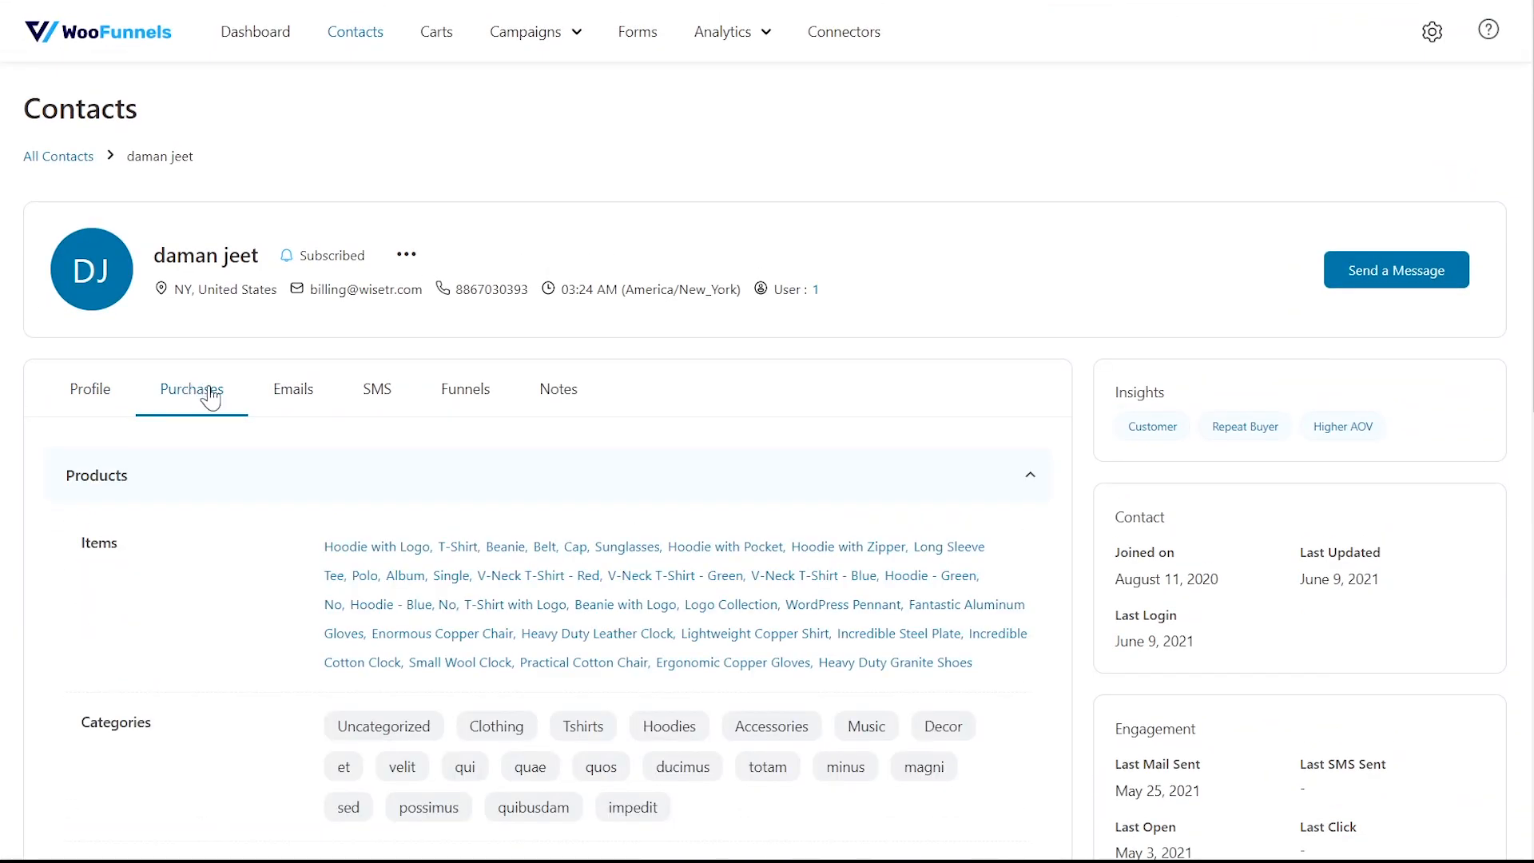
left_click(292, 389)
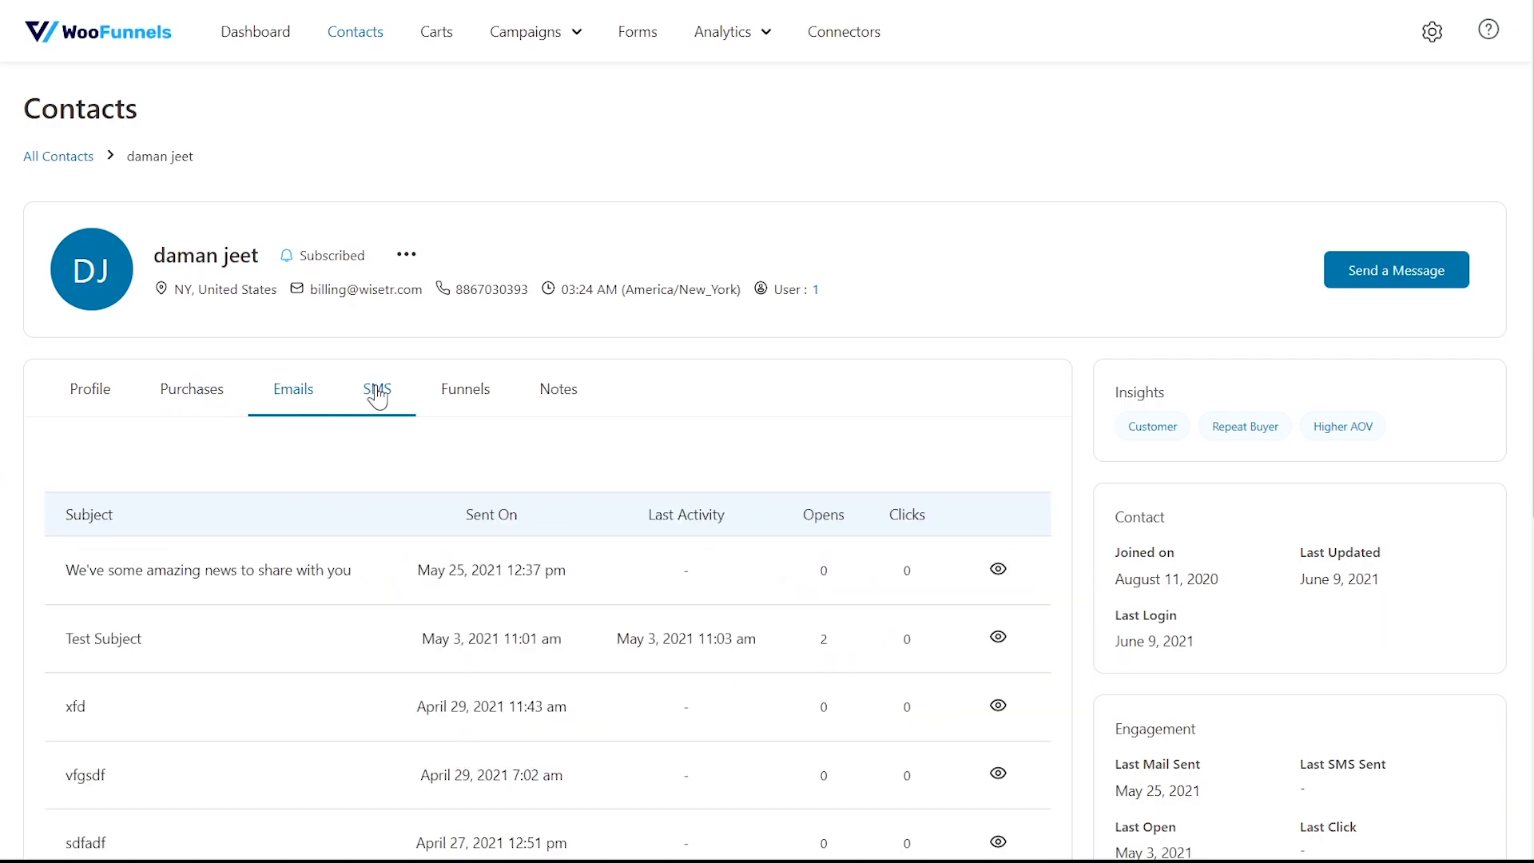
left_click(465, 388)
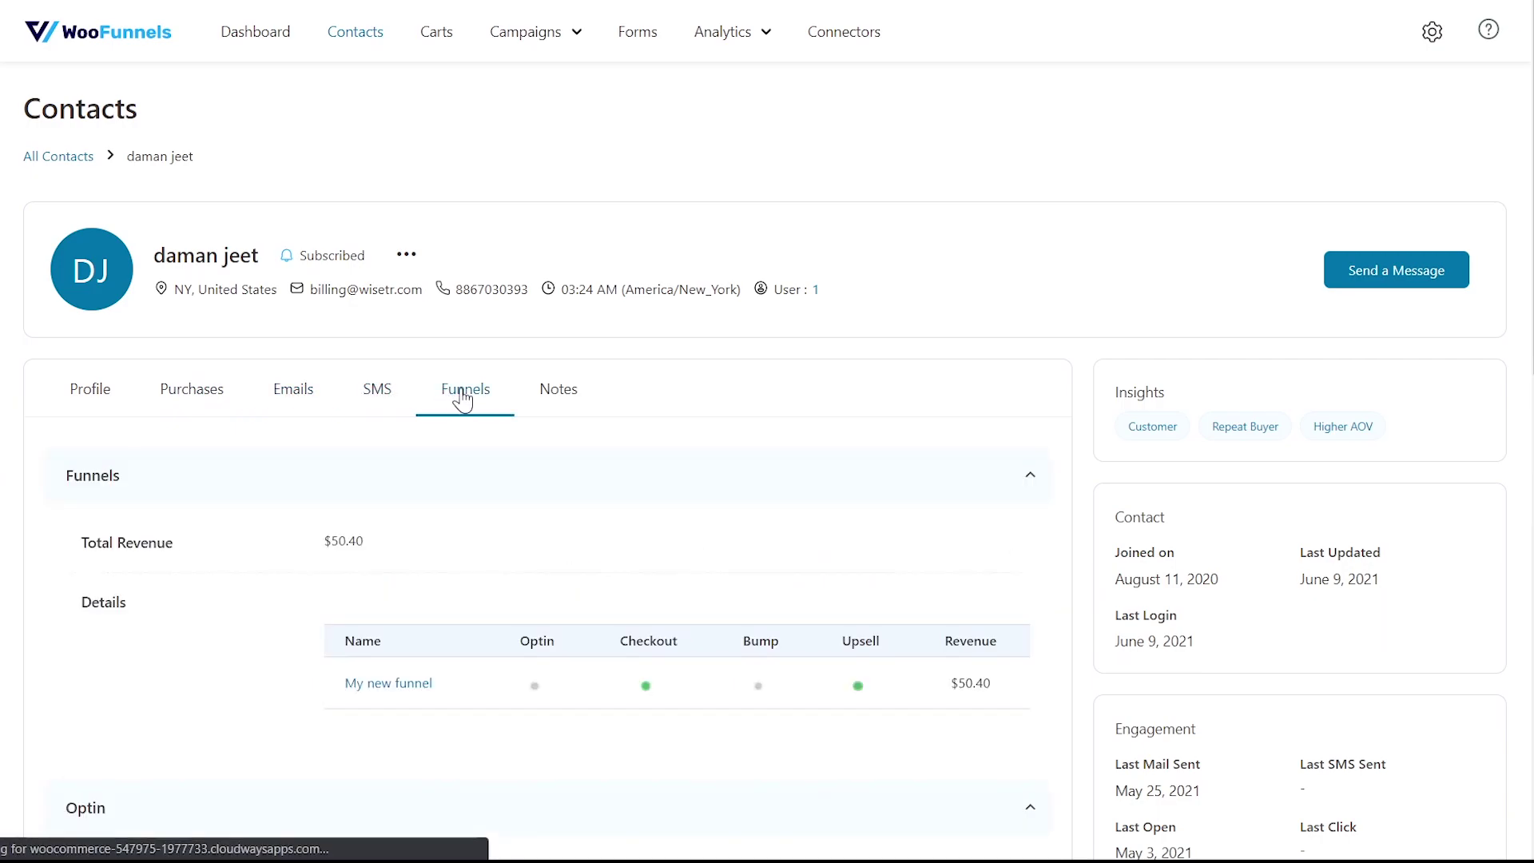
mouse_move(858, 475)
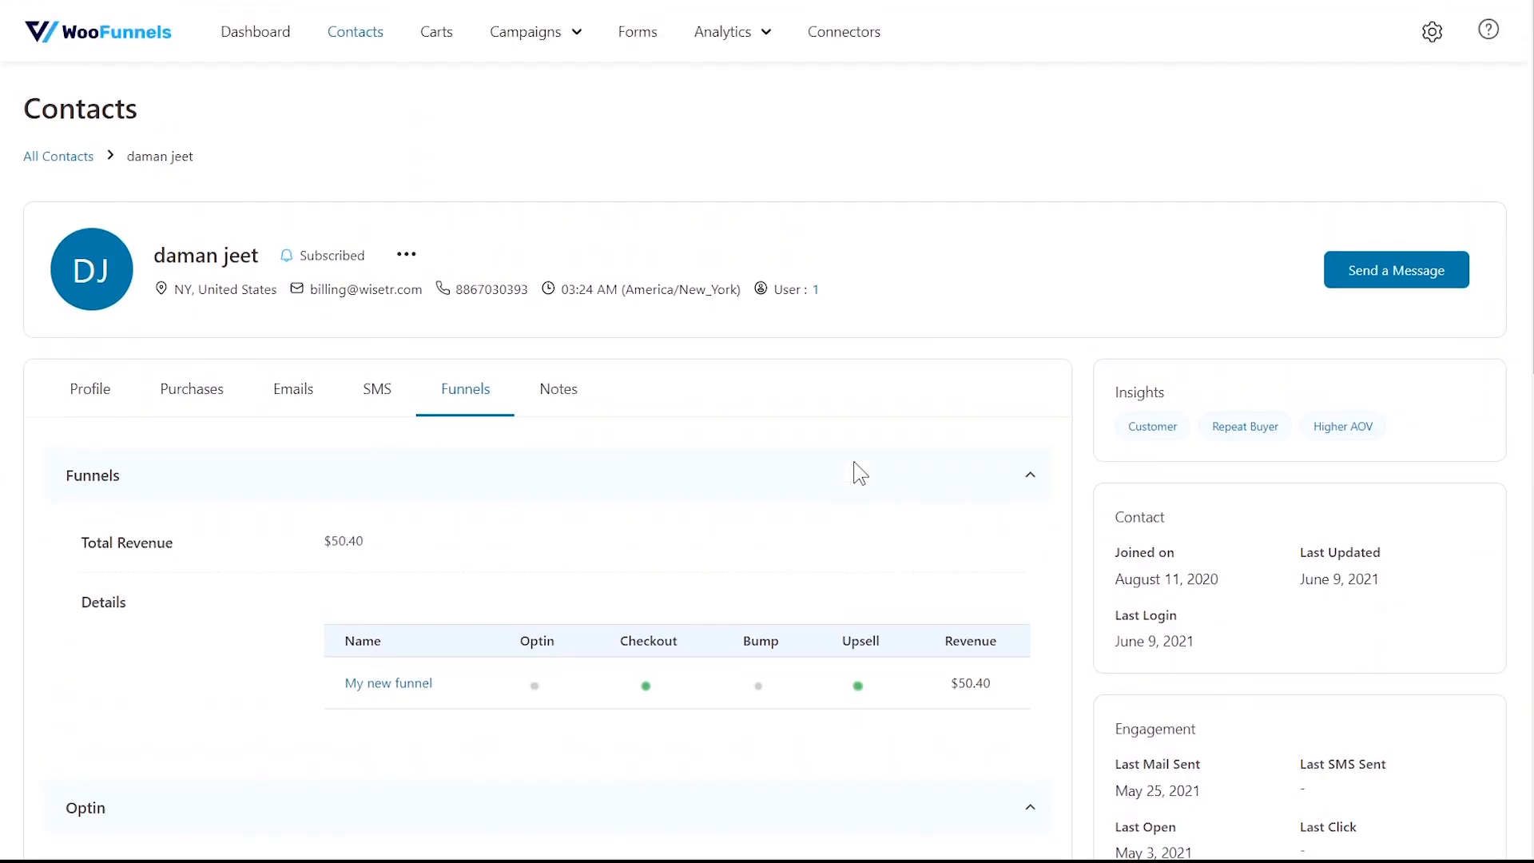
scroll("down", 3)
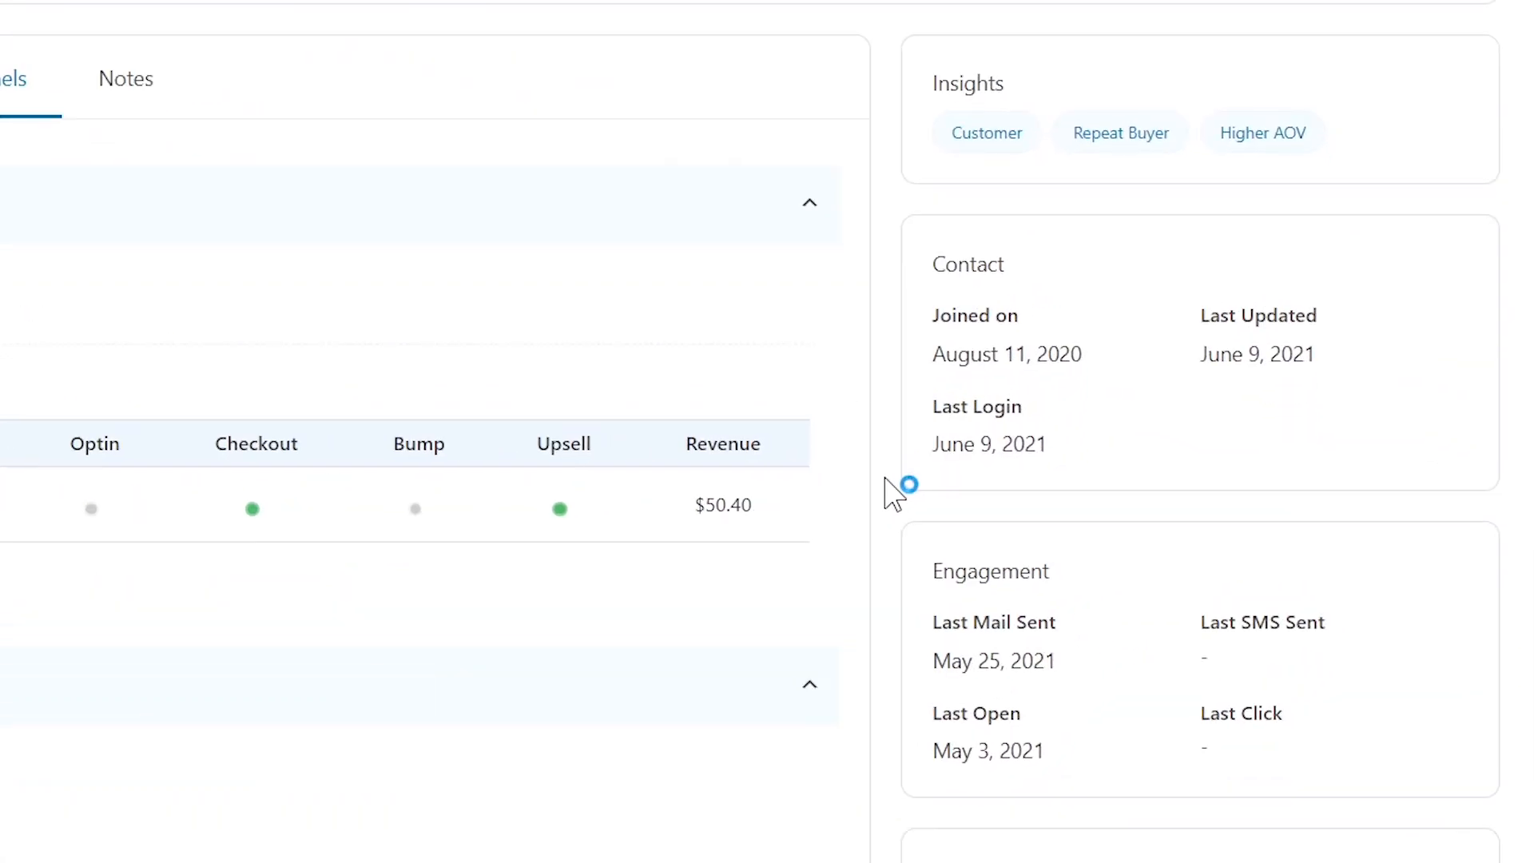
scroll("down", 3)
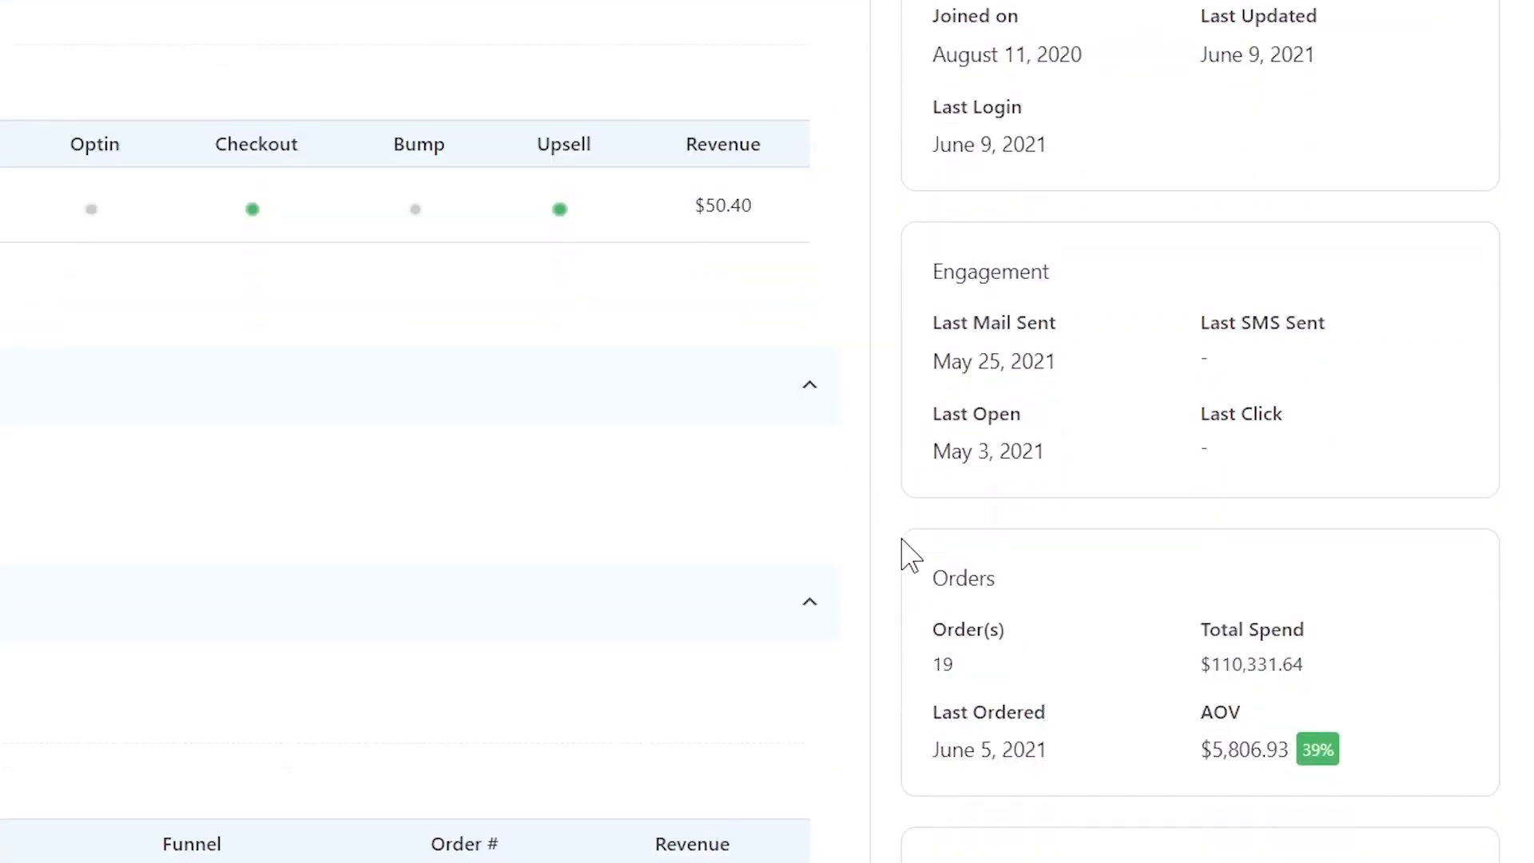
scroll("down", 3)
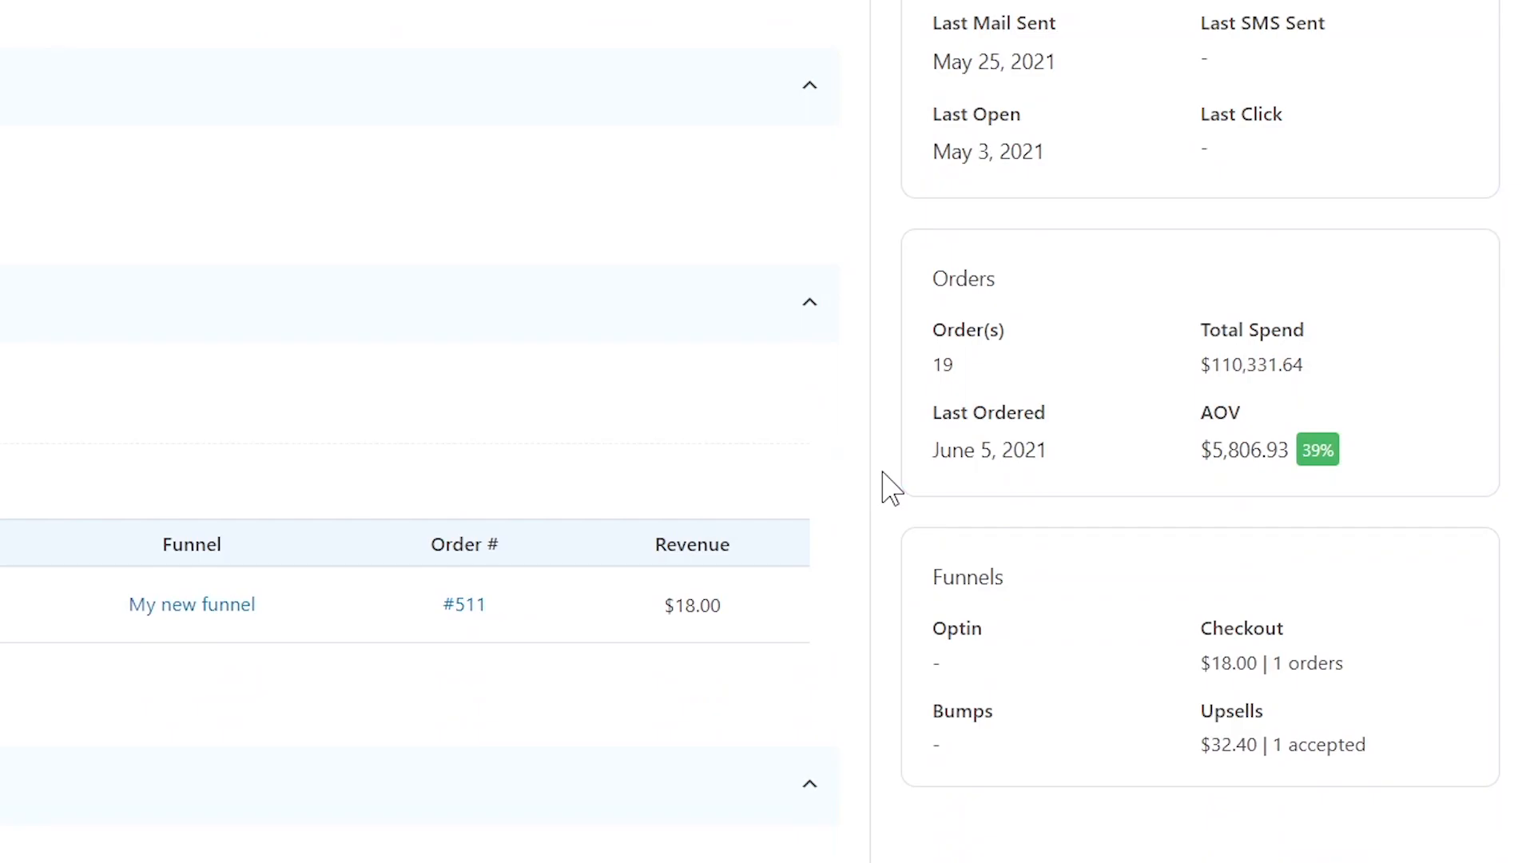
scroll("up", 3)
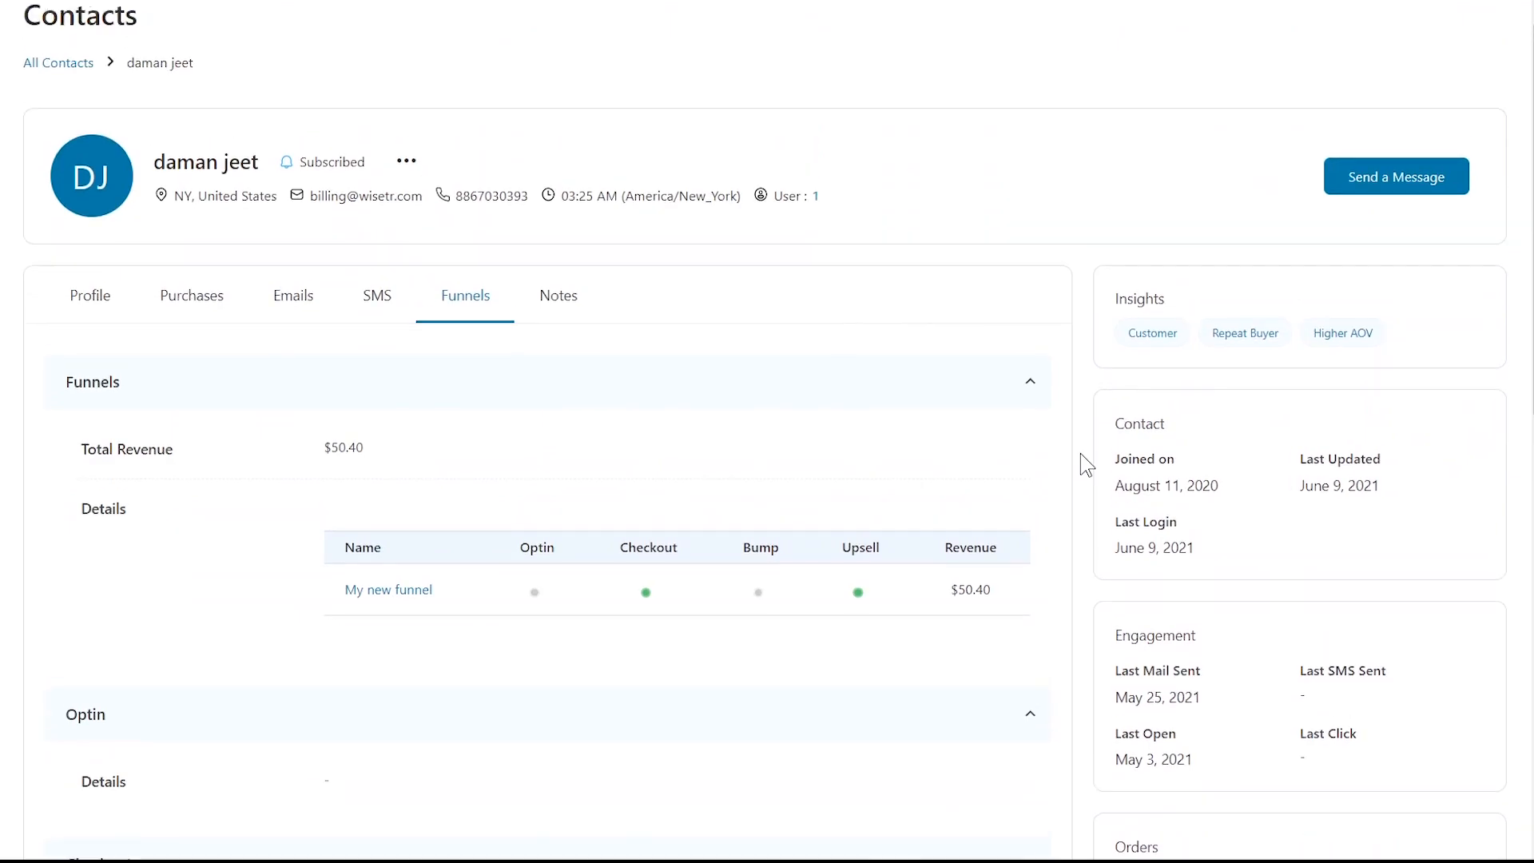
scroll("up", 3)
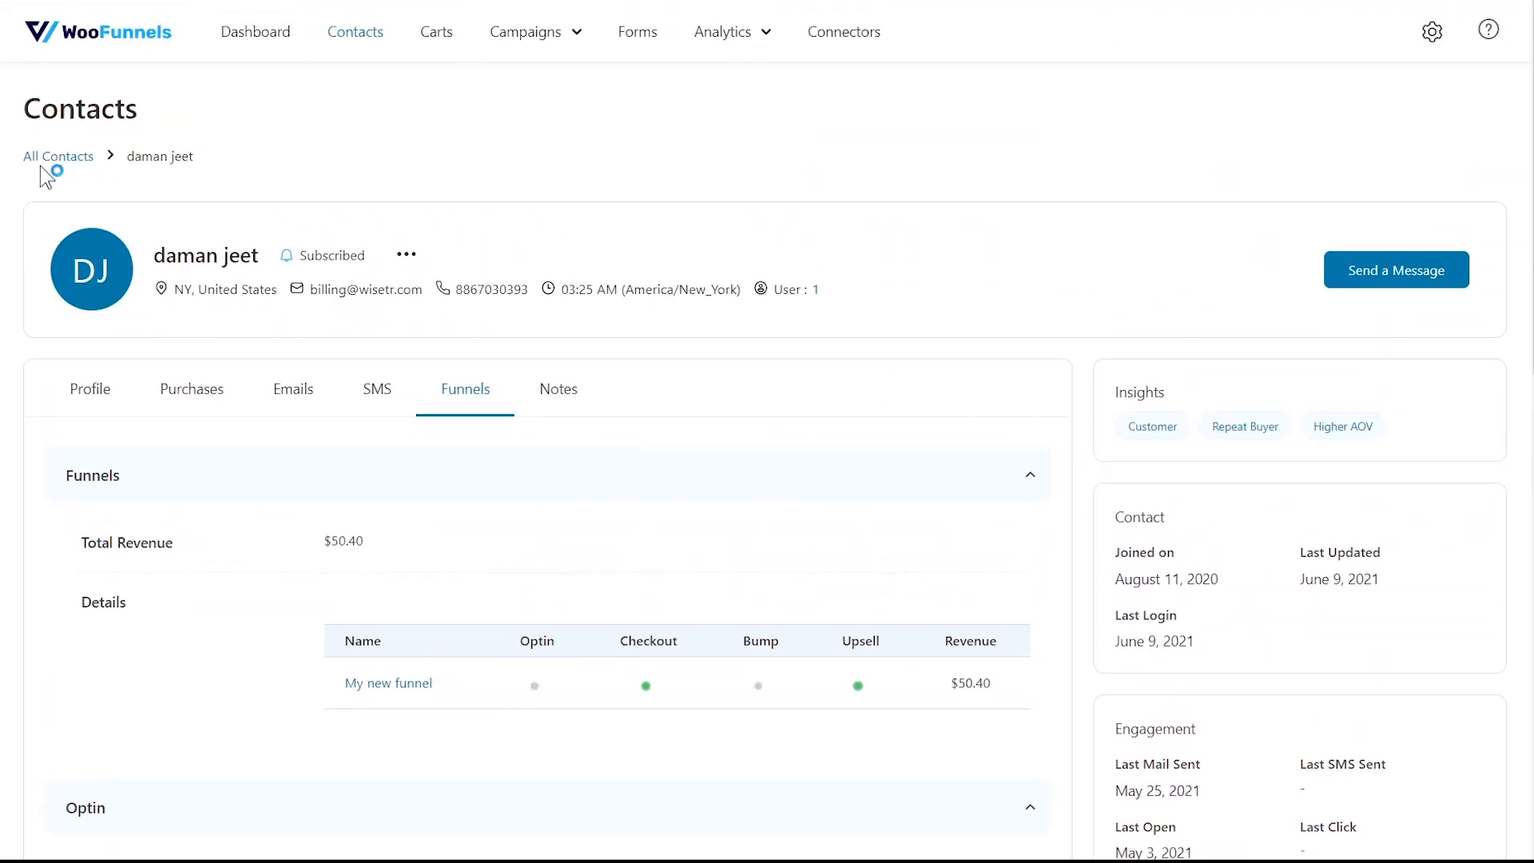
mouse_move(58, 156)
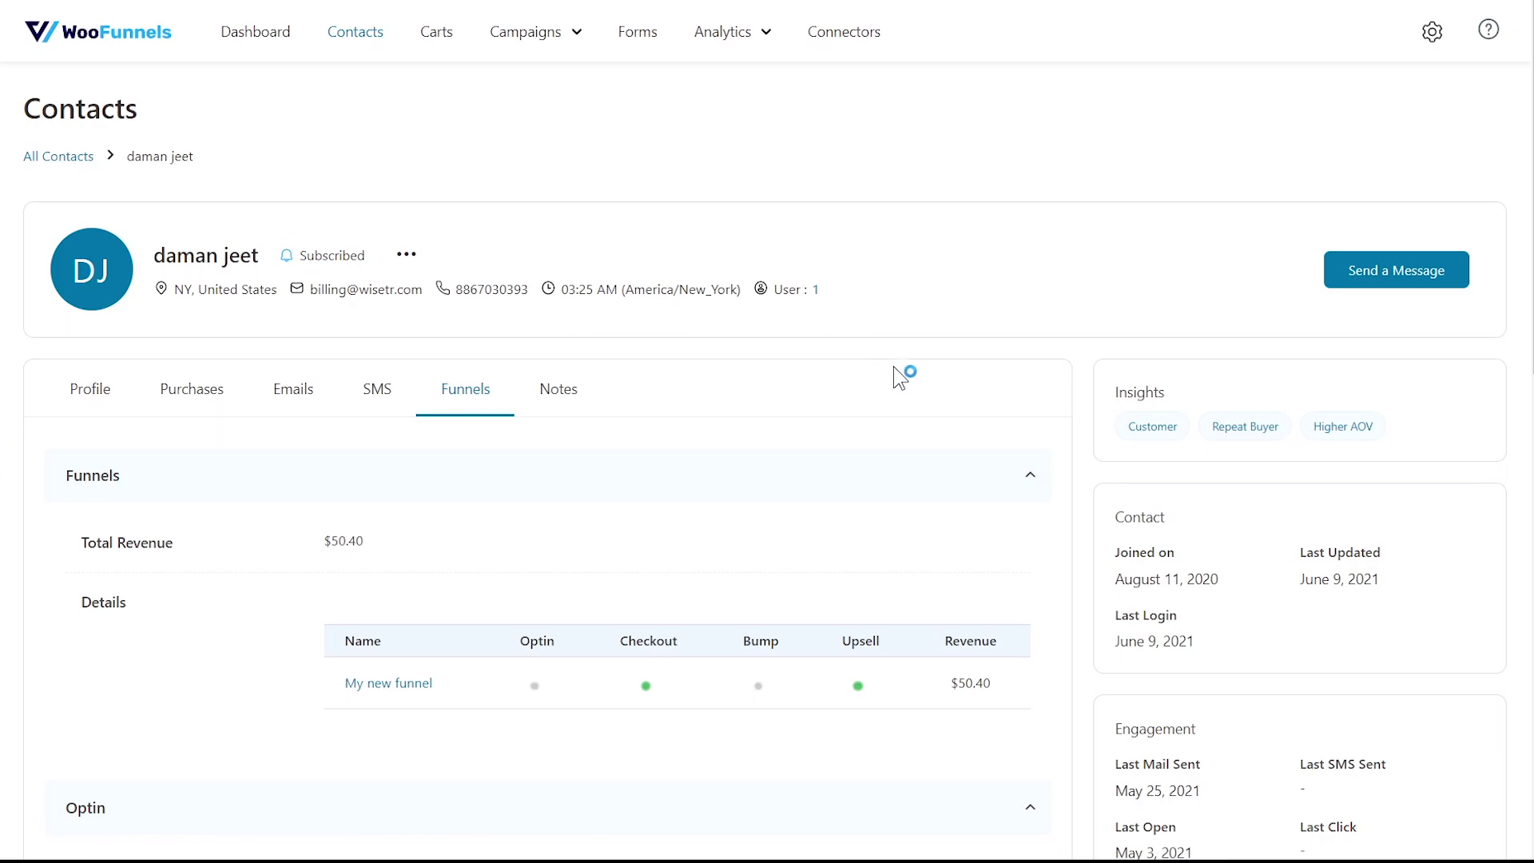
mouse_move(58, 156)
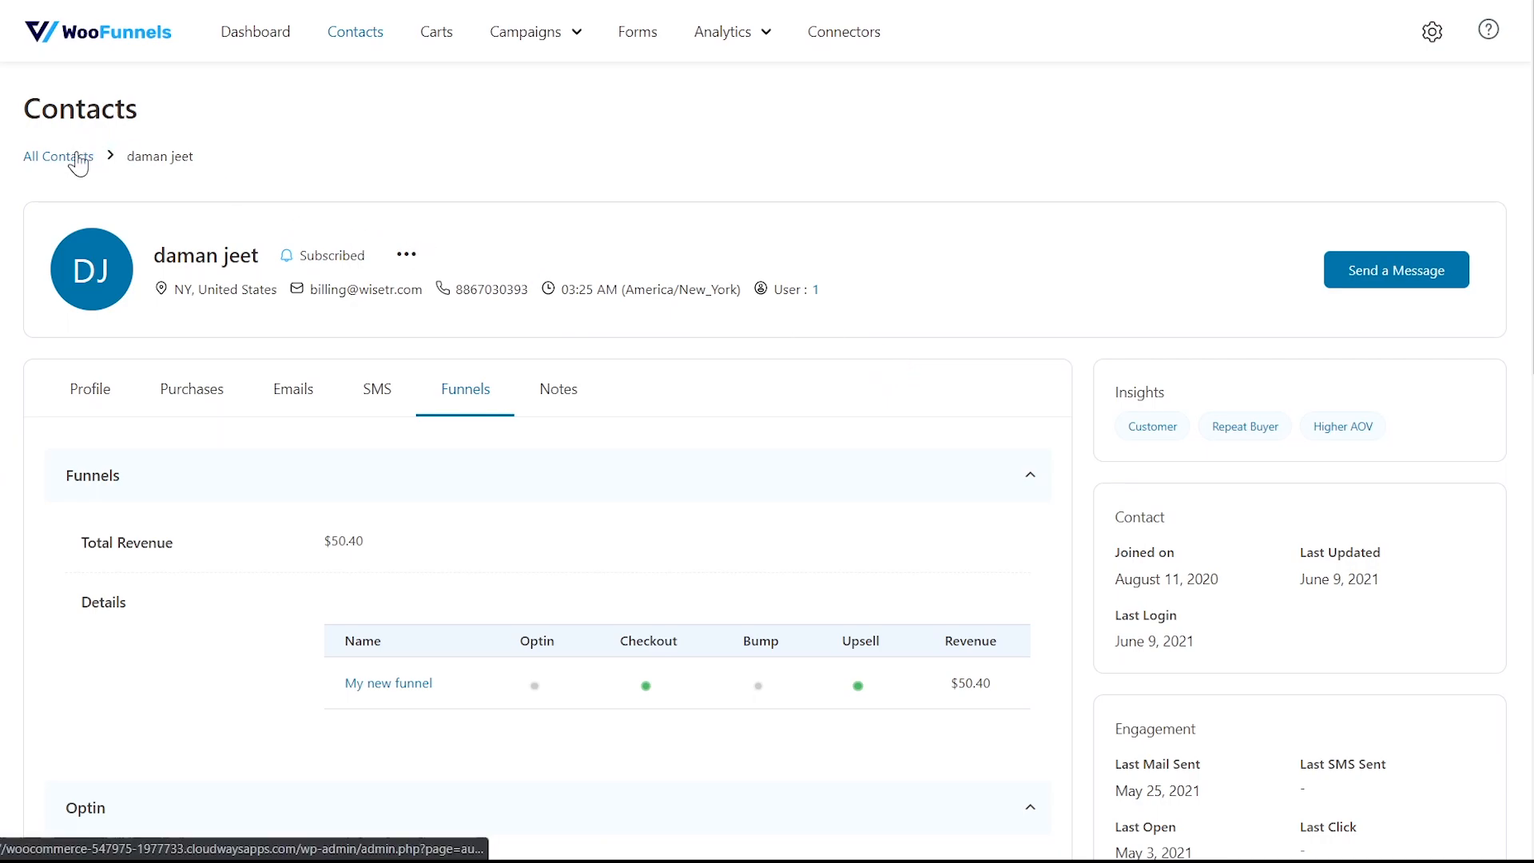
Start a contact import from All Contacts, preview the CSV source, then go back.
left_click(56, 156)
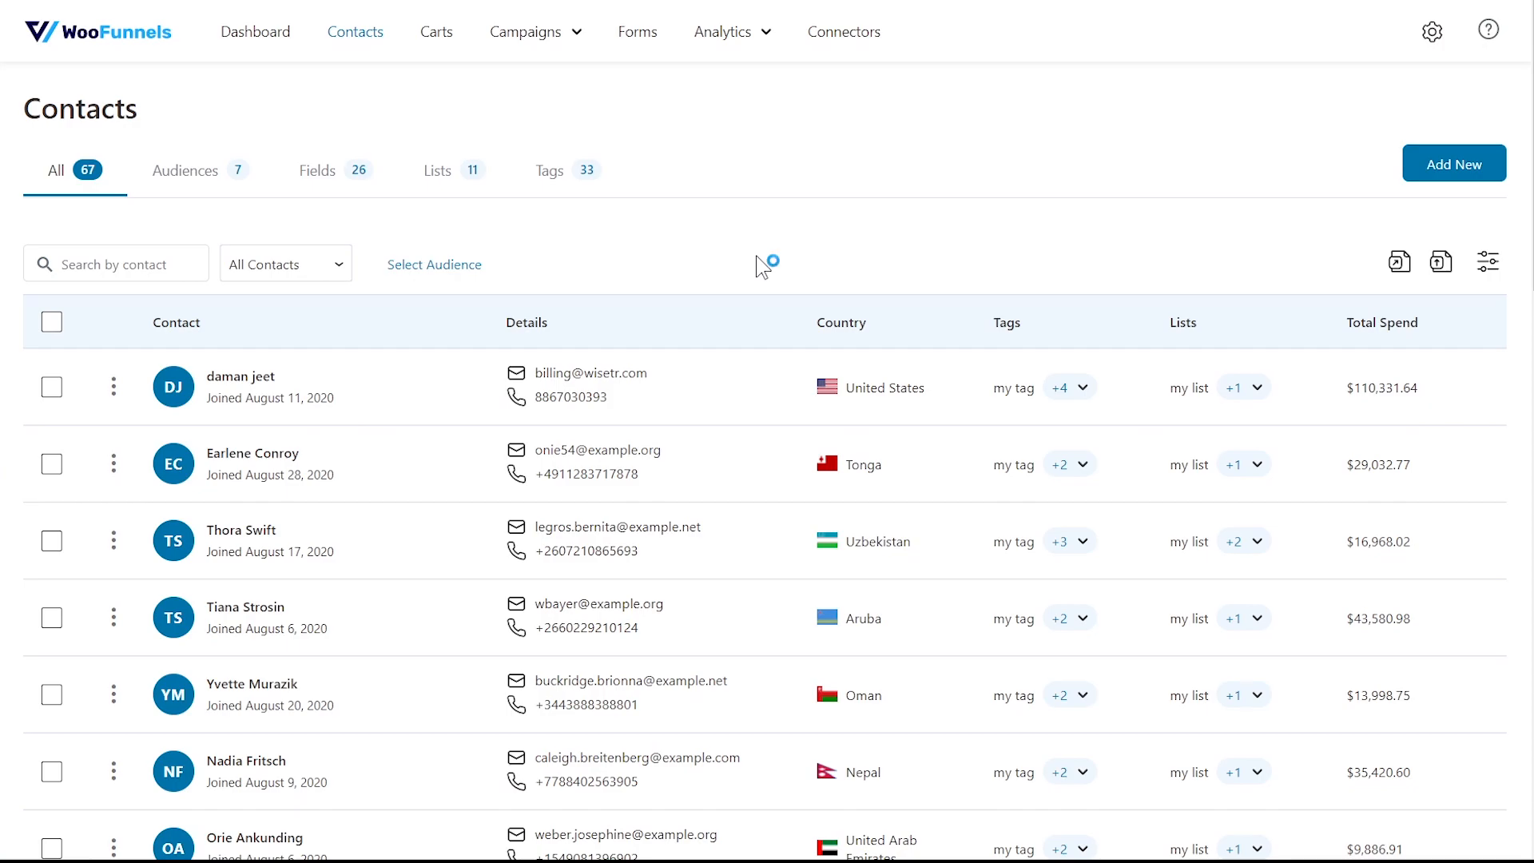
scroll("down", 3)
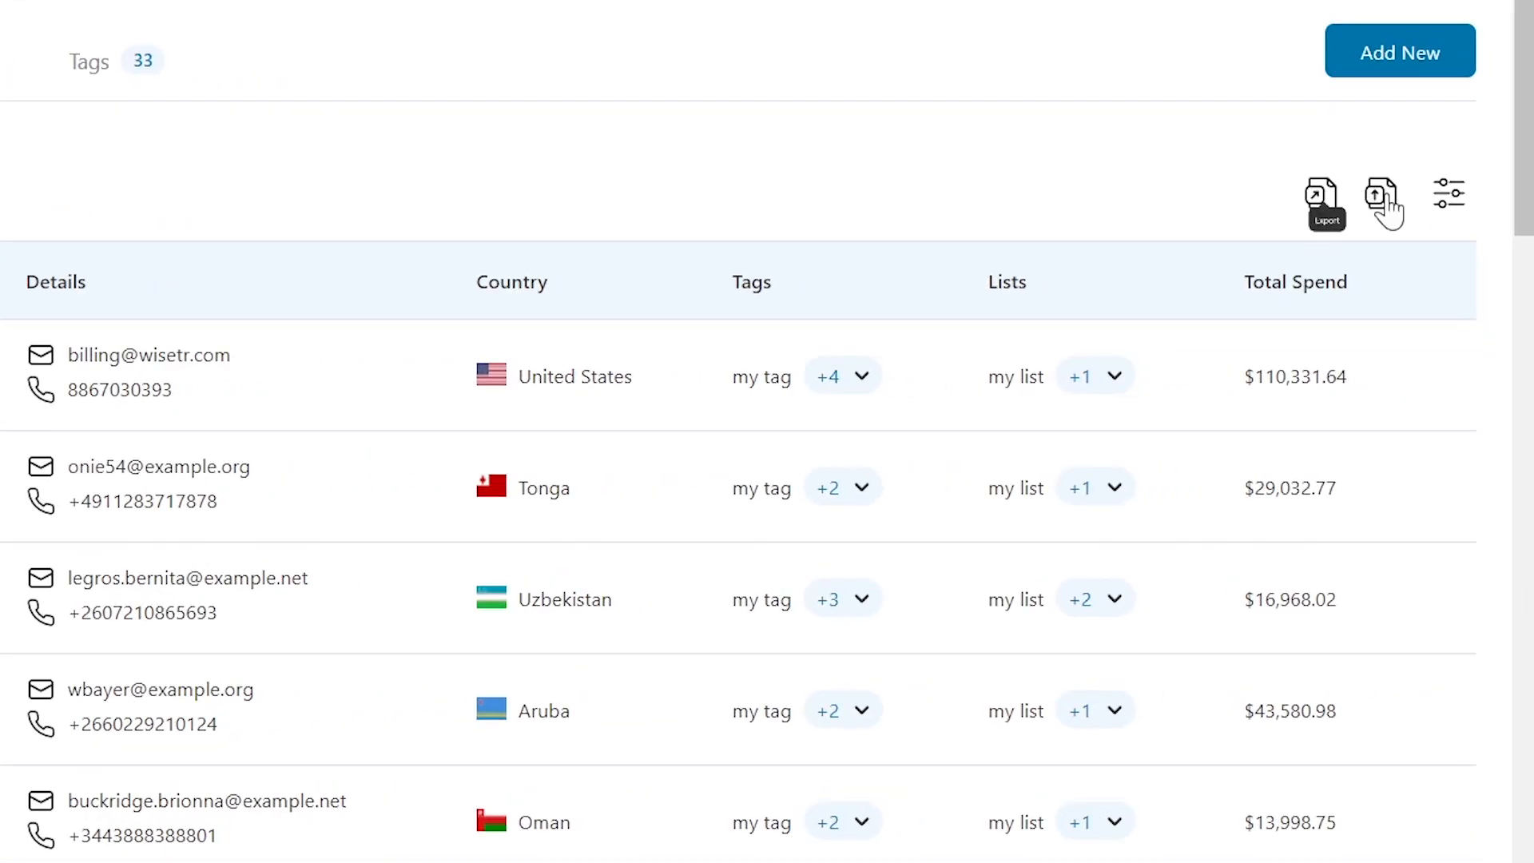
left_click(1382, 196)
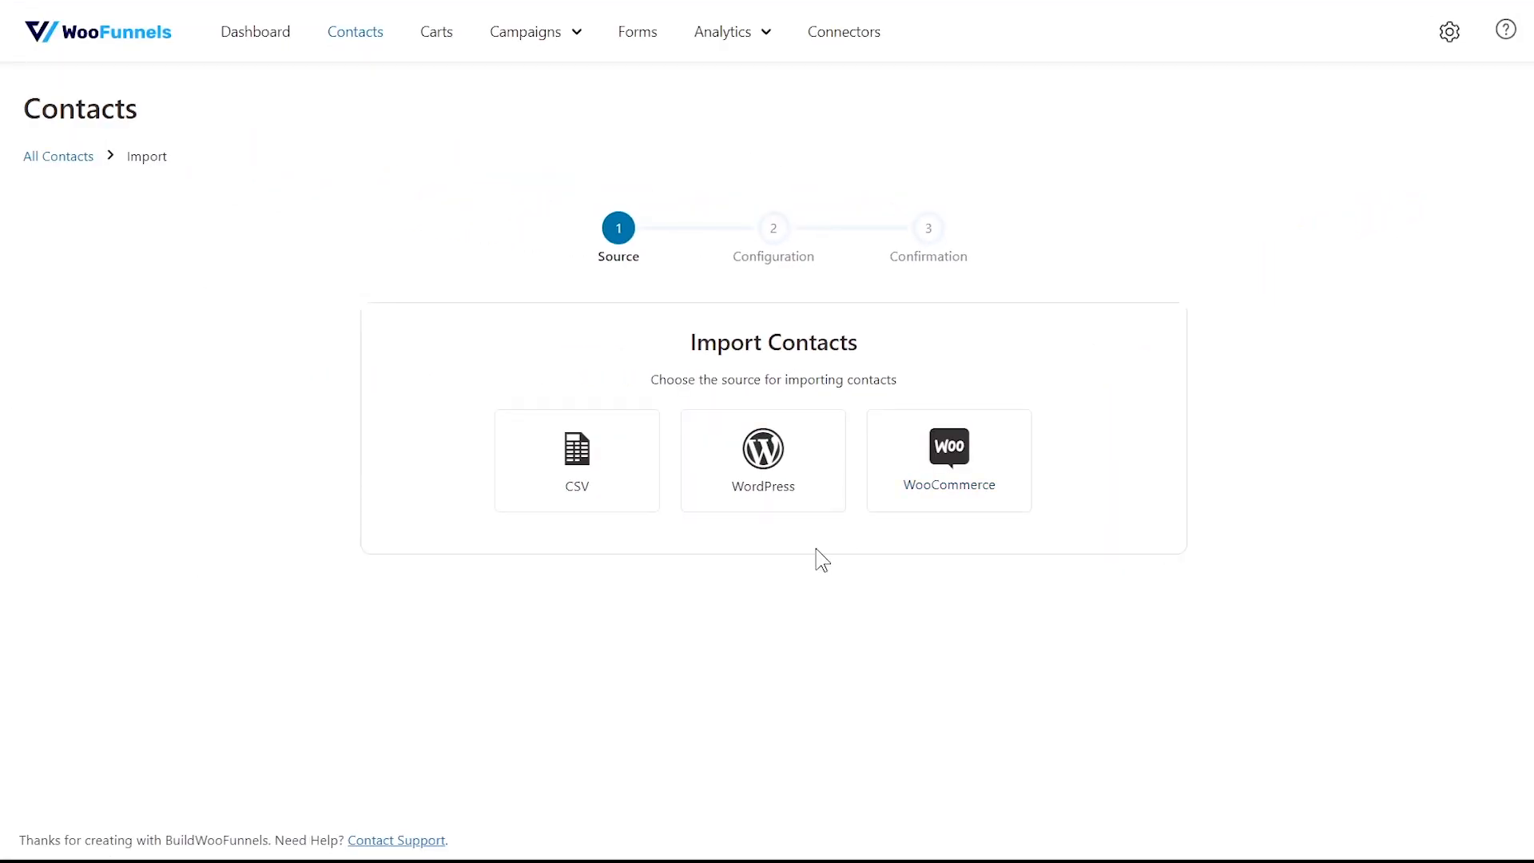
mouse_move(763, 661)
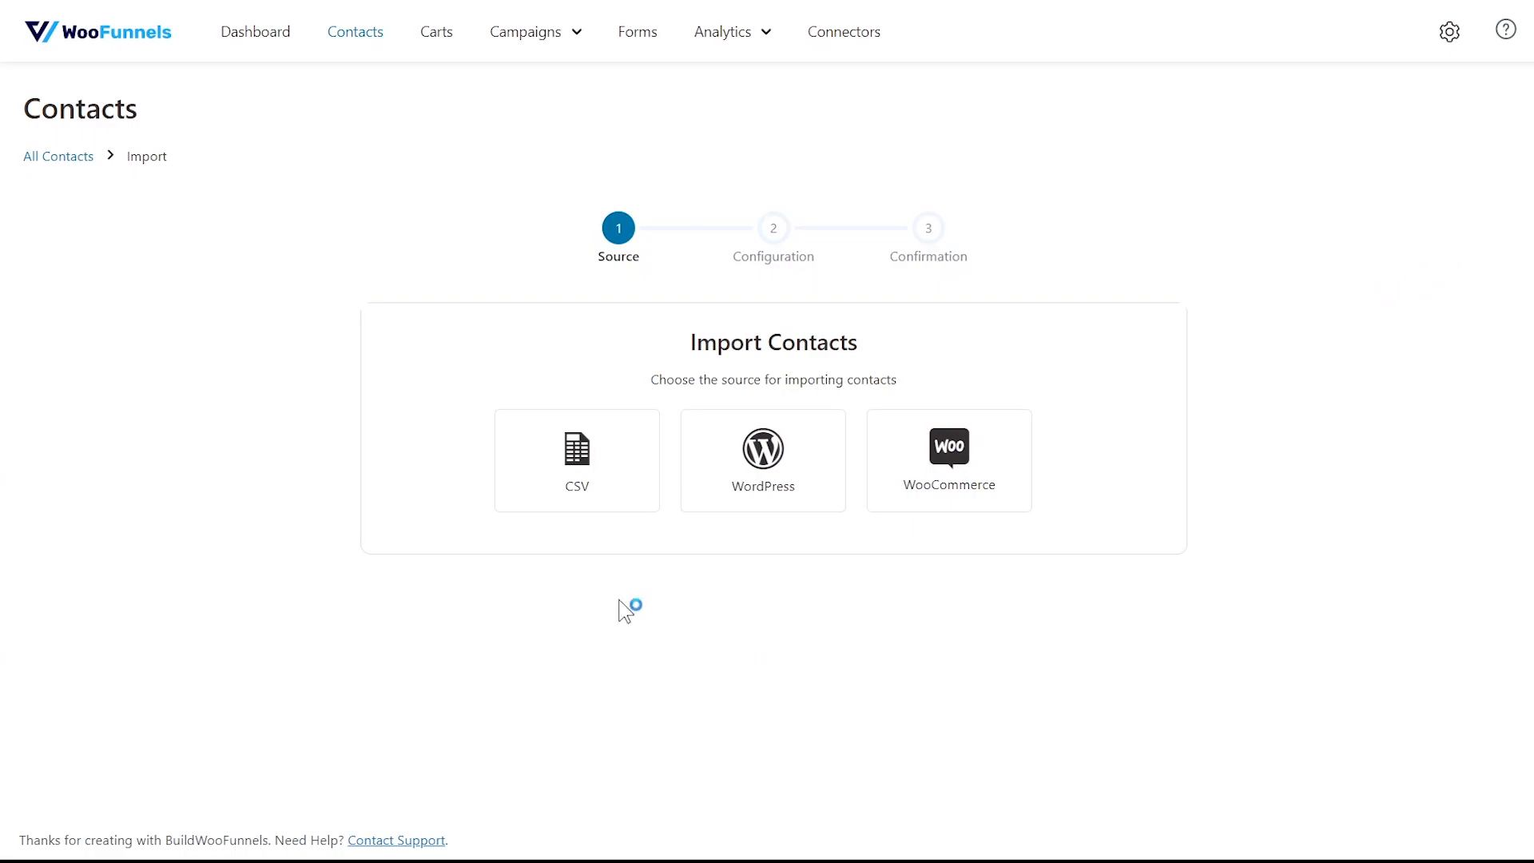
mouse_move(776, 571)
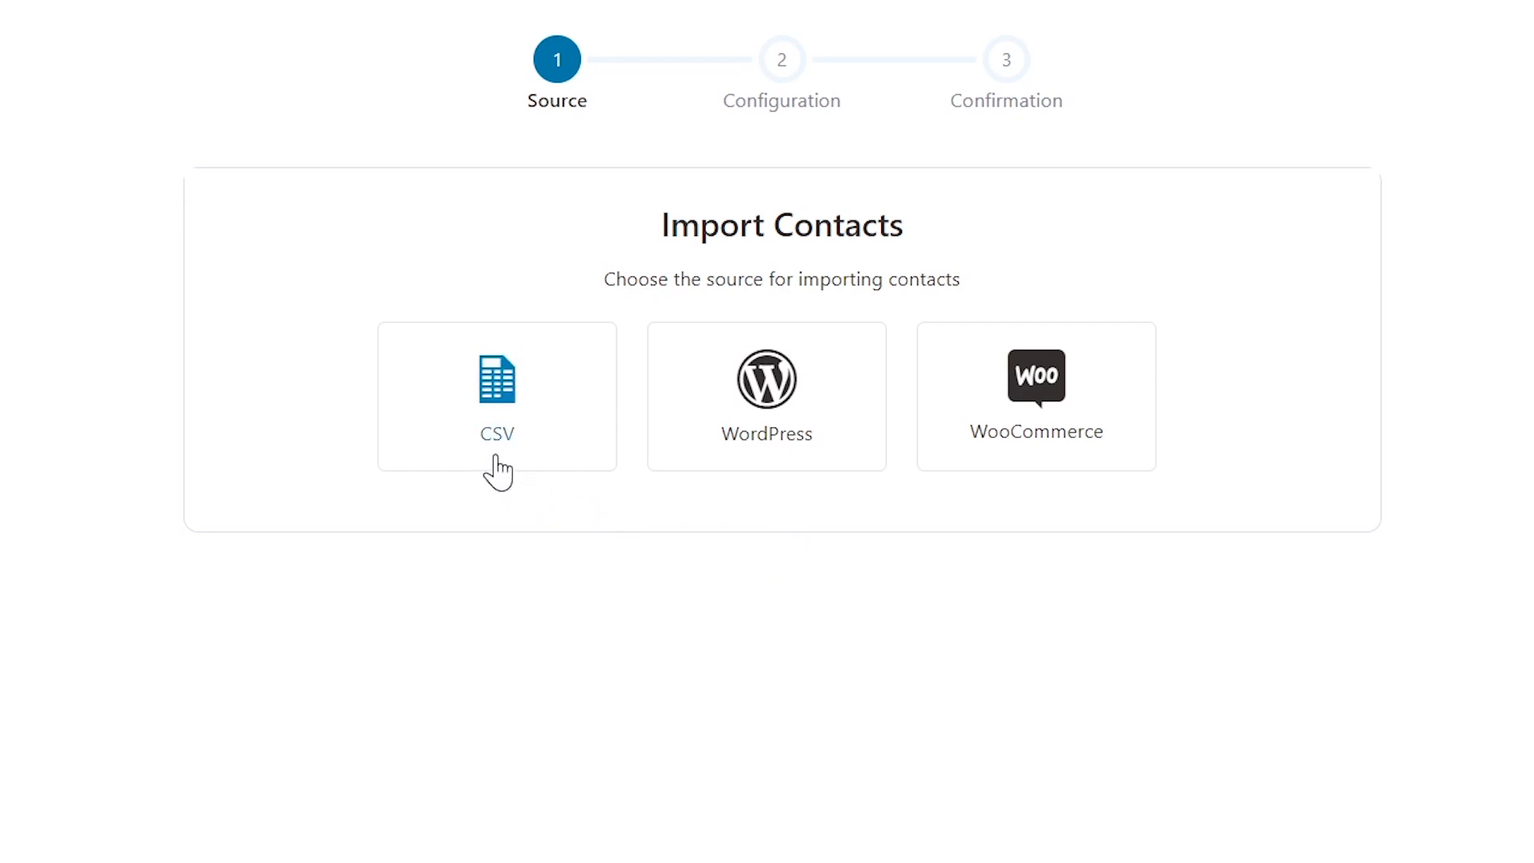
left_click(496, 397)
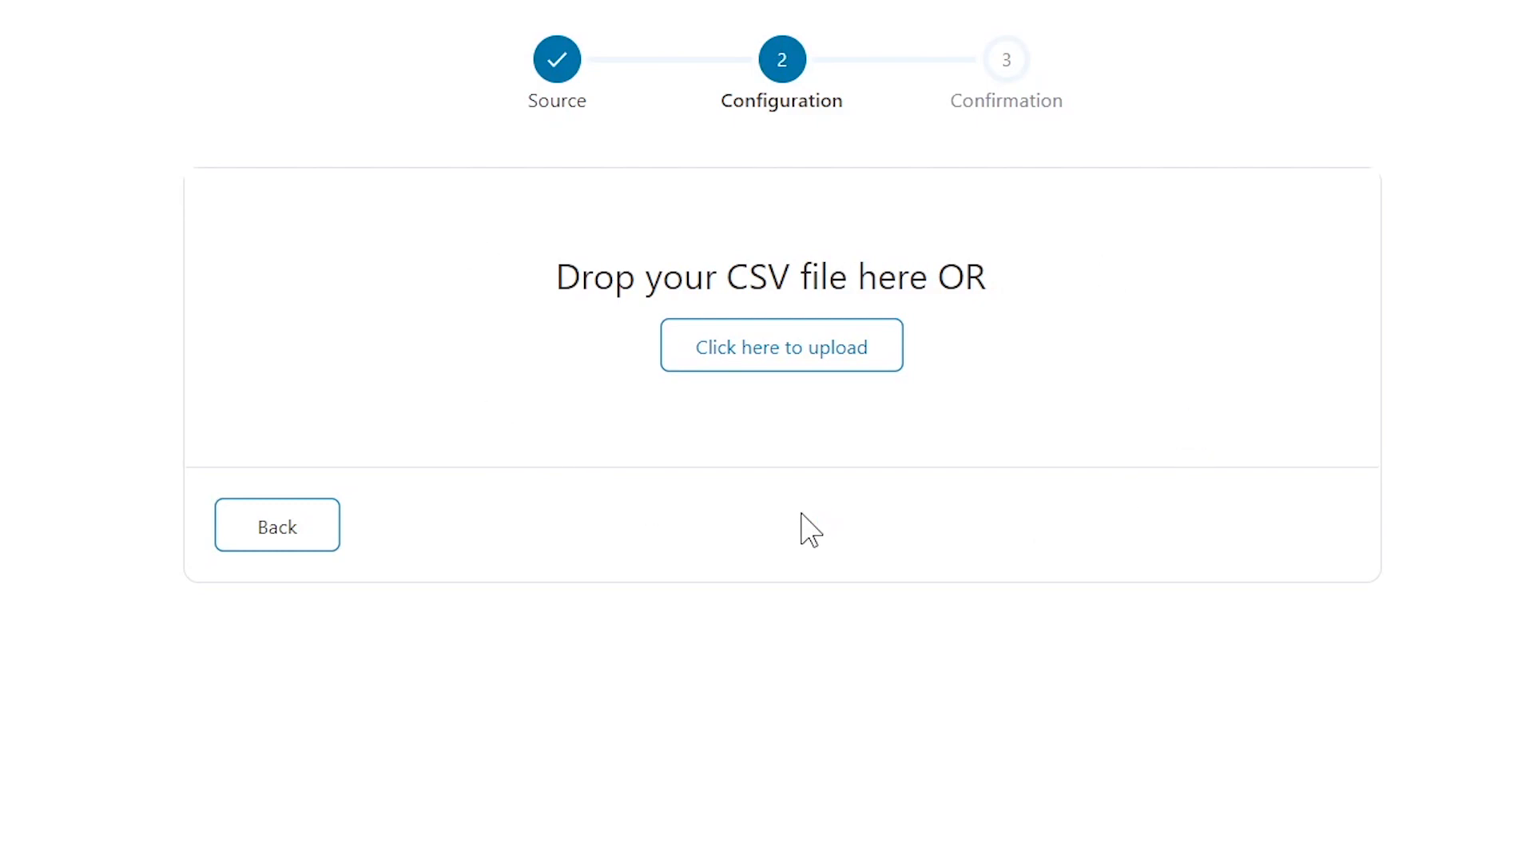
mouse_move(284, 538)
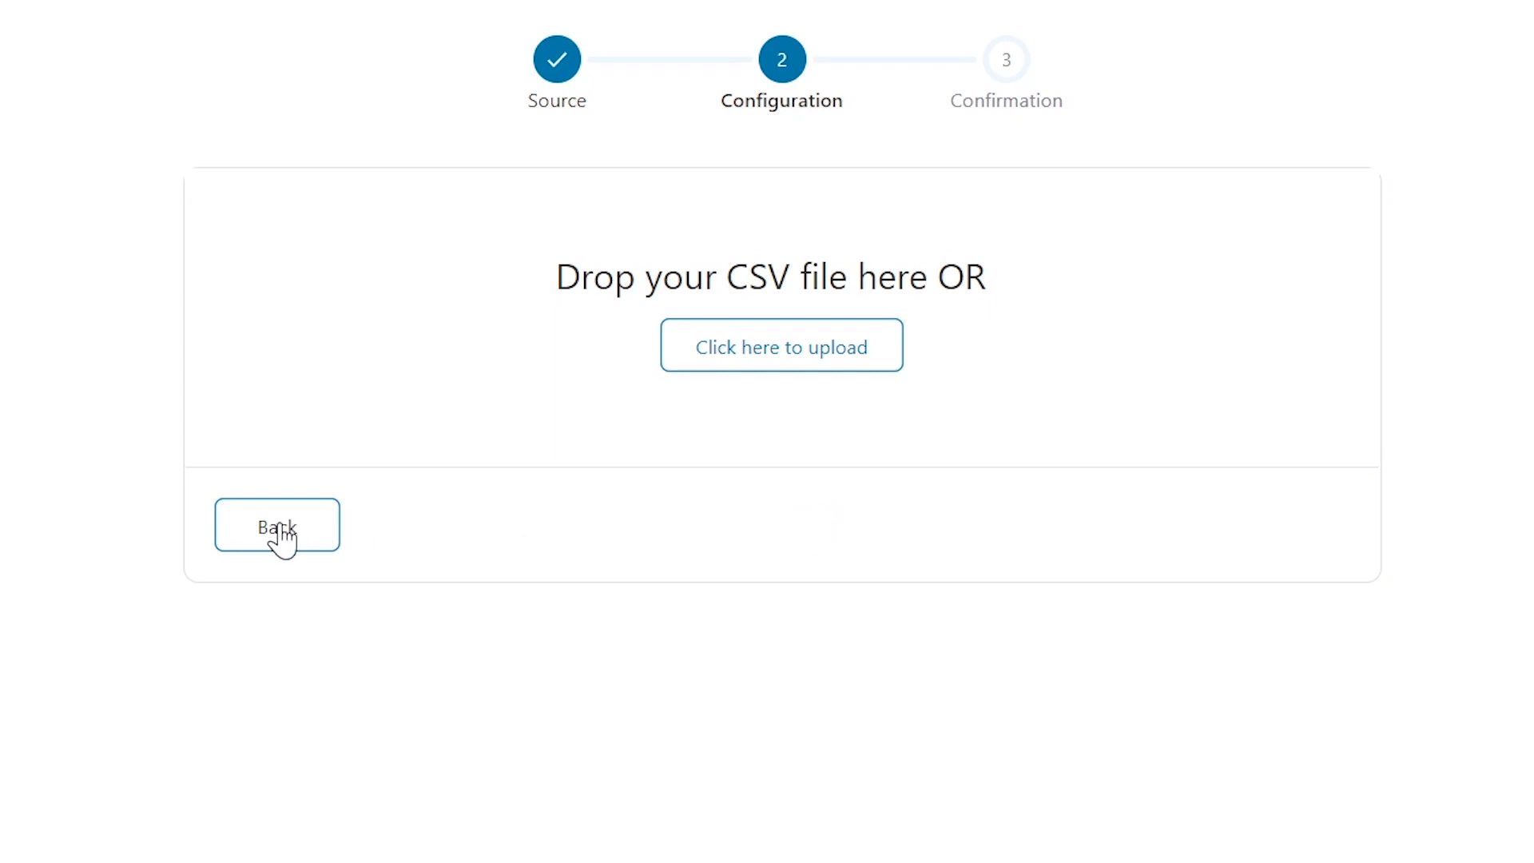
left_click(277, 525)
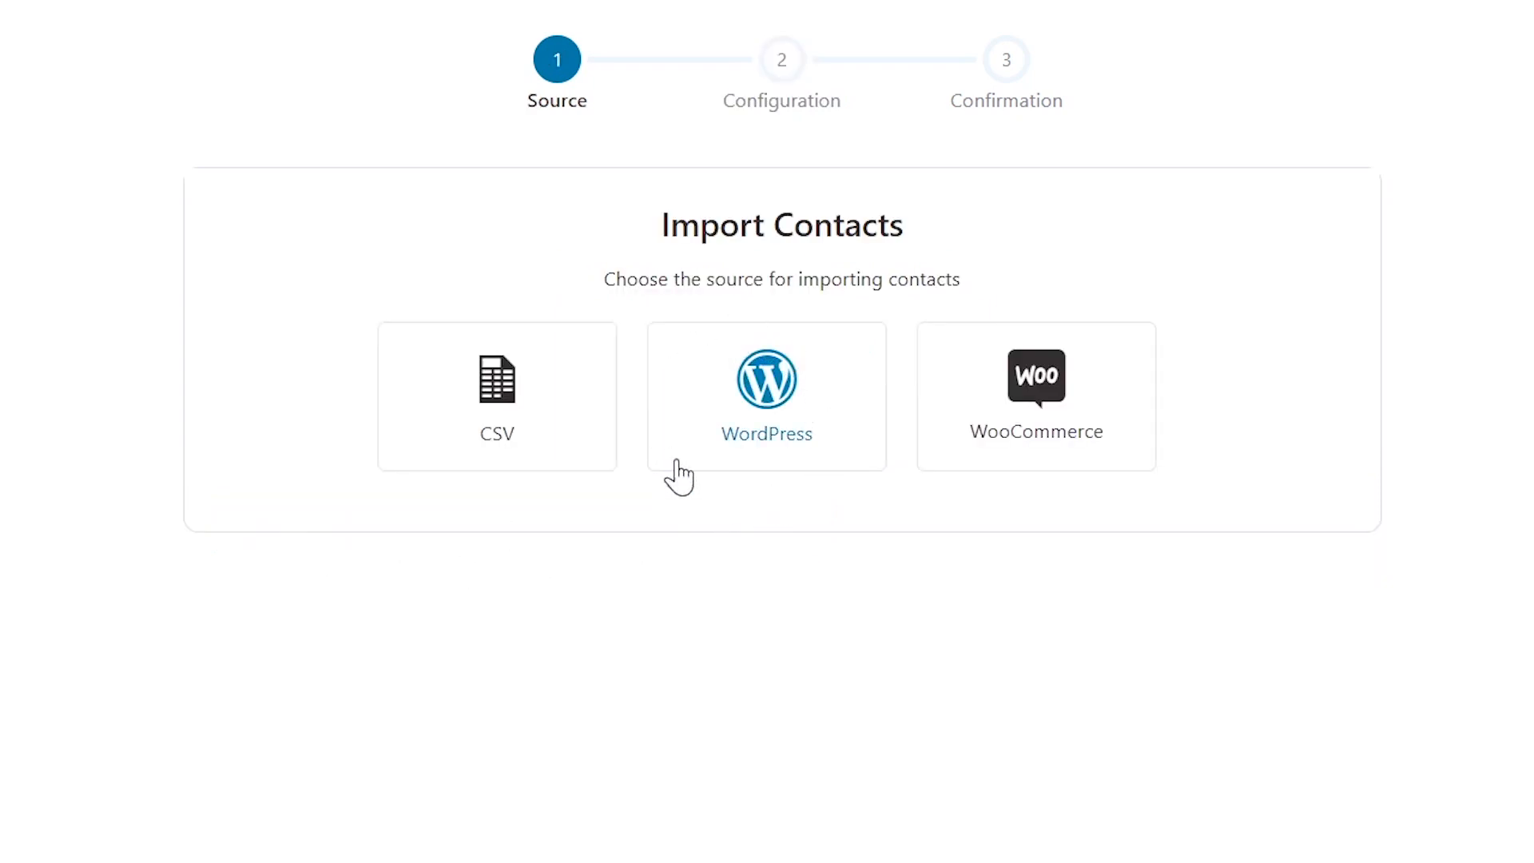
mouse_move(1194, 401)
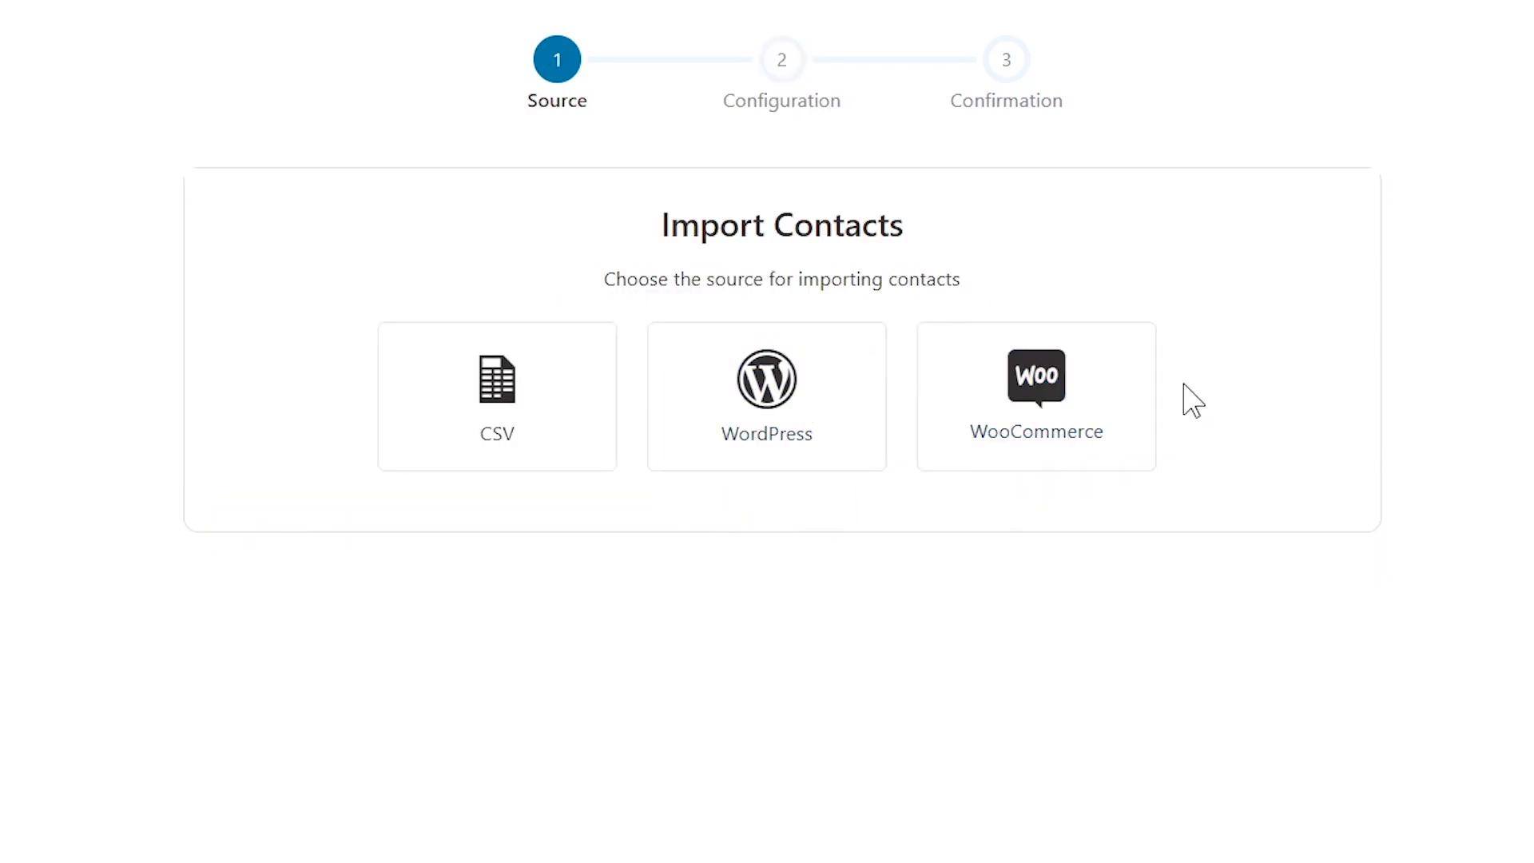
mouse_move(1008, 589)
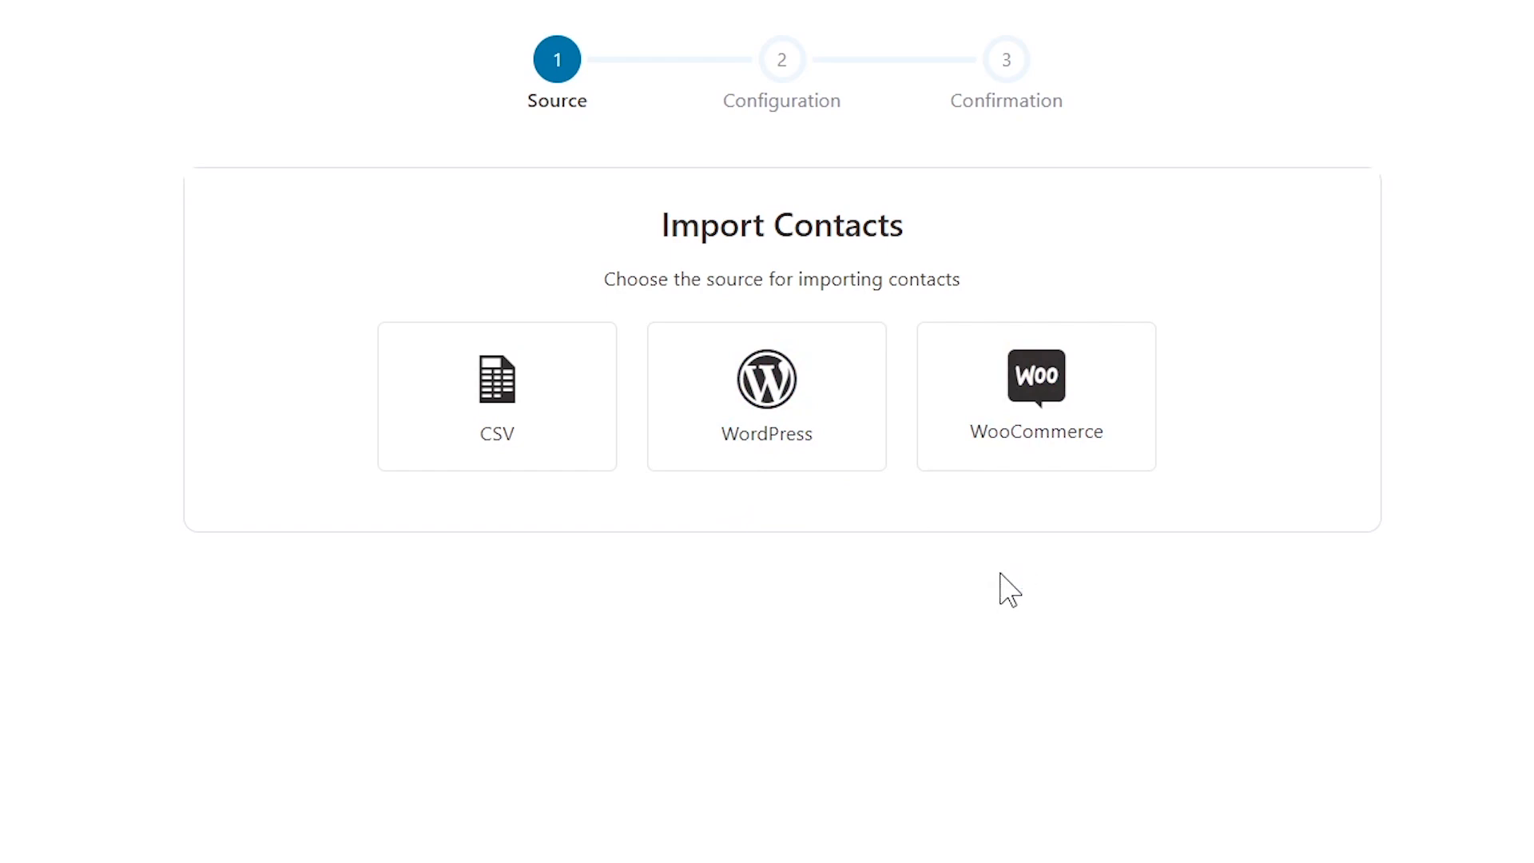
Import WooCommerce customers tagged 'customer' with Trigger Automations enabled.
left_click(1036, 396)
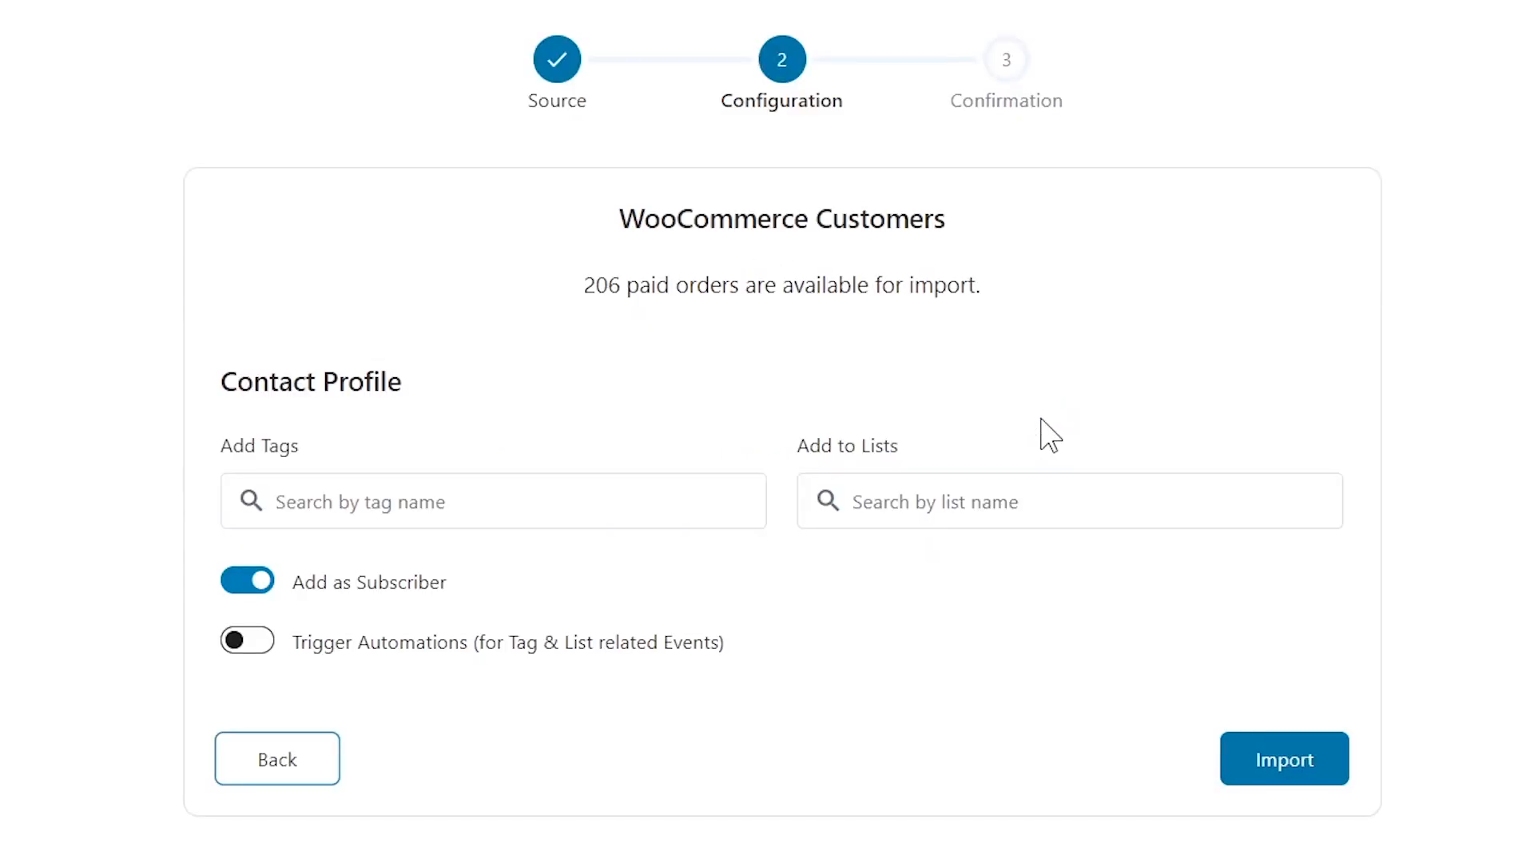
triple_click(780, 285)
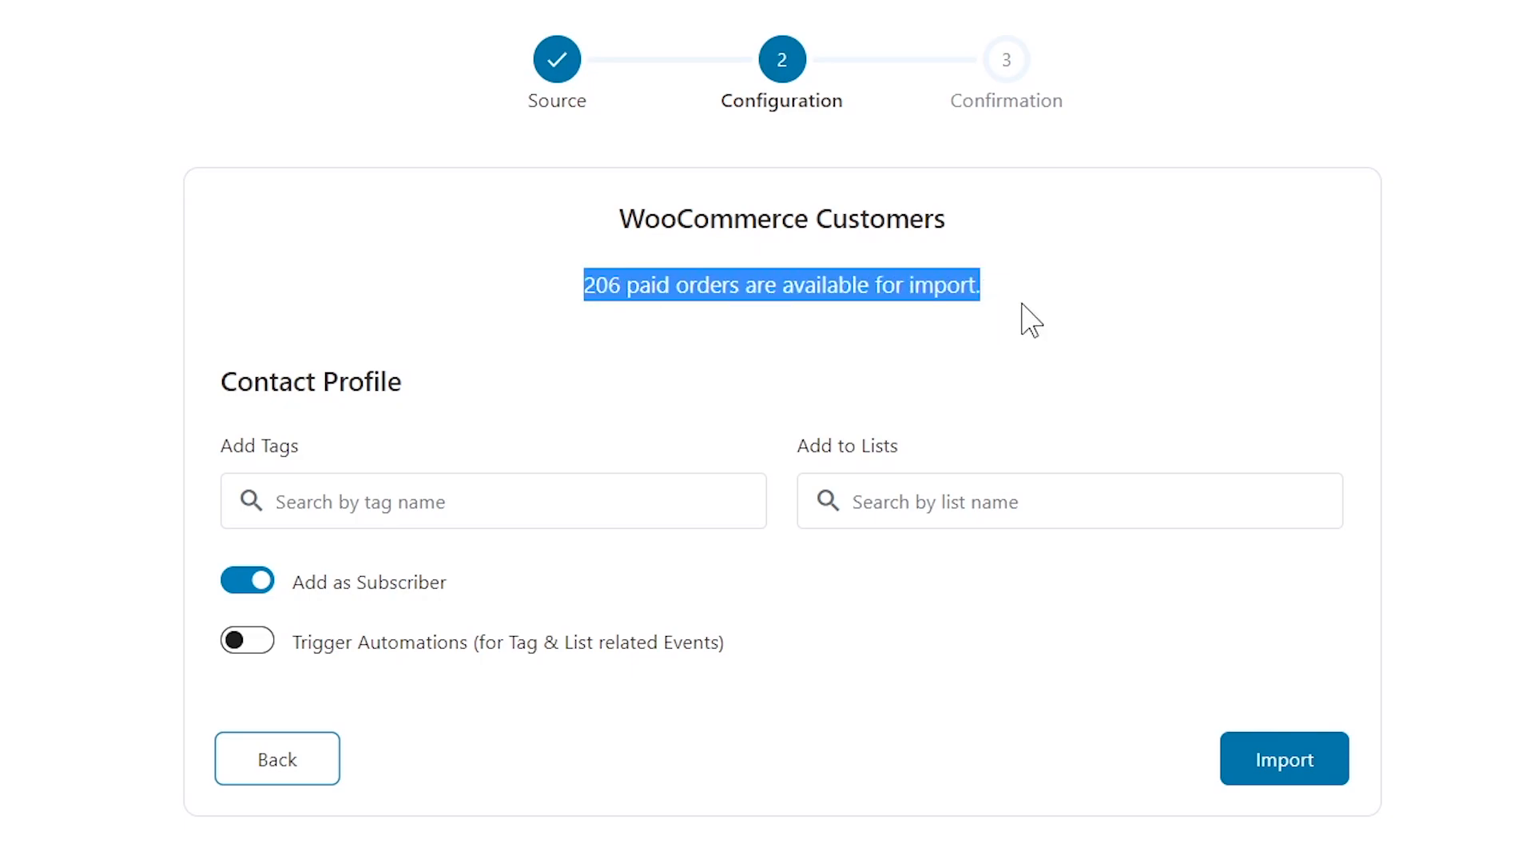
left_click(1028, 318)
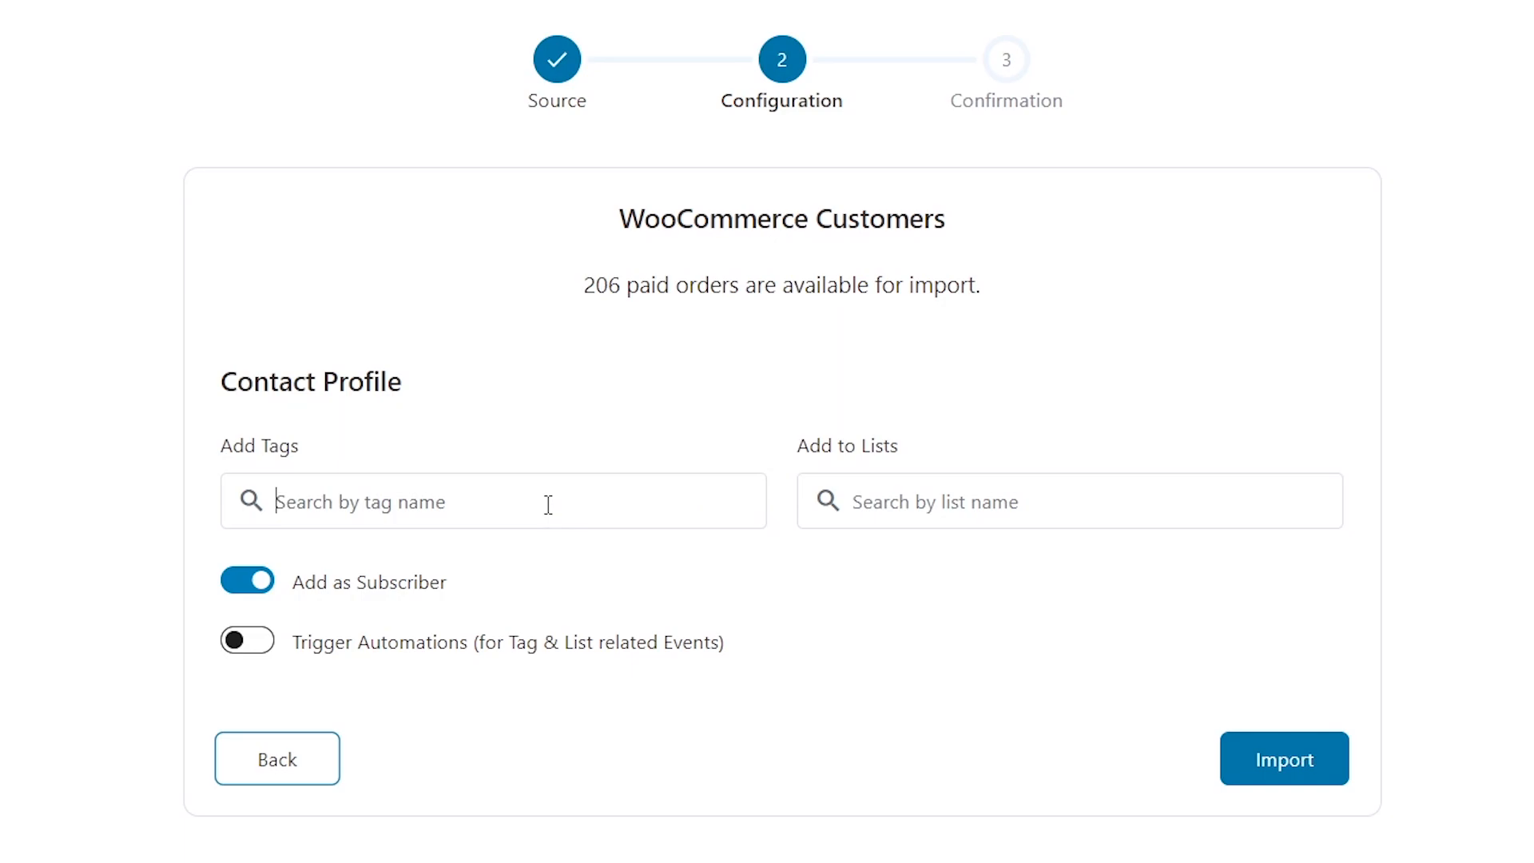
type("customer")
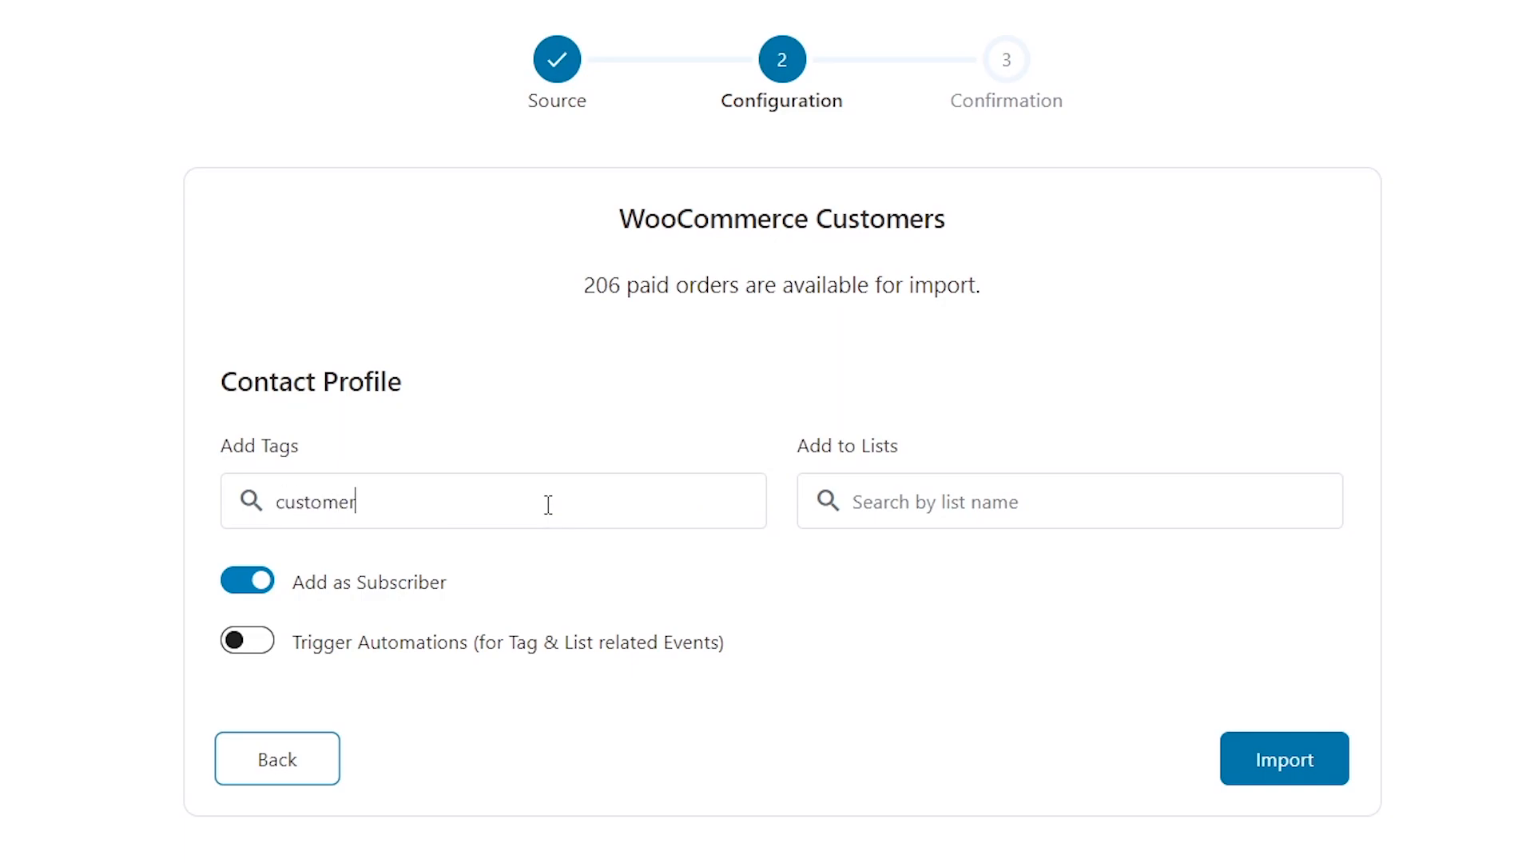
key("Return")
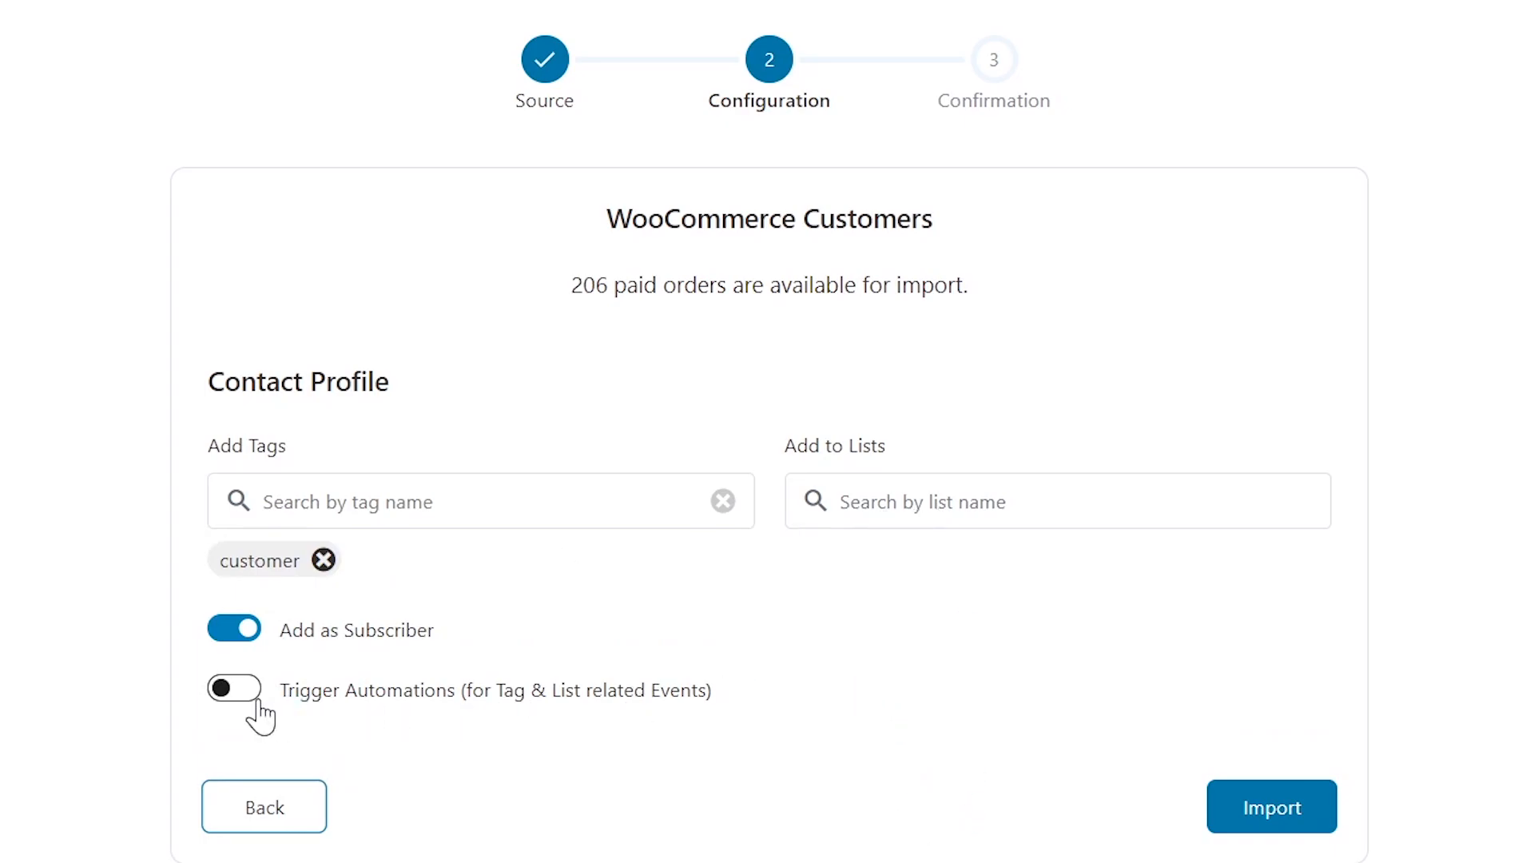
mouse_move(248, 715)
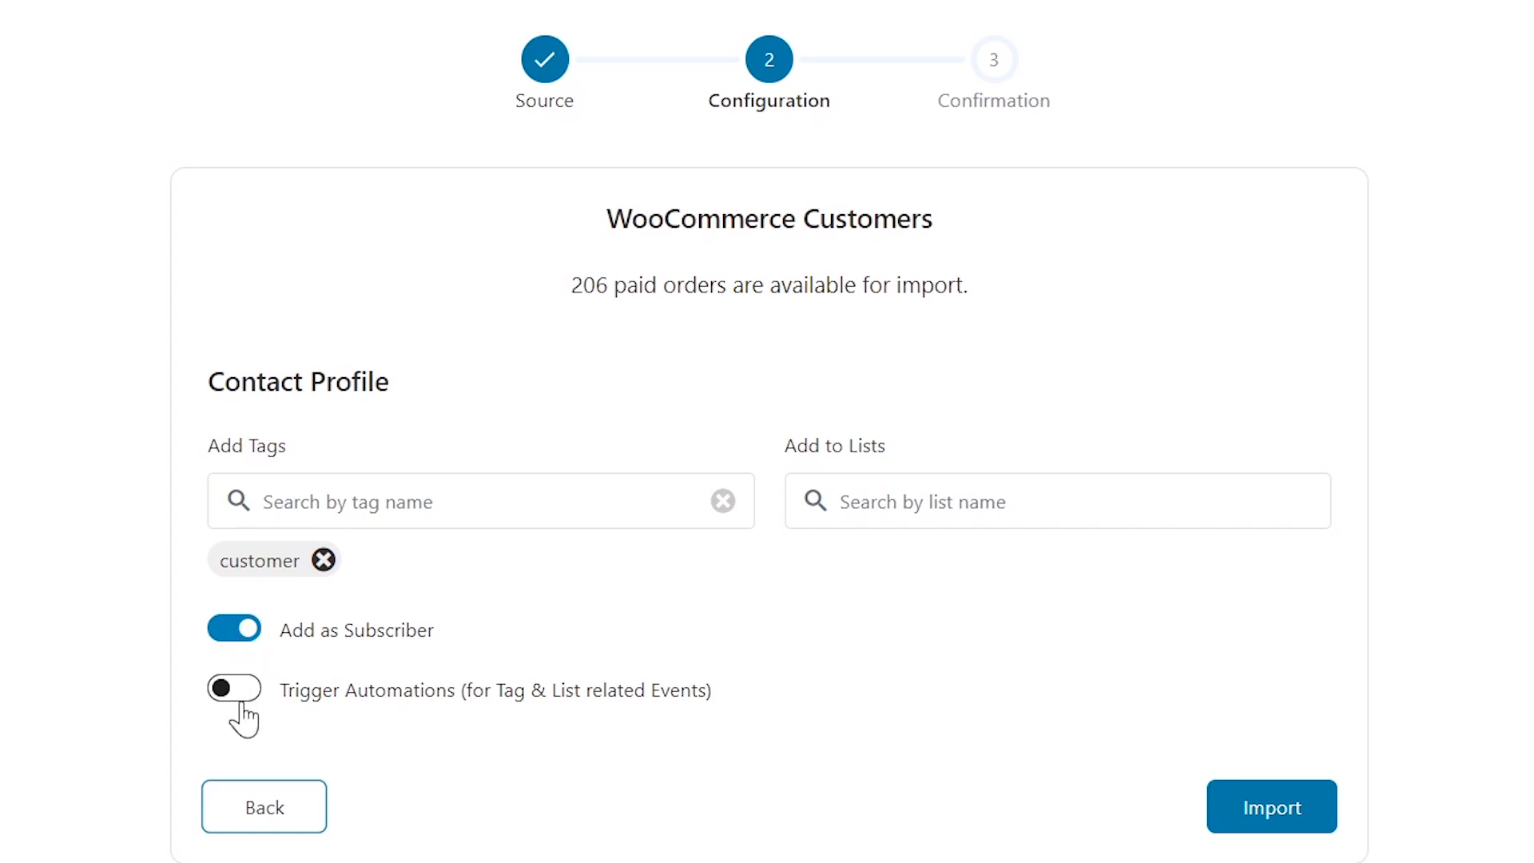
left_click(235, 689)
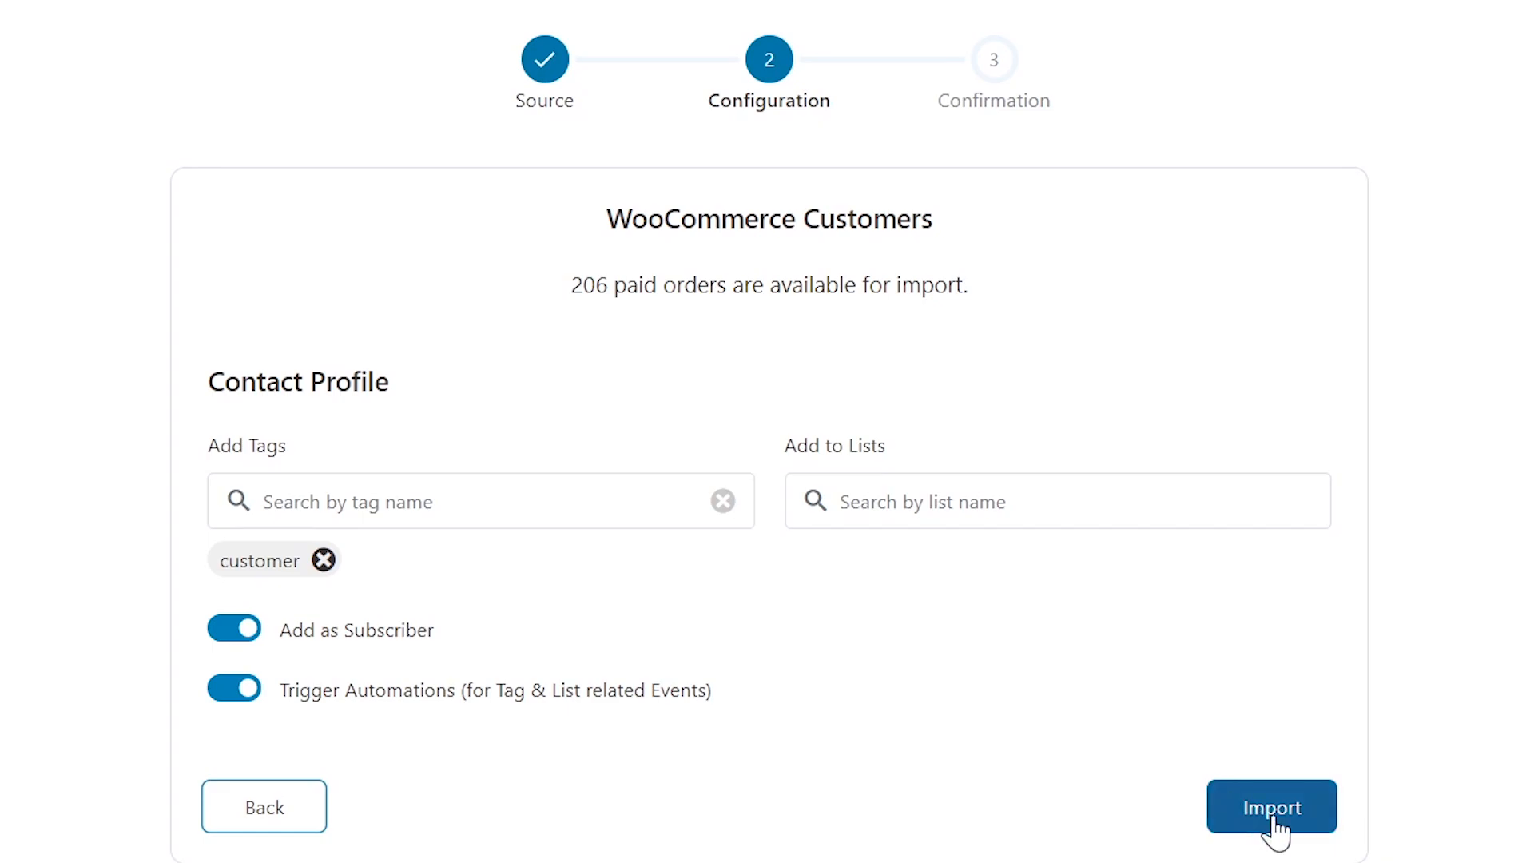
left_click(1271, 807)
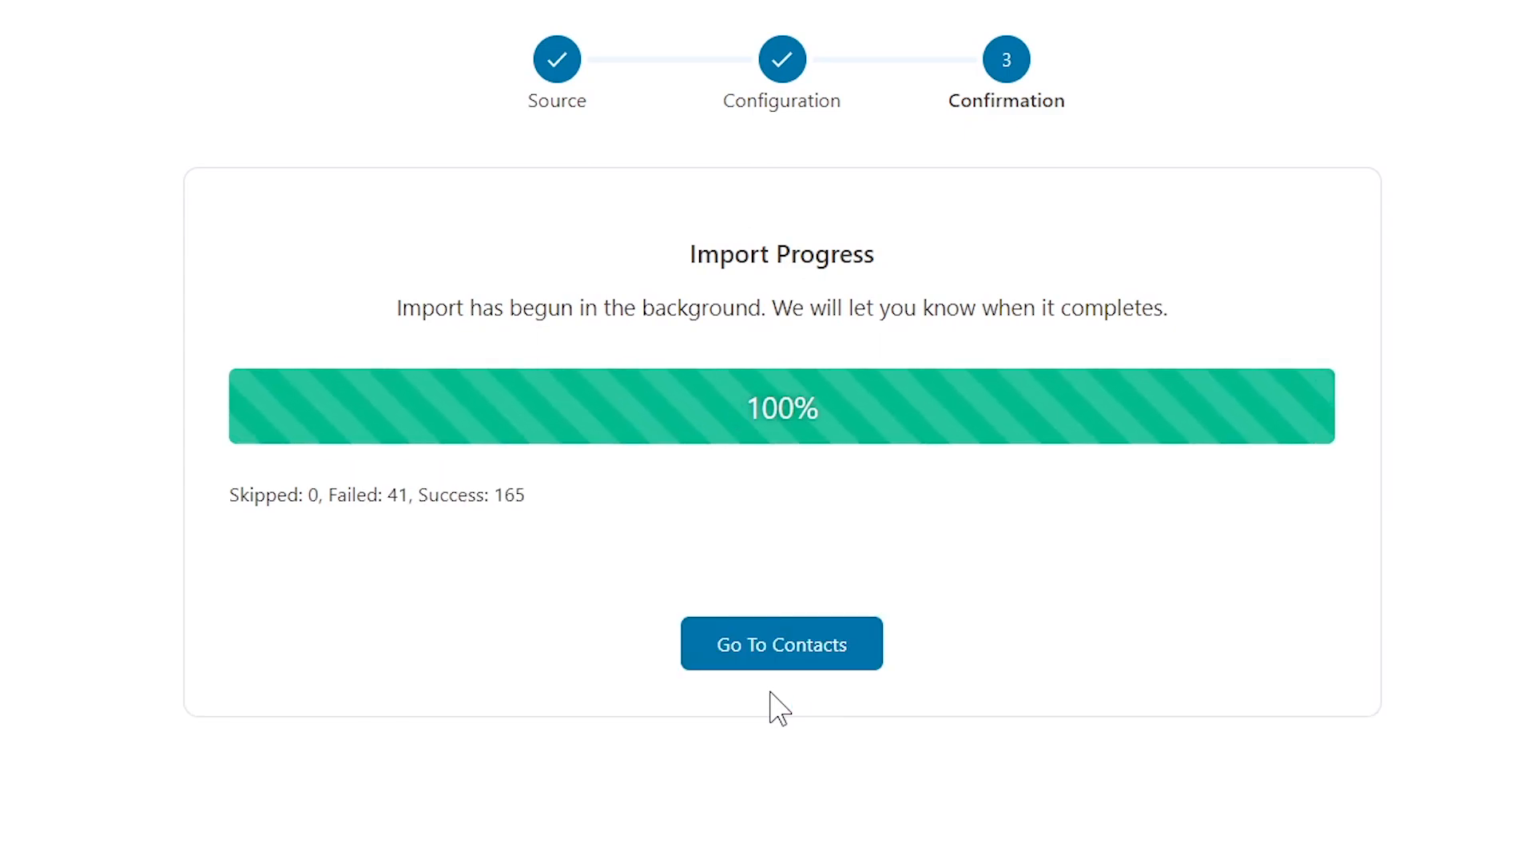
left_click(781, 644)
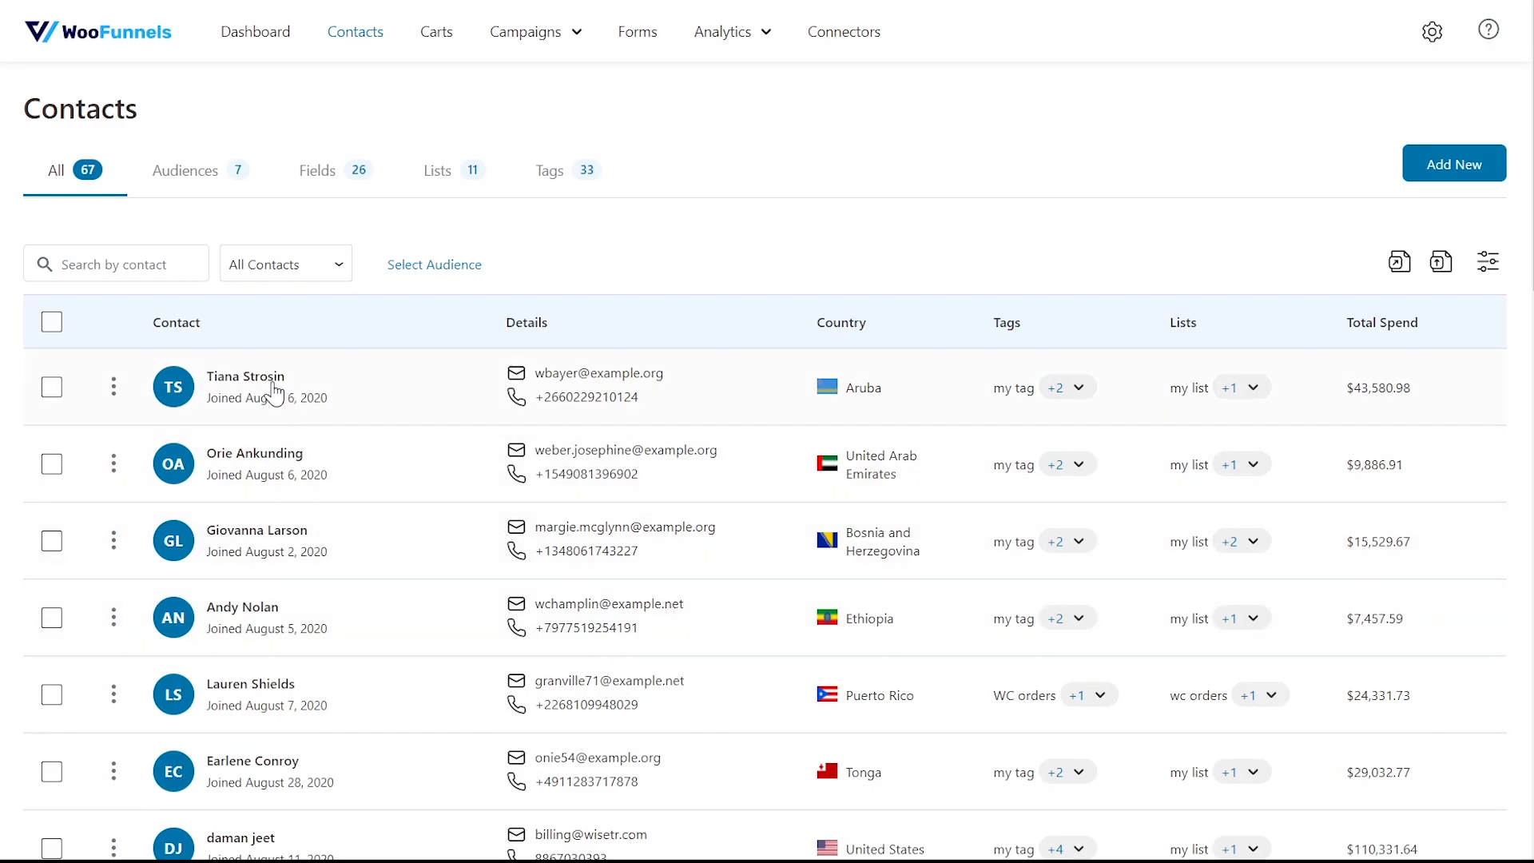
left_click(245, 376)
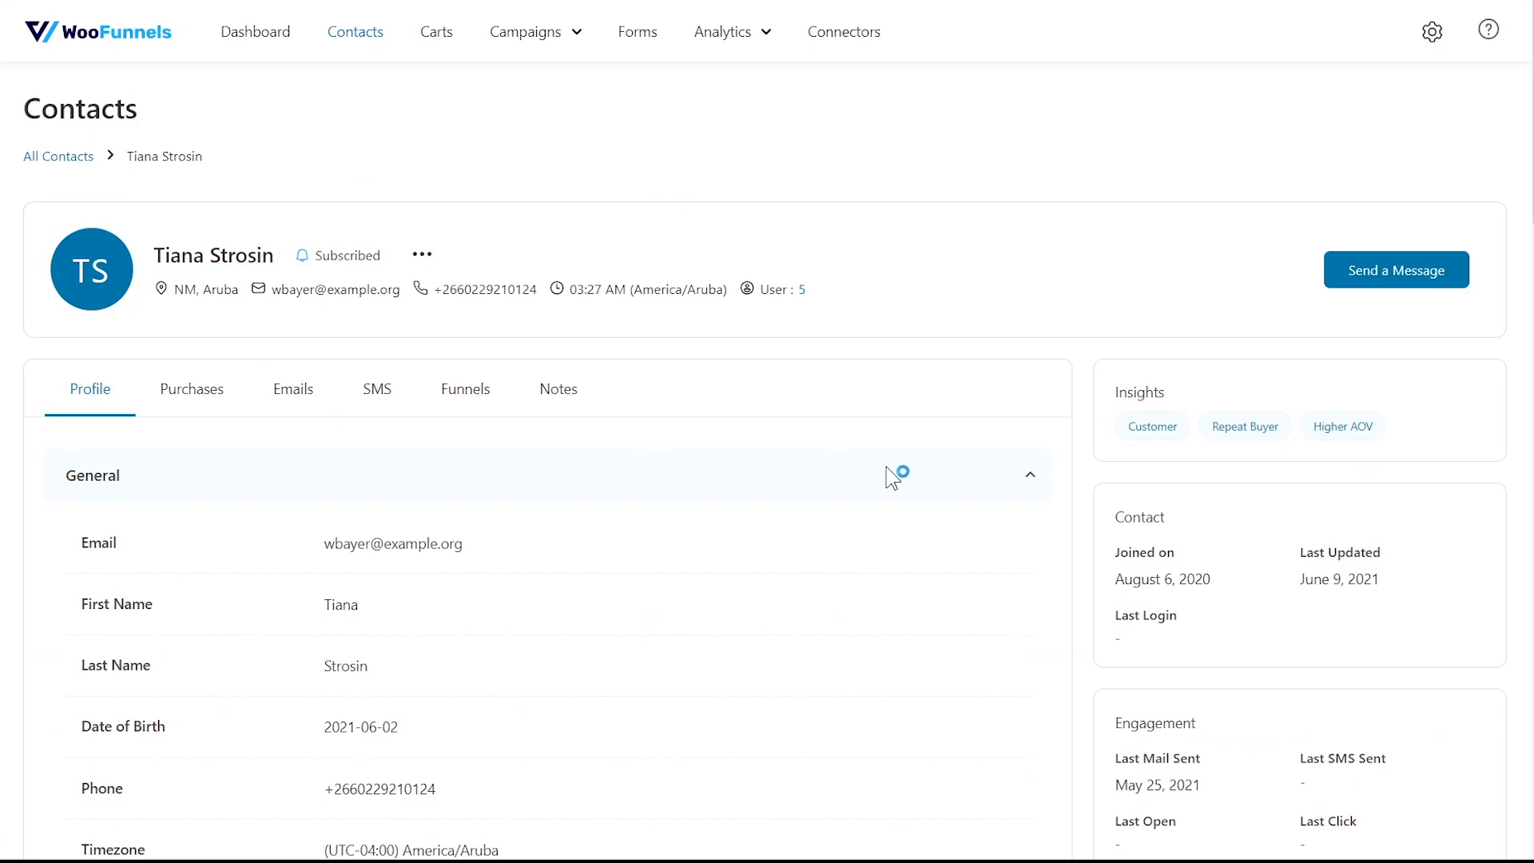
scroll("down", 3)
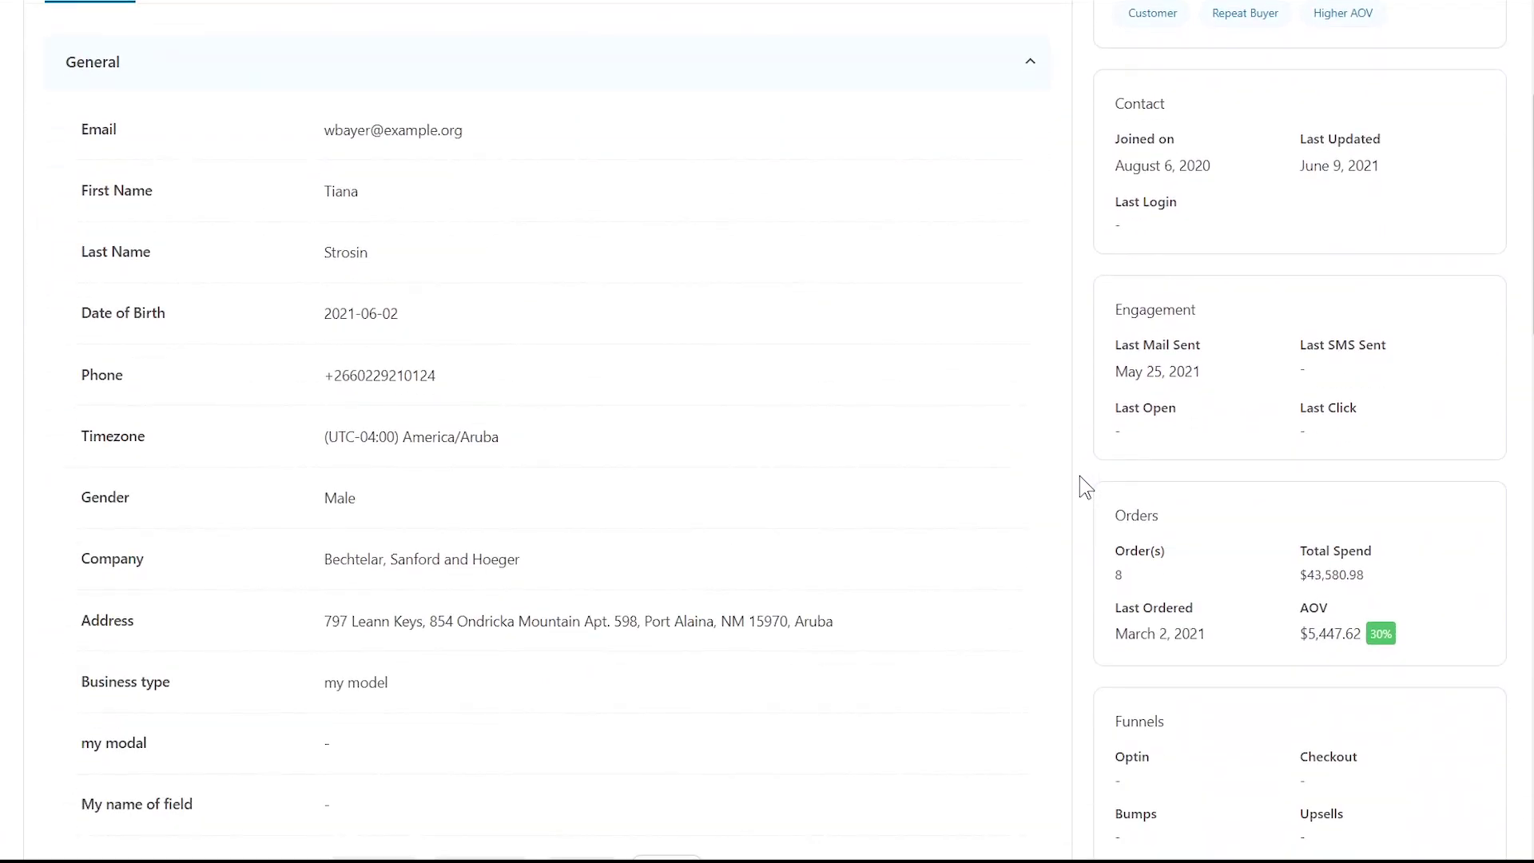
scroll("up", 3)
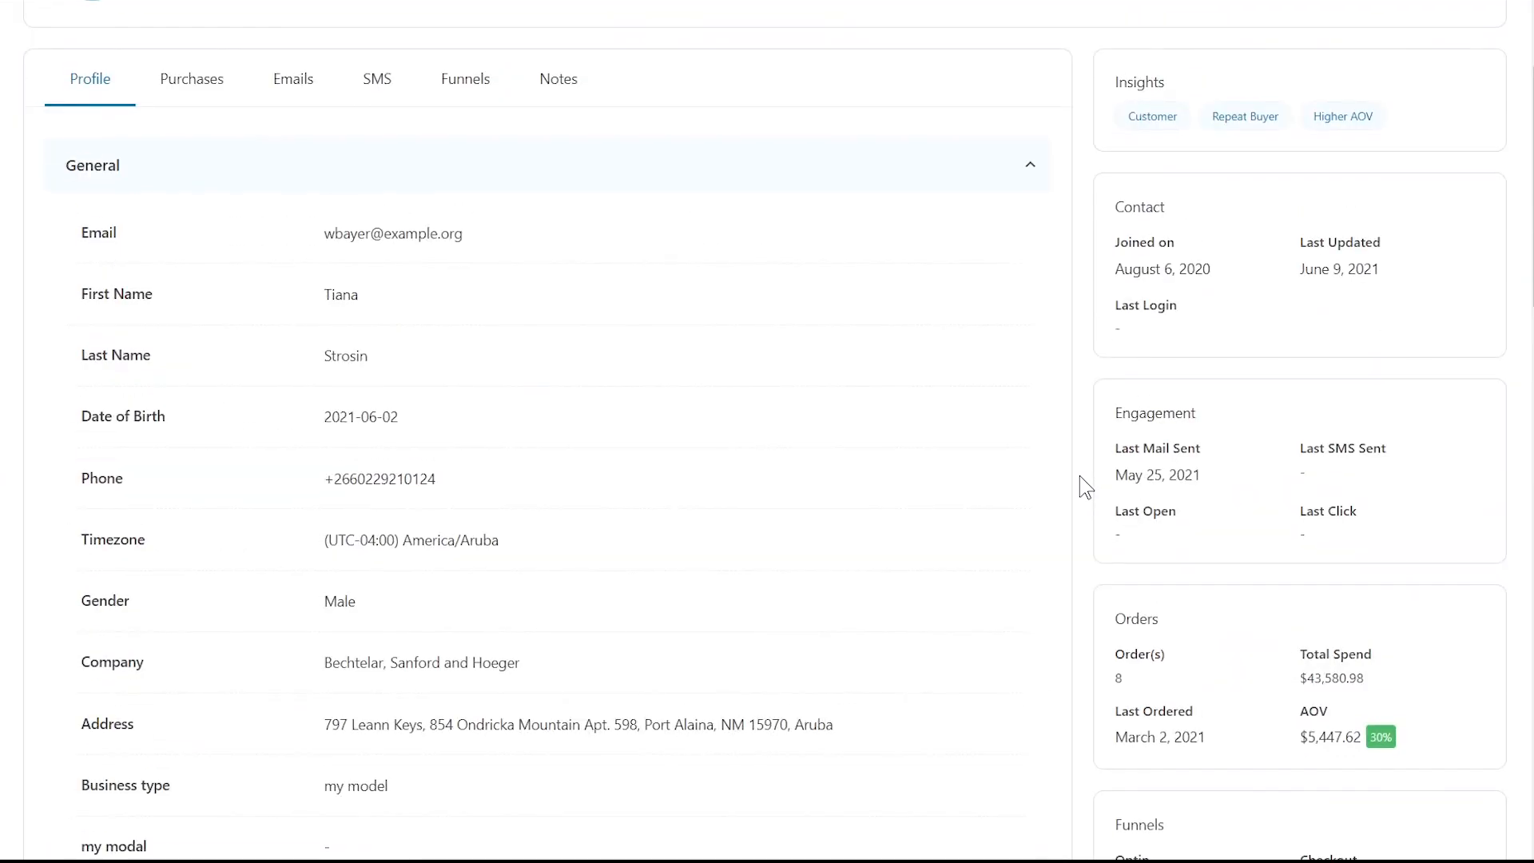
scroll("up", 3)
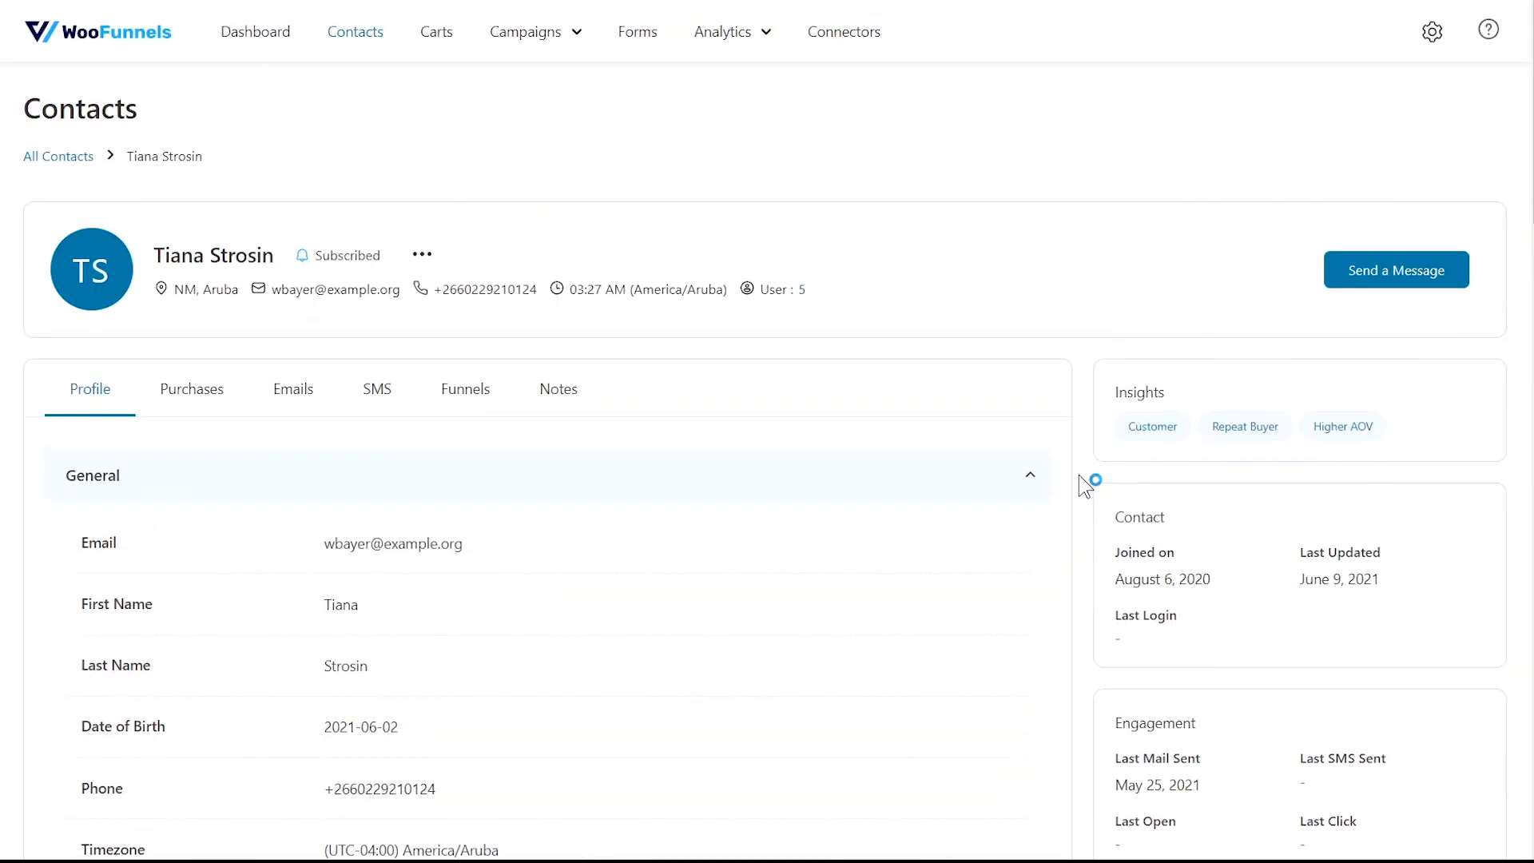
mouse_move(58, 156)
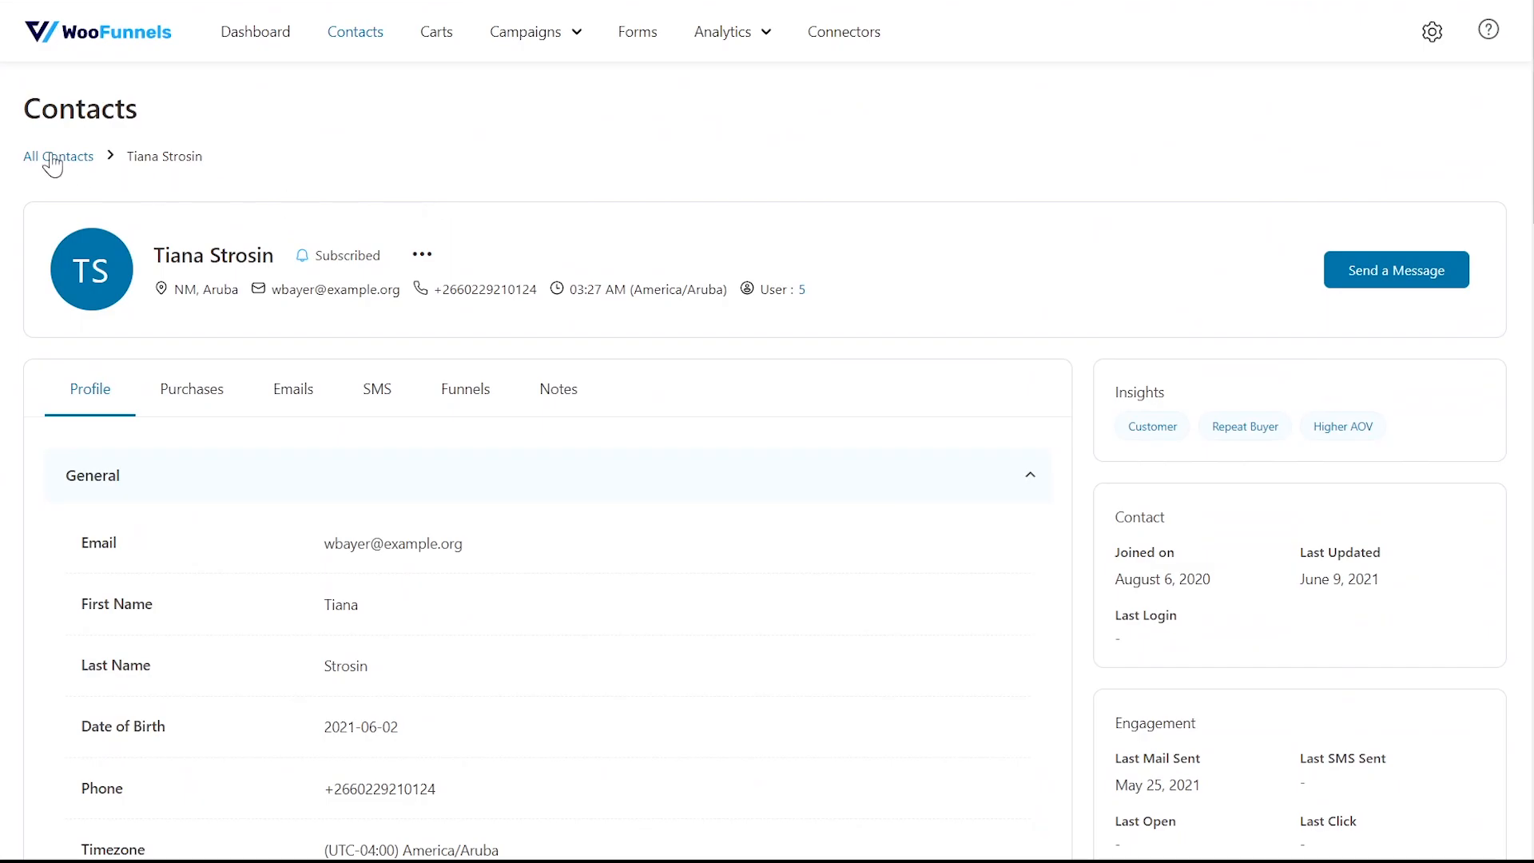
left_click(58, 156)
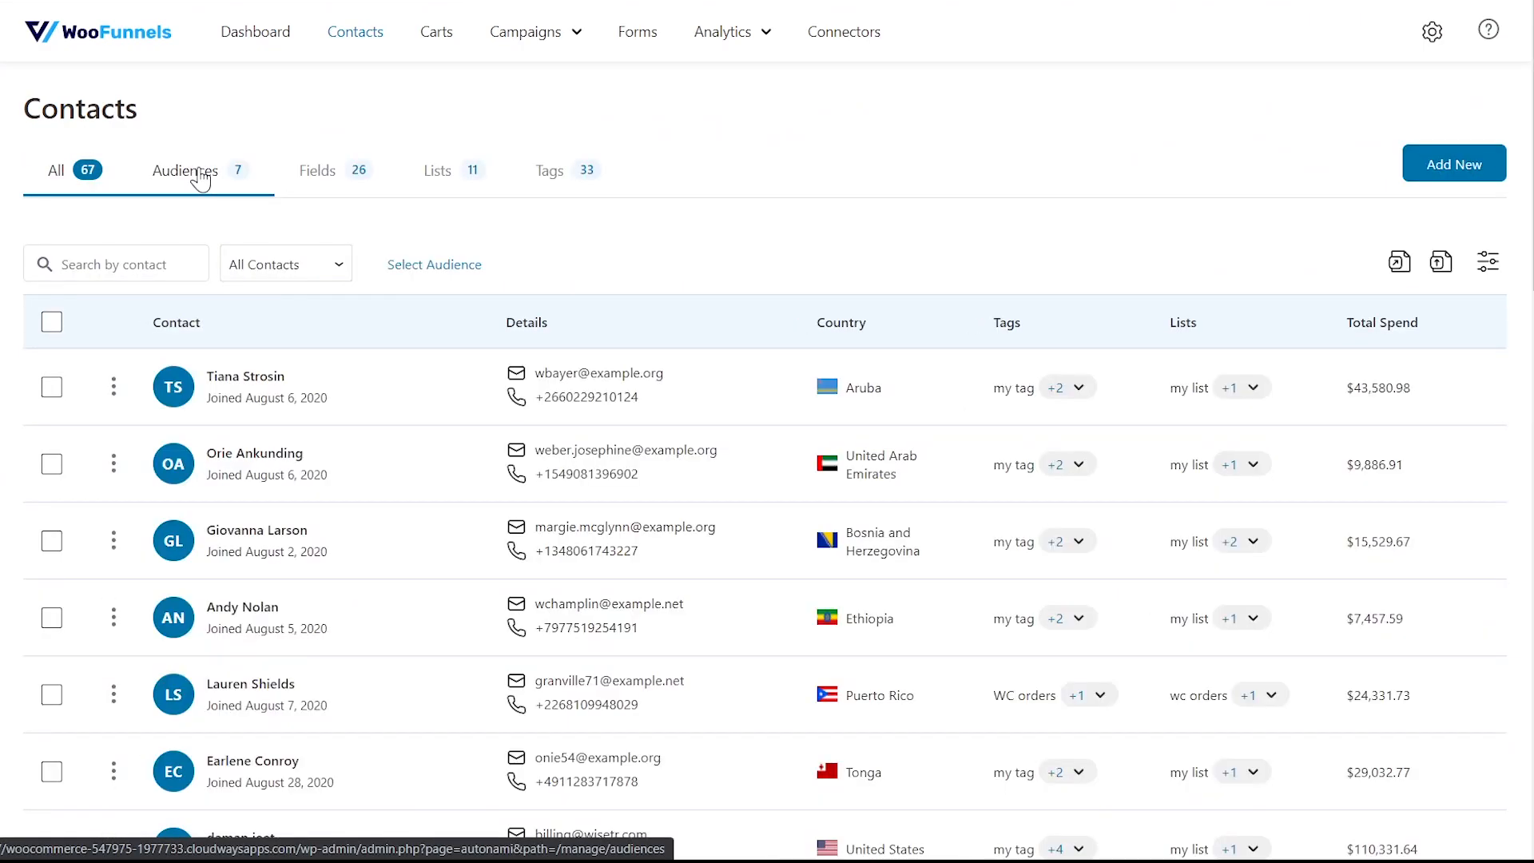
left_click(185, 170)
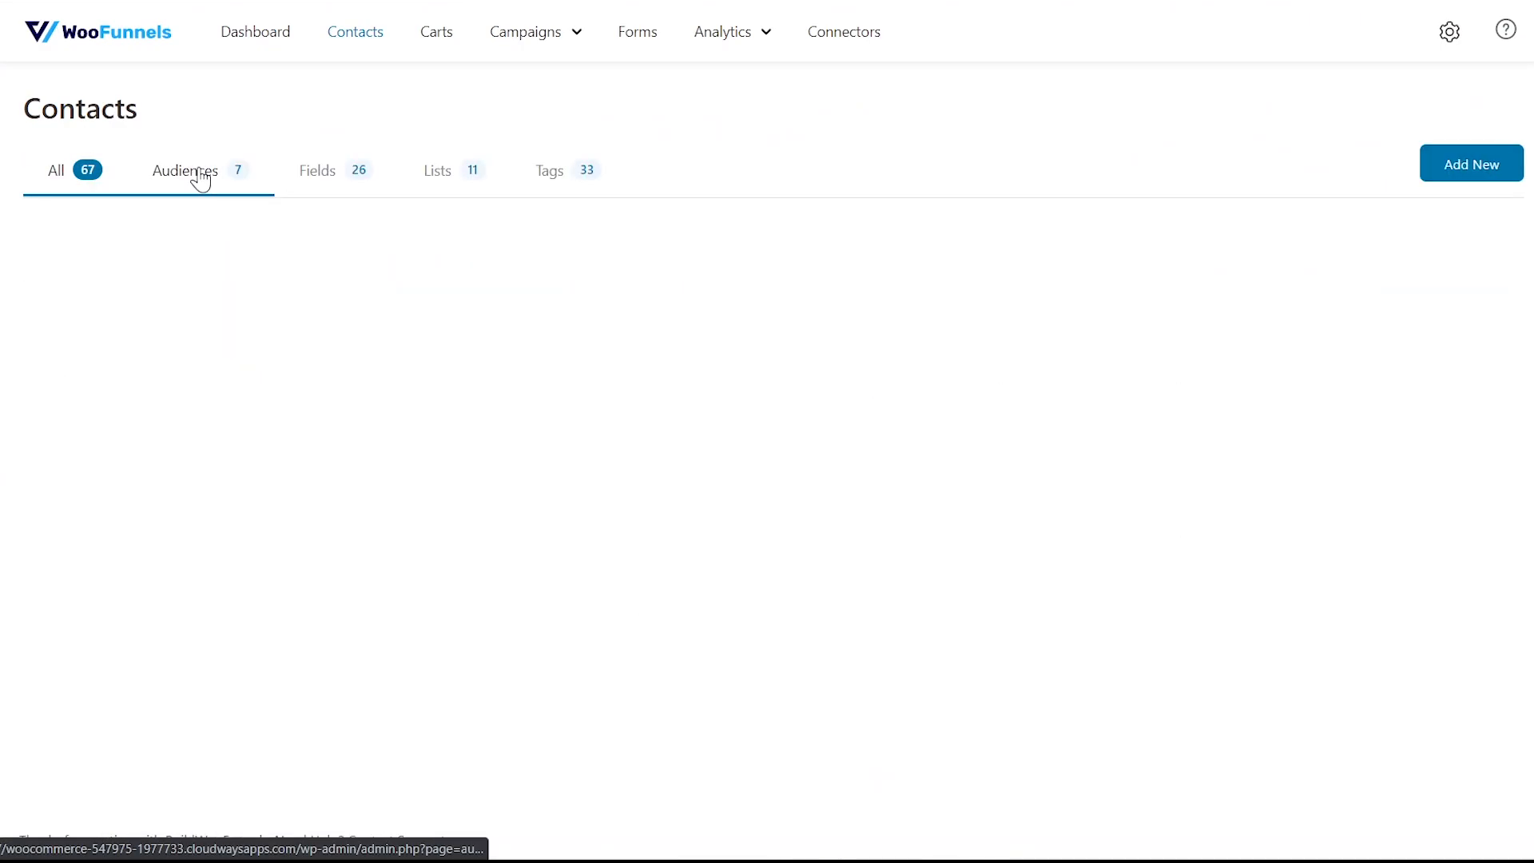
Start a new audience named 'The VIP Customers'.
left_click(183, 170)
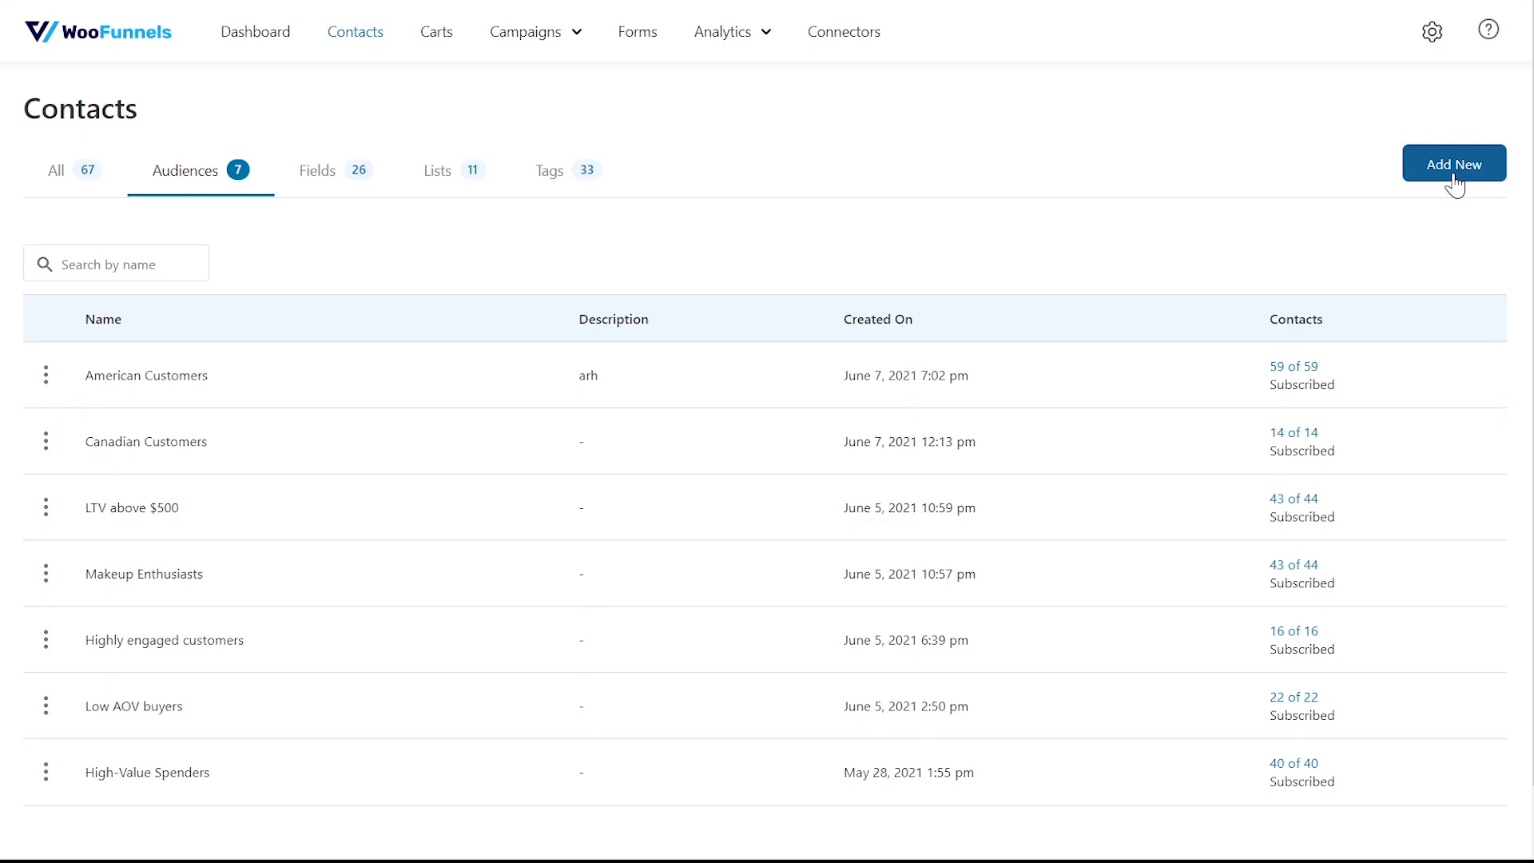
left_click(1453, 163)
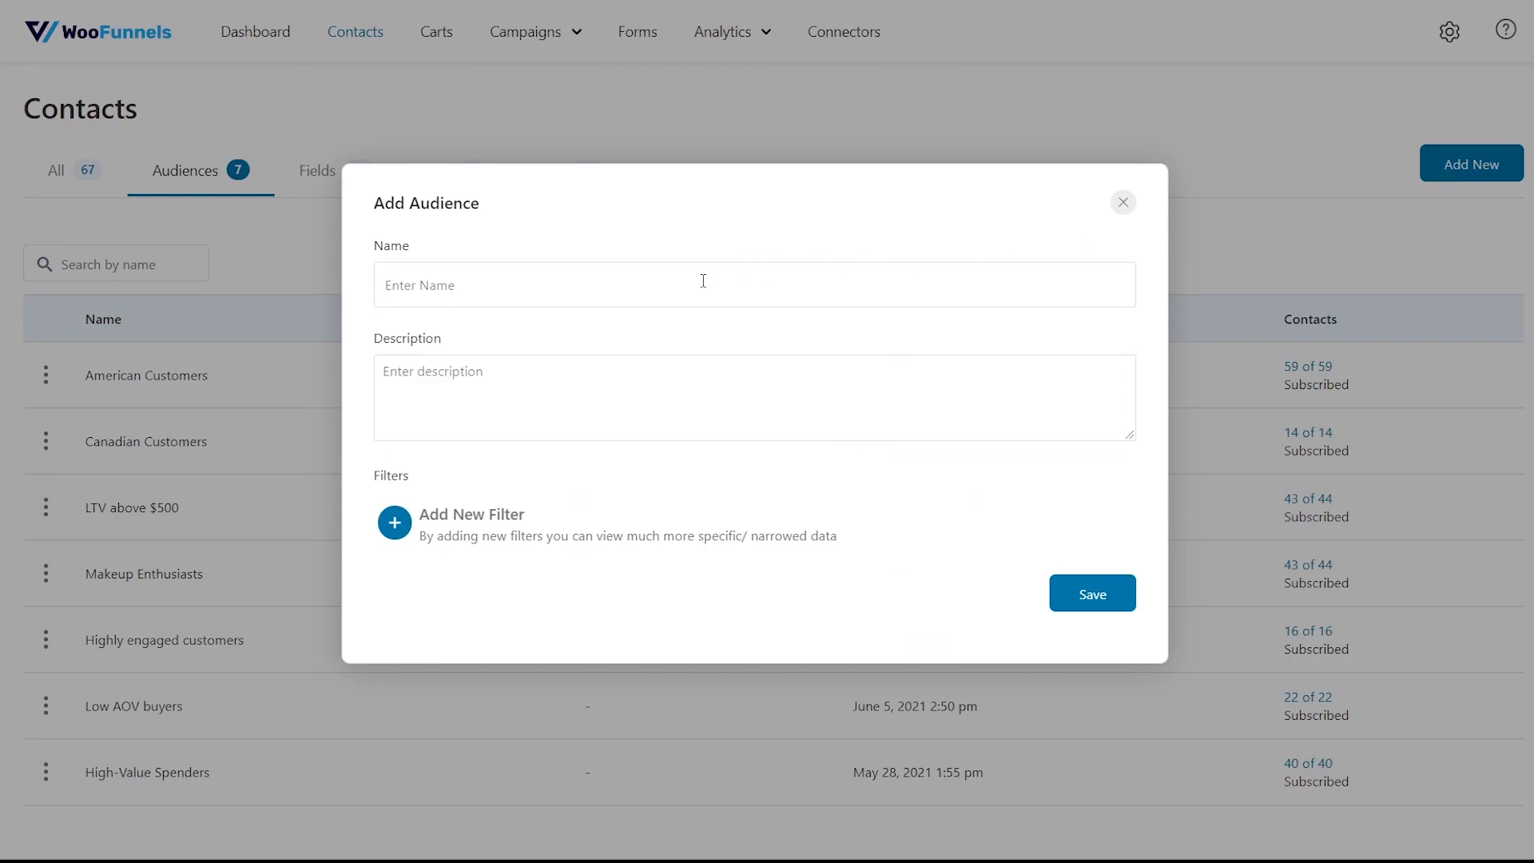
type("The VIP")
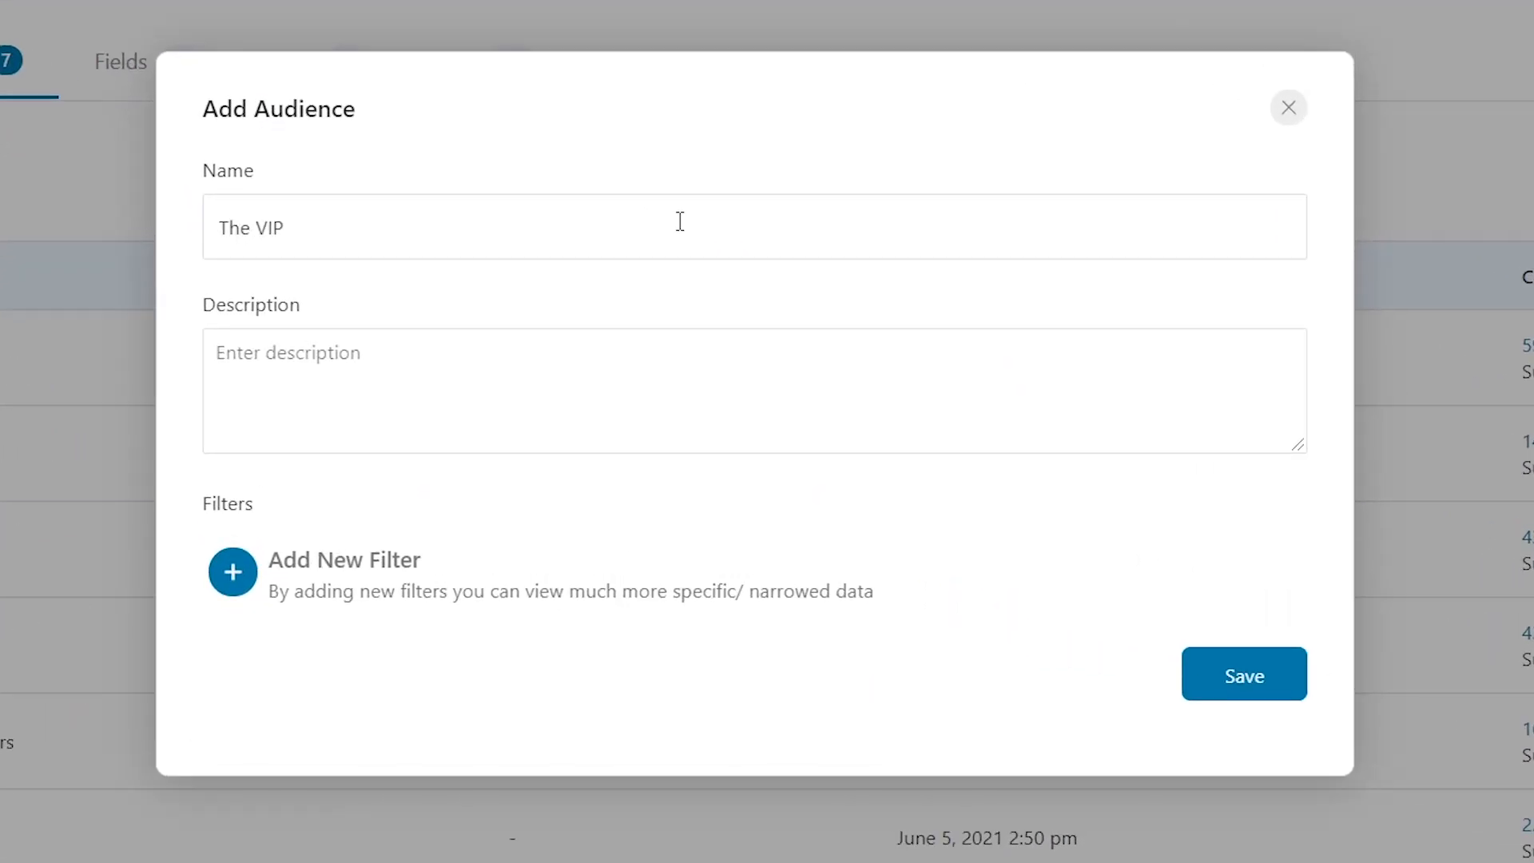
type("Customers")
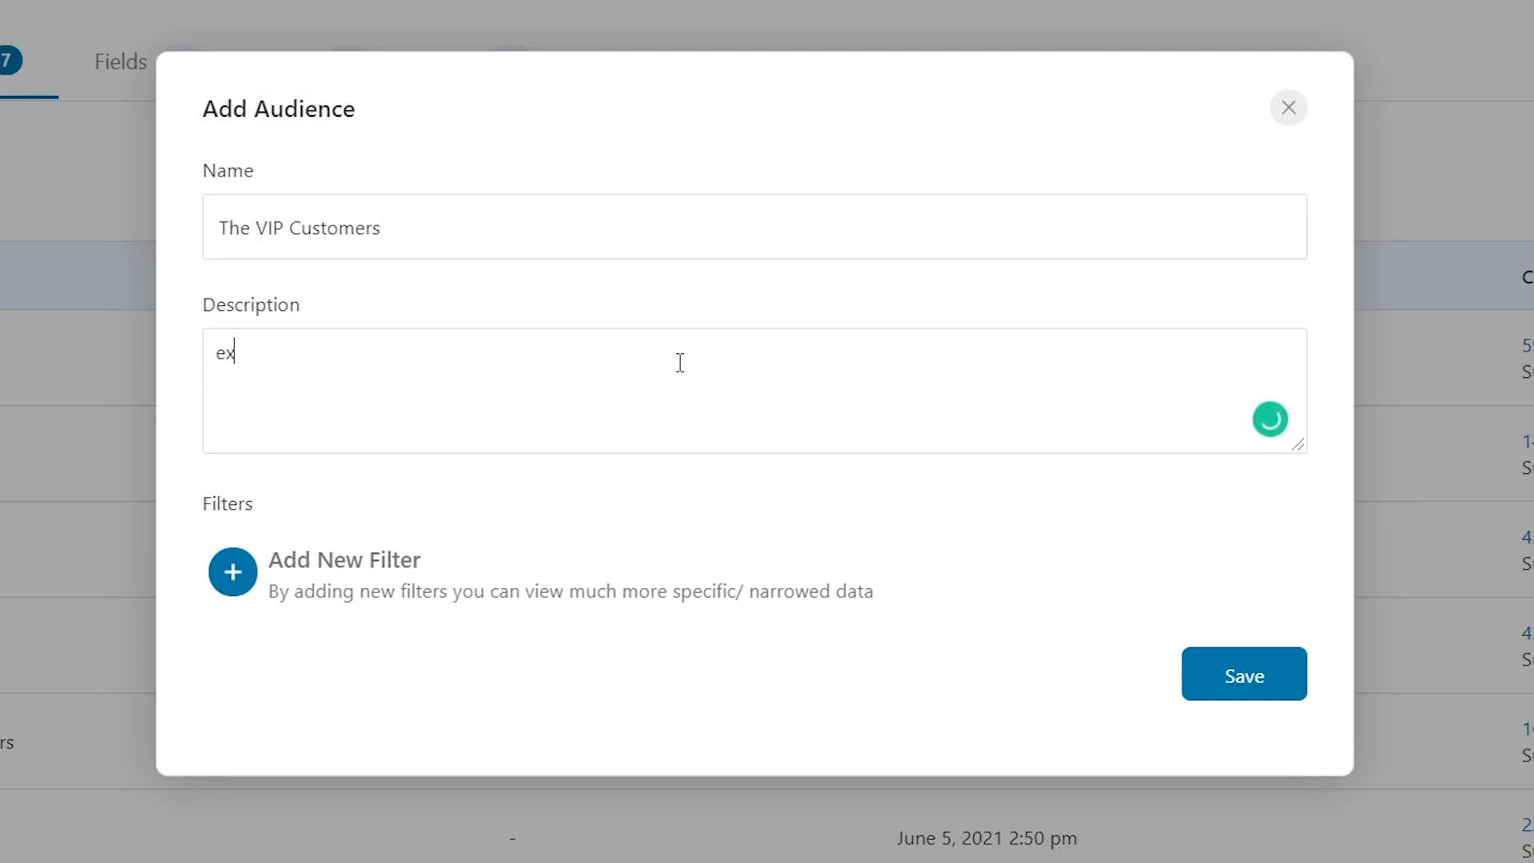
Add filters Total Revenue more than 100 and Total Orders Count more than 3, then save.
left_click(232, 572)
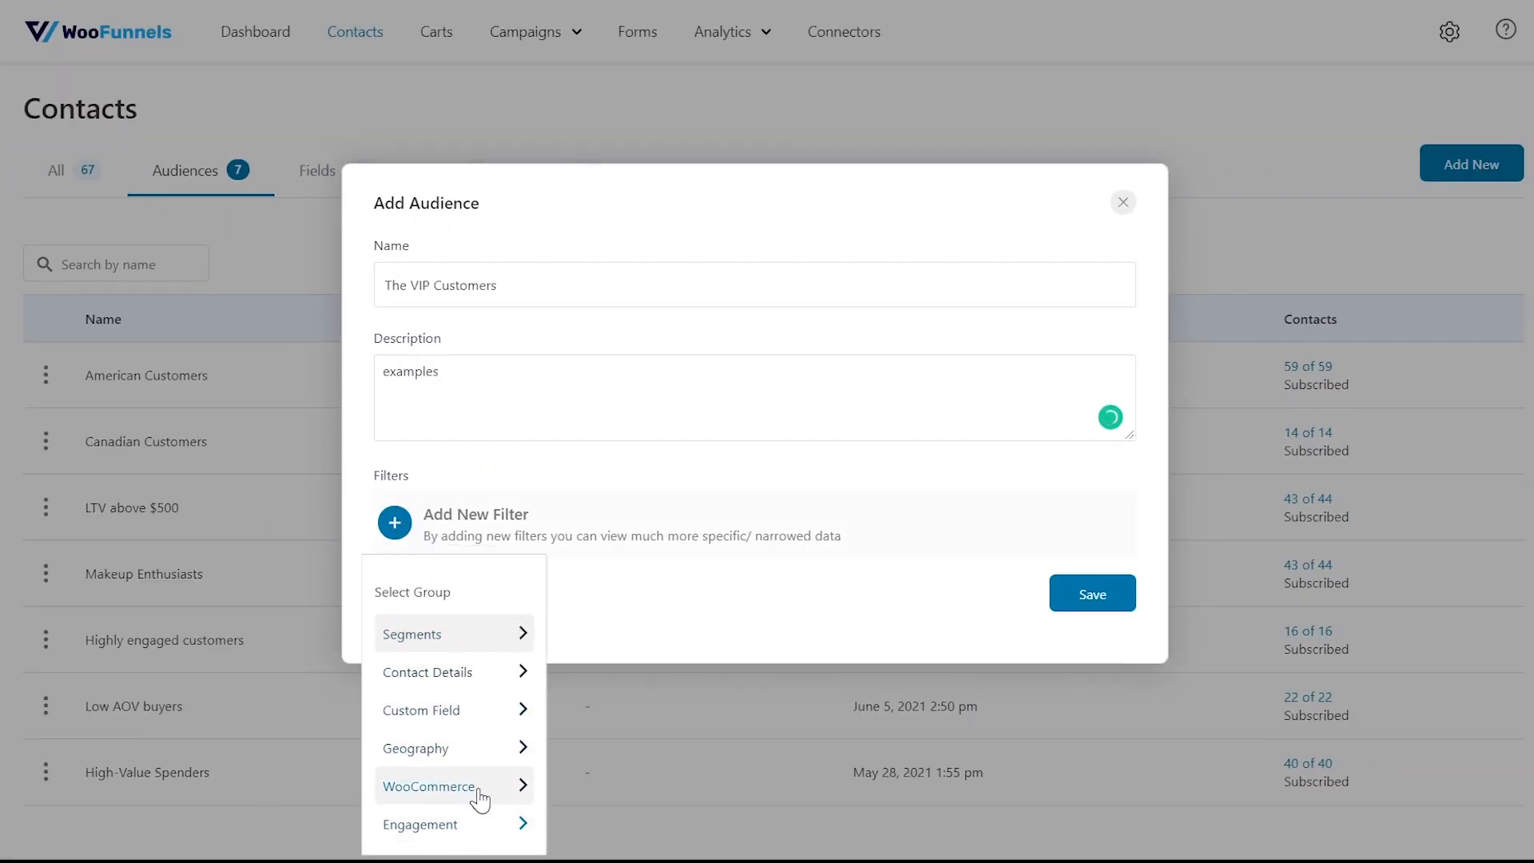
left_click(429, 786)
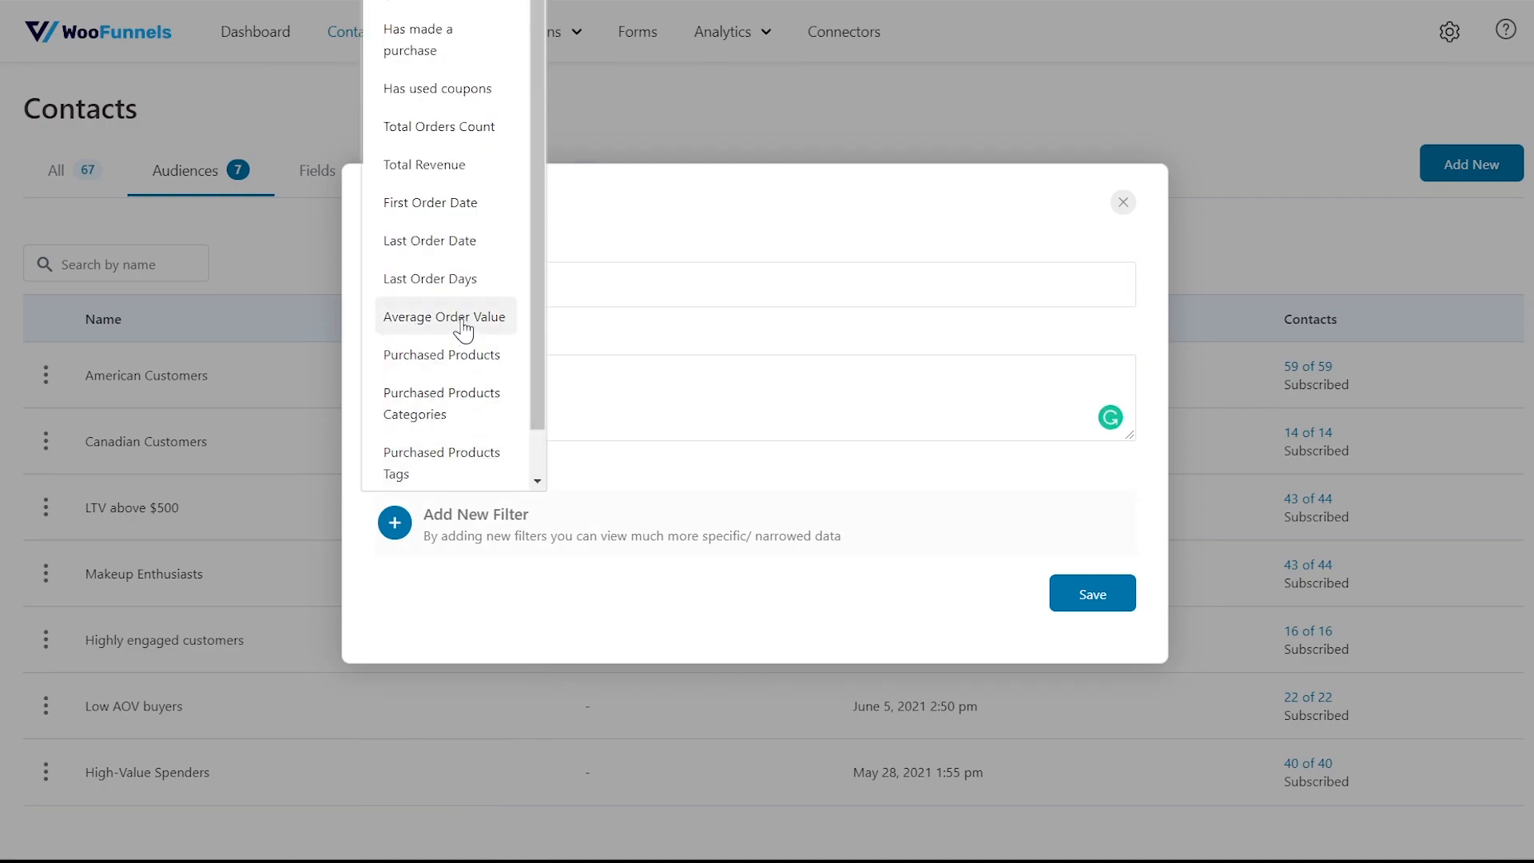
mouse_move(445, 163)
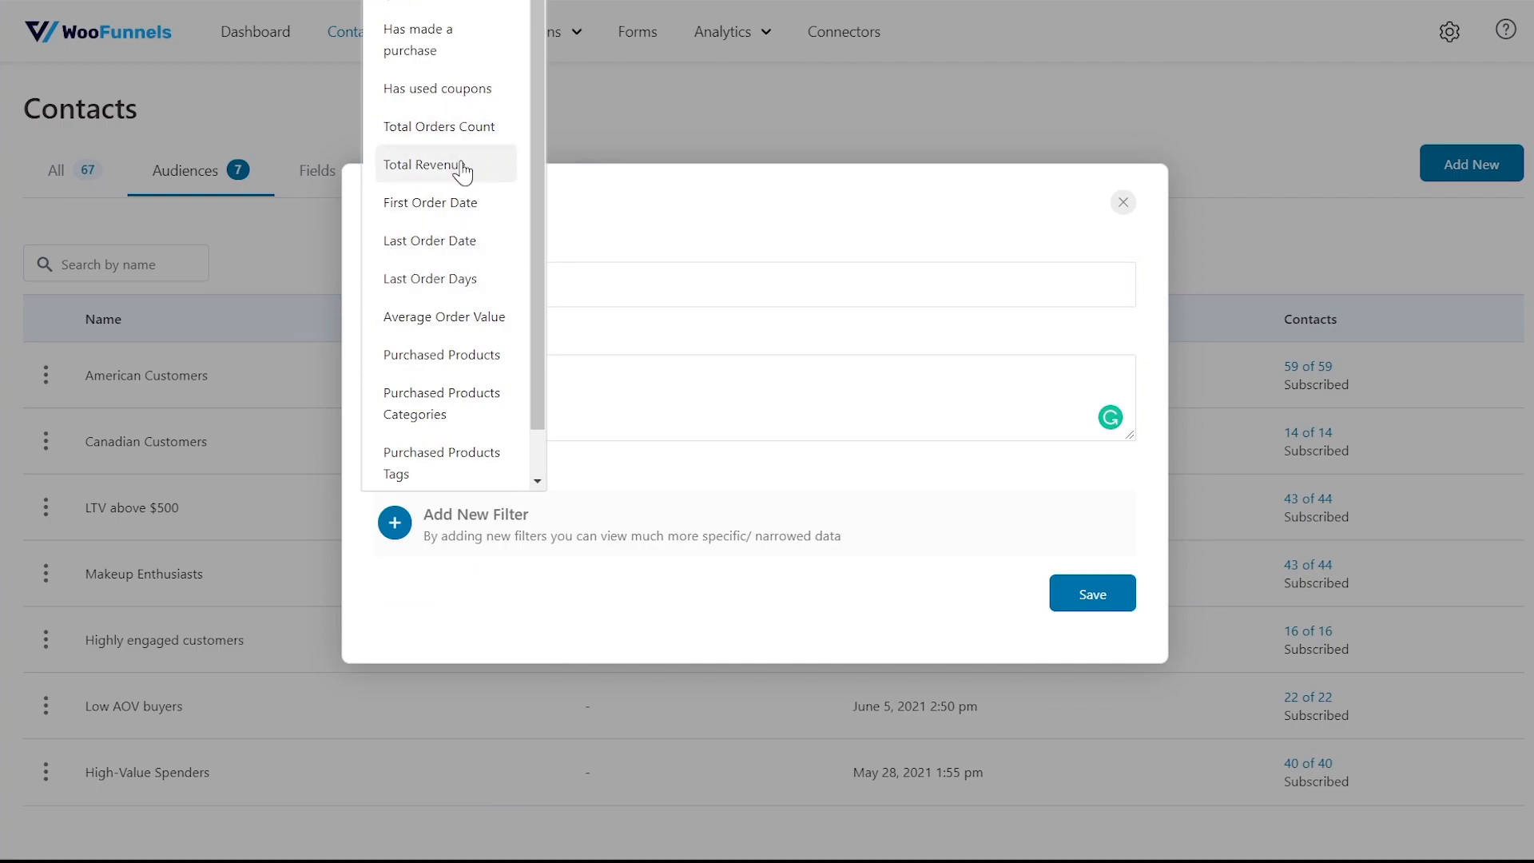
left_click(427, 163)
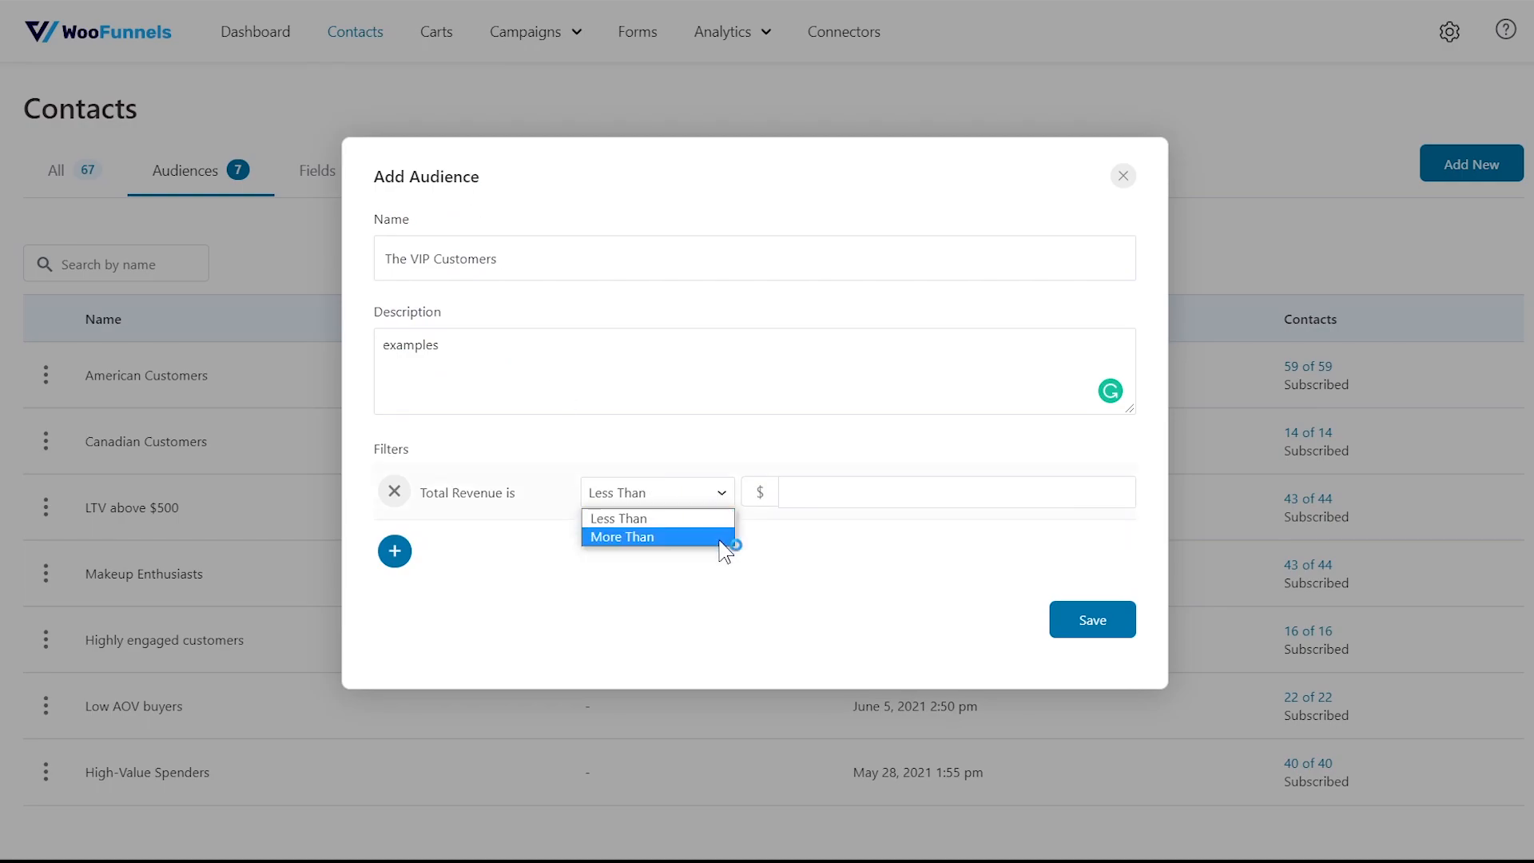
left_click(623, 536)
type("100")
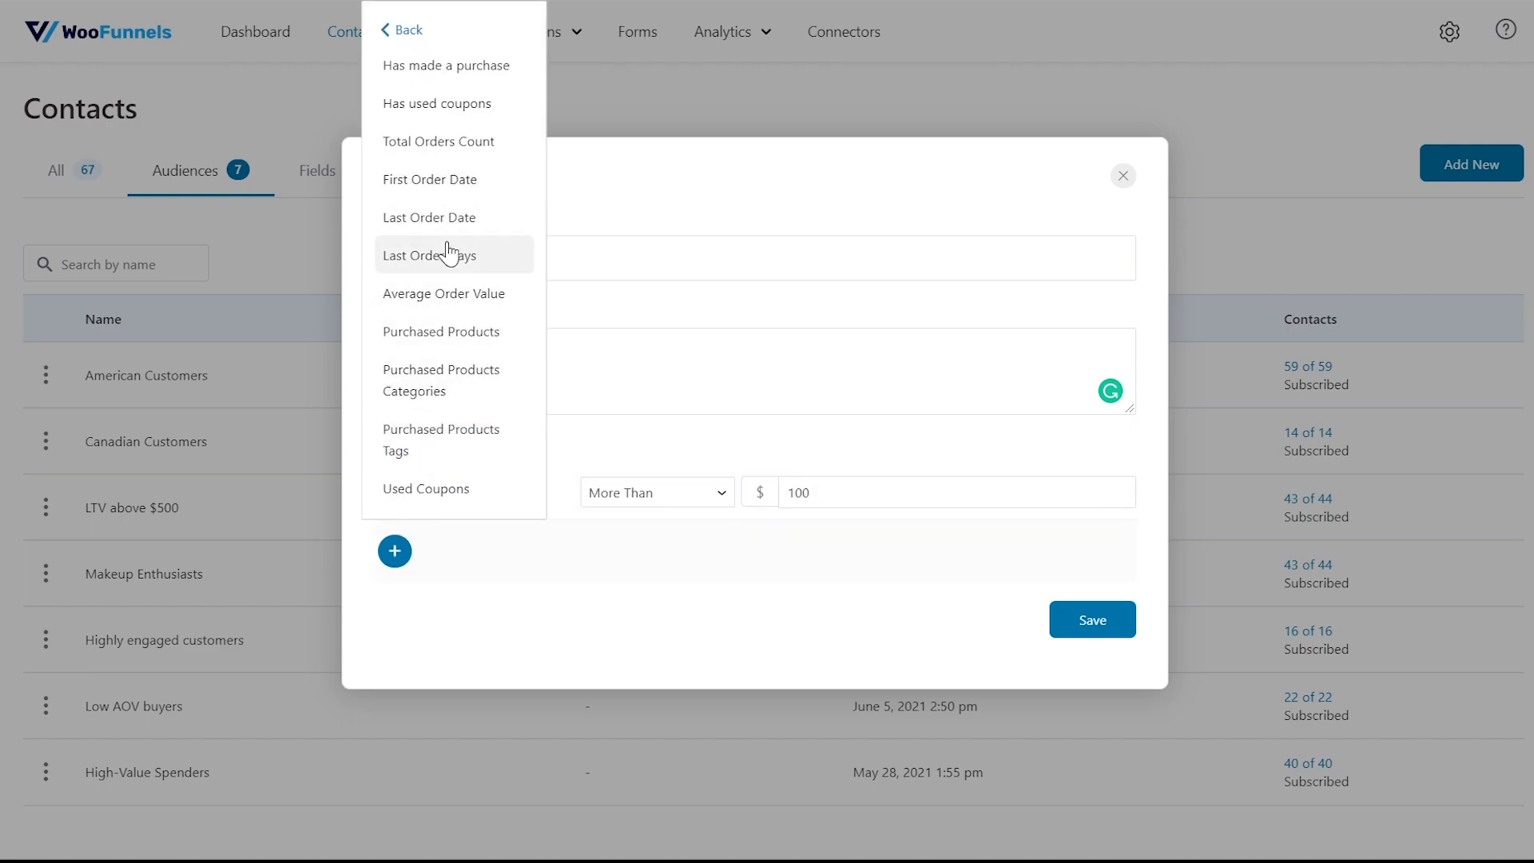
left_click(439, 140)
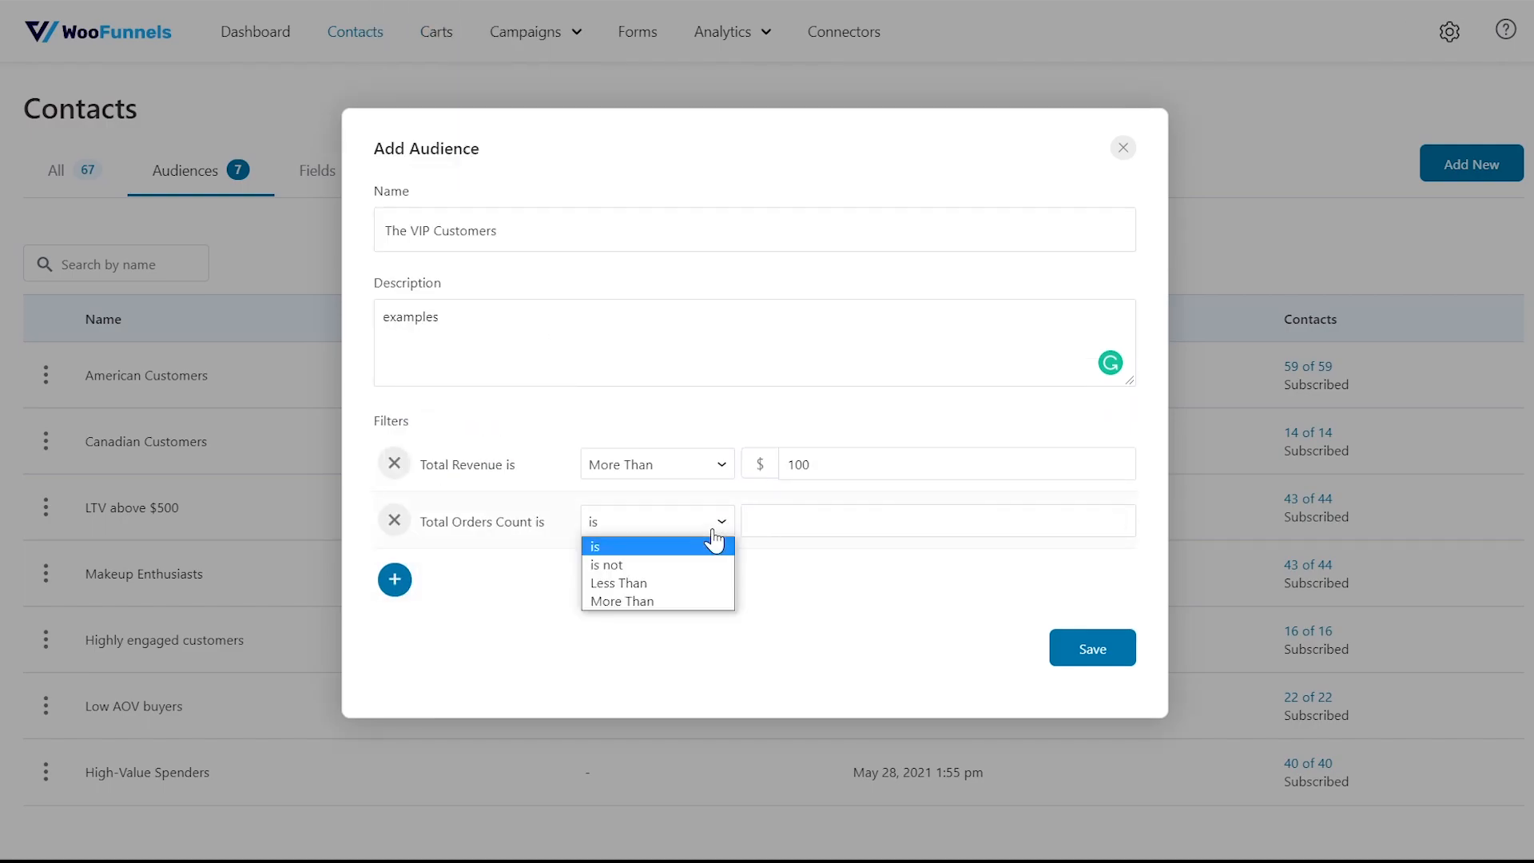
left_click(621, 601)
type("3")
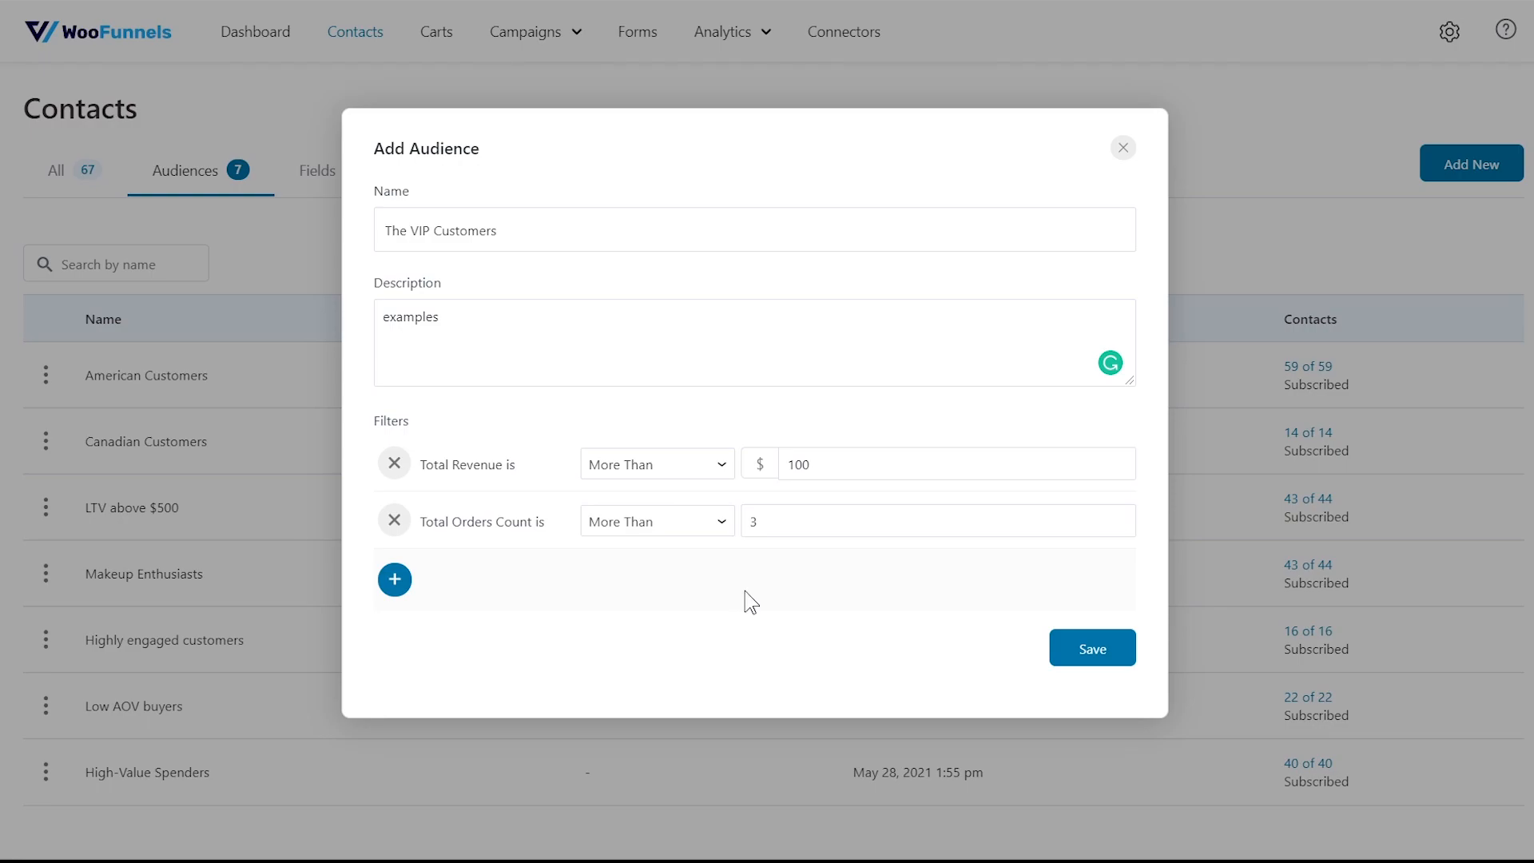
left_click(1093, 648)
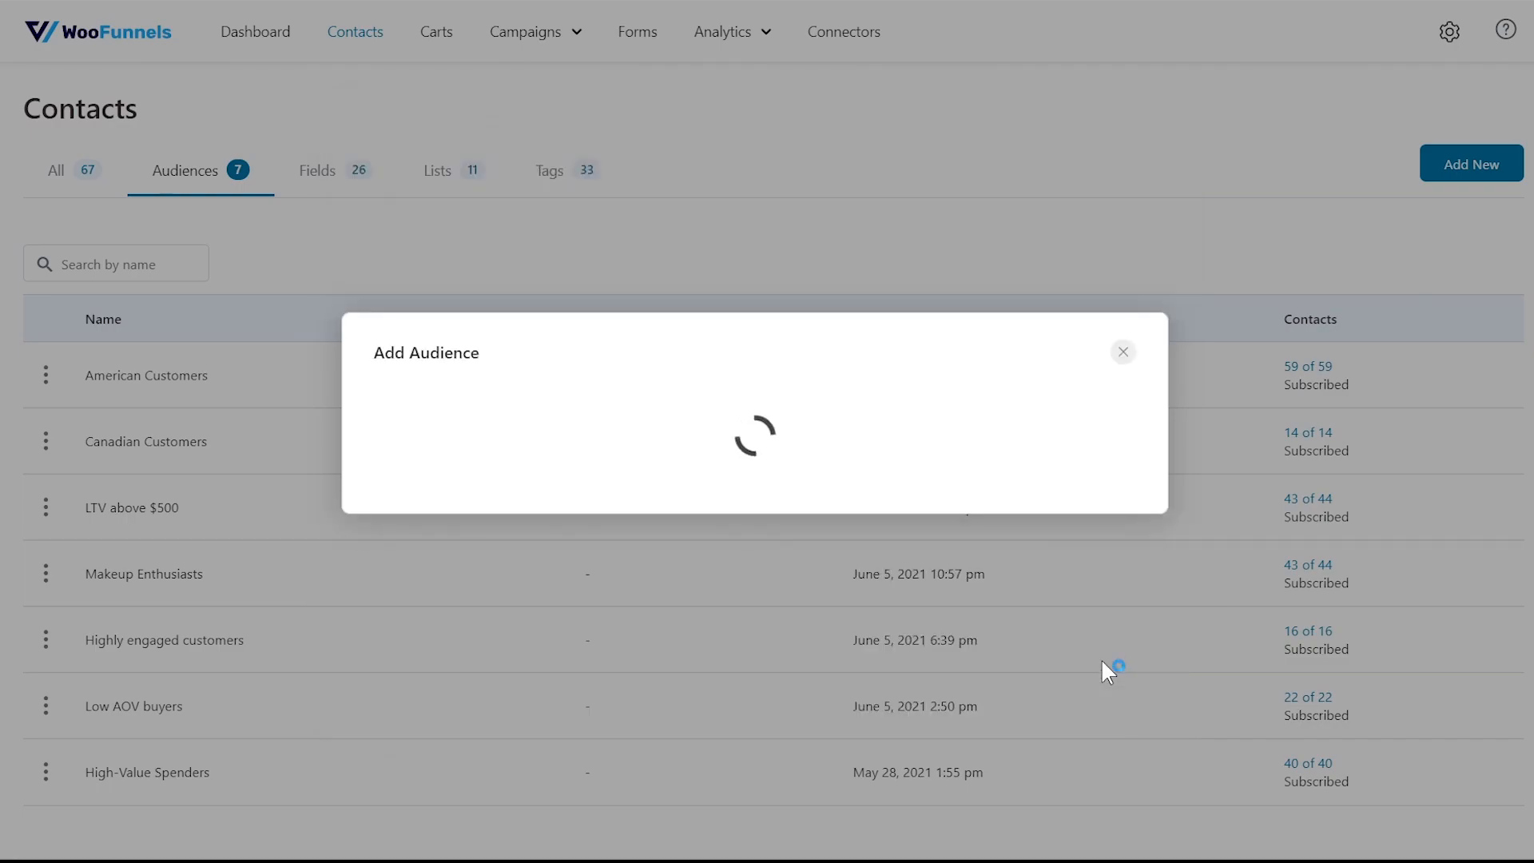
Browse the Carts overview, switching to the Recovered and then Lost carts.
left_click(1122, 351)
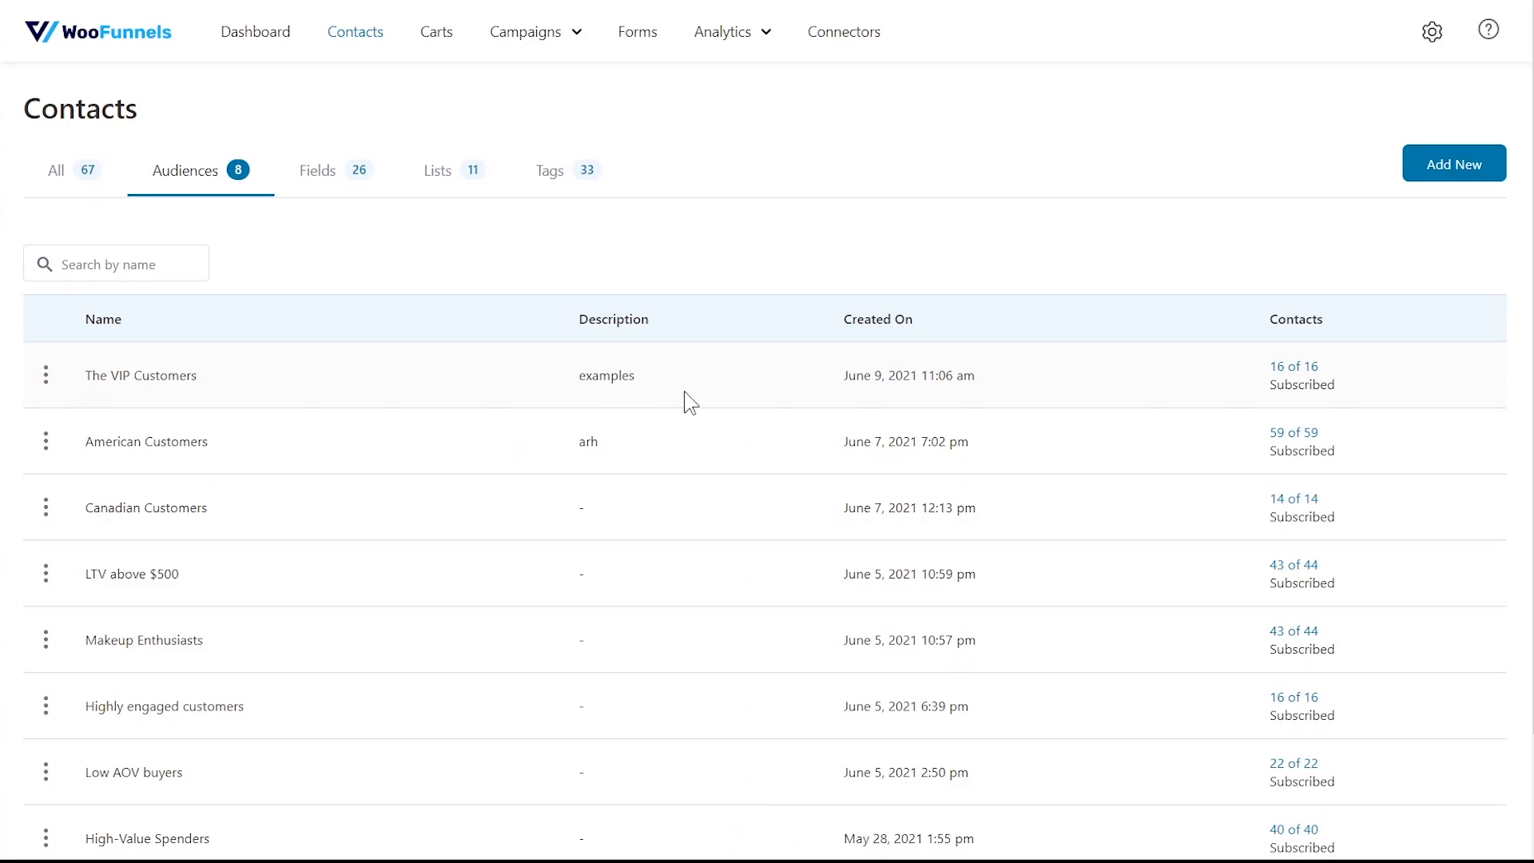
mouse_move(435, 31)
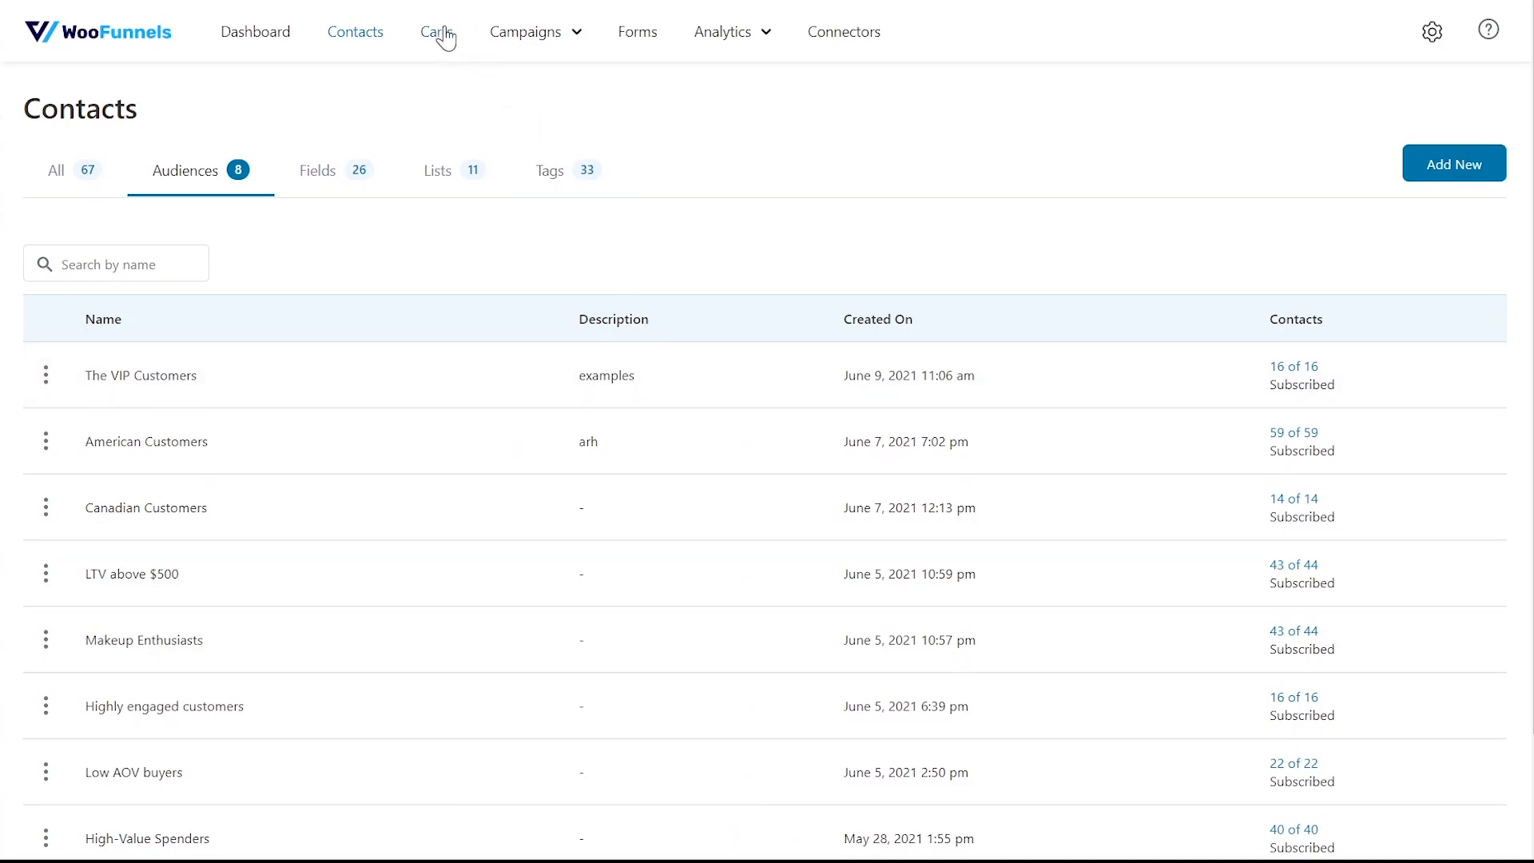
left_click(436, 32)
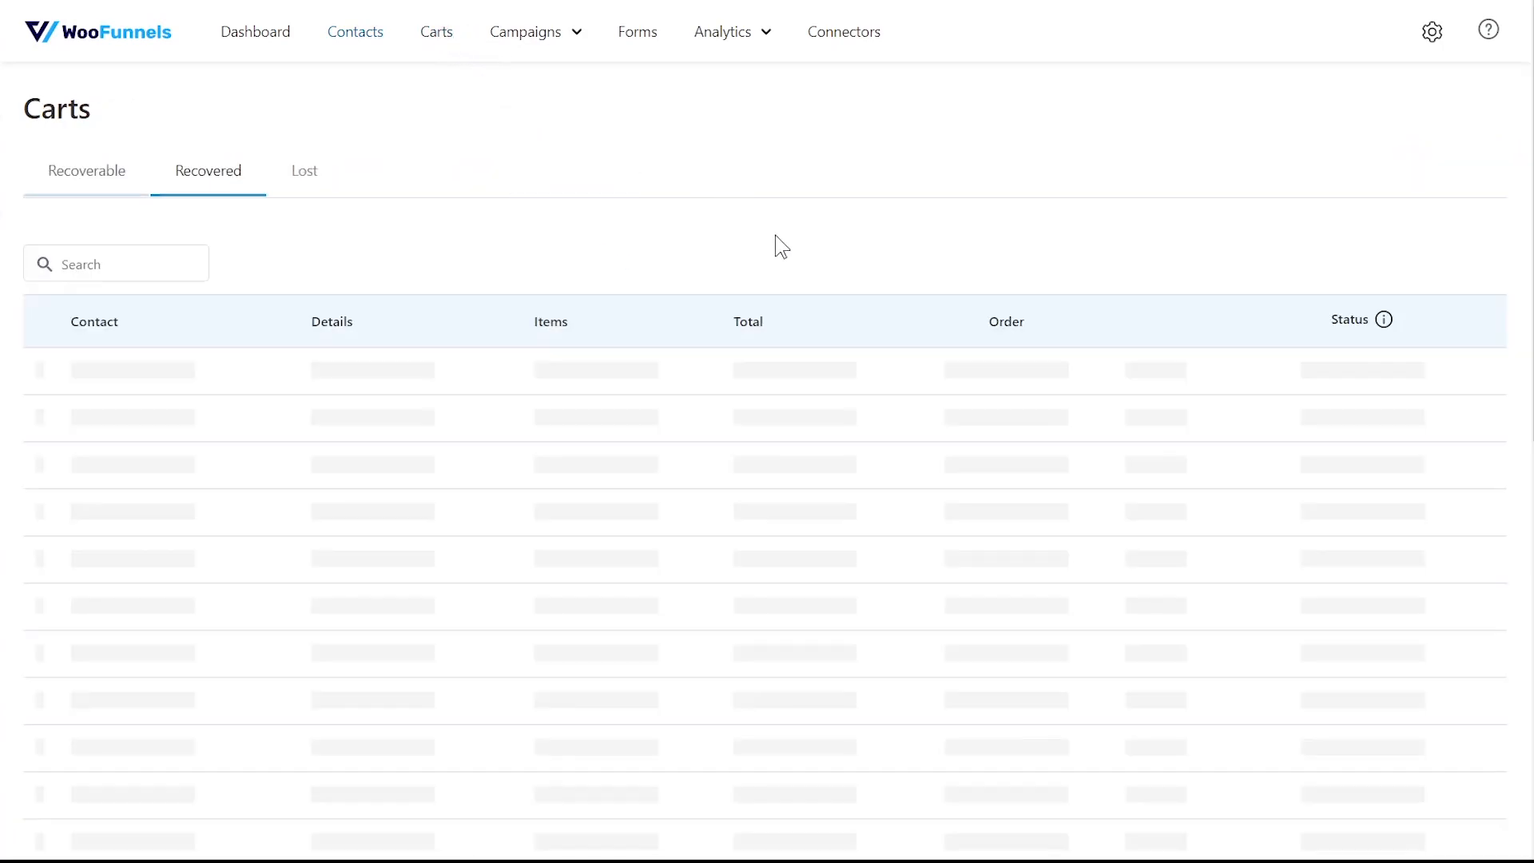
left_click(86, 171)
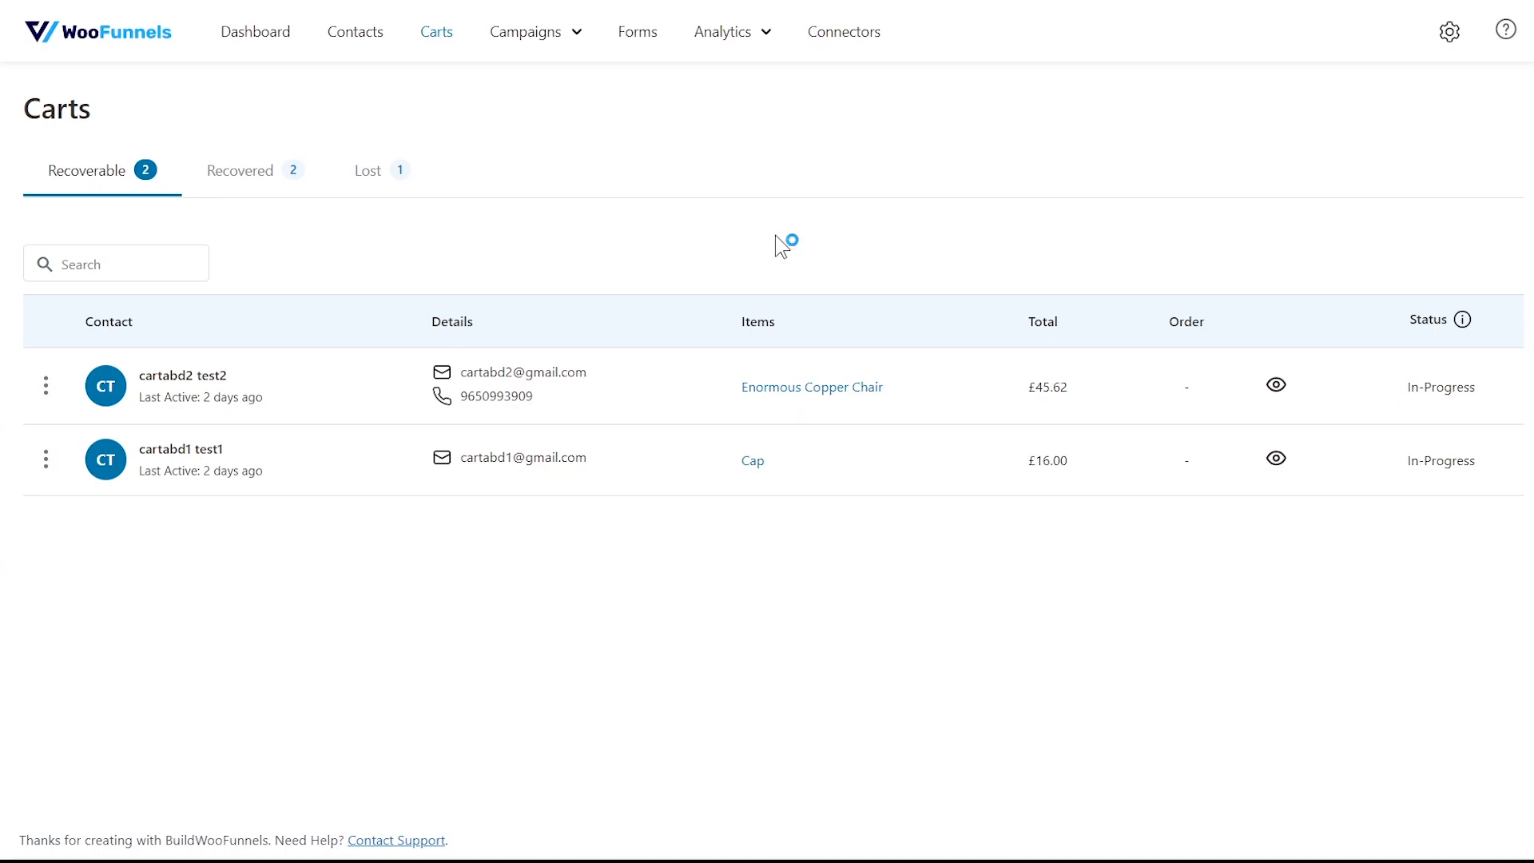
mouse_move(777, 243)
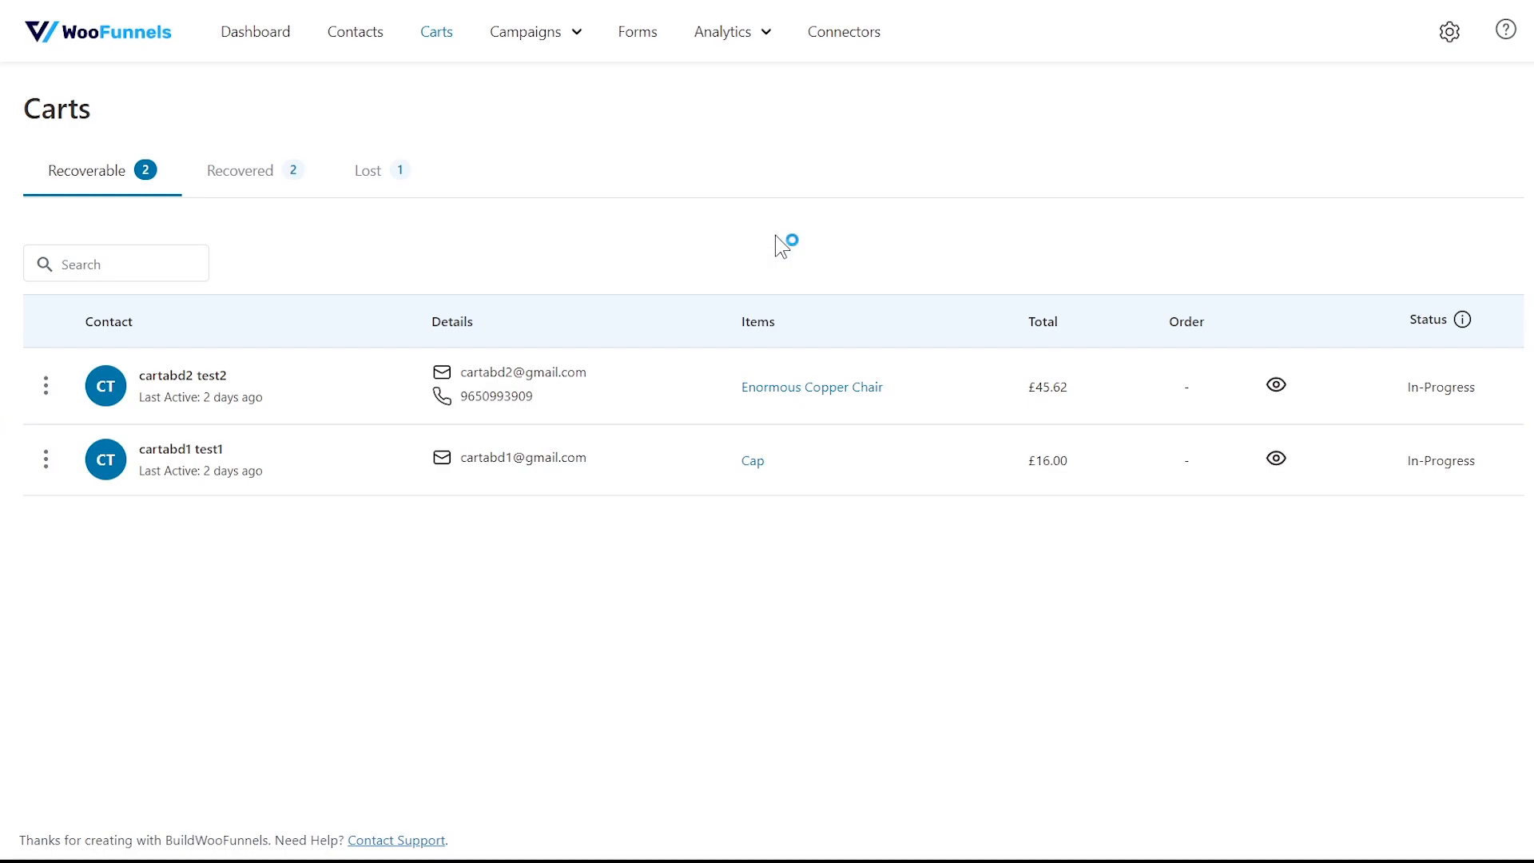
mouse_move(778, 245)
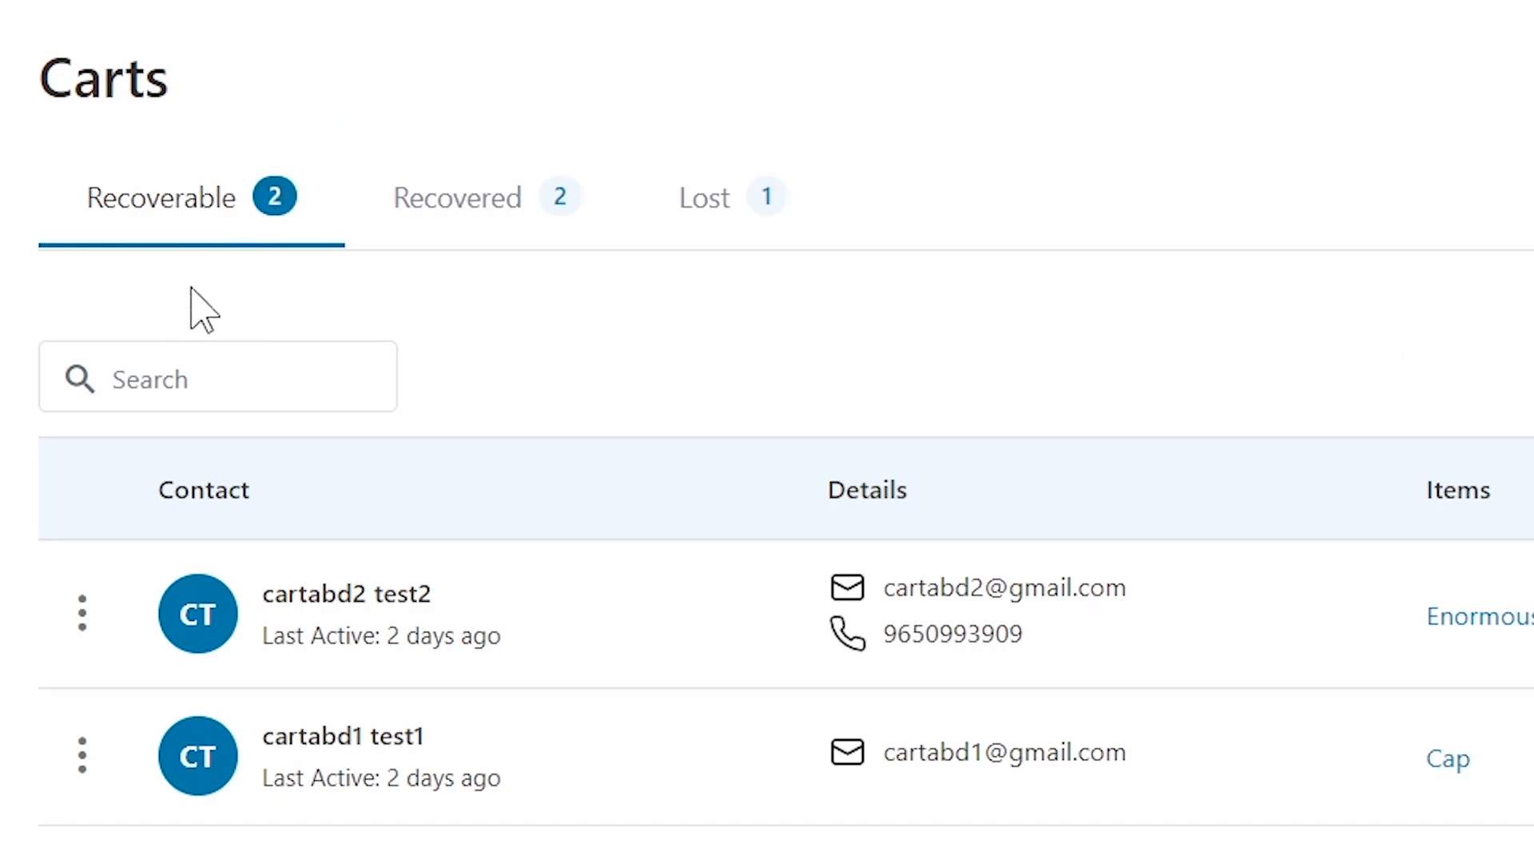
mouse_move(297, 285)
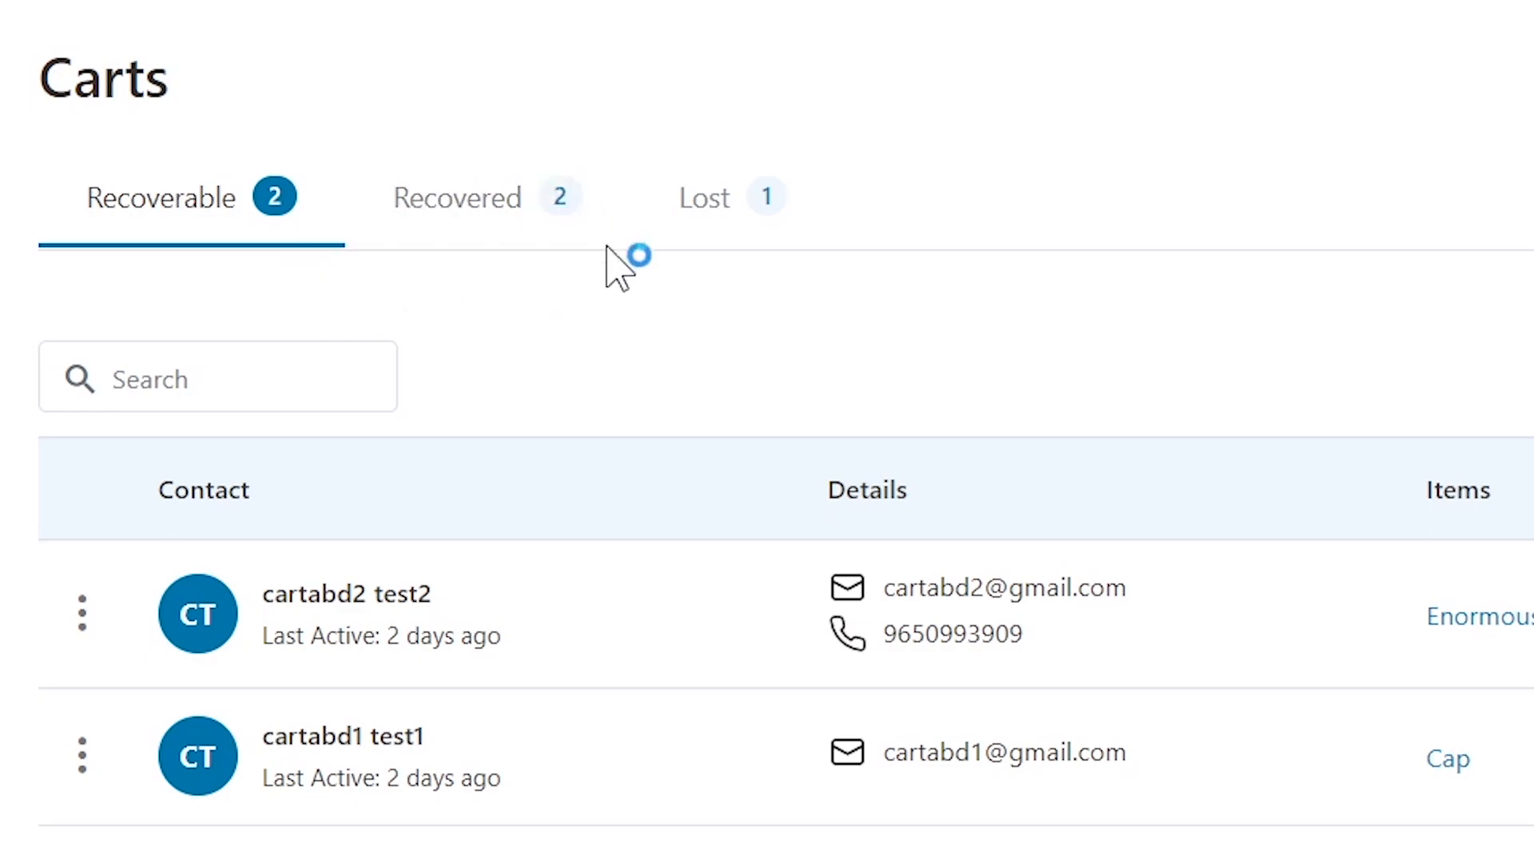
mouse_move(509, 235)
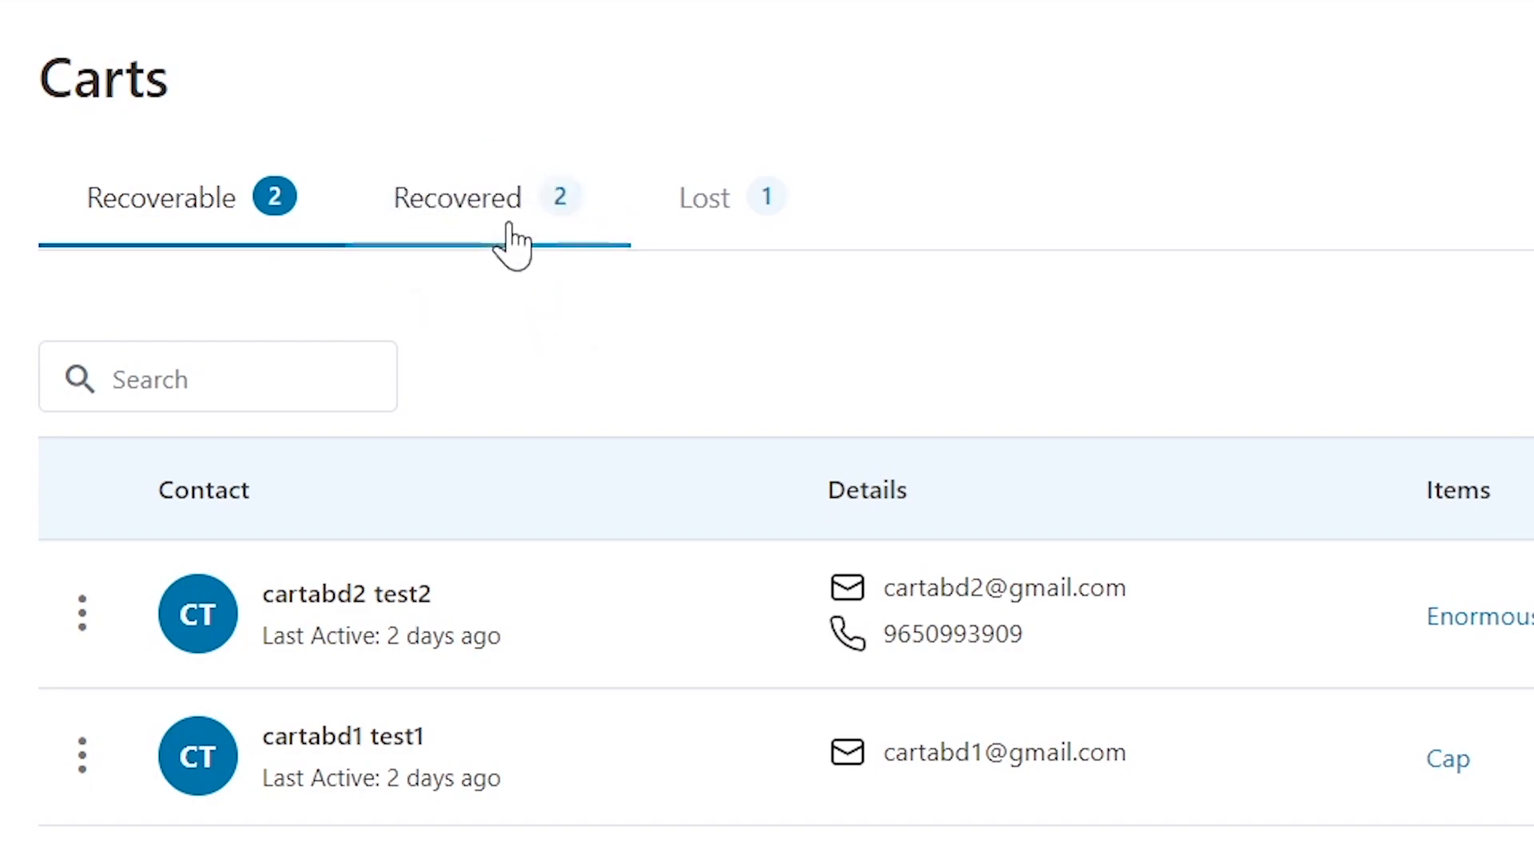
left_click(457, 198)
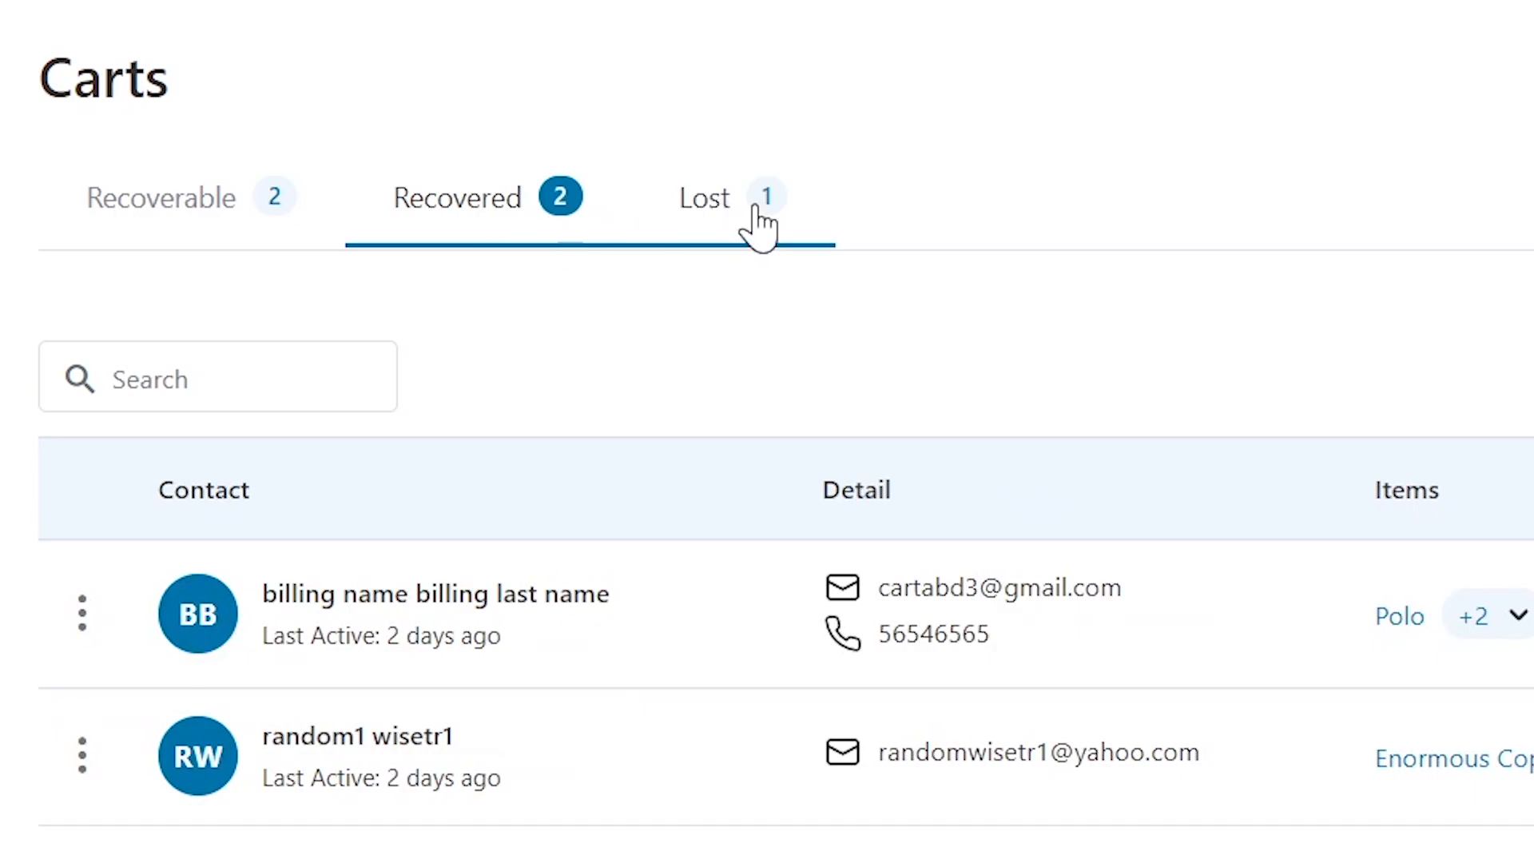
left_click(703, 196)
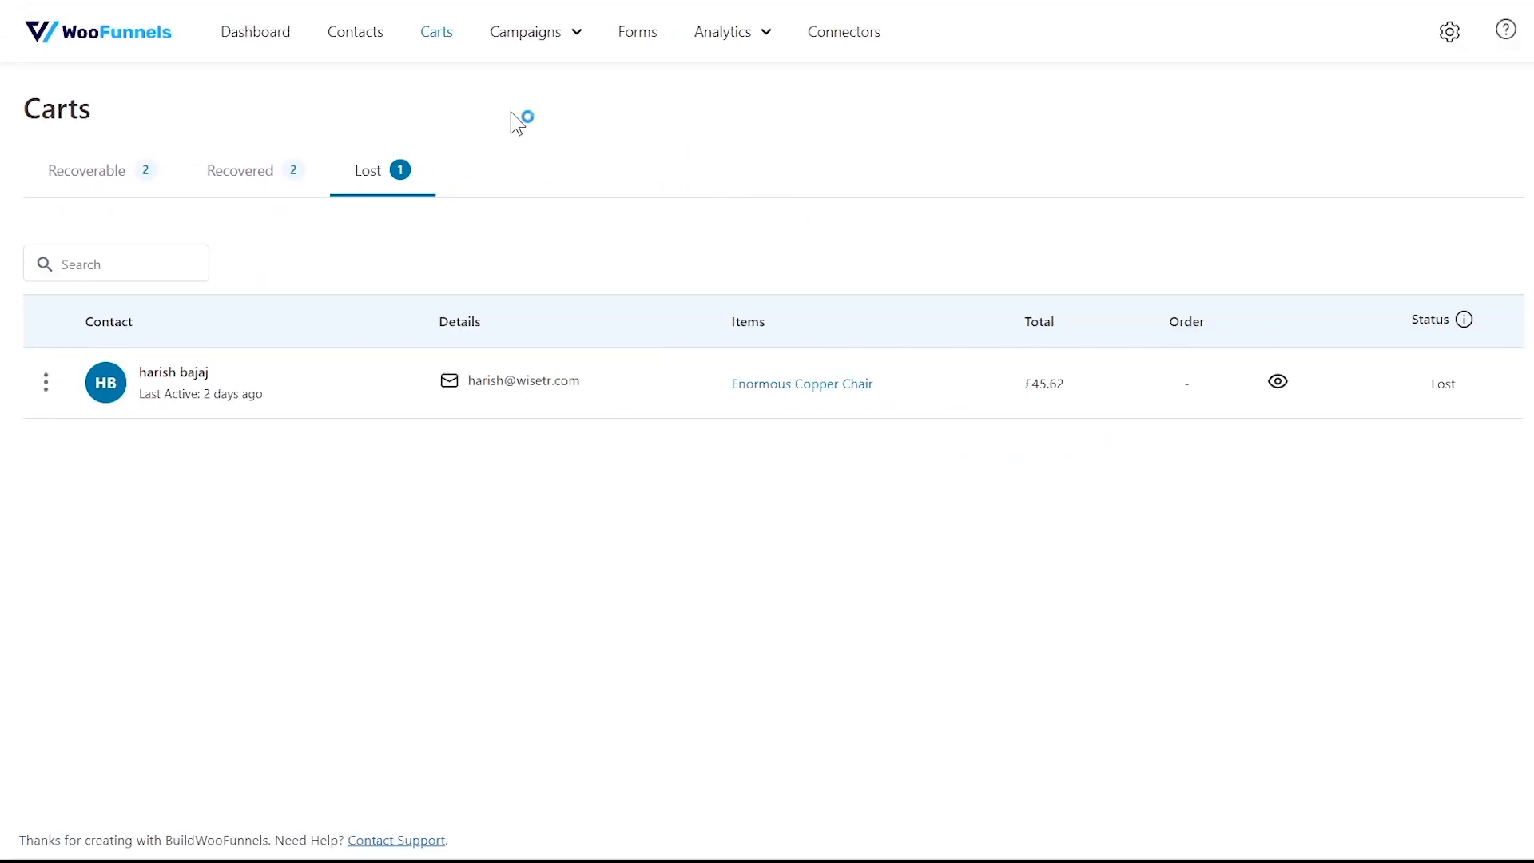
mouse_move(792, 225)
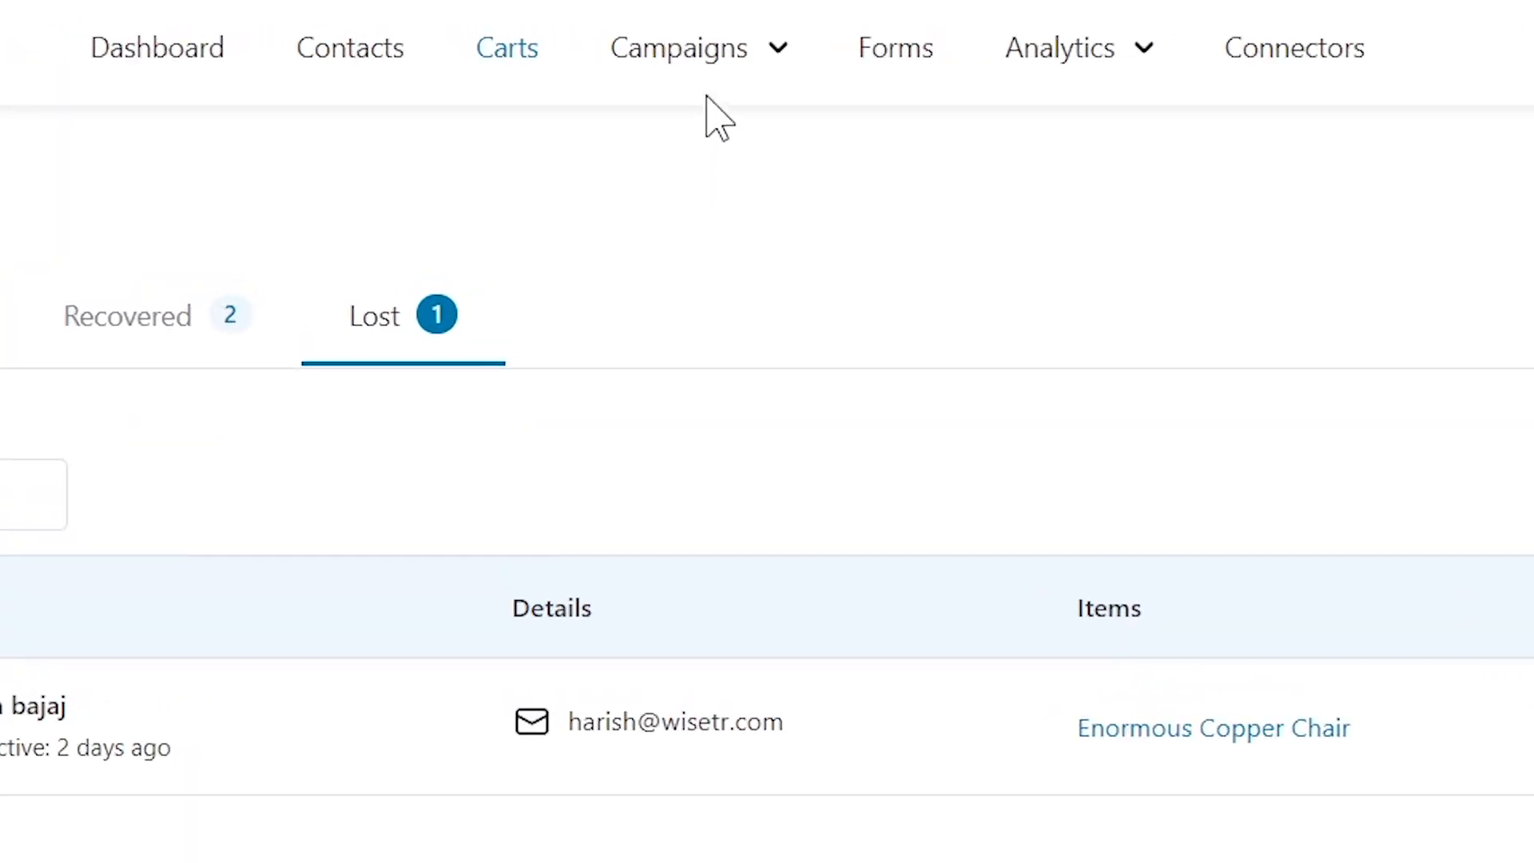
Open the 'Cart abandoned (cart total > $50)' automation from the Automations list.
left_click(679, 47)
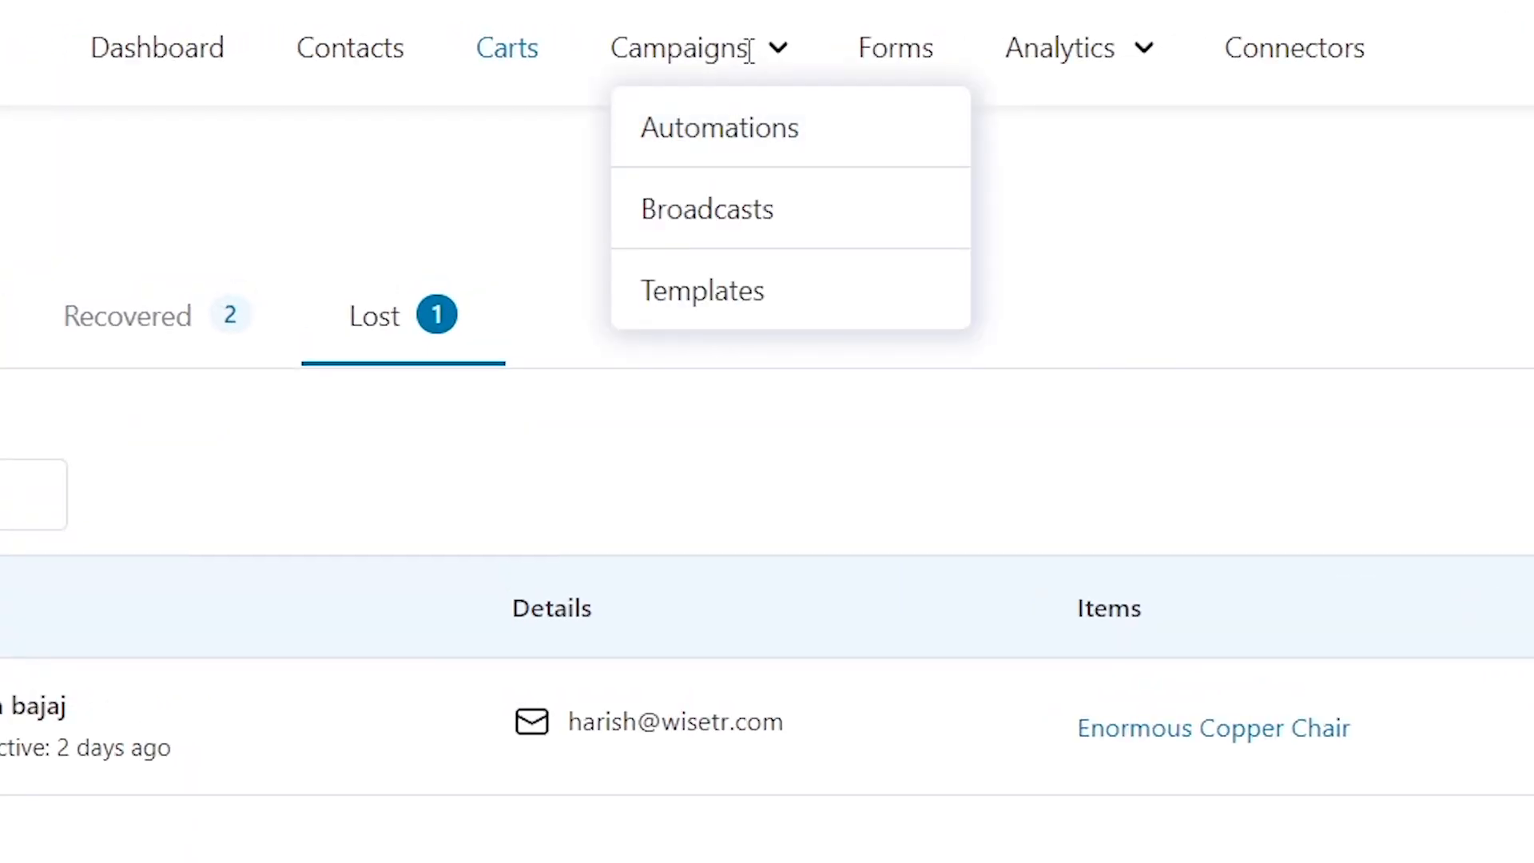
mouse_move(778, 74)
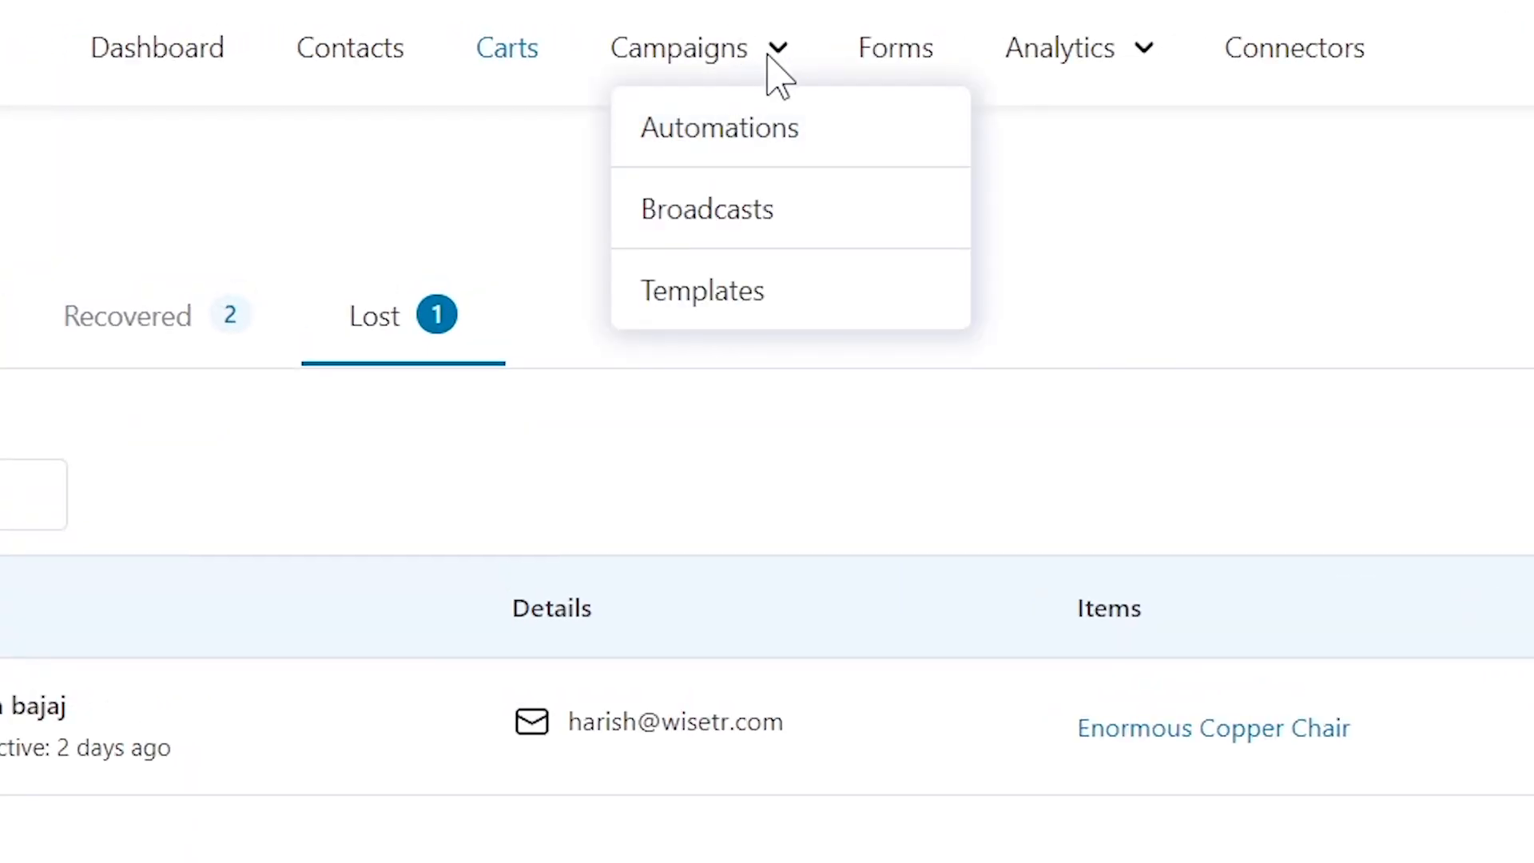
mouse_move(783, 191)
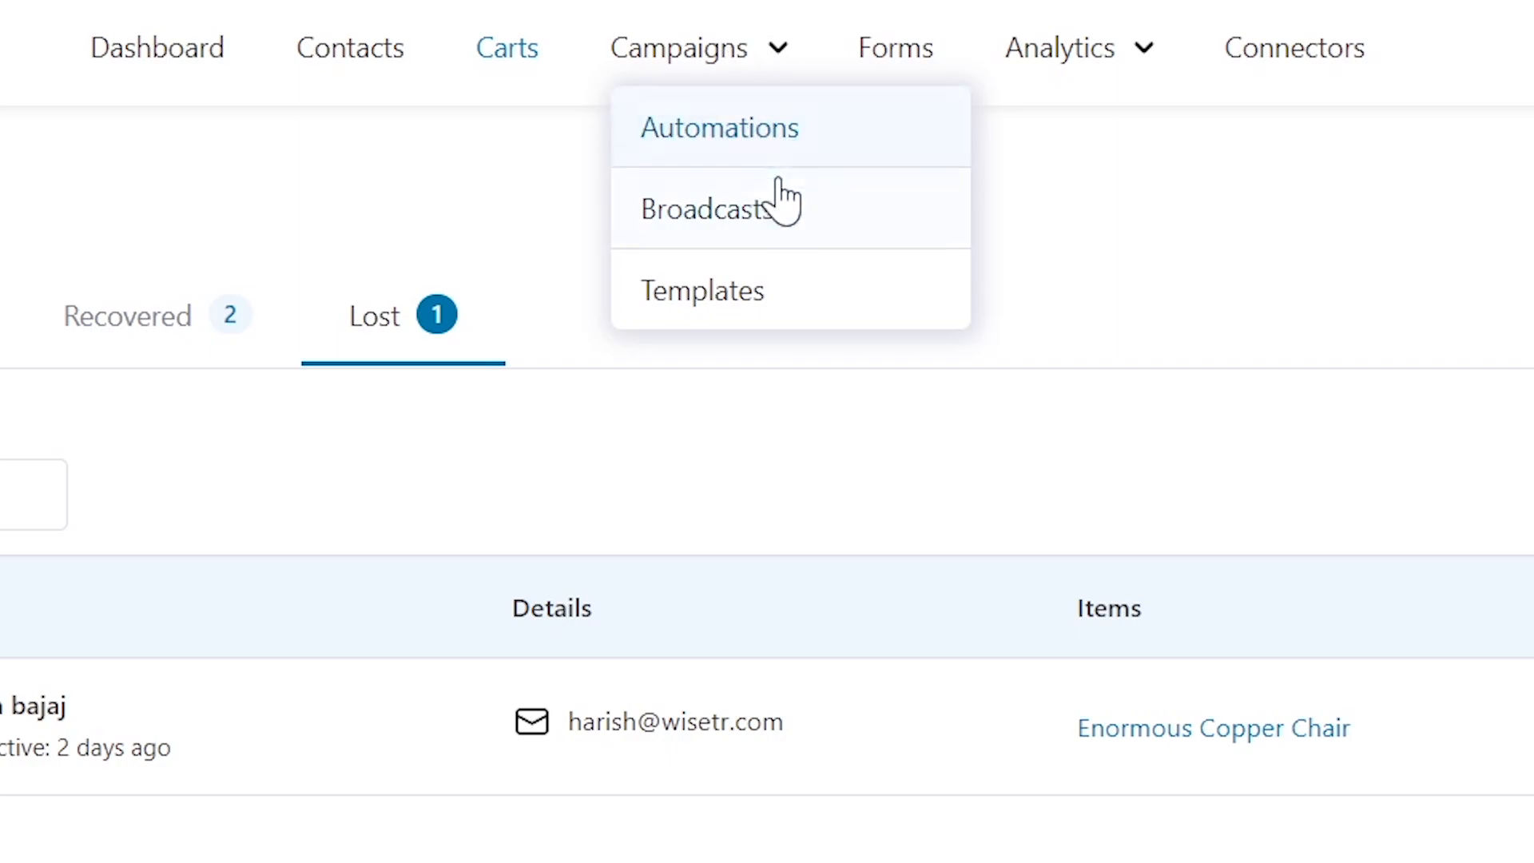
mouse_move(783, 209)
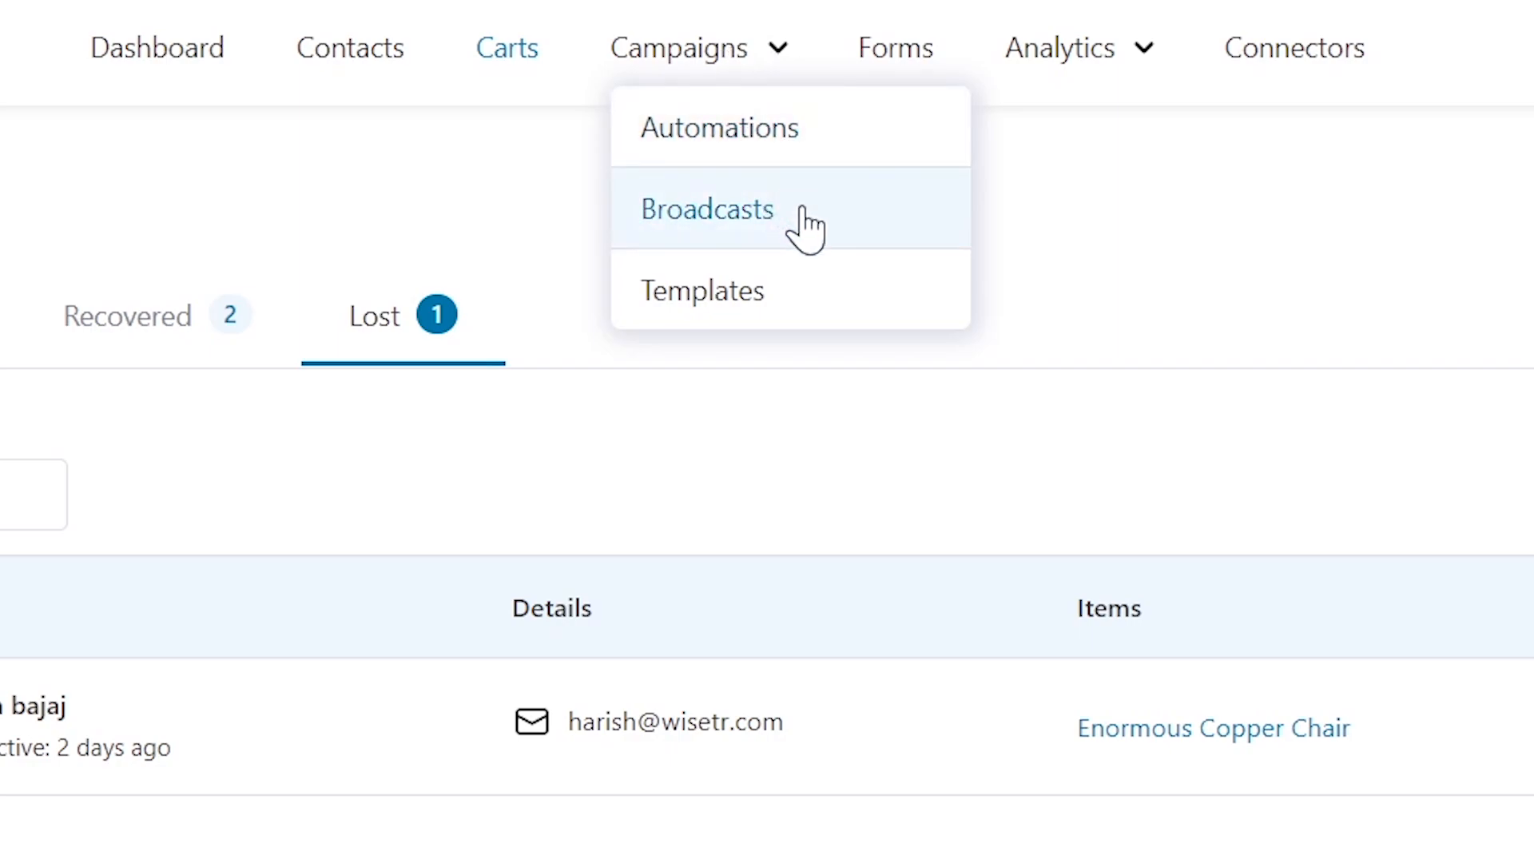
left_click(718, 126)
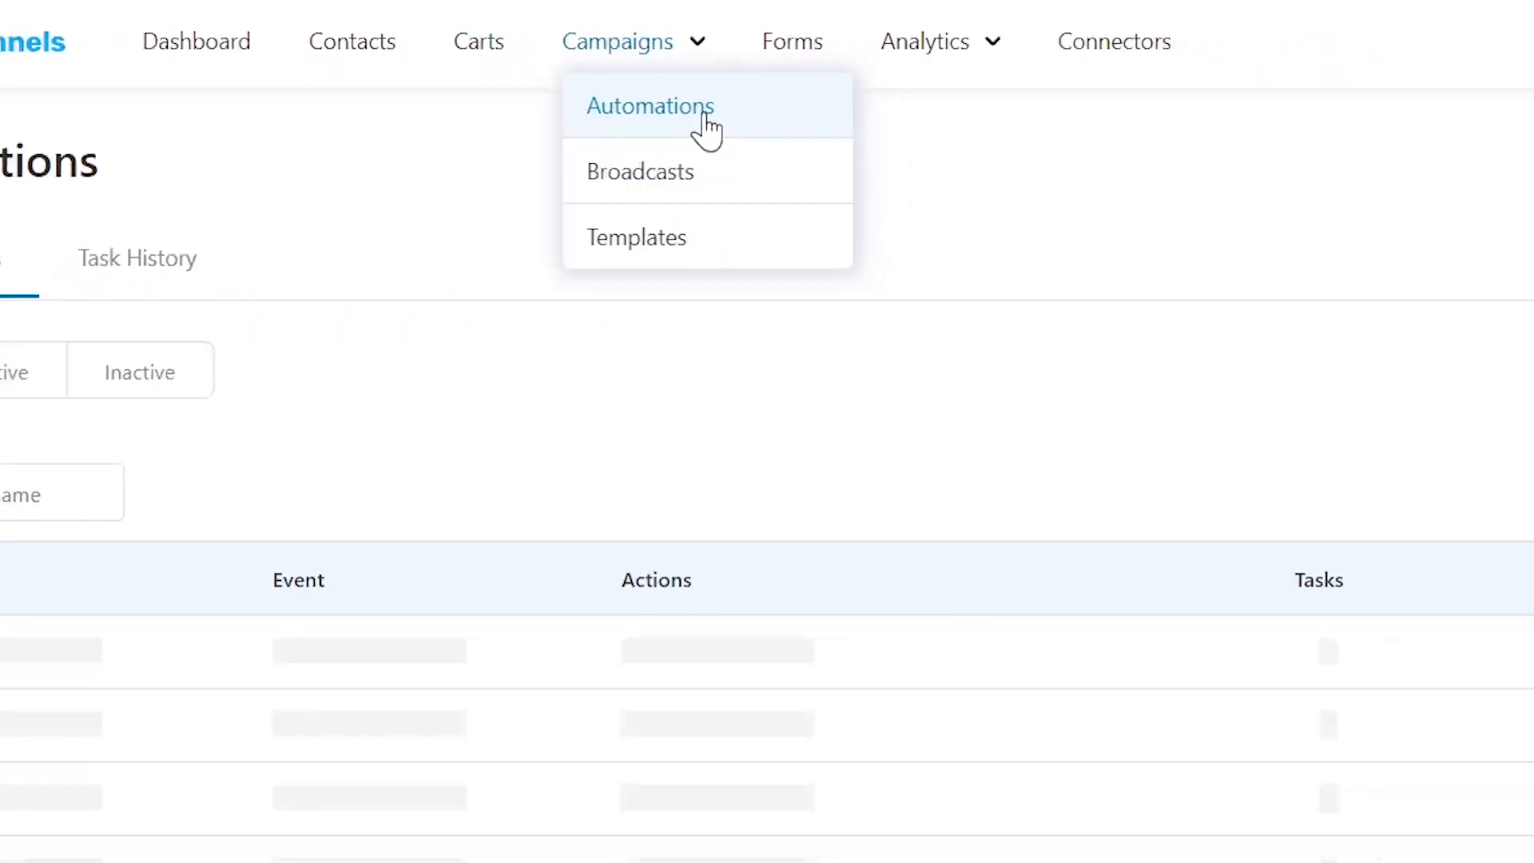
left_click(650, 106)
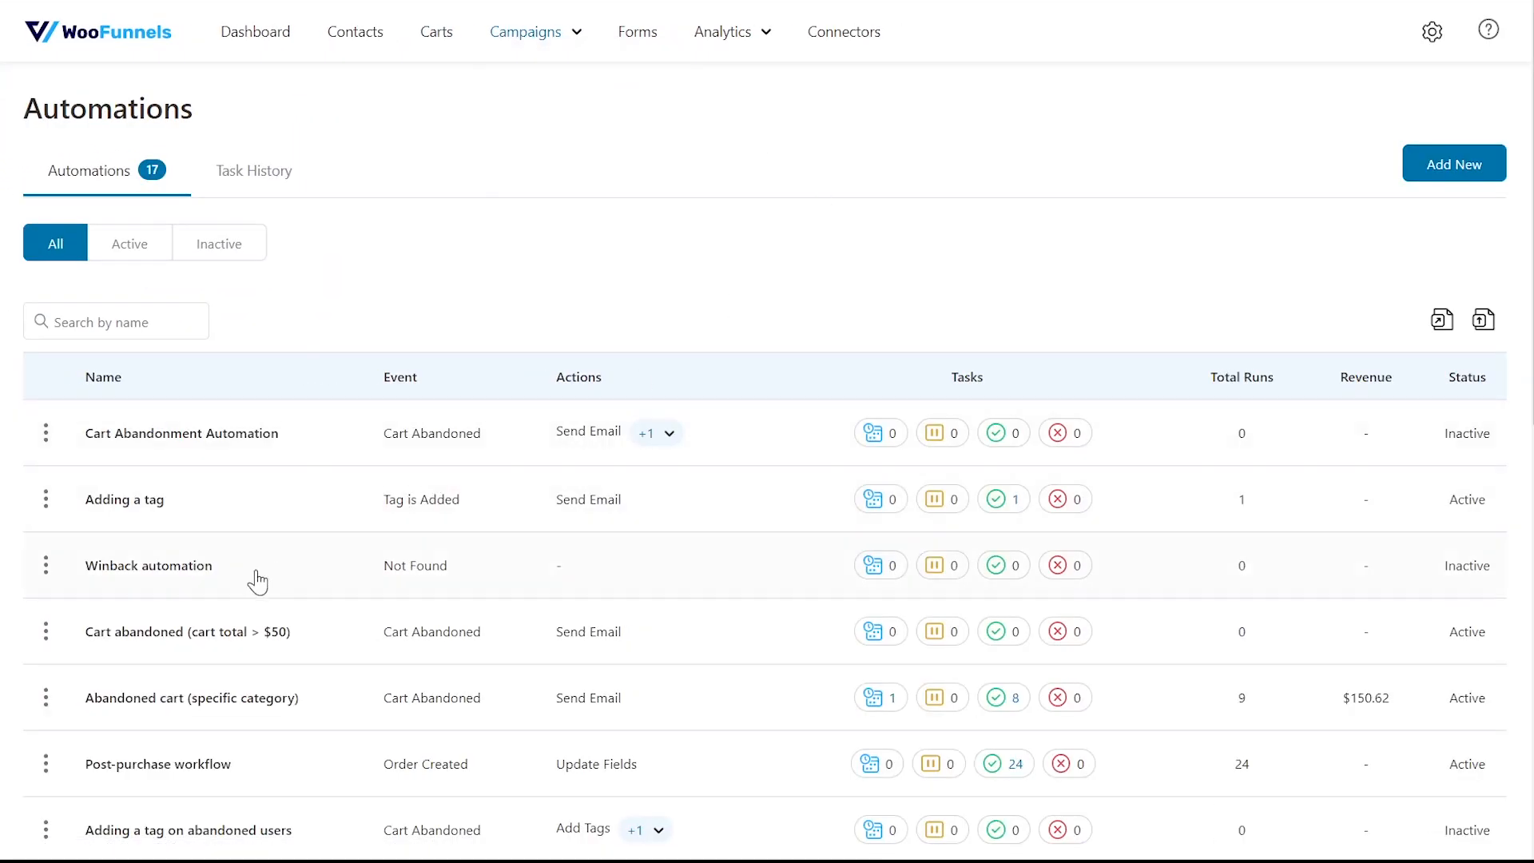
mouse_move(270, 645)
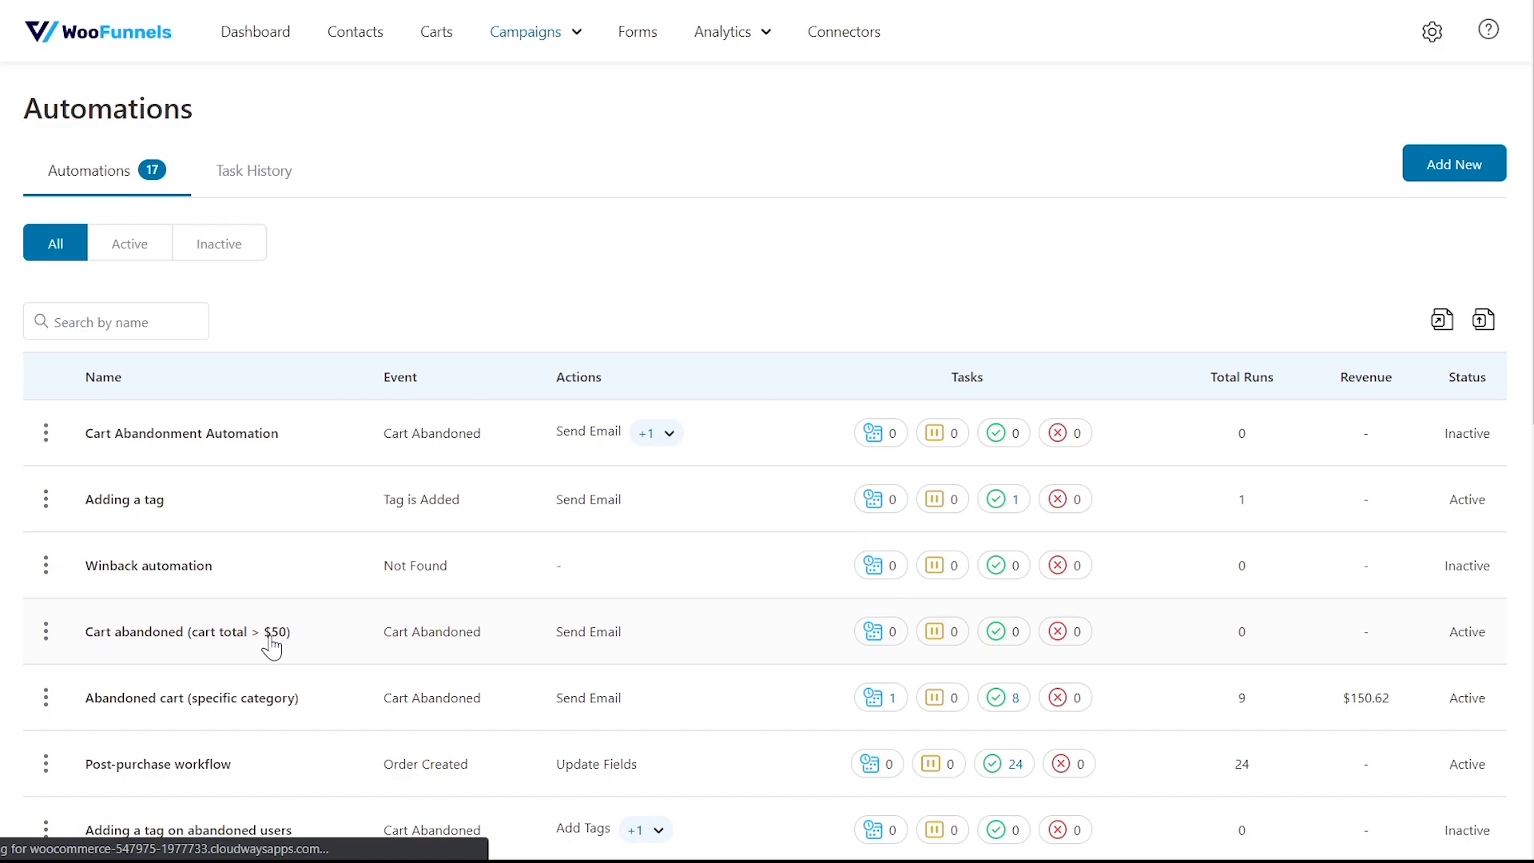
left_click(186, 631)
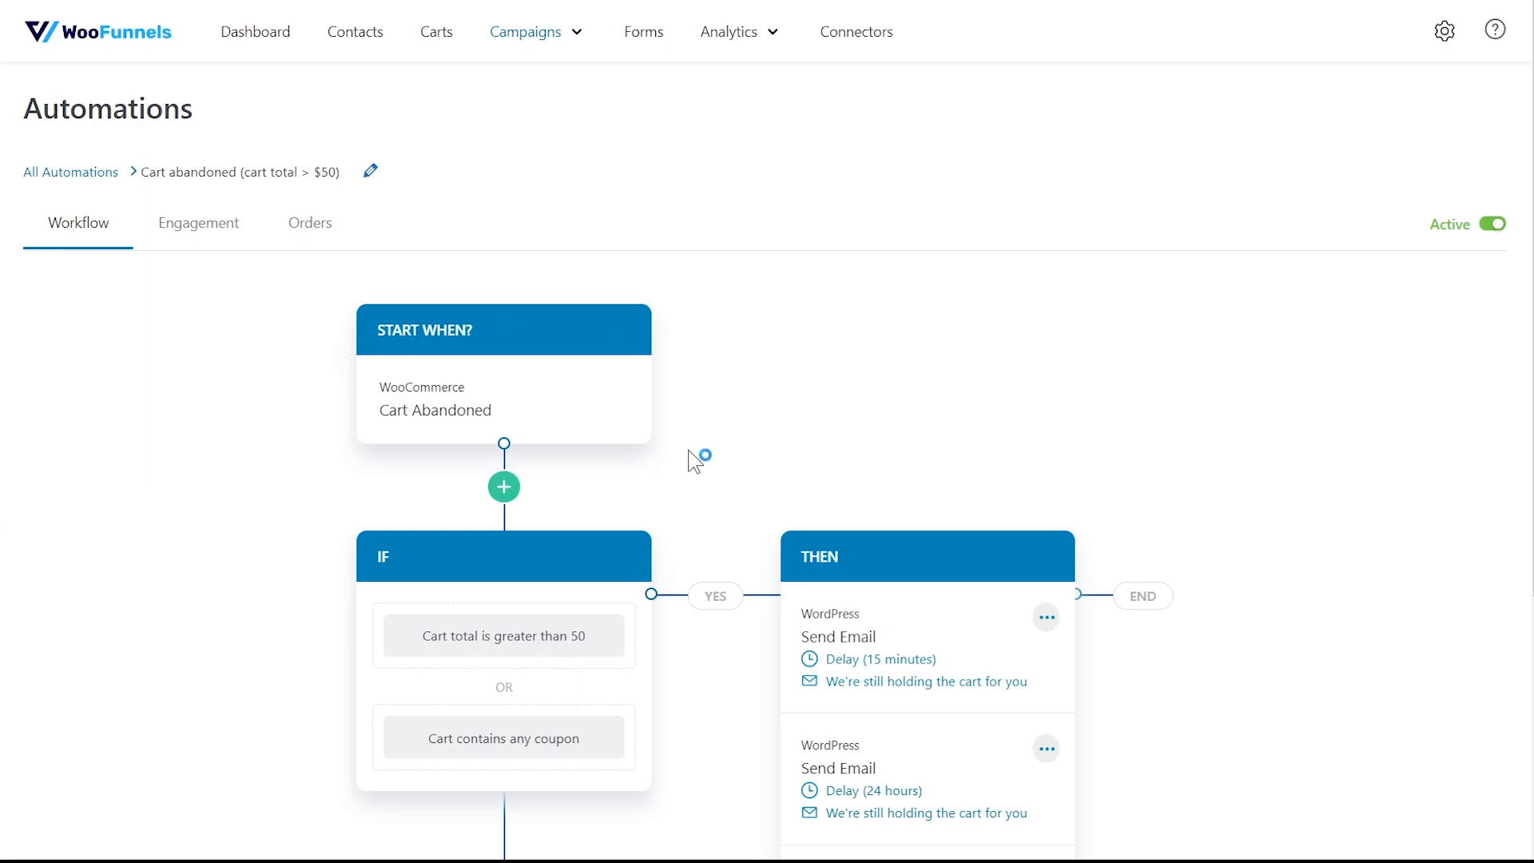
mouse_move(694, 460)
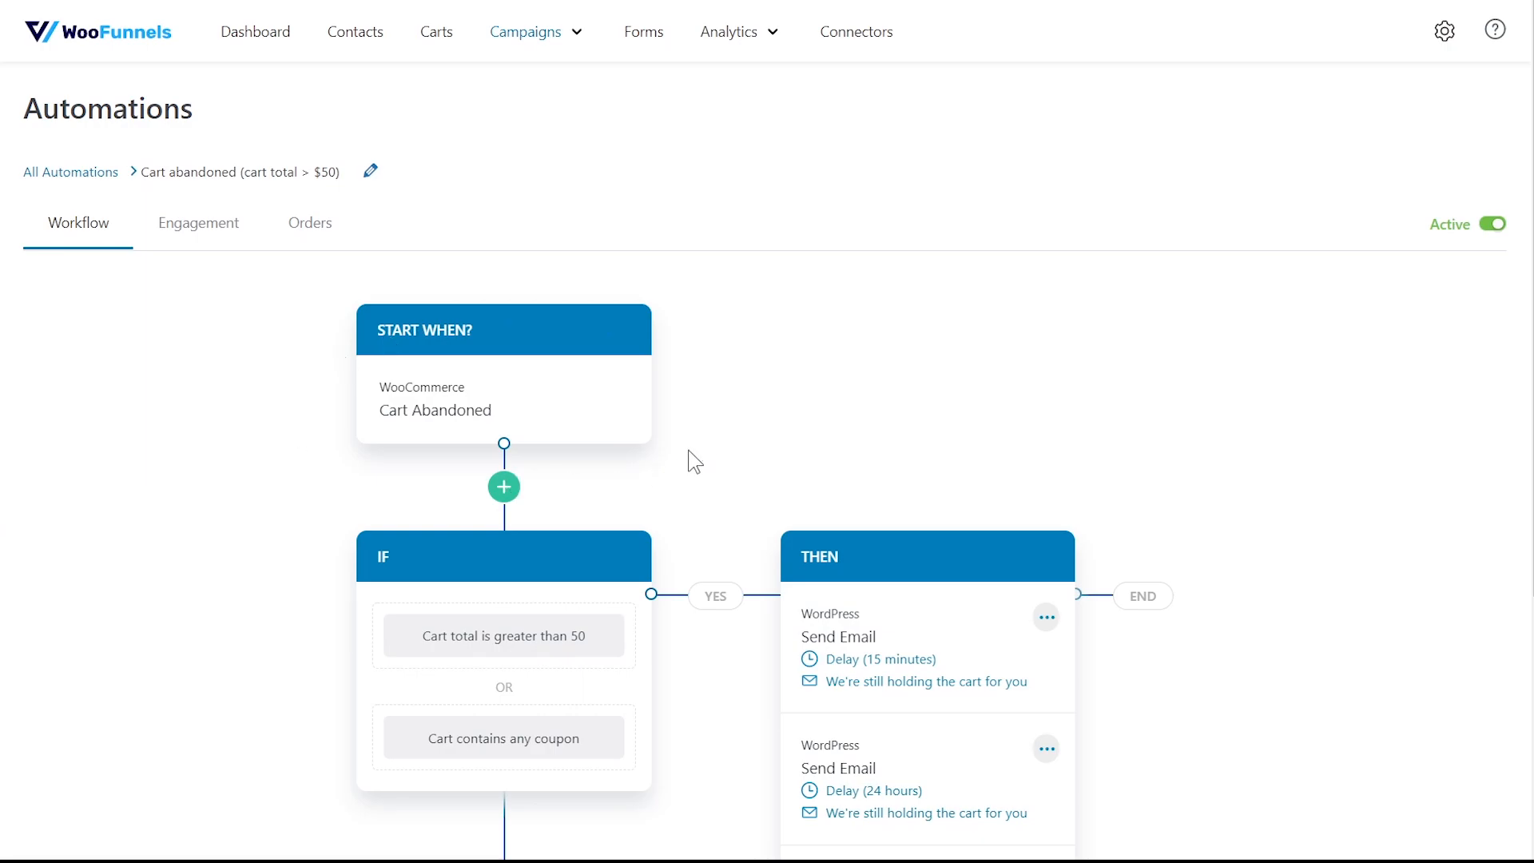
scroll("down", 3)
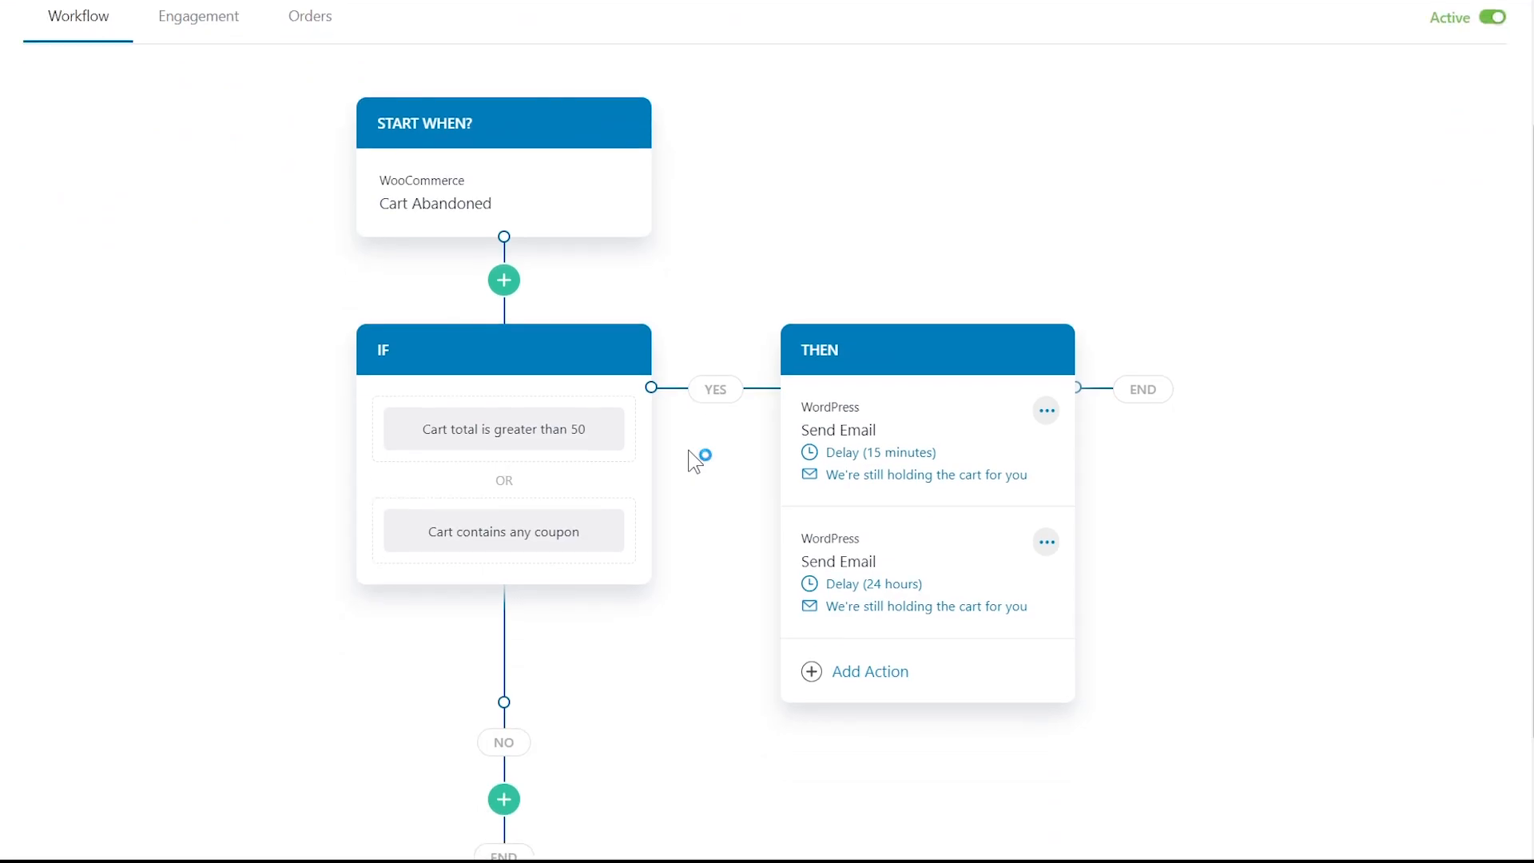
mouse_move(693, 461)
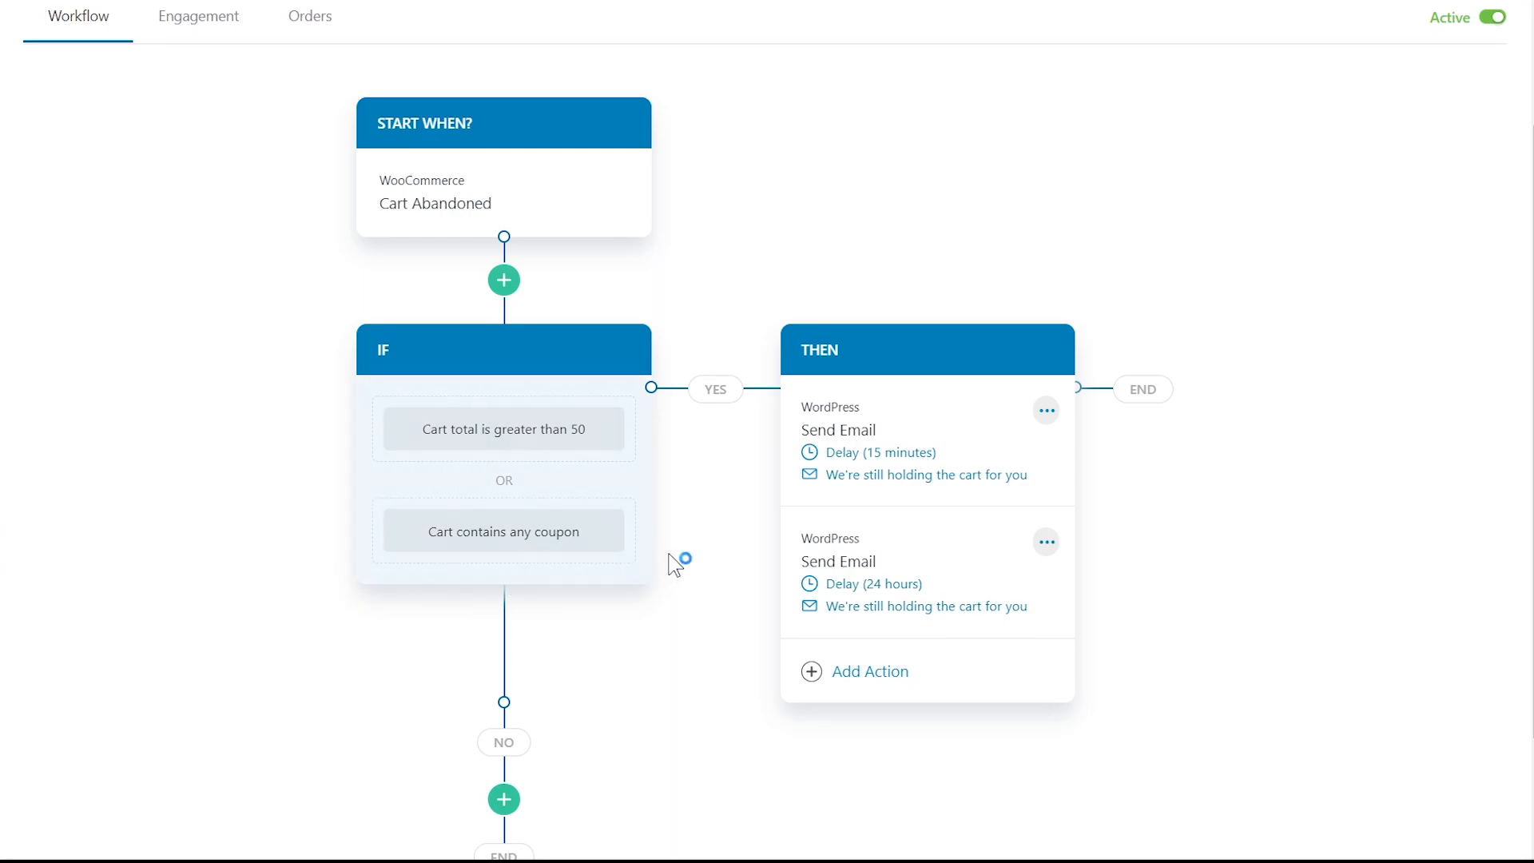
mouse_move(692, 556)
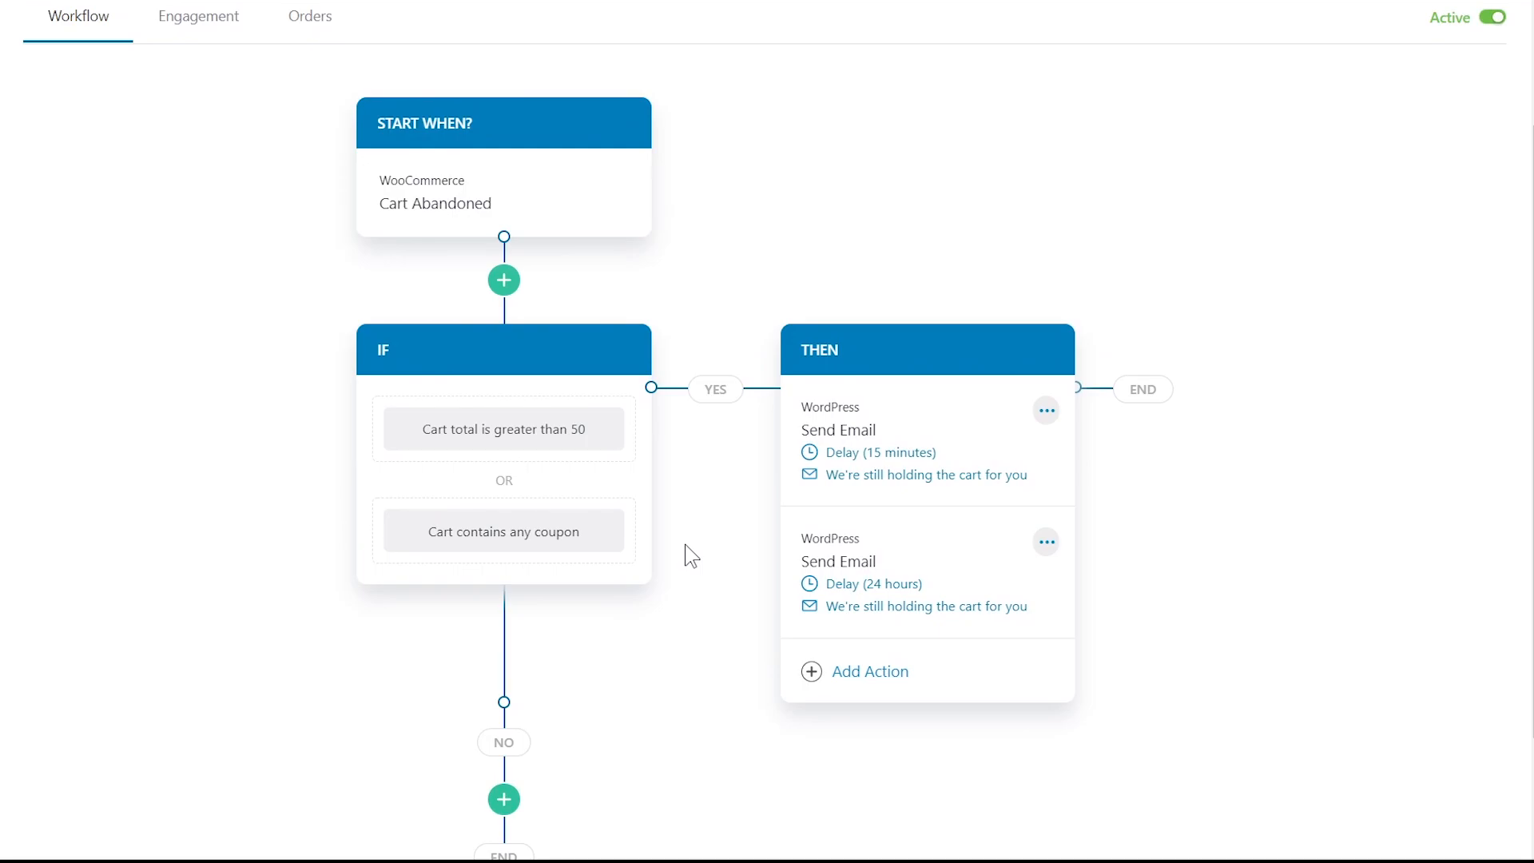
mouse_move(942, 464)
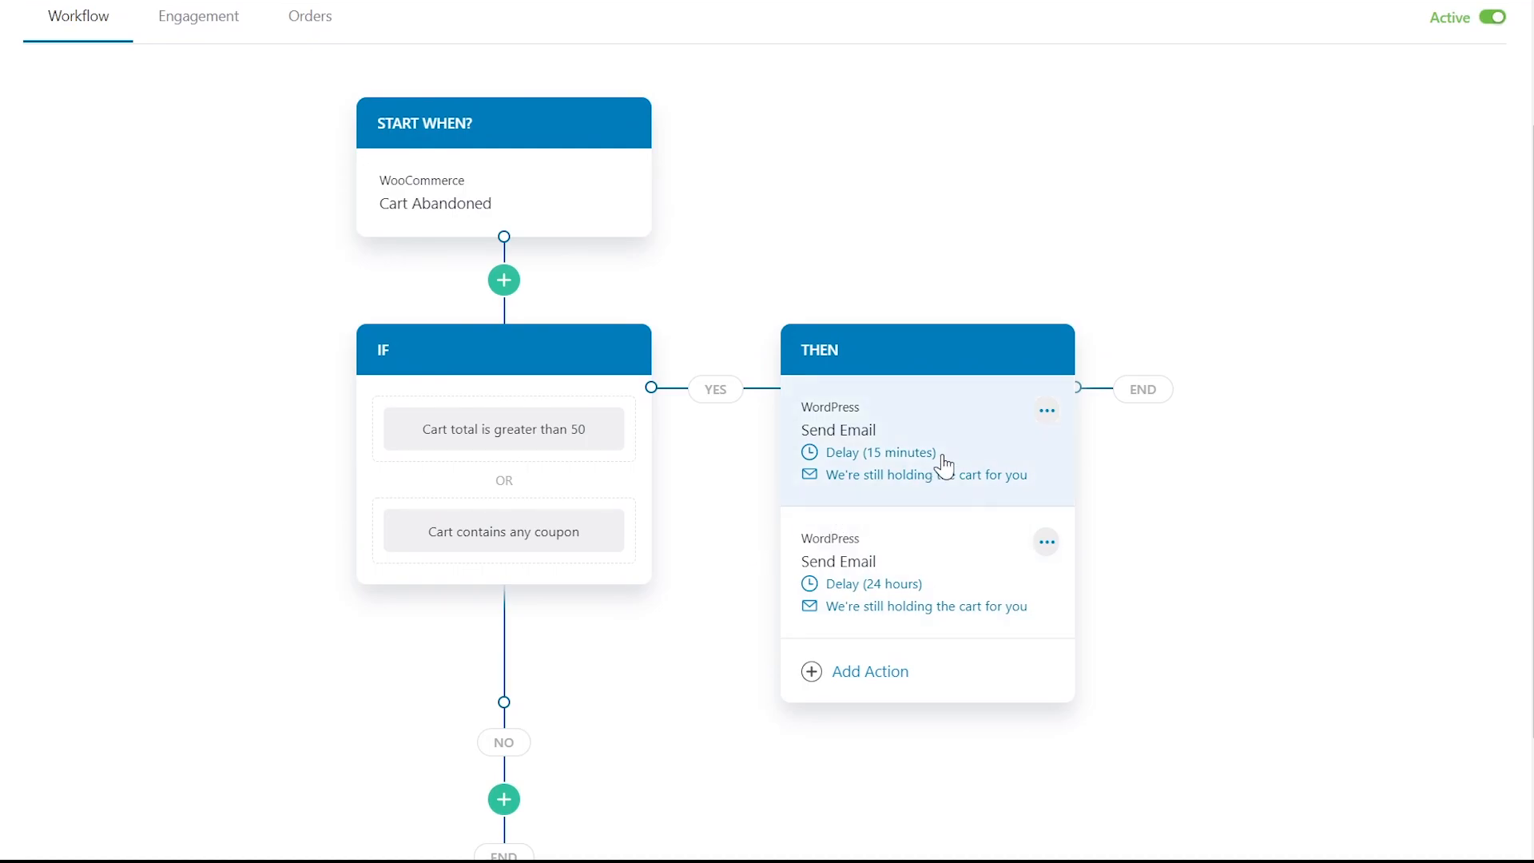
Inspect the first Send Email action's 15-minute follow-up settings.
left_click(838, 430)
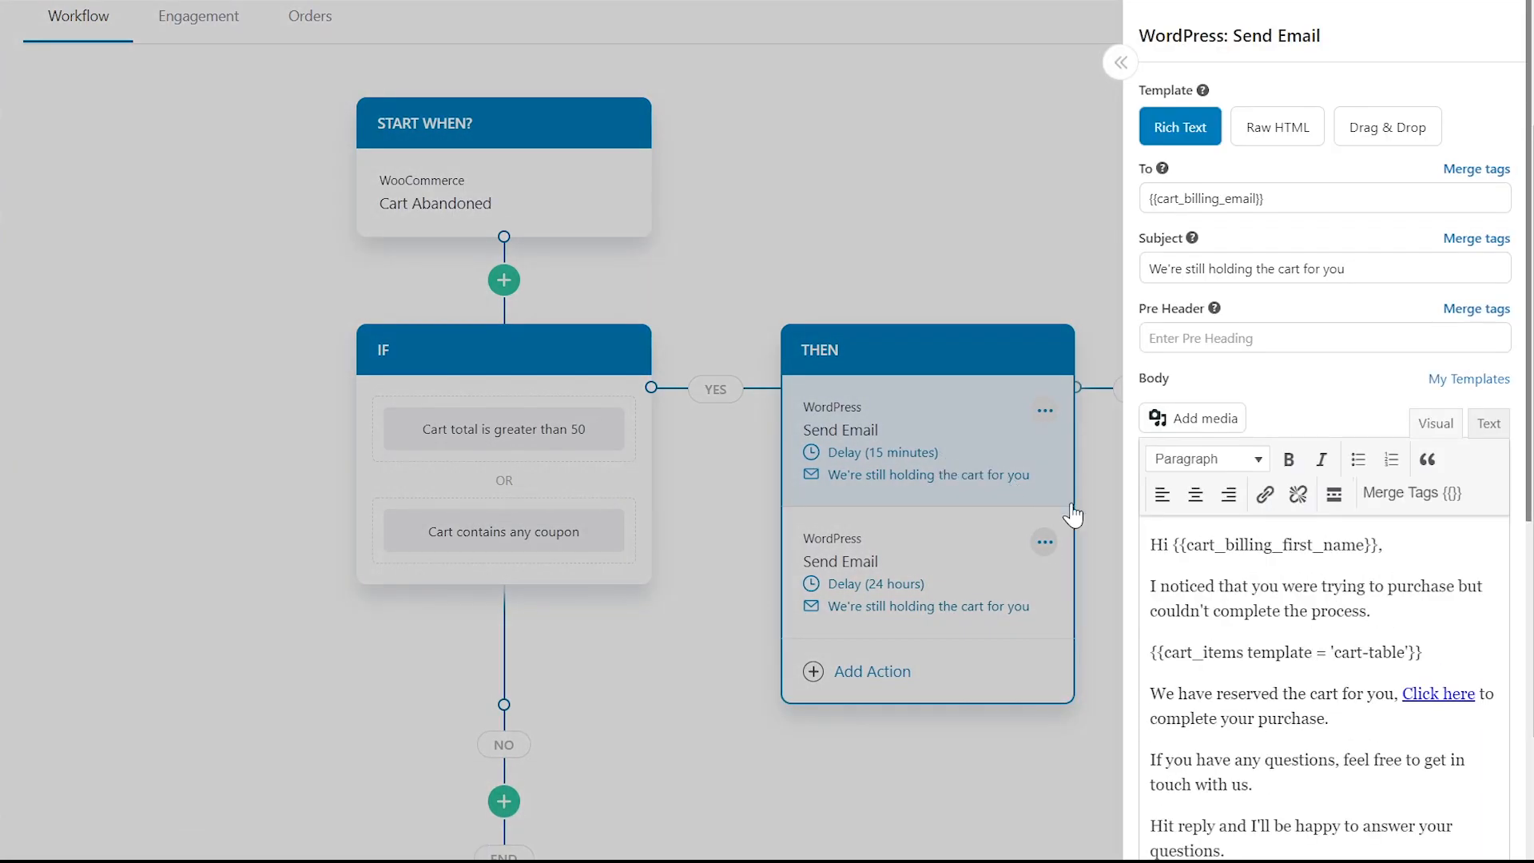
scroll("down", 3)
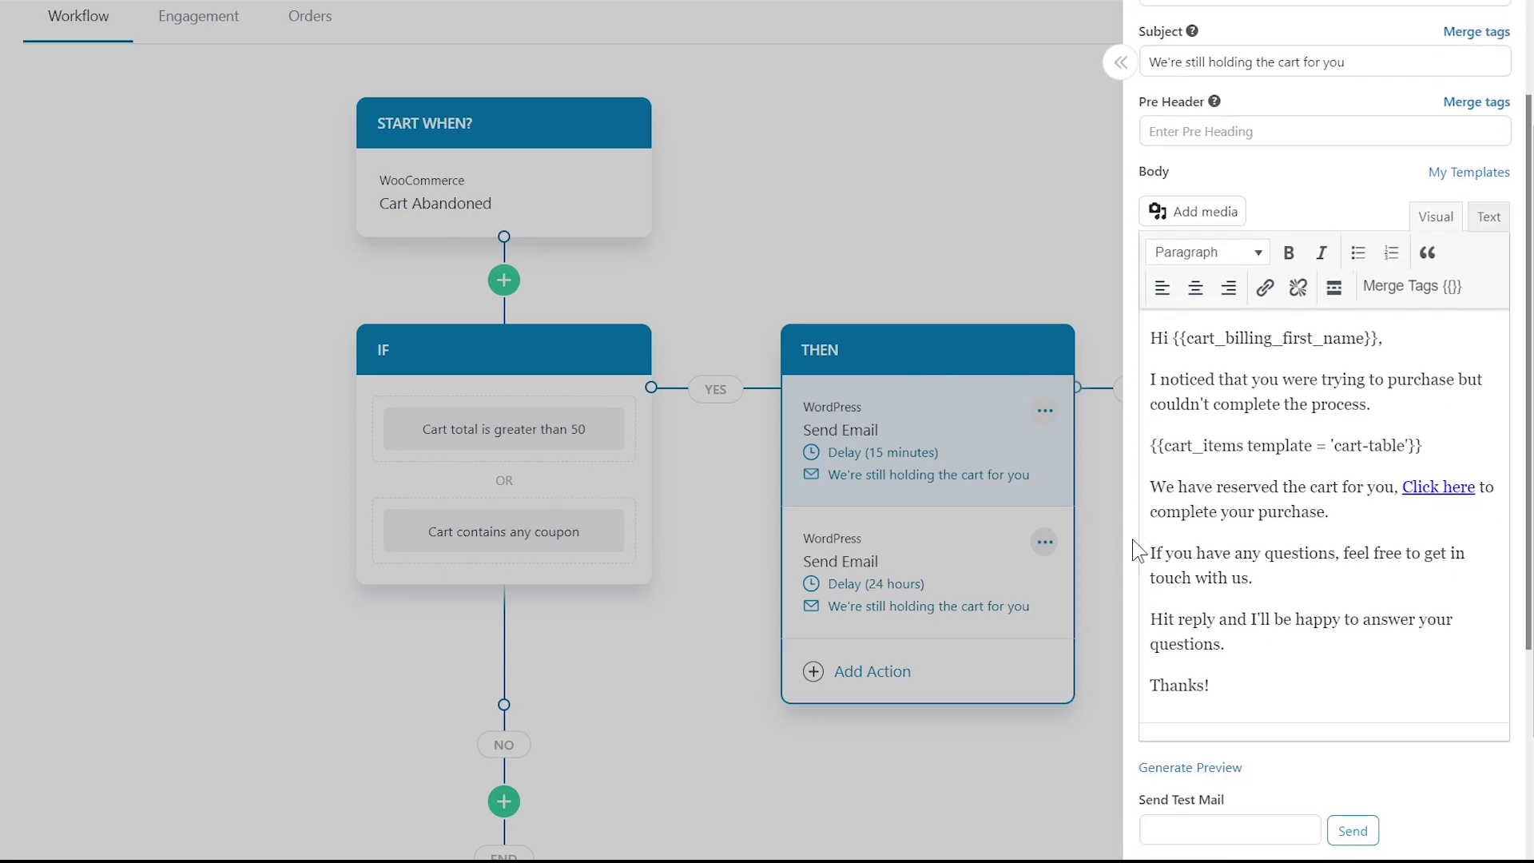
scroll("down", 3)
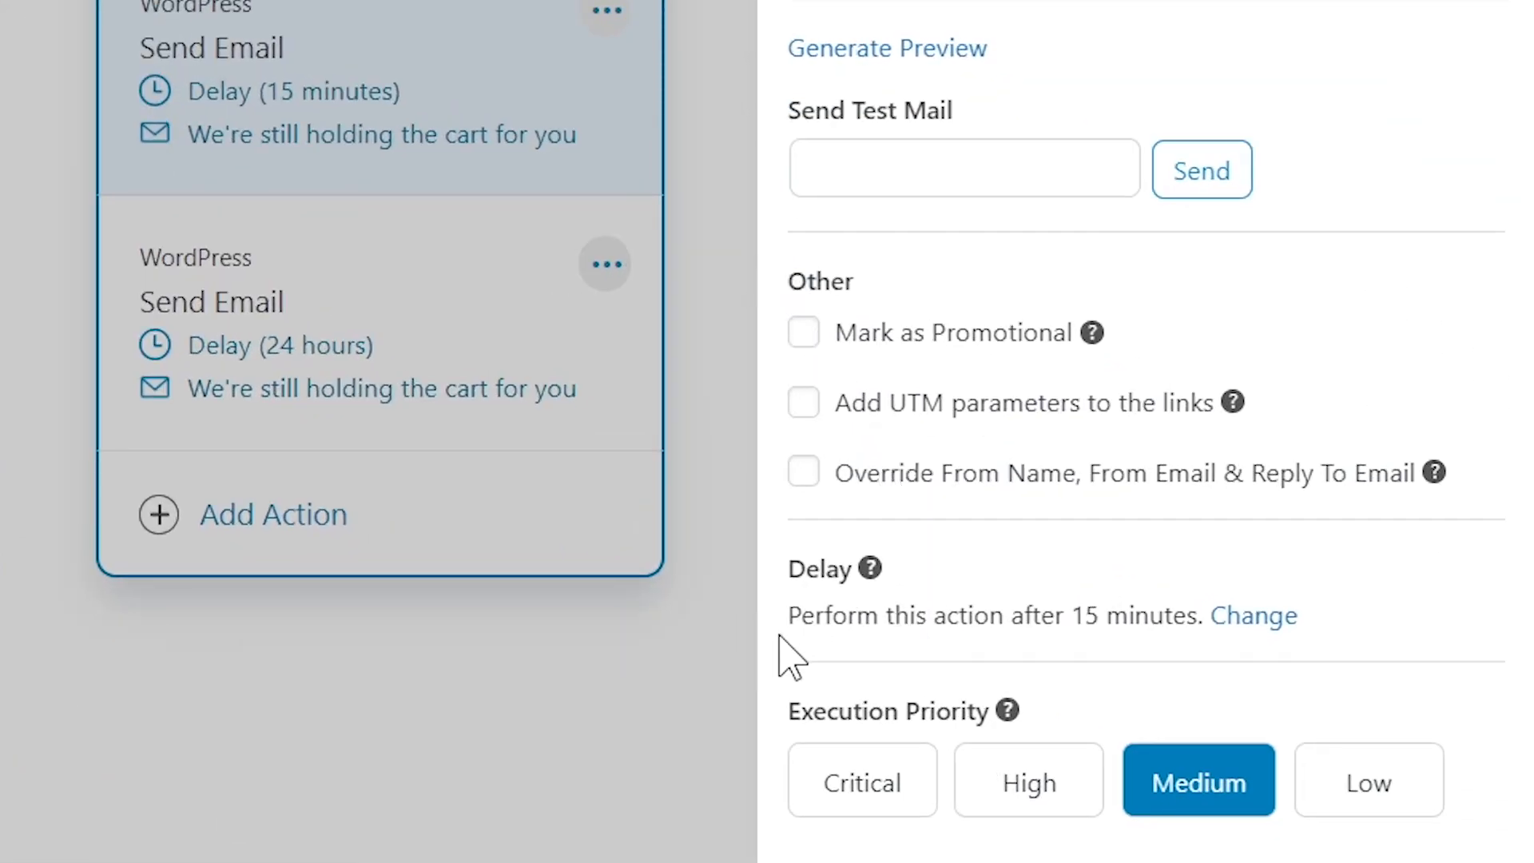
mouse_move(1216, 673)
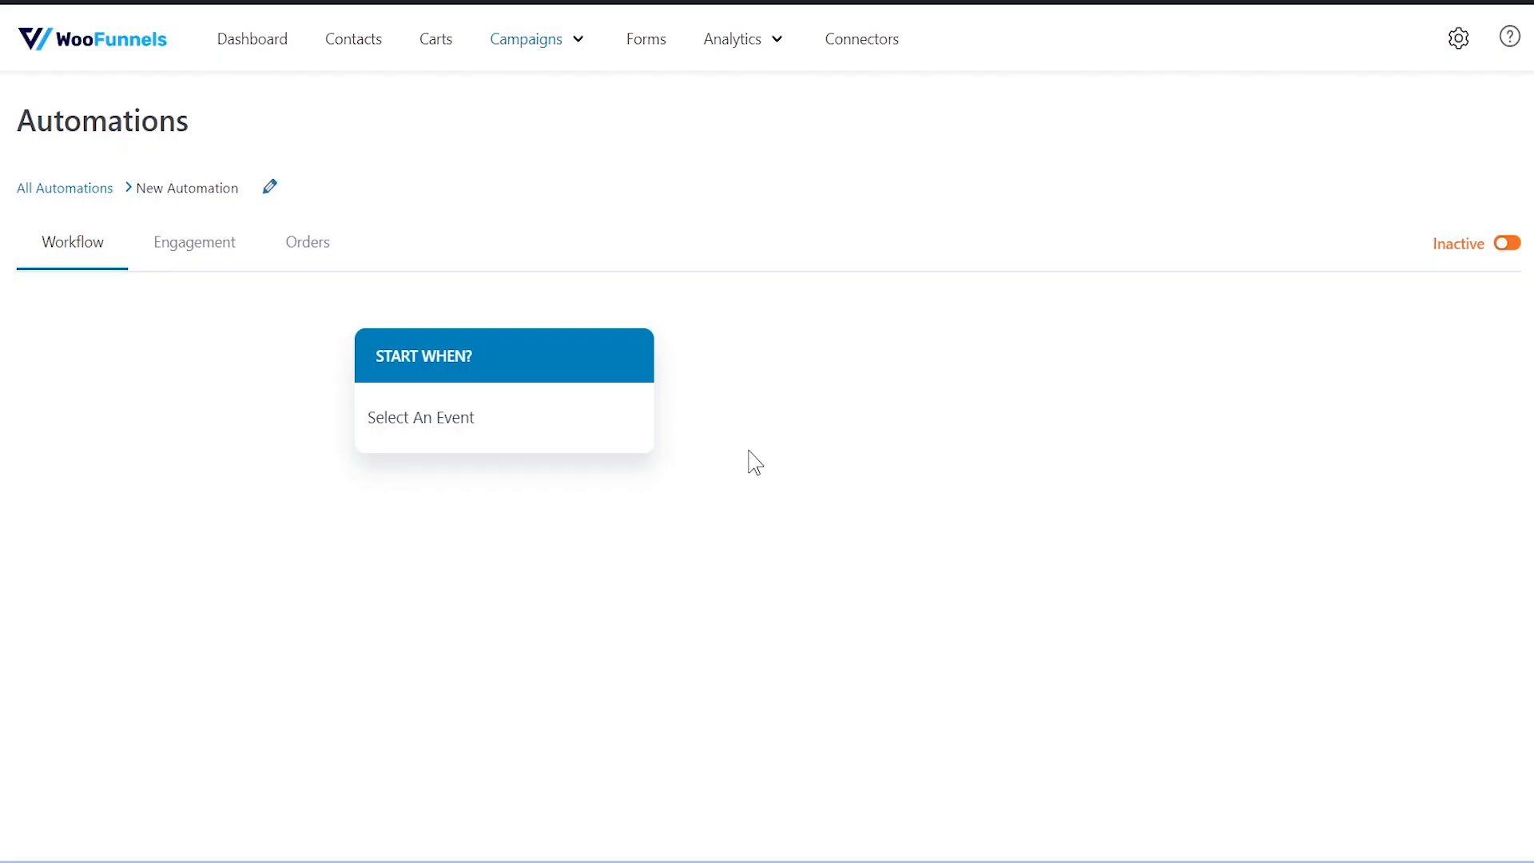
Set Cart Abandoned as the new automation's trigger event.
left_click(419, 417)
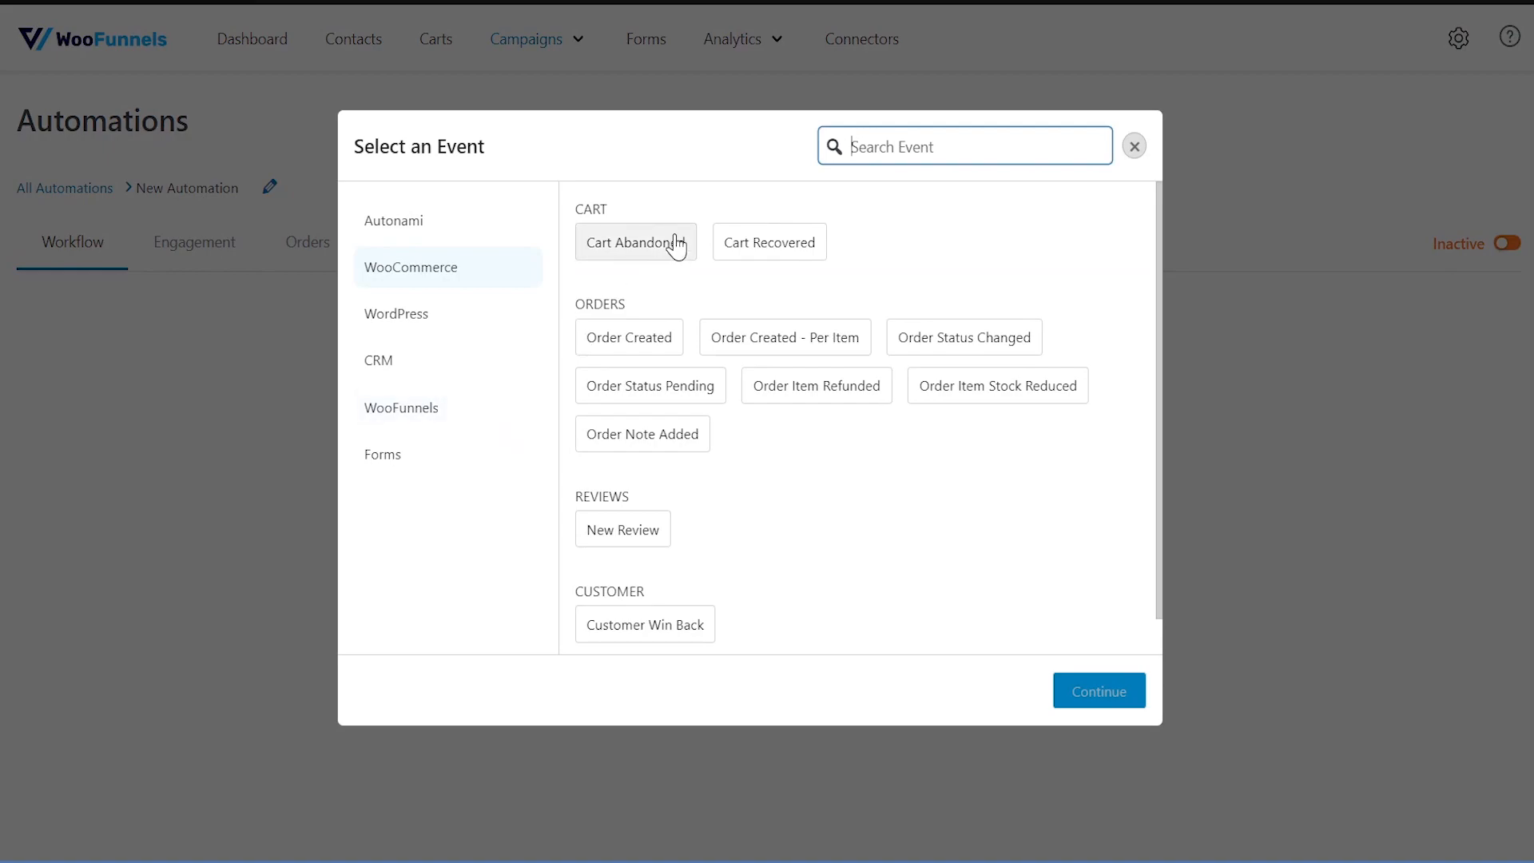
left_click(635, 241)
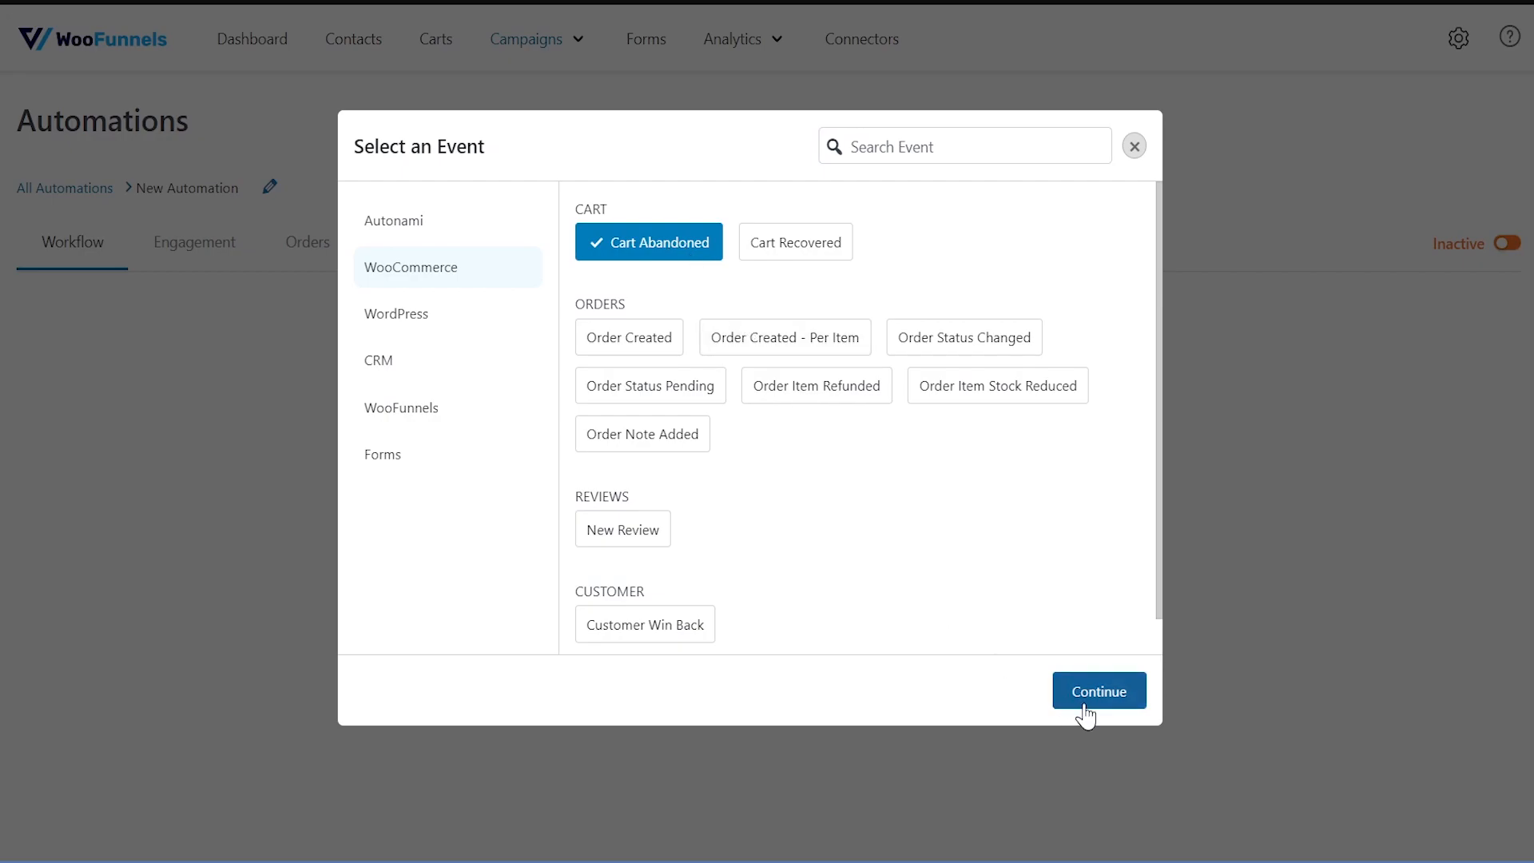
left_click(1098, 690)
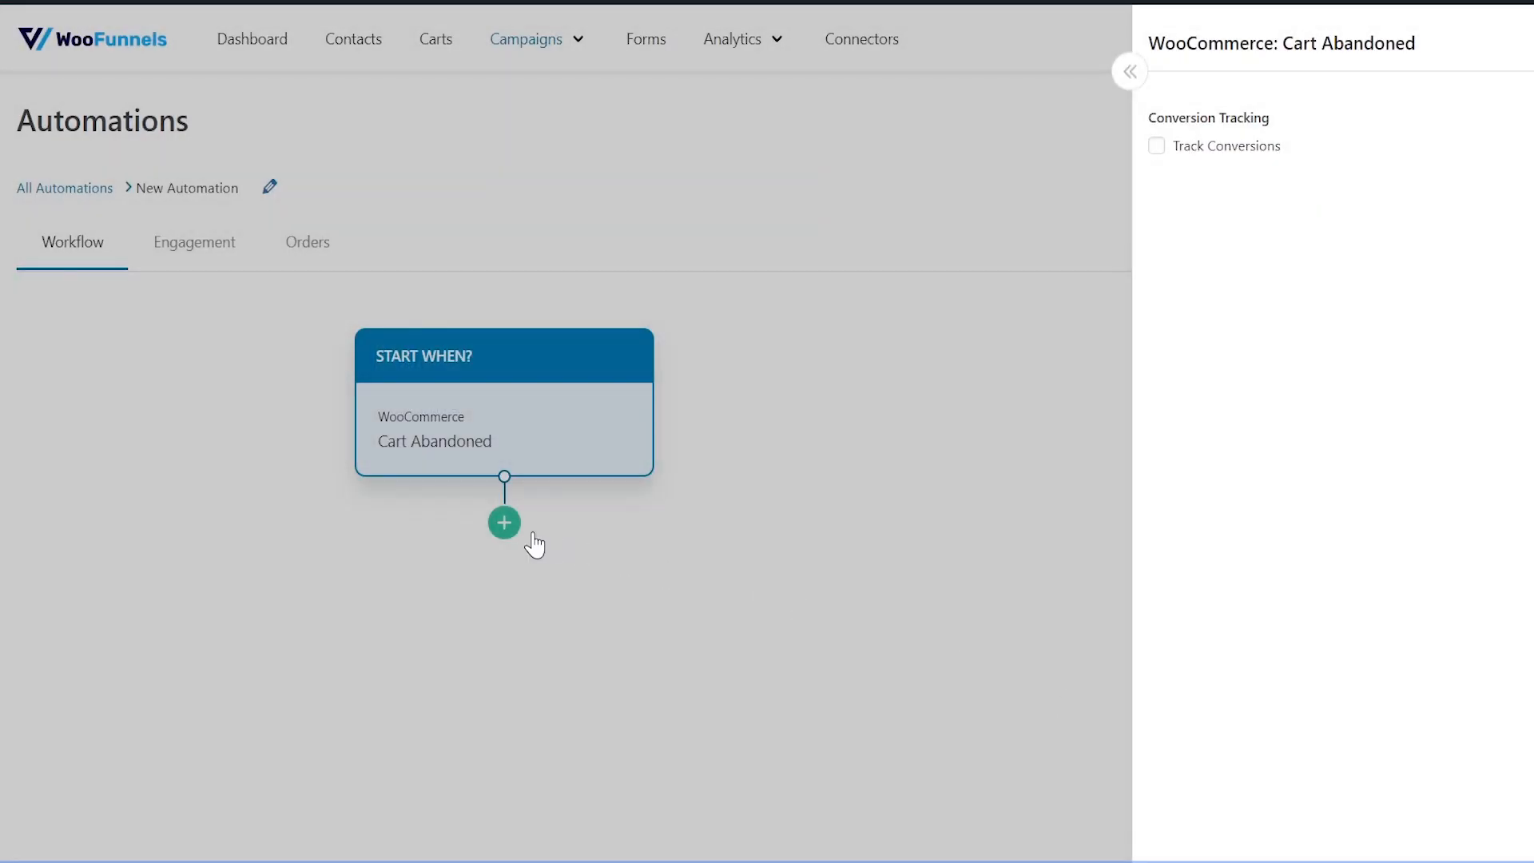
Add a conditional step checking the cart contains Coaching Calls (5 Calls).
left_click(505, 522)
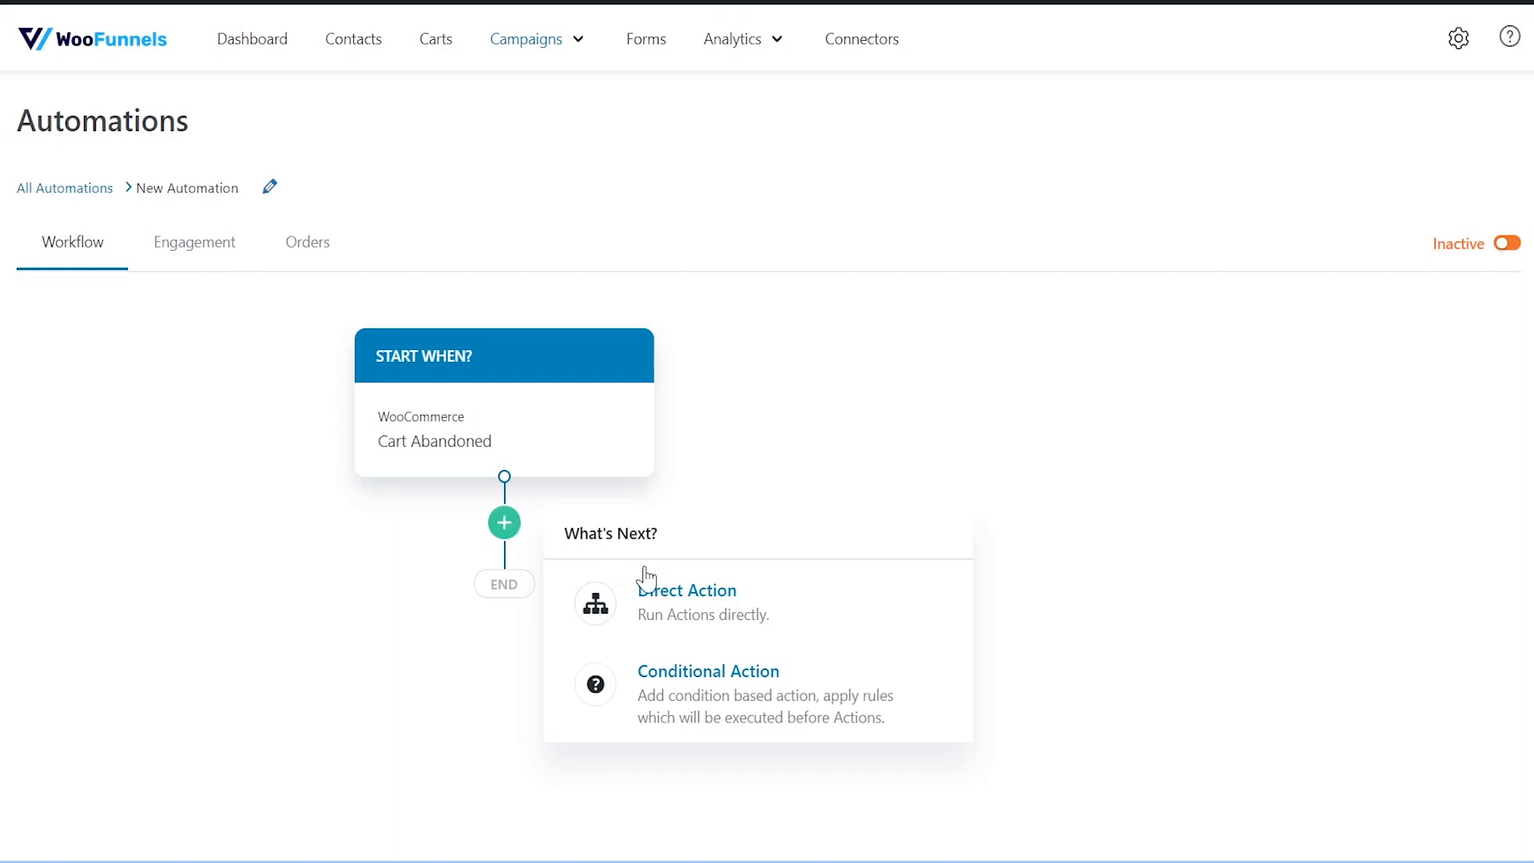
left_click(707, 671)
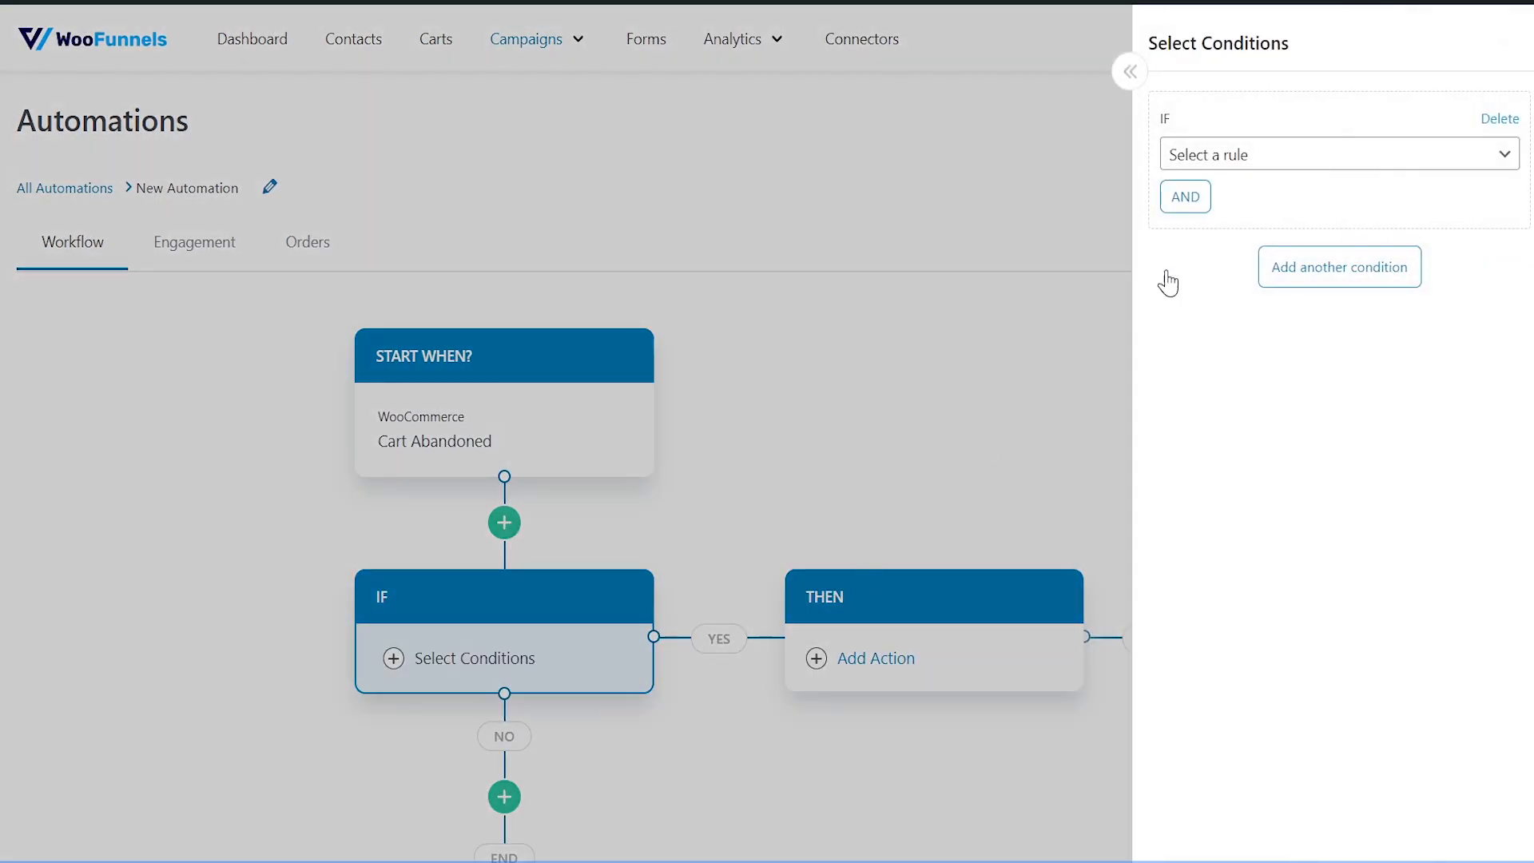
left_click(1337, 153)
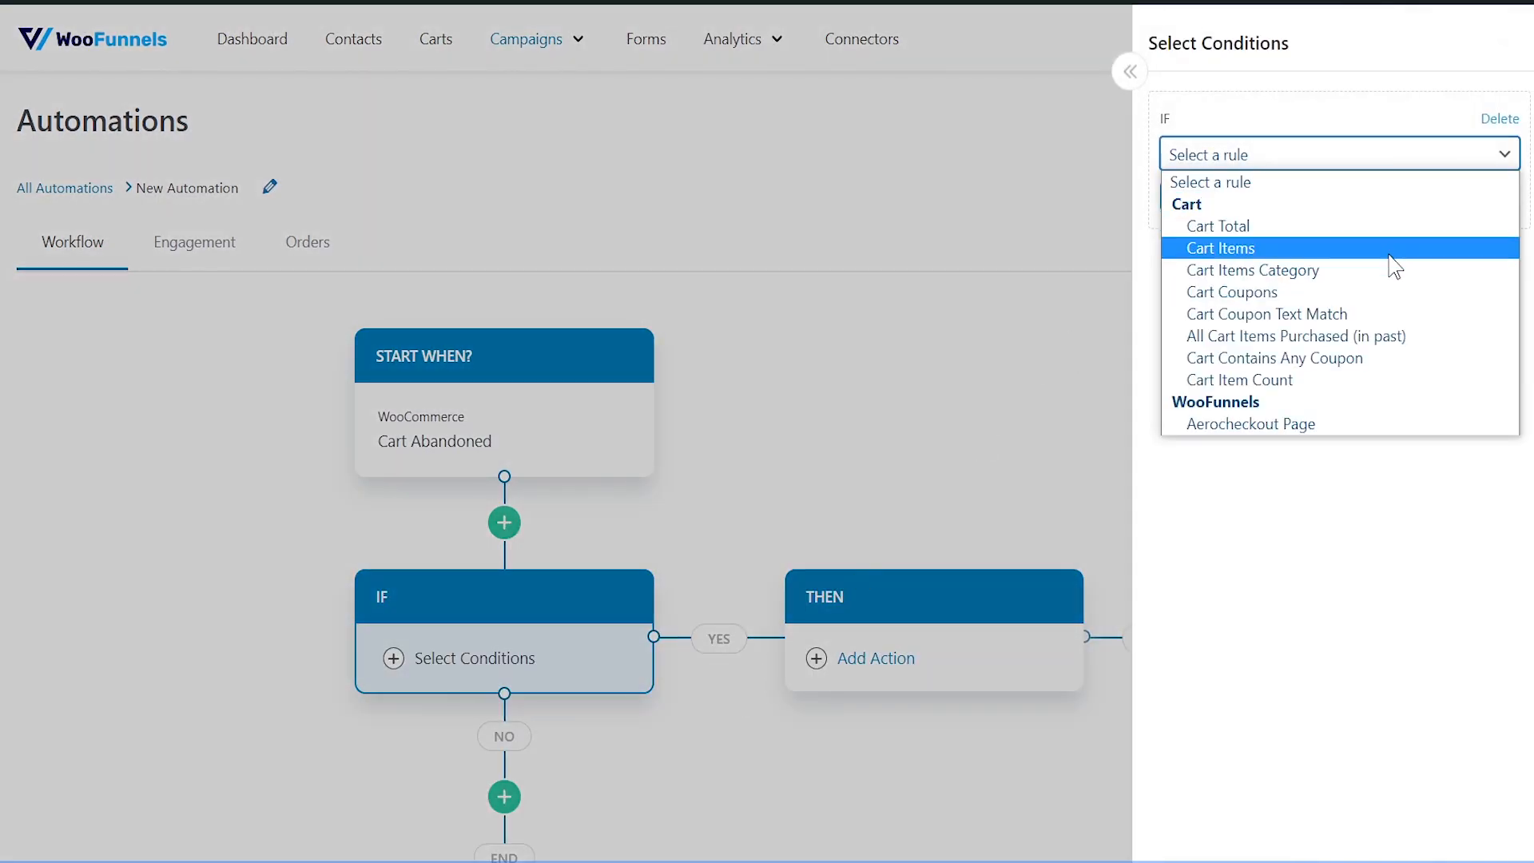
mouse_move(1407, 270)
type("coaching")
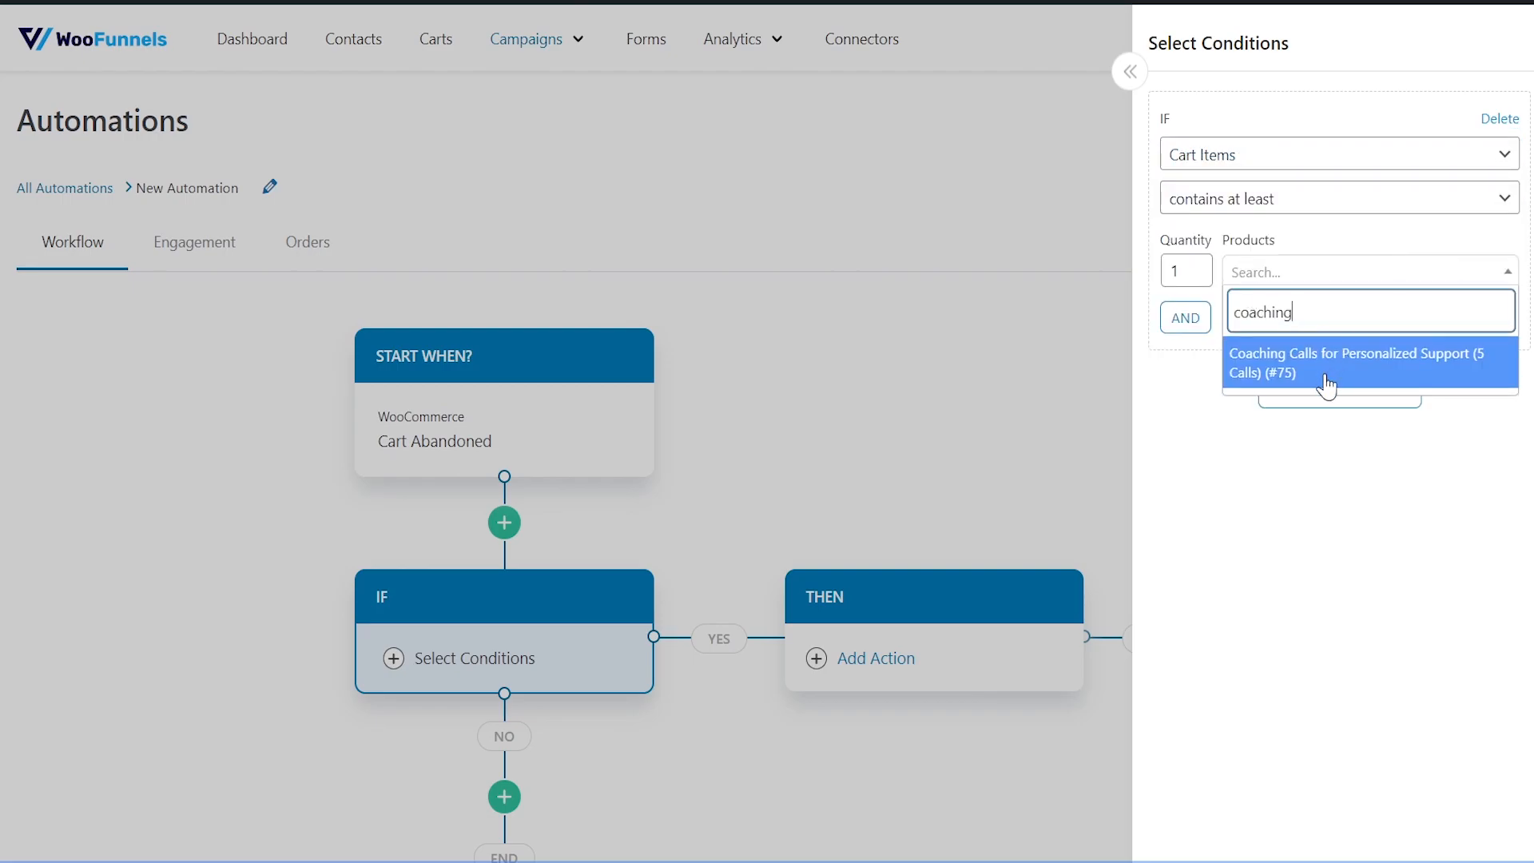
left_click(1356, 362)
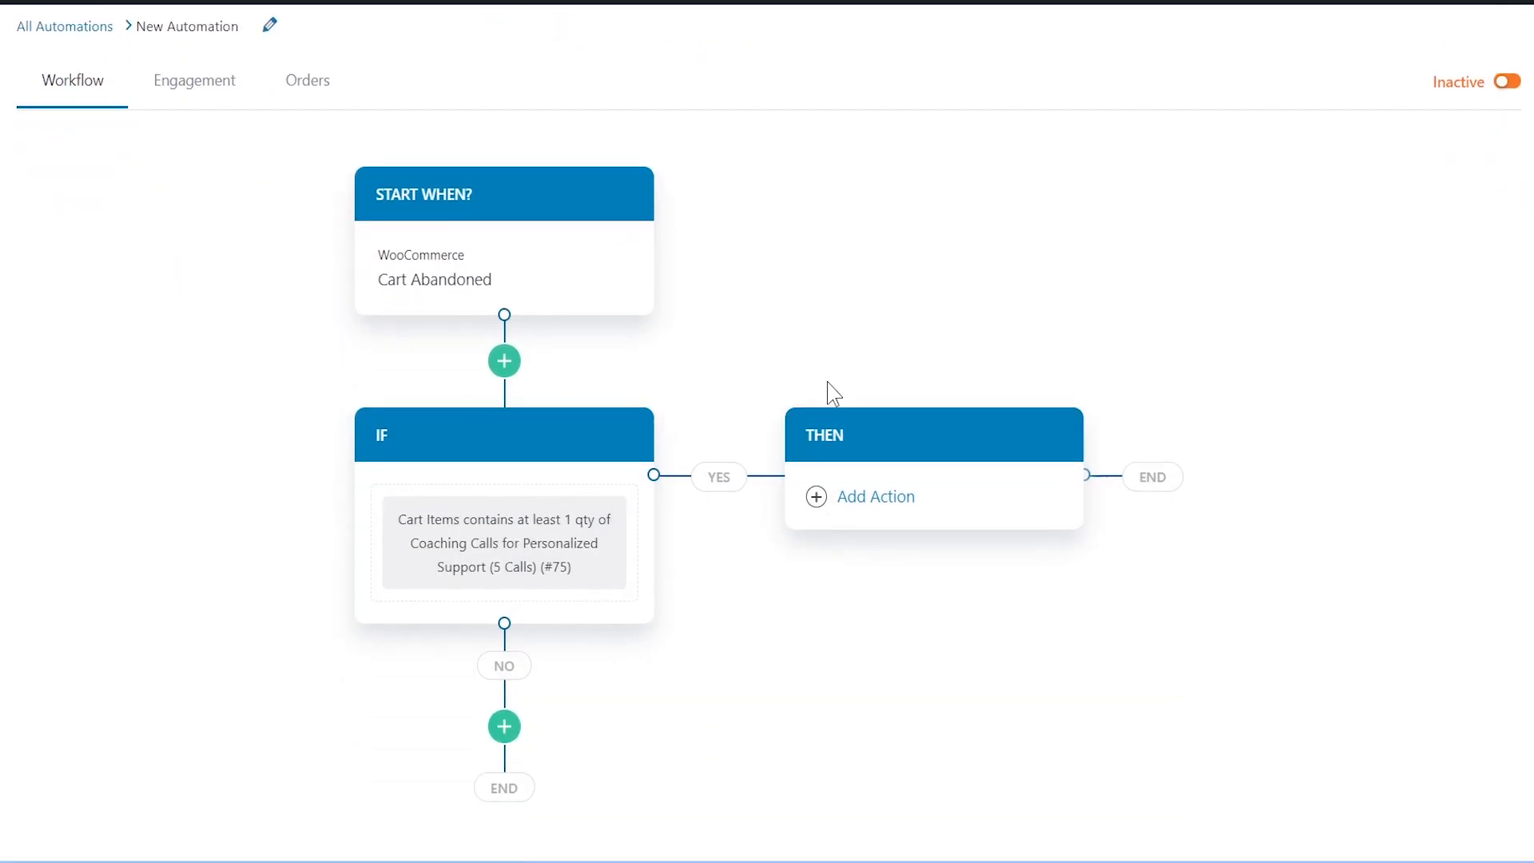
Browse Autonami, WordPress and WooCommerce actions, close the panels, and open Campaigns > Broadcasts.
left_click(875, 496)
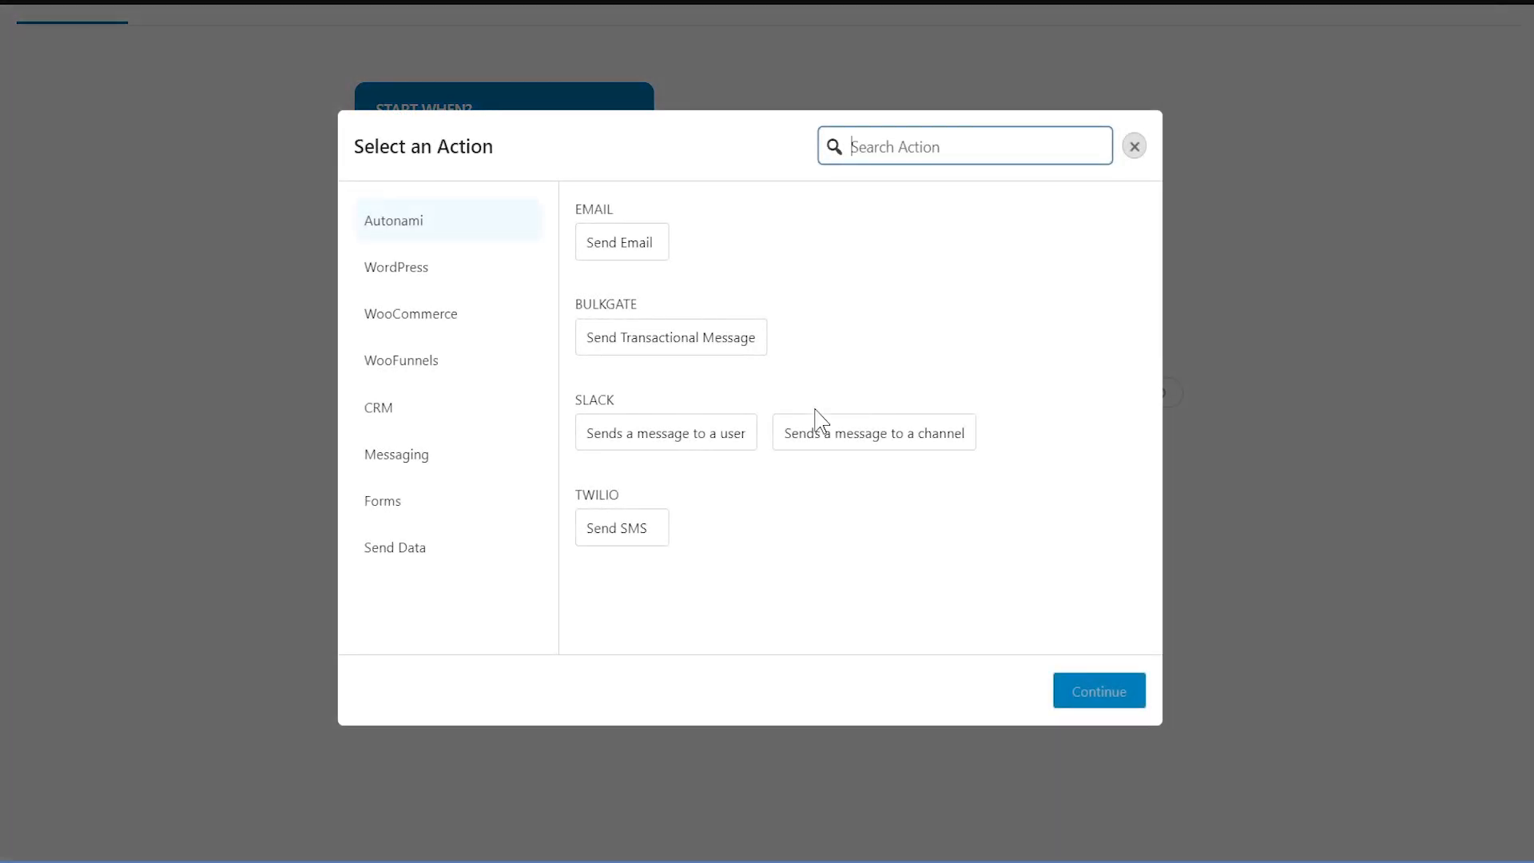
left_click(397, 267)
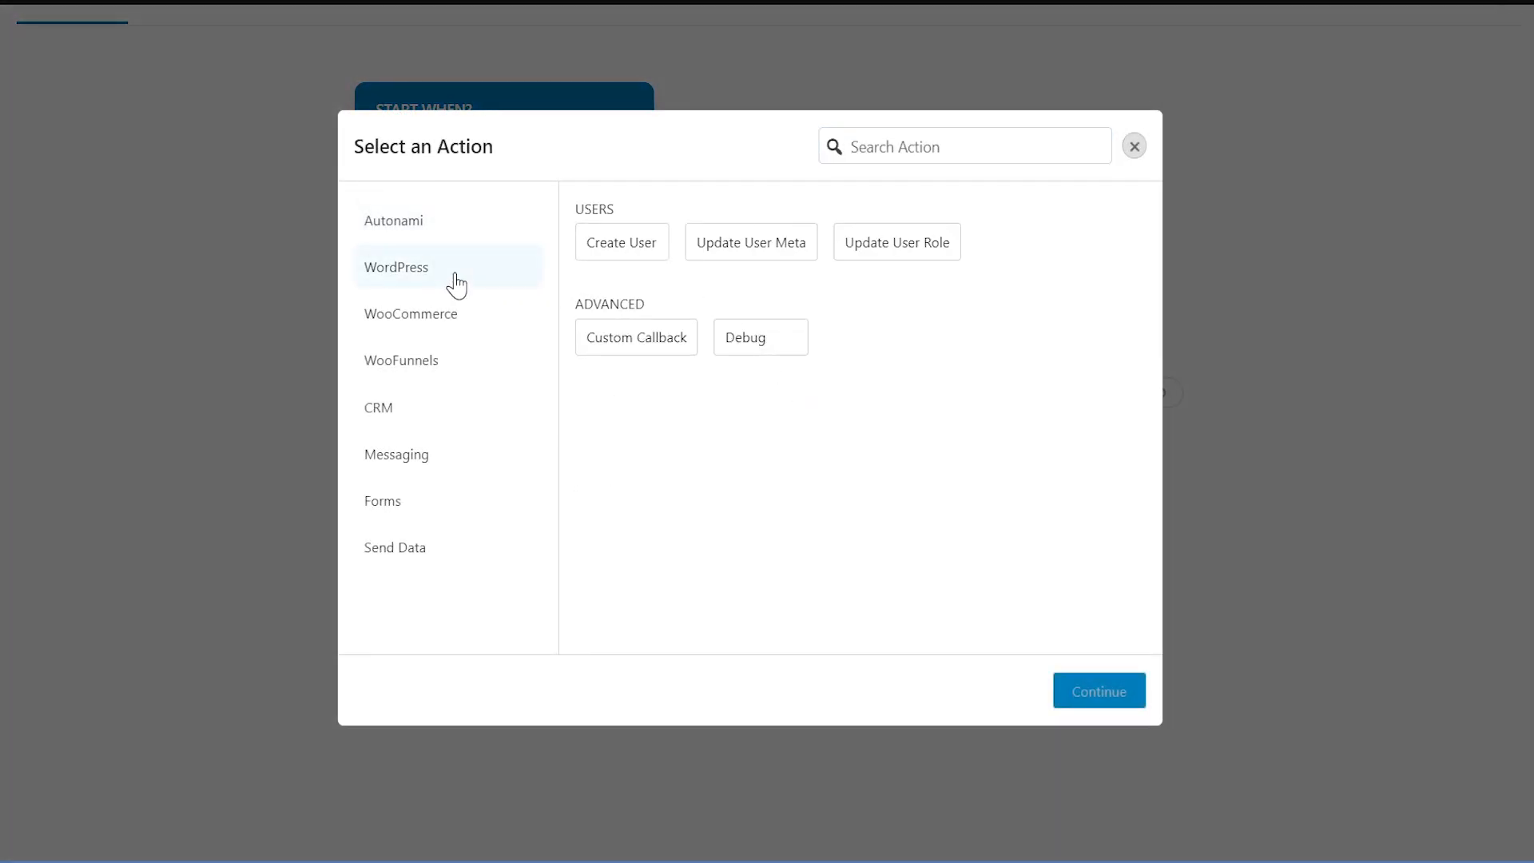
left_click(410, 314)
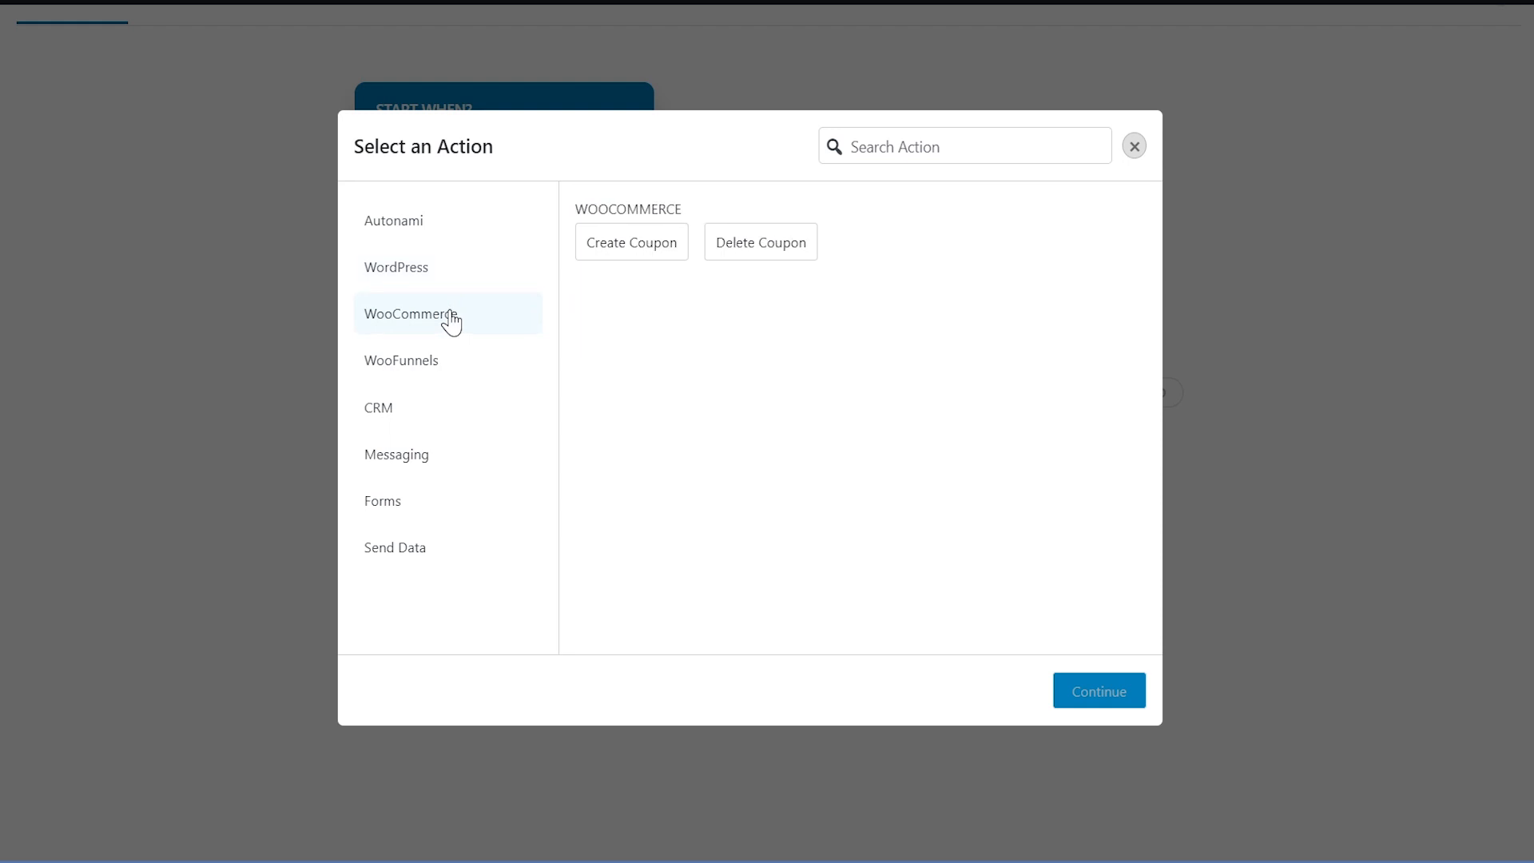
left_click(397, 454)
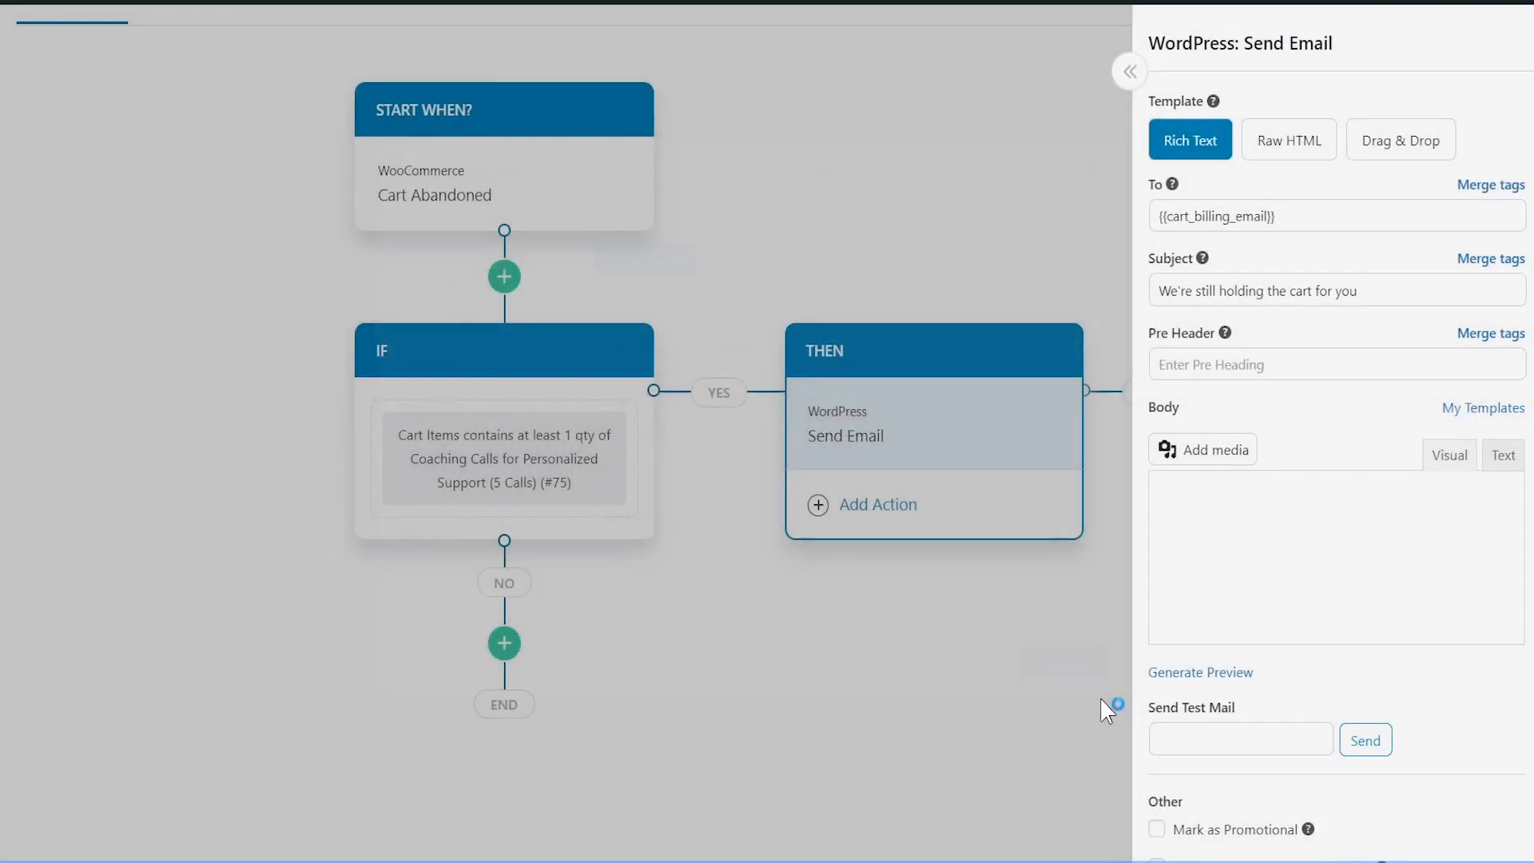
left_click(1129, 70)
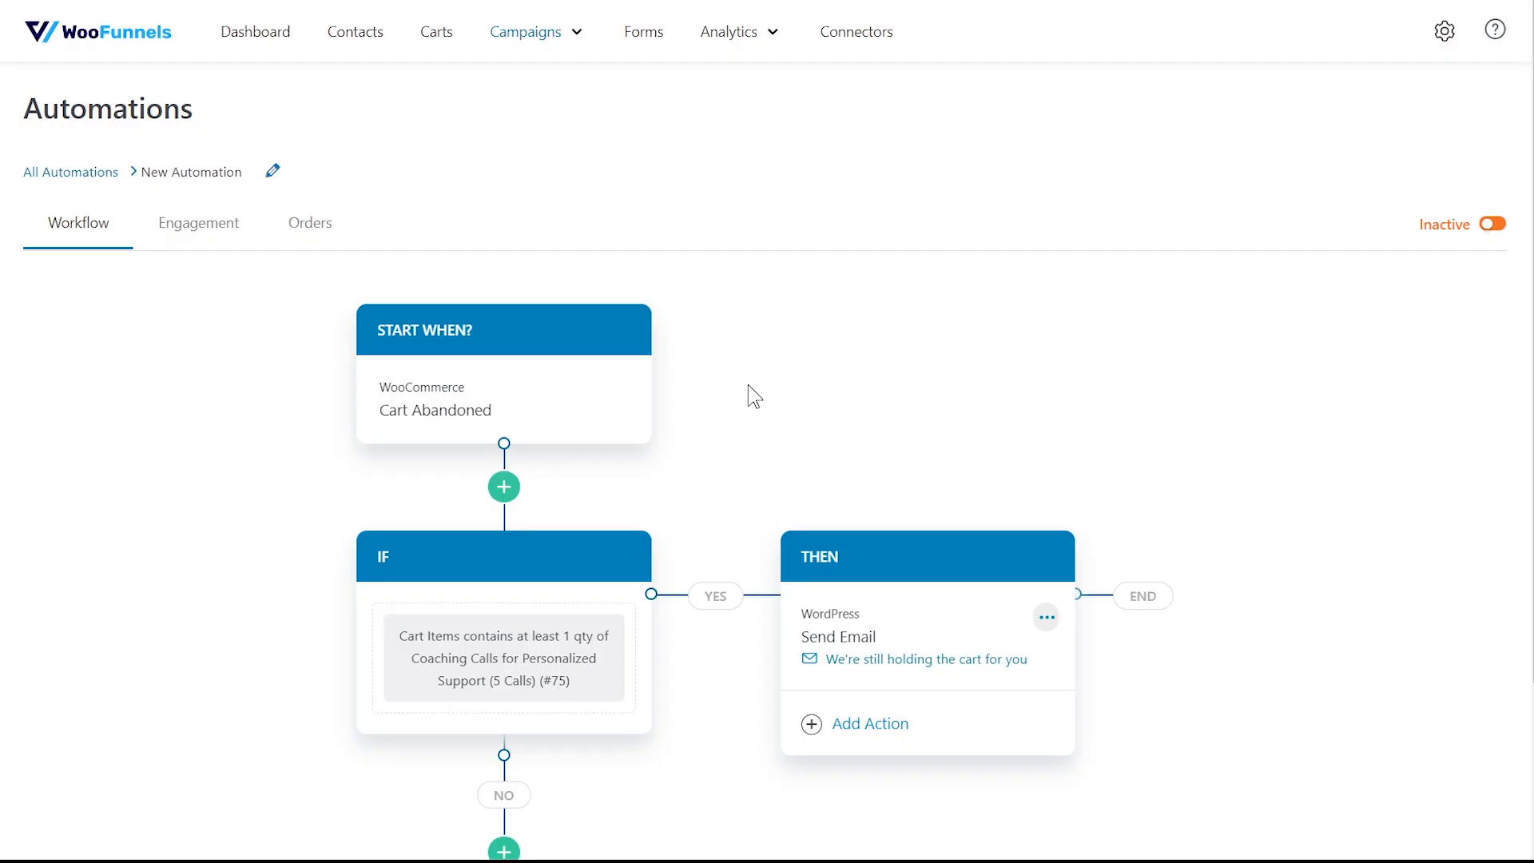
left_click(525, 32)
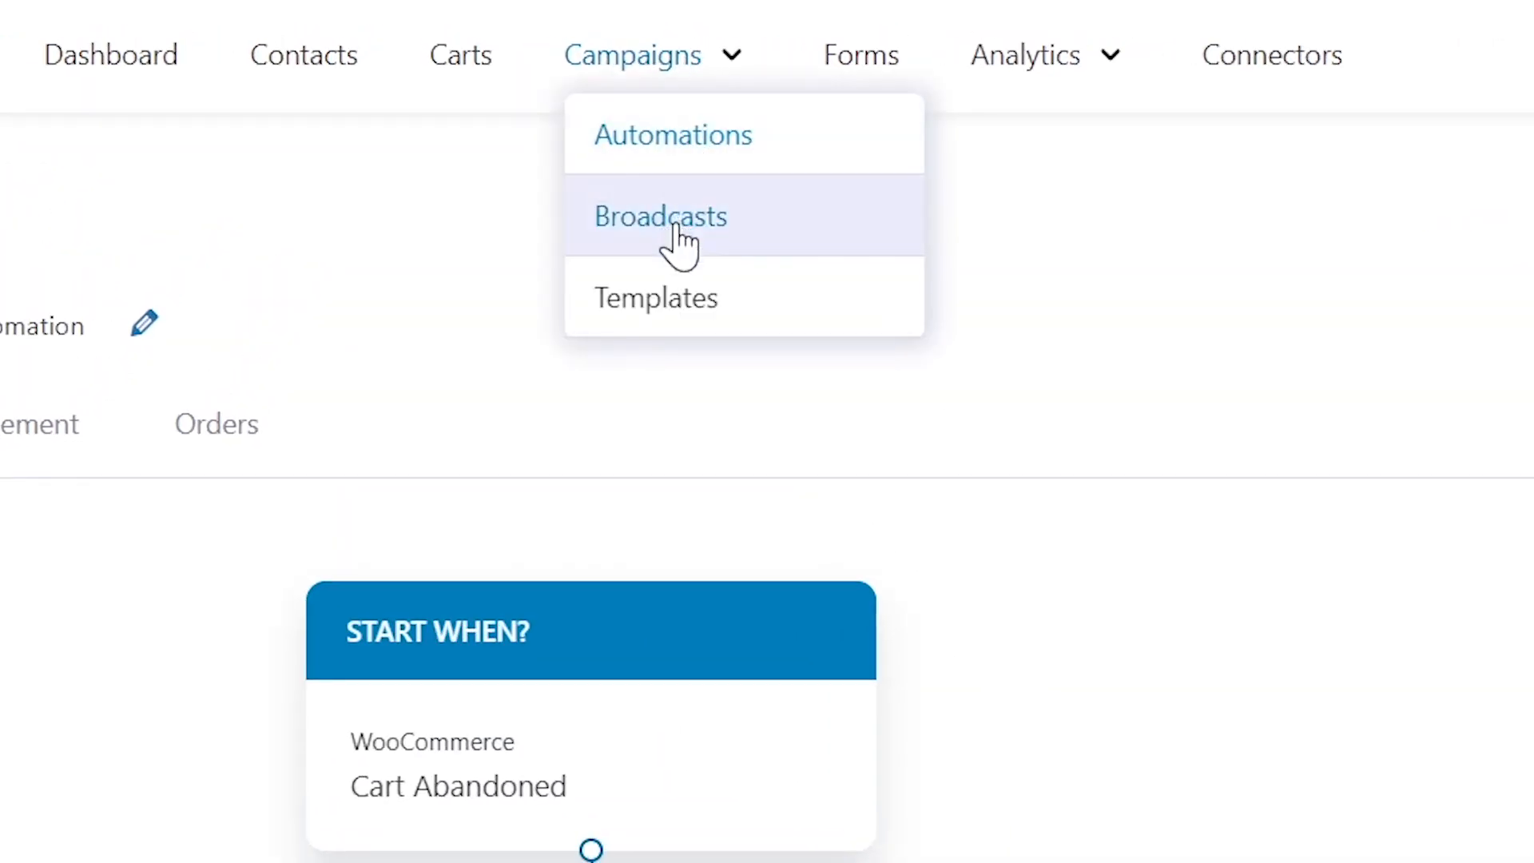
left_click(661, 217)
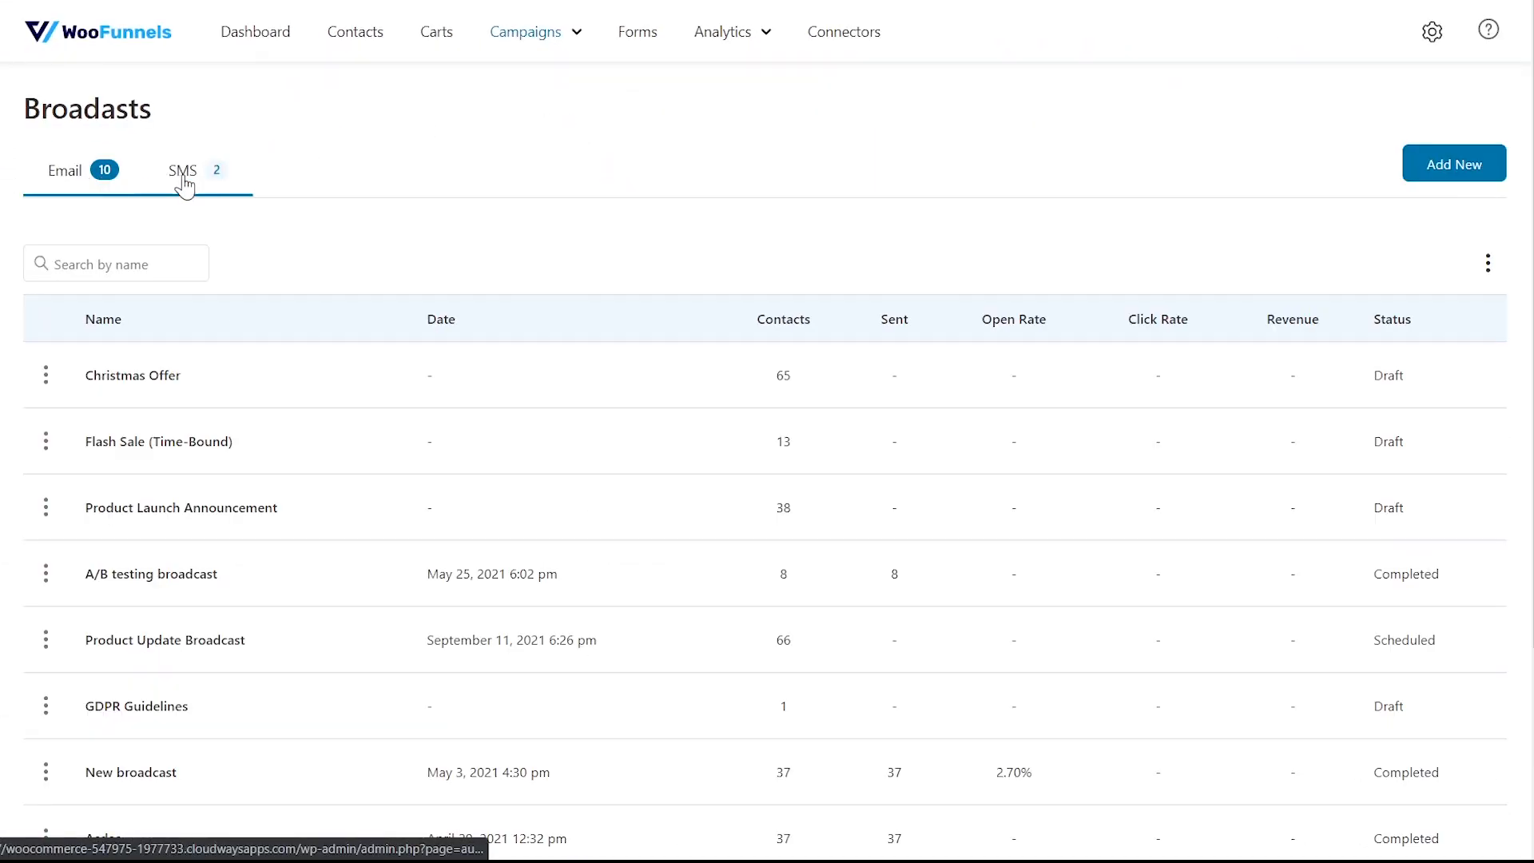
Switch Broadcasts to the SMS tab listing Christmas Sale Broadcast and Flash Sale SMS.
left_click(183, 171)
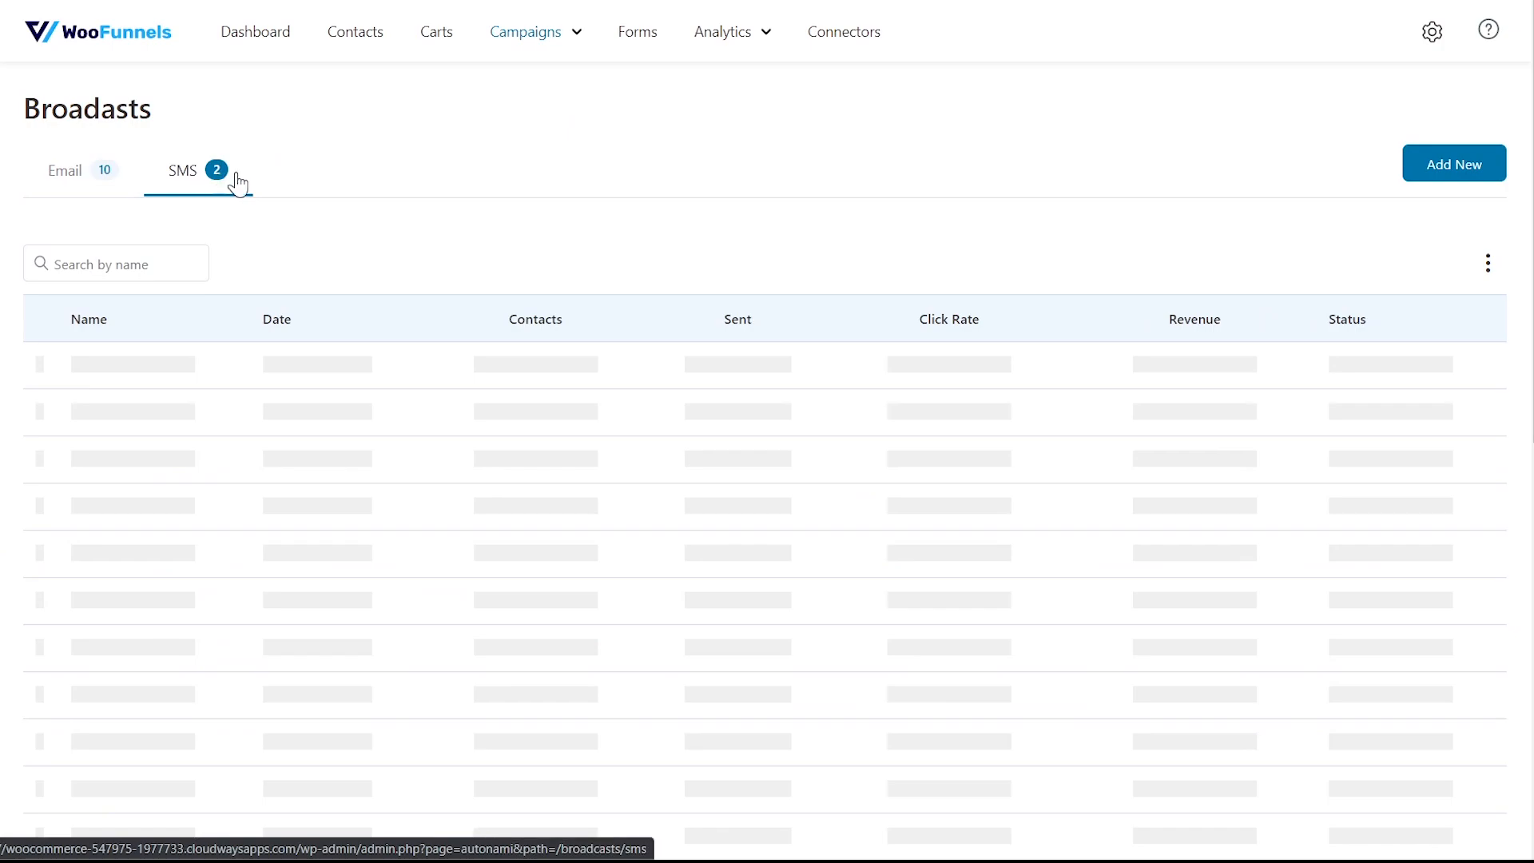
left_click(182, 170)
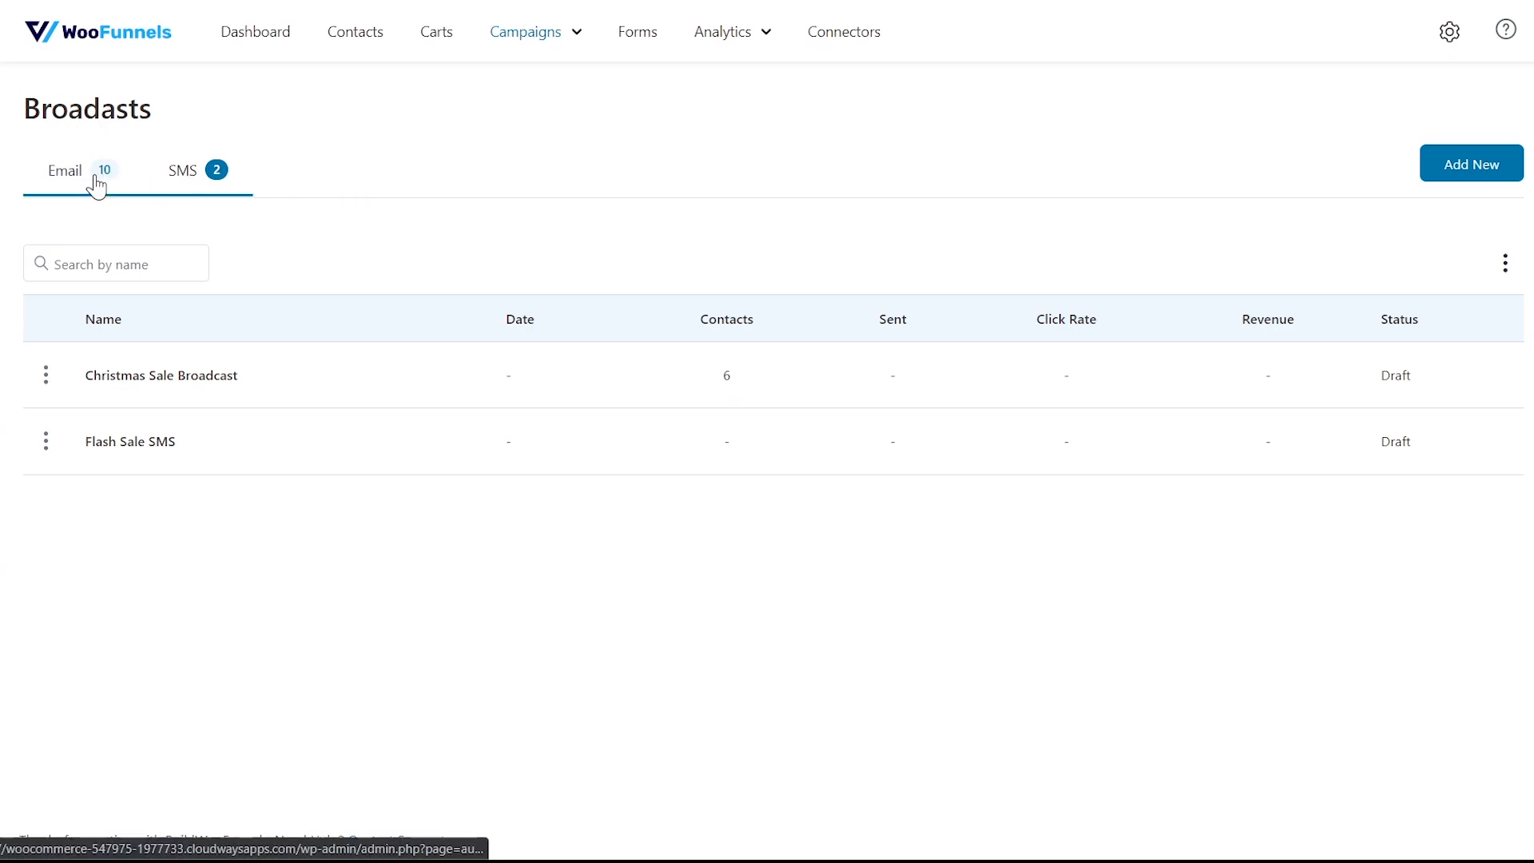
Create a Standard email broadcast named 'Black Friday Sale' and advance to the Contacts step.
left_click(65, 170)
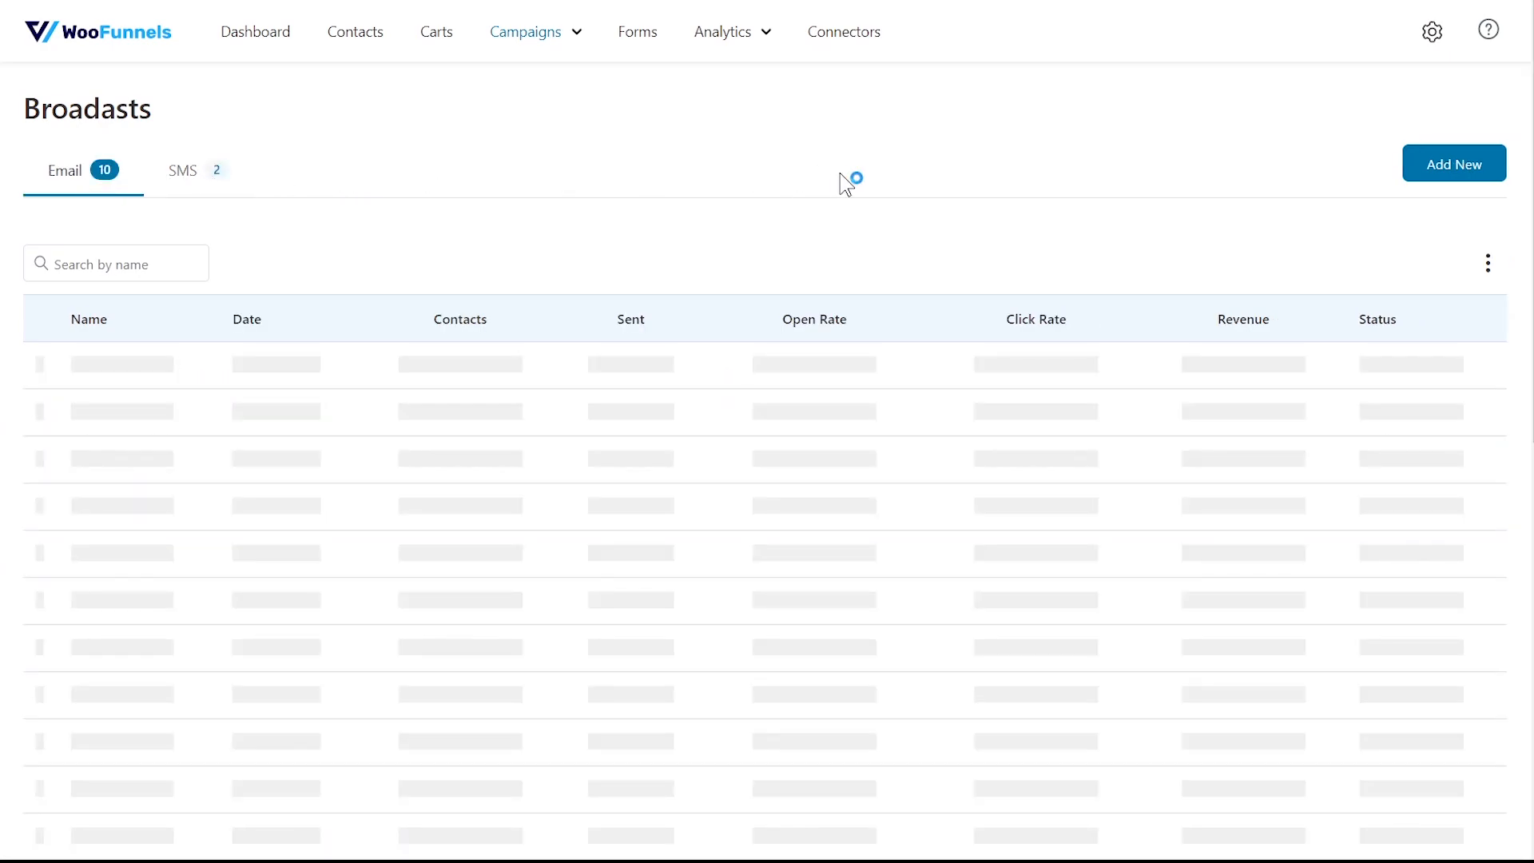
left_click(1455, 163)
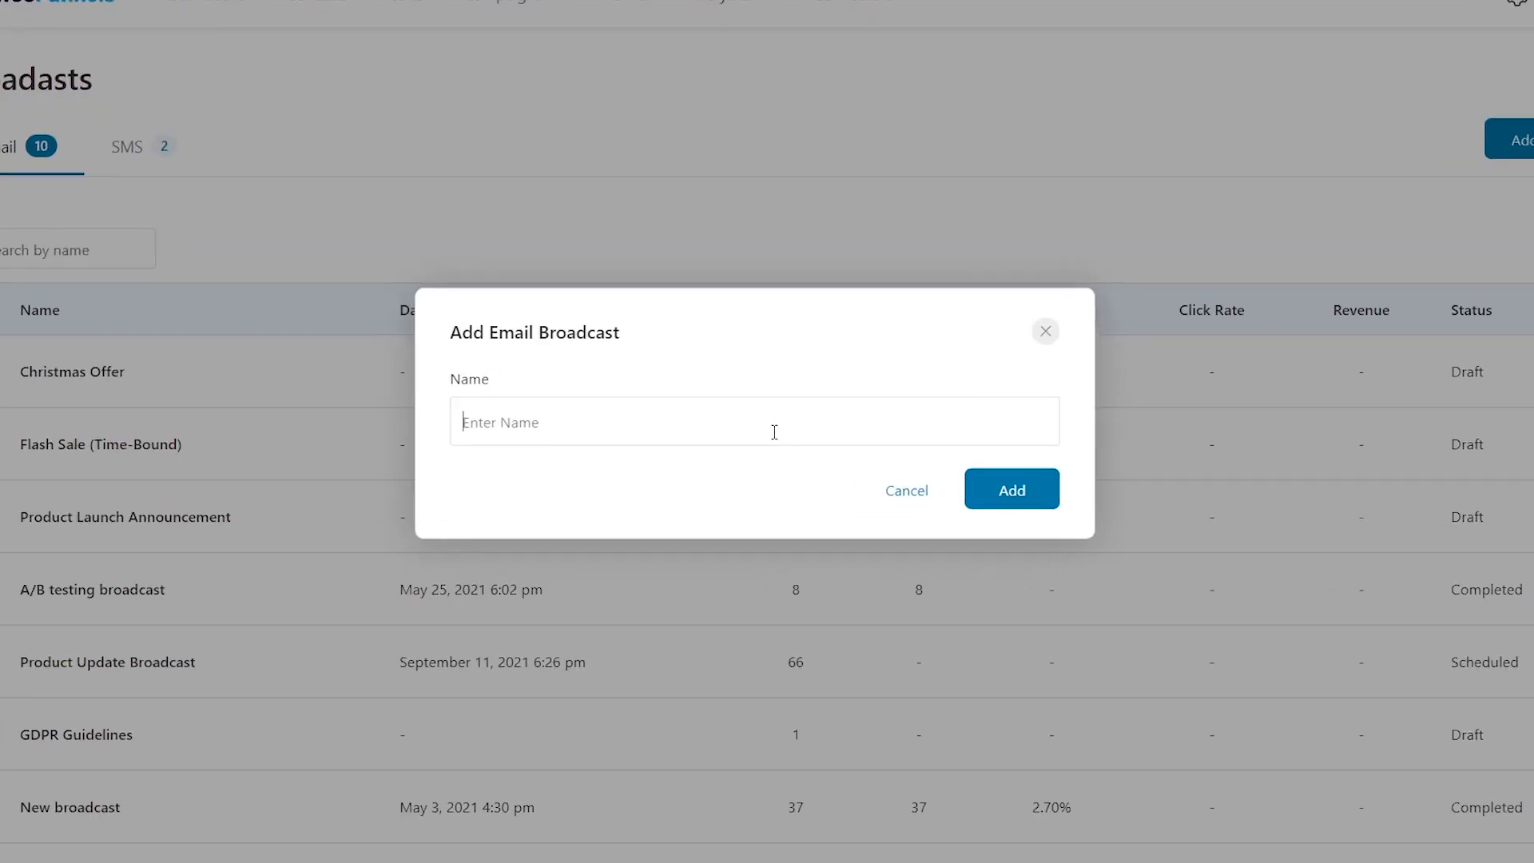
type("Black Friday Sale")
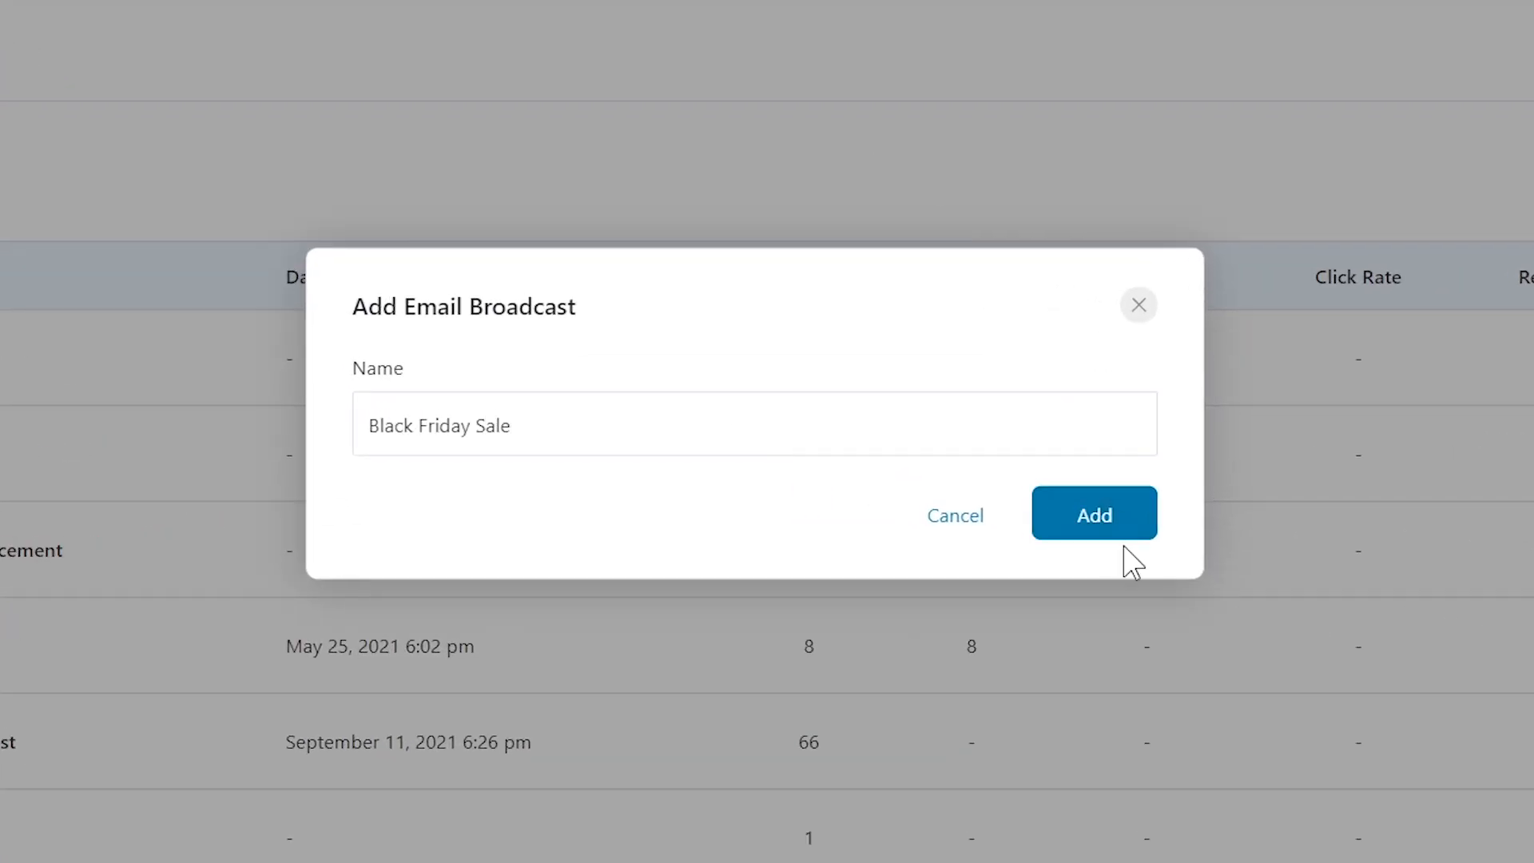
left_click(1094, 513)
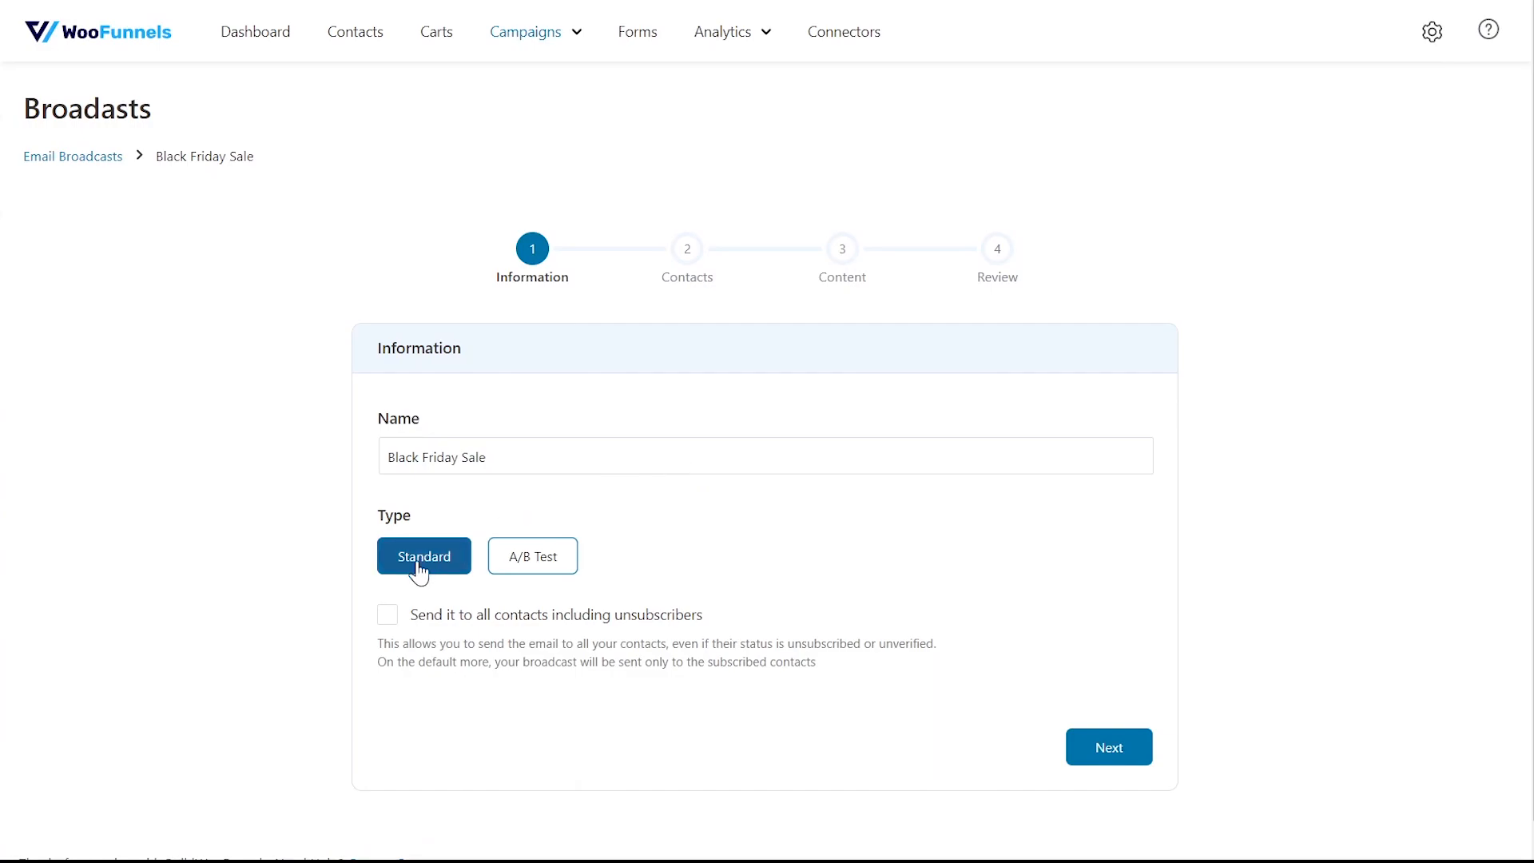
mouse_move(563, 573)
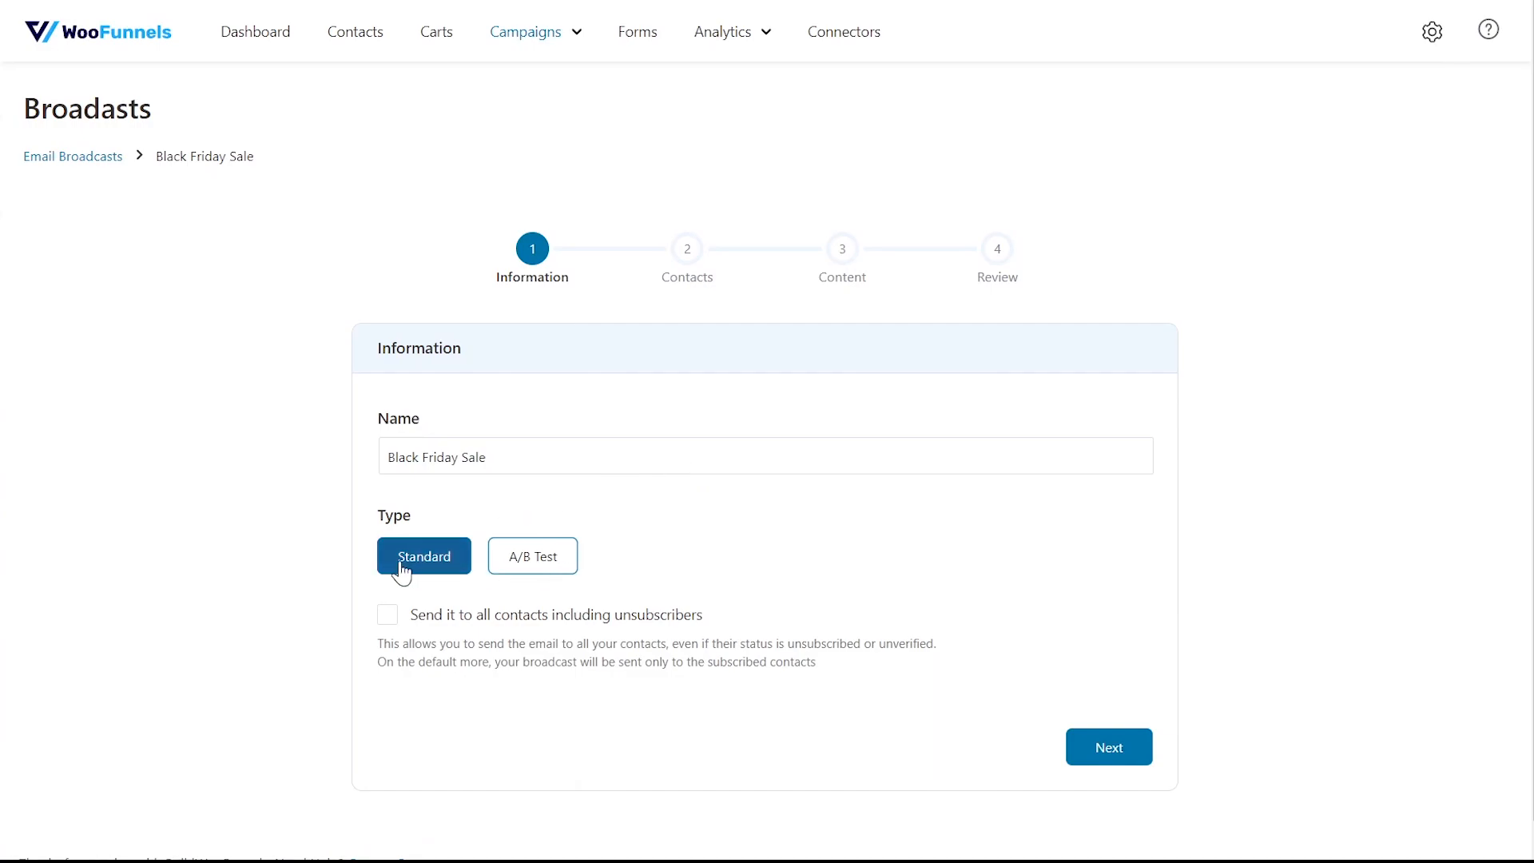
left_click(1108, 747)
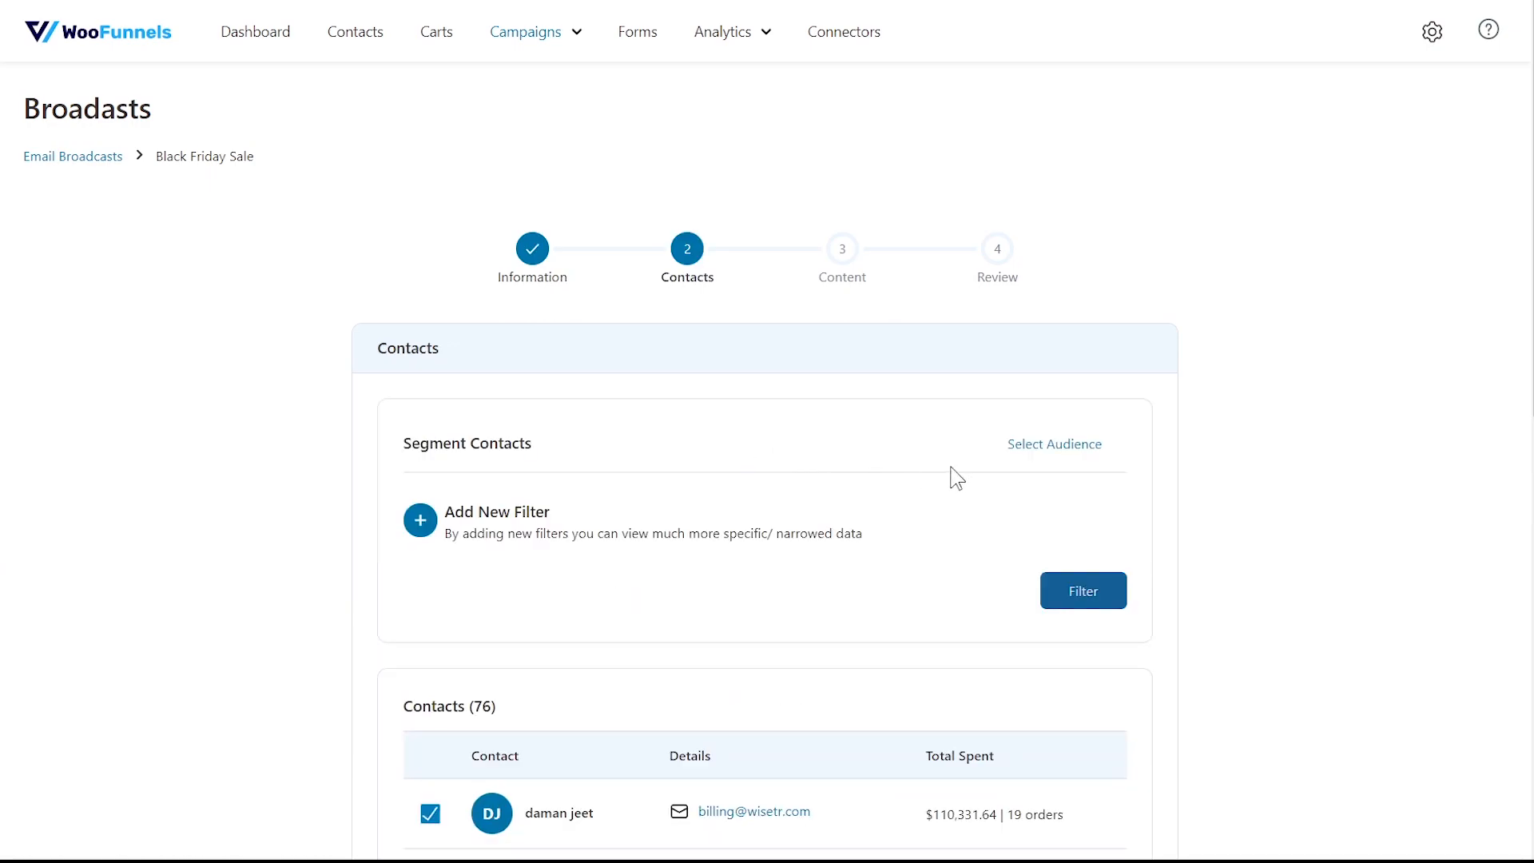
Browse the contact filter categories, including engagement and purchase history filters.
left_click(1054, 444)
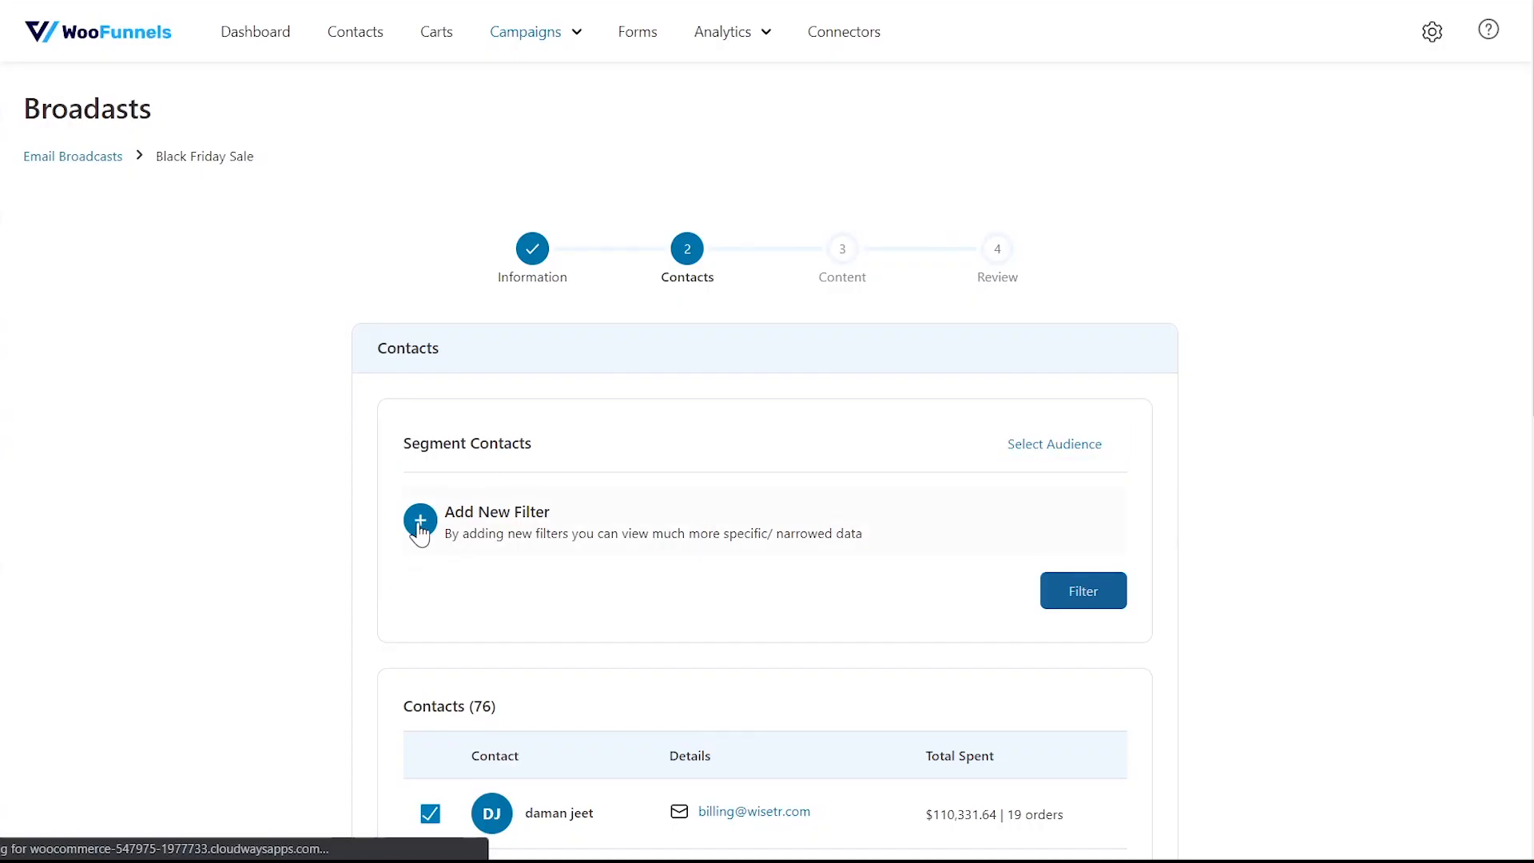
left_click(420, 519)
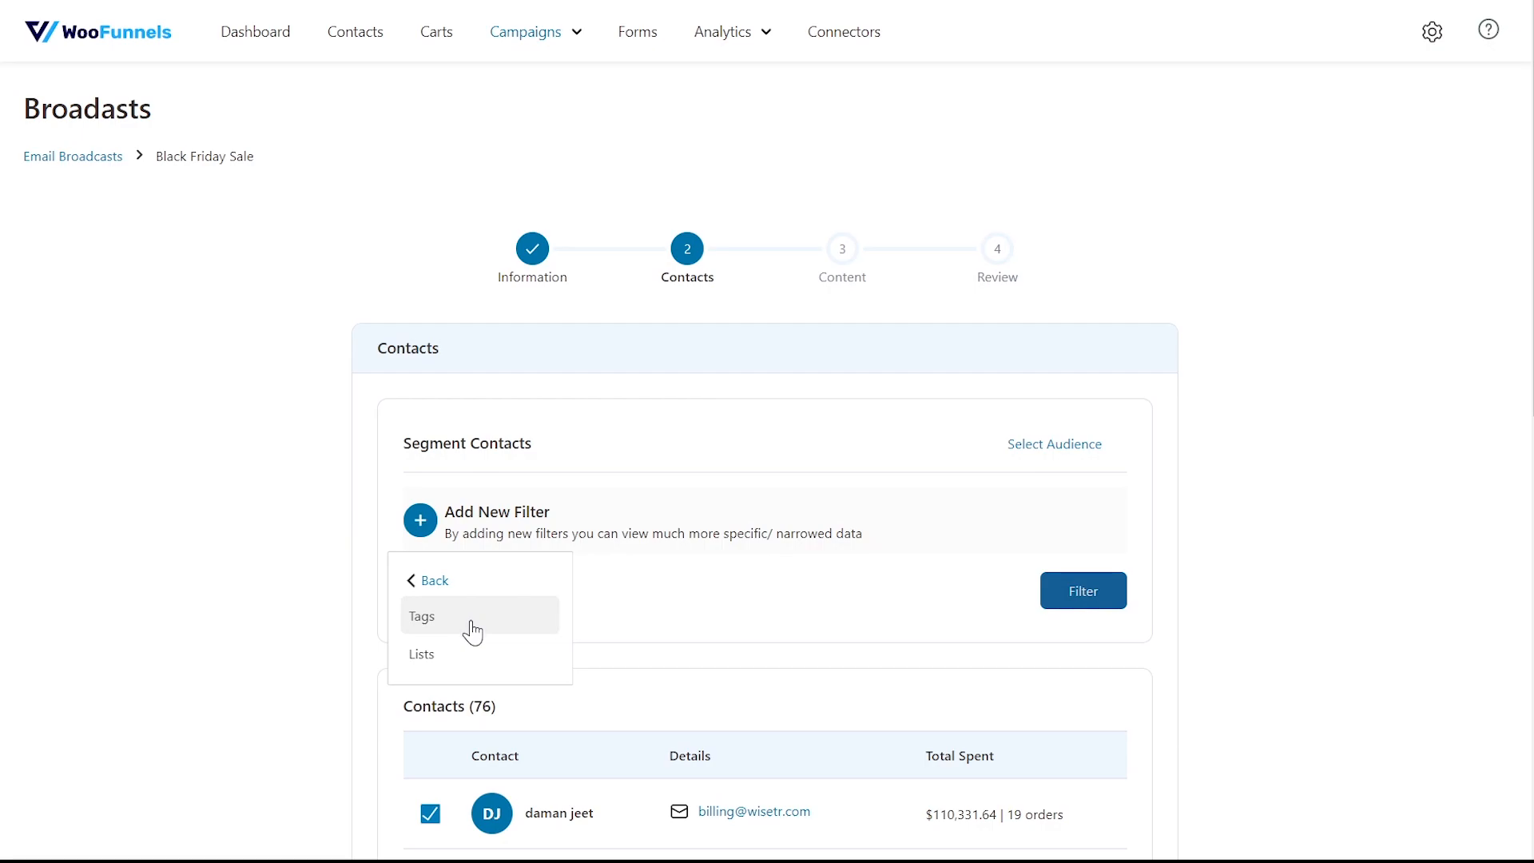
mouse_move(450, 598)
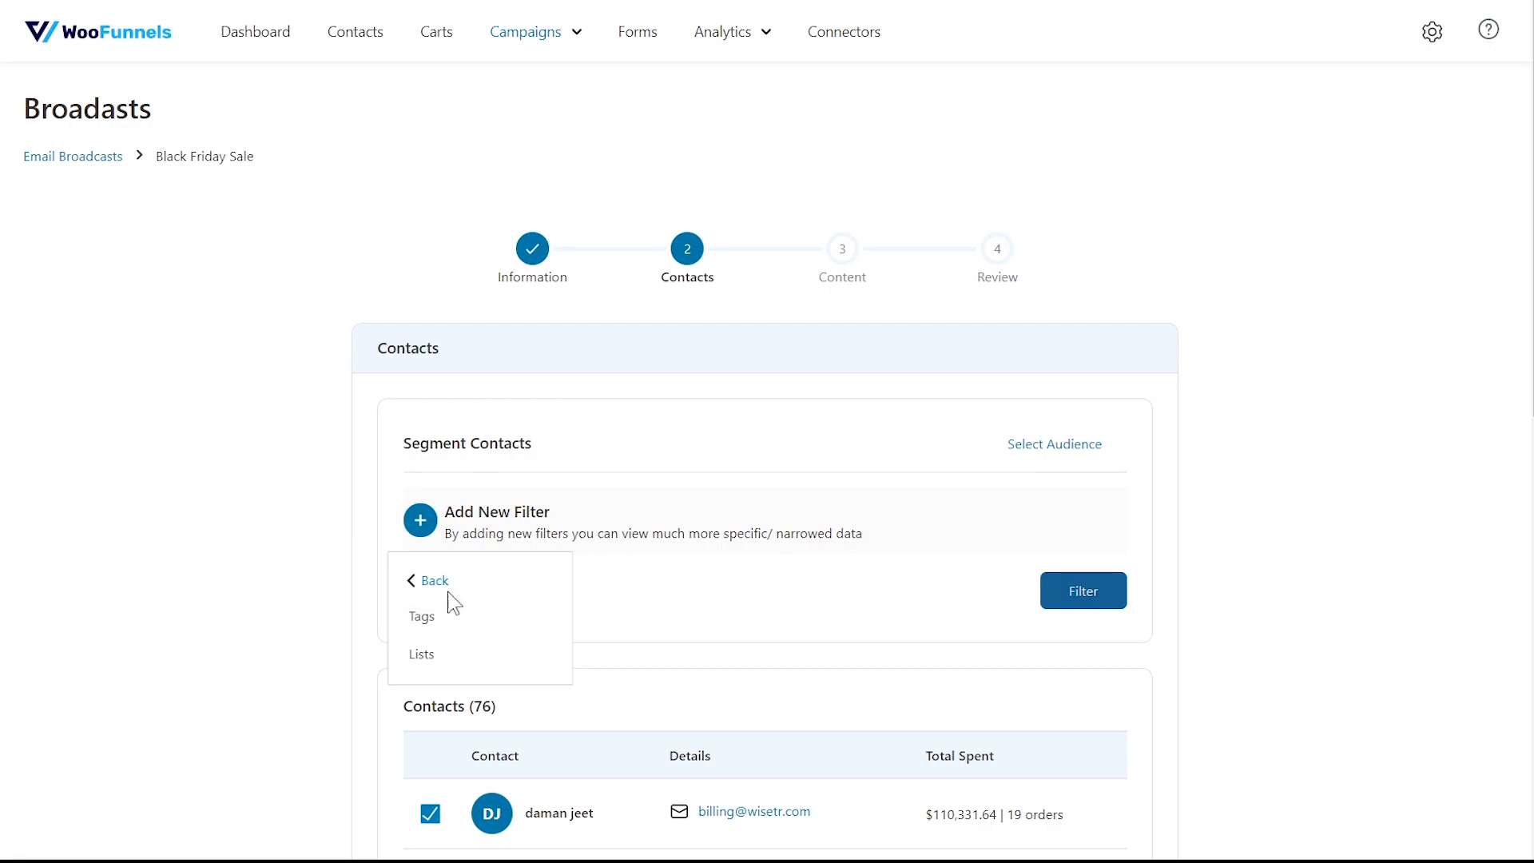
left_click(433, 579)
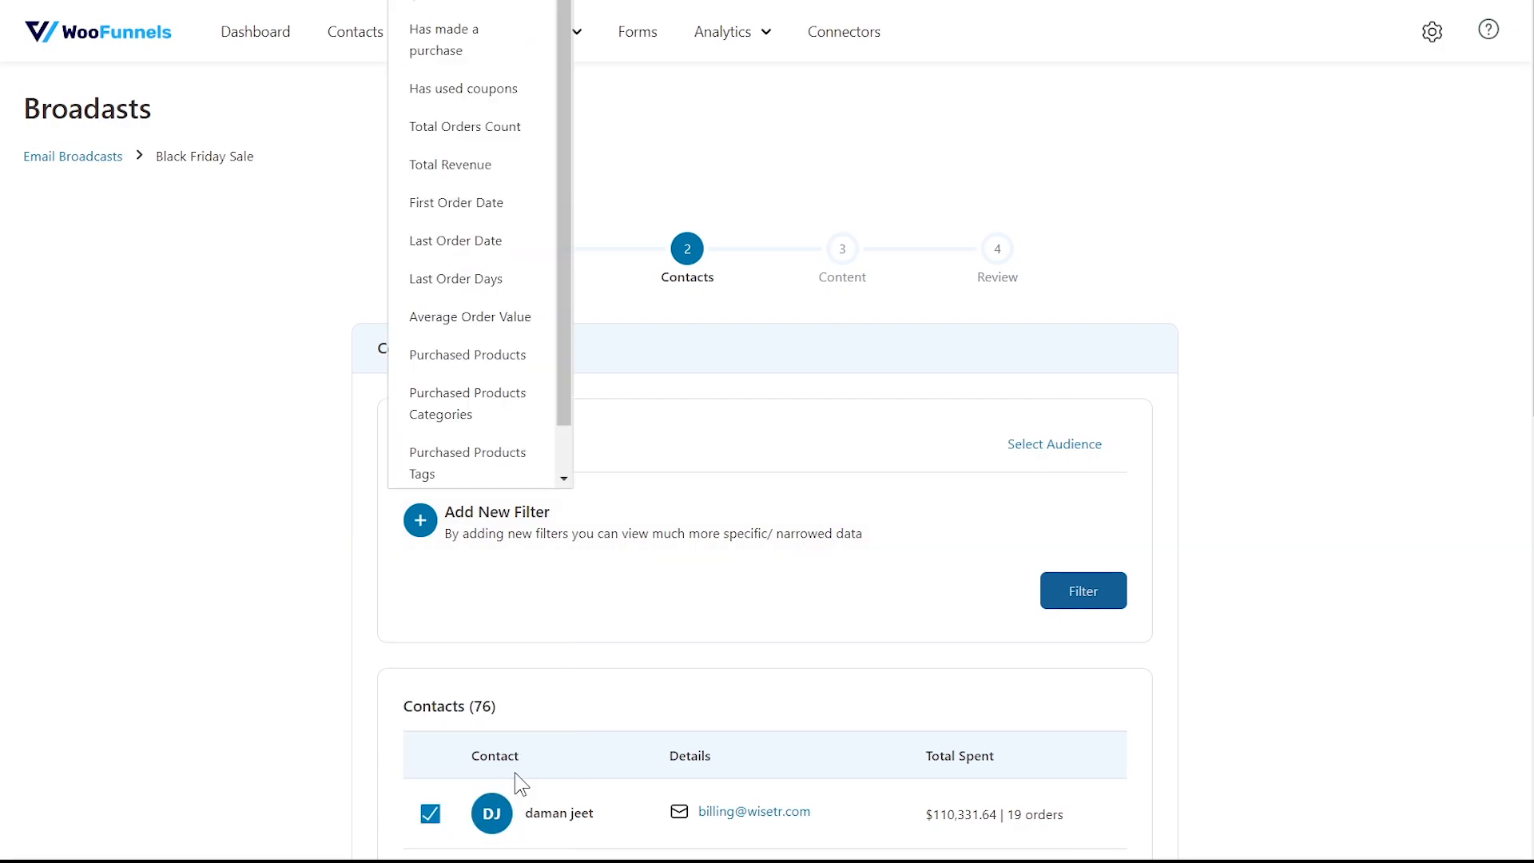
mouse_move(506, 39)
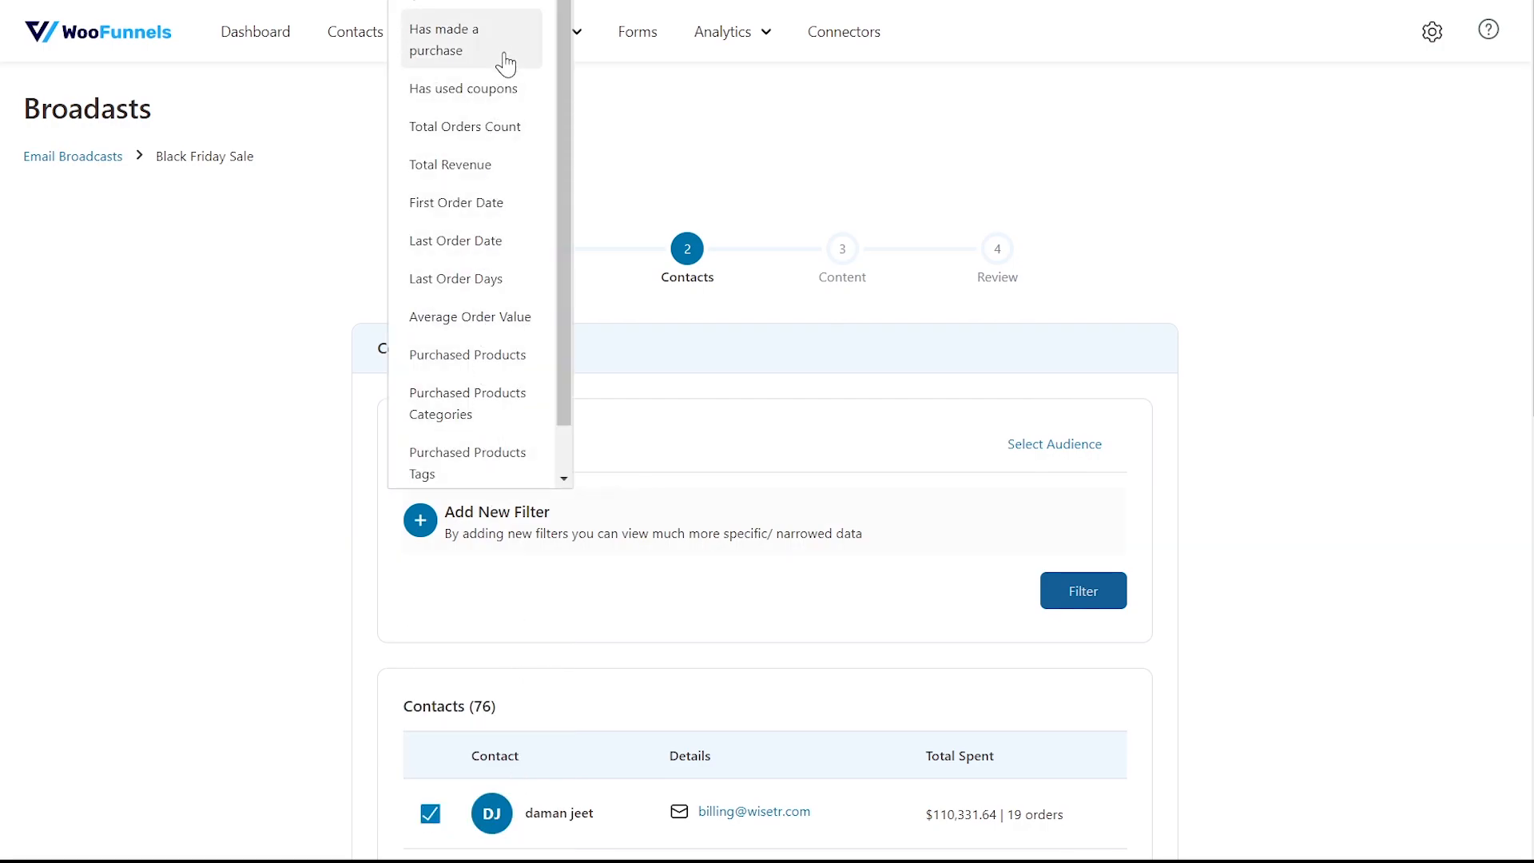
mouse_move(503, 126)
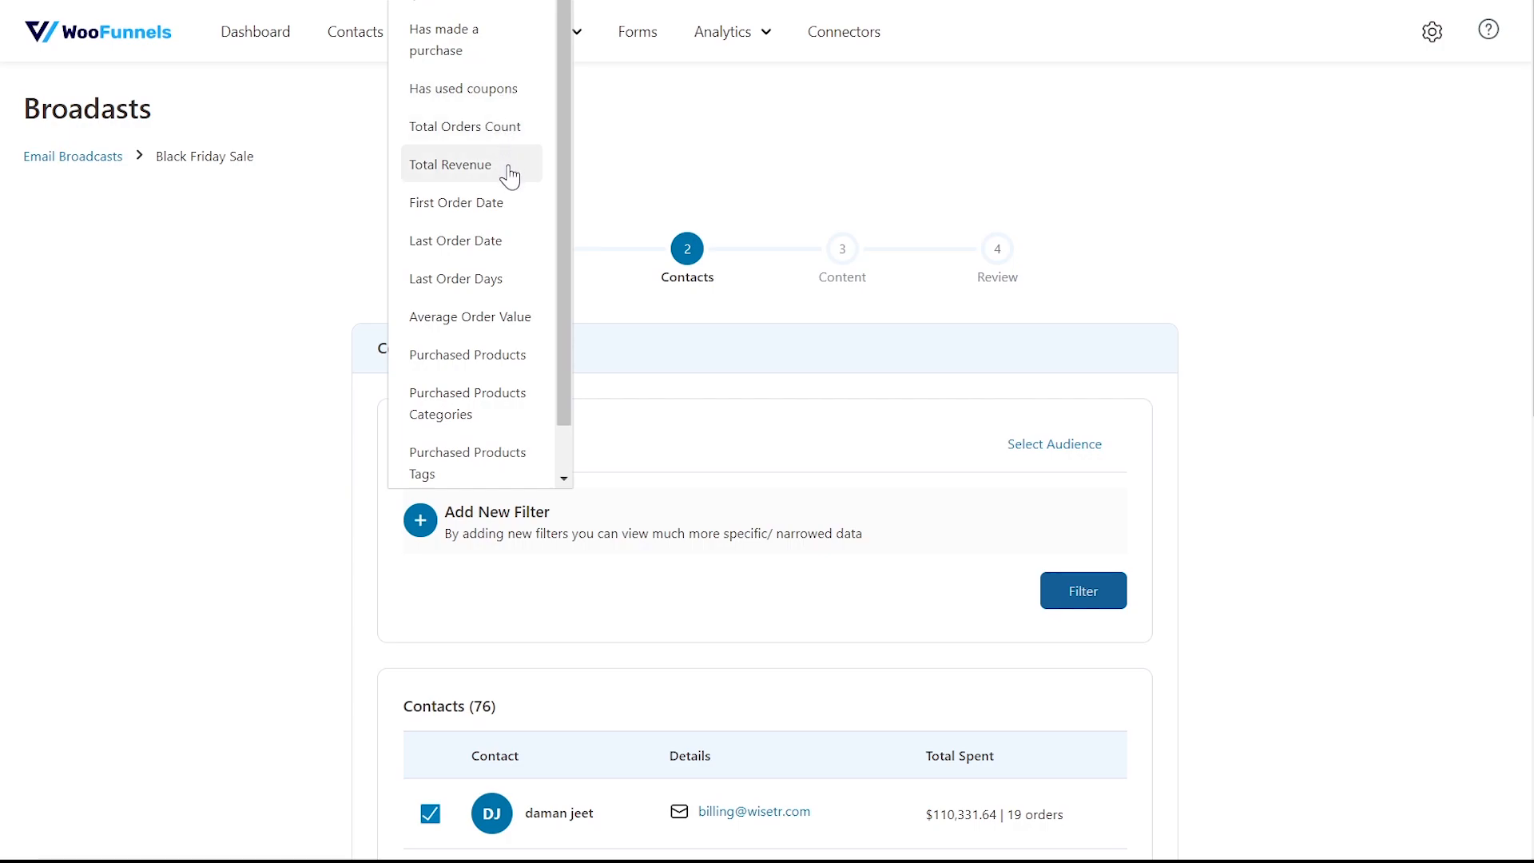
mouse_move(509, 468)
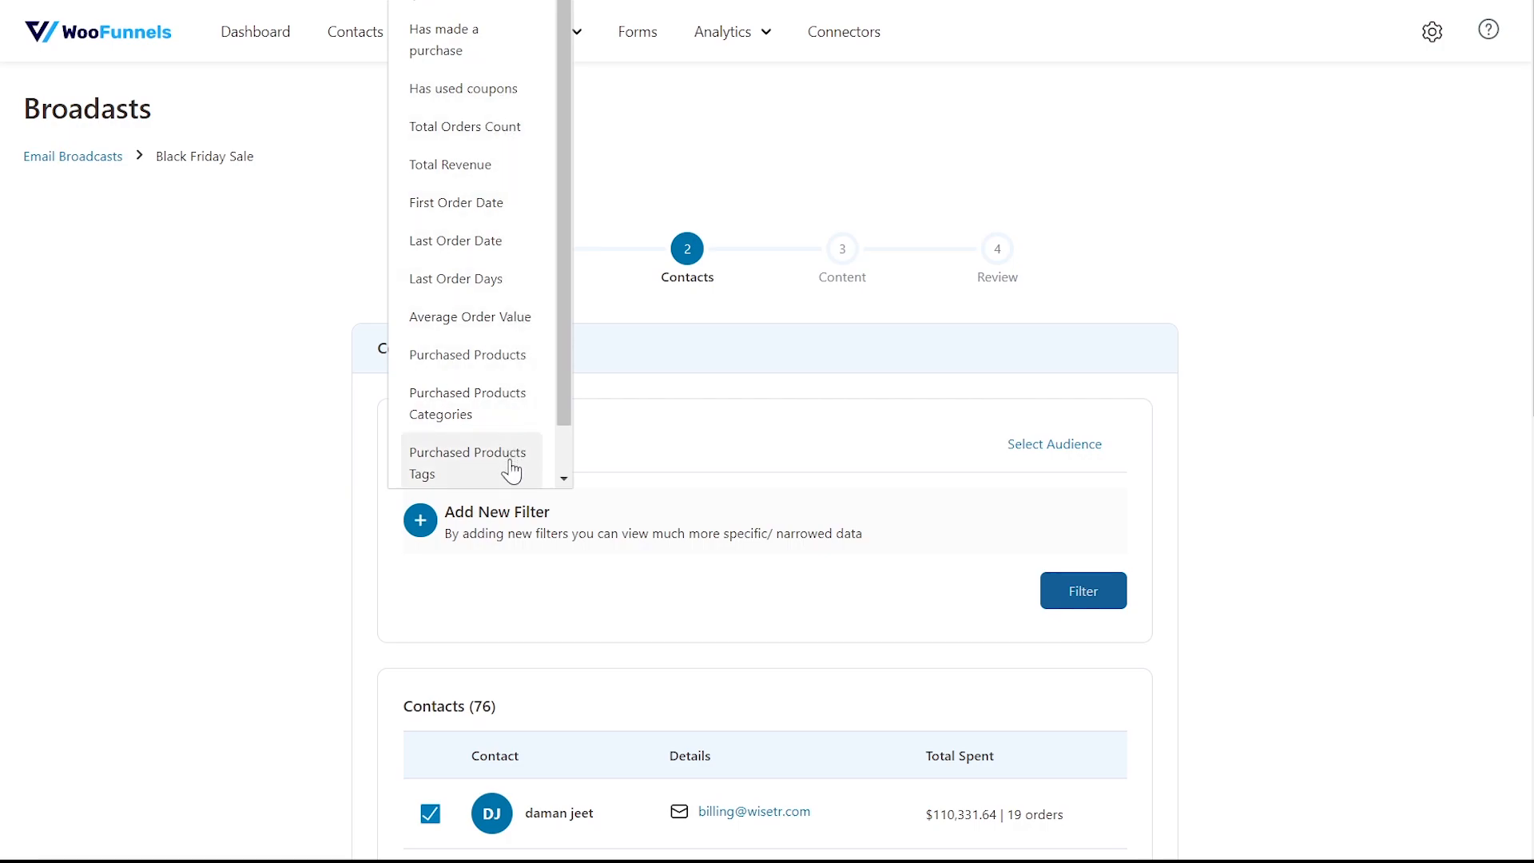
left_click(419, 520)
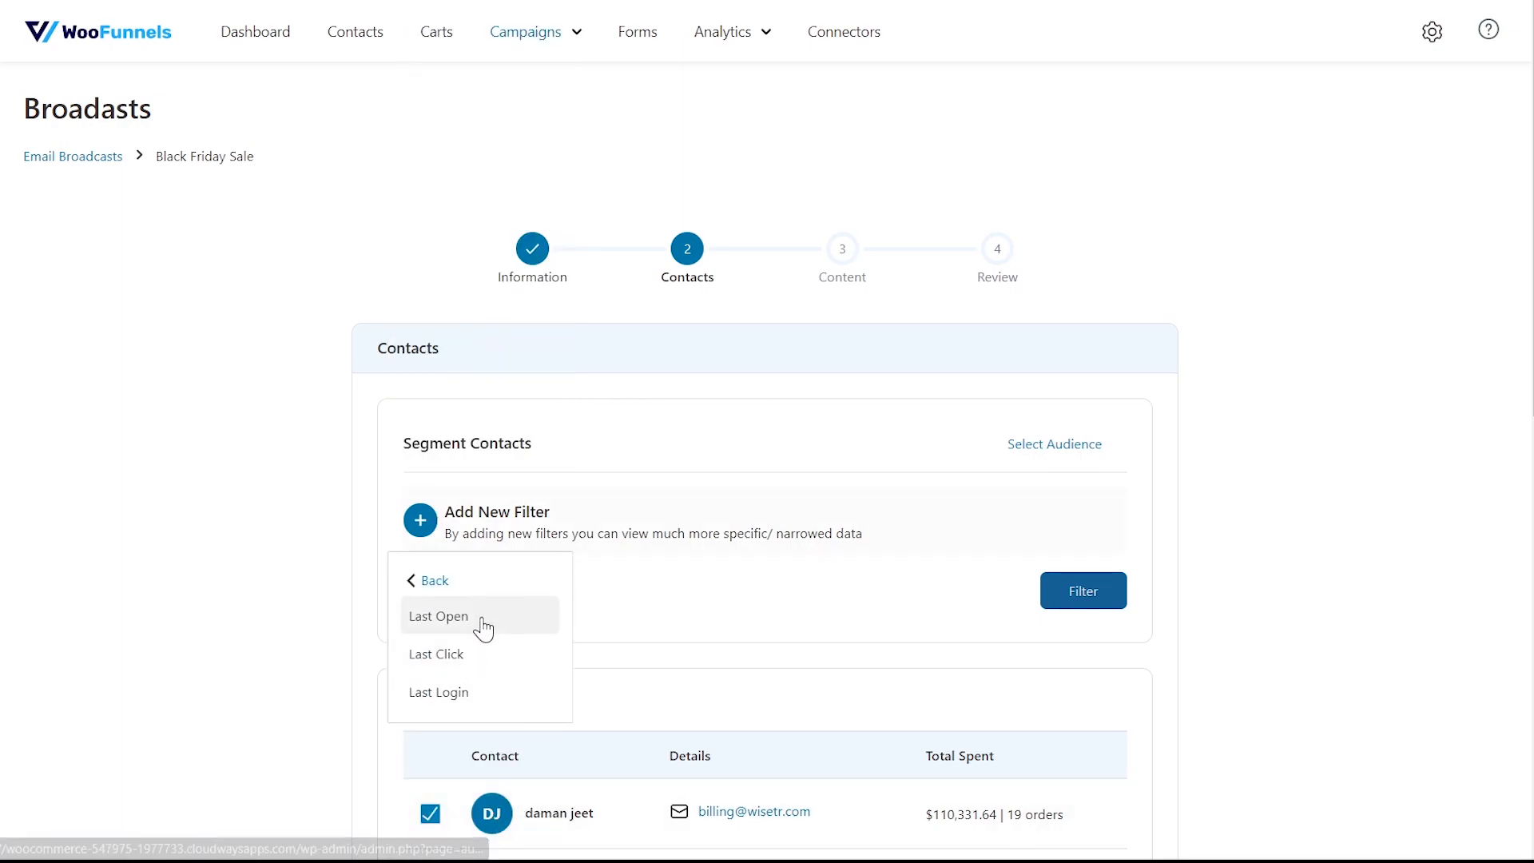
mouse_move(437, 592)
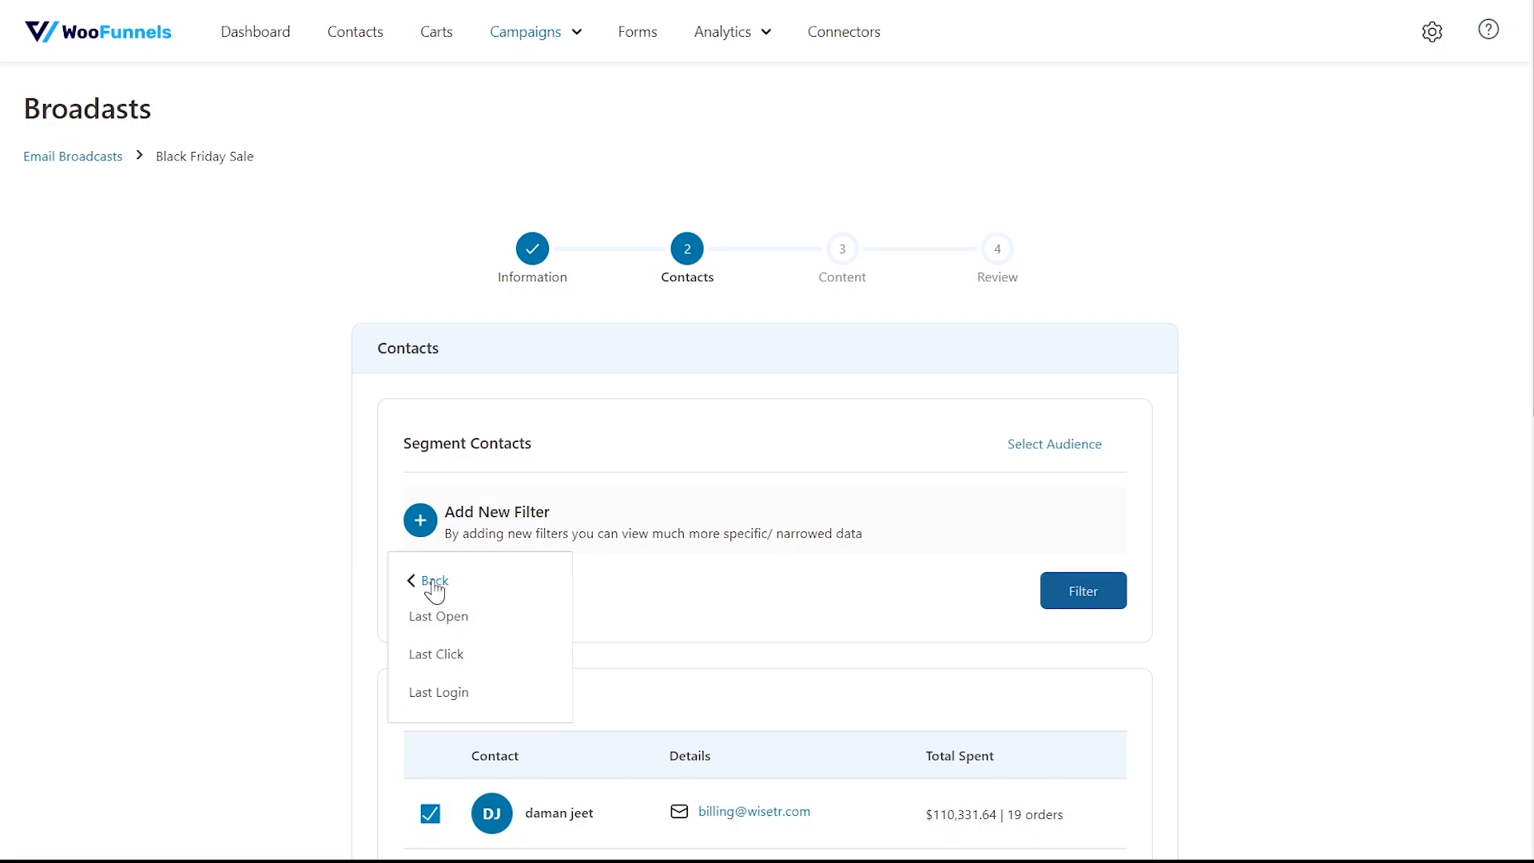
left_click(432, 580)
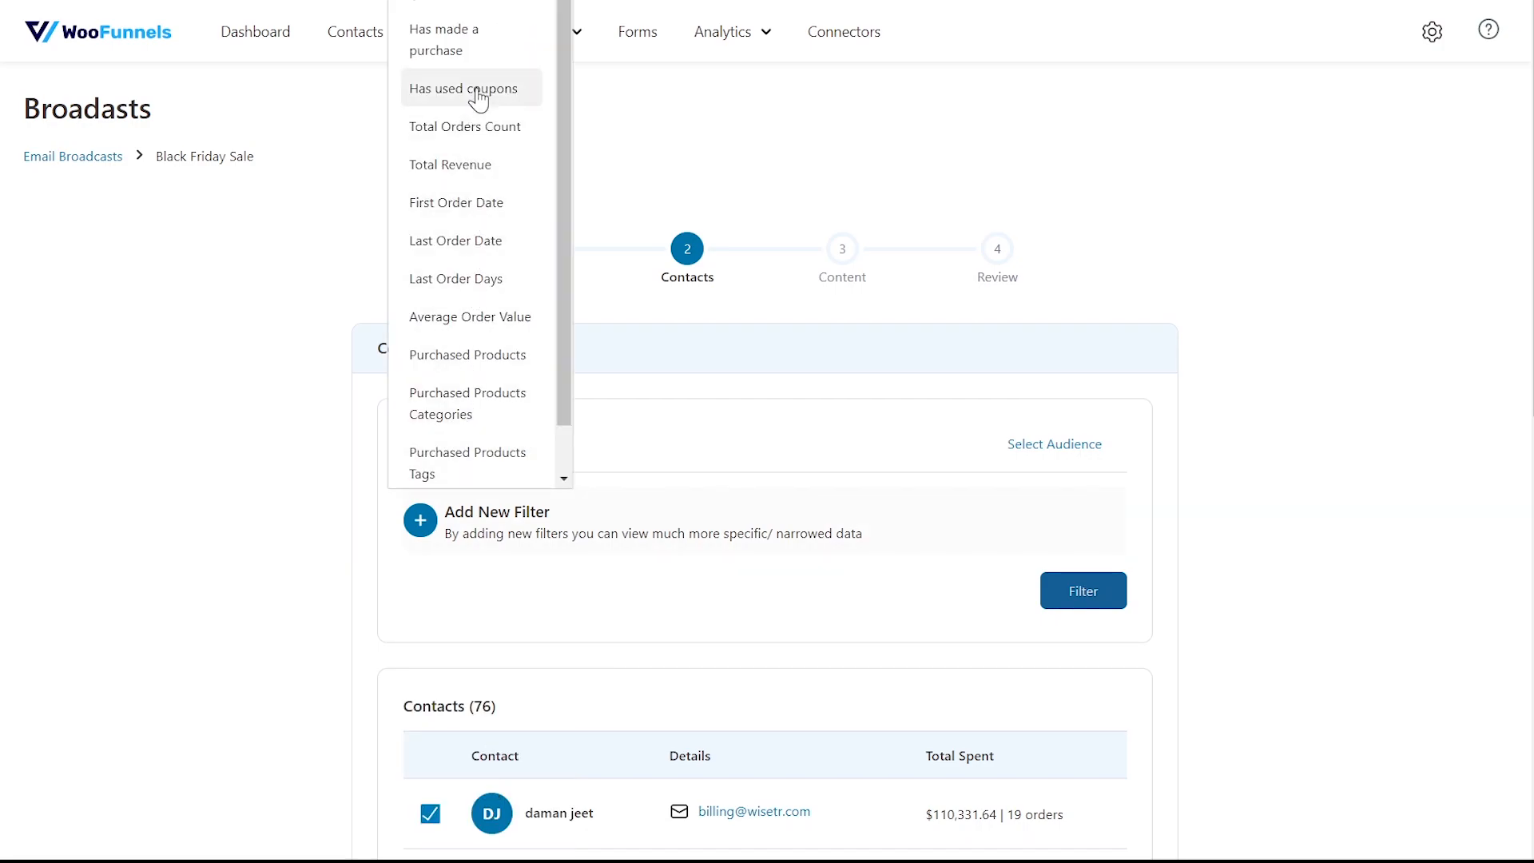
scroll("down", 3)
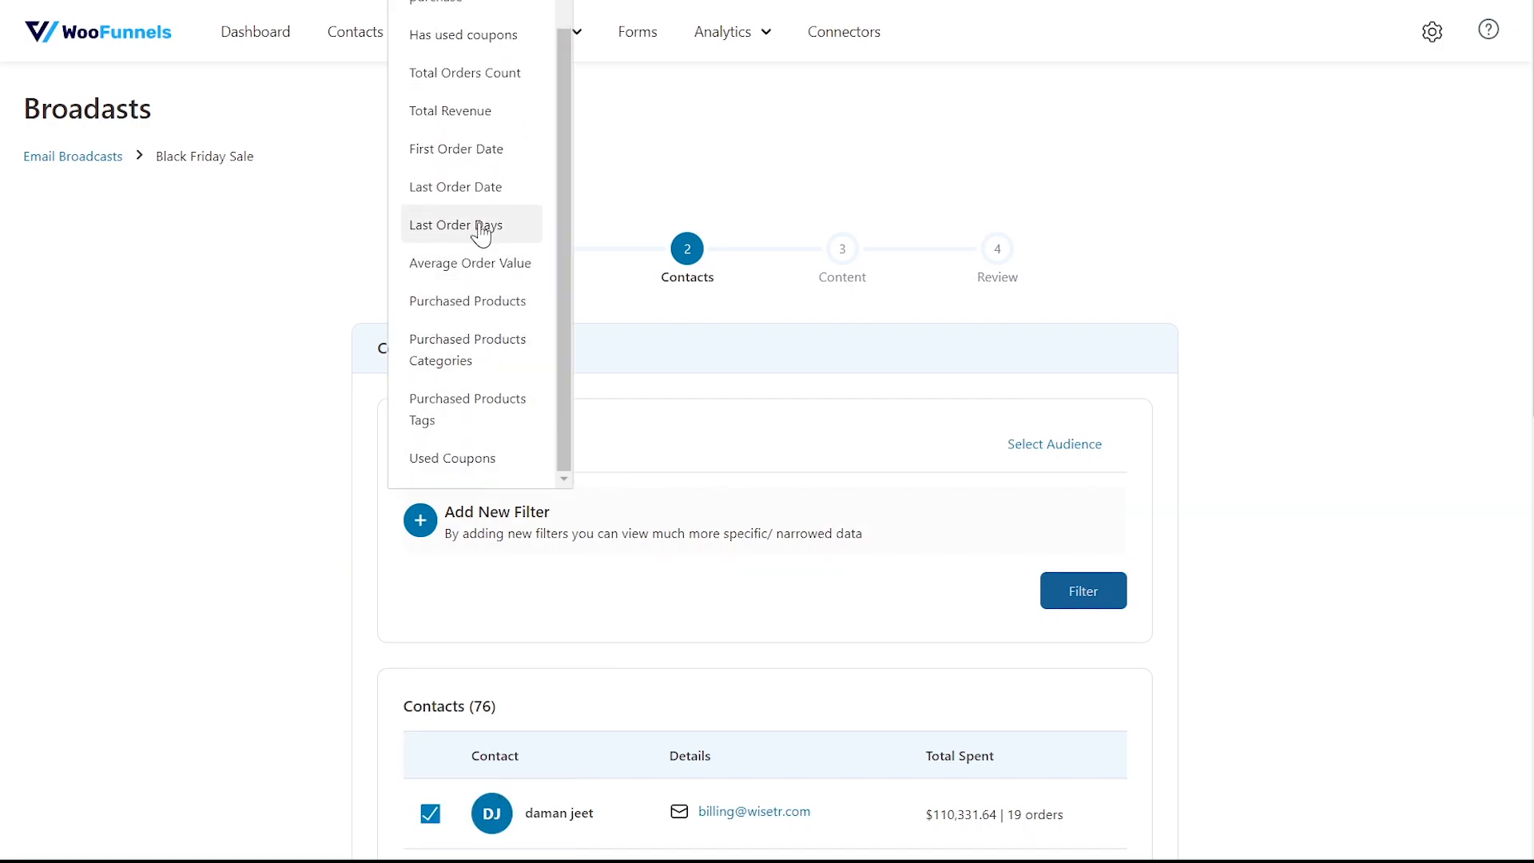
Filter contacts to last order before June 10, 2021 and advance to Content.
left_click(455, 225)
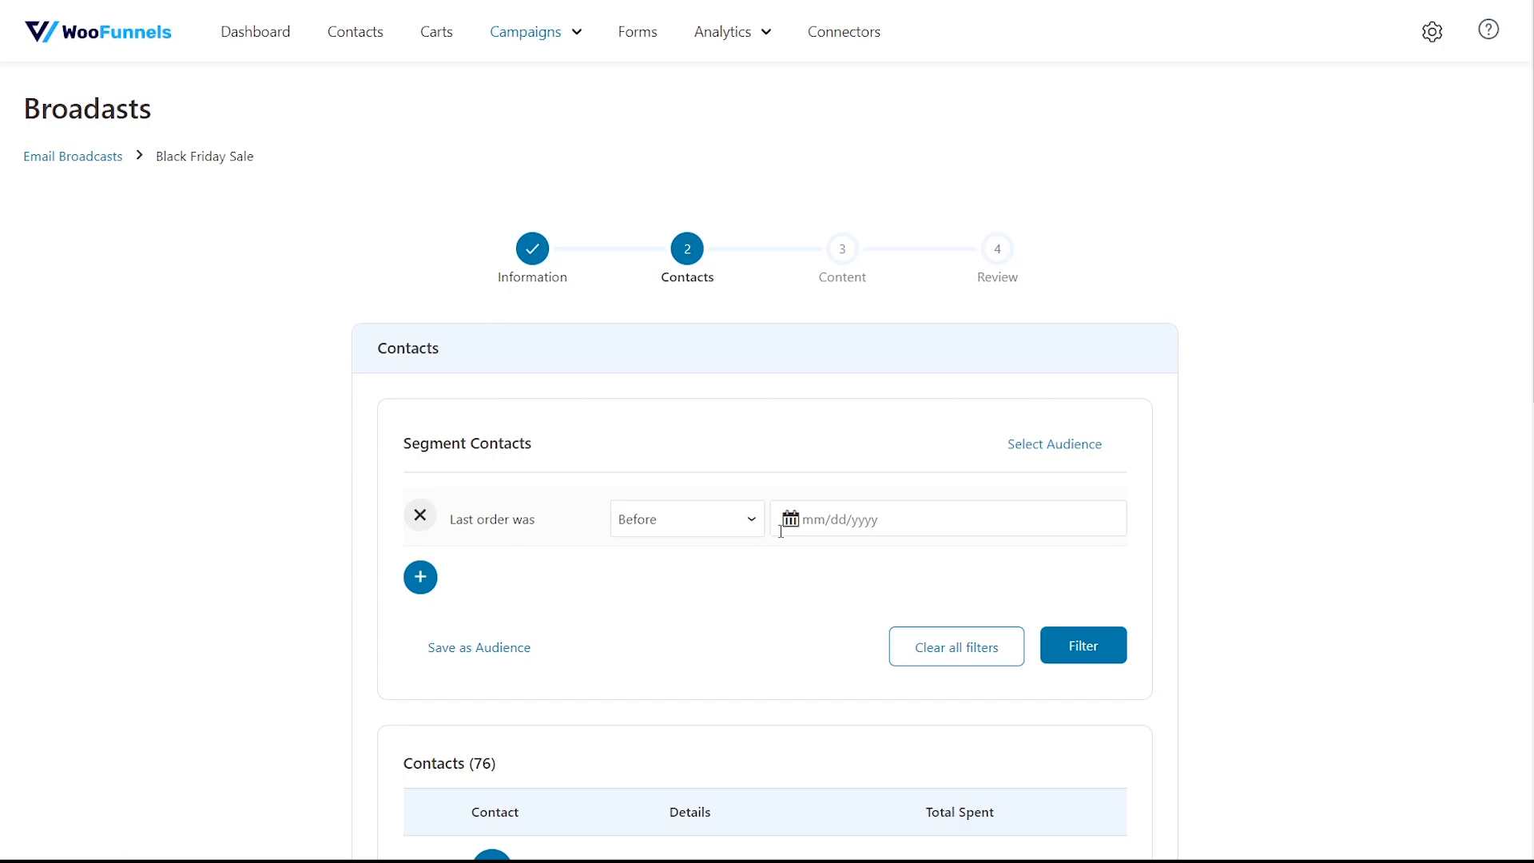
left_click(793, 518)
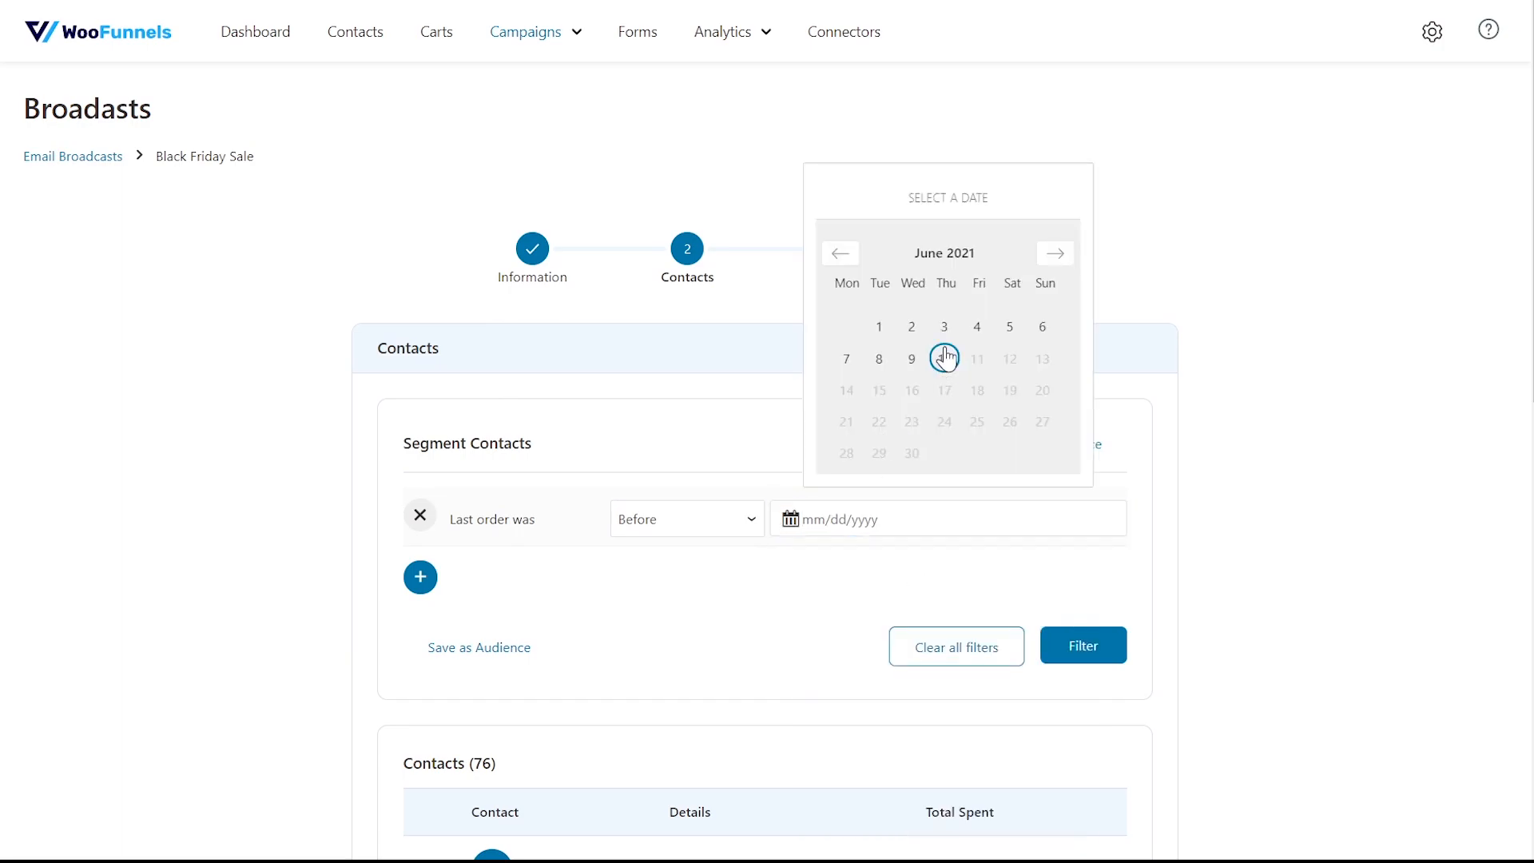
left_click(976, 358)
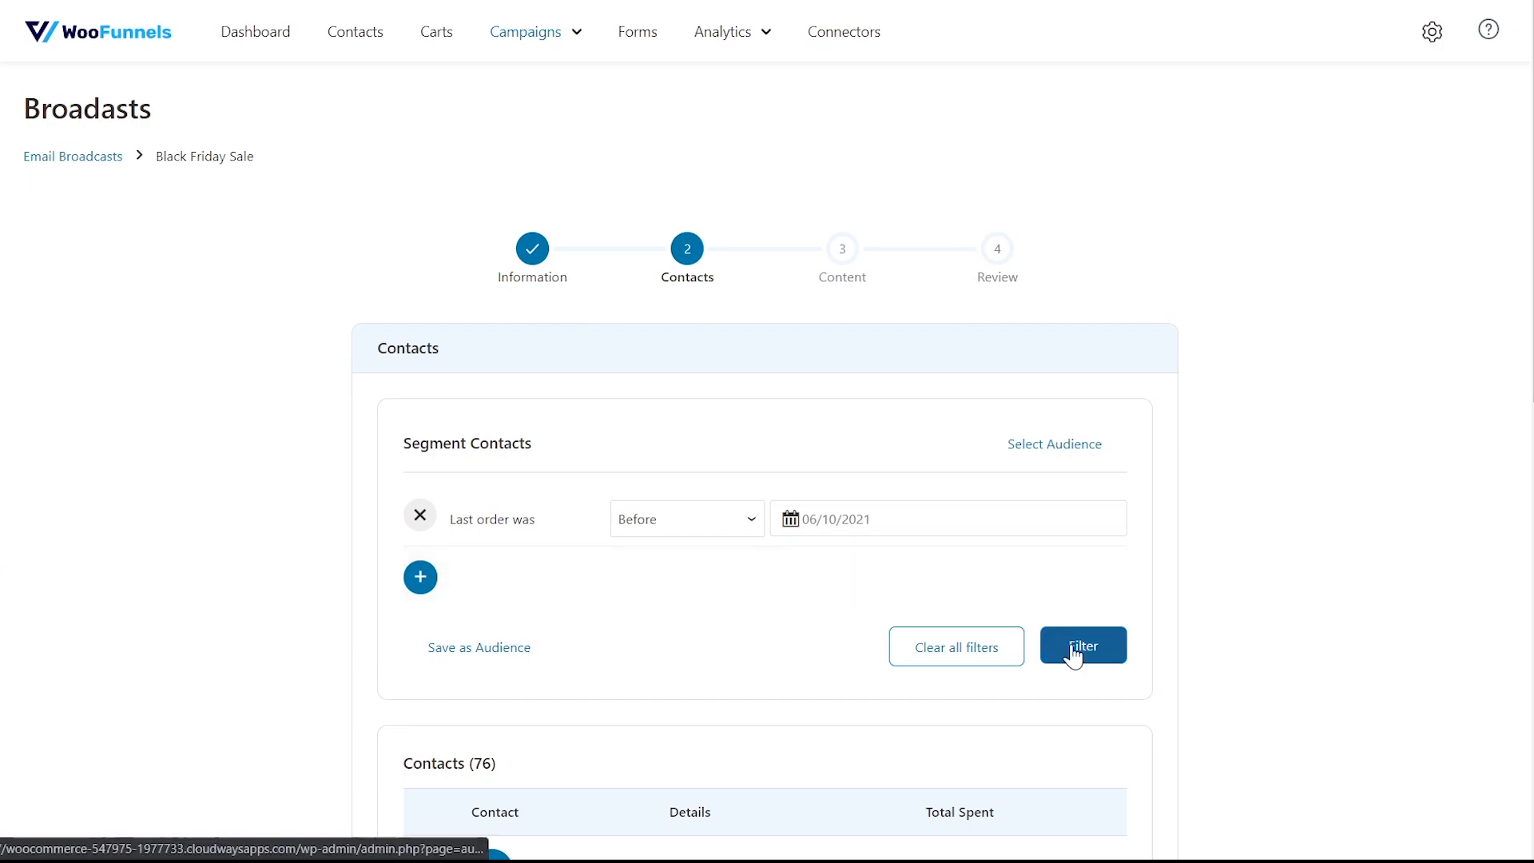
left_click(1082, 645)
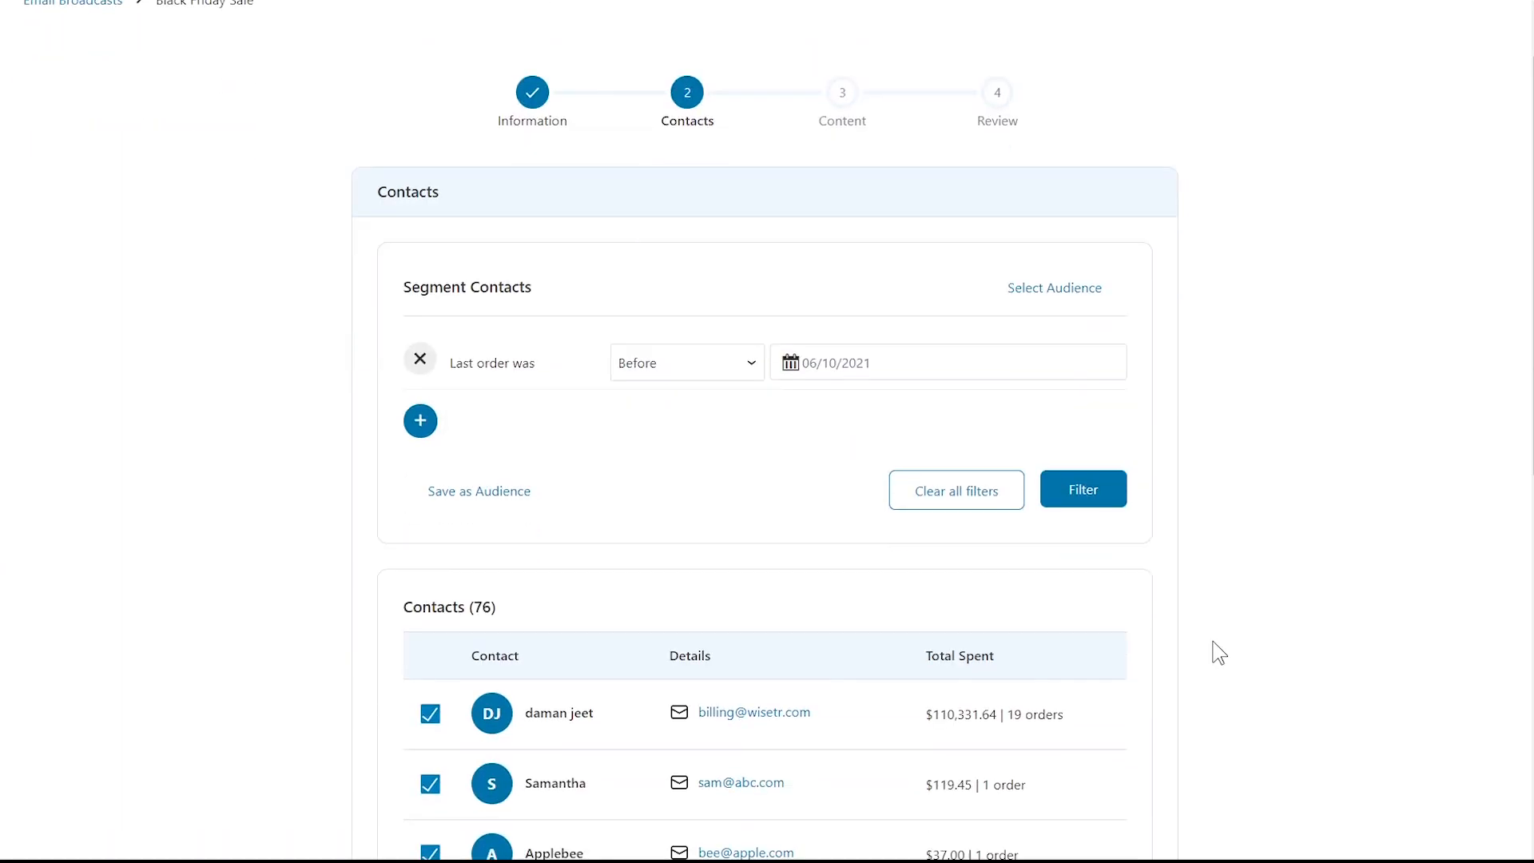
scroll("down", 3)
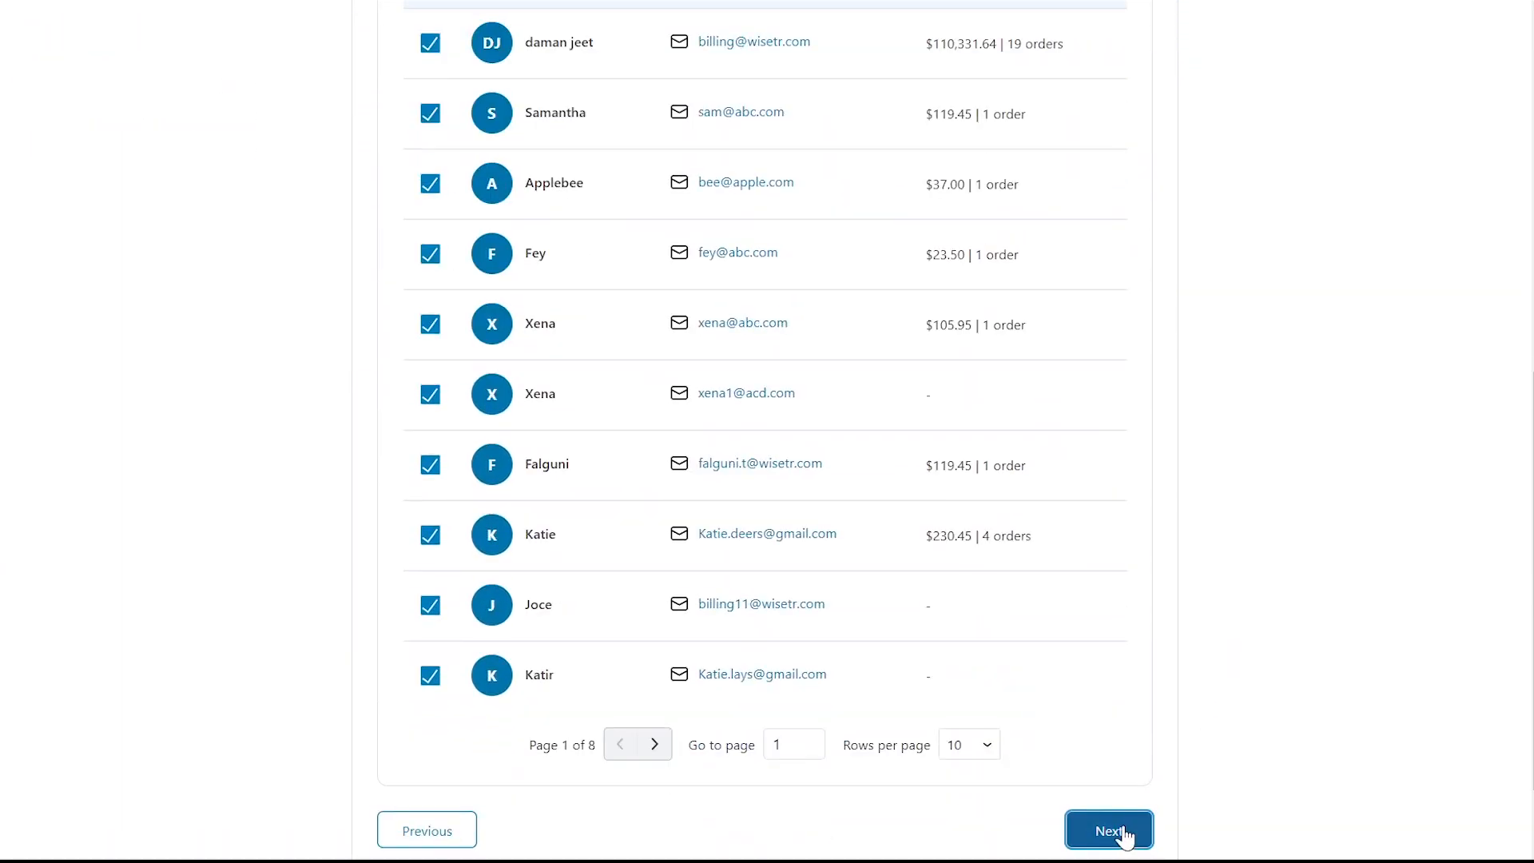
left_click(1108, 829)
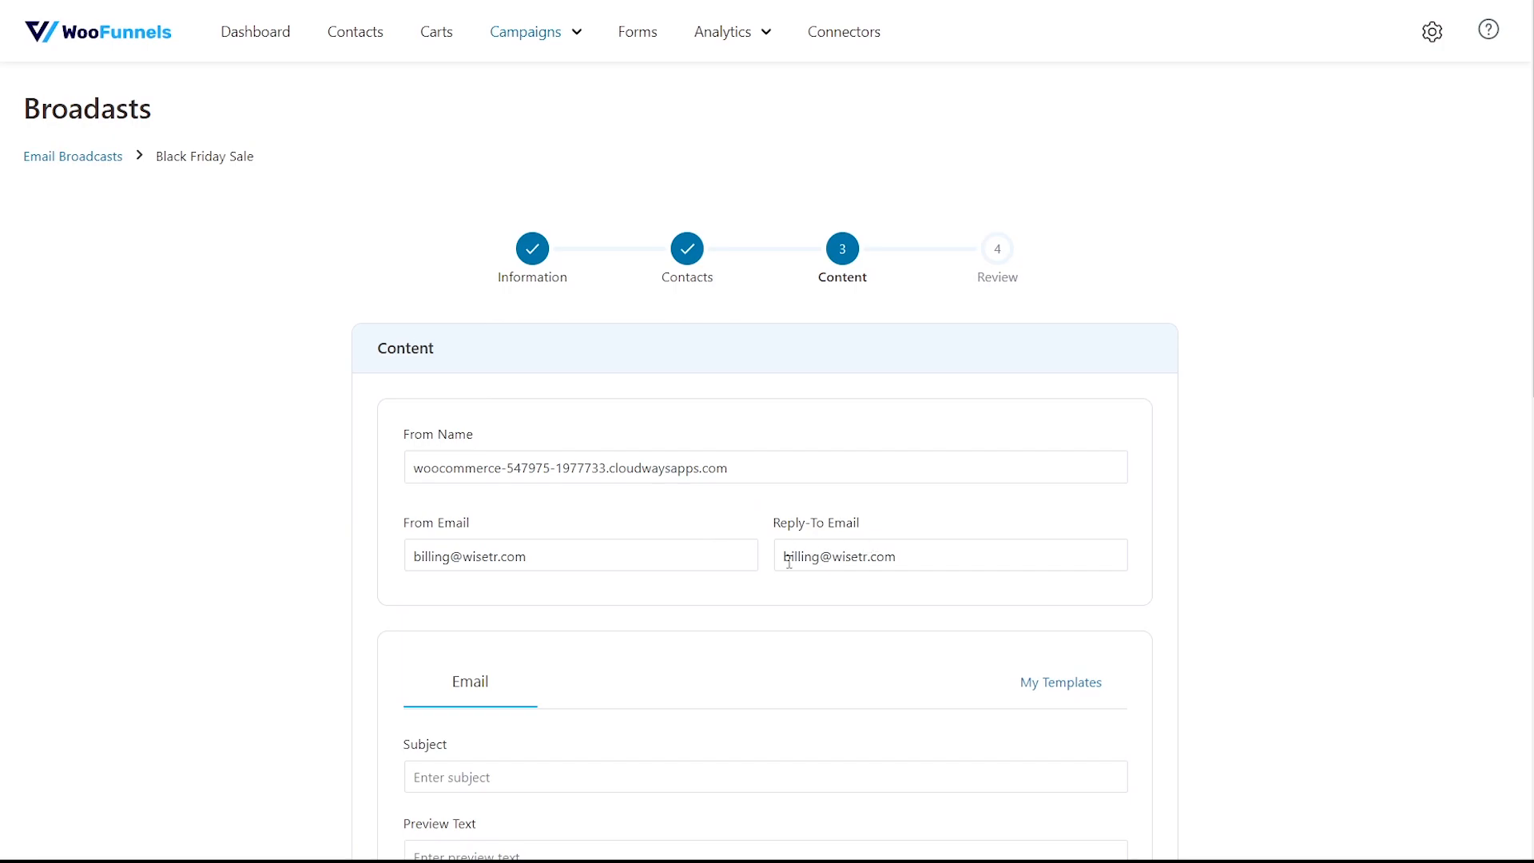
Set the broadcast email's template type to Drag and Drop.
scroll("down", 3)
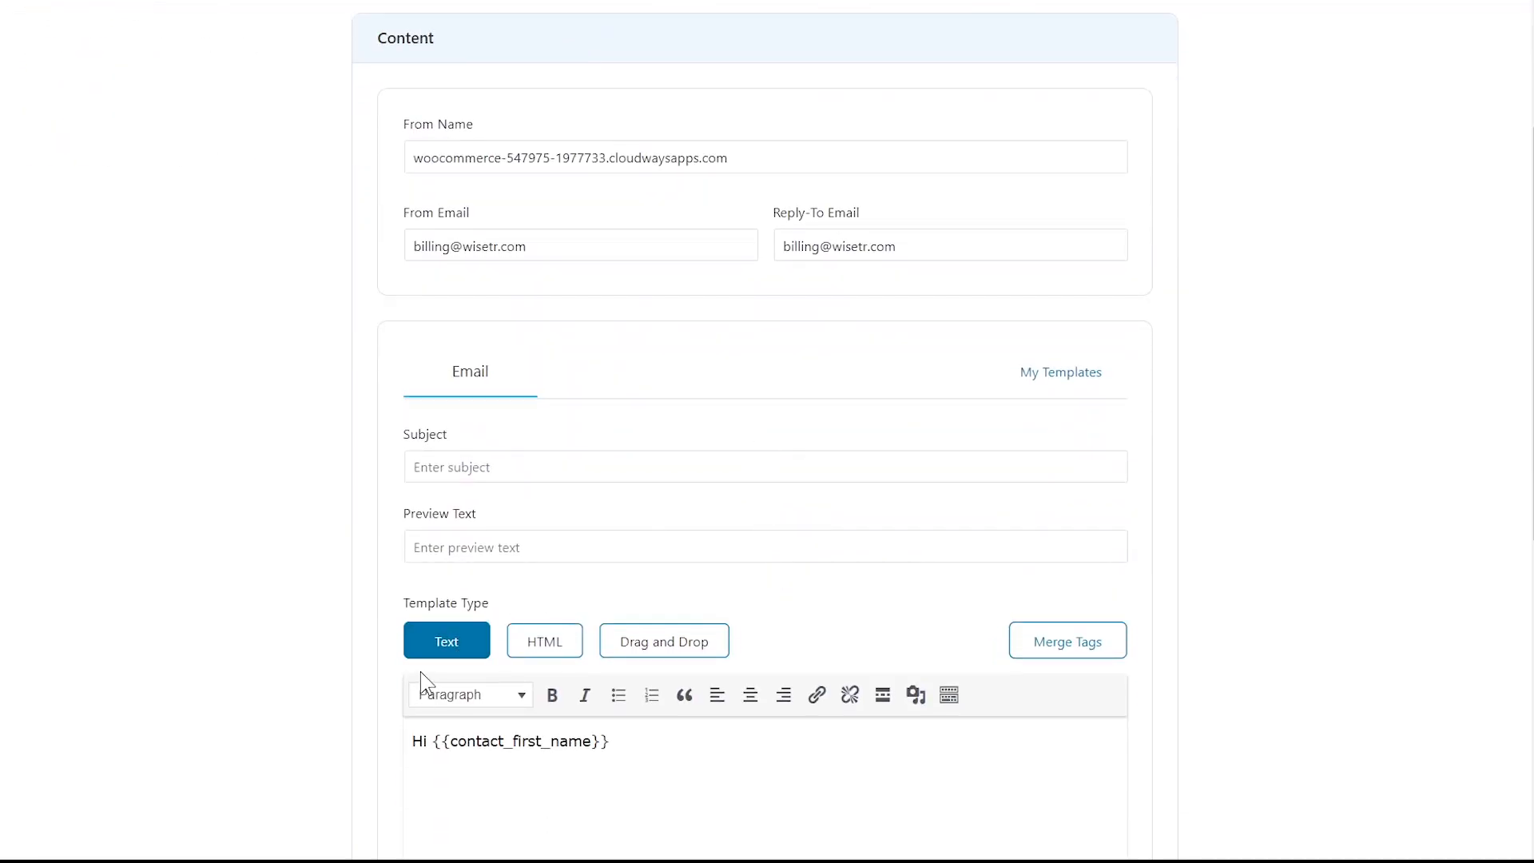
scroll("down", 3)
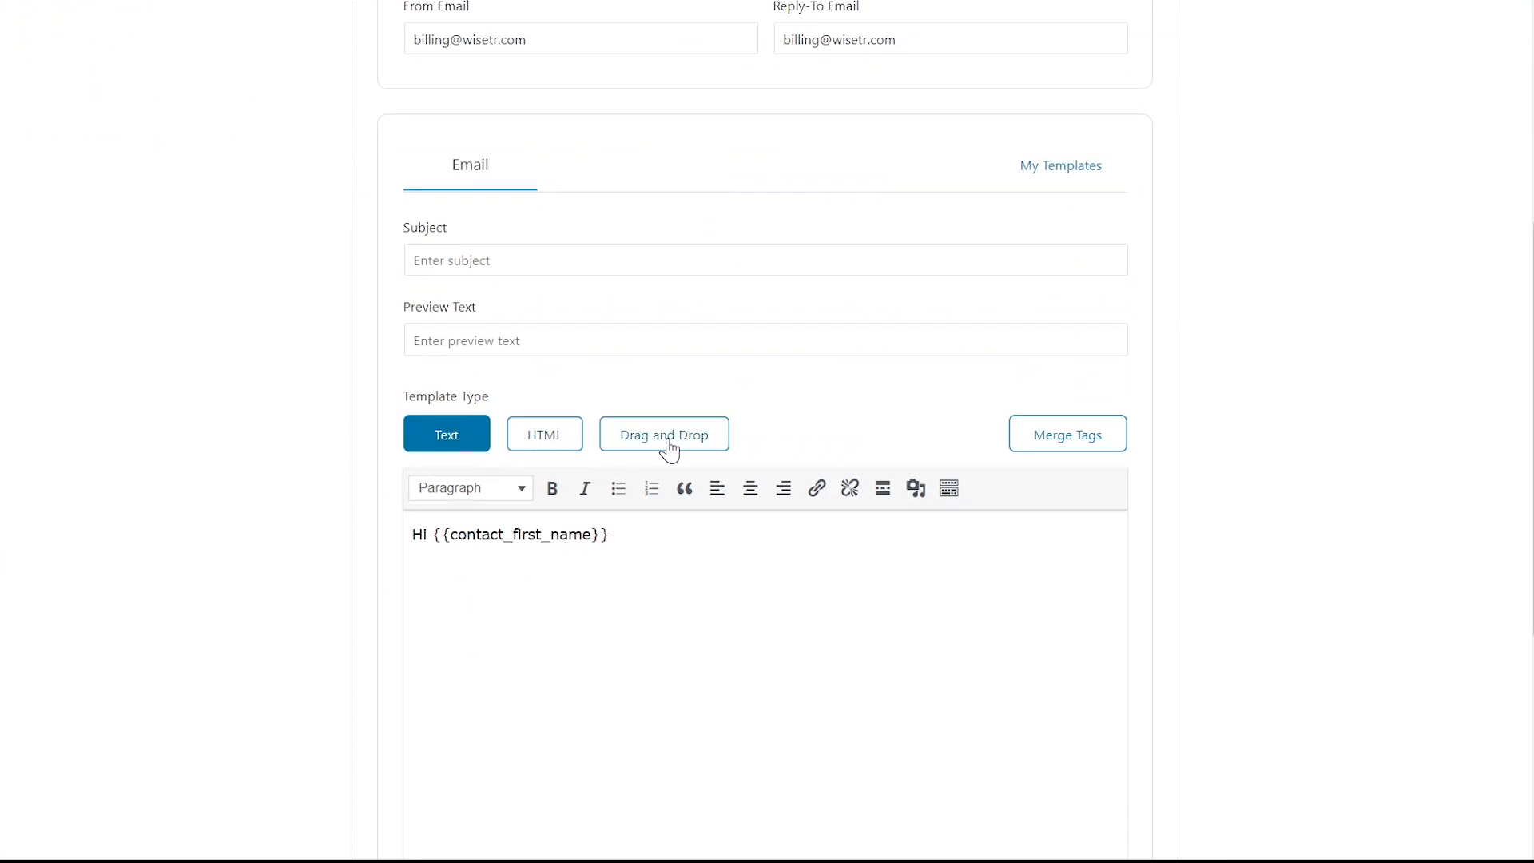
left_click(662, 433)
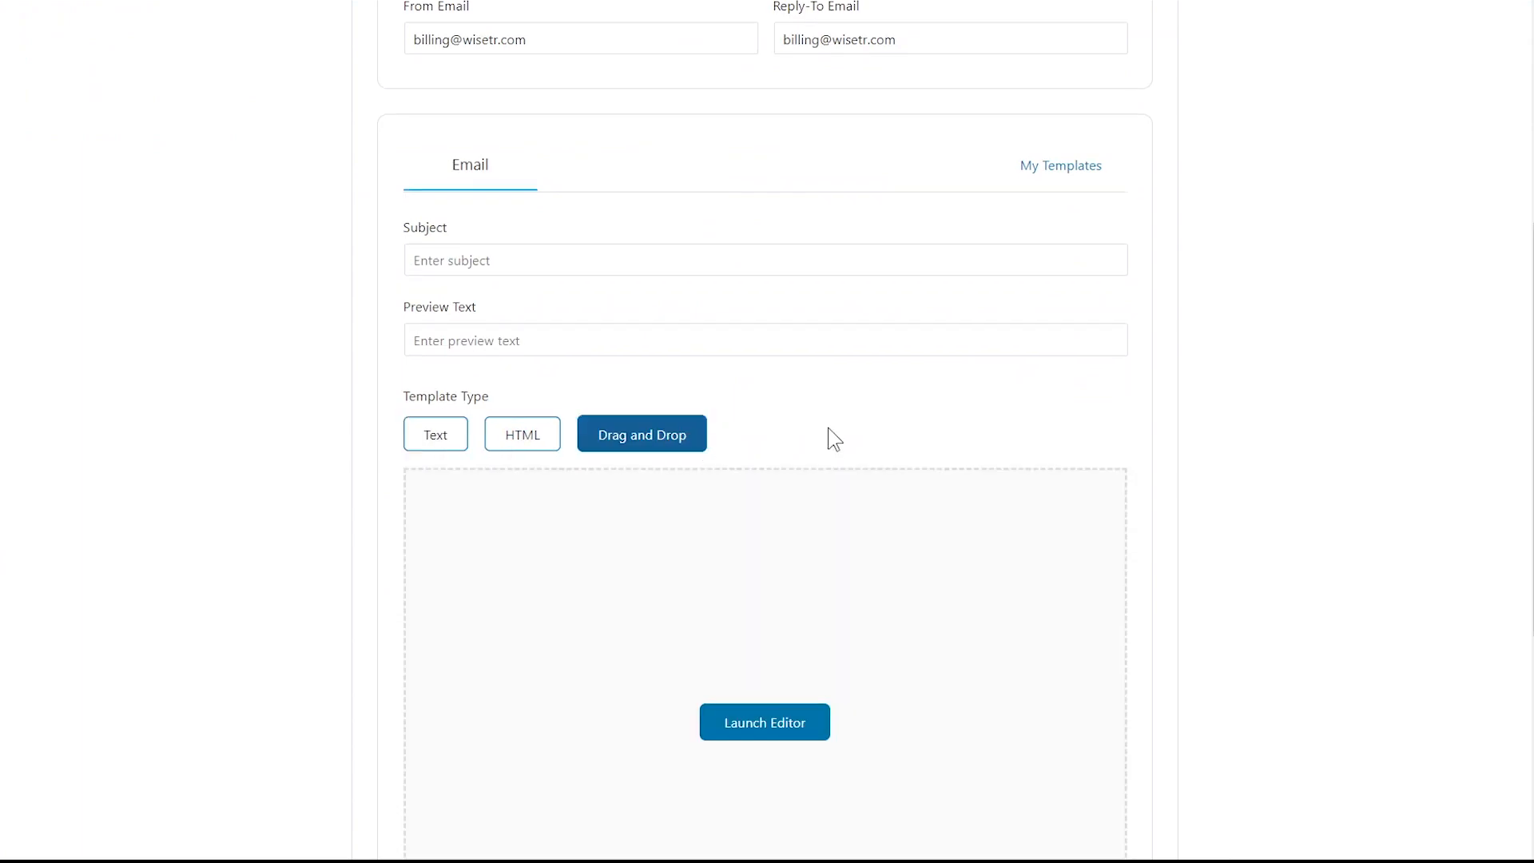
Explore the image block and body settings in the visual builder, then close it.
left_click(764, 722)
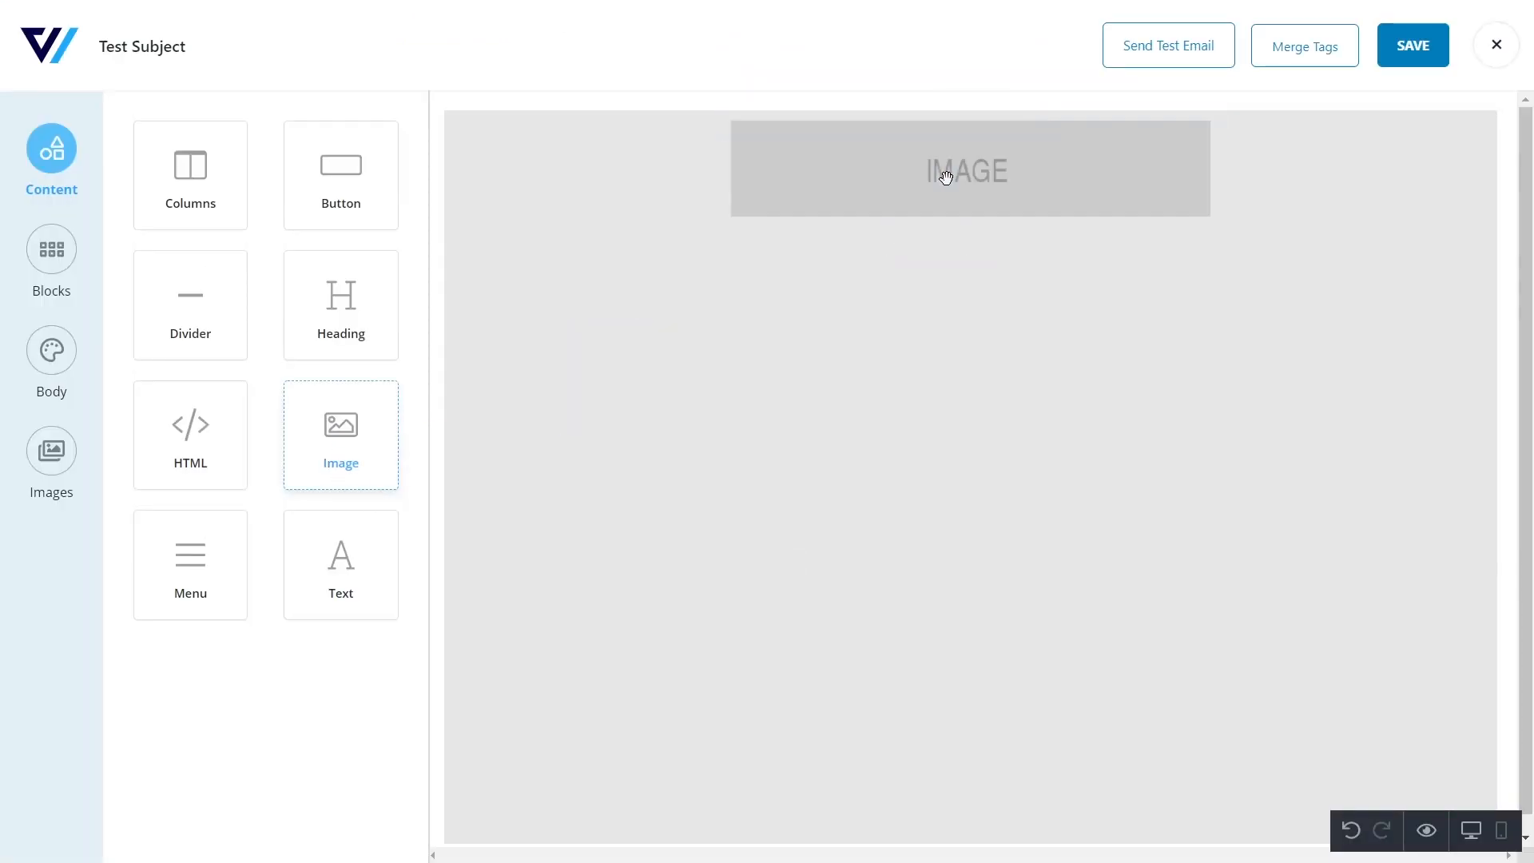
left_click(969, 169)
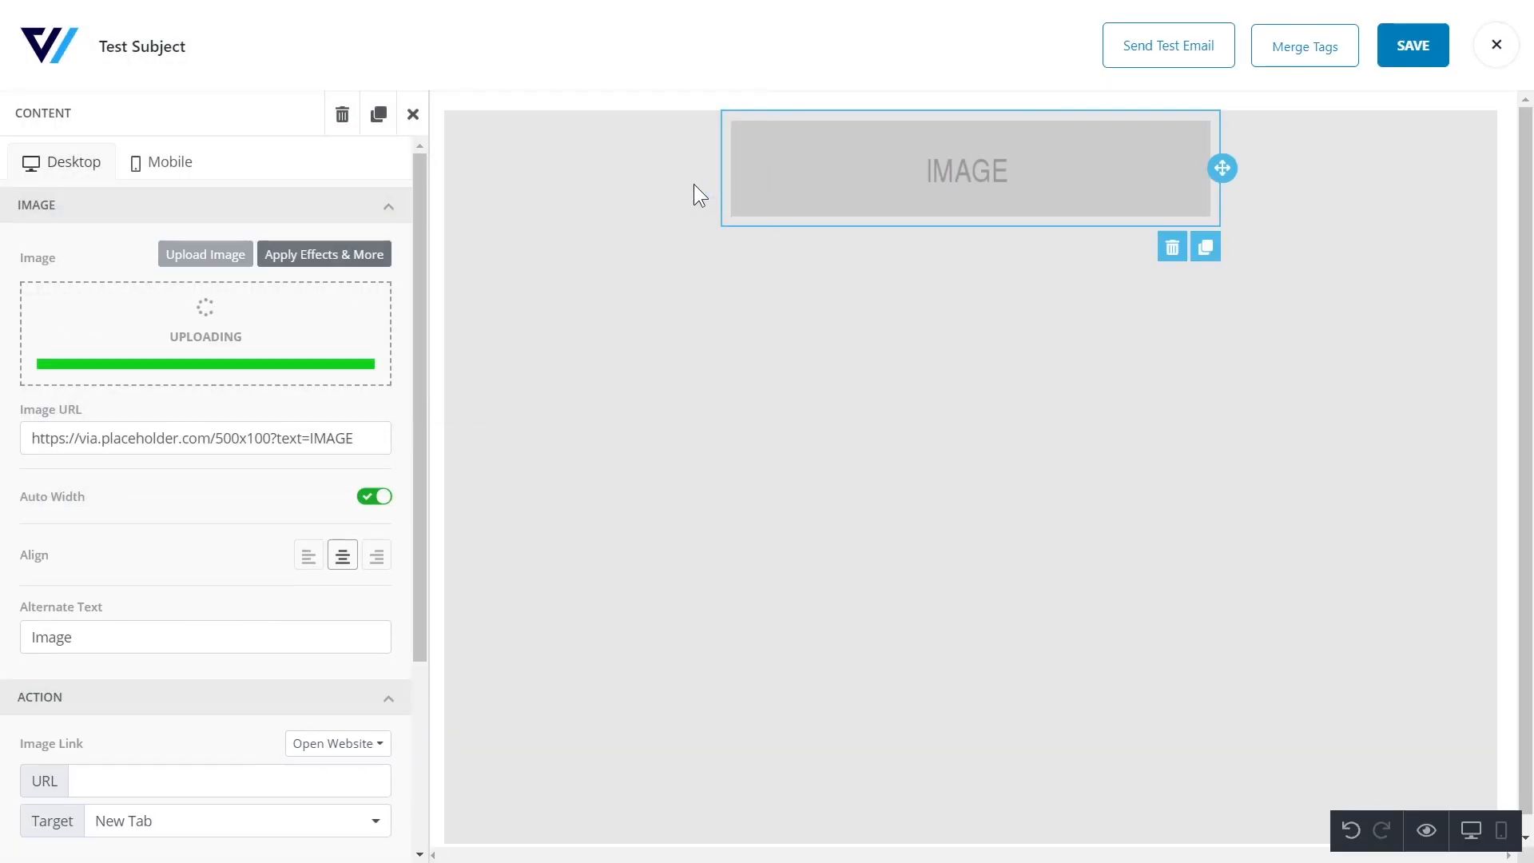
left_click(412, 113)
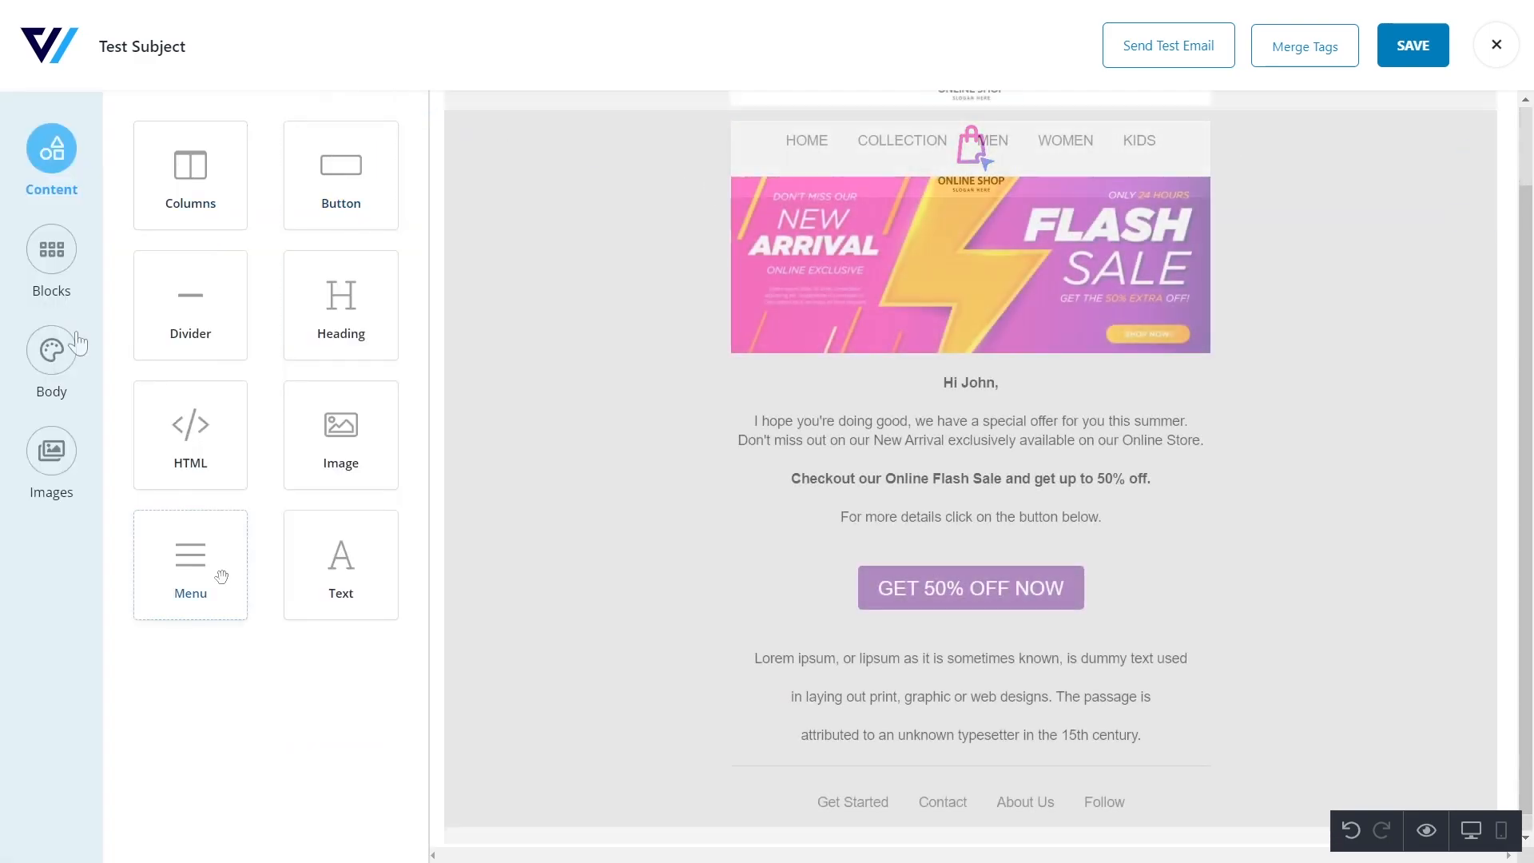
left_click(50, 362)
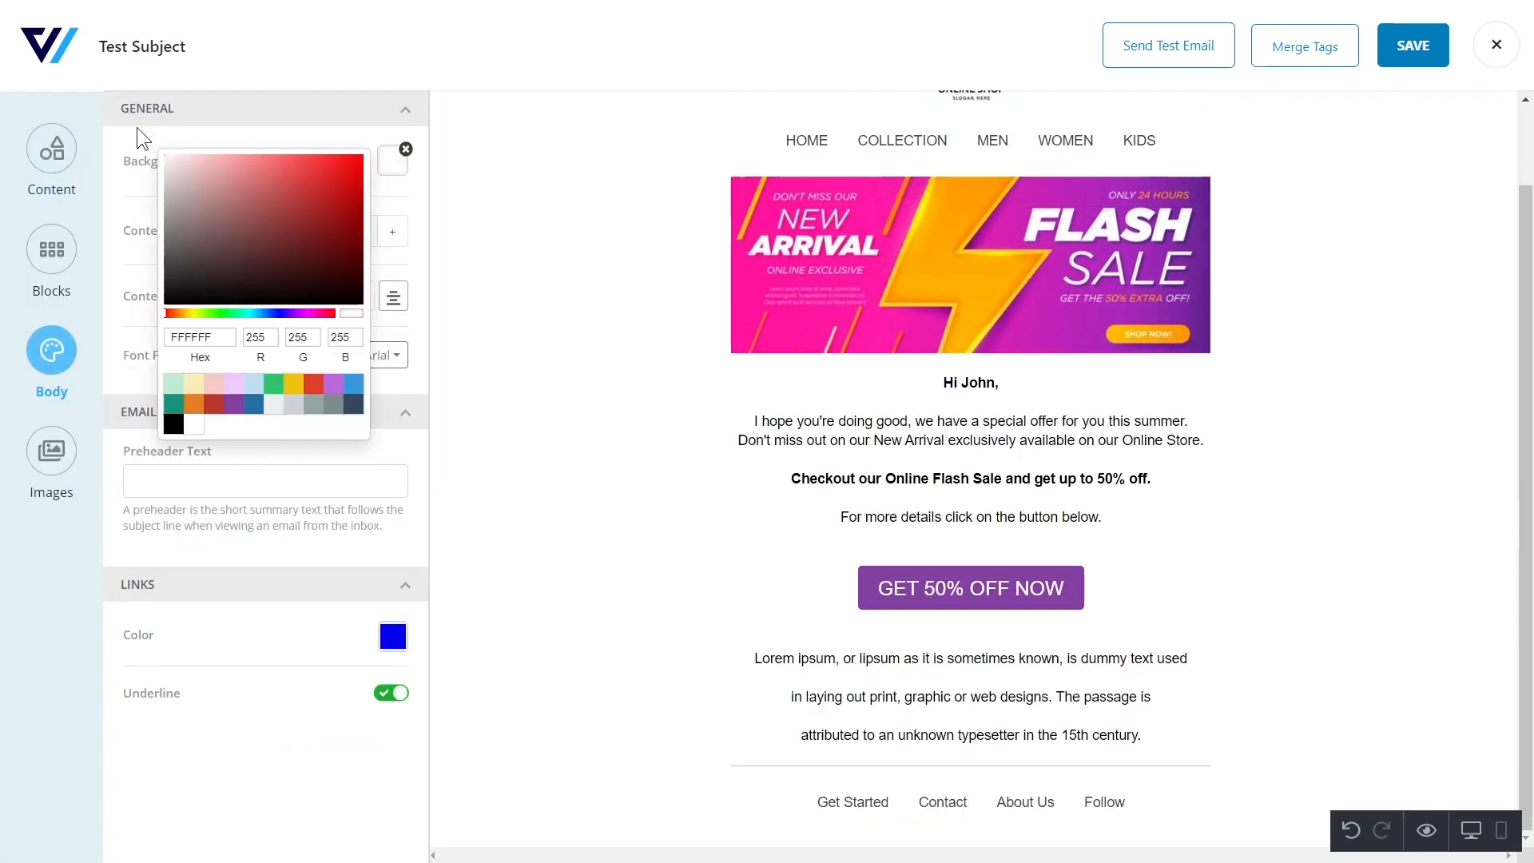
left_click(404, 149)
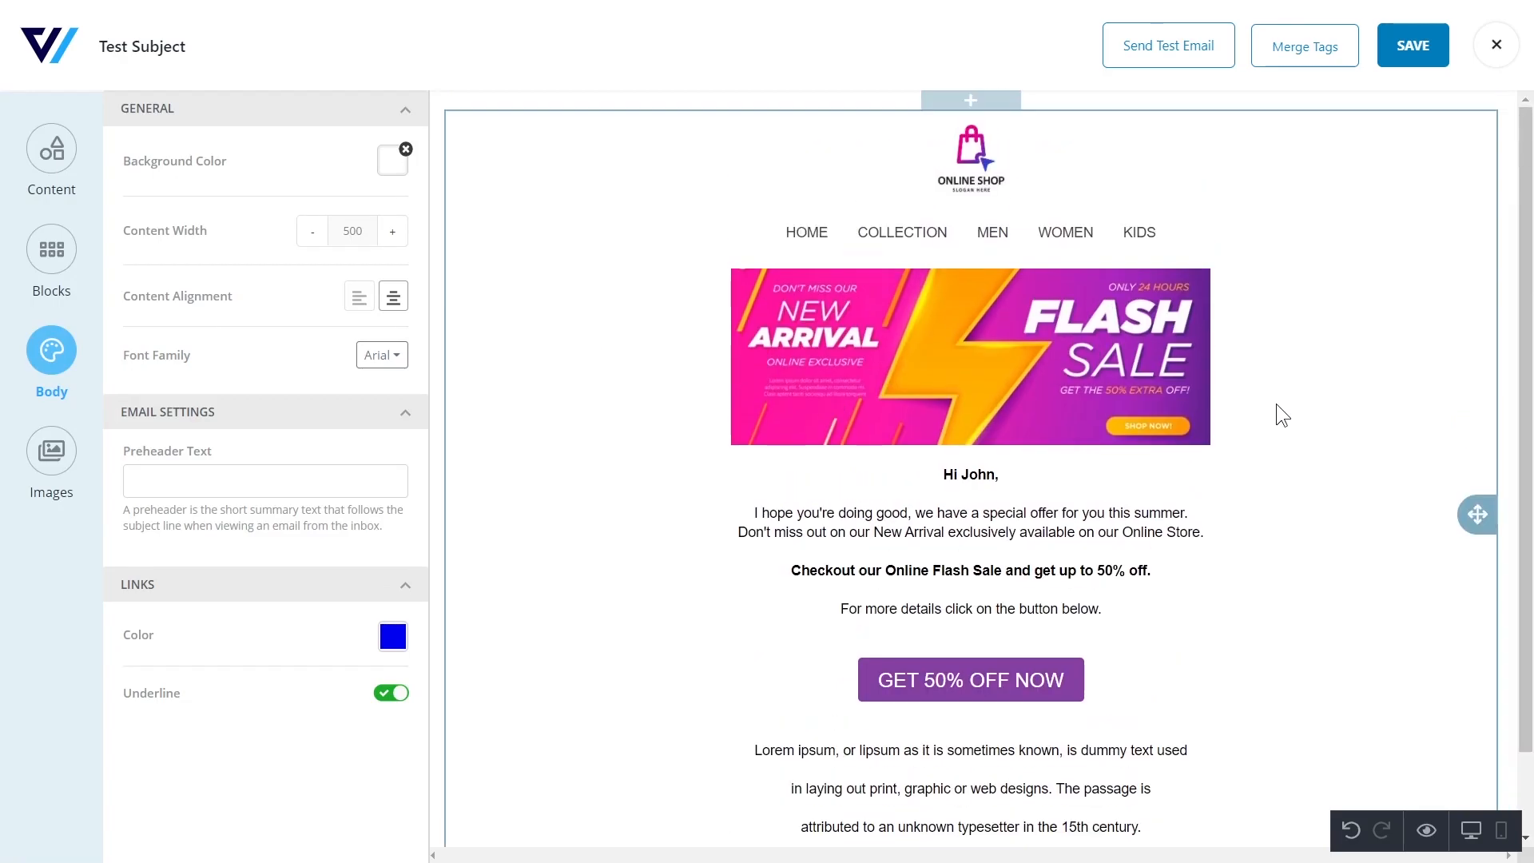
left_click(1496, 45)
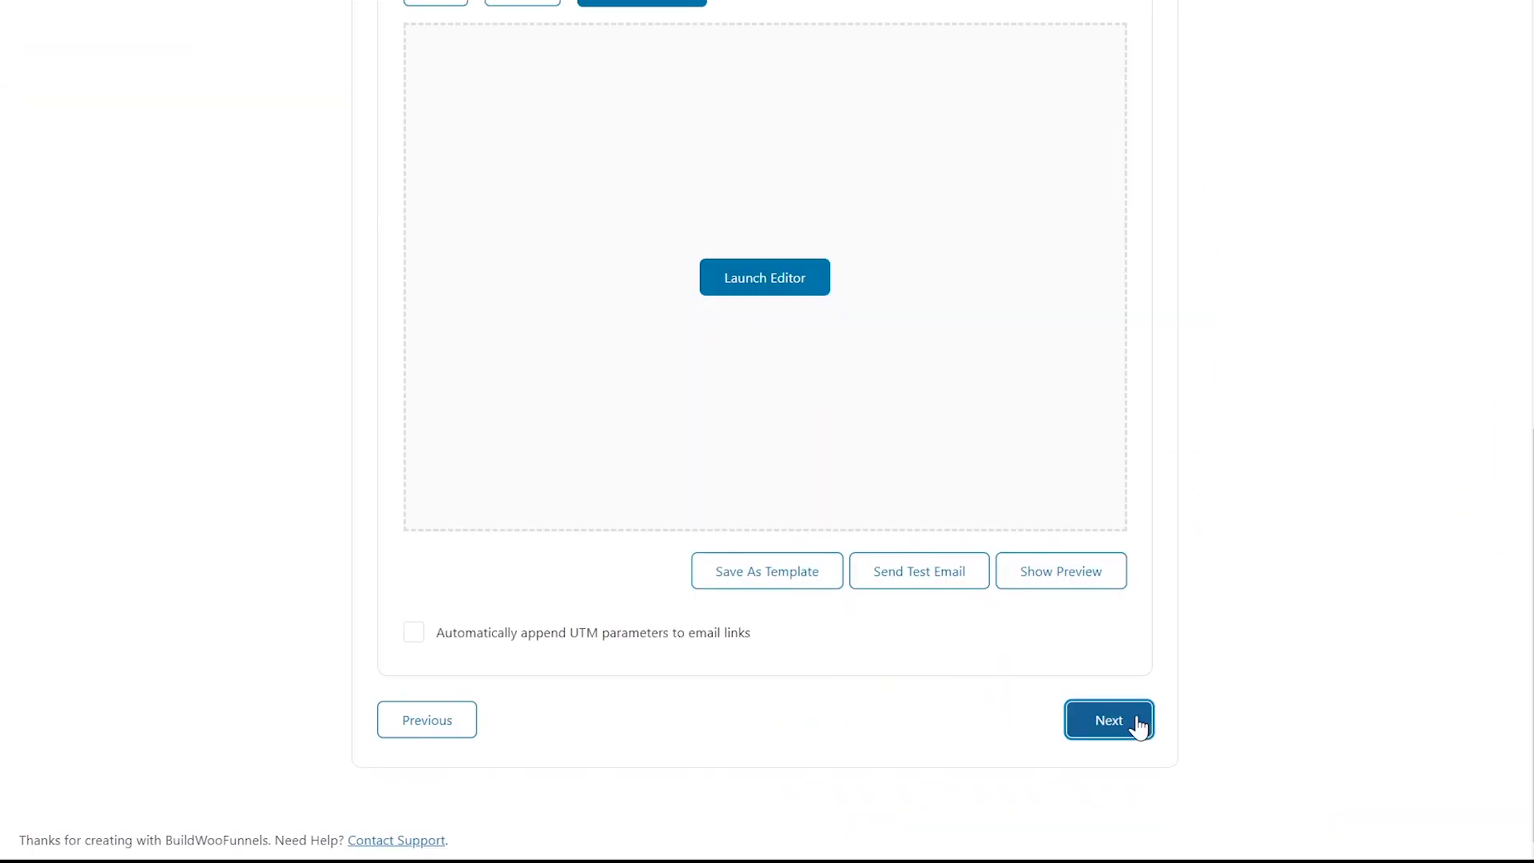
Review the Black Friday Sale summary with 76 contacts and schedule it.
left_click(1107, 720)
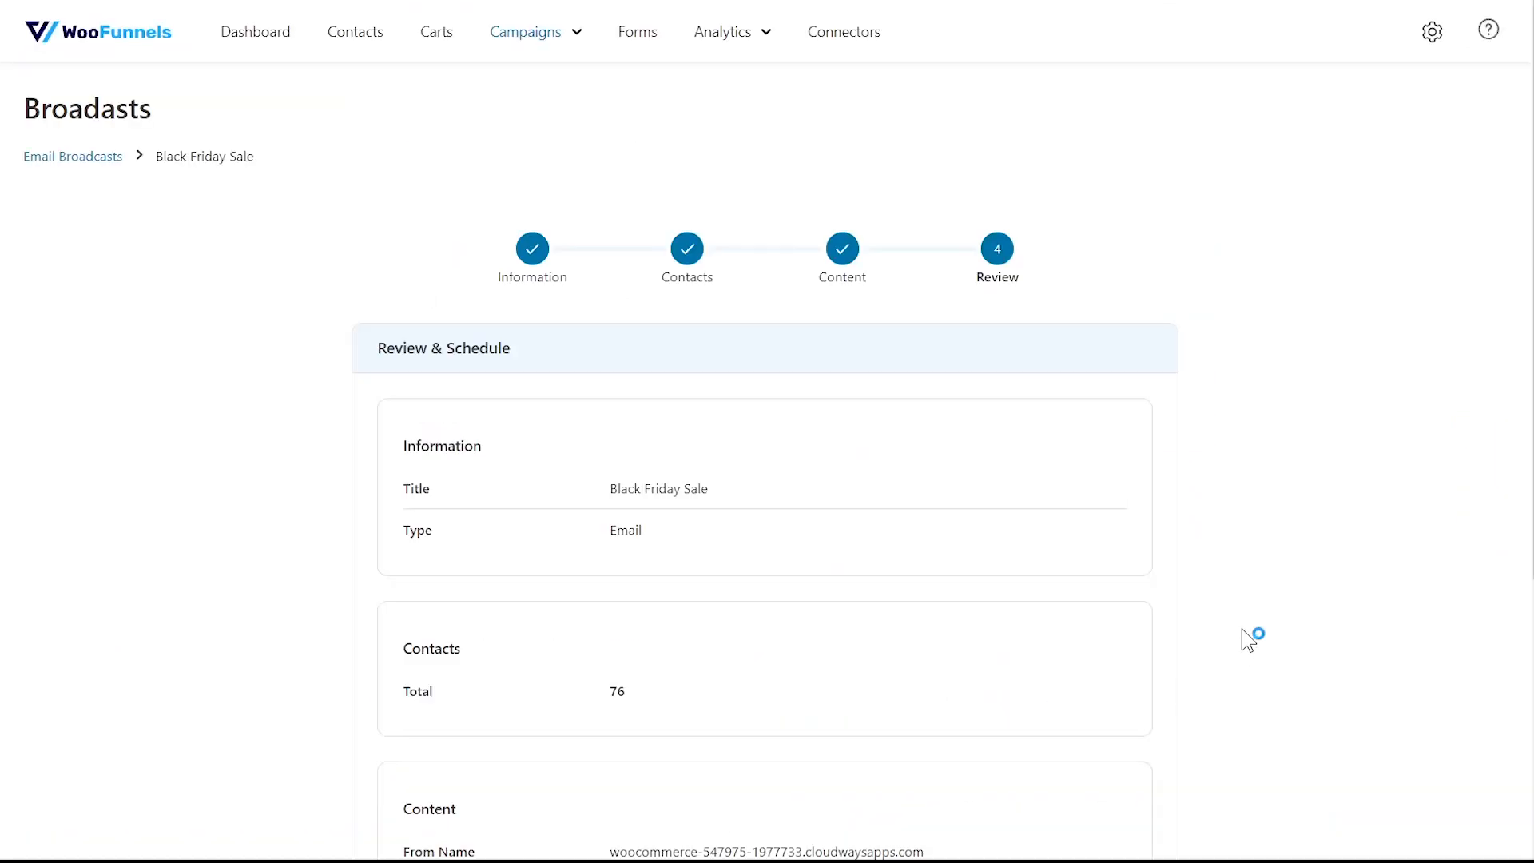
scroll("down", 3)
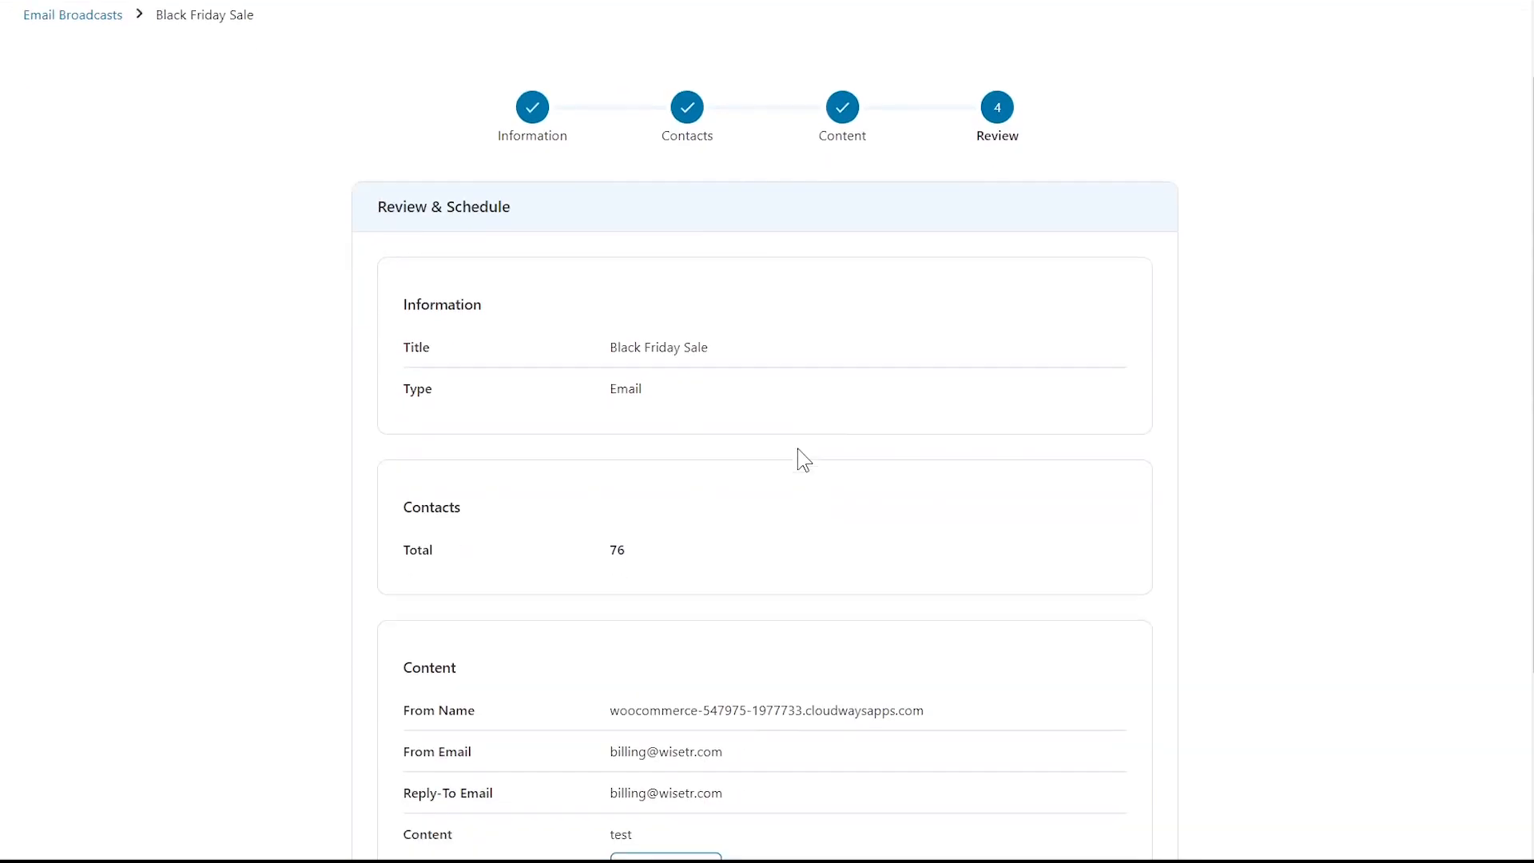
scroll("down", 3)
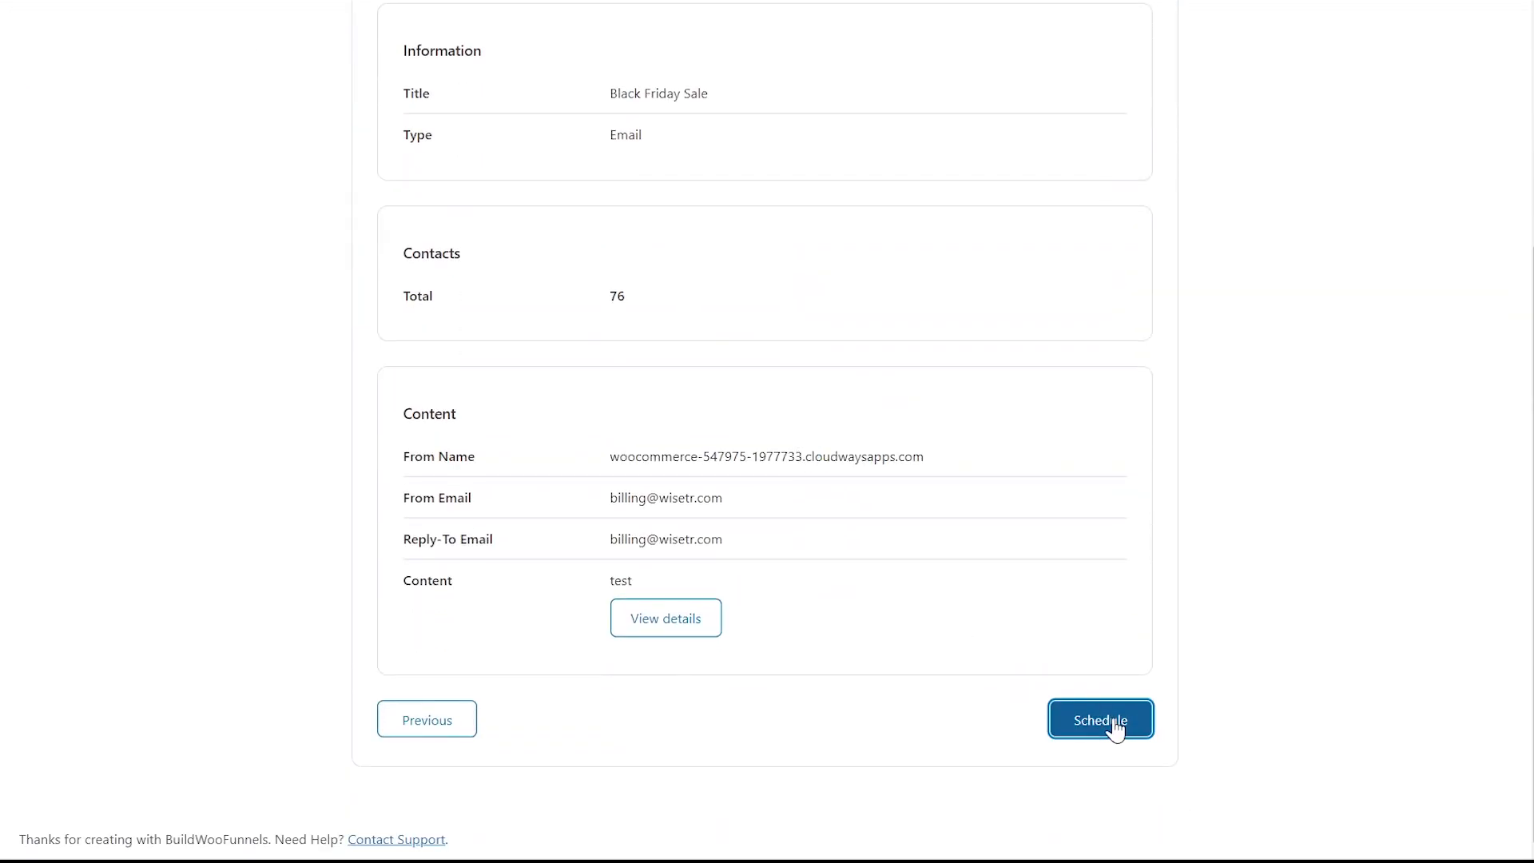
left_click(1100, 720)
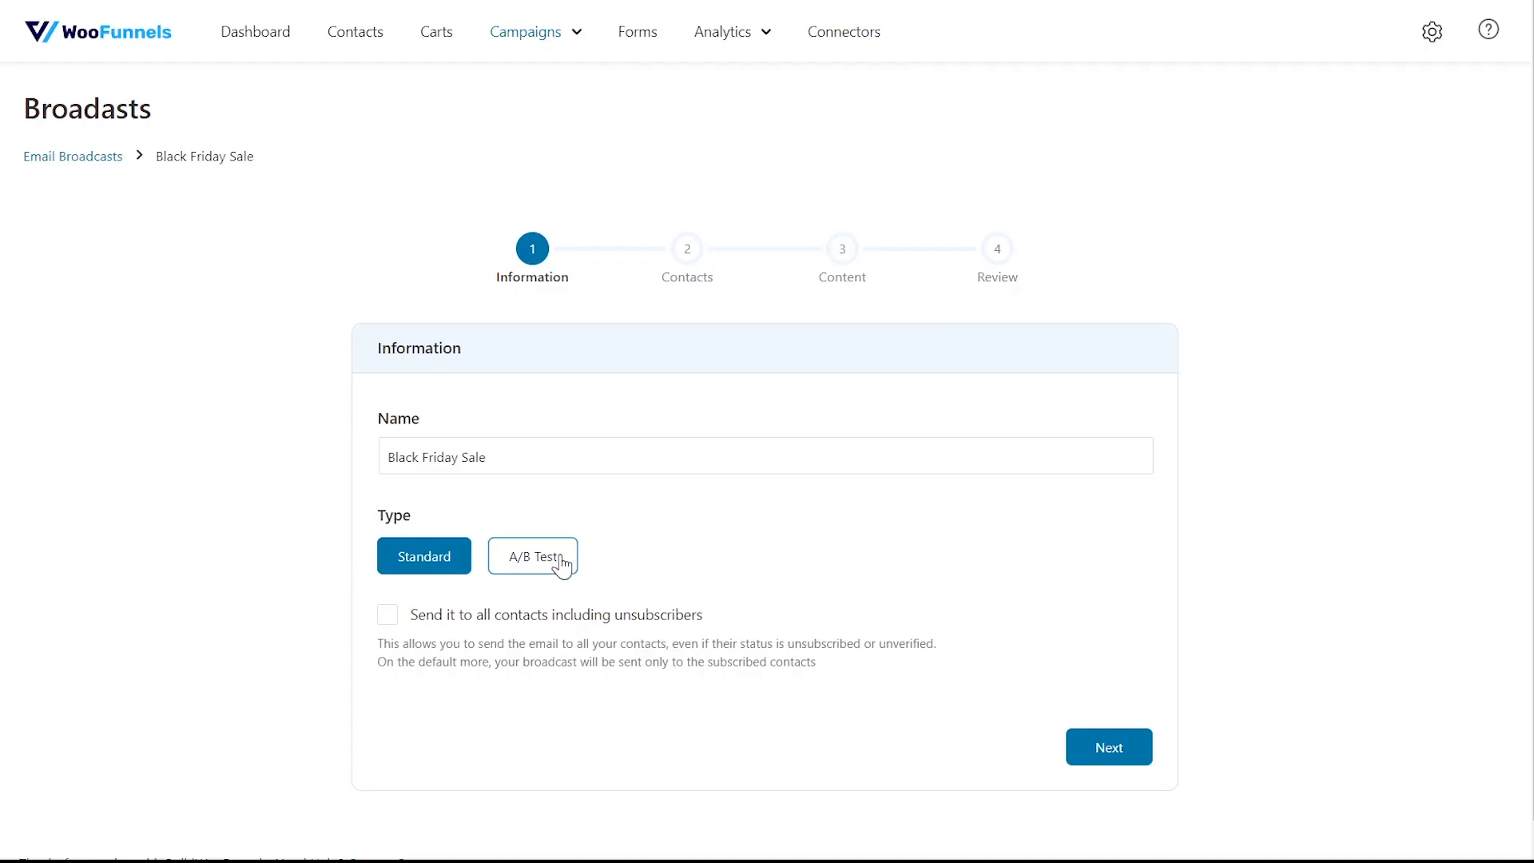
Change Black Friday Sale to an A/B Test broadcast and advance to Content.
left_click(533, 557)
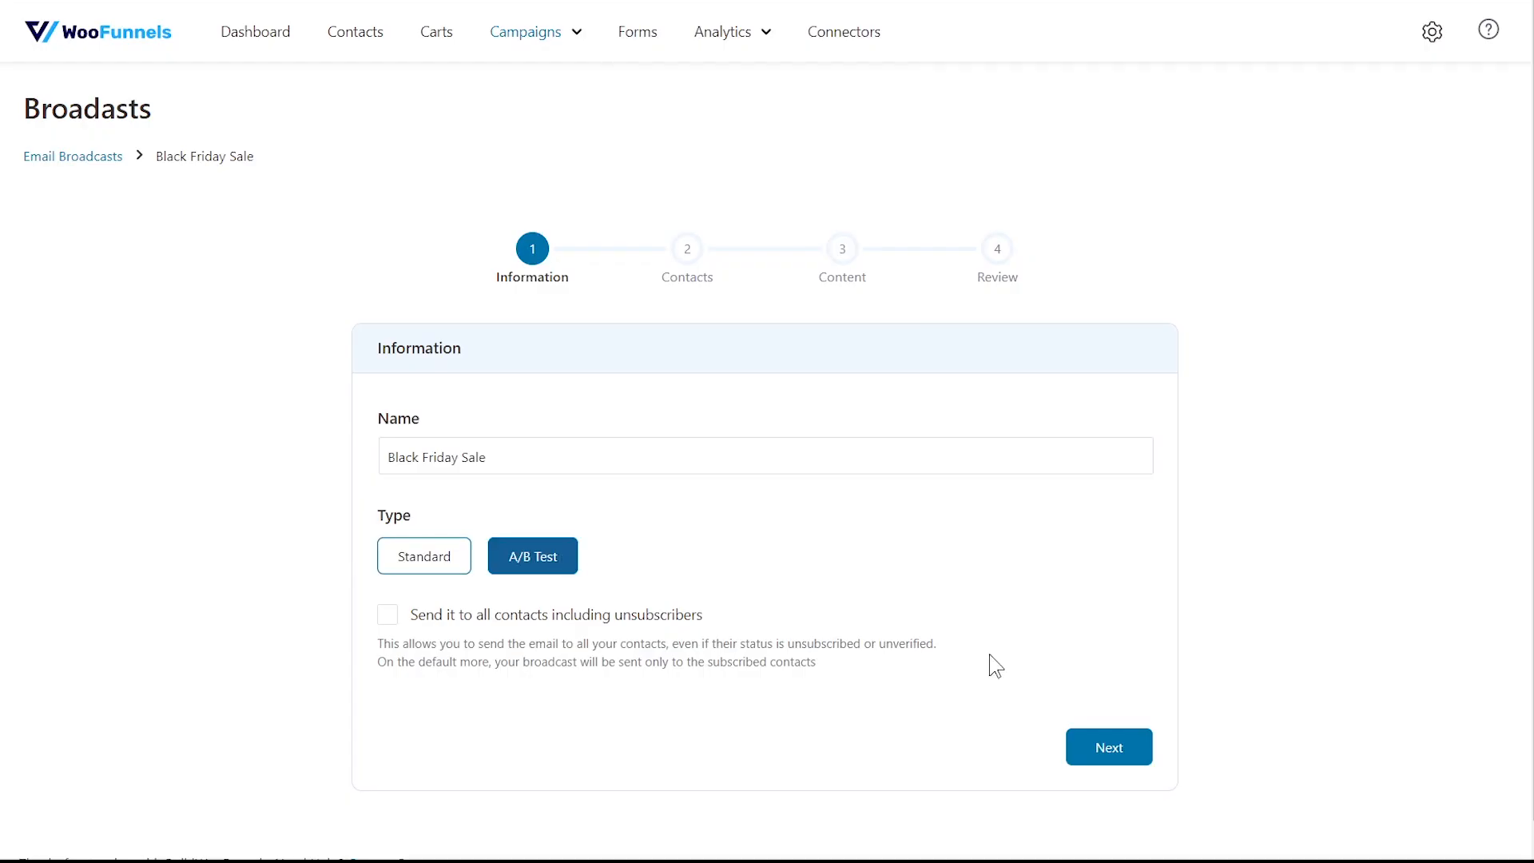
left_click(1108, 747)
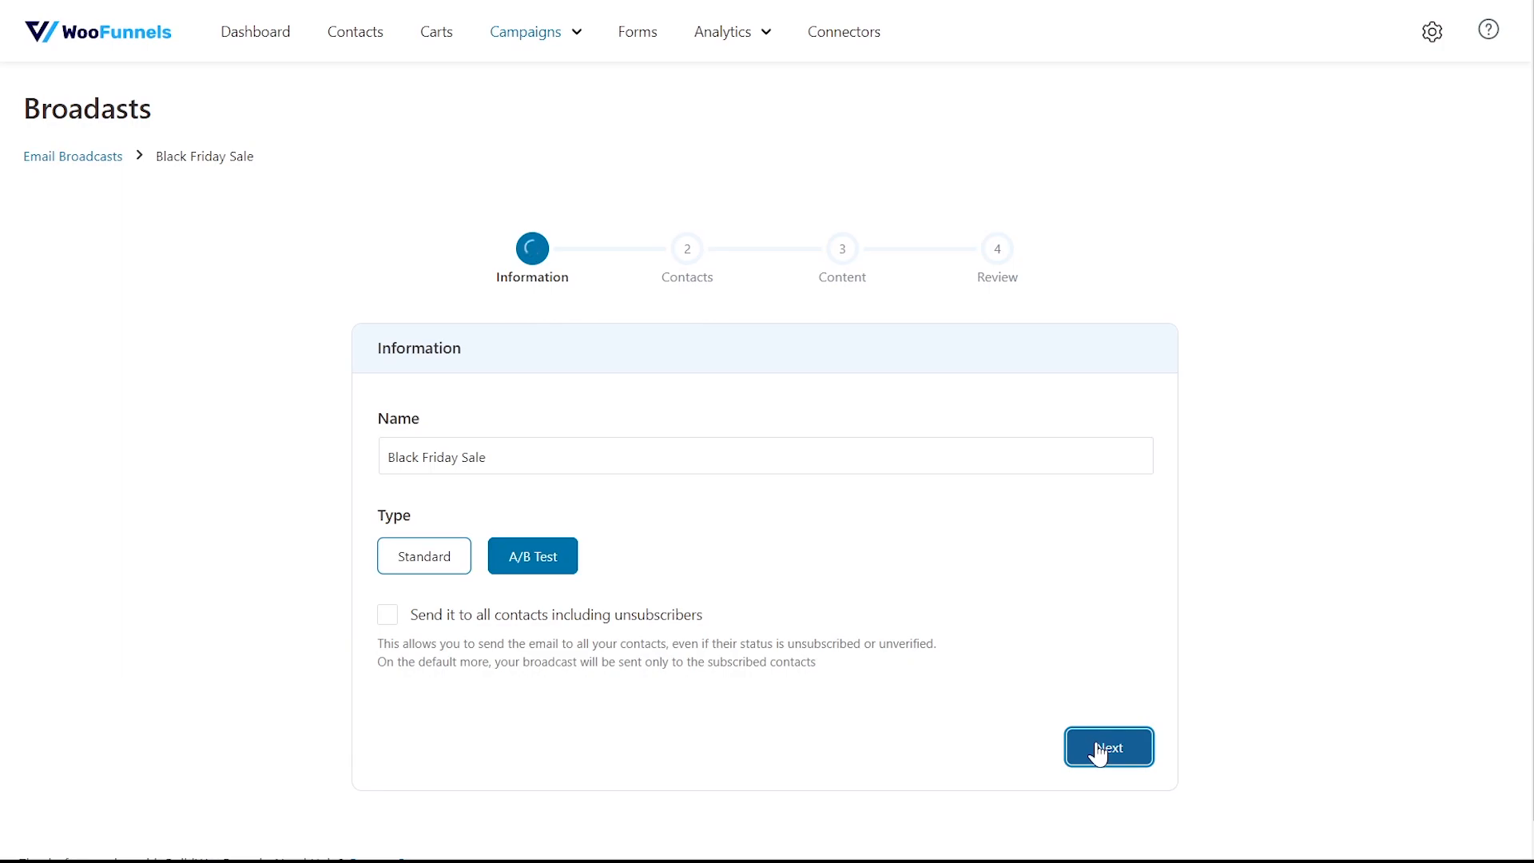
left_click(1107, 748)
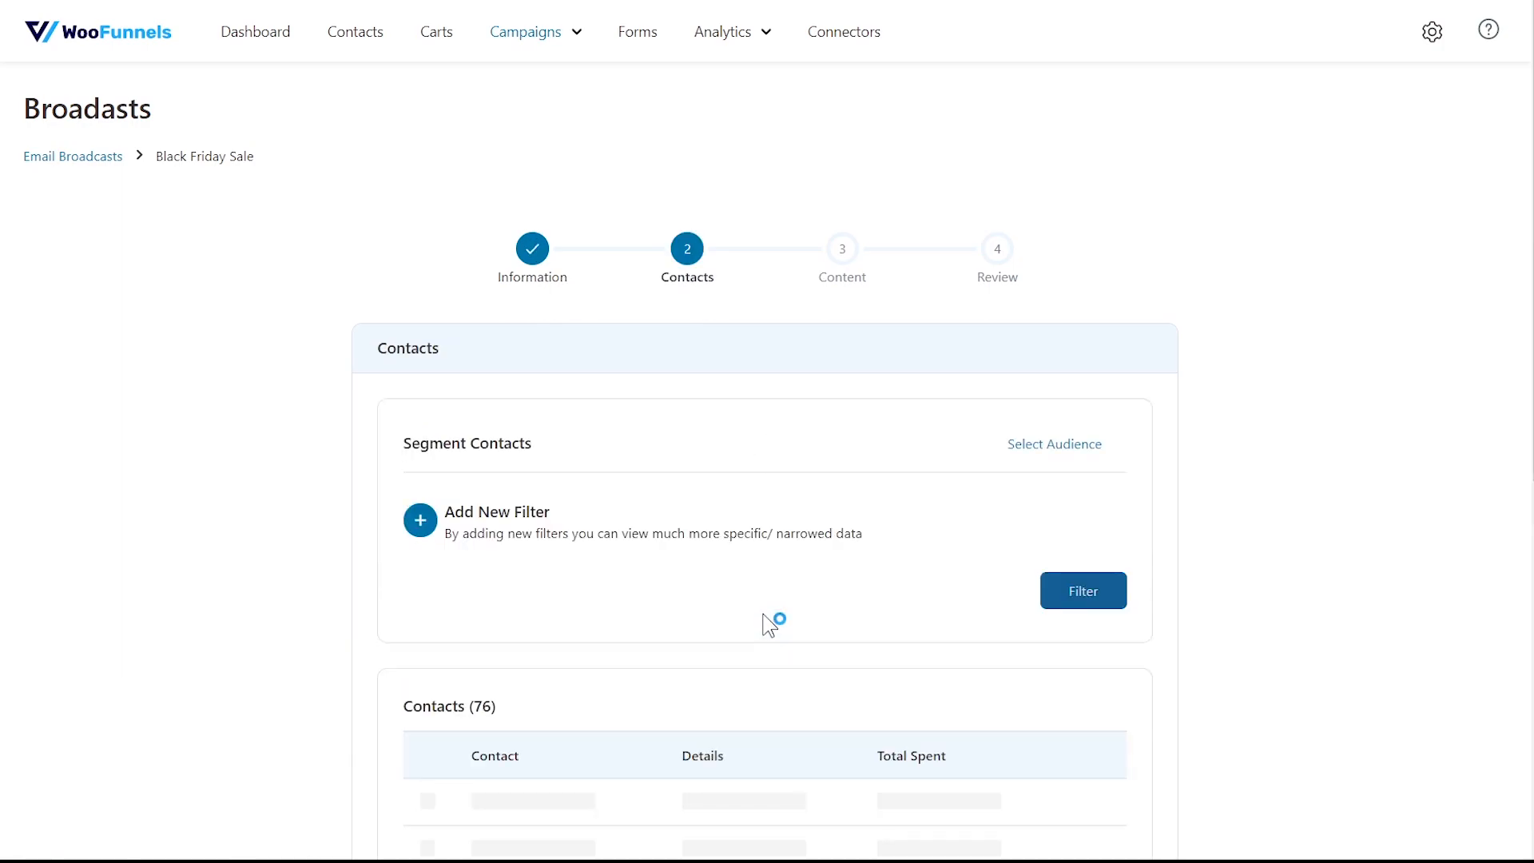
scroll("down", 3)
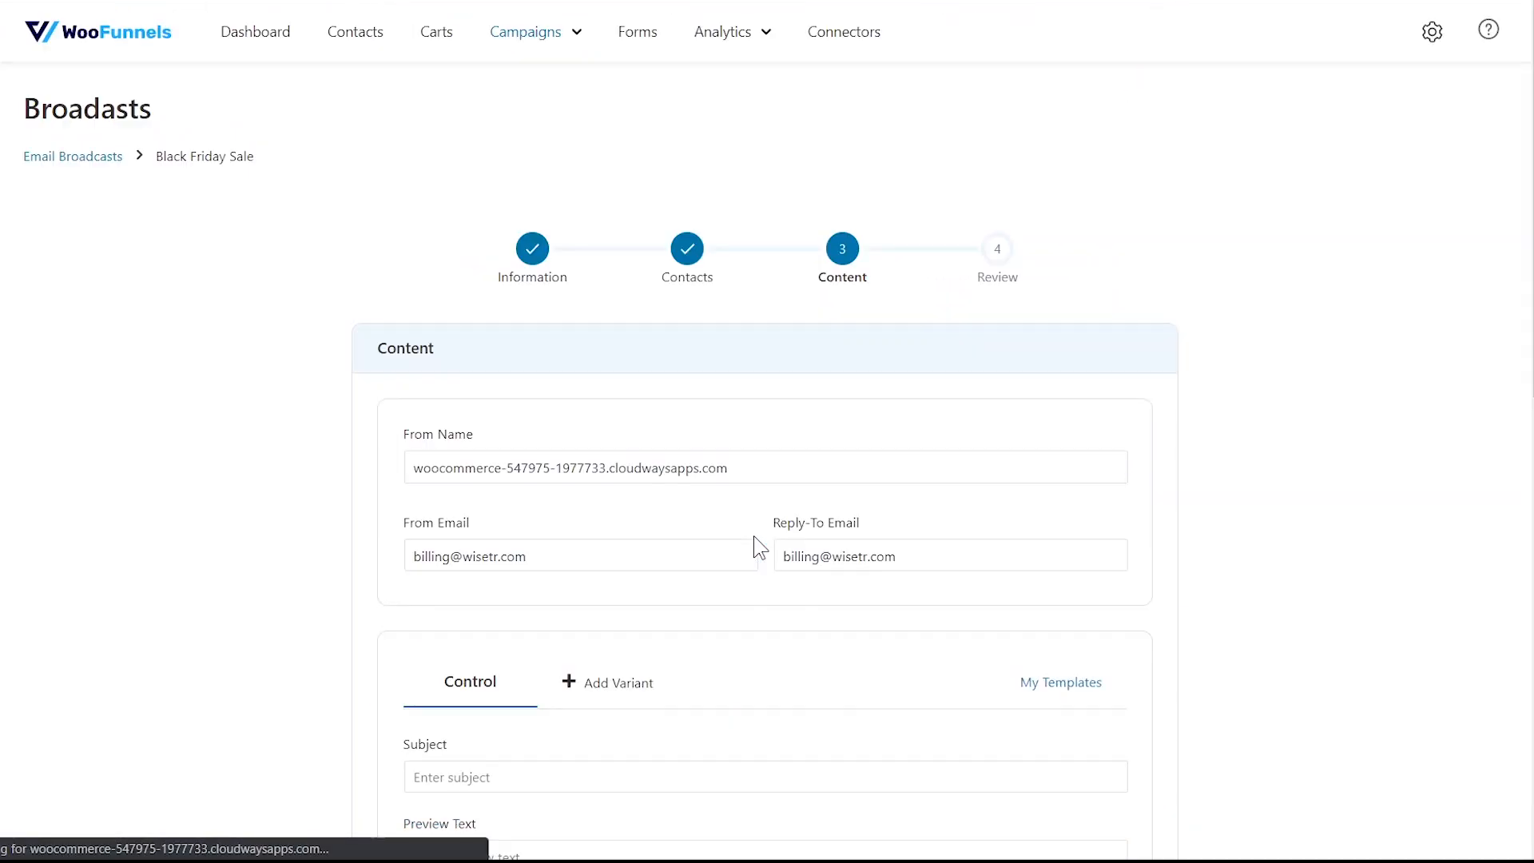
scroll("down", 3)
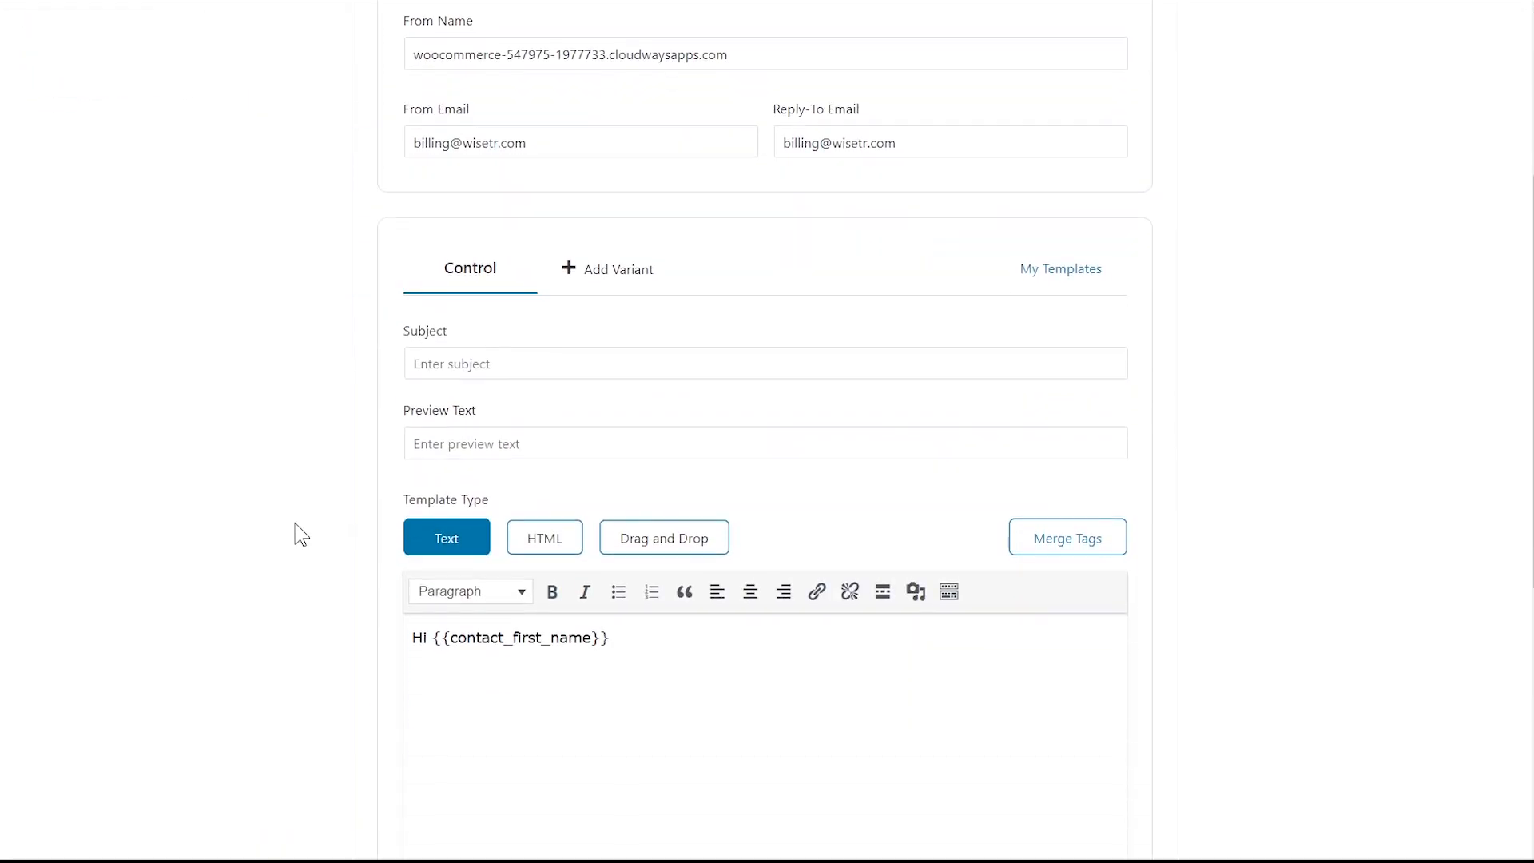
mouse_move(637, 274)
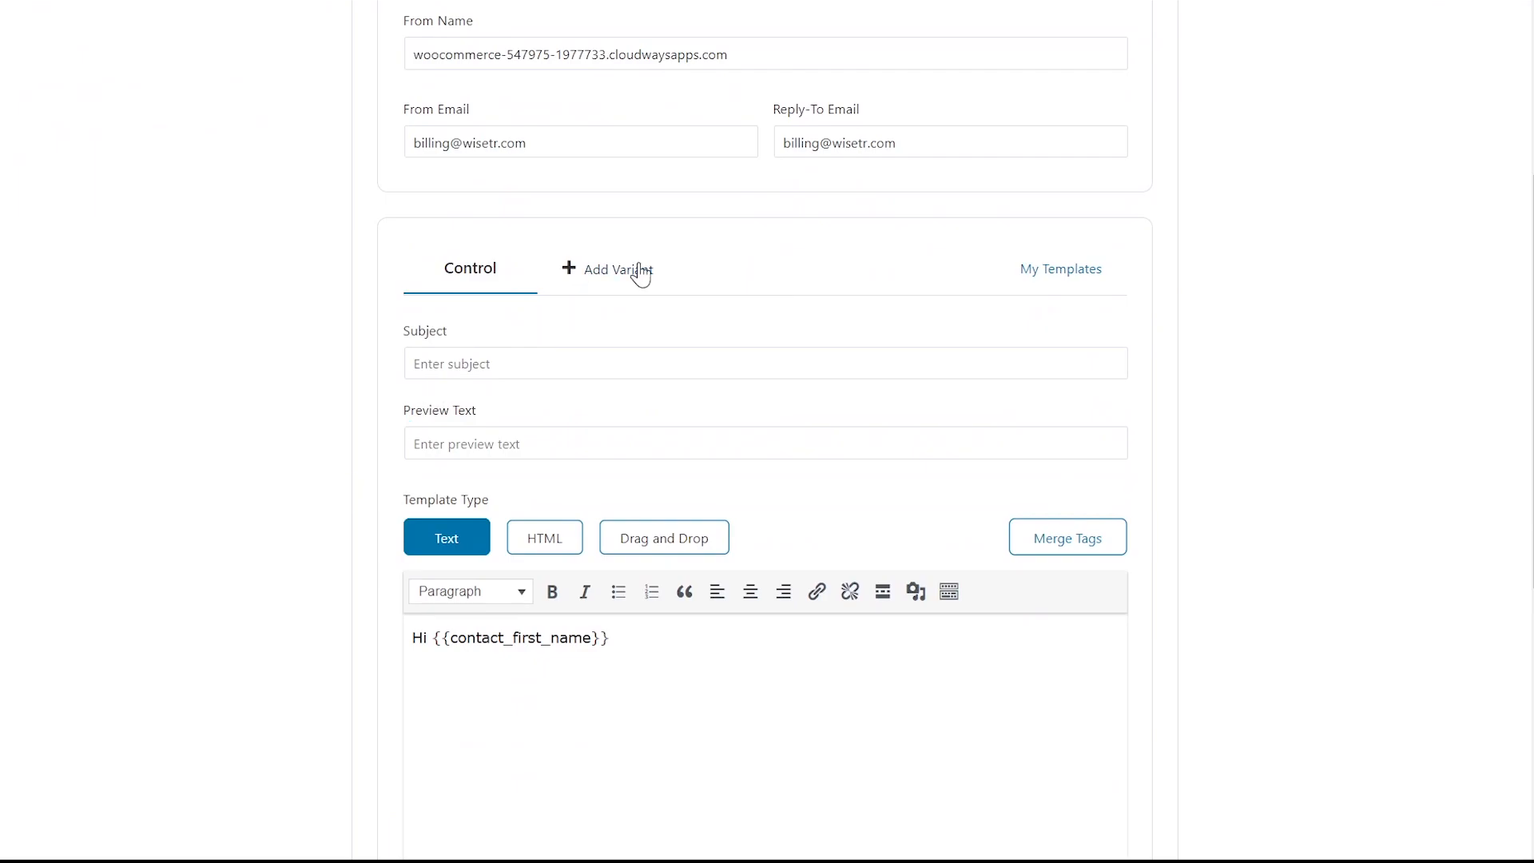
Add a second email variant and enable Smart Sending on a 15% sample.
left_click(606, 269)
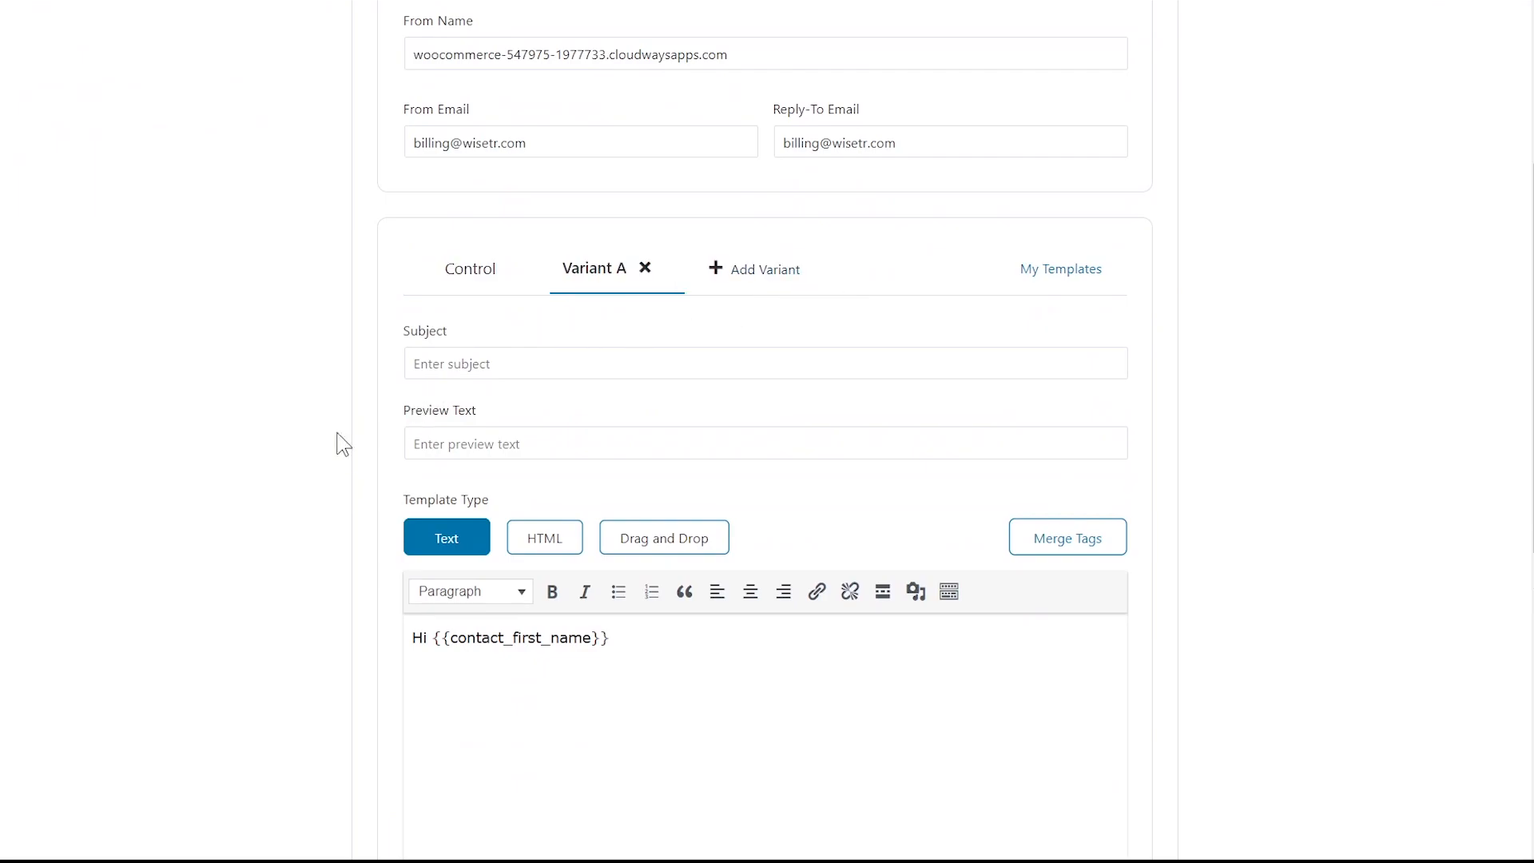
scroll("down", 3)
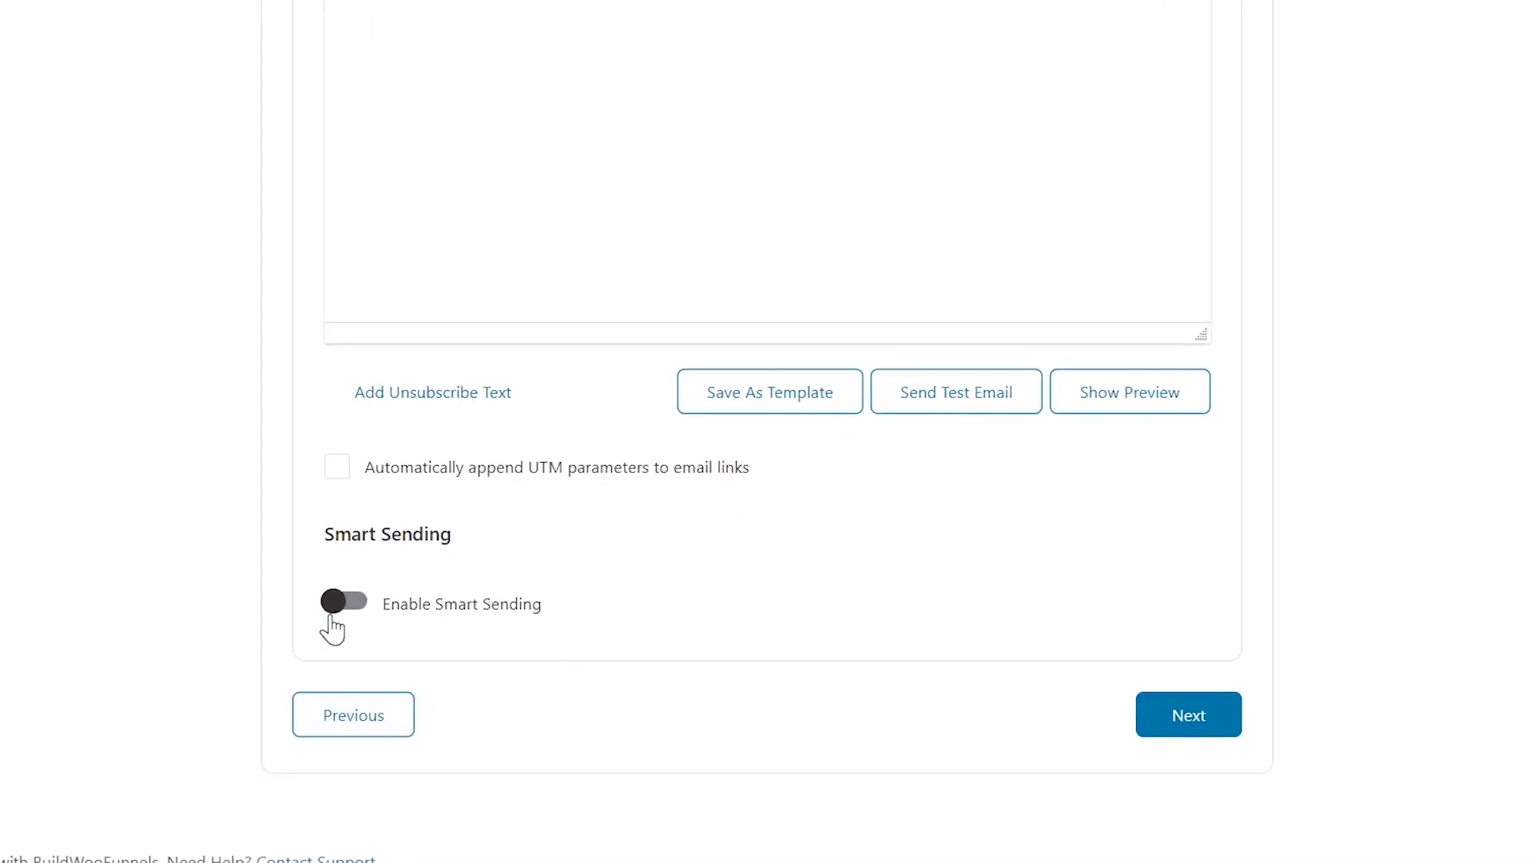
left_click(343, 601)
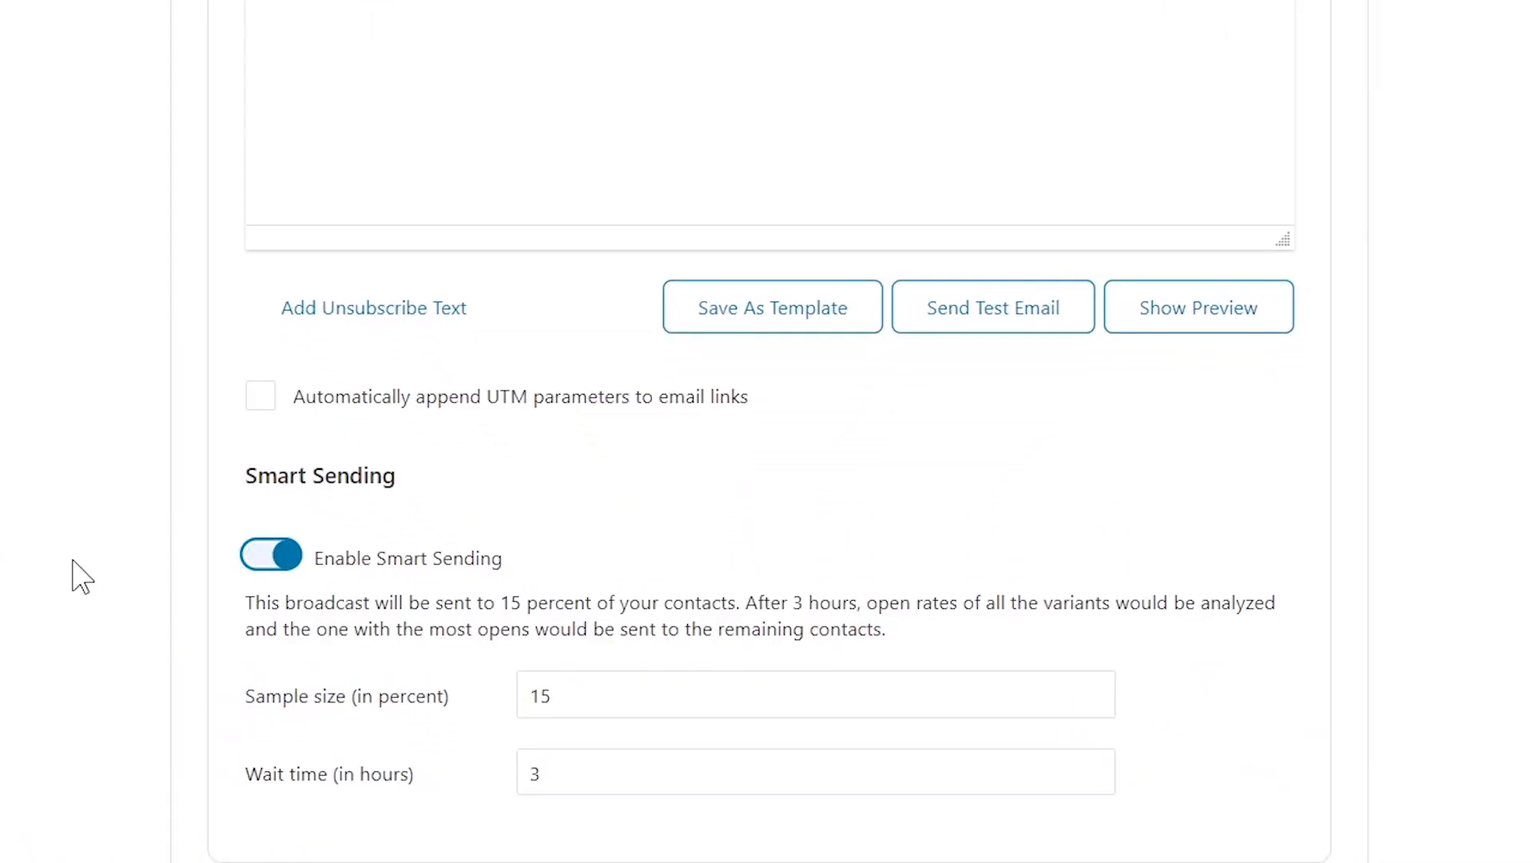
scroll("down", 3)
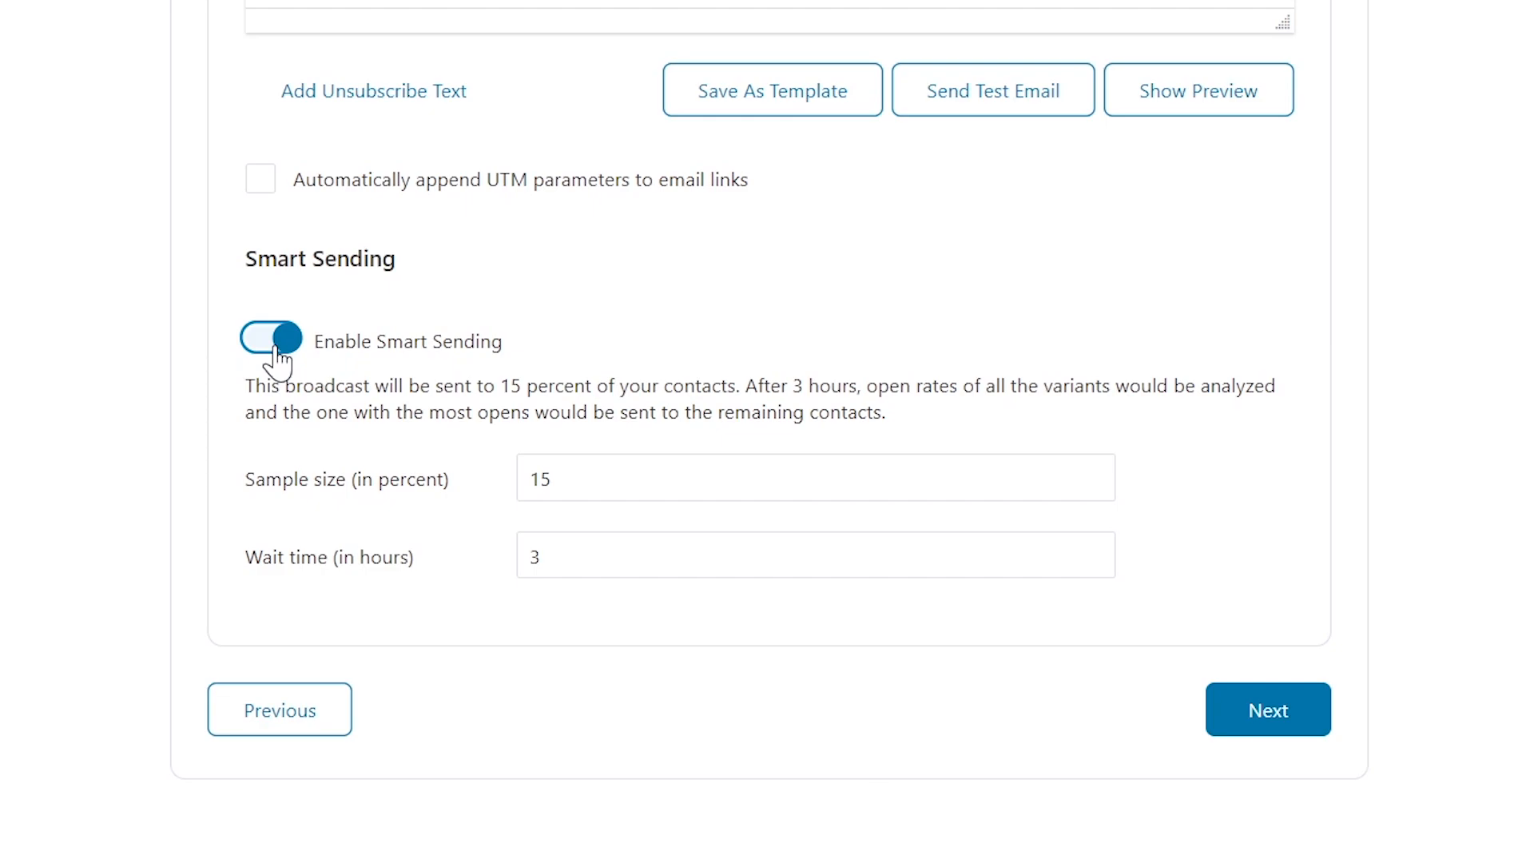
scroll("down", 3)
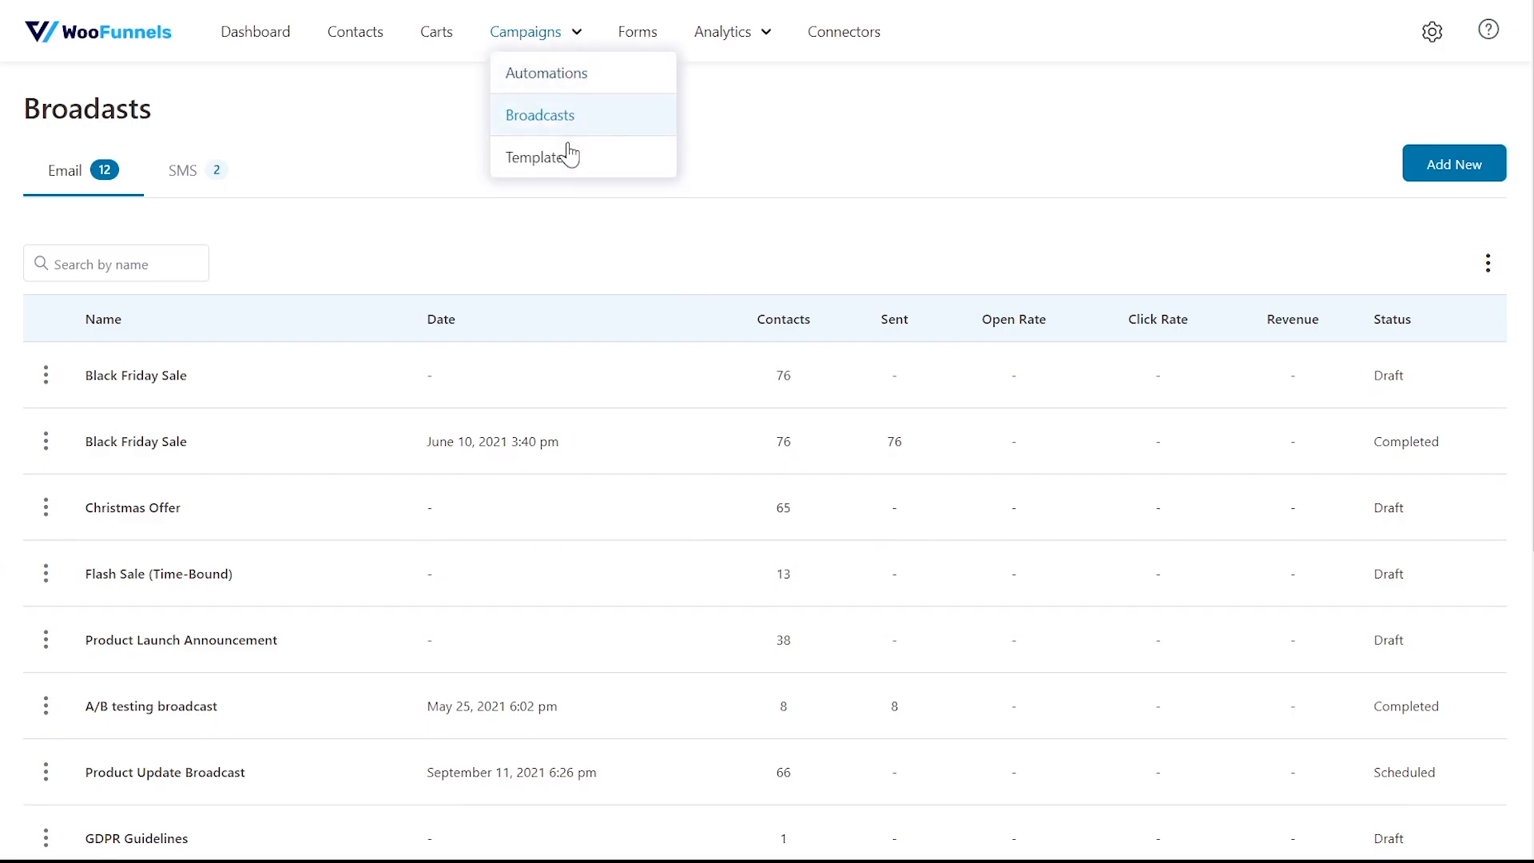
Browse the four saved email templates, including My New template, then go to Forms.
left_click(538, 157)
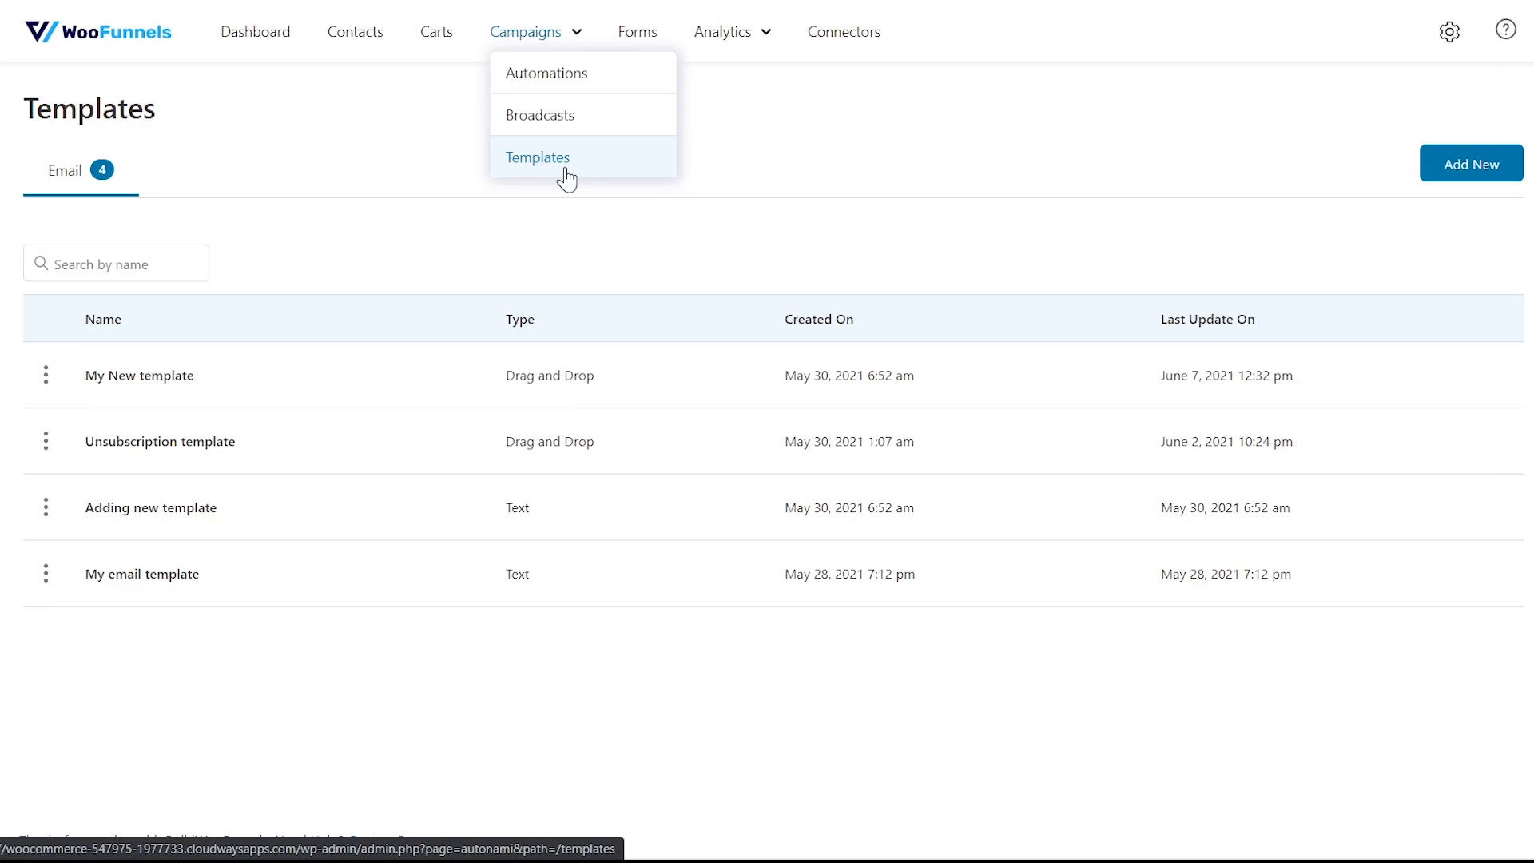
left_click(537, 157)
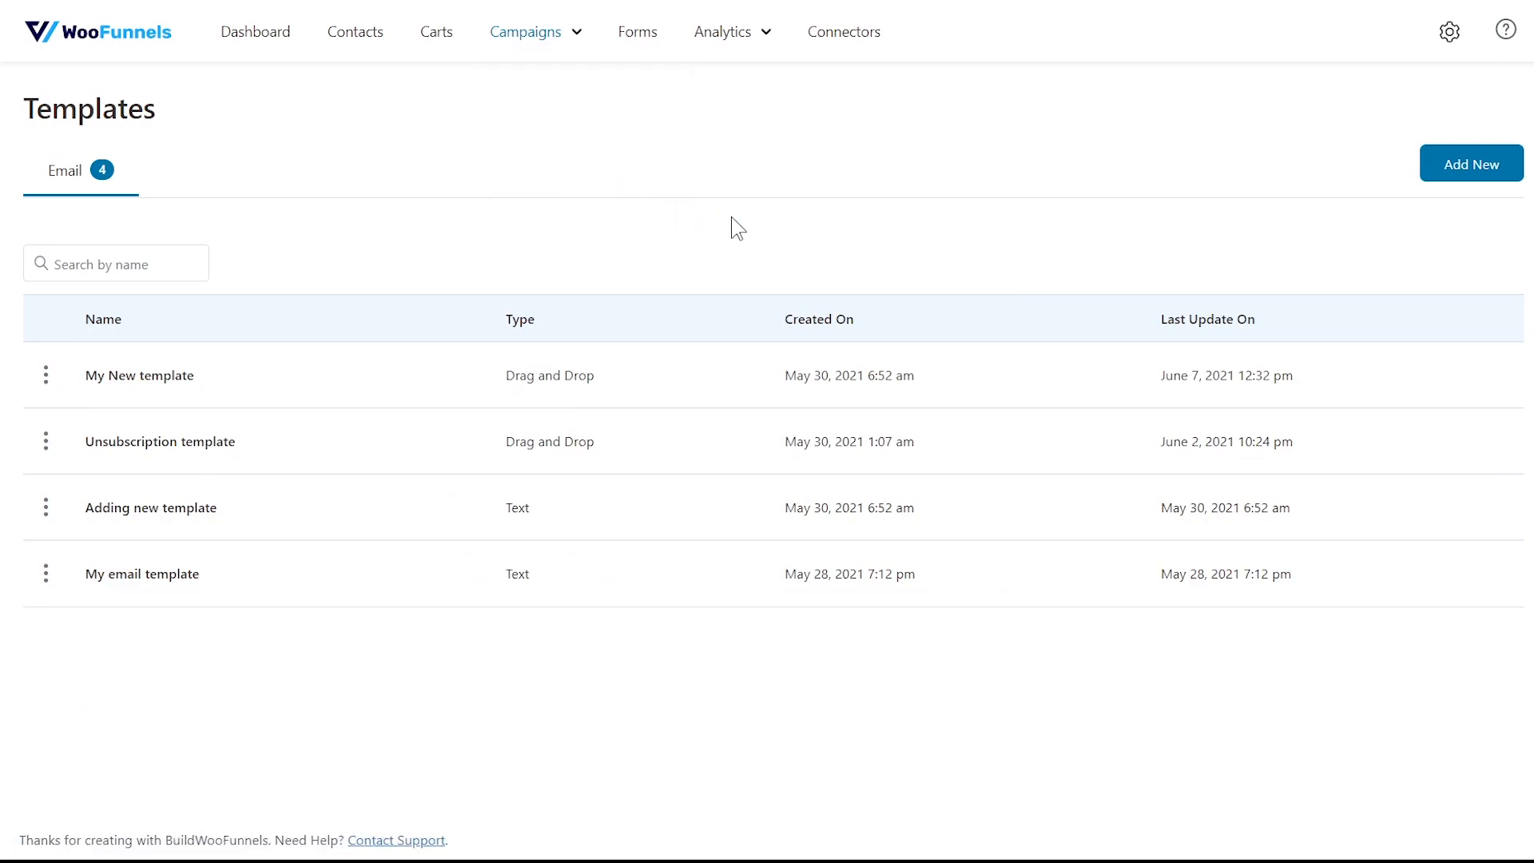
mouse_move(651, 82)
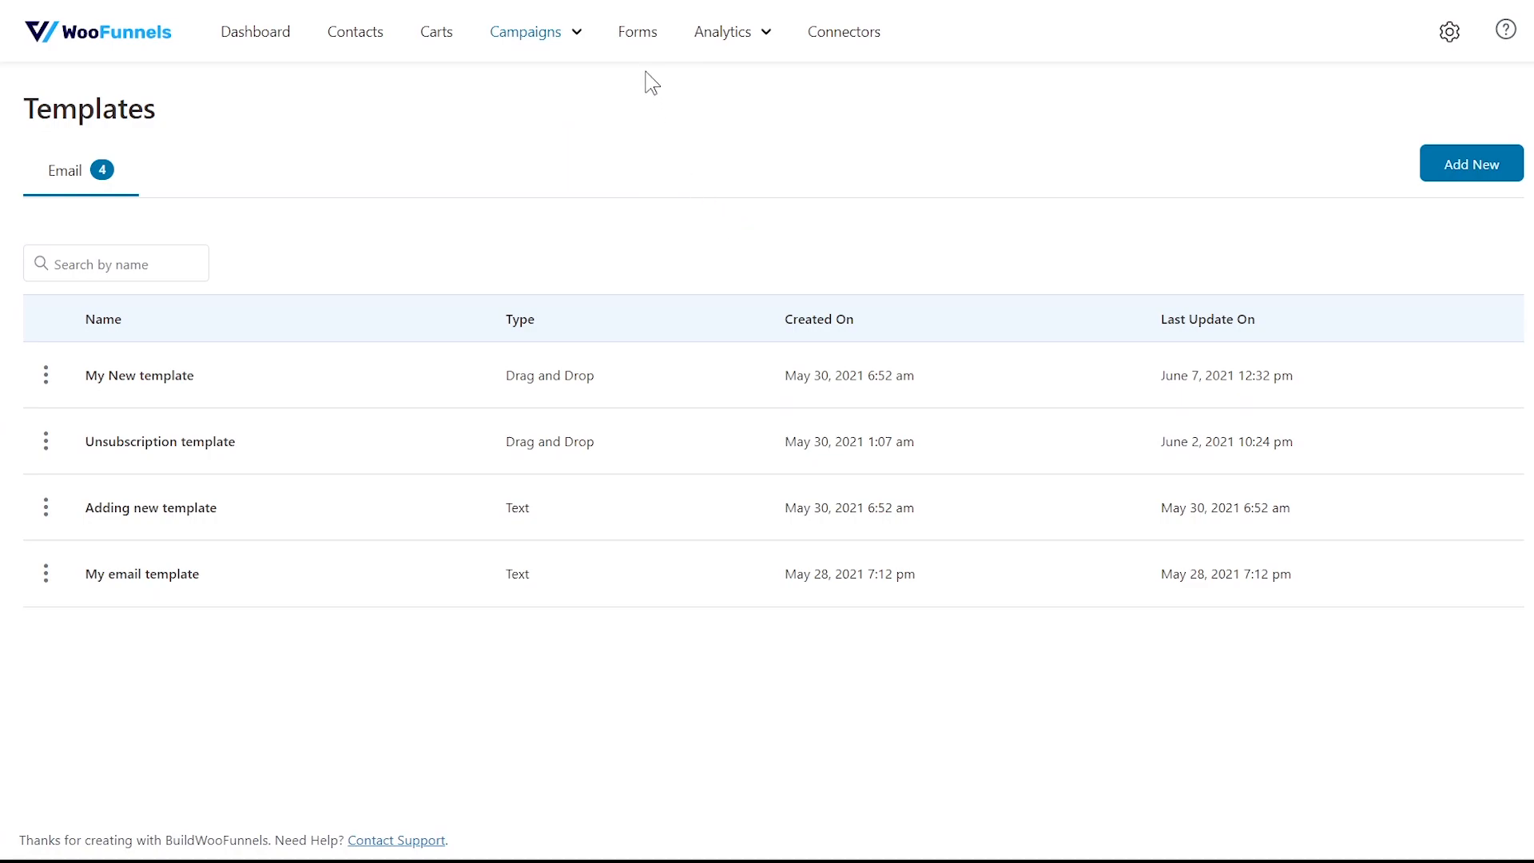
left_click(637, 32)
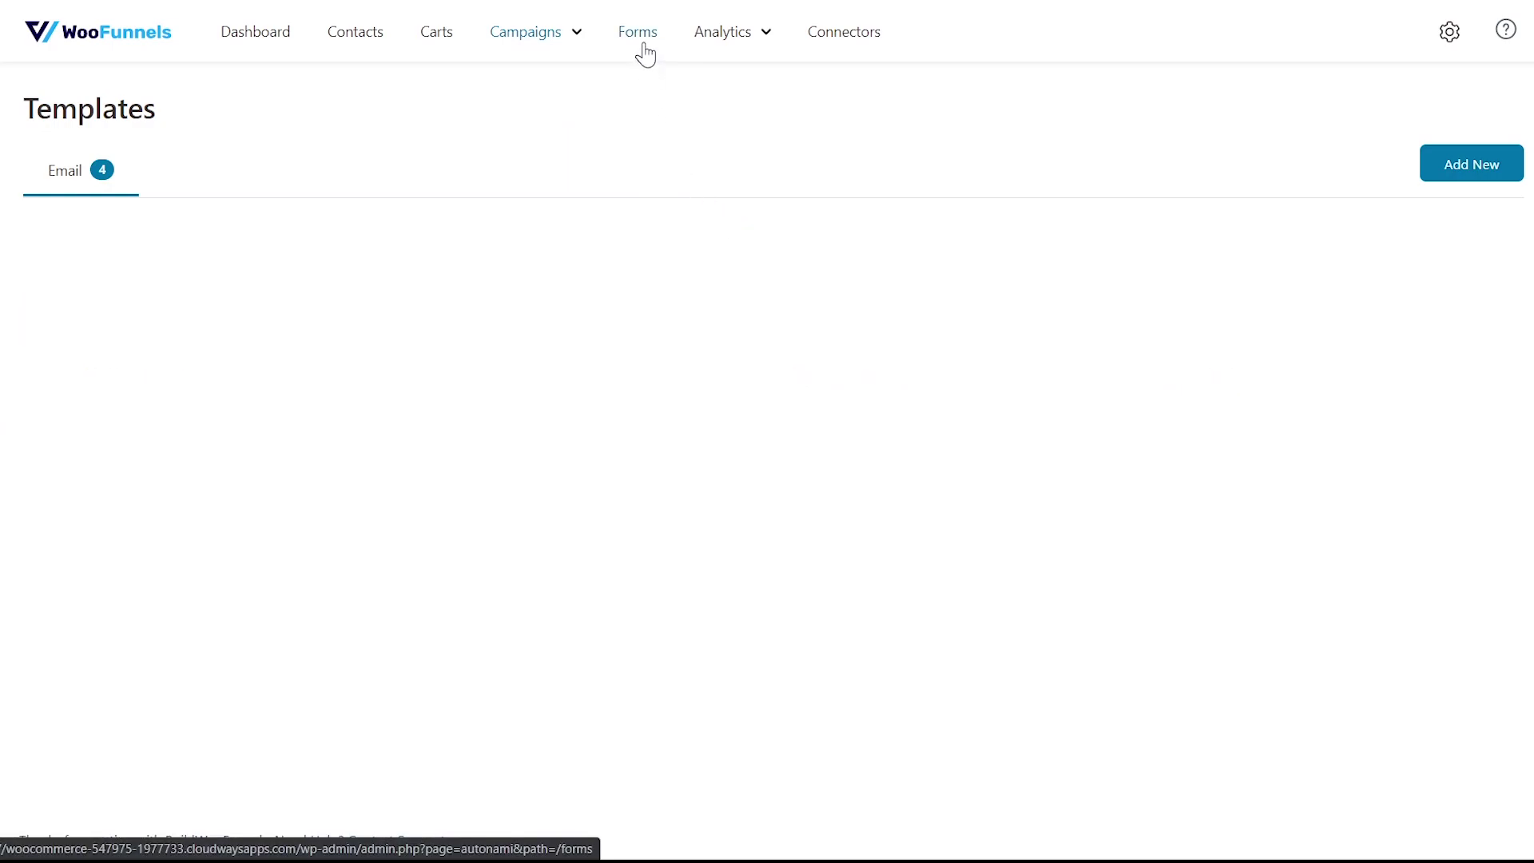
Open the Forms list and scroll through its 10 forms, 6 active.
left_click(637, 31)
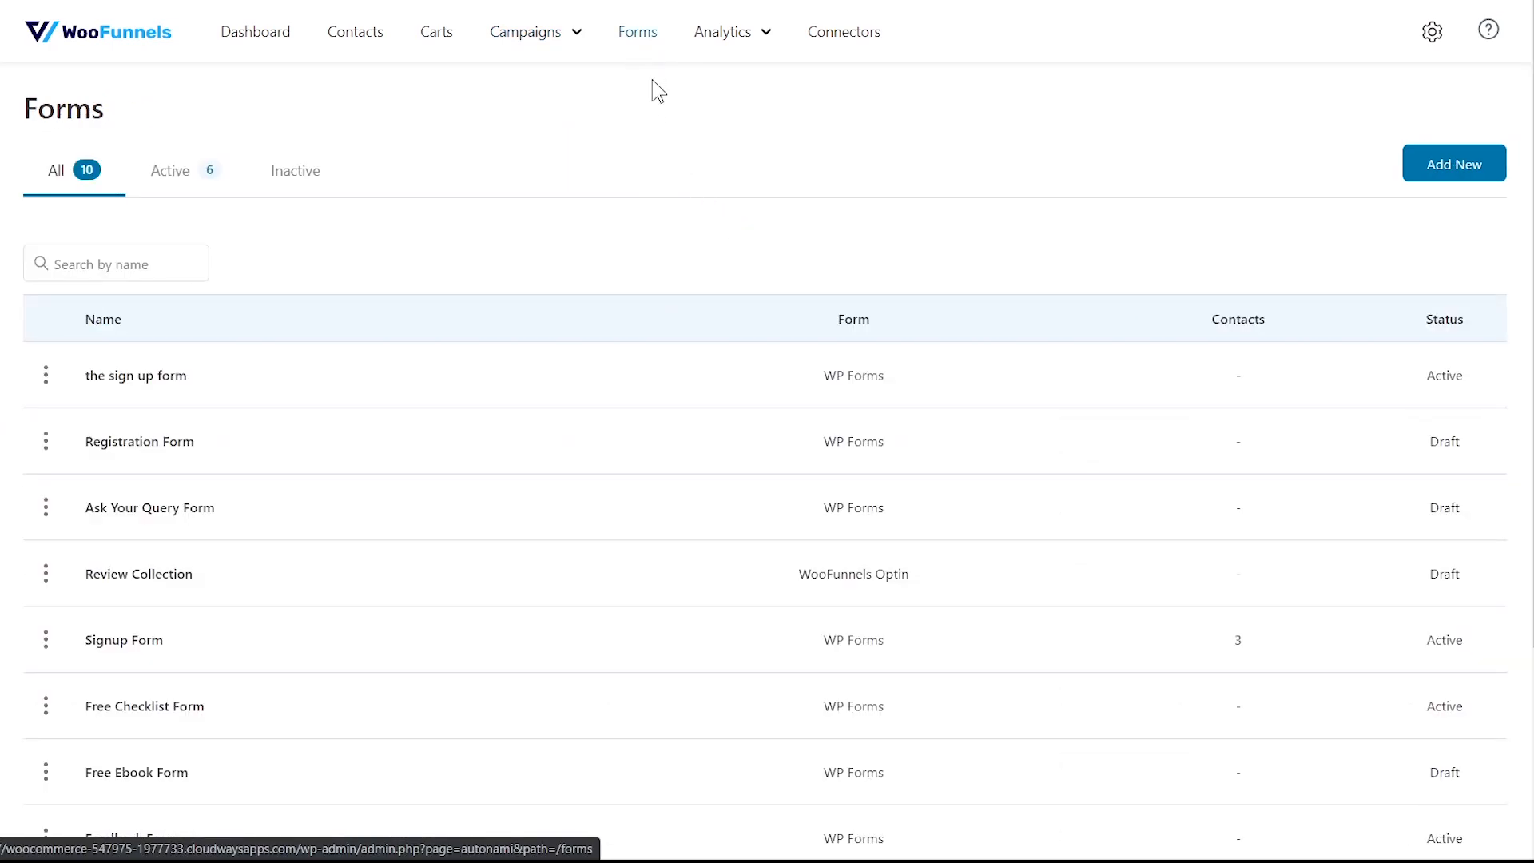
mouse_move(822, 209)
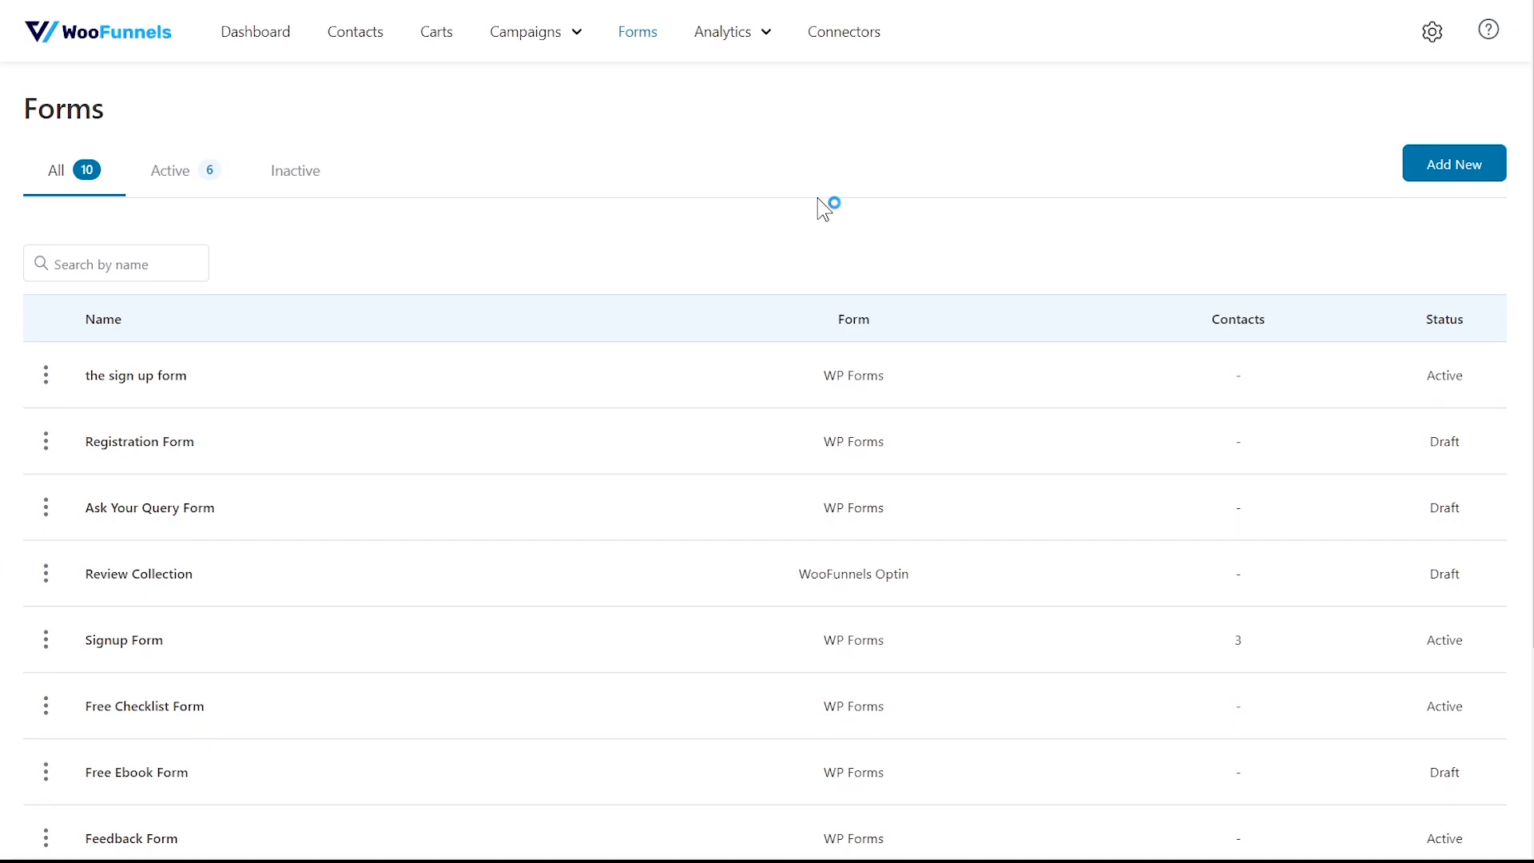
mouse_move(825, 208)
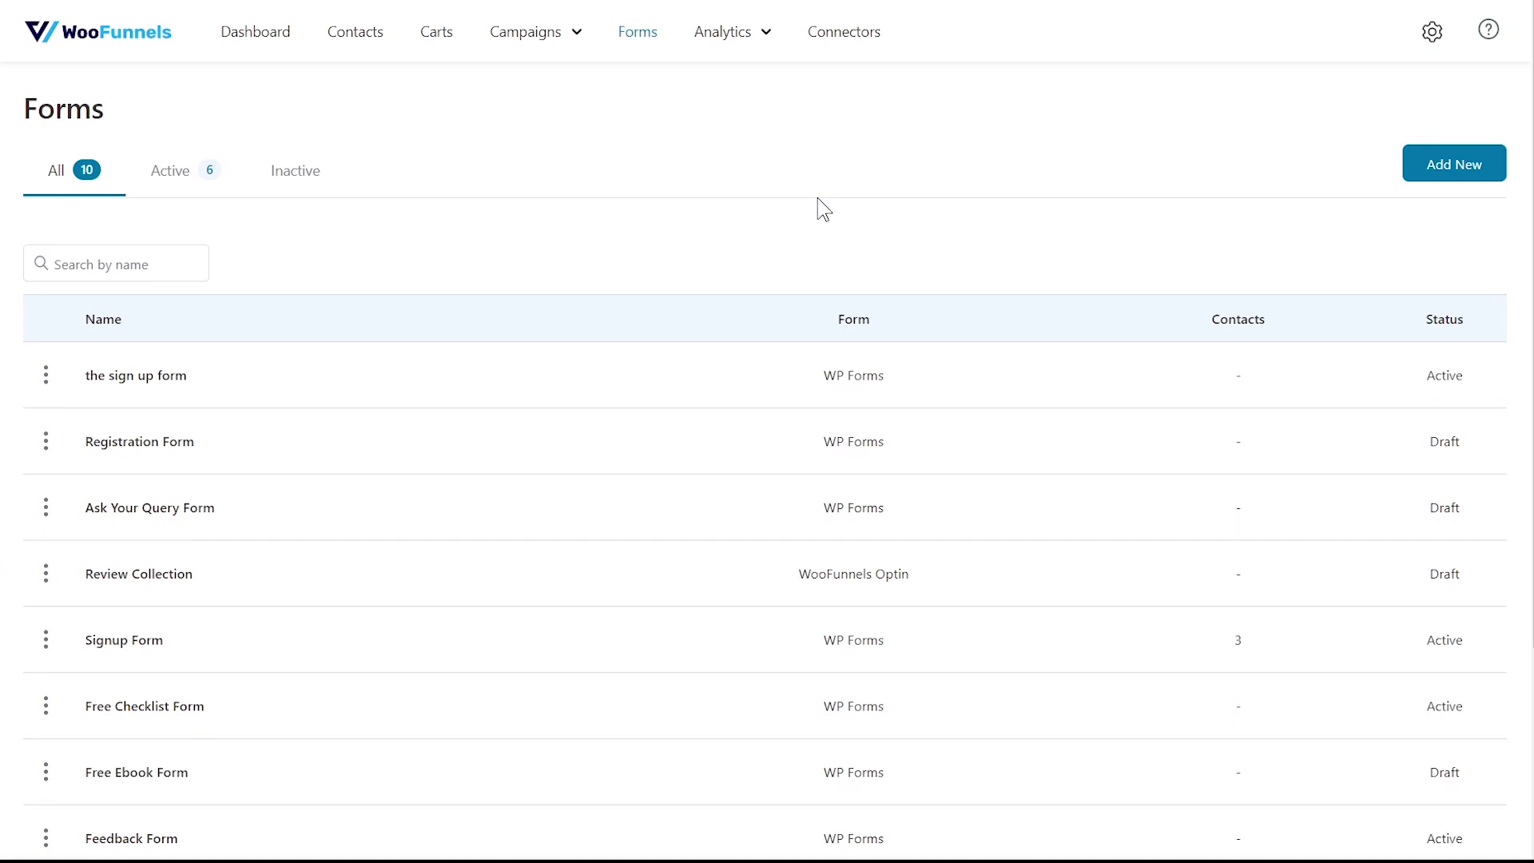
scroll("down", 3)
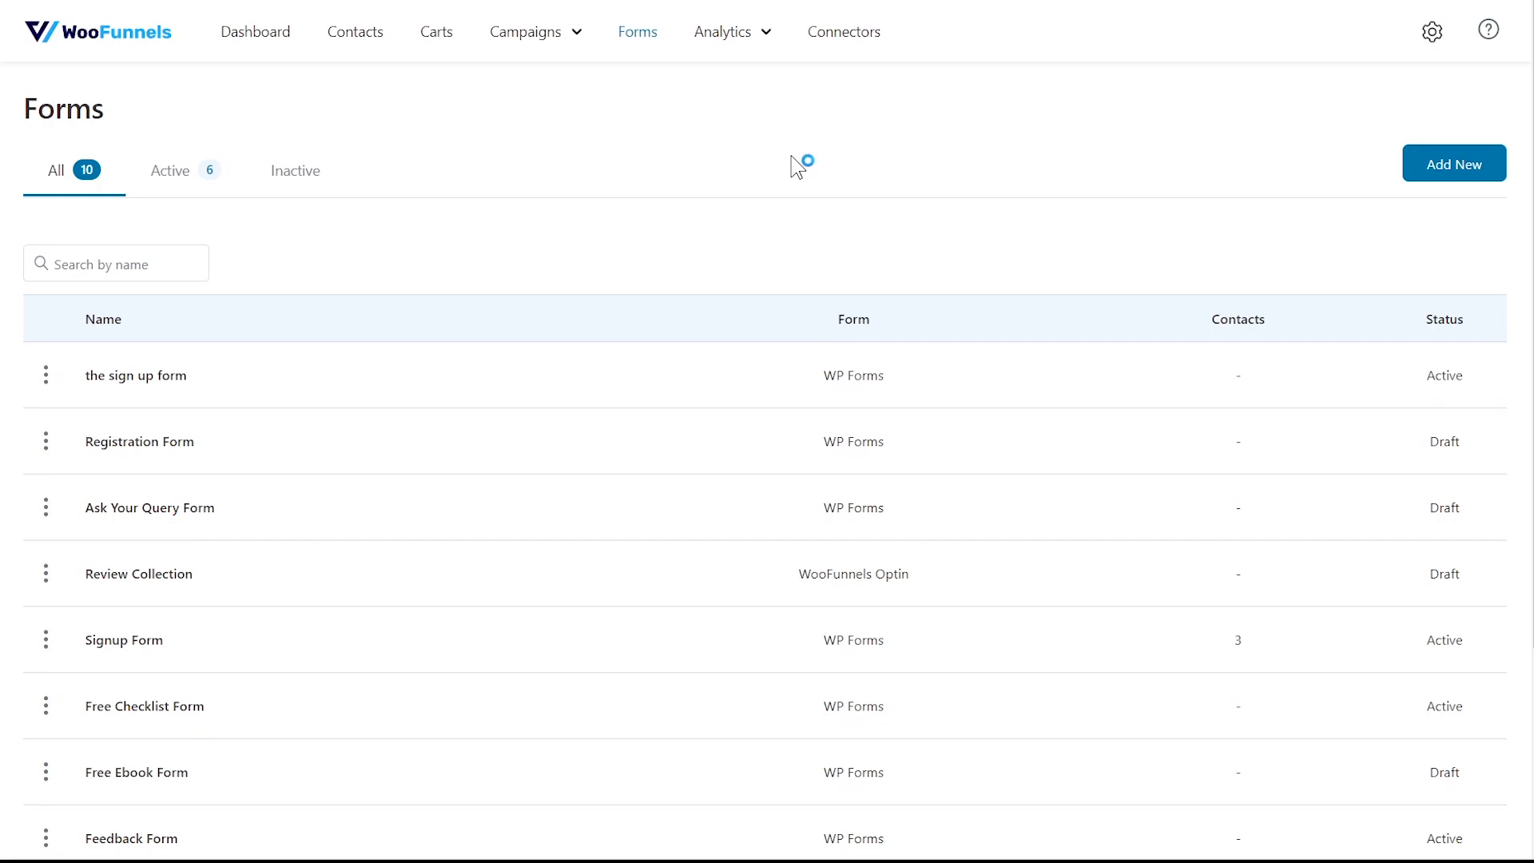
mouse_move(801, 163)
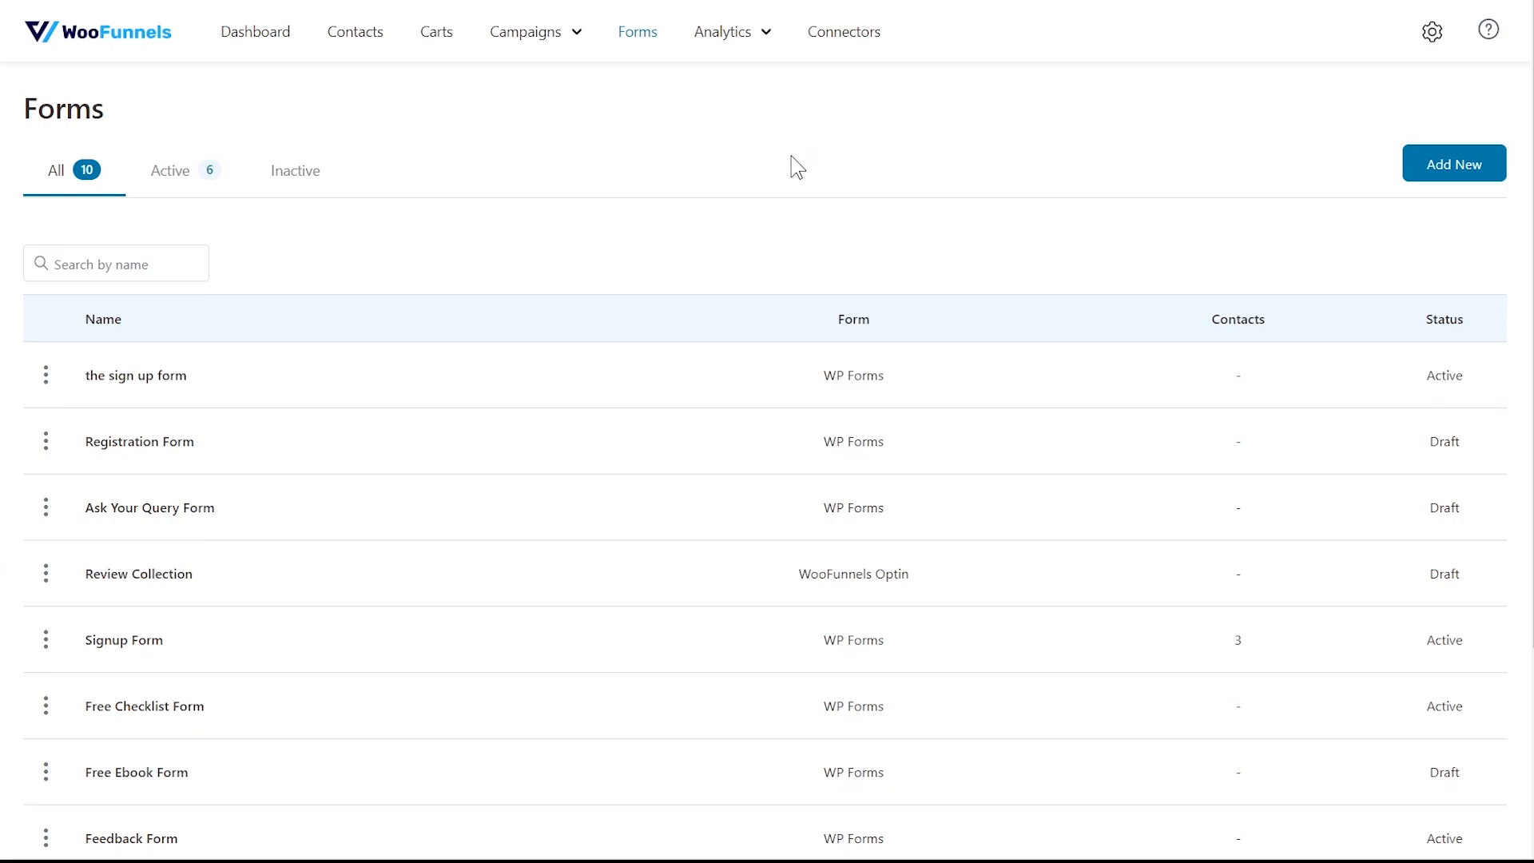
mouse_move(1446, 152)
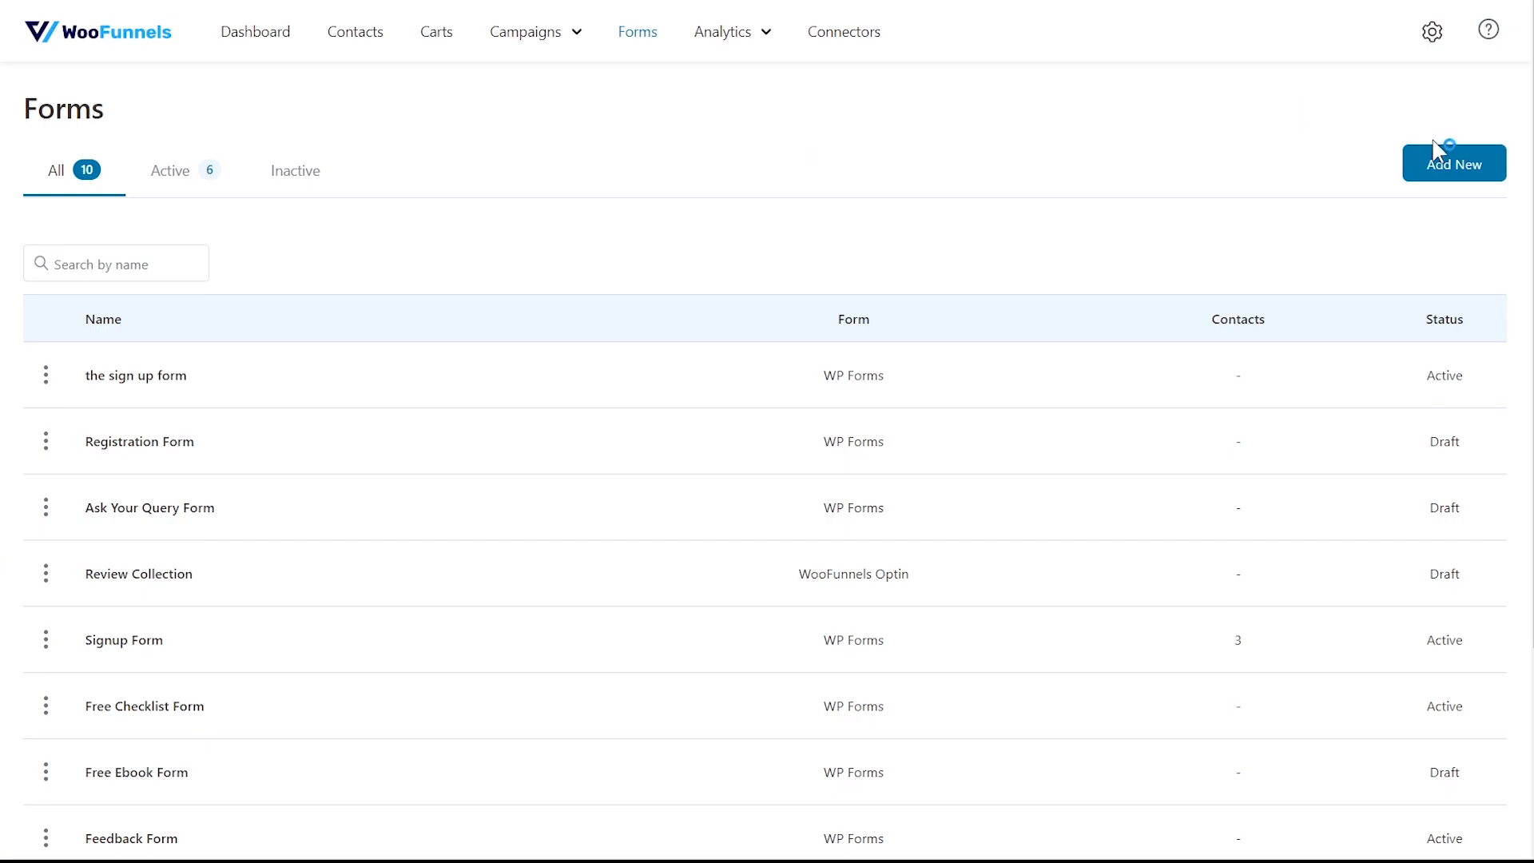
Create 'The Signup Form' using the WP Forms Testing form and advance to mapping.
left_click(1455, 163)
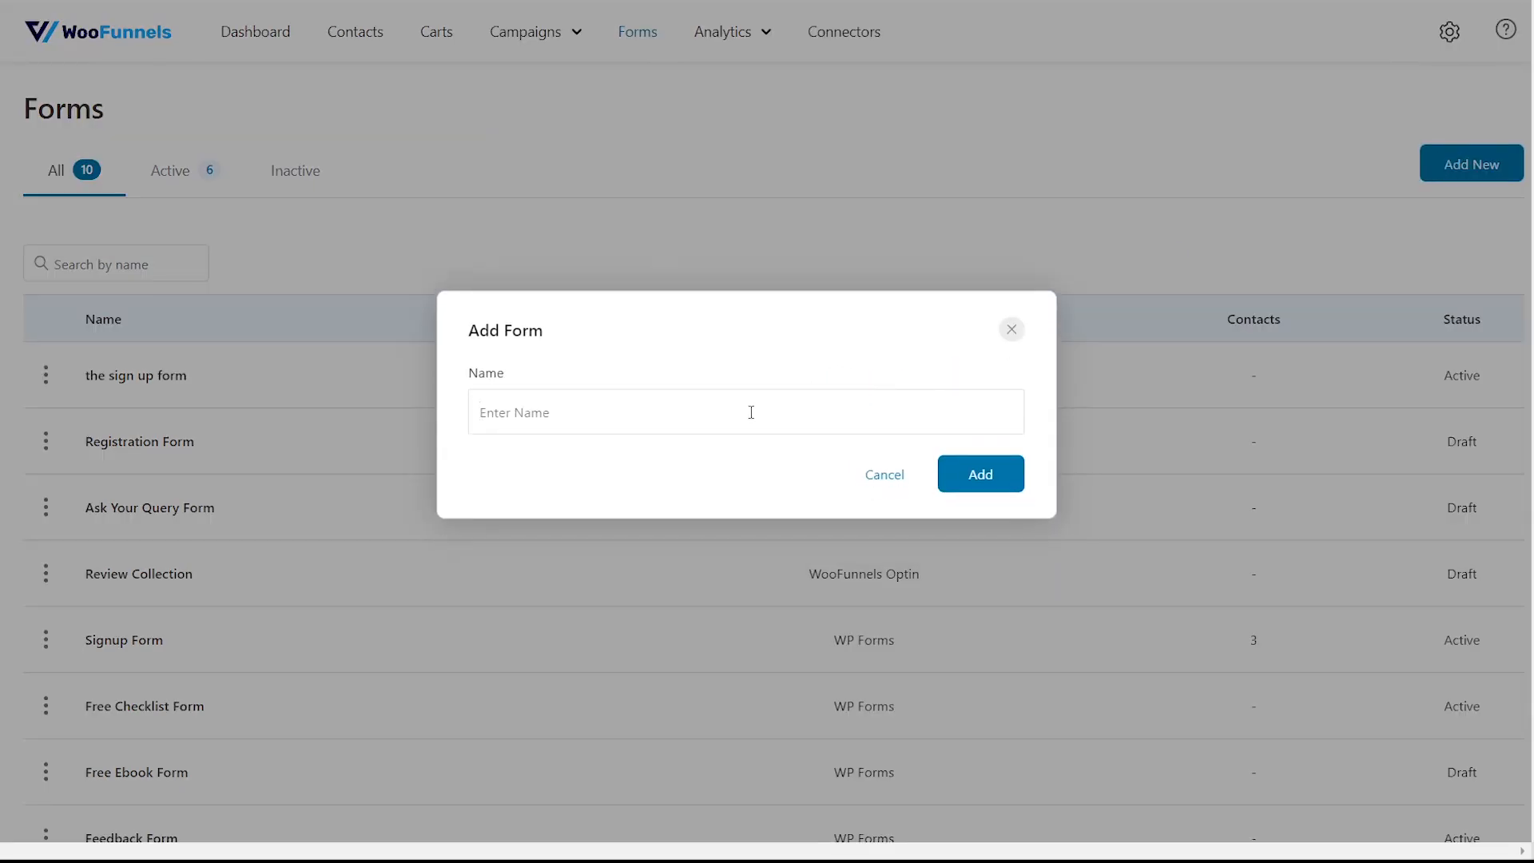
type("The Signup Form")
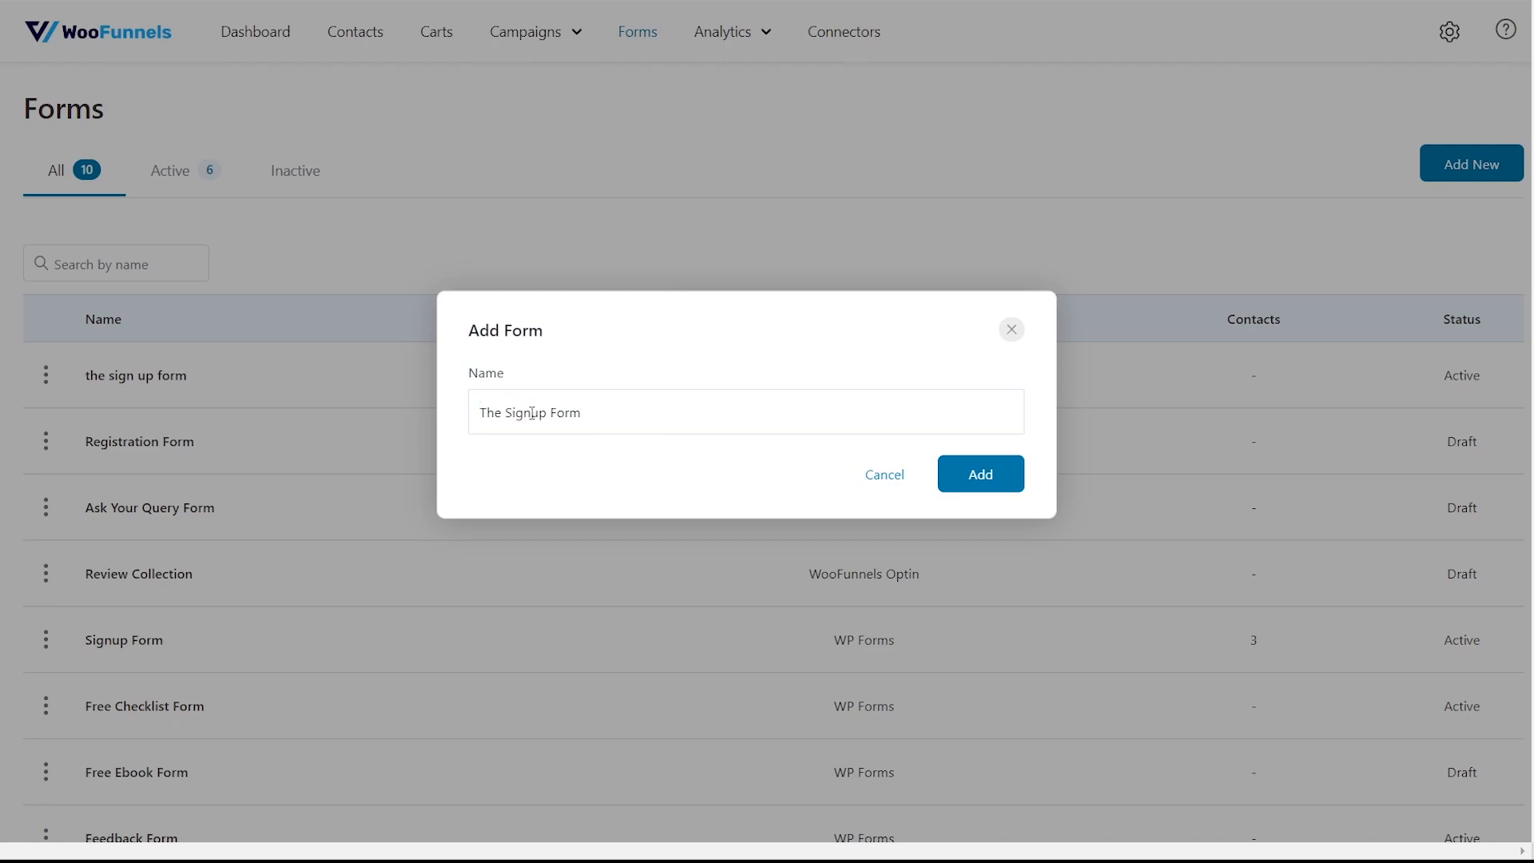
left_click(979, 474)
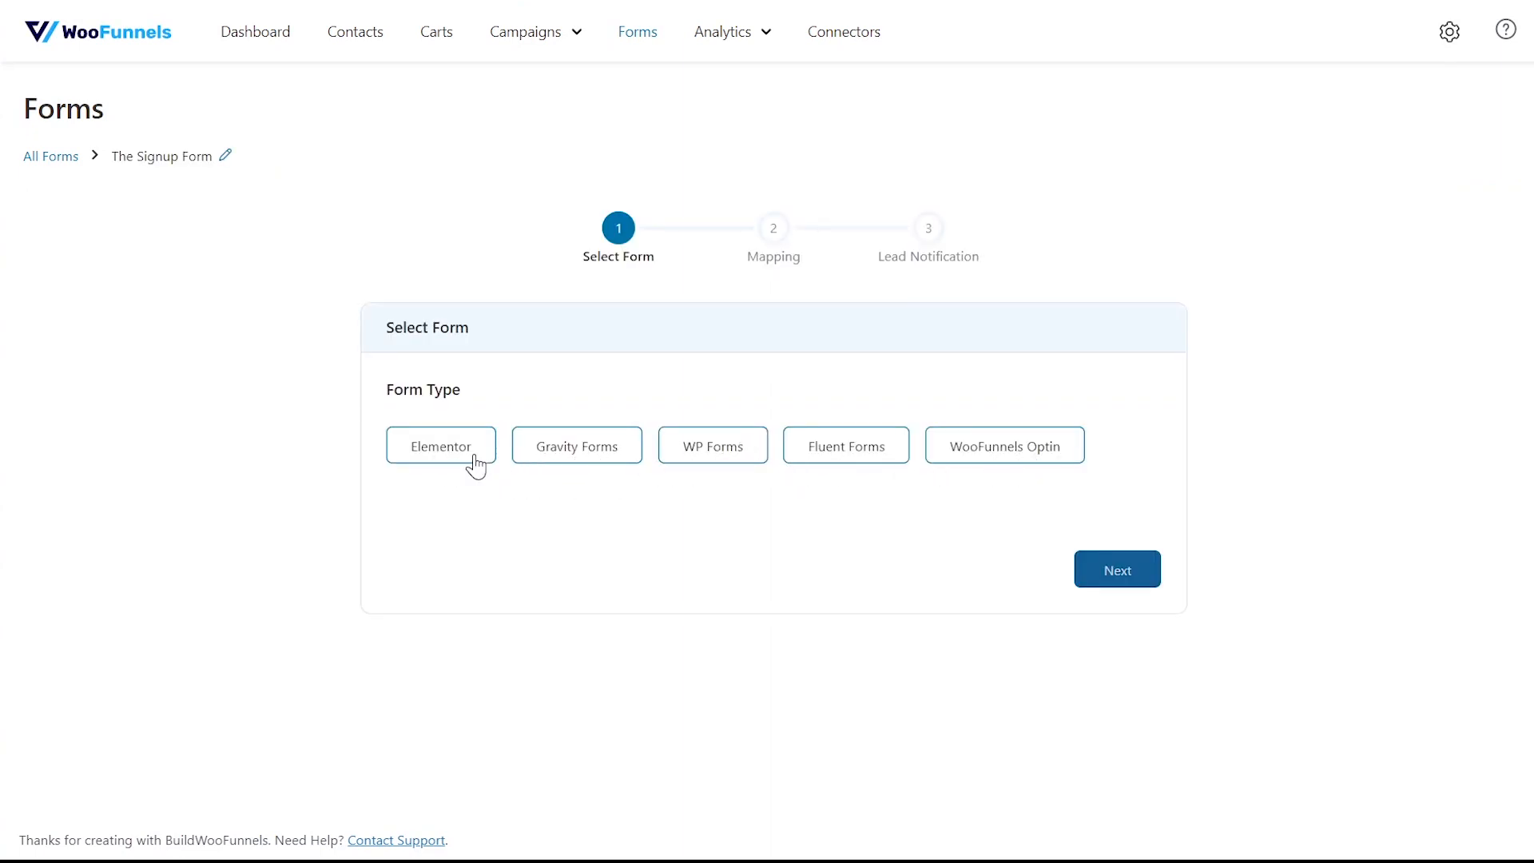
left_click(712, 445)
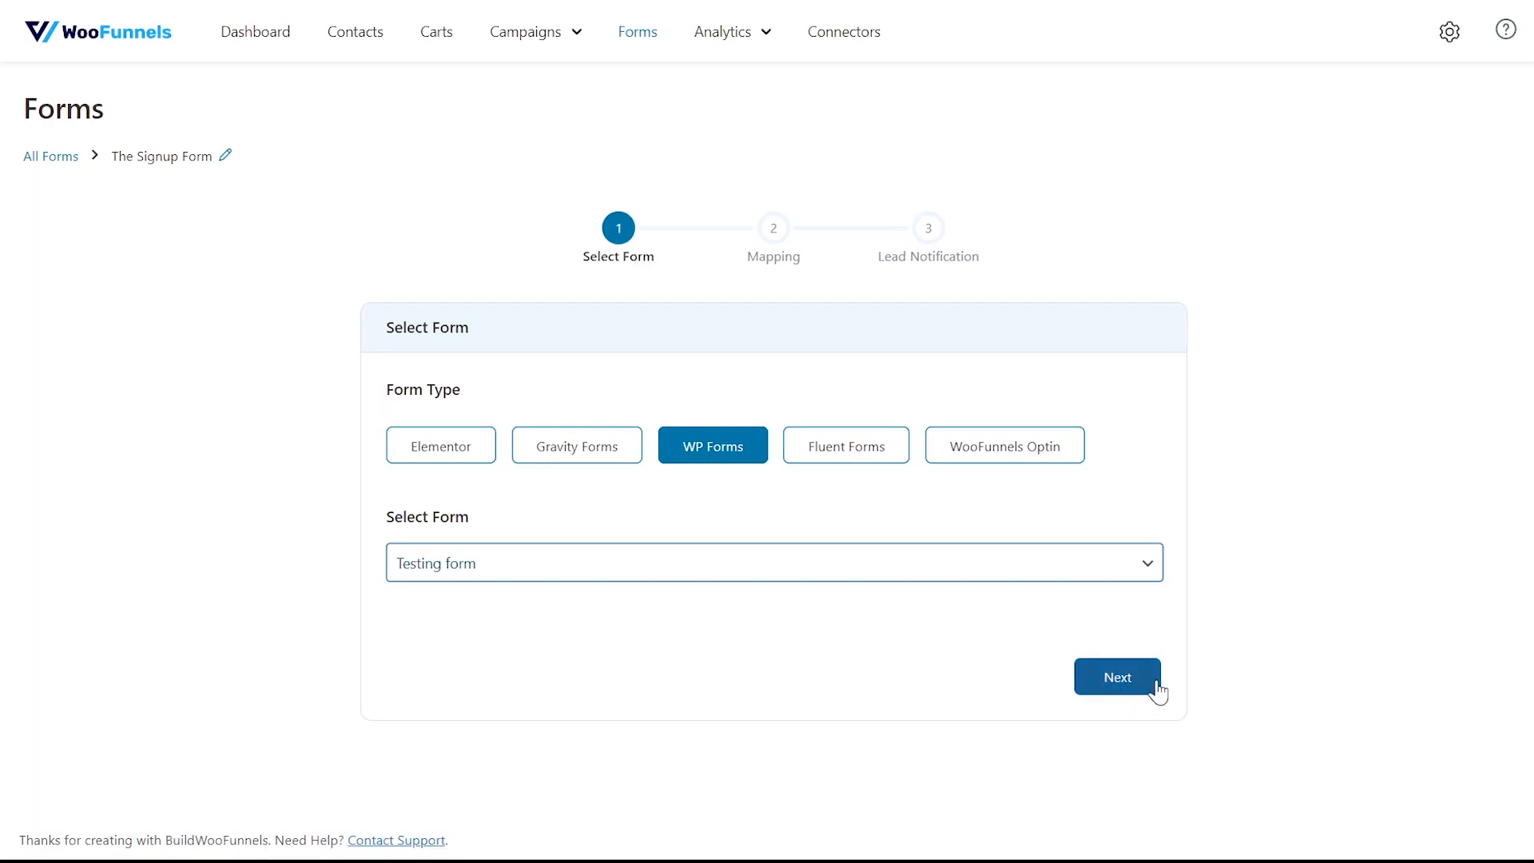
left_click(1117, 677)
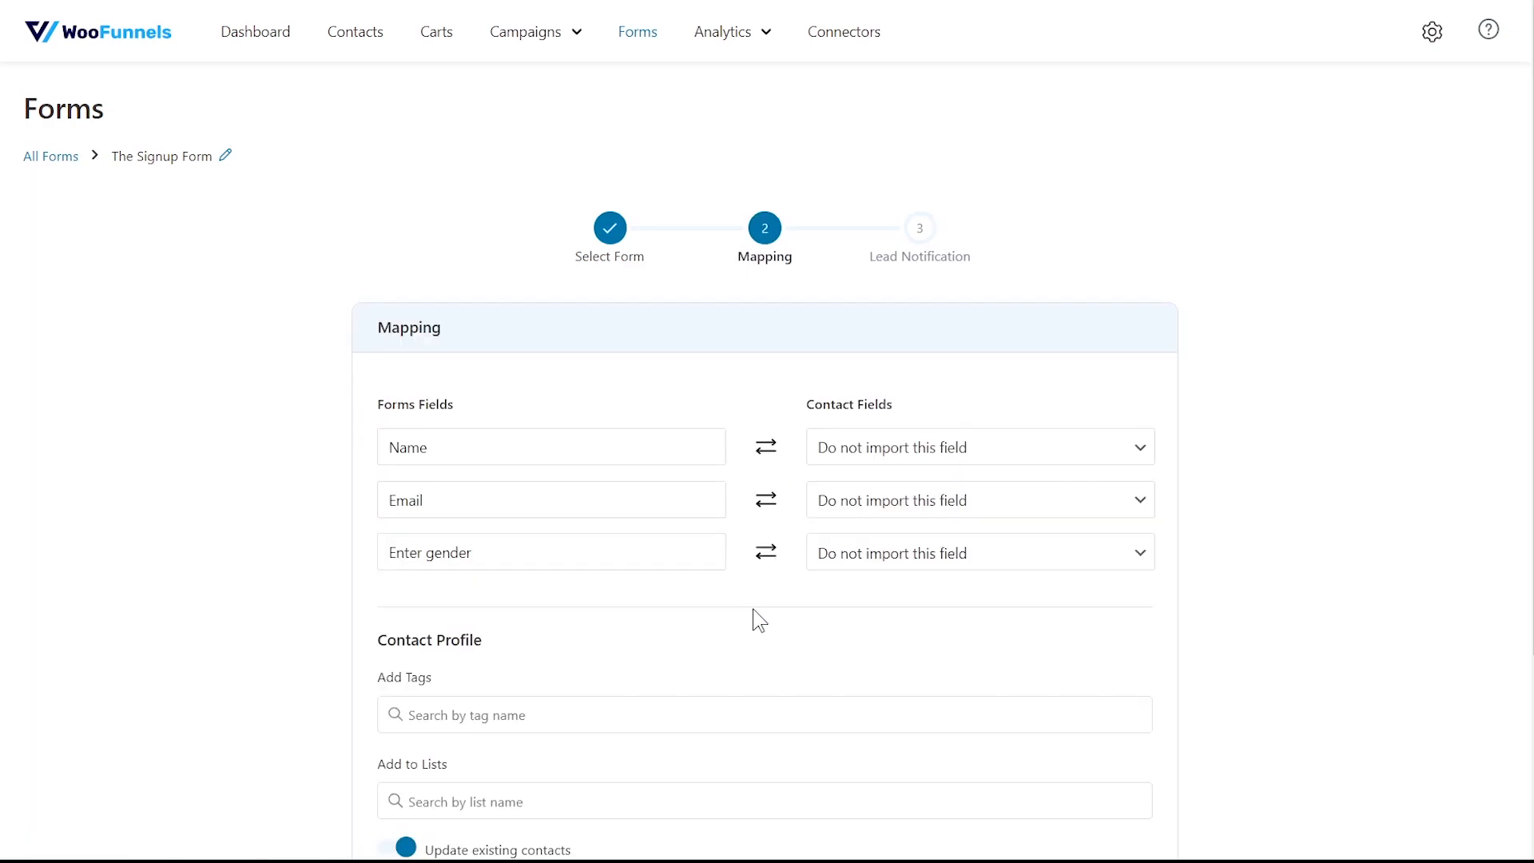
Map Name to First Name, Email to Email, gender to Gender, and save.
left_click(978, 448)
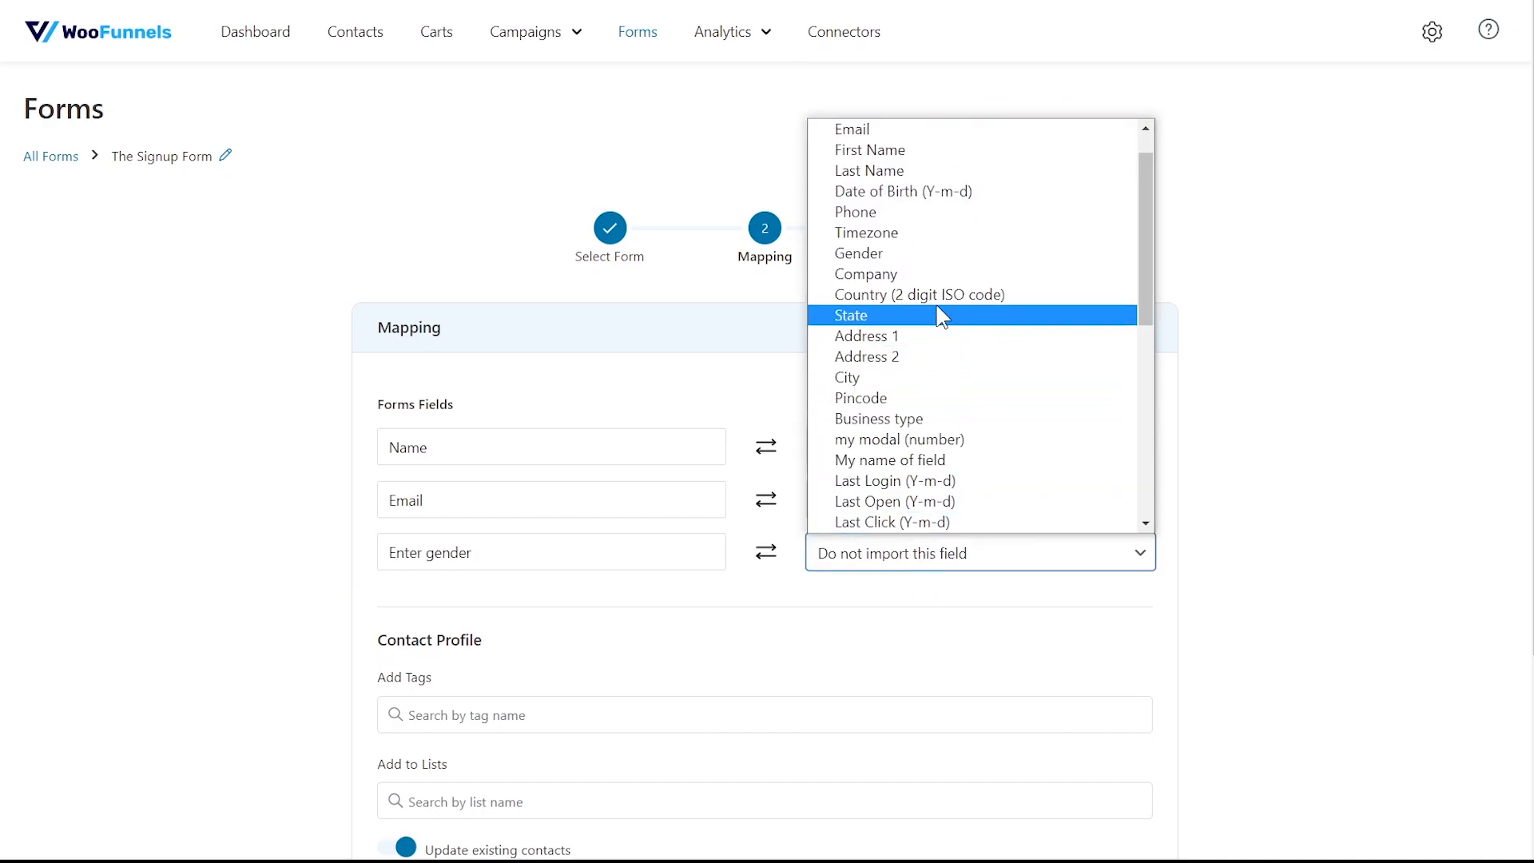
left_click(853, 253)
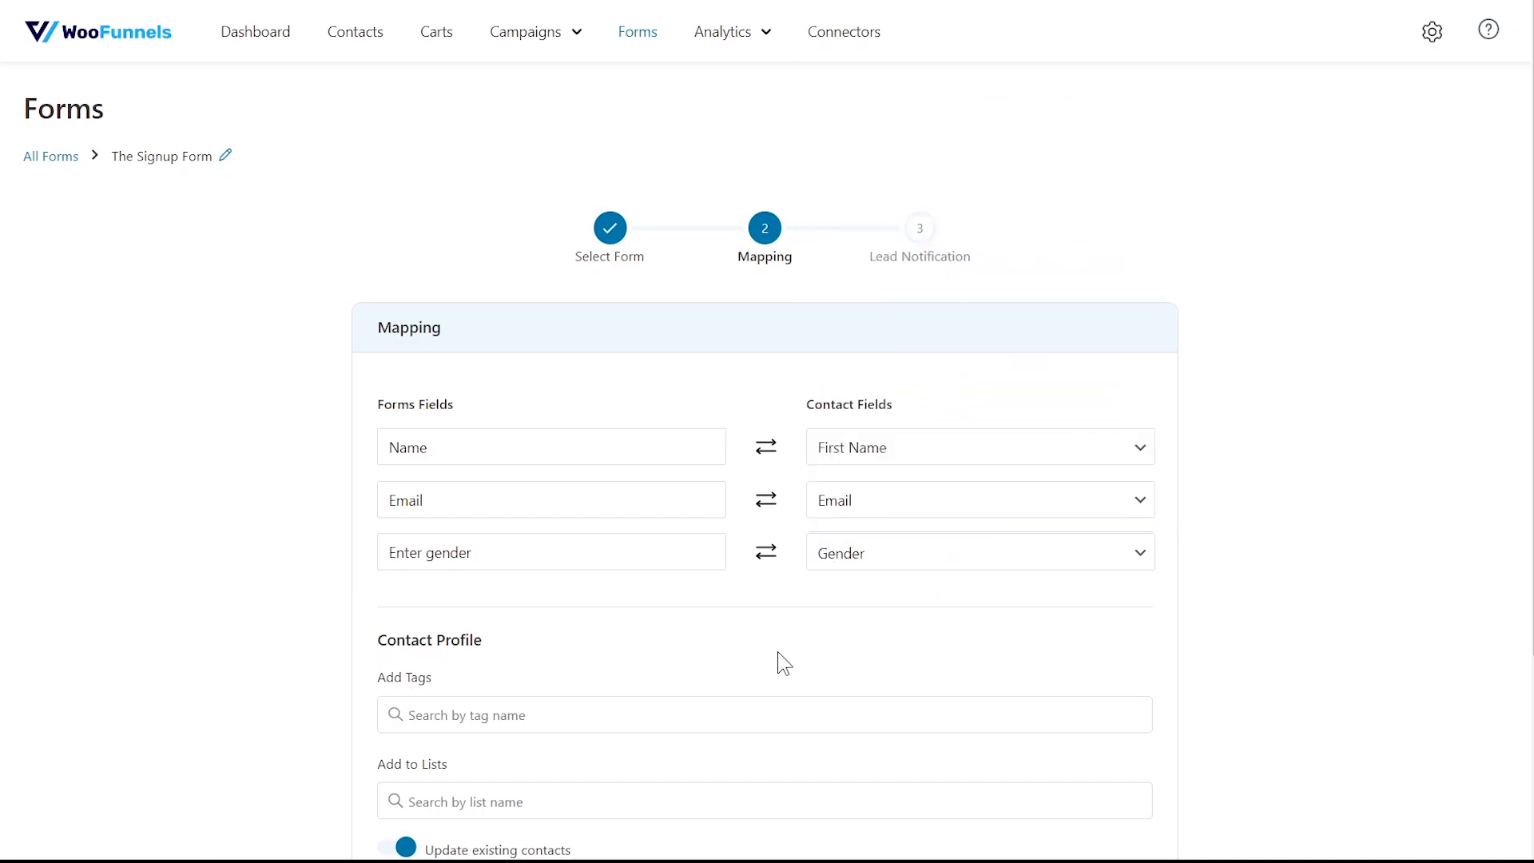
scroll("down", 3)
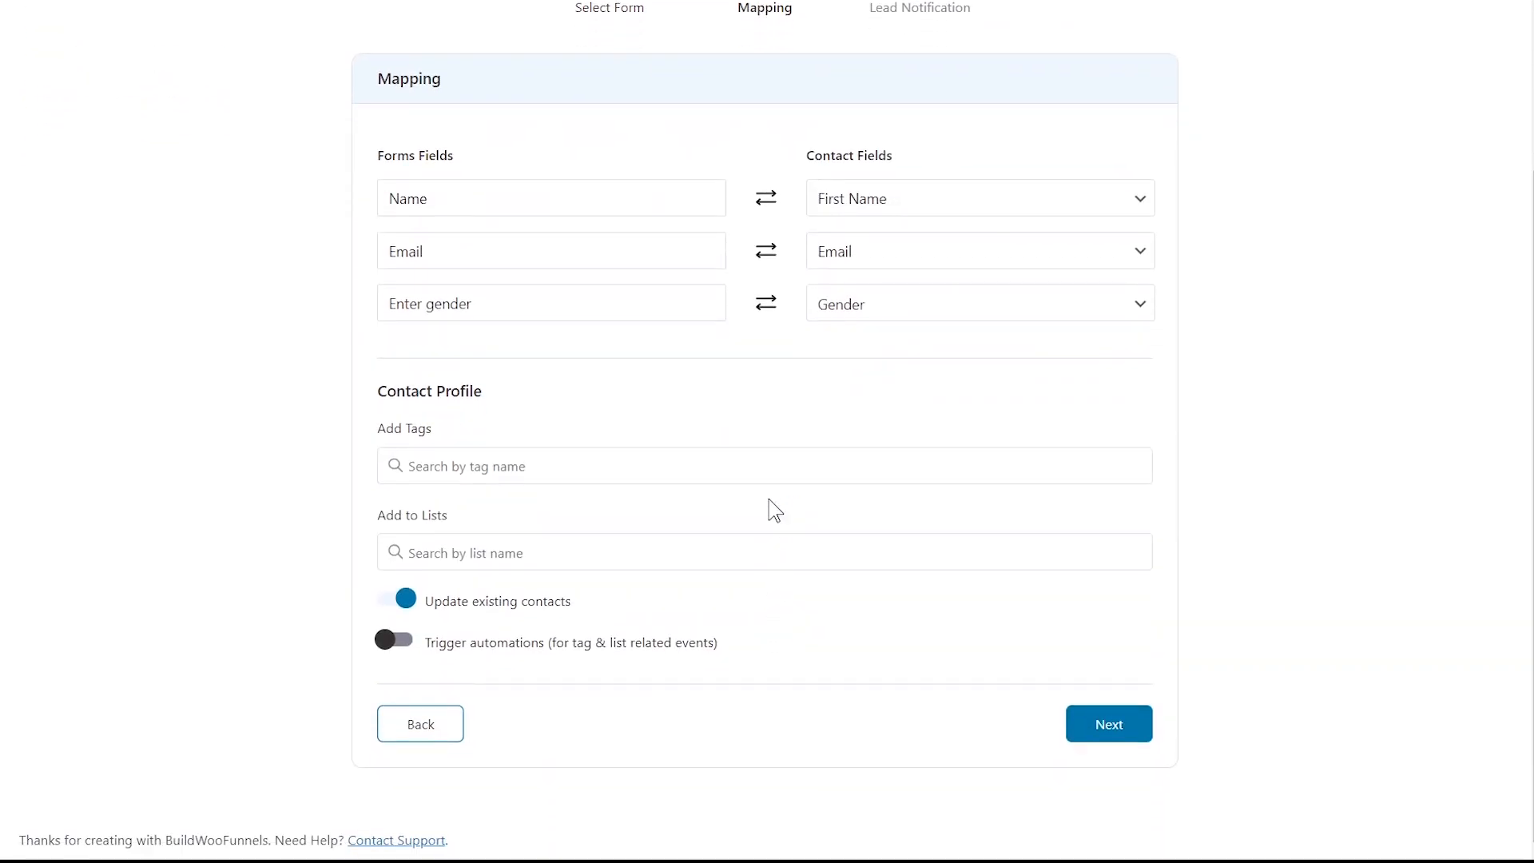
mouse_move(777, 470)
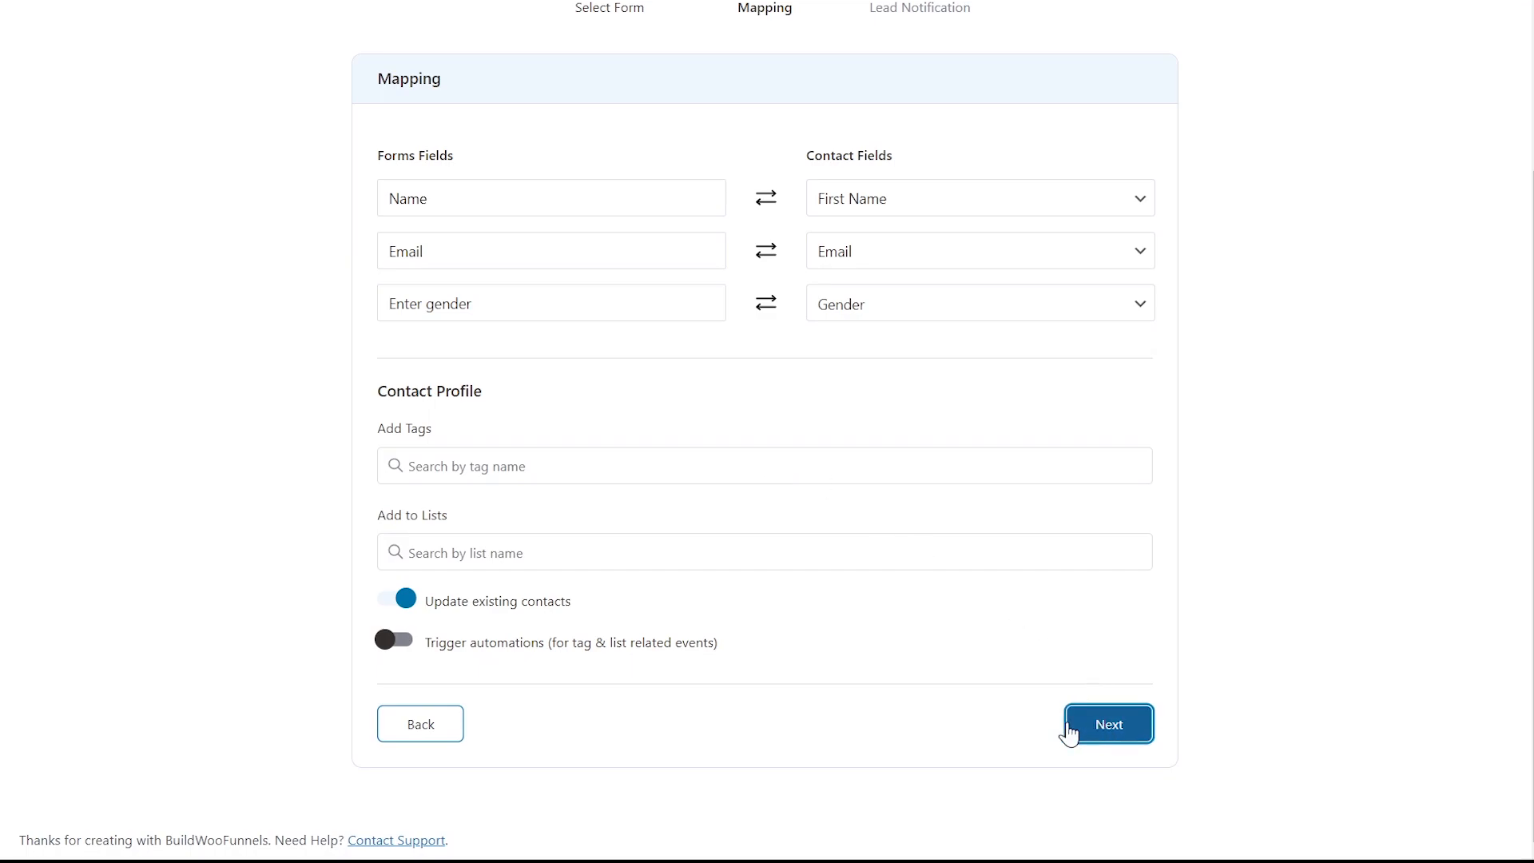
left_click(1107, 724)
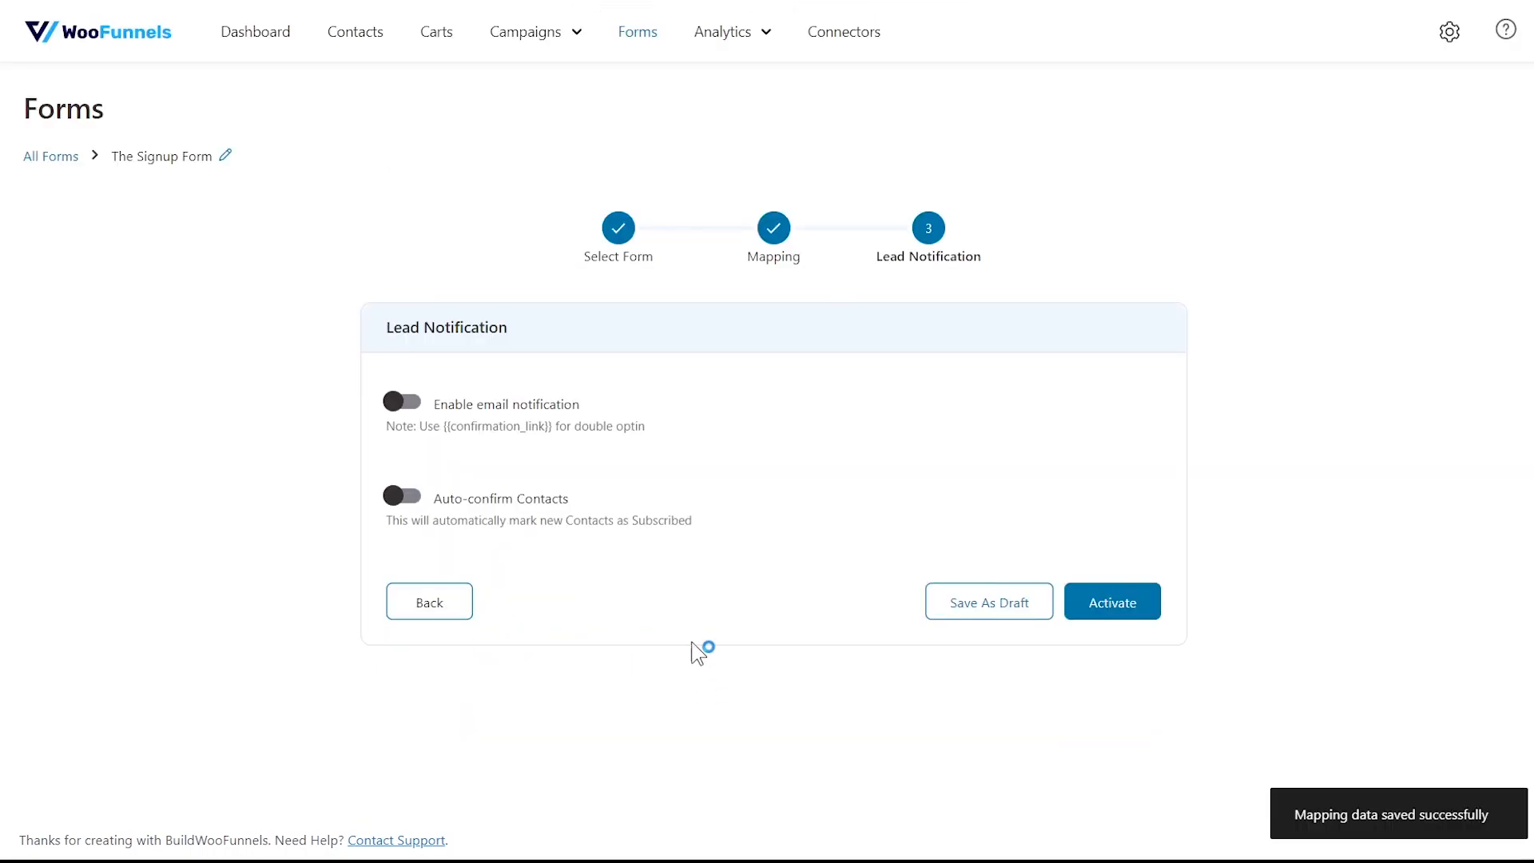
Enable email notification for new leads on The Signup Form.
left_click(394, 403)
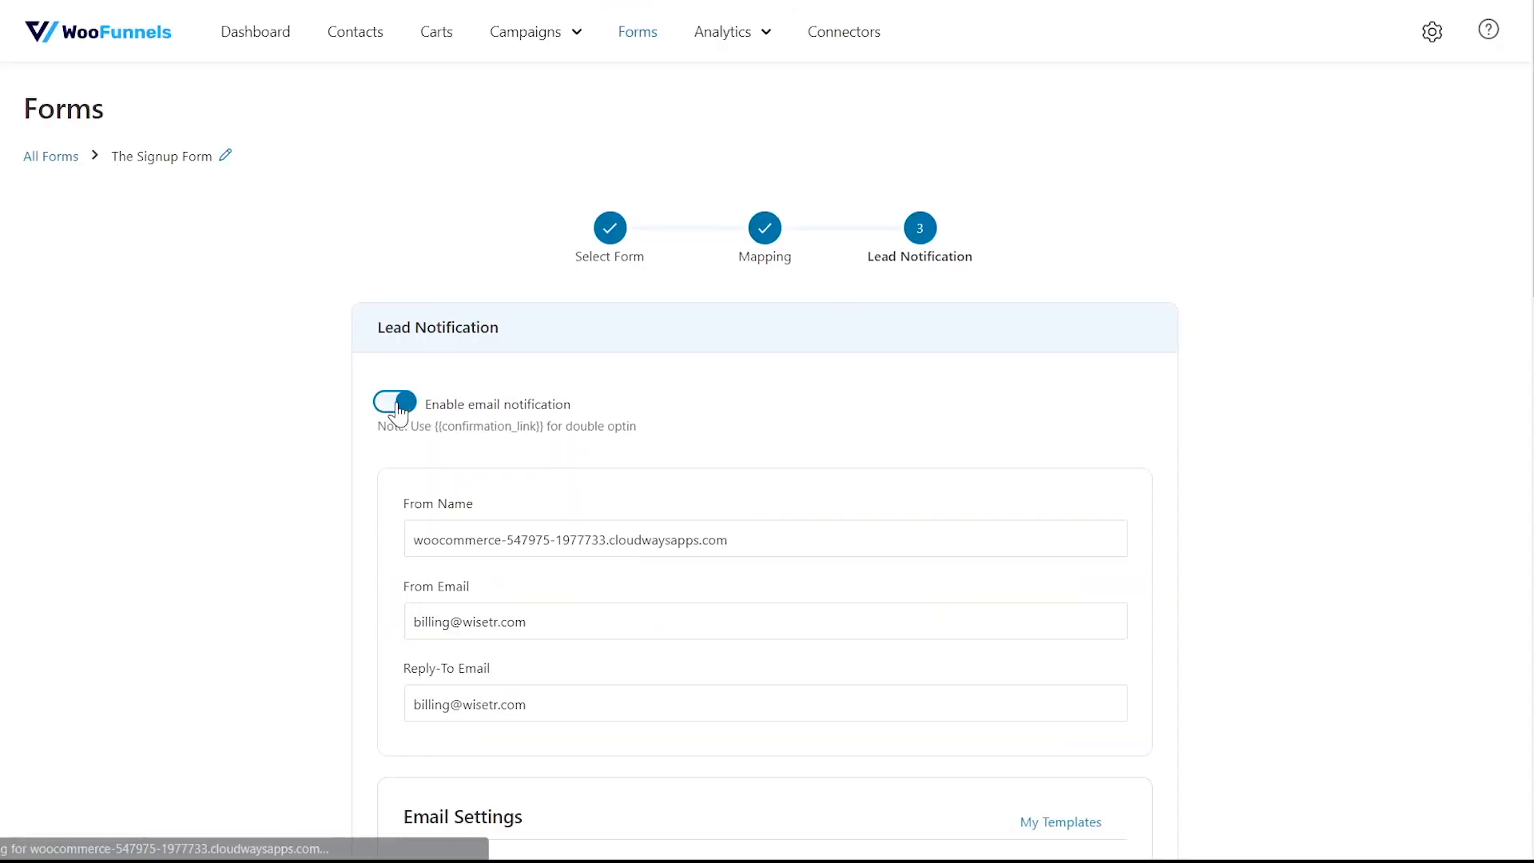
scroll("down", 3)
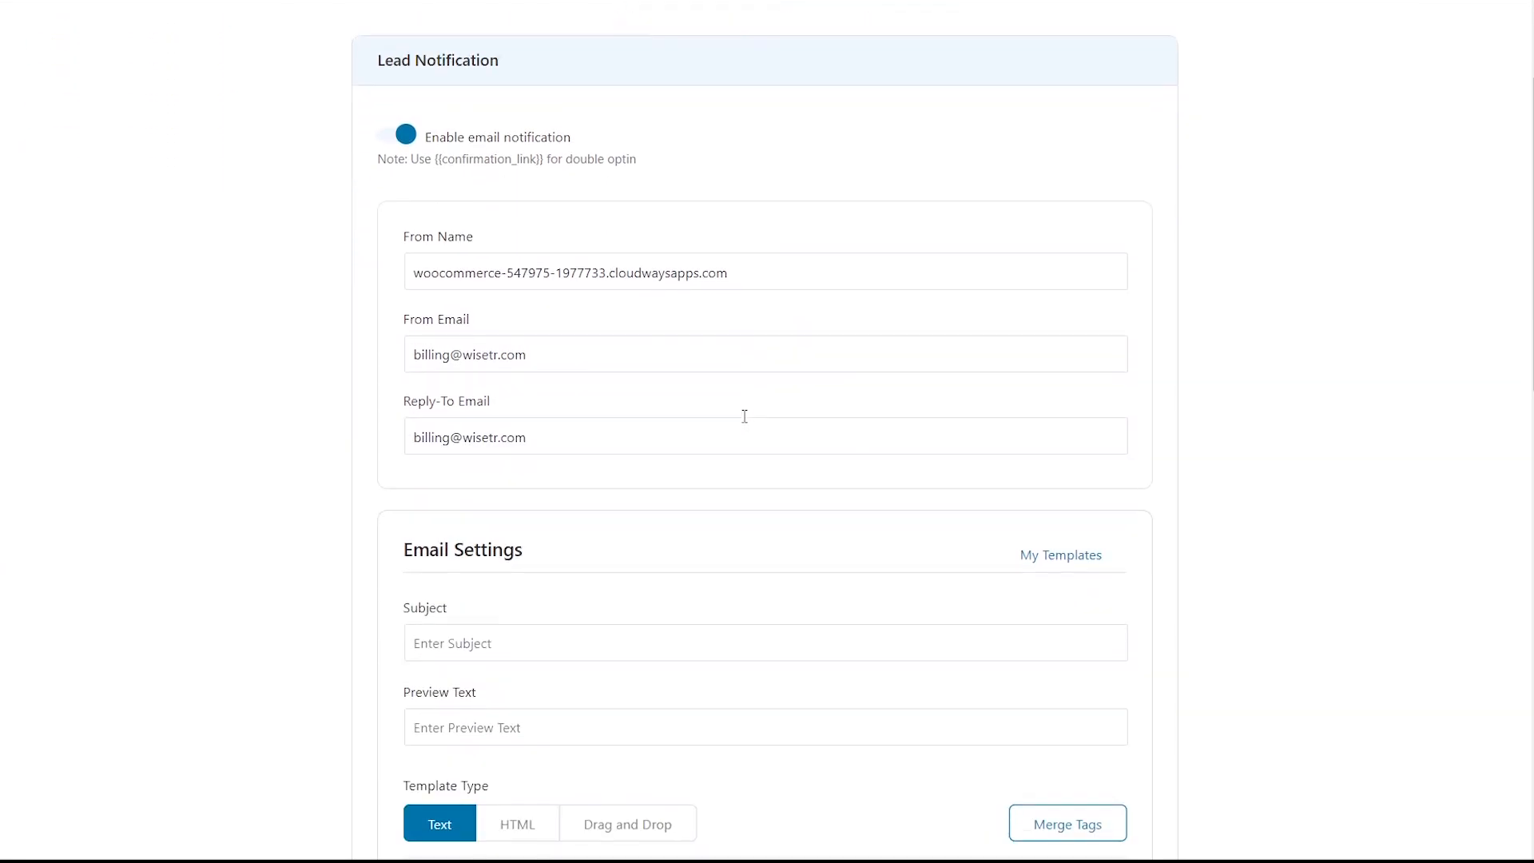
scroll("down", 3)
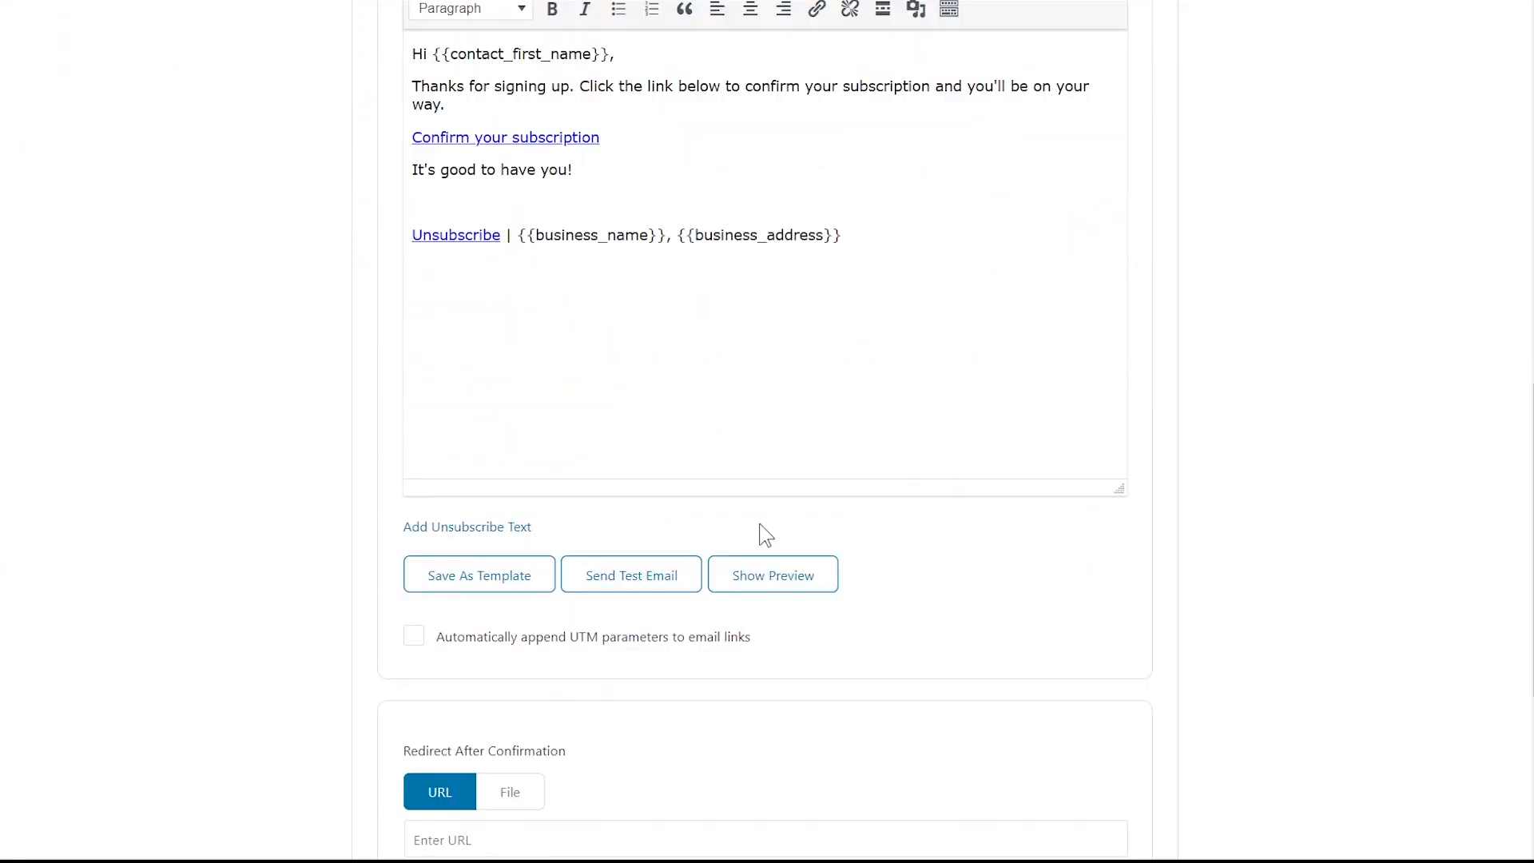
scroll("down", 3)
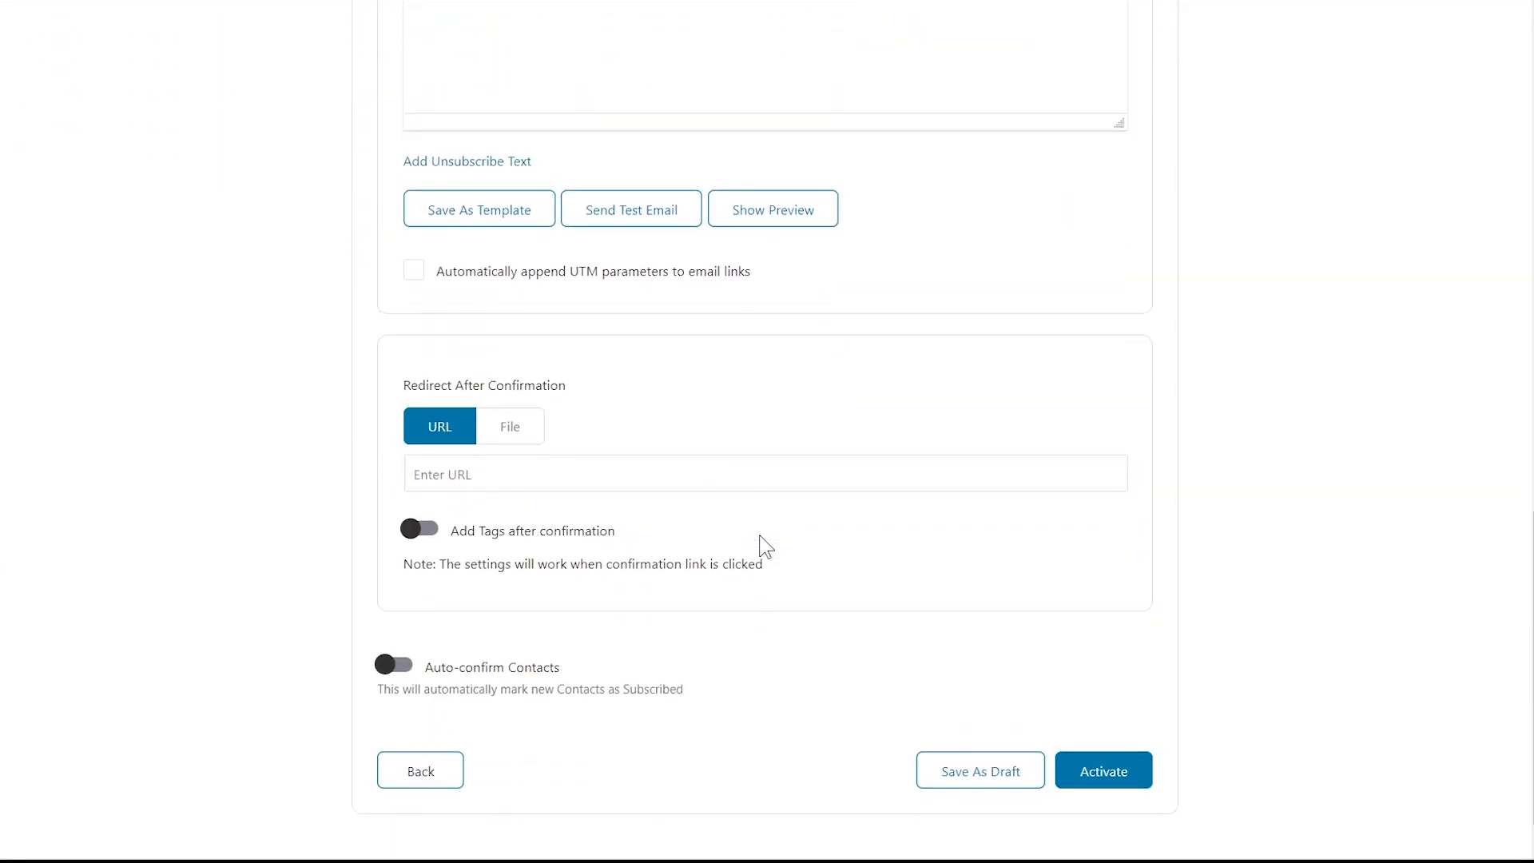
scroll("down", 3)
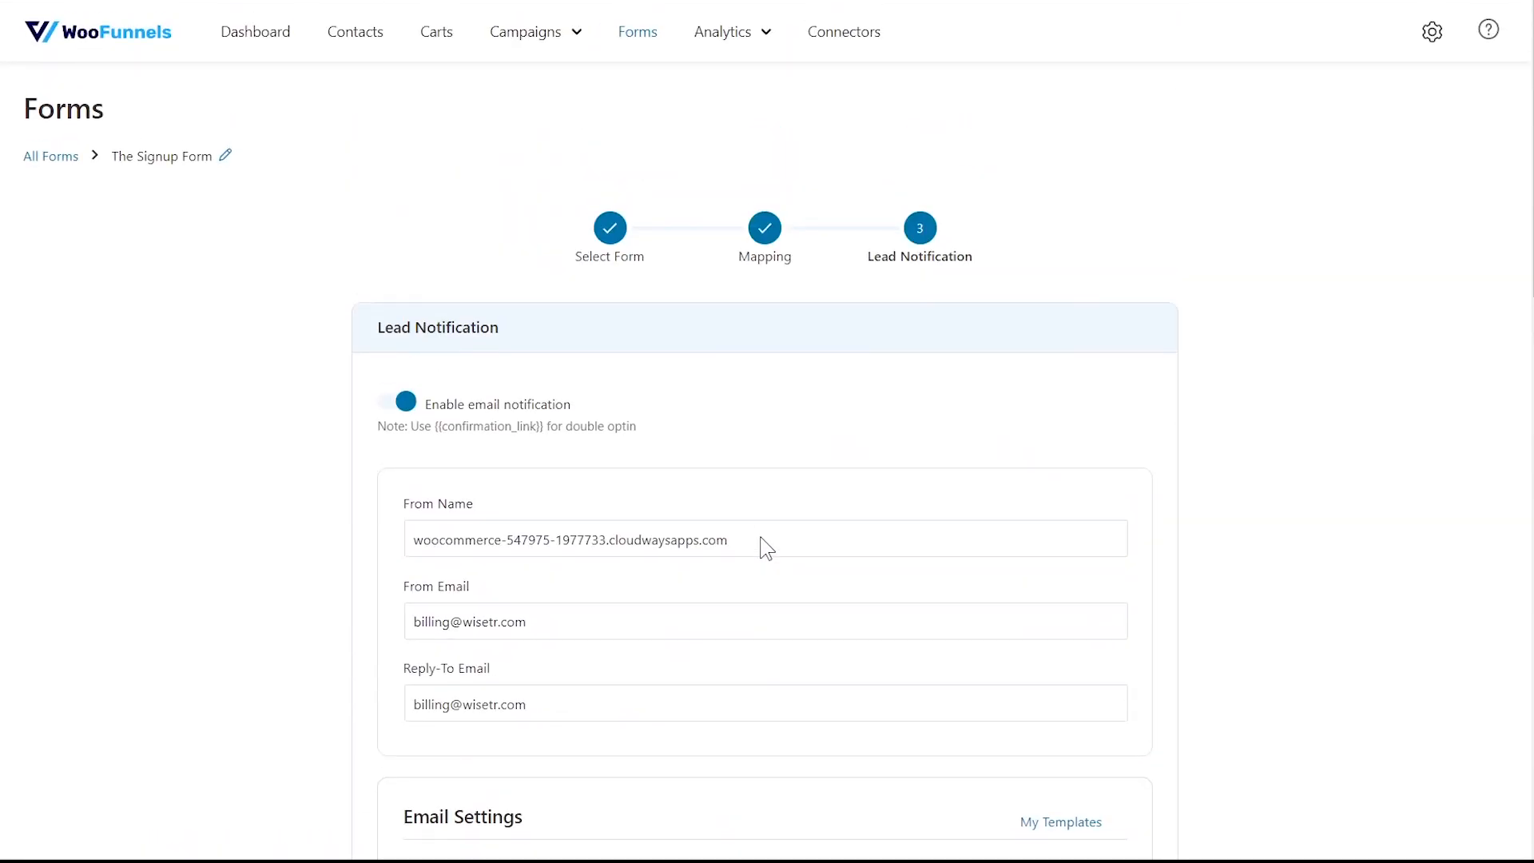
mouse_move(405, 402)
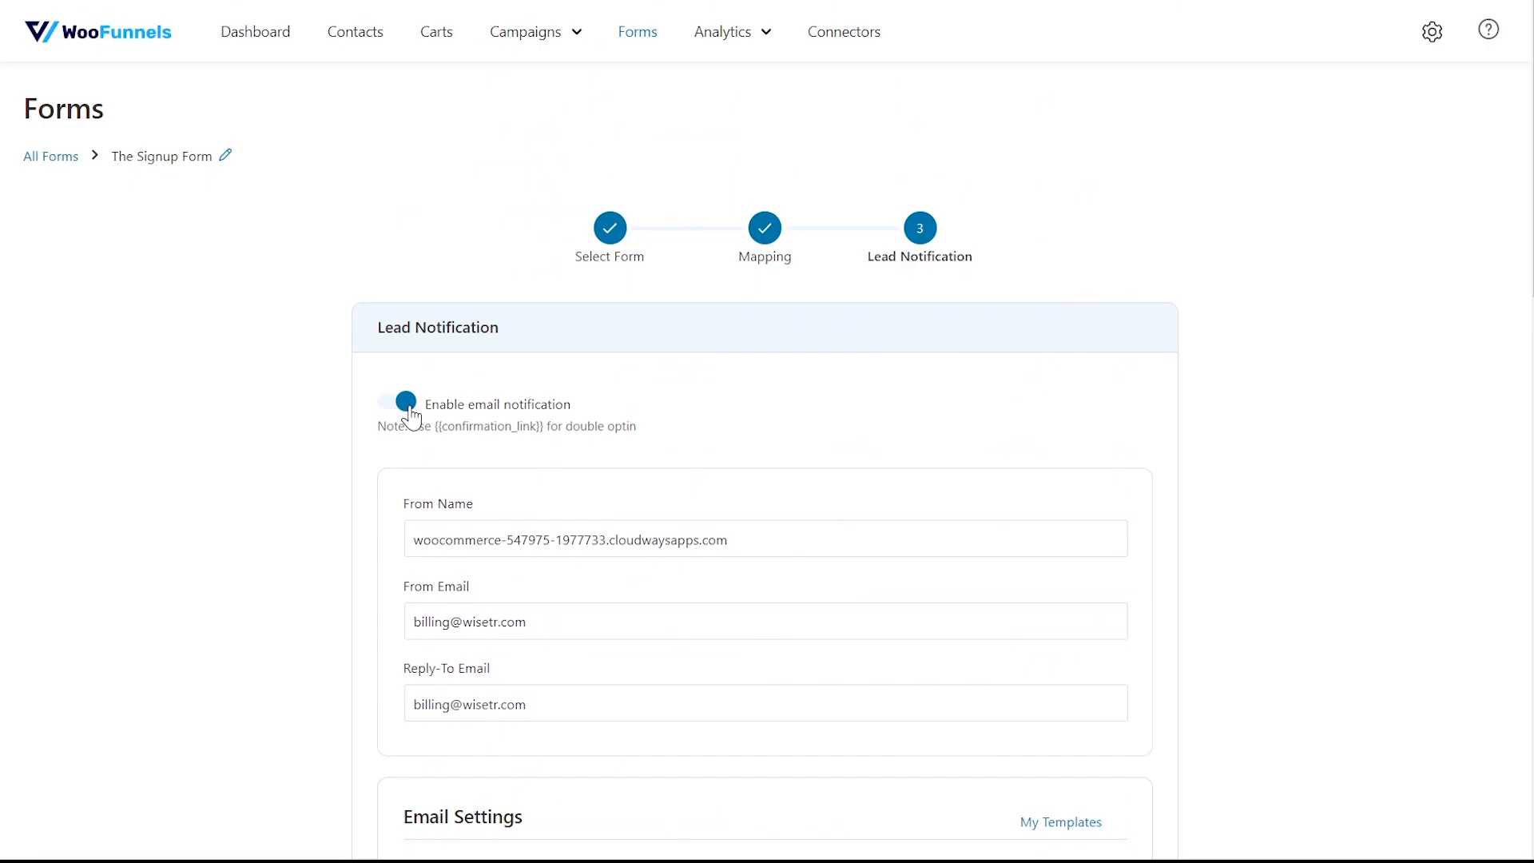
left_click(401, 402)
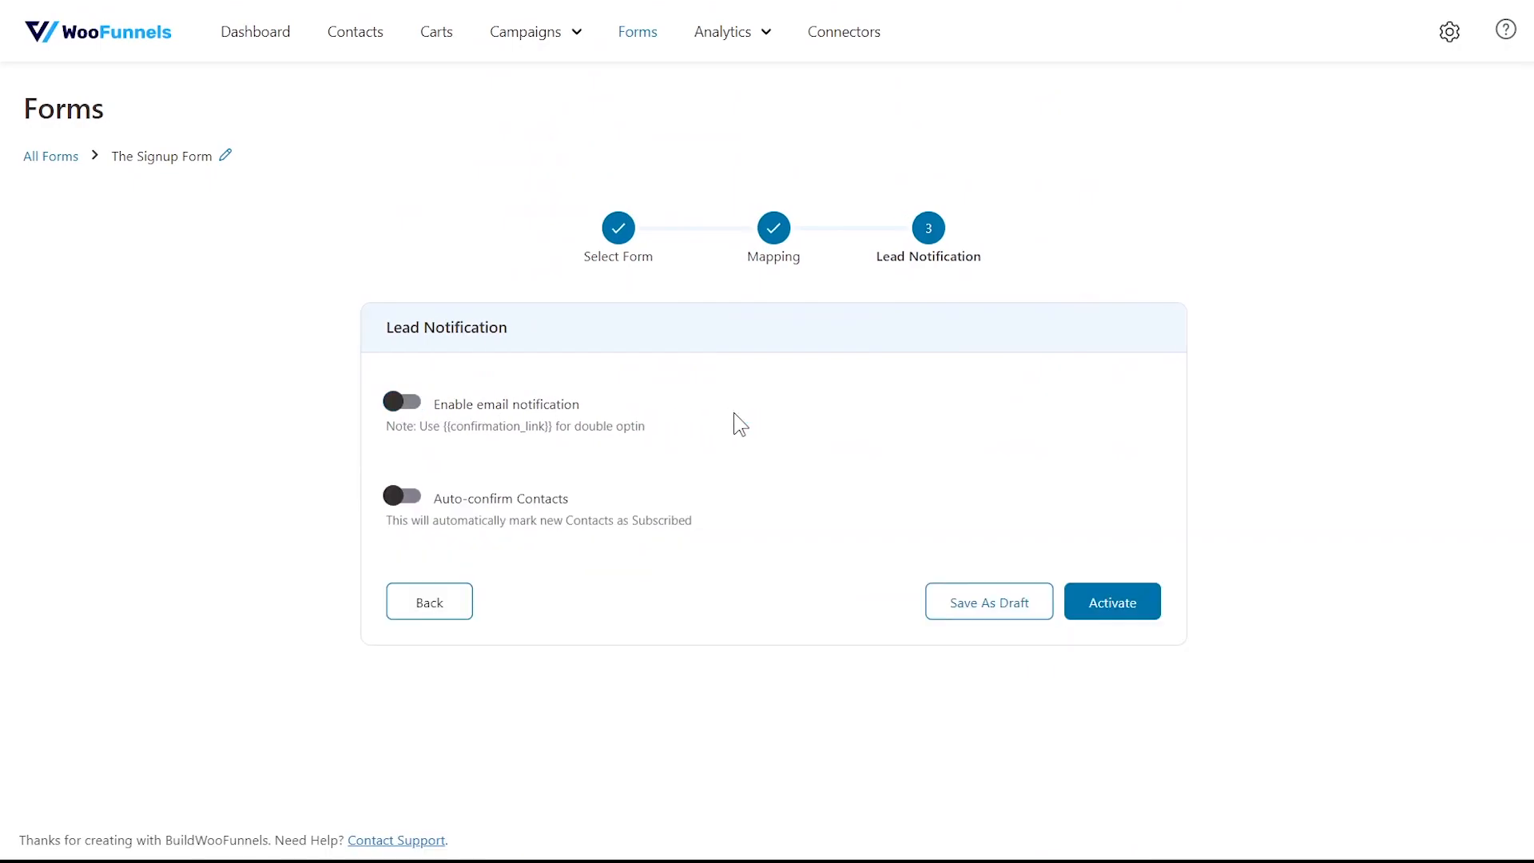
mouse_move(877, 527)
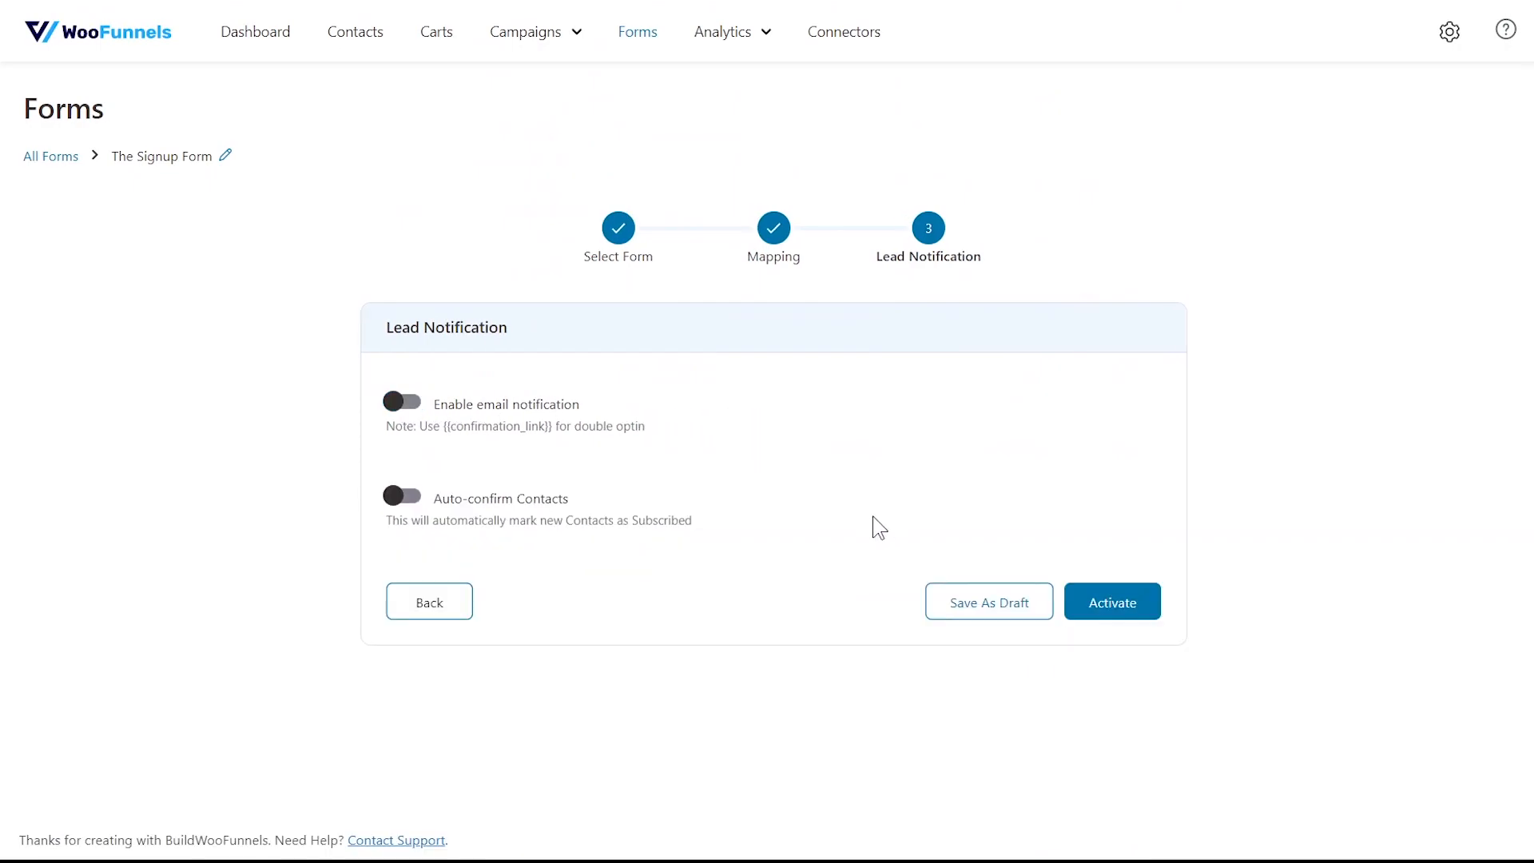
left_click(394, 402)
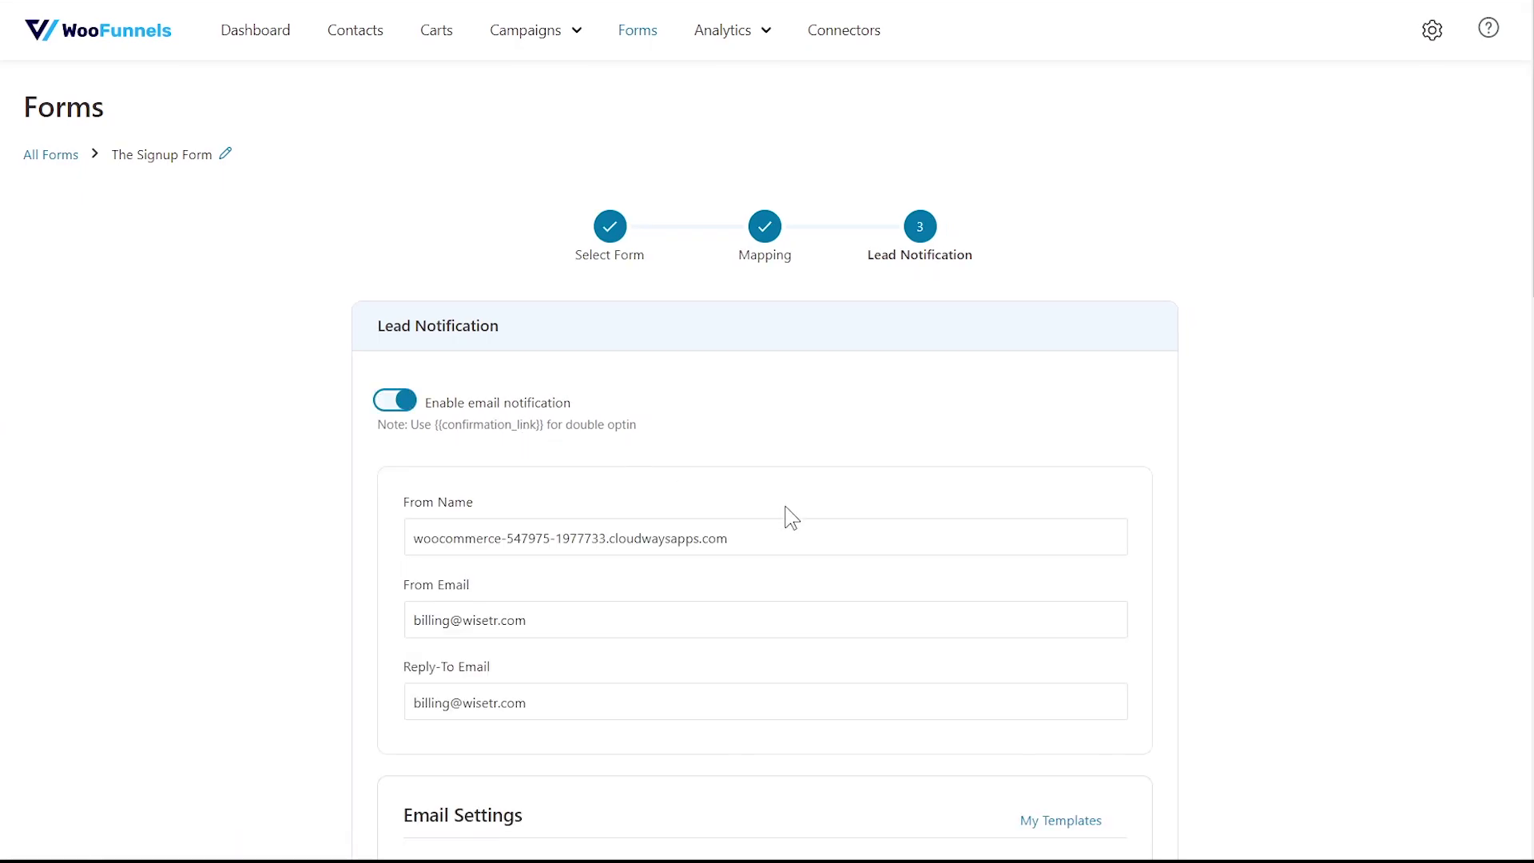
scroll("down", 3)
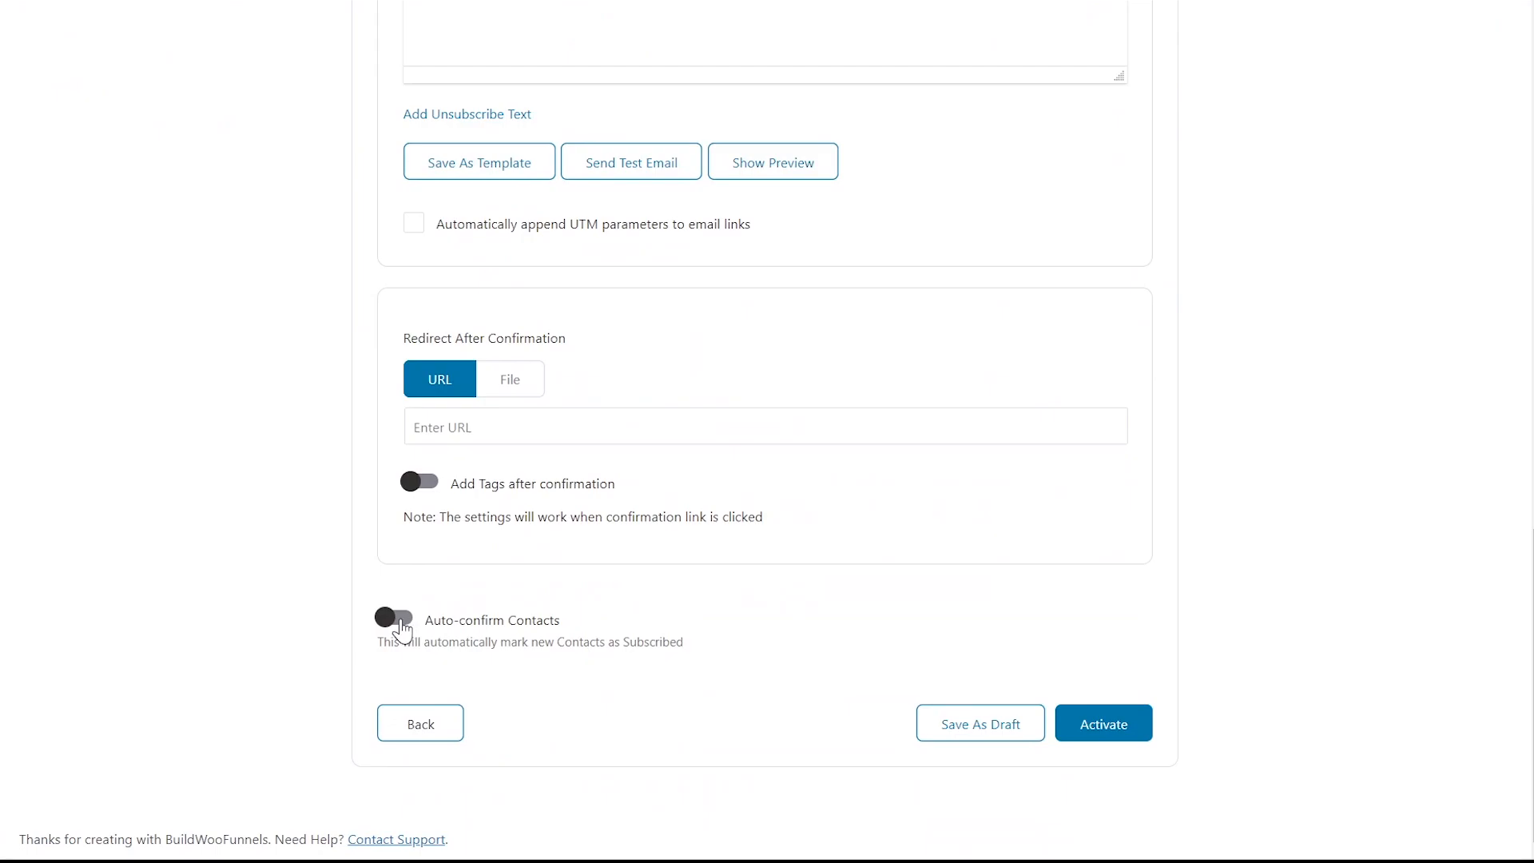
Turn on auto-confirm contacts, activate the form and open its overview.
left_click(395, 618)
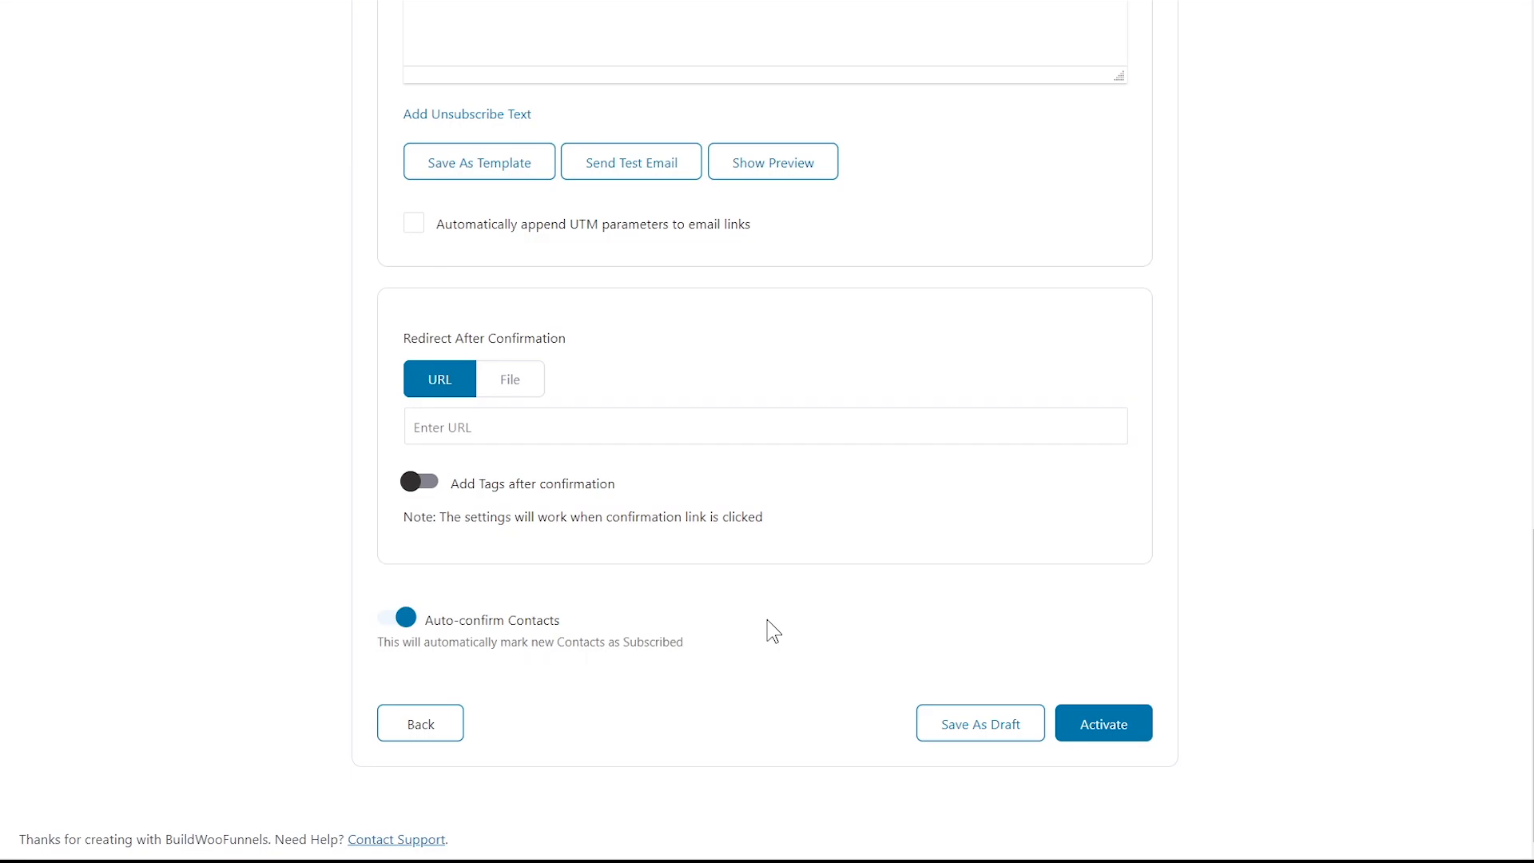
scroll("down", 3)
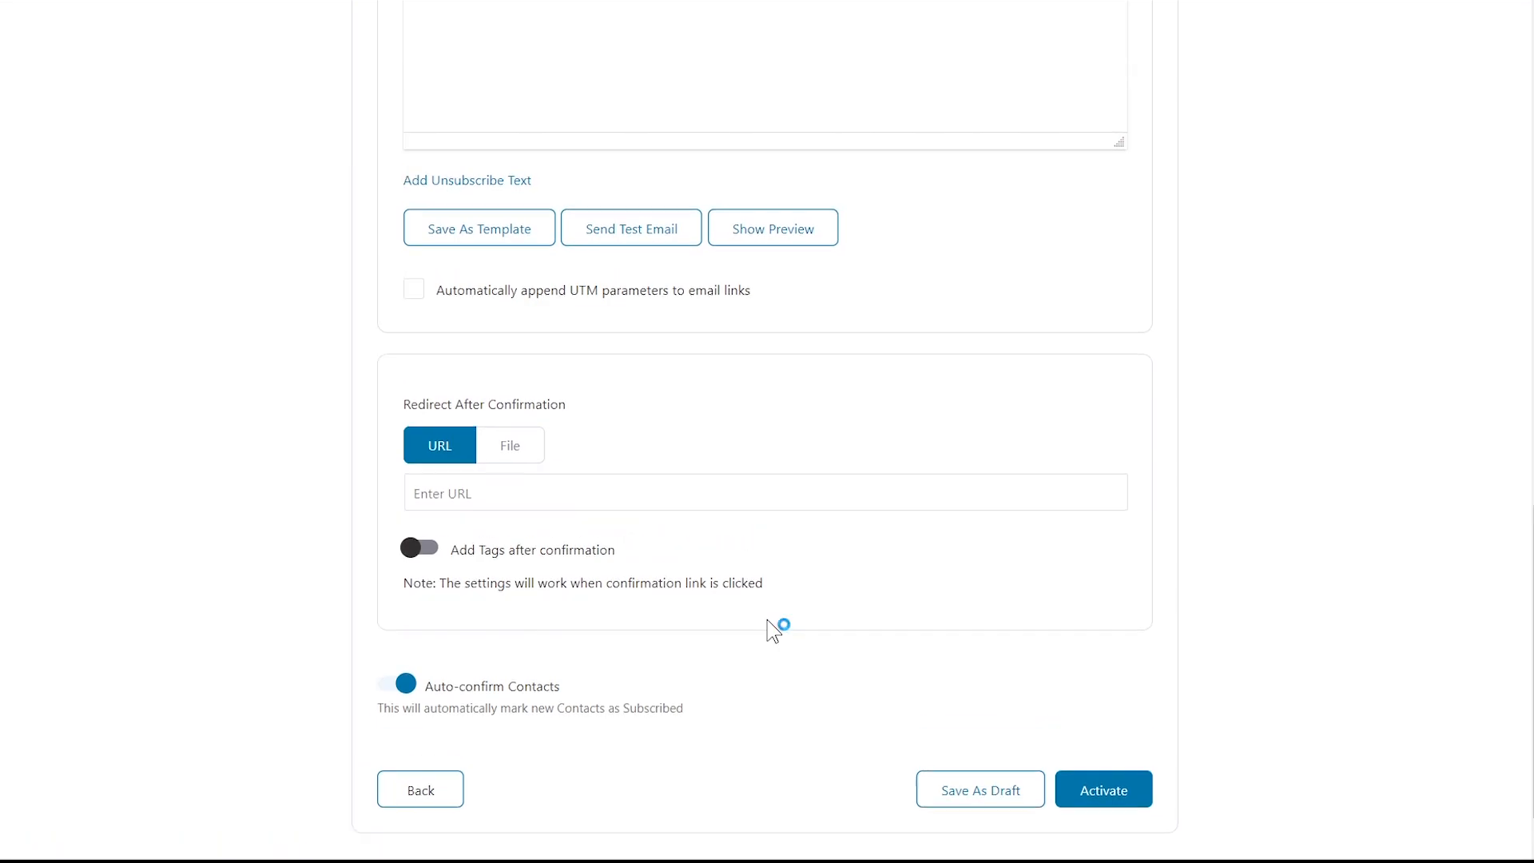
scroll("down", 3)
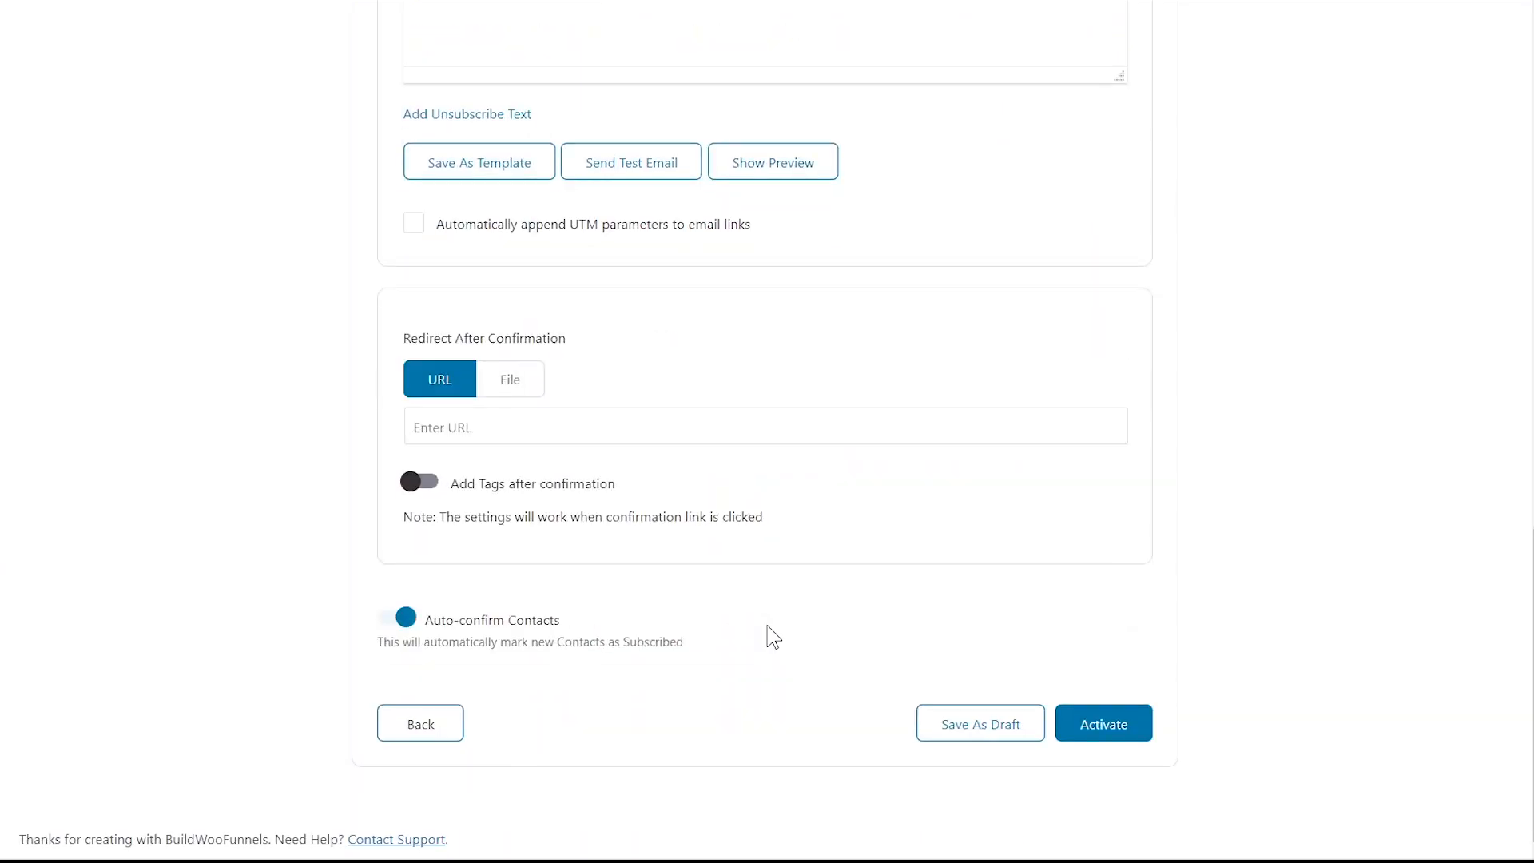
left_click(1102, 723)
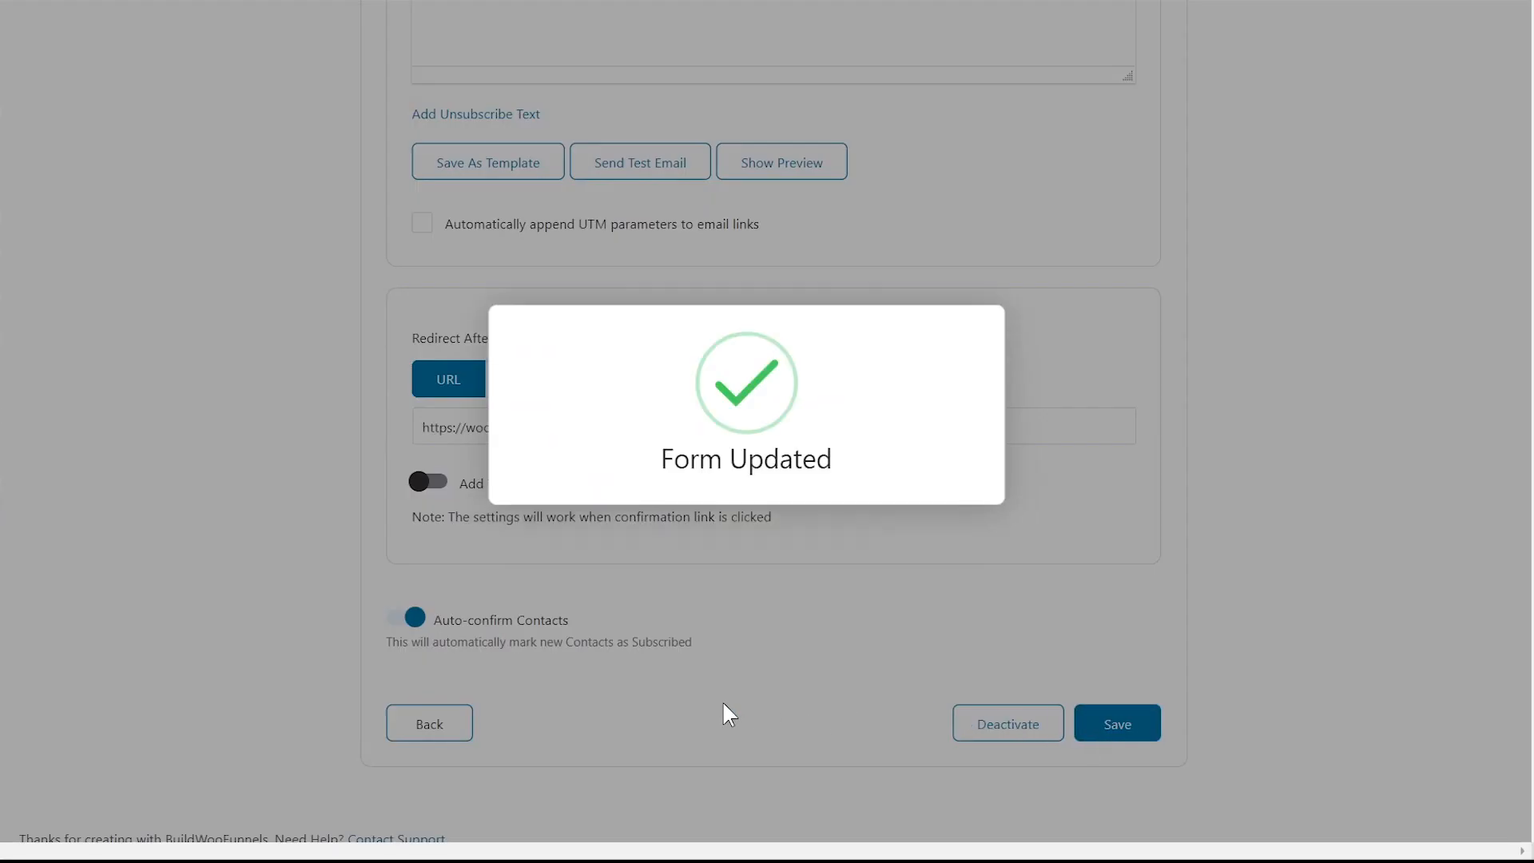
left_click(1115, 723)
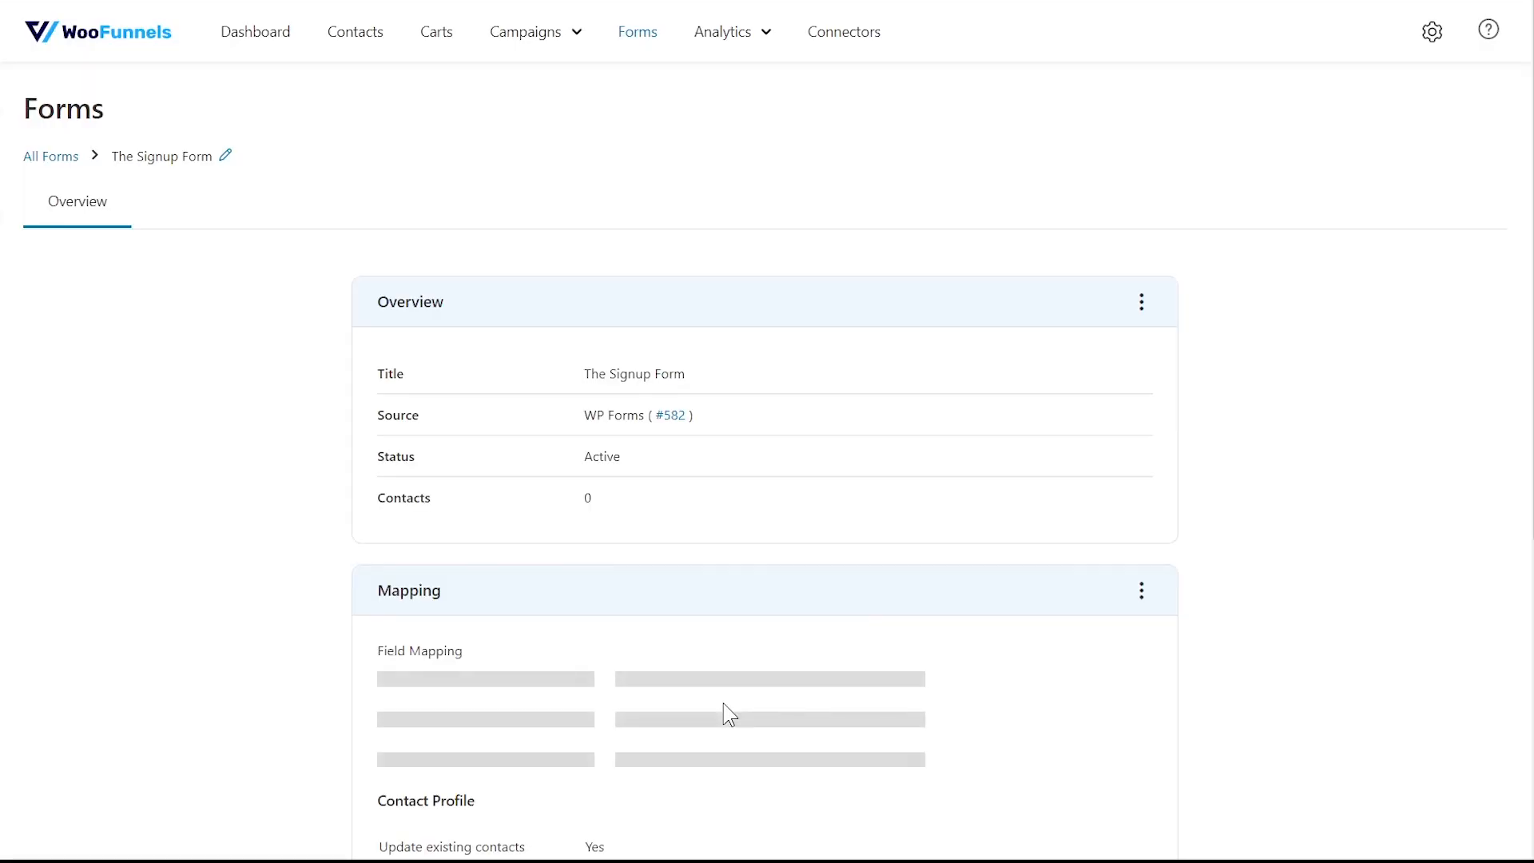
Choose Carts from the Analytics dropdown in the top navigation.
left_click(725, 32)
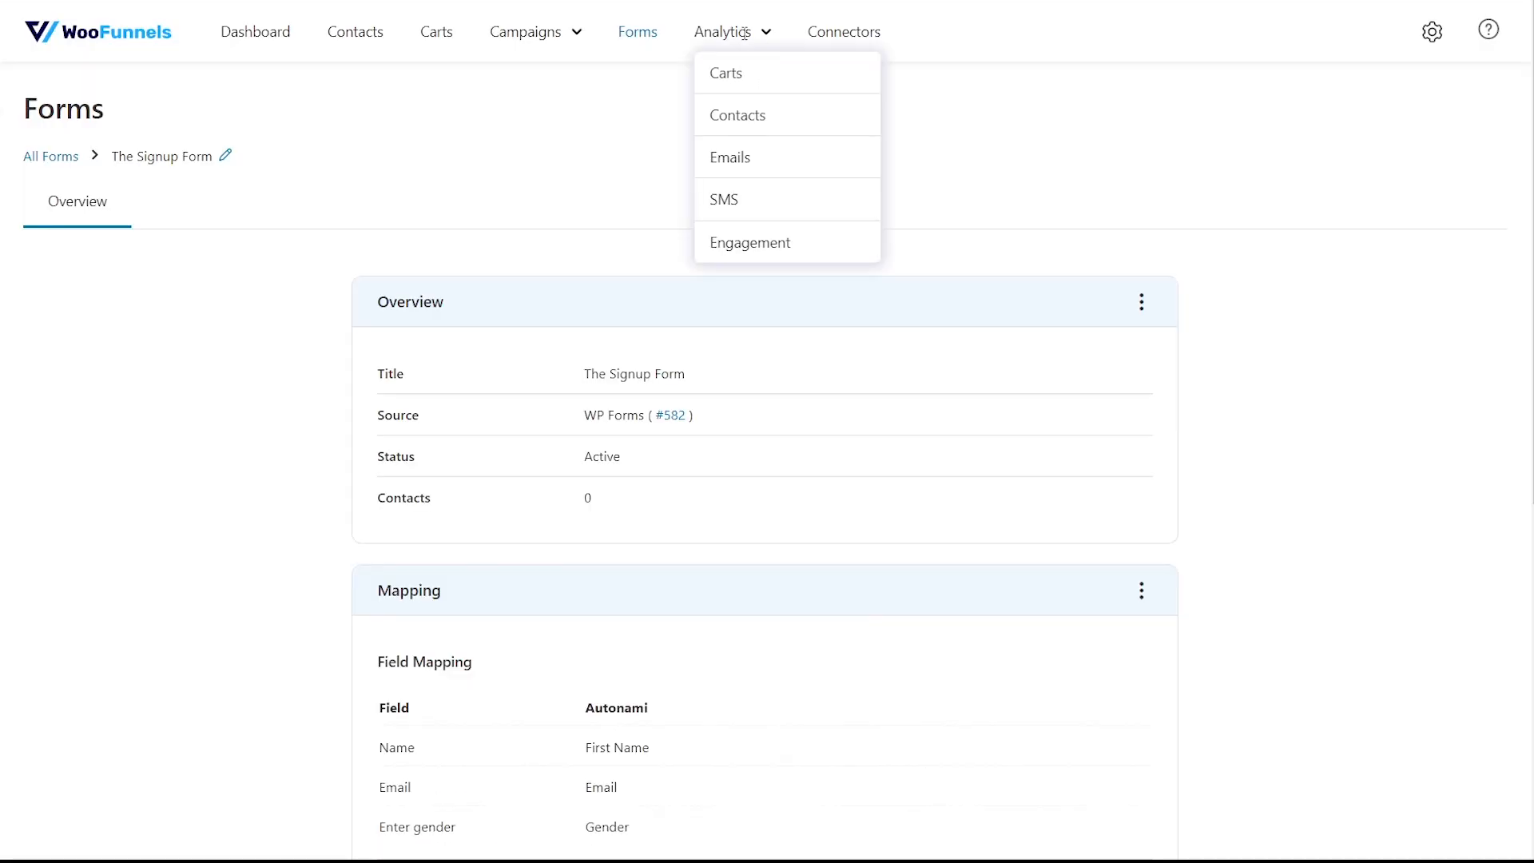
mouse_move(726, 72)
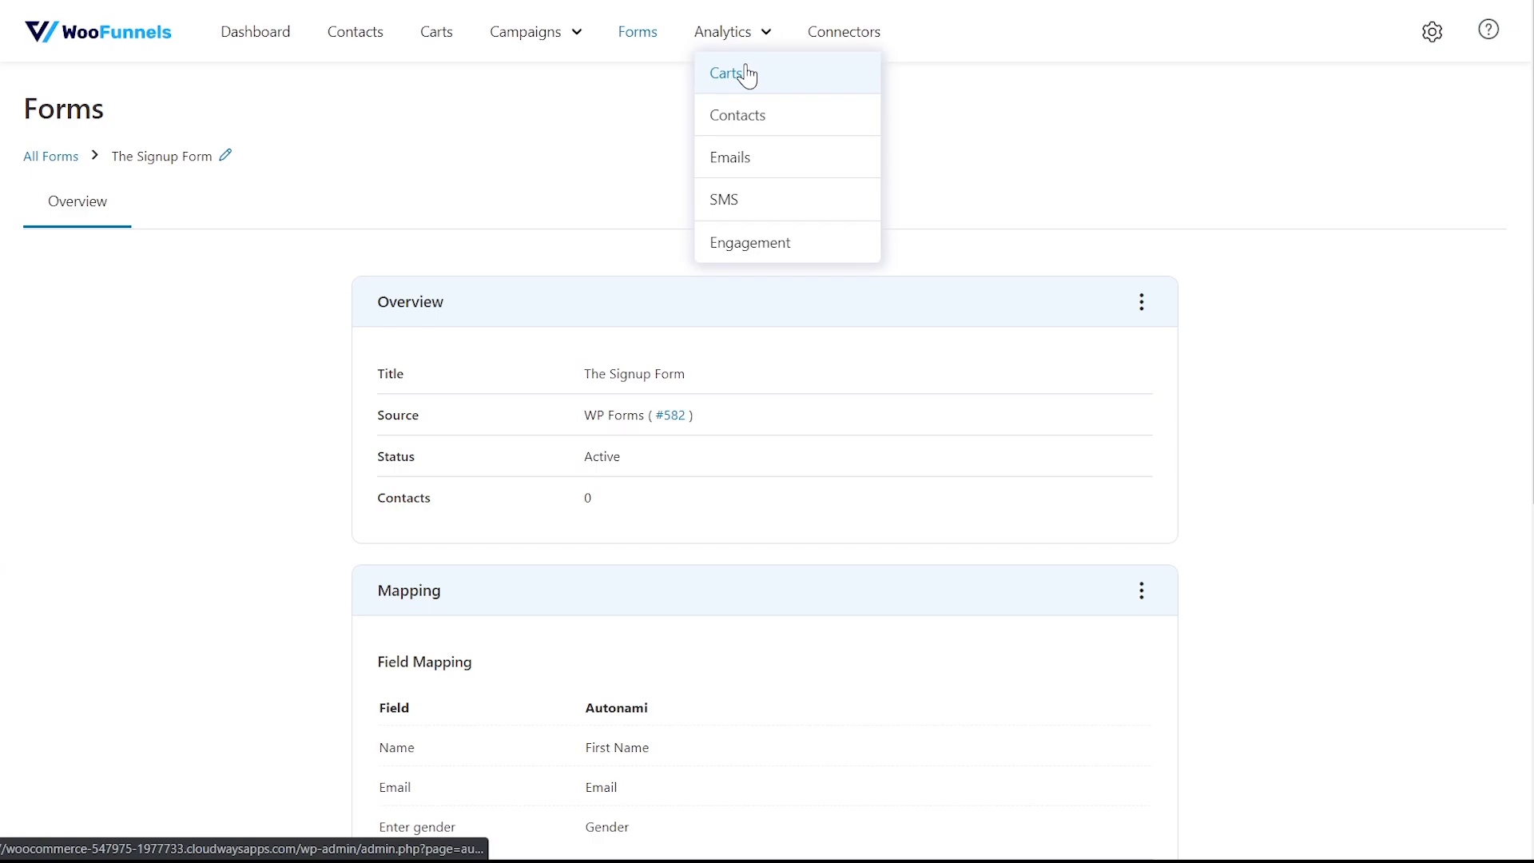
mouse_move(744, 64)
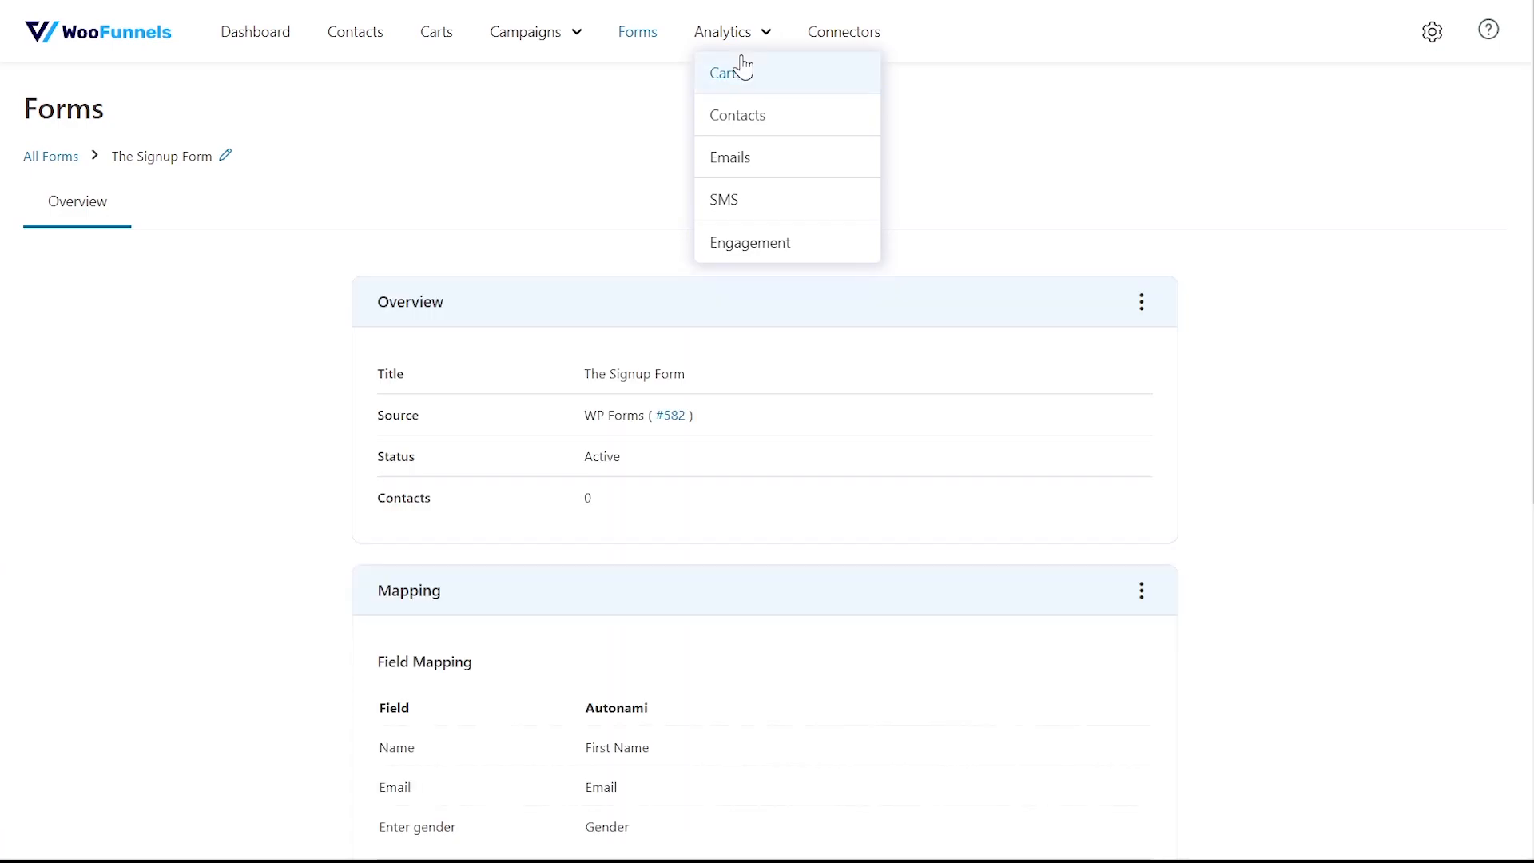
mouse_move(744, 73)
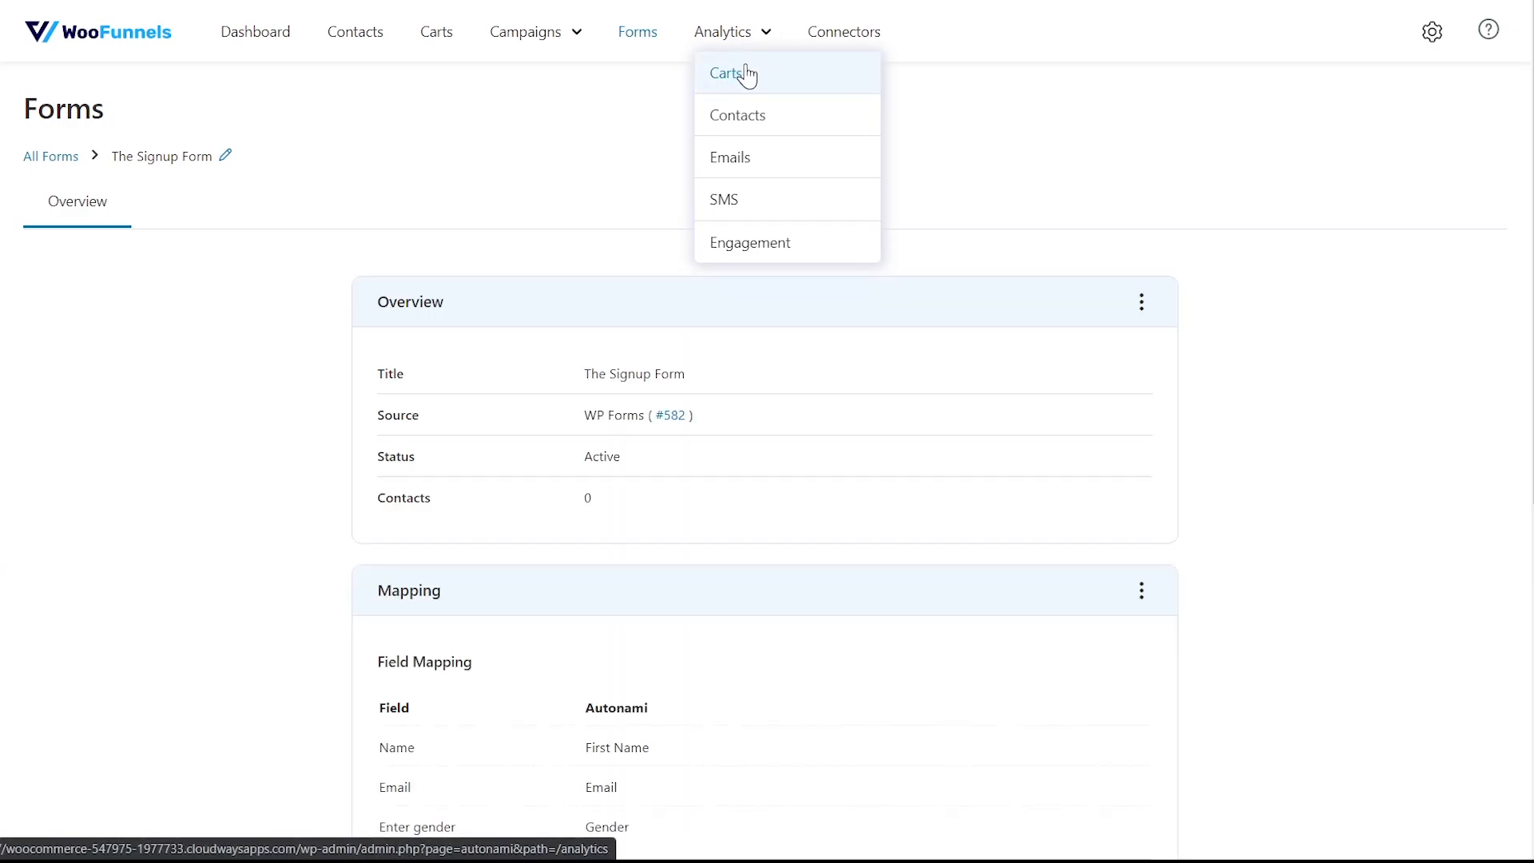
left_click(726, 73)
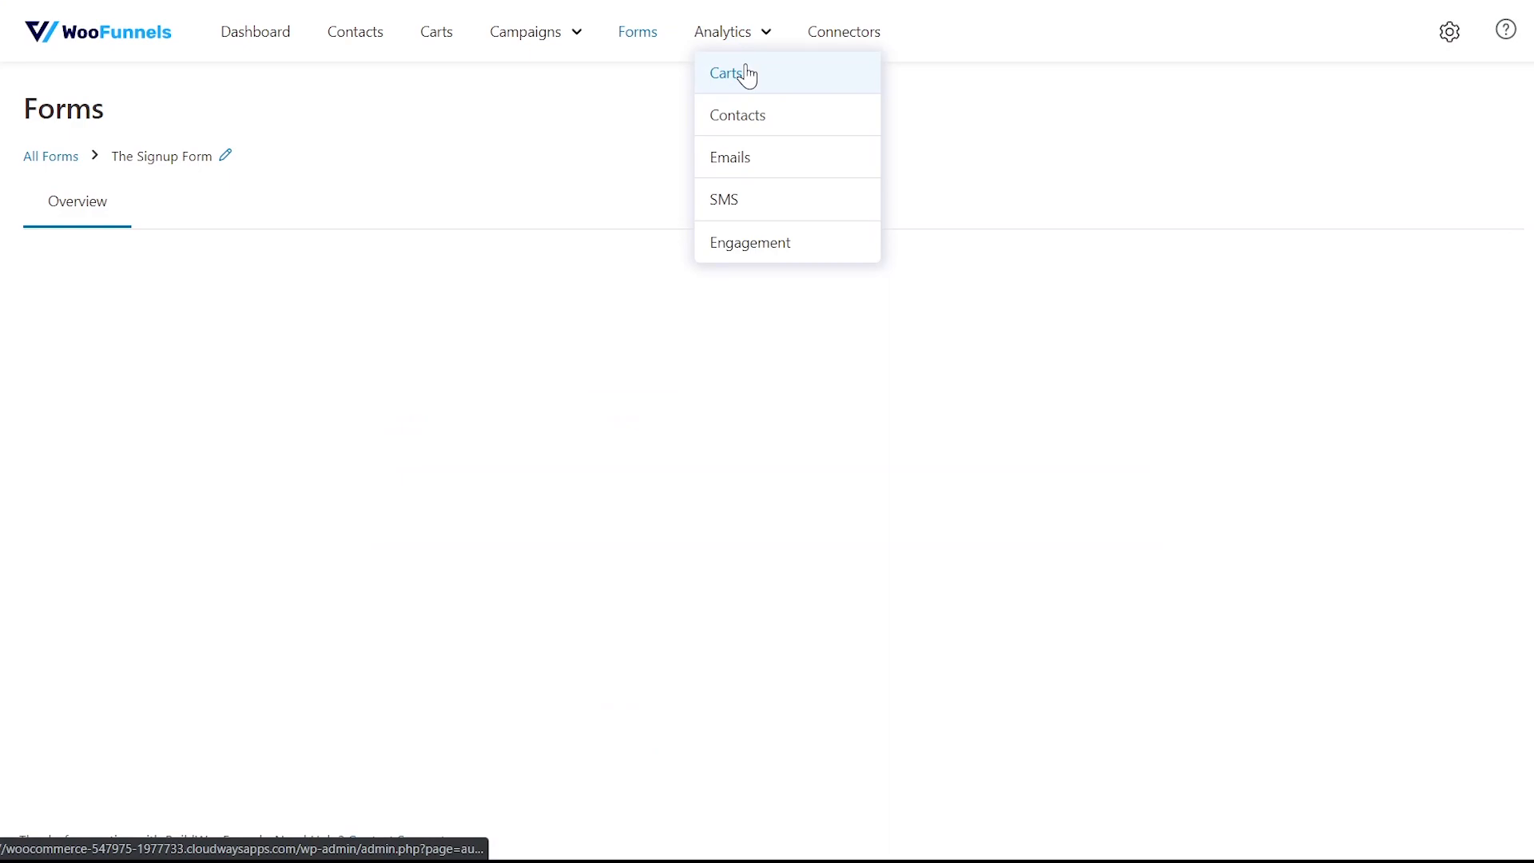
Scroll through the cart Performance cards and Charts: 3 recoverable, 2 recovered, 40.00% recovery rate.
left_click(724, 74)
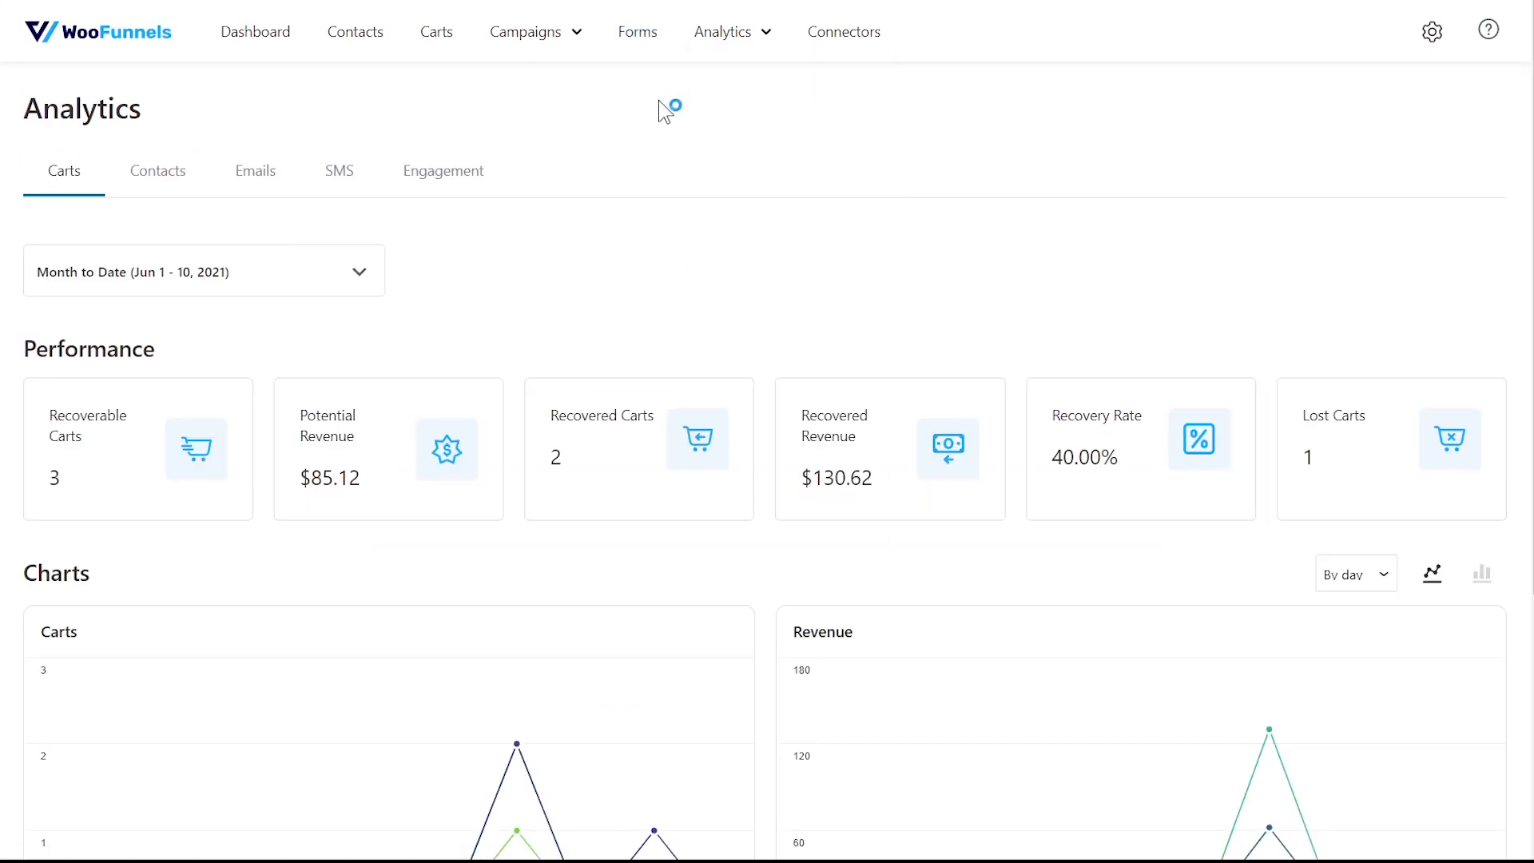
mouse_move(677, 113)
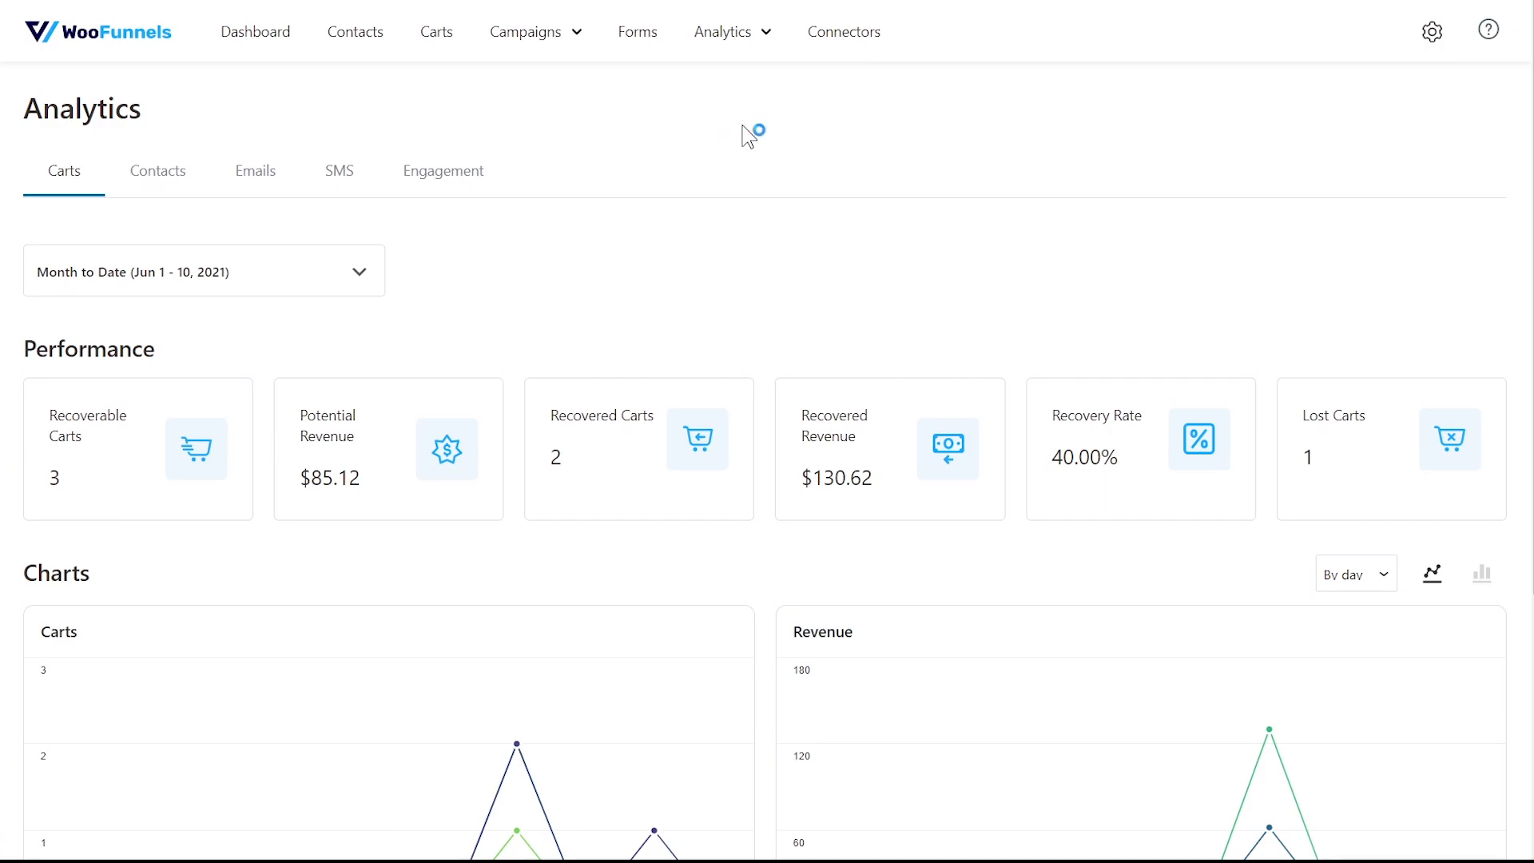
scroll("down", 3)
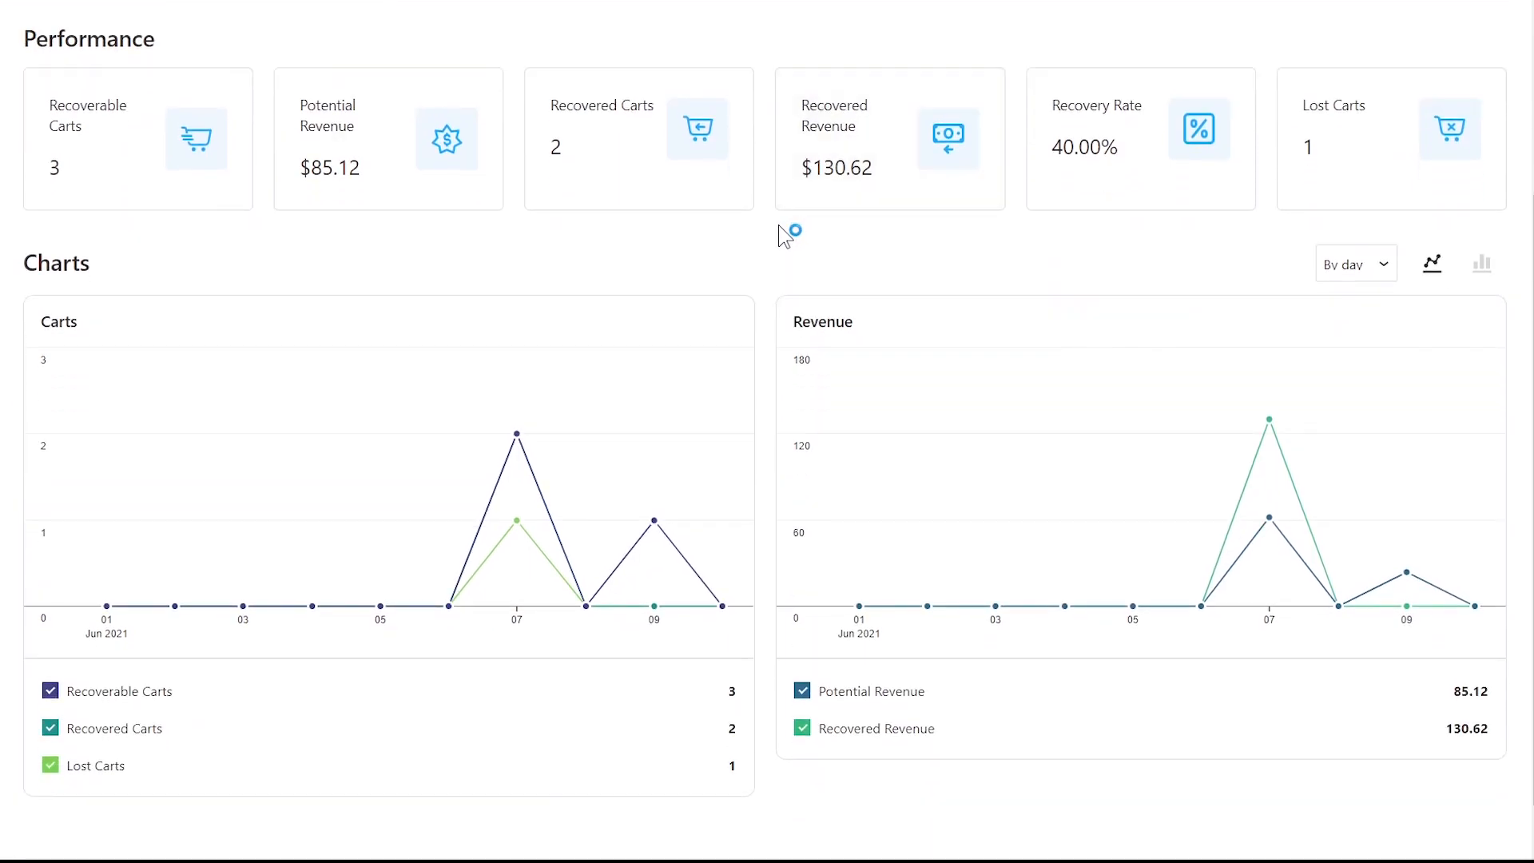
mouse_move(775, 240)
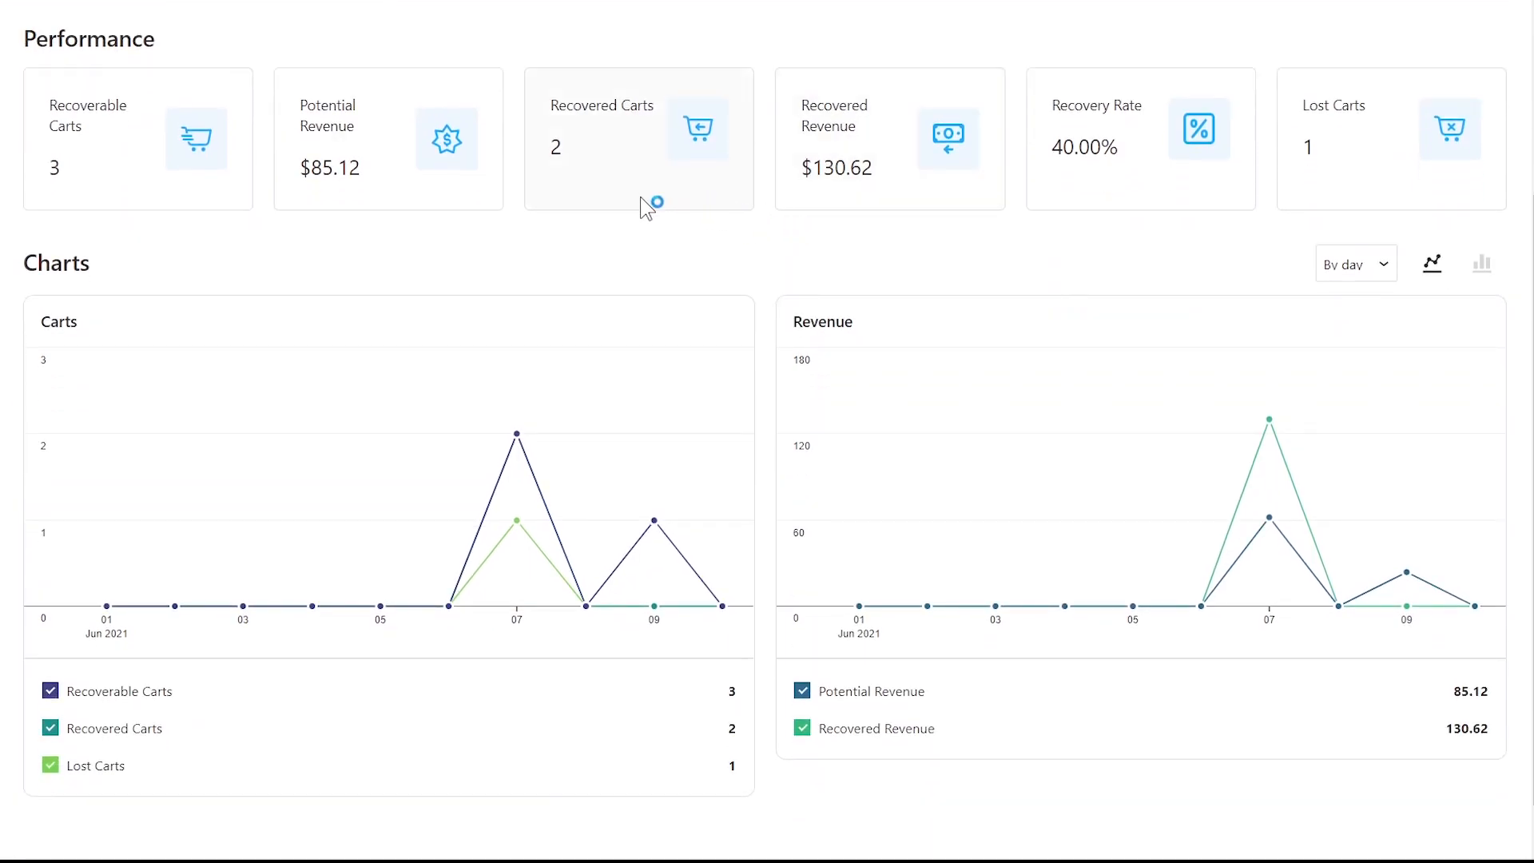
mouse_move(868, 235)
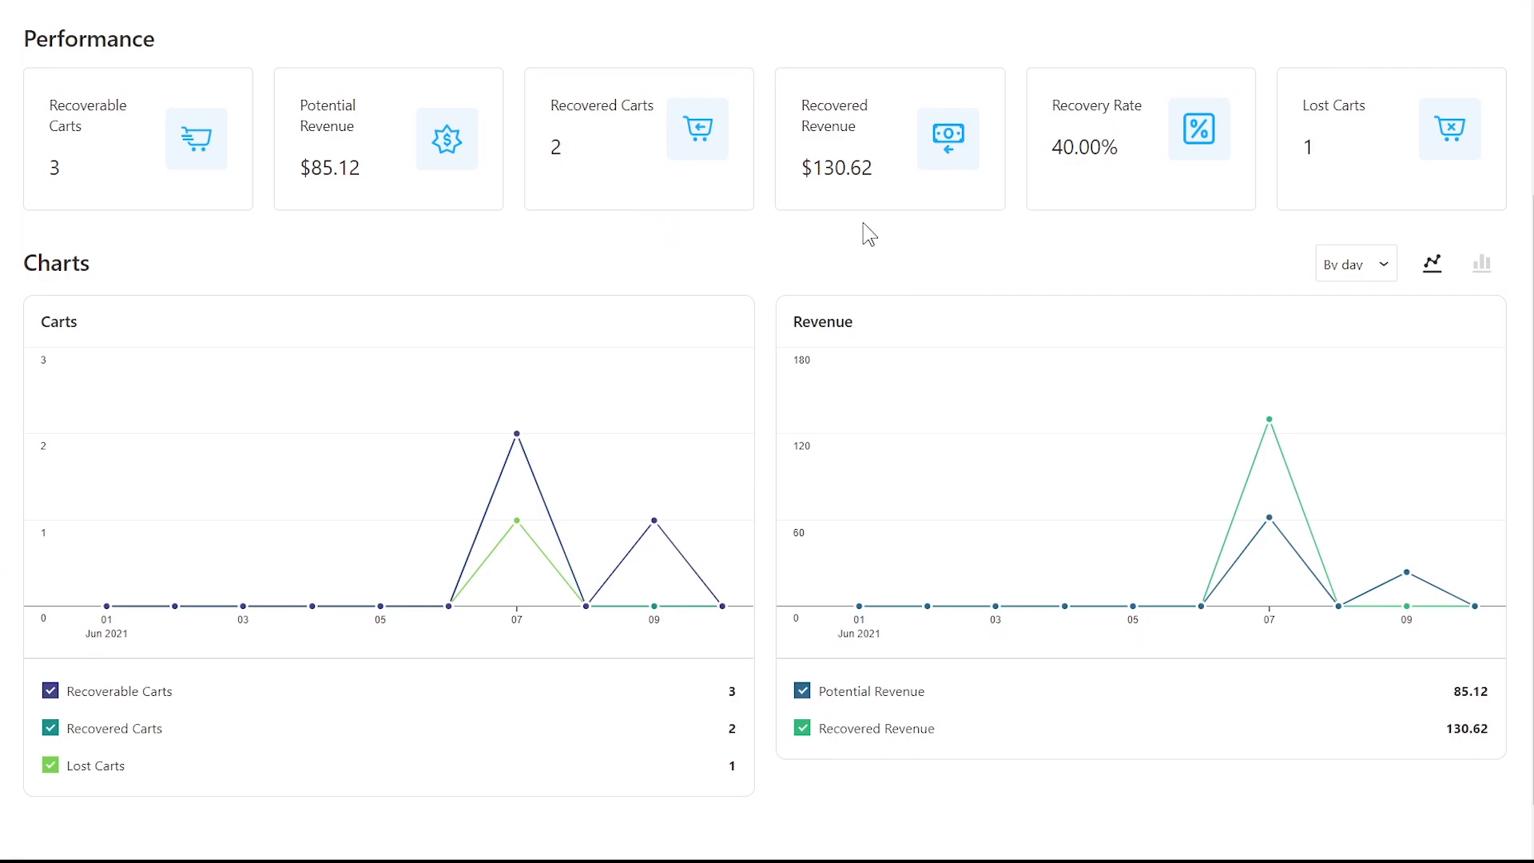
mouse_move(881, 283)
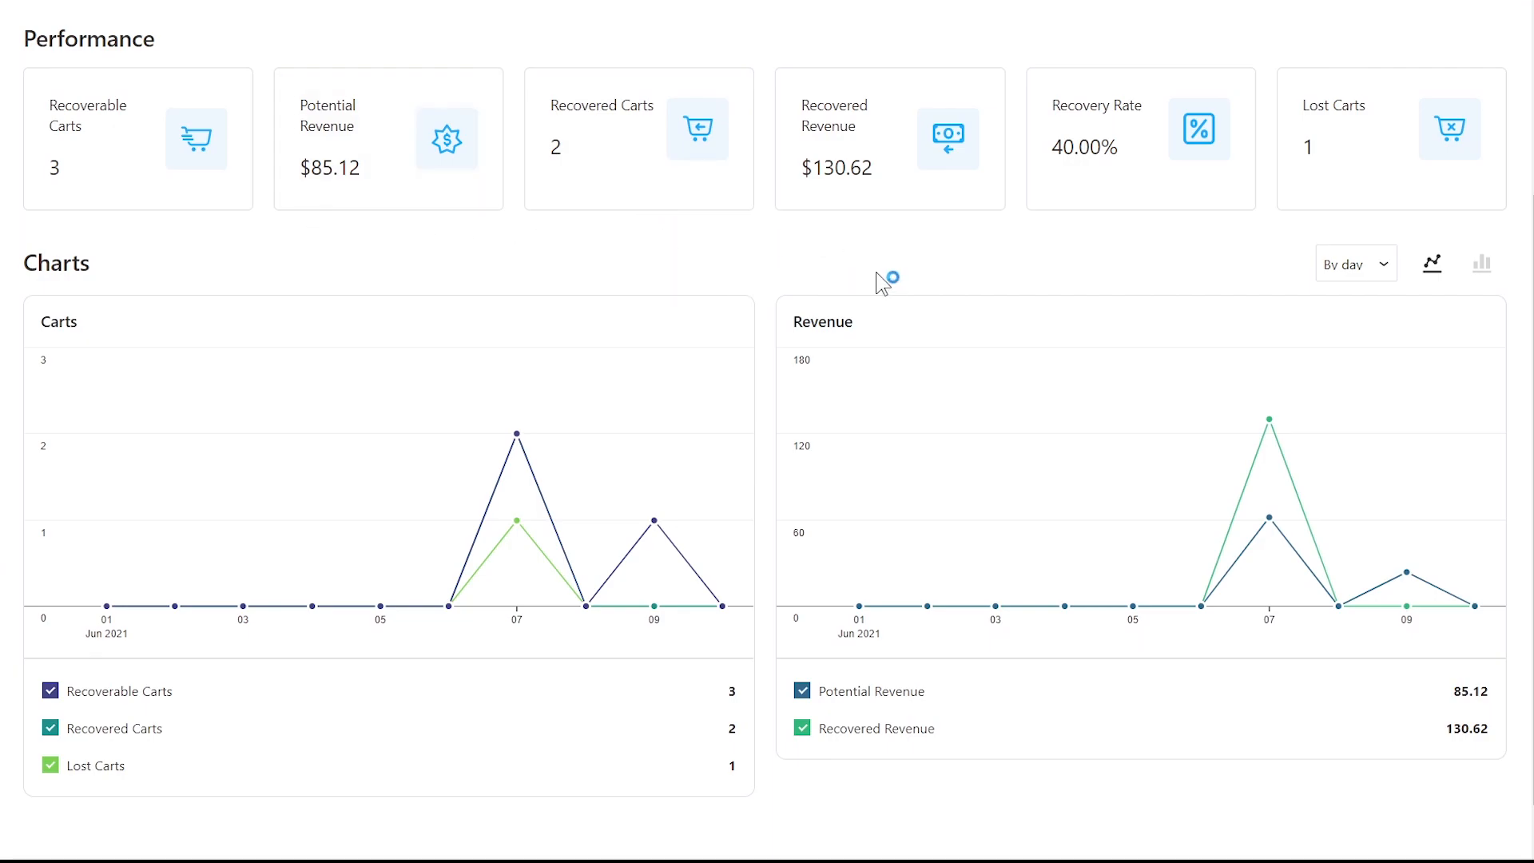
mouse_move(1116, 199)
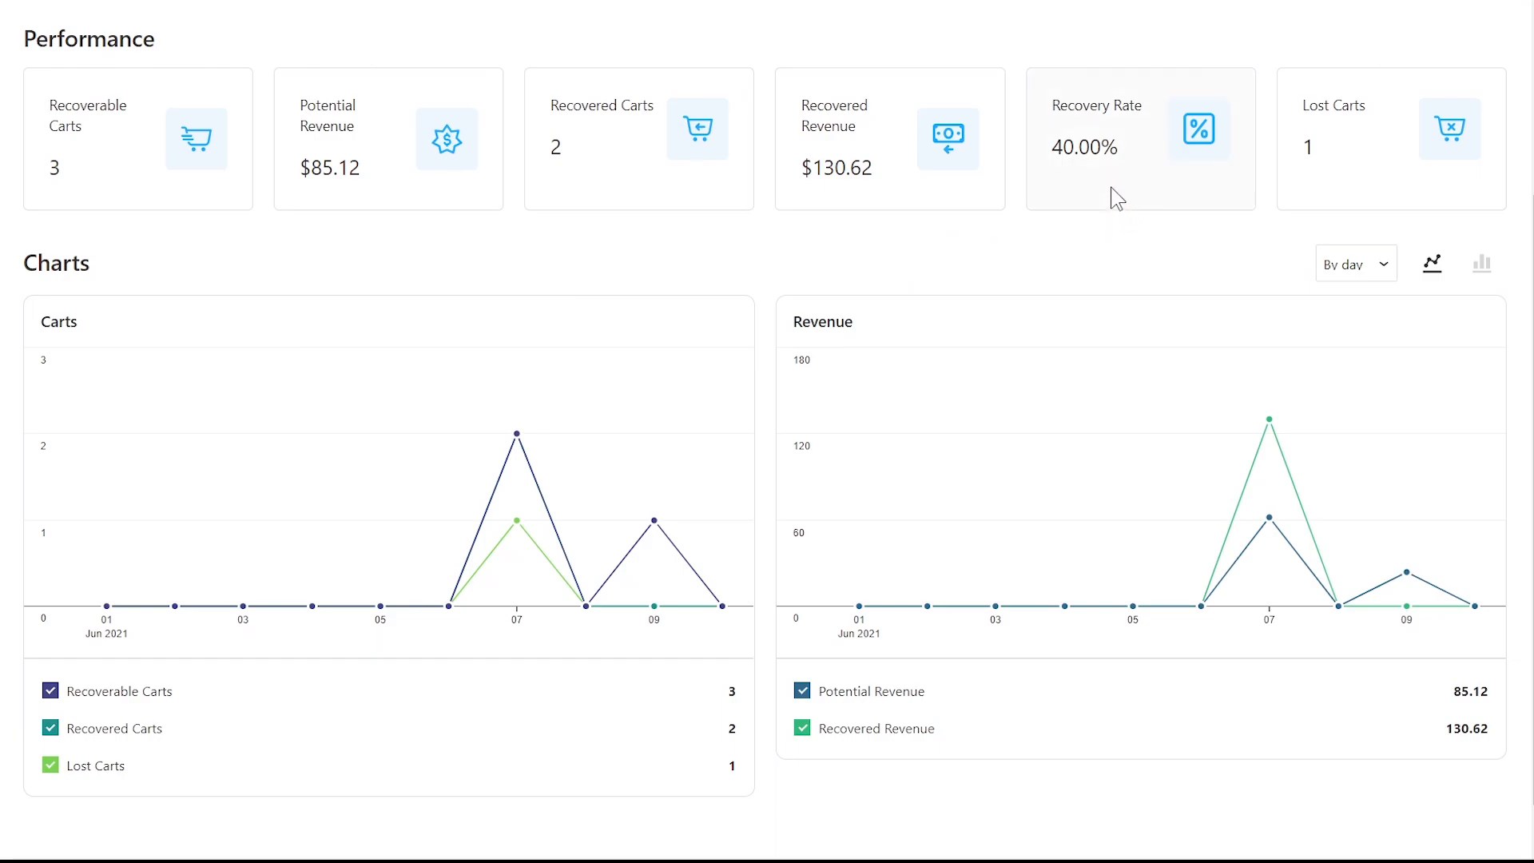
mouse_move(776, 259)
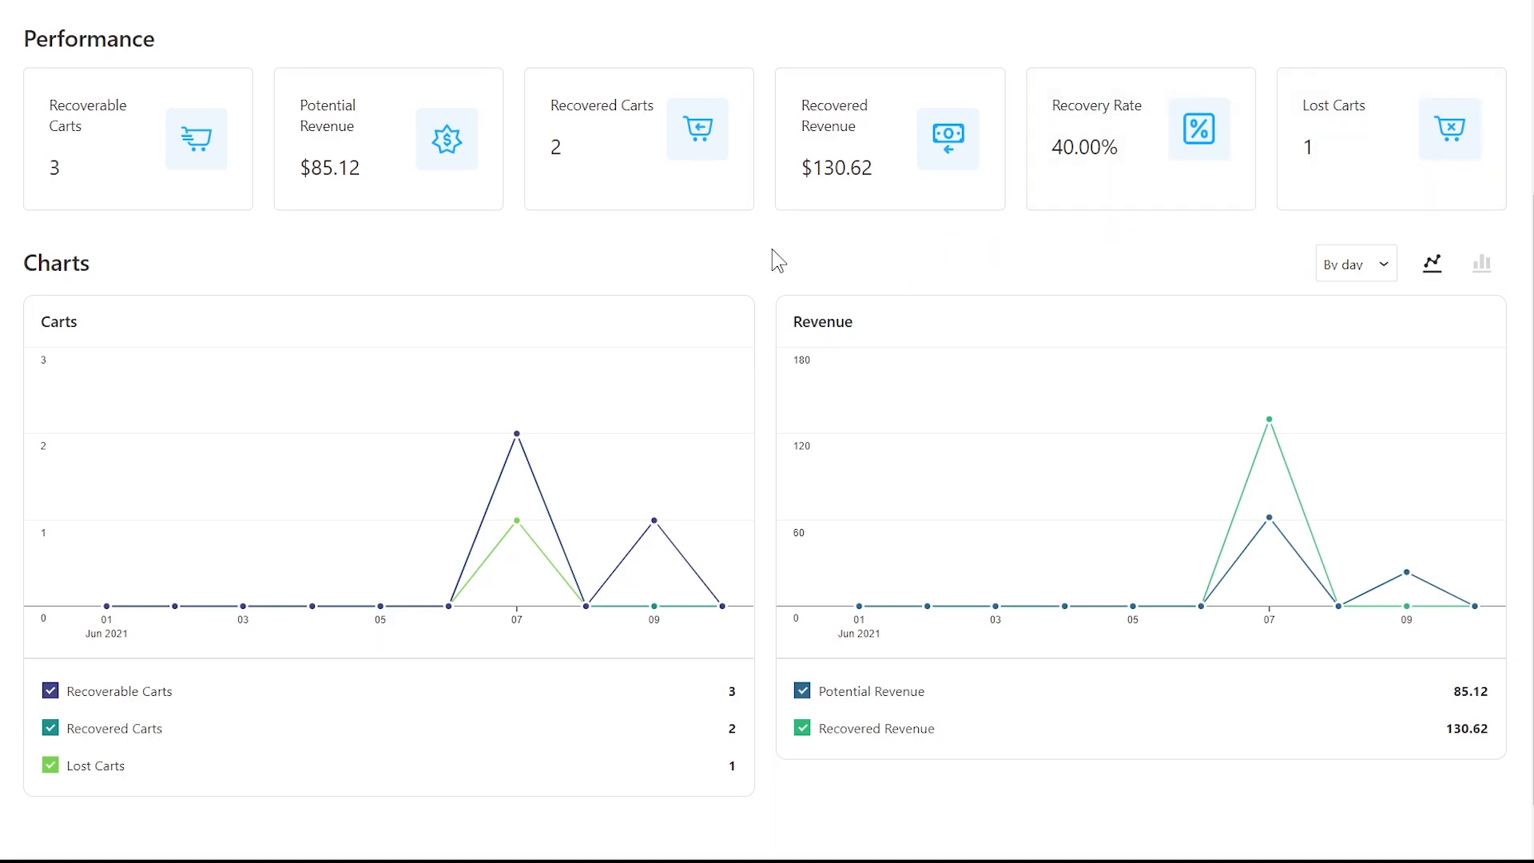
scroll("down", 3)
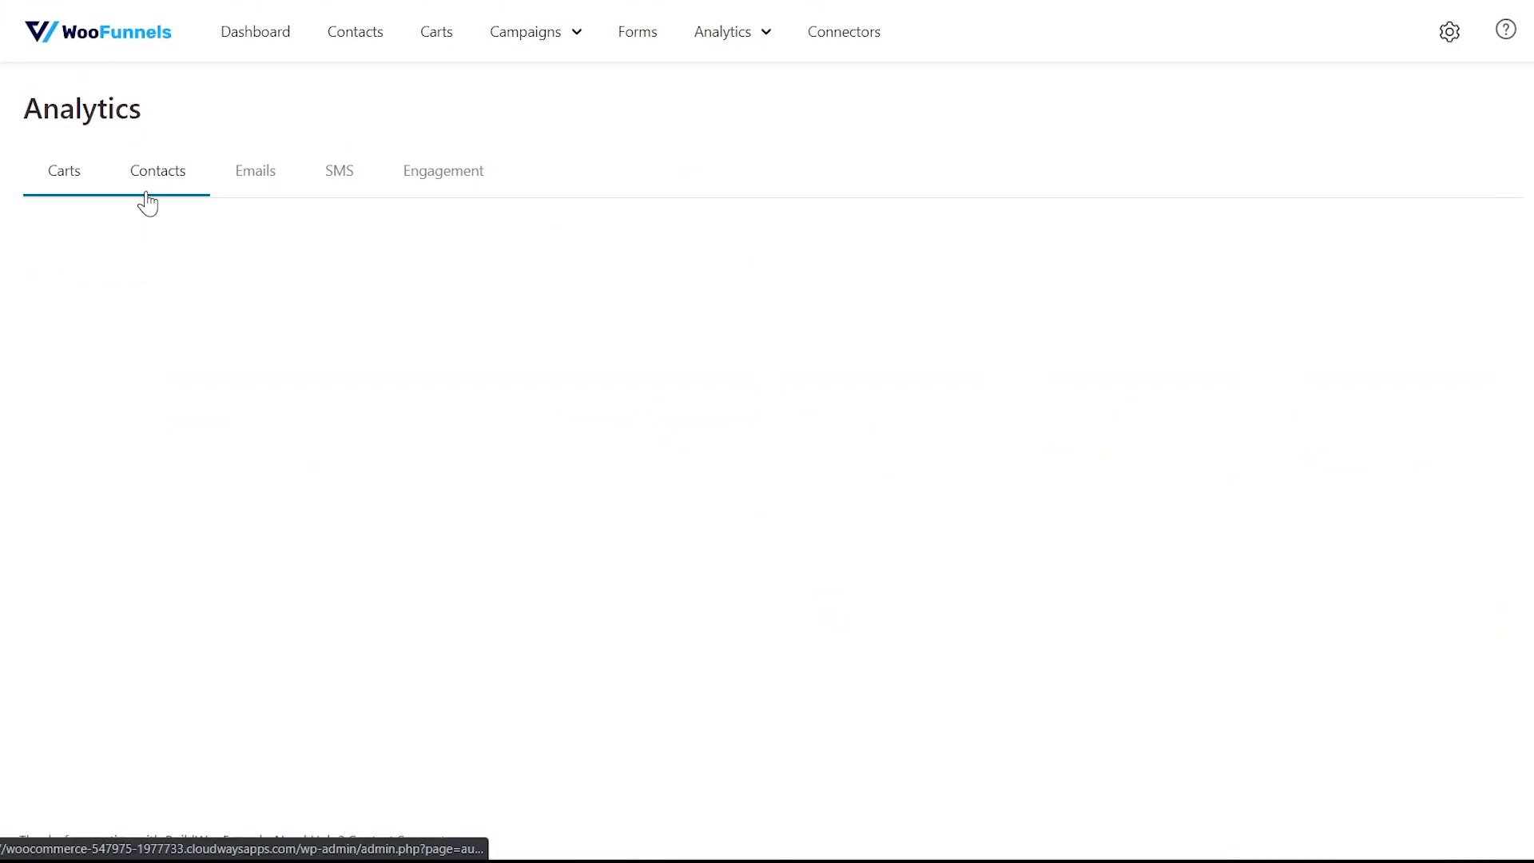
Check the Contacts analytics: 40 new, 77 total, 50 customers, 2 unsubscribers, plus the new-contacts chart.
left_click(157, 170)
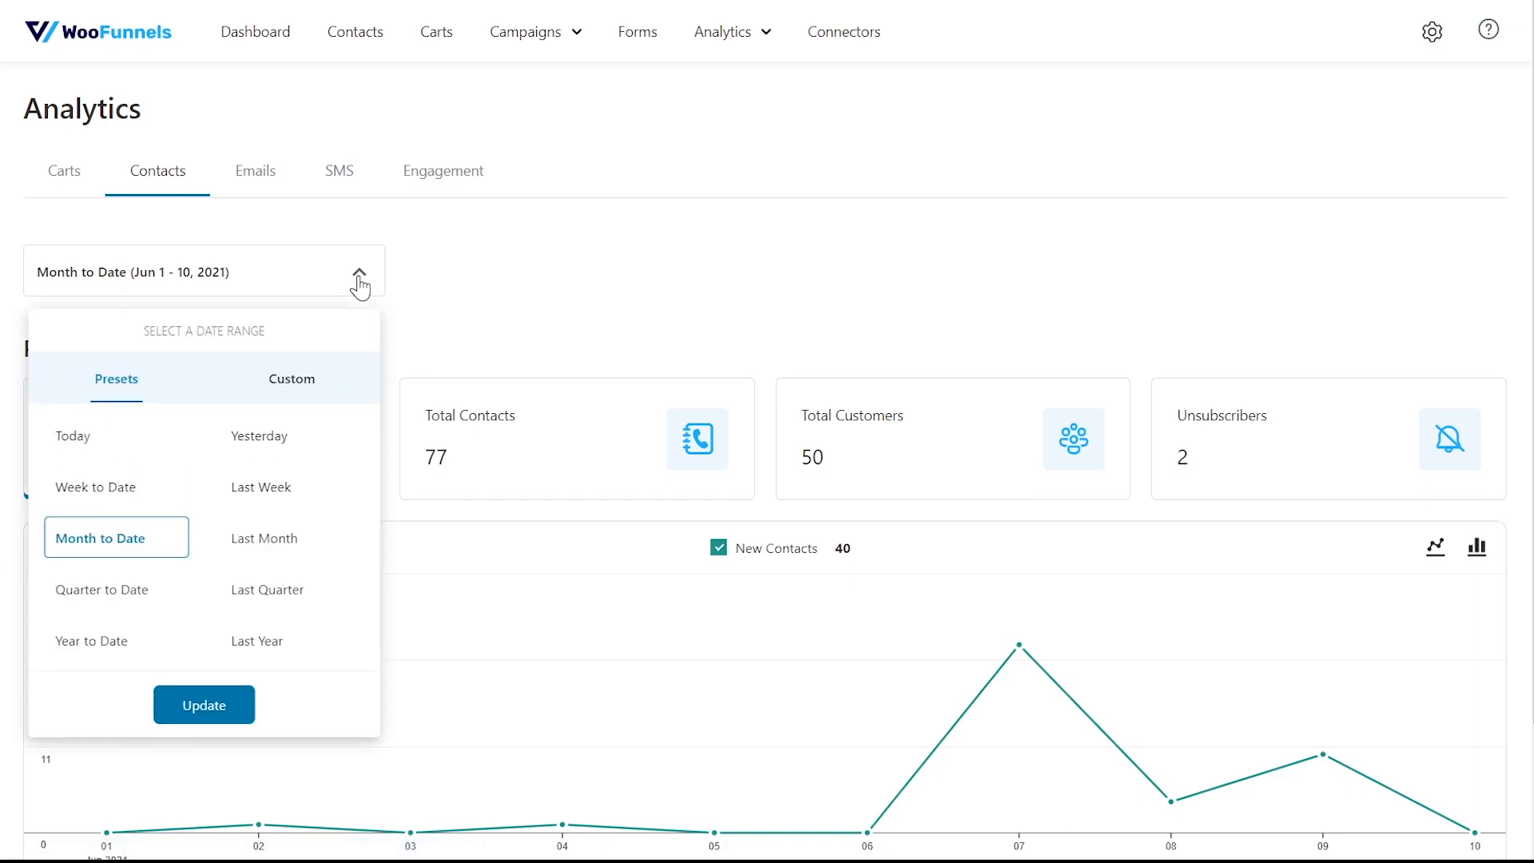
left_click(360, 272)
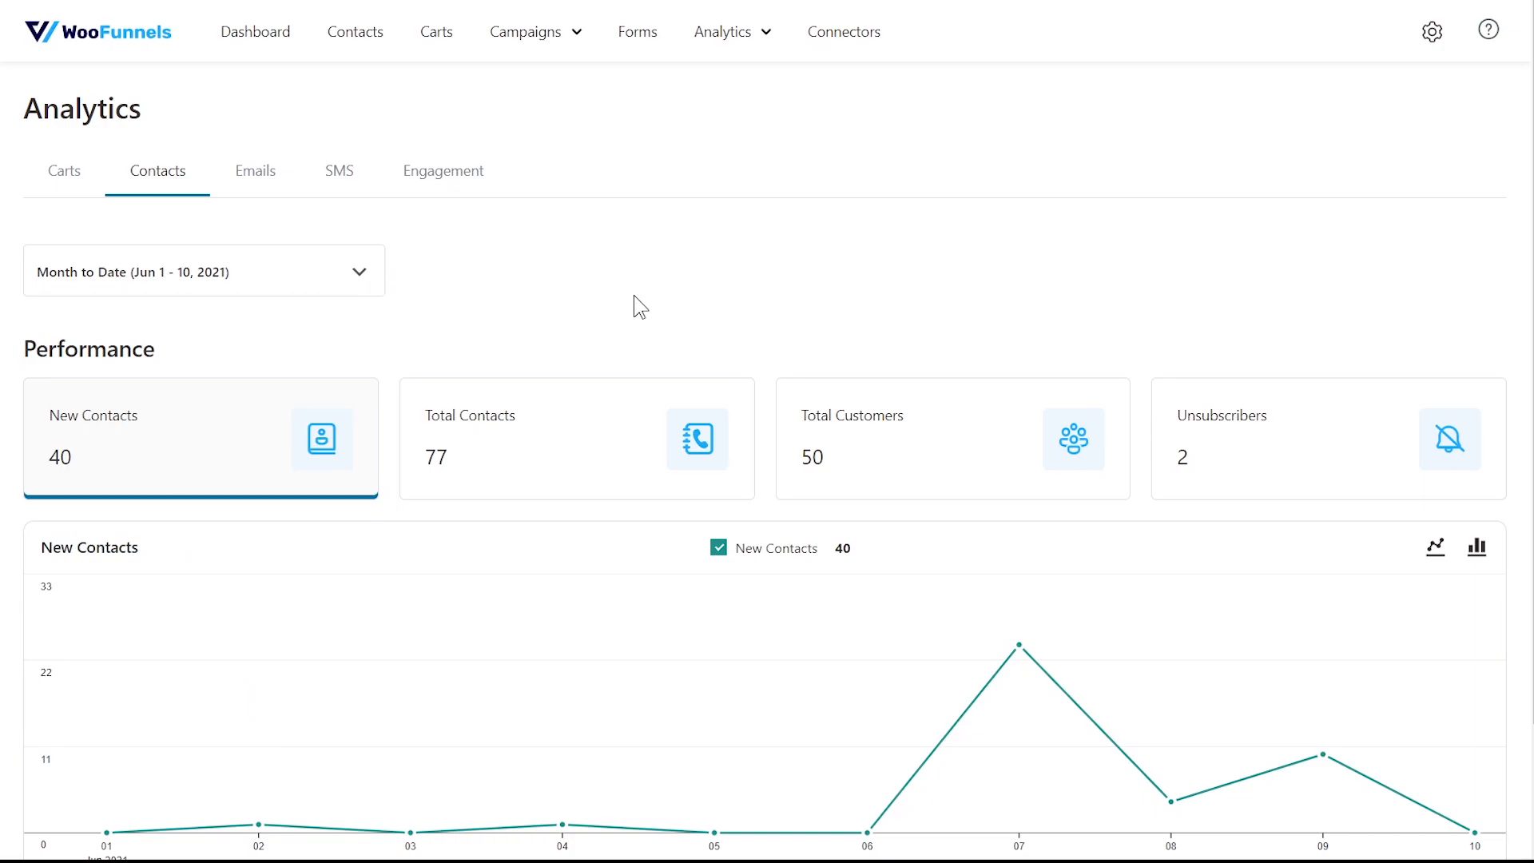
scroll("down", 3)
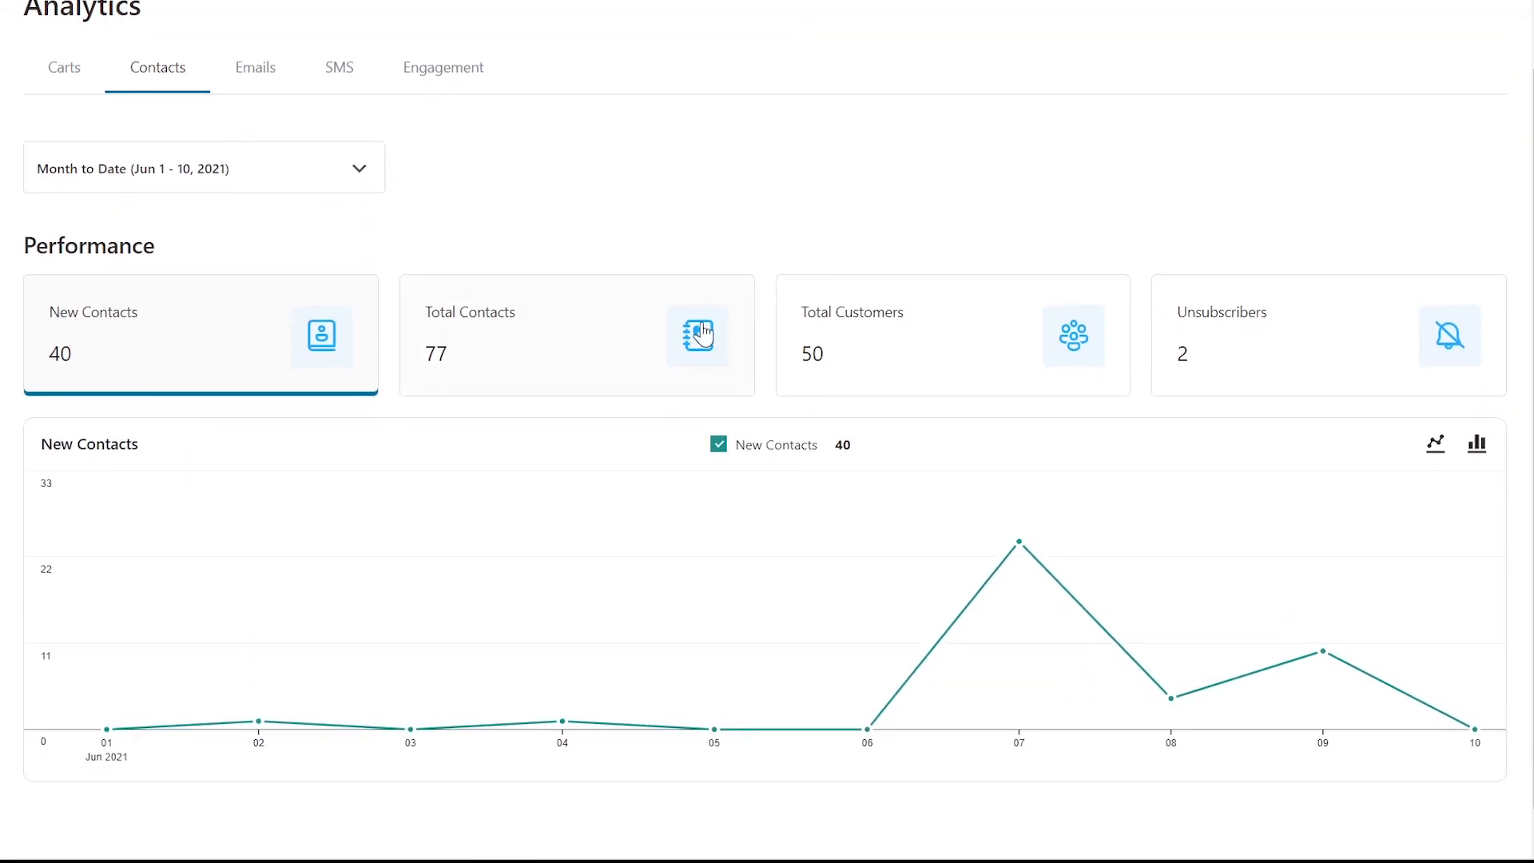
mouse_move(923, 363)
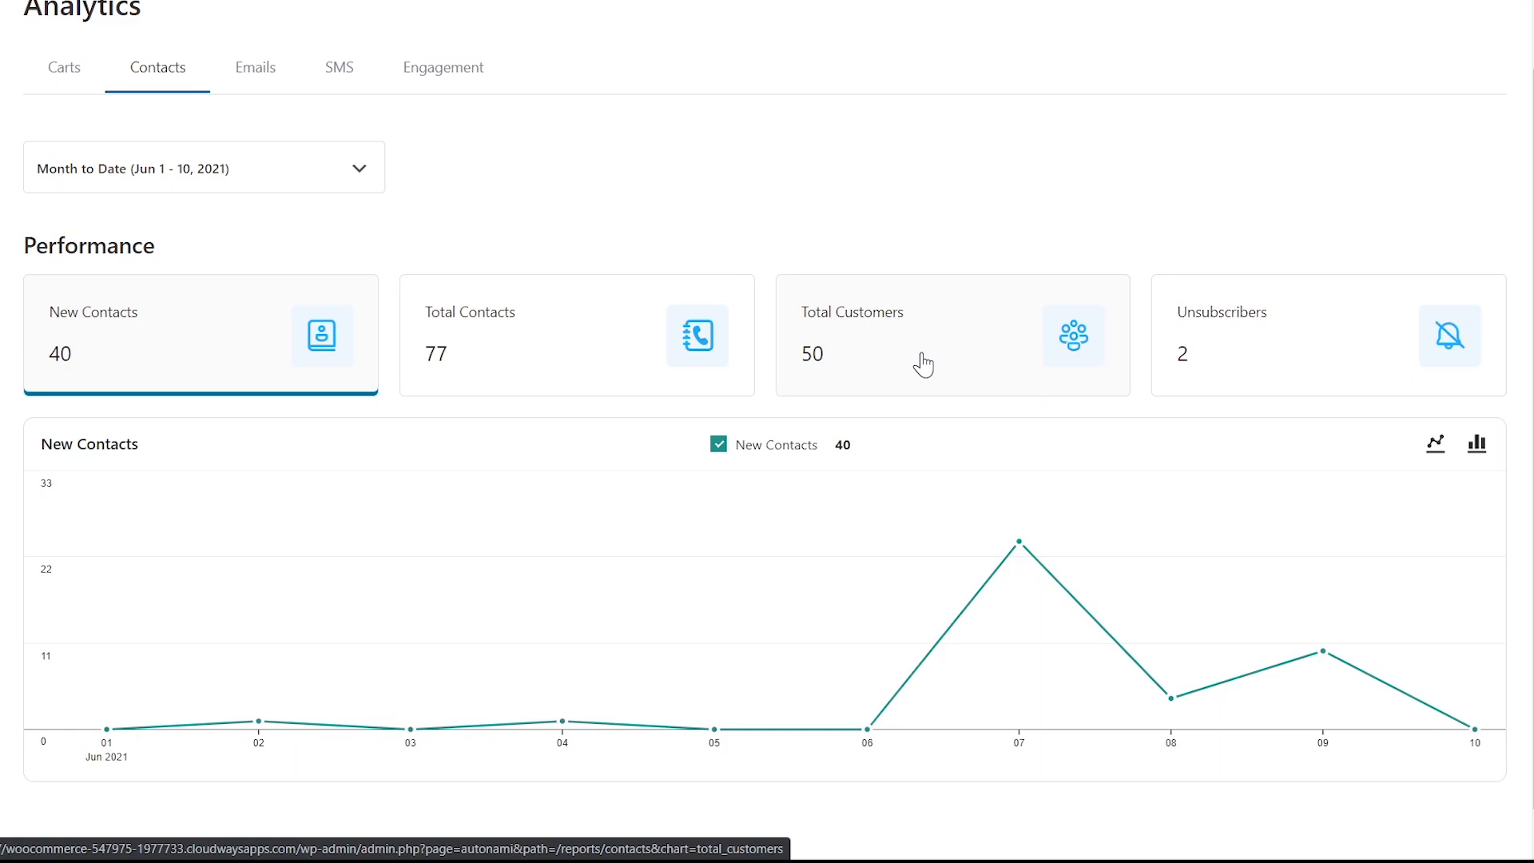
mouse_move(1282, 364)
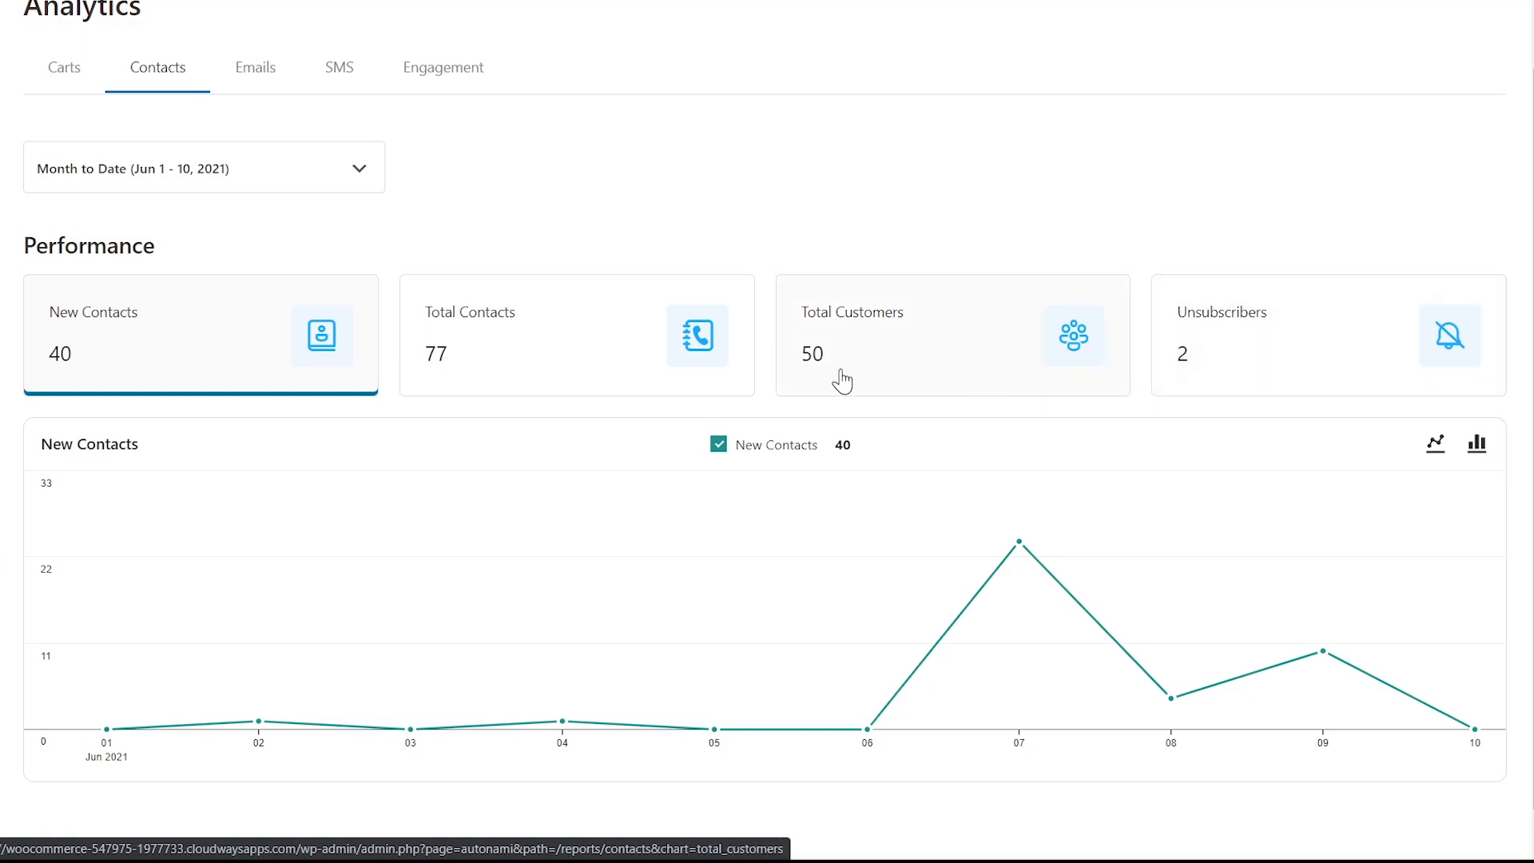
scroll("up", 3)
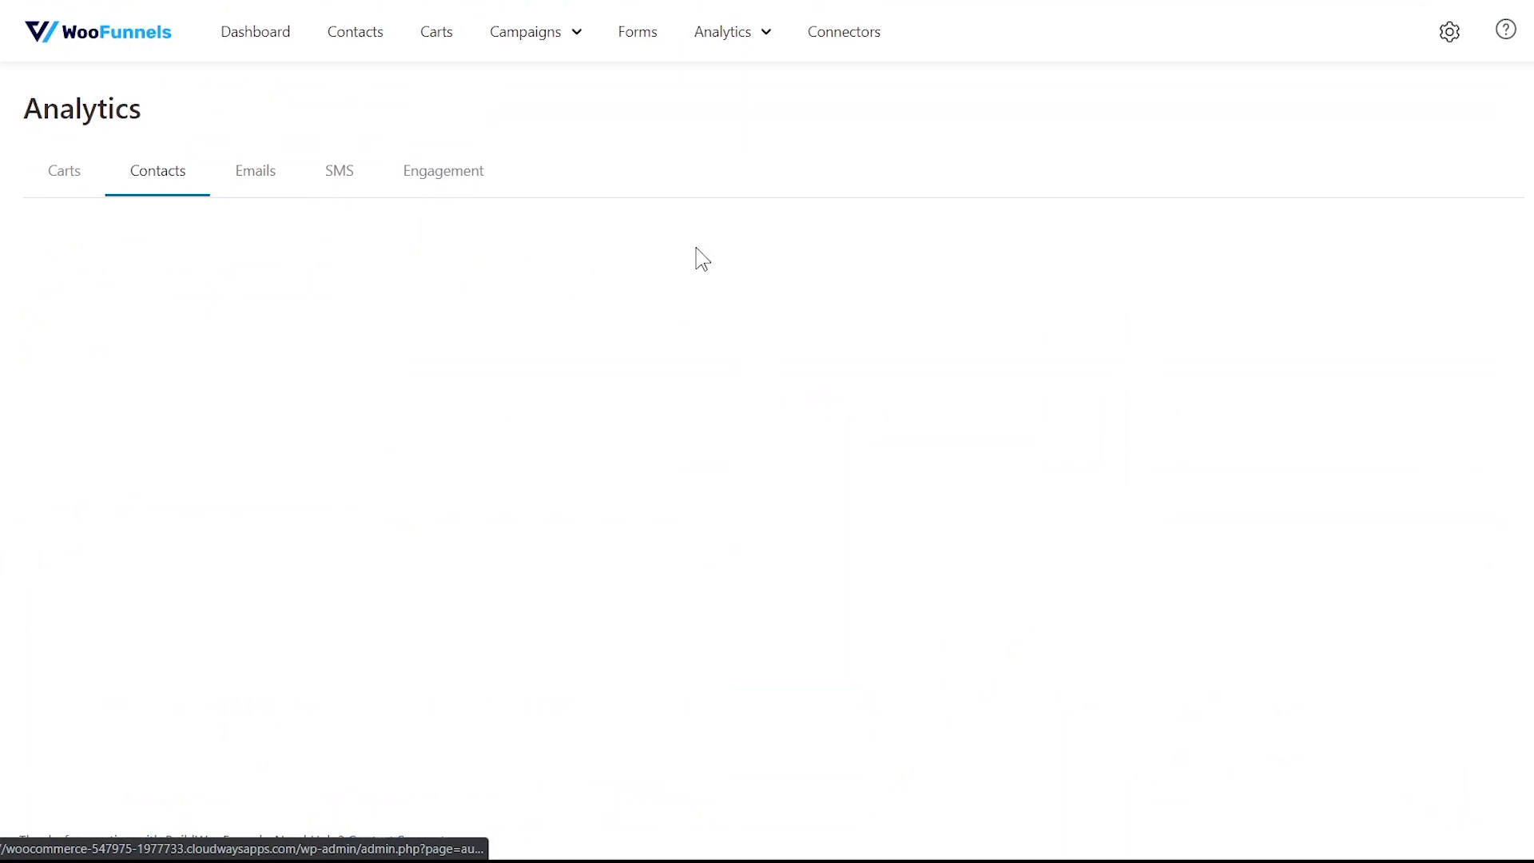
Check the Emails analytics: 89 sent, 17.98% opens, 2.25% clicks, 2 orders, $150.62 revenue.
left_click(254, 170)
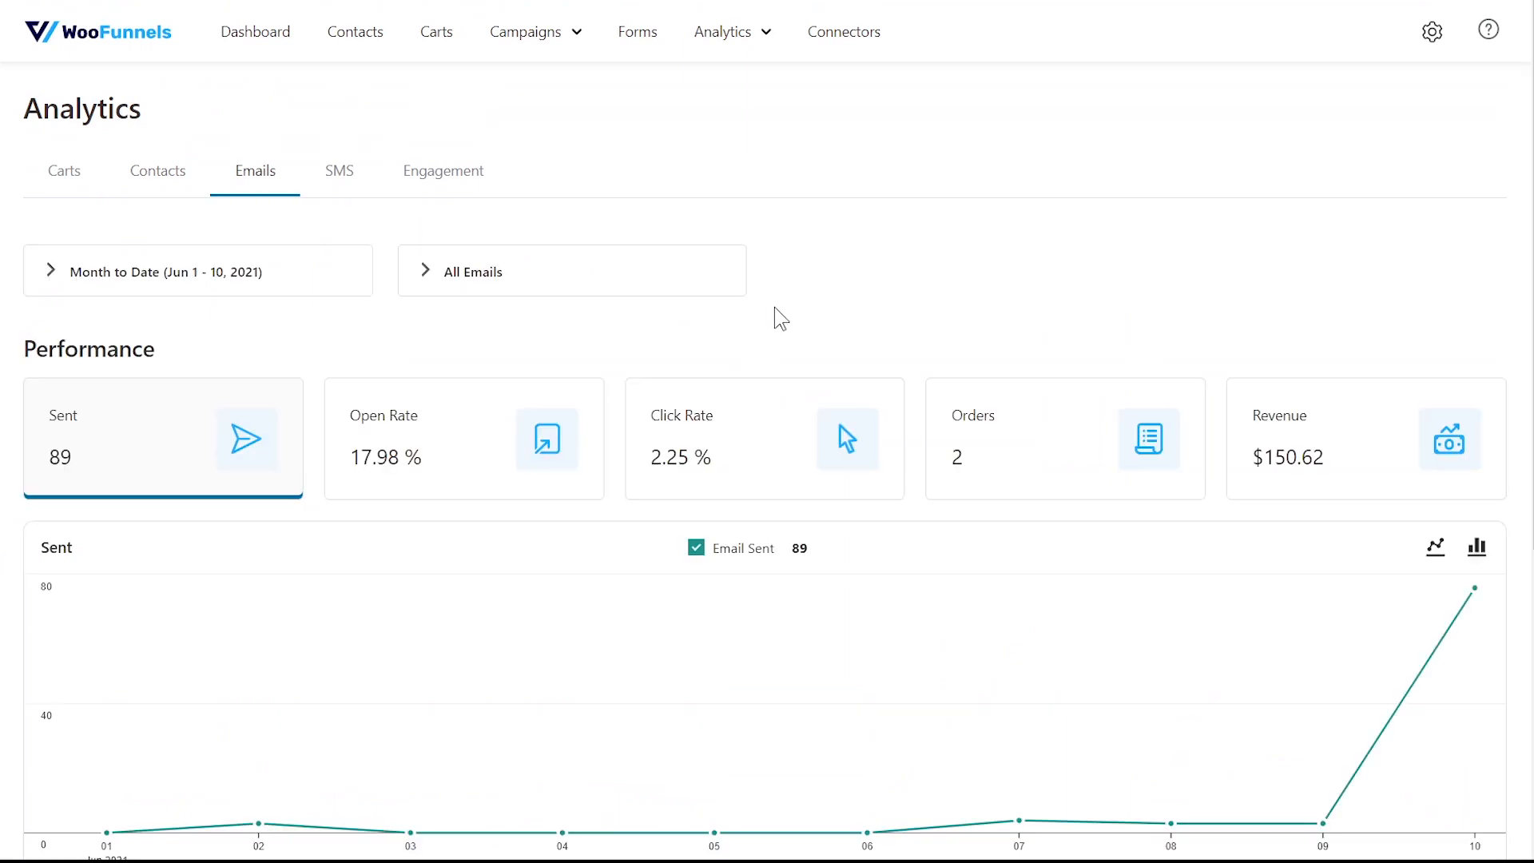
mouse_move(765, 461)
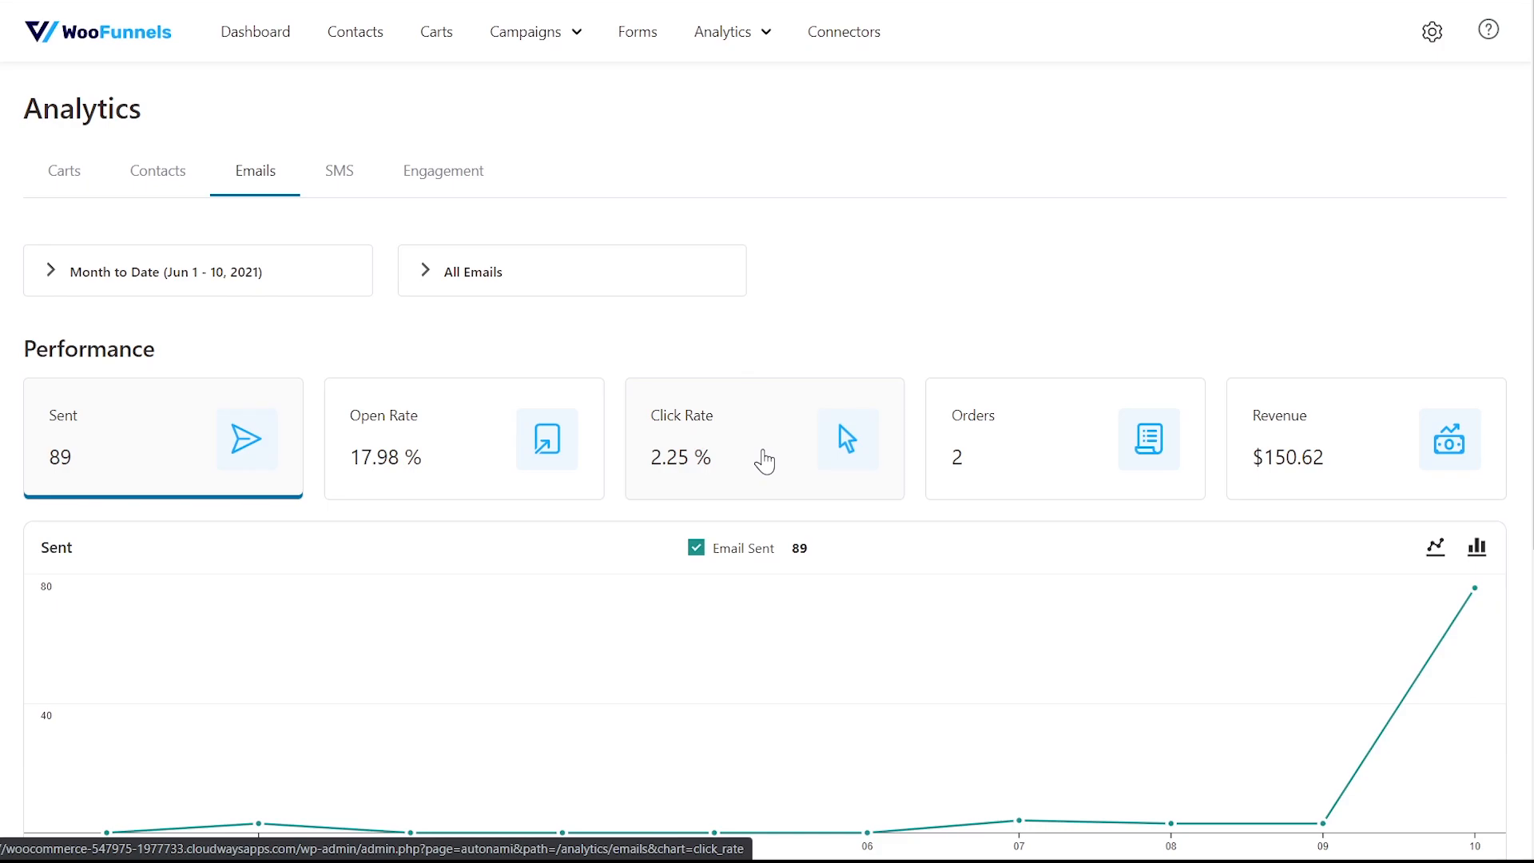
scroll("down", 3)
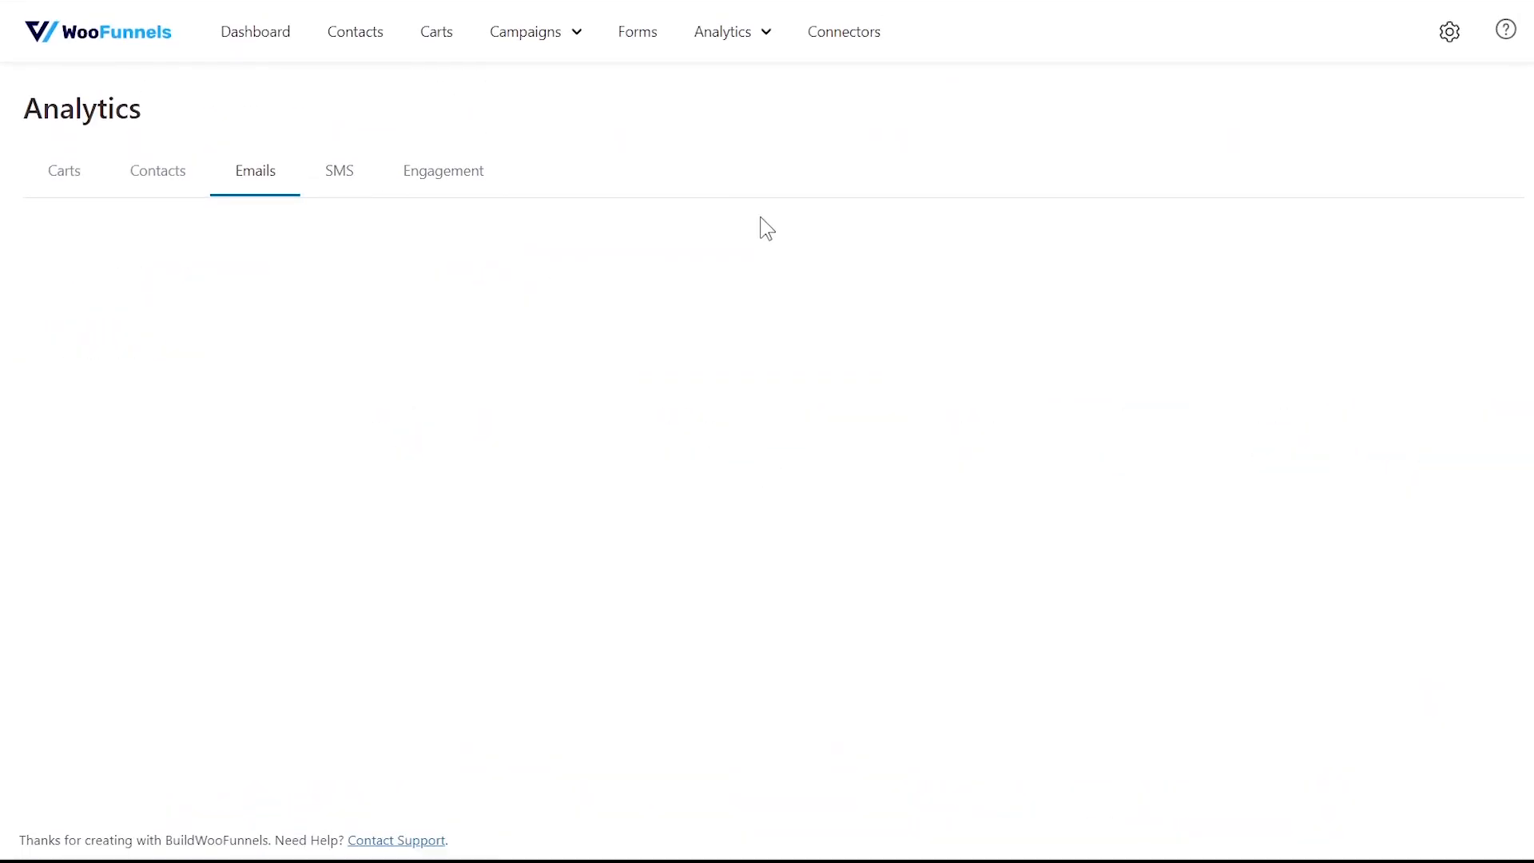
left_click(339, 170)
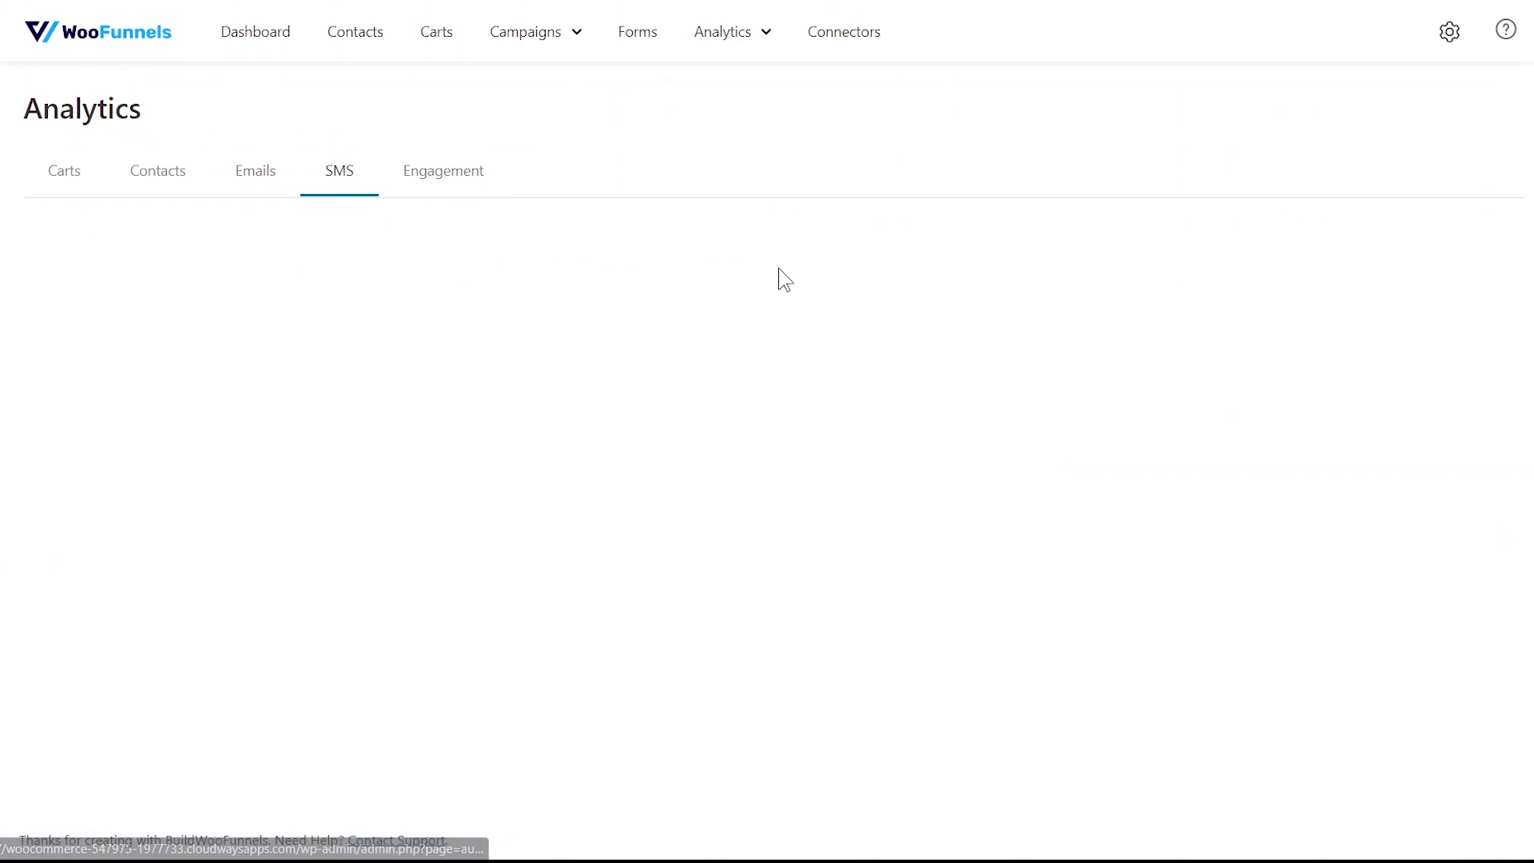
left_click(442, 171)
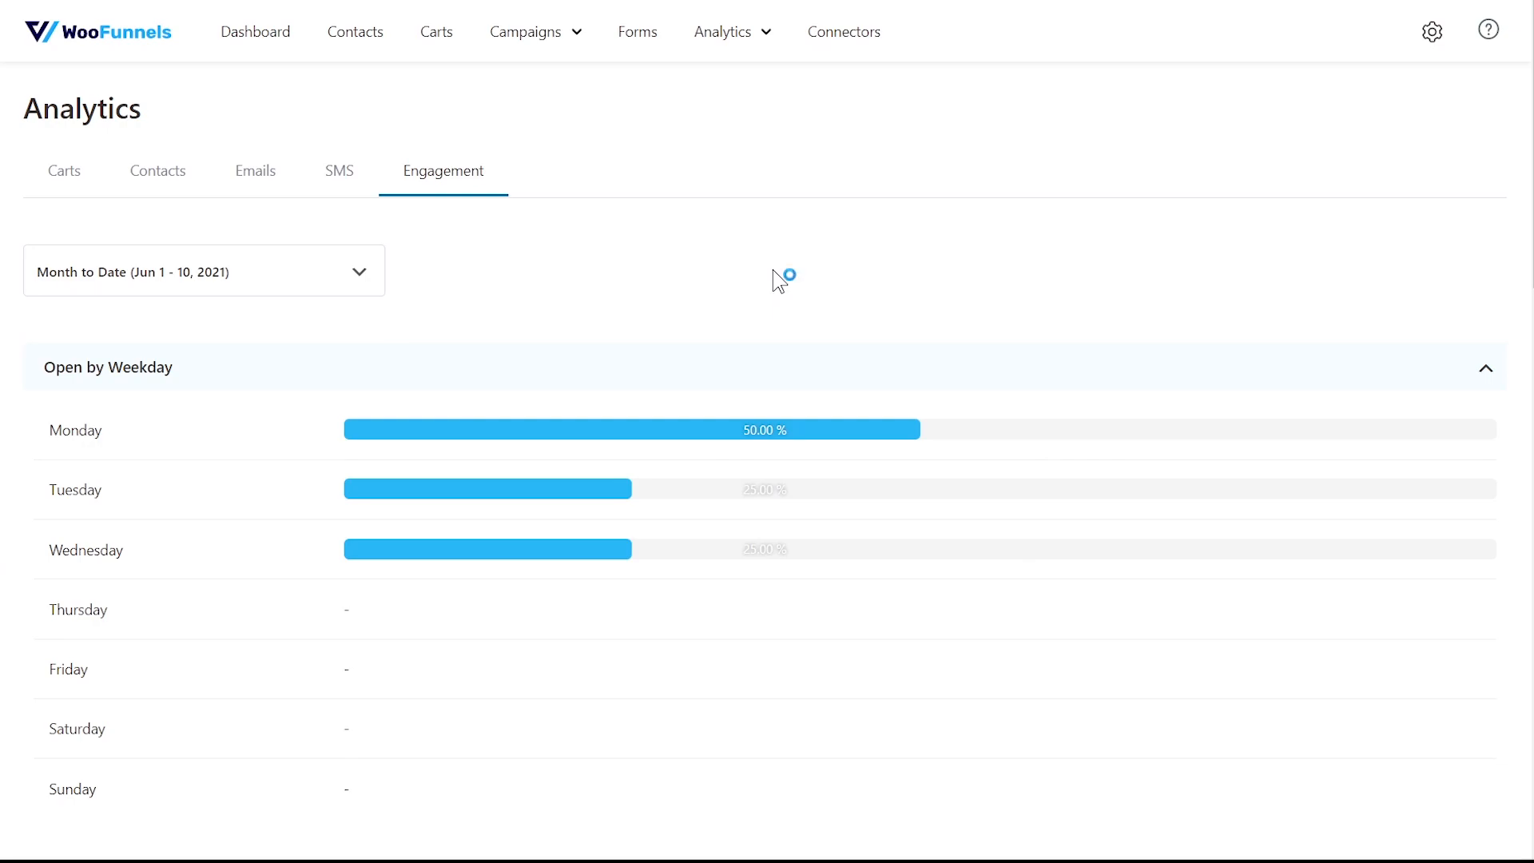
scroll("down", 3)
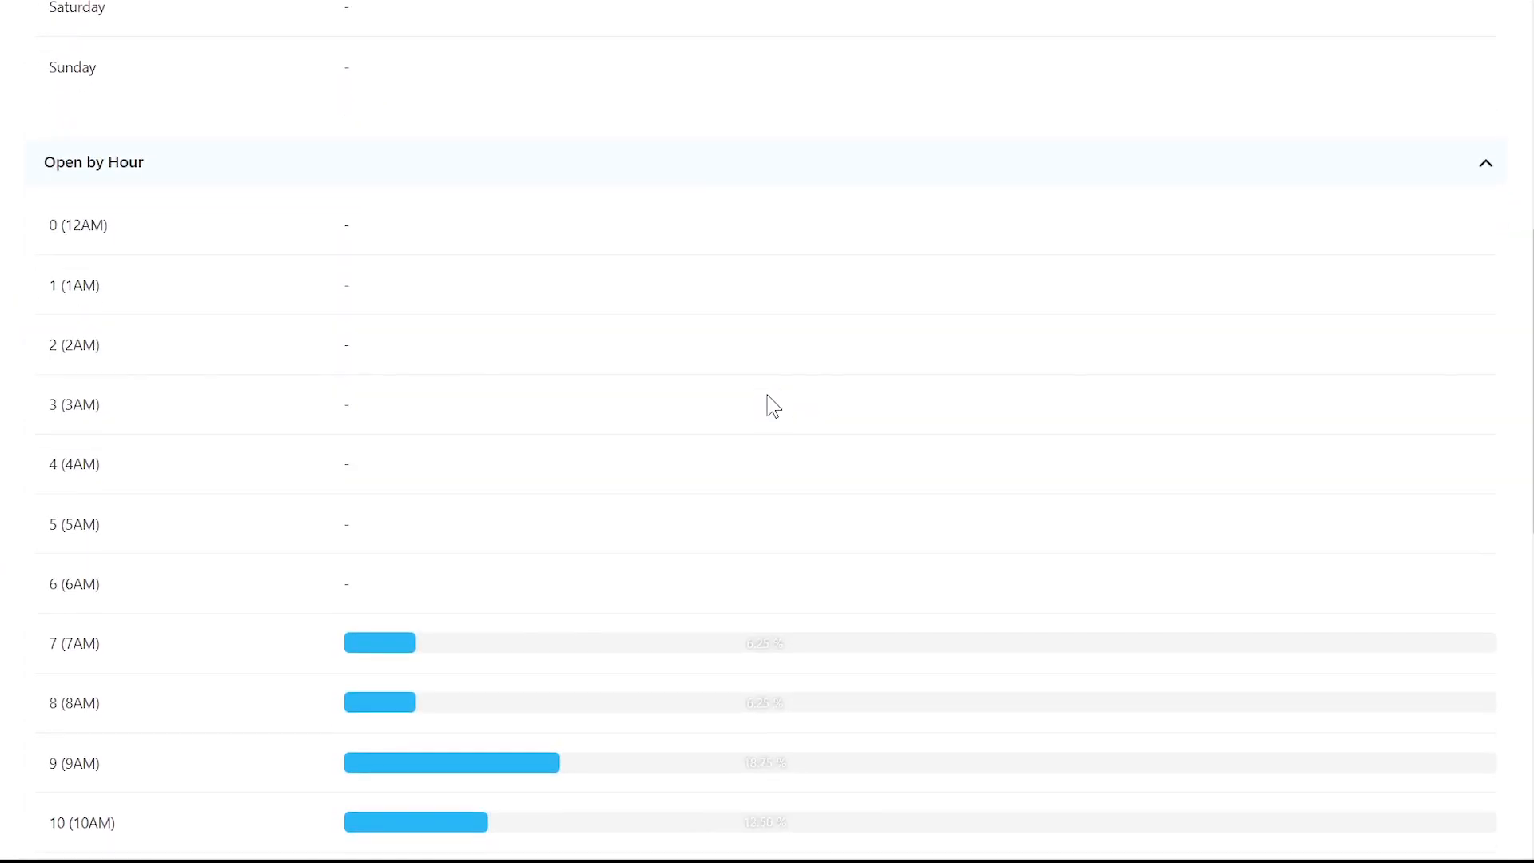
scroll("down", 3)
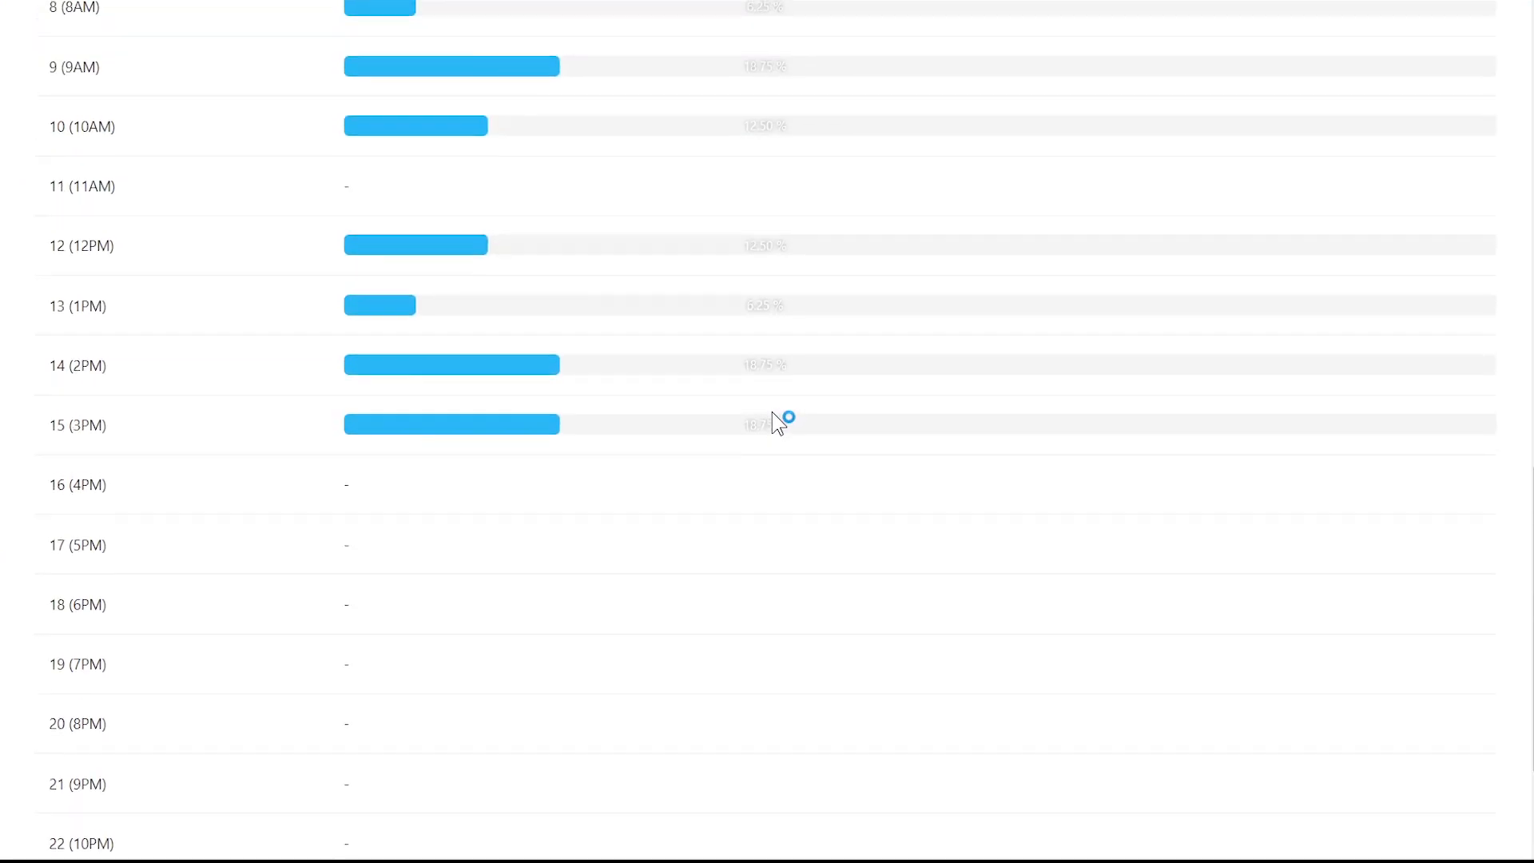
scroll("up", 3)
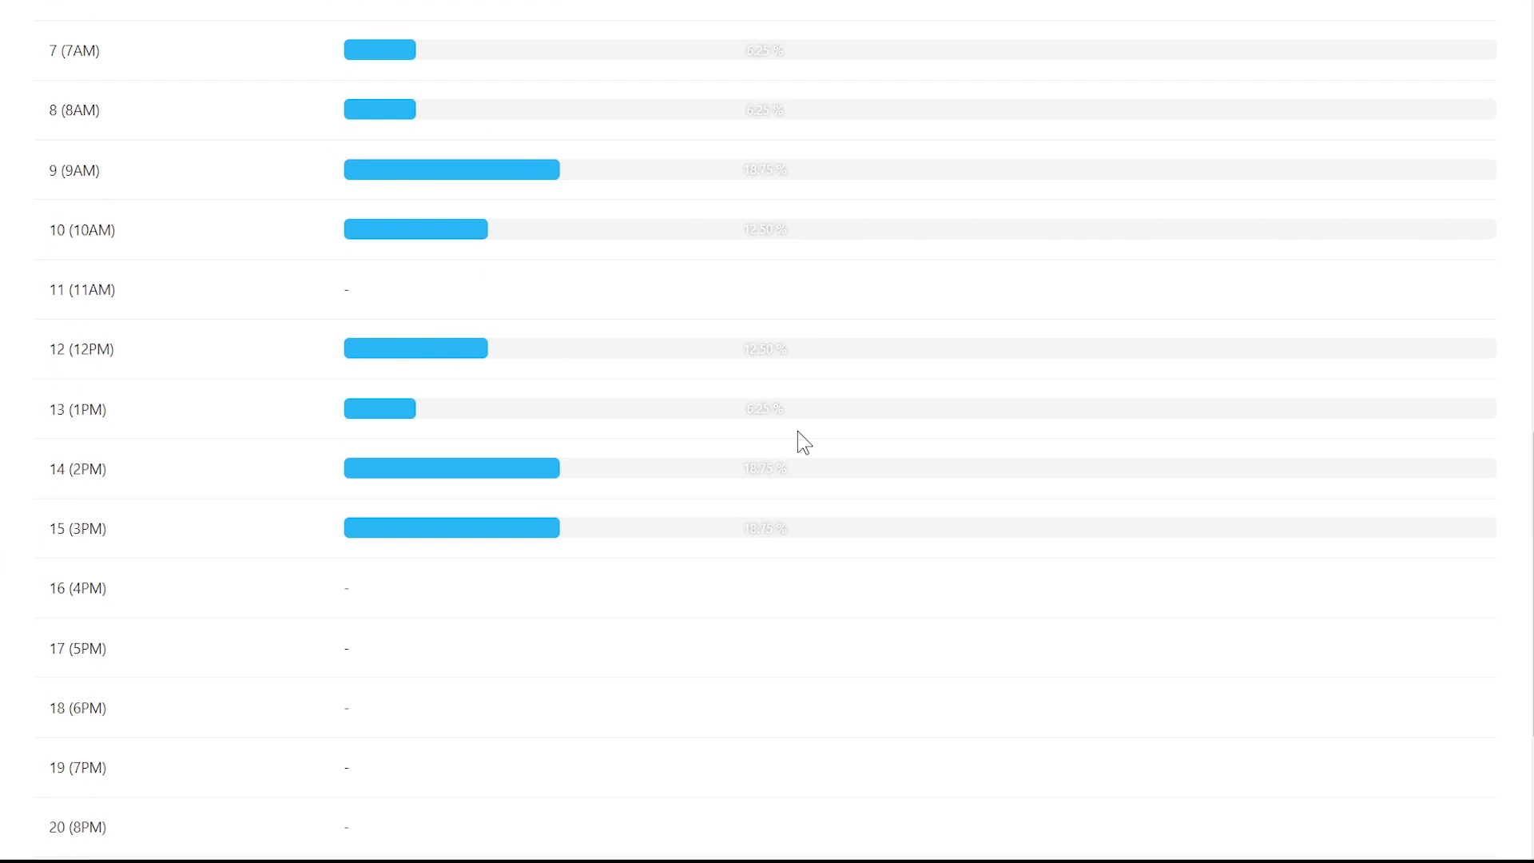
scroll("up", 3)
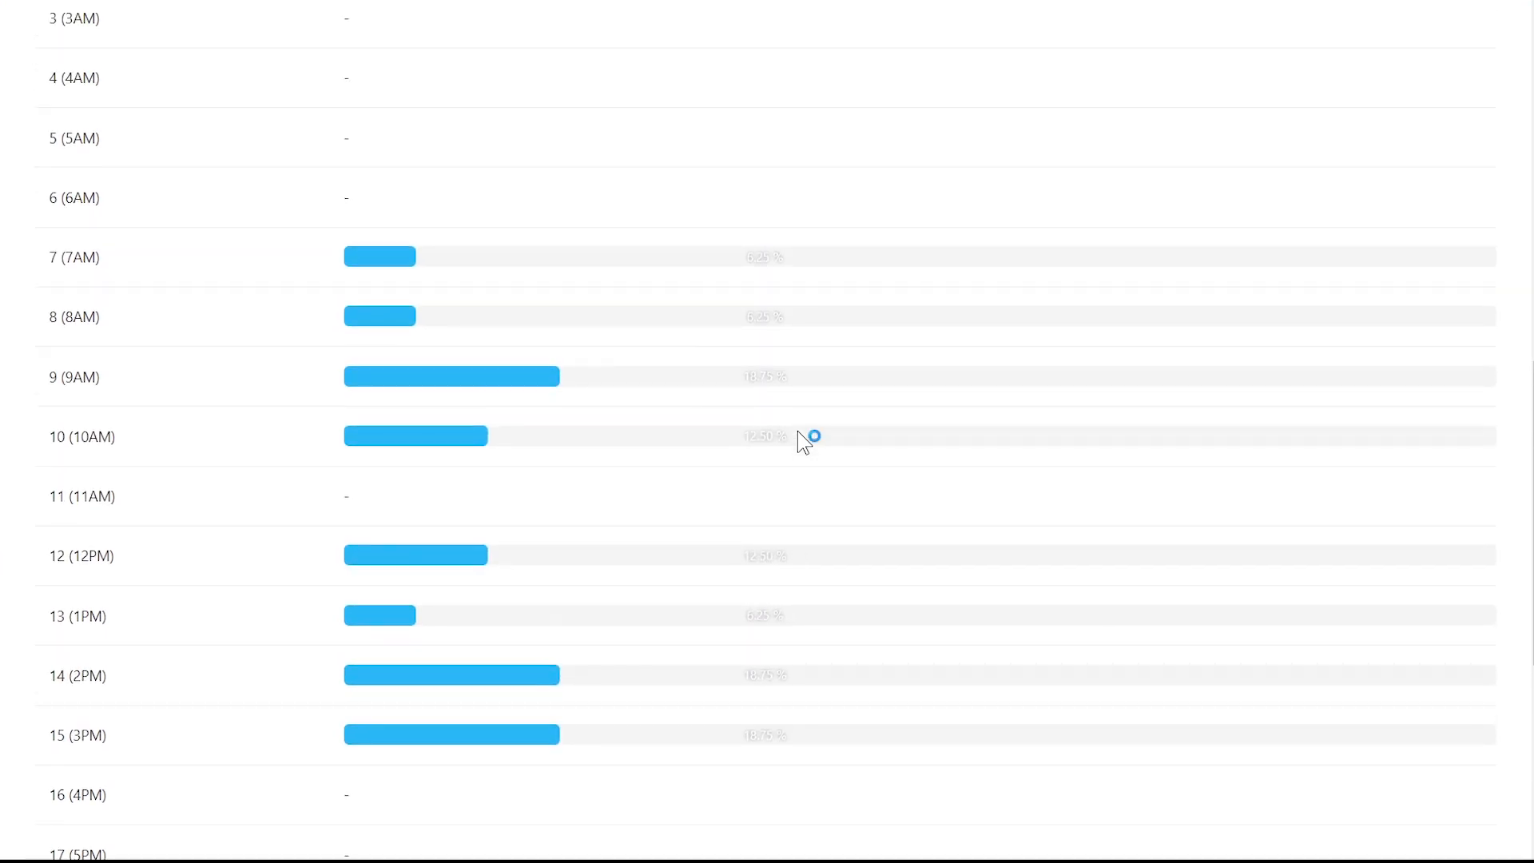
mouse_move(803, 441)
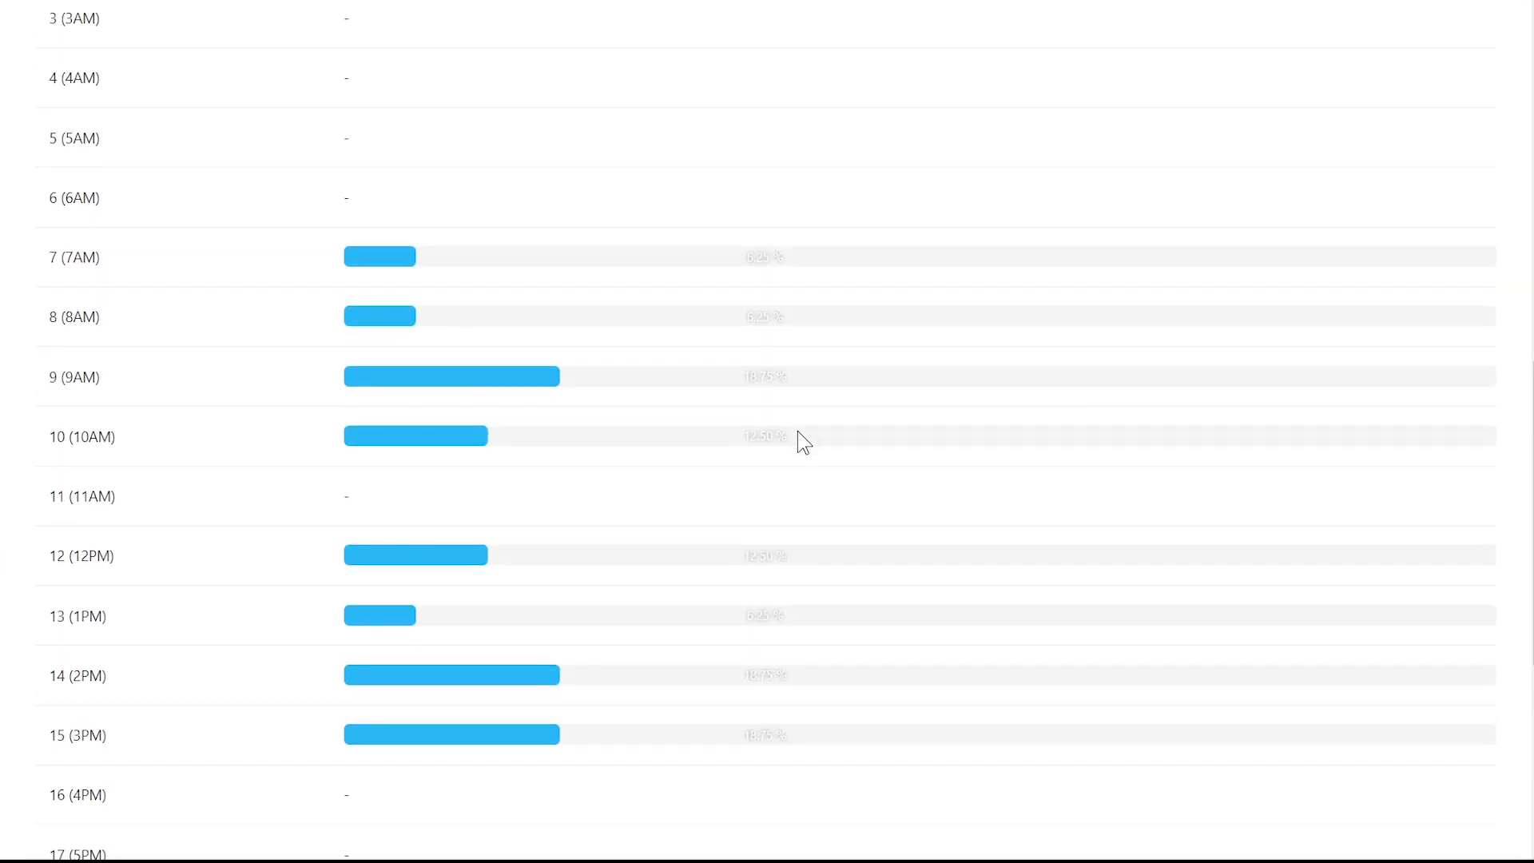
scroll("up", 3)
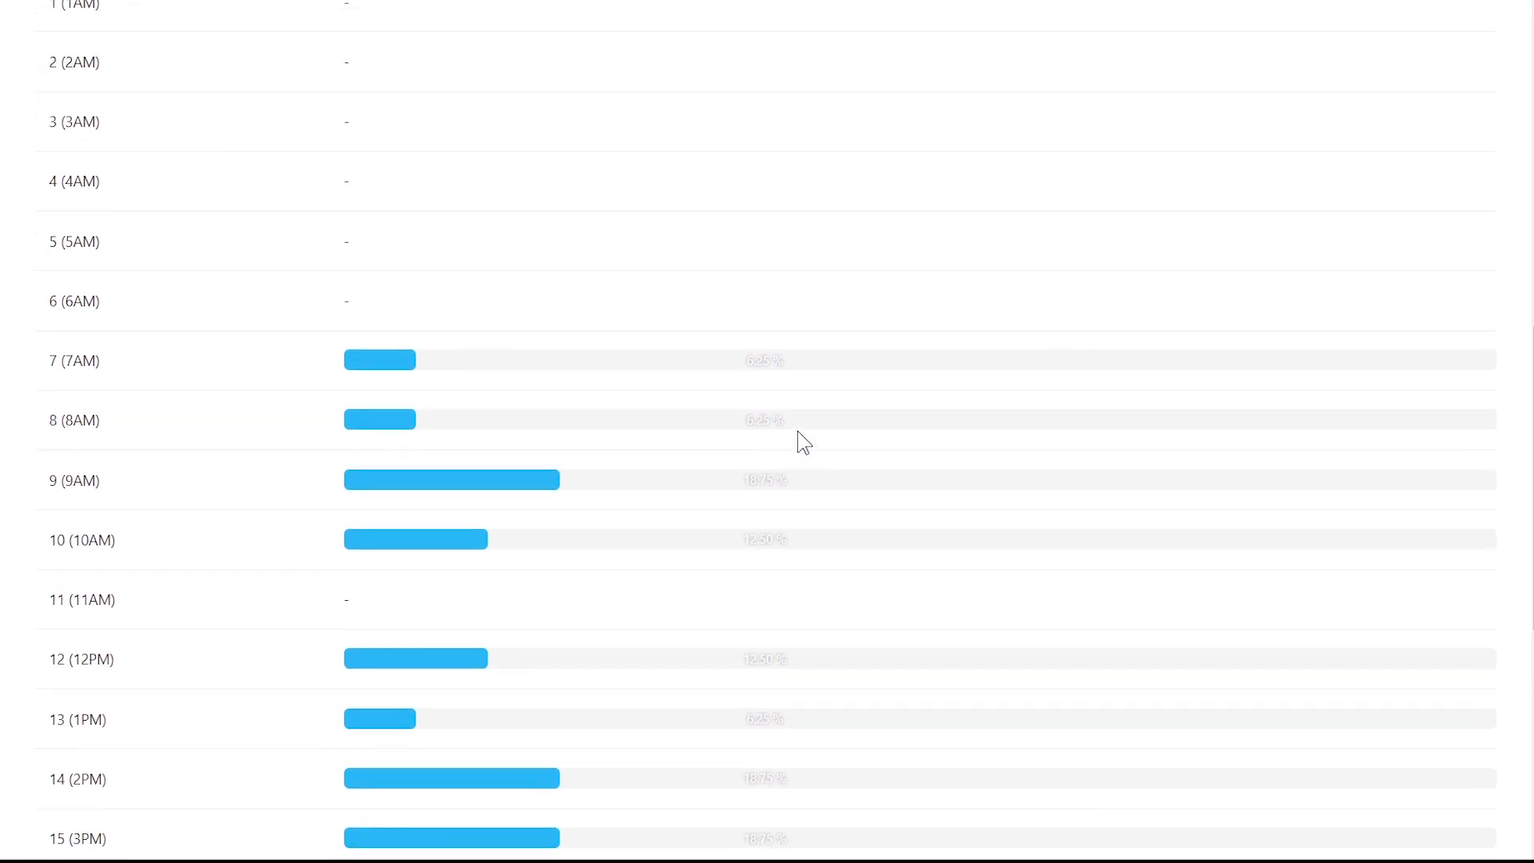
scroll("up", 3)
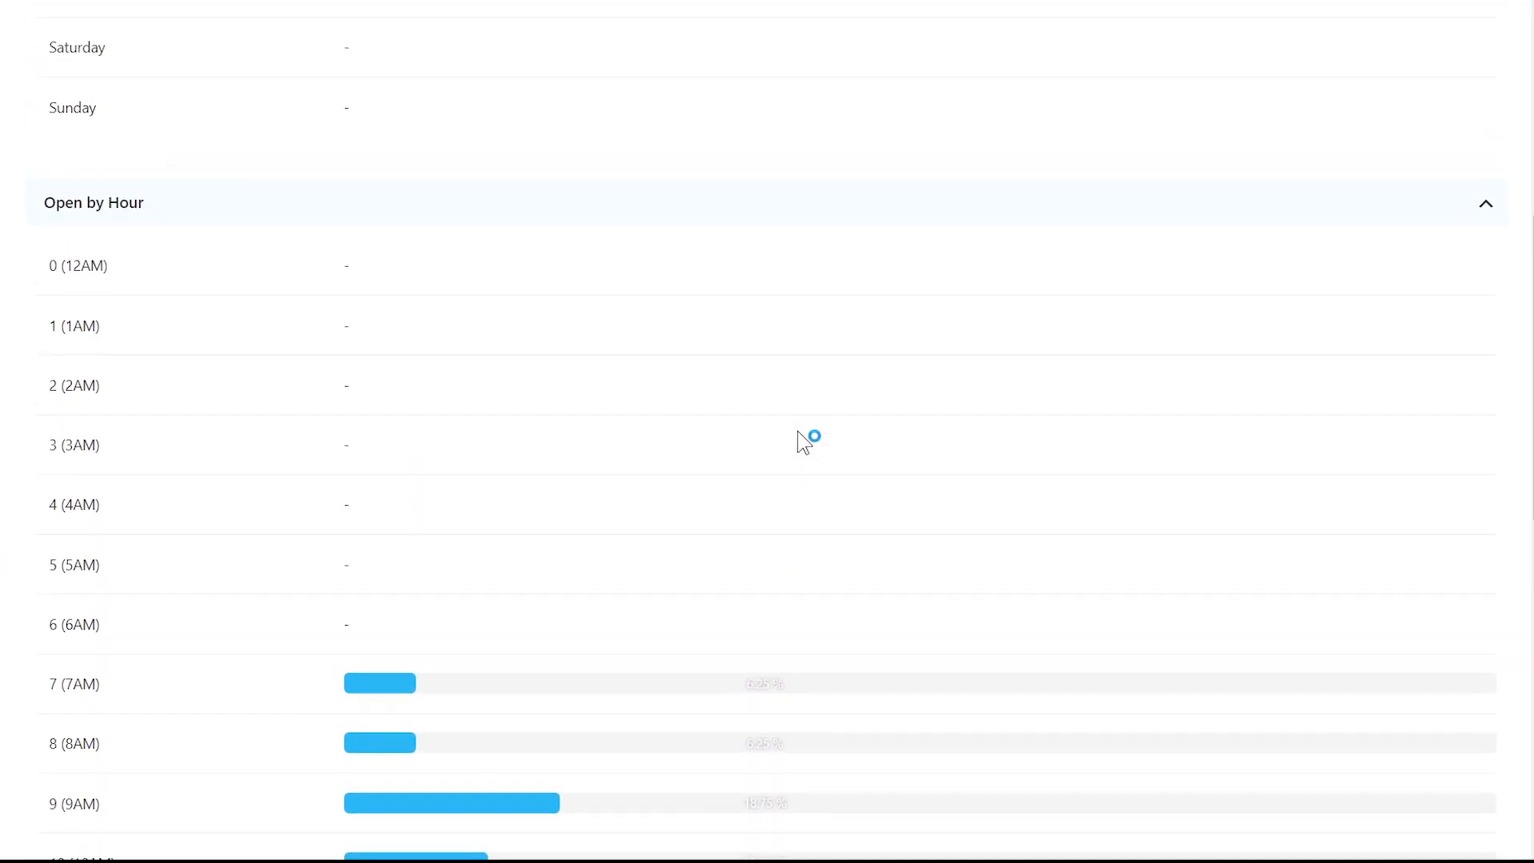
scroll("up", 3)
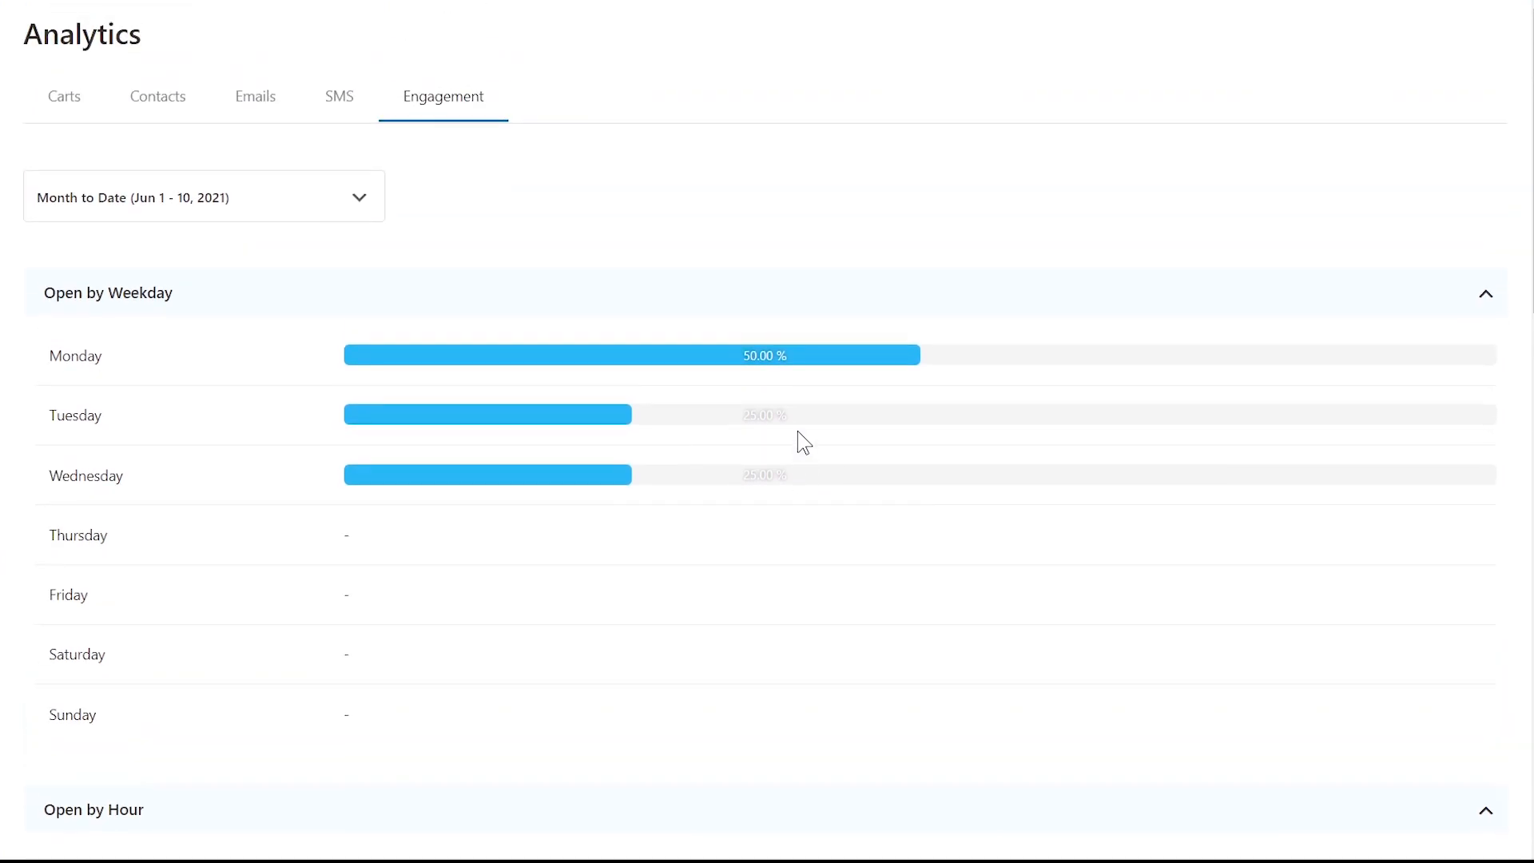
scroll("up", 3)
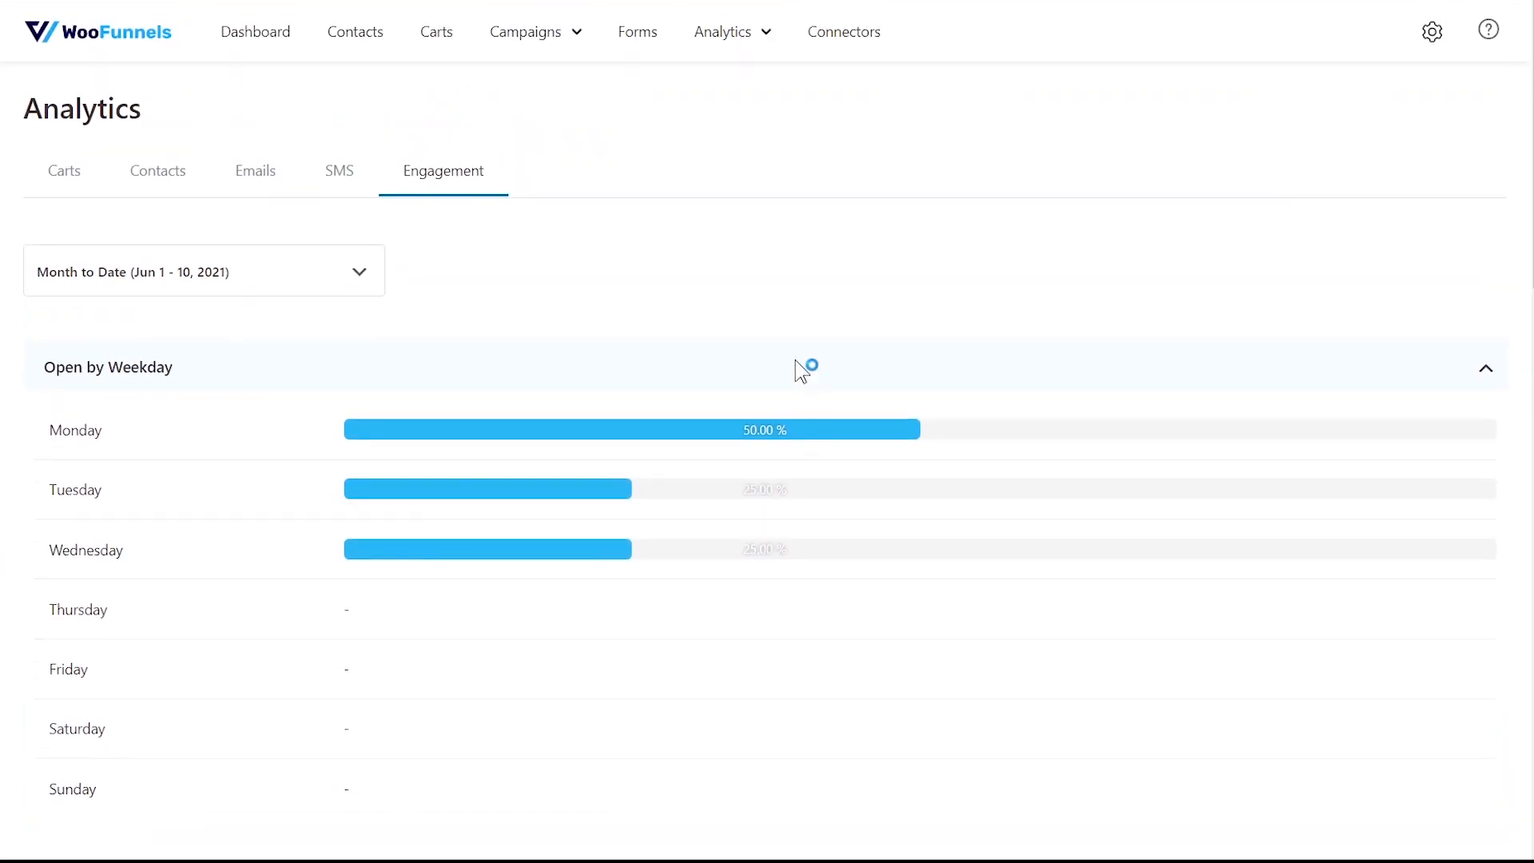
mouse_move(768, 280)
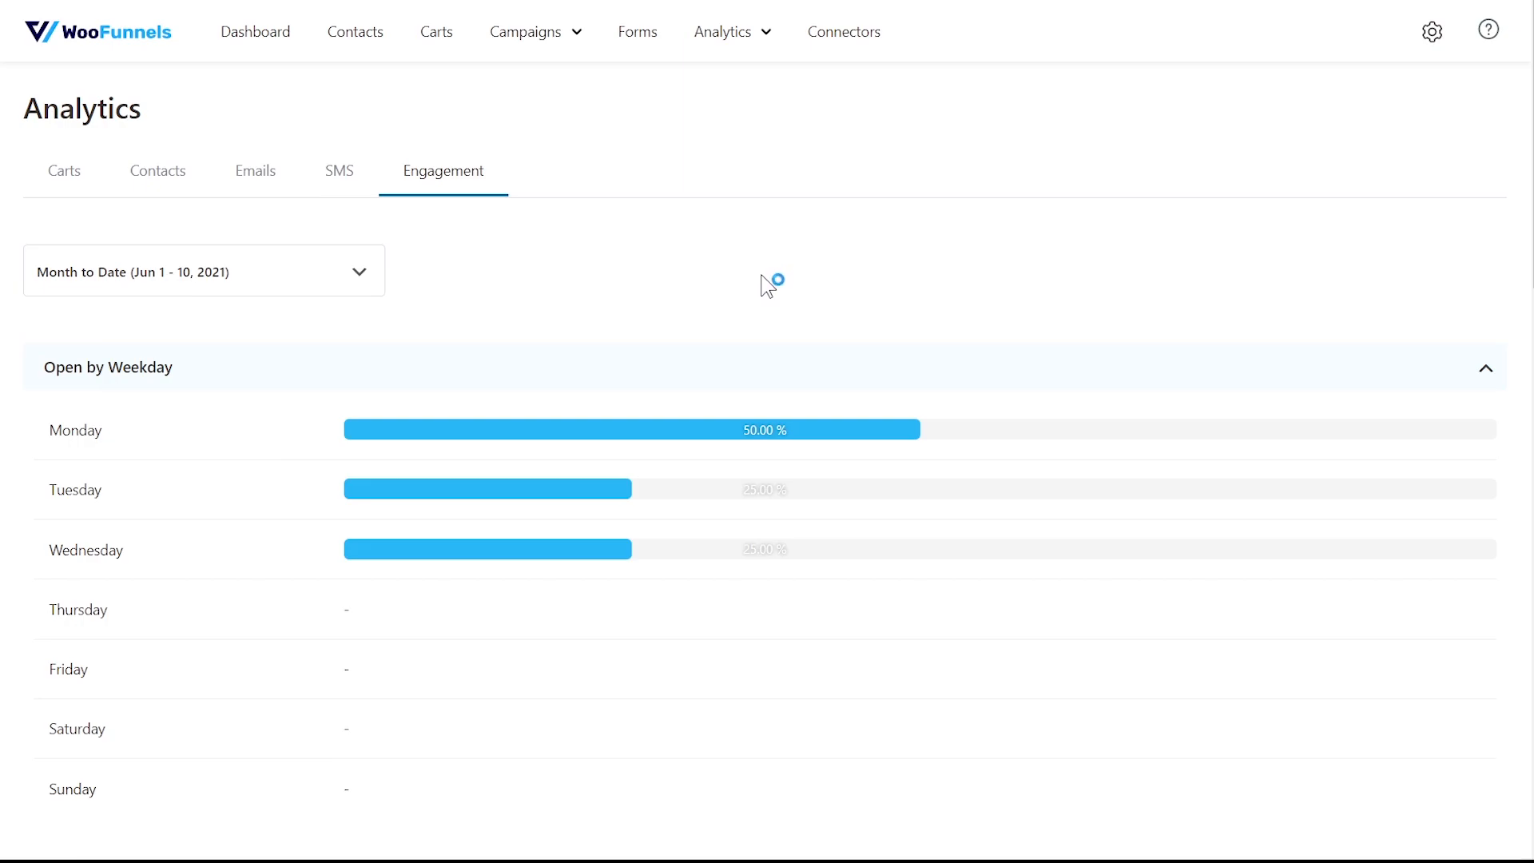
mouse_move(765, 284)
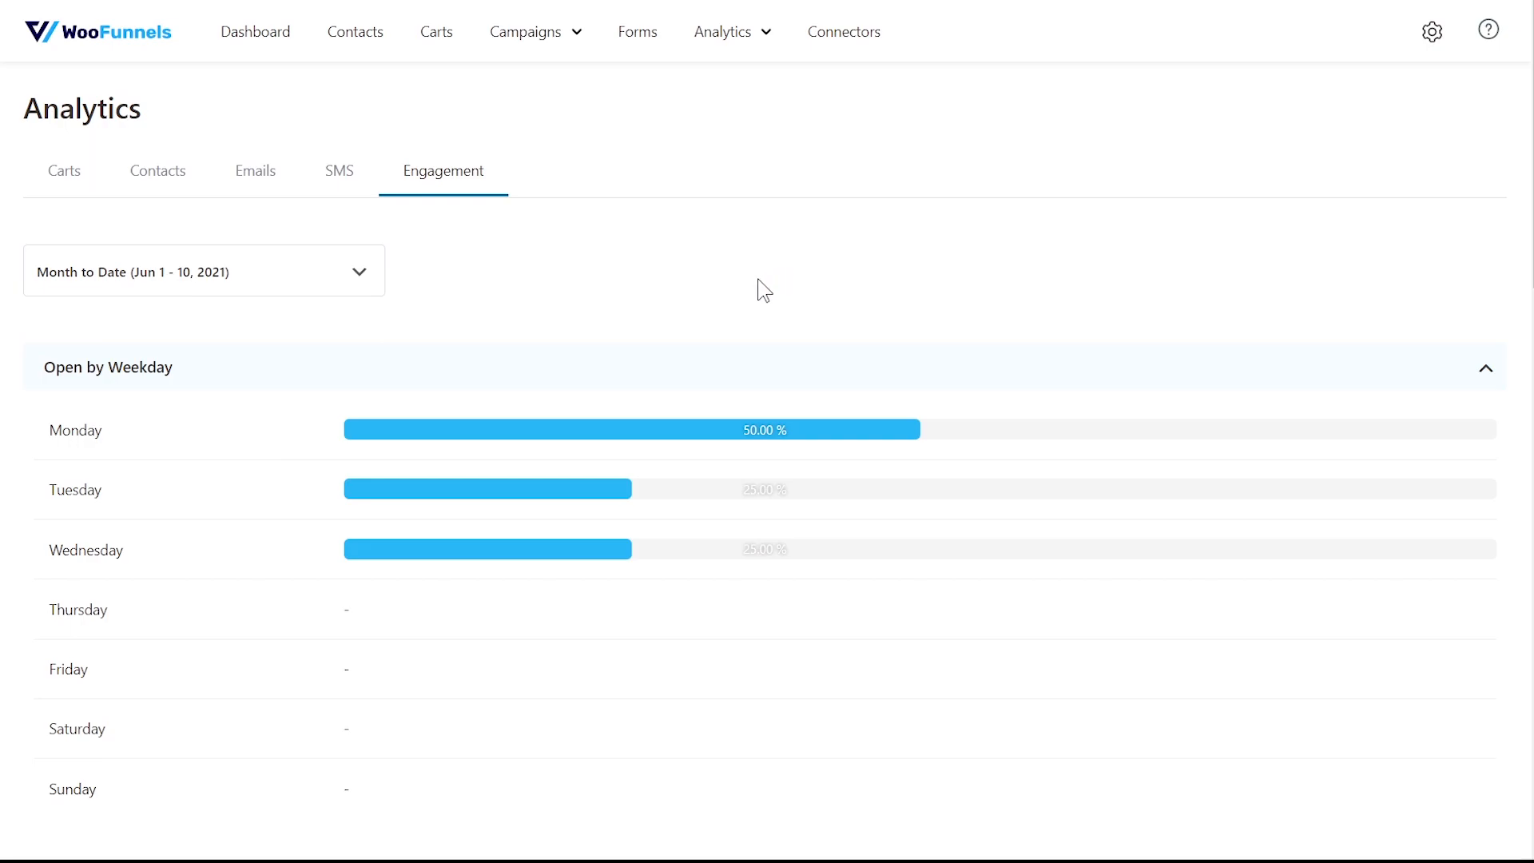
scroll("down", 3)
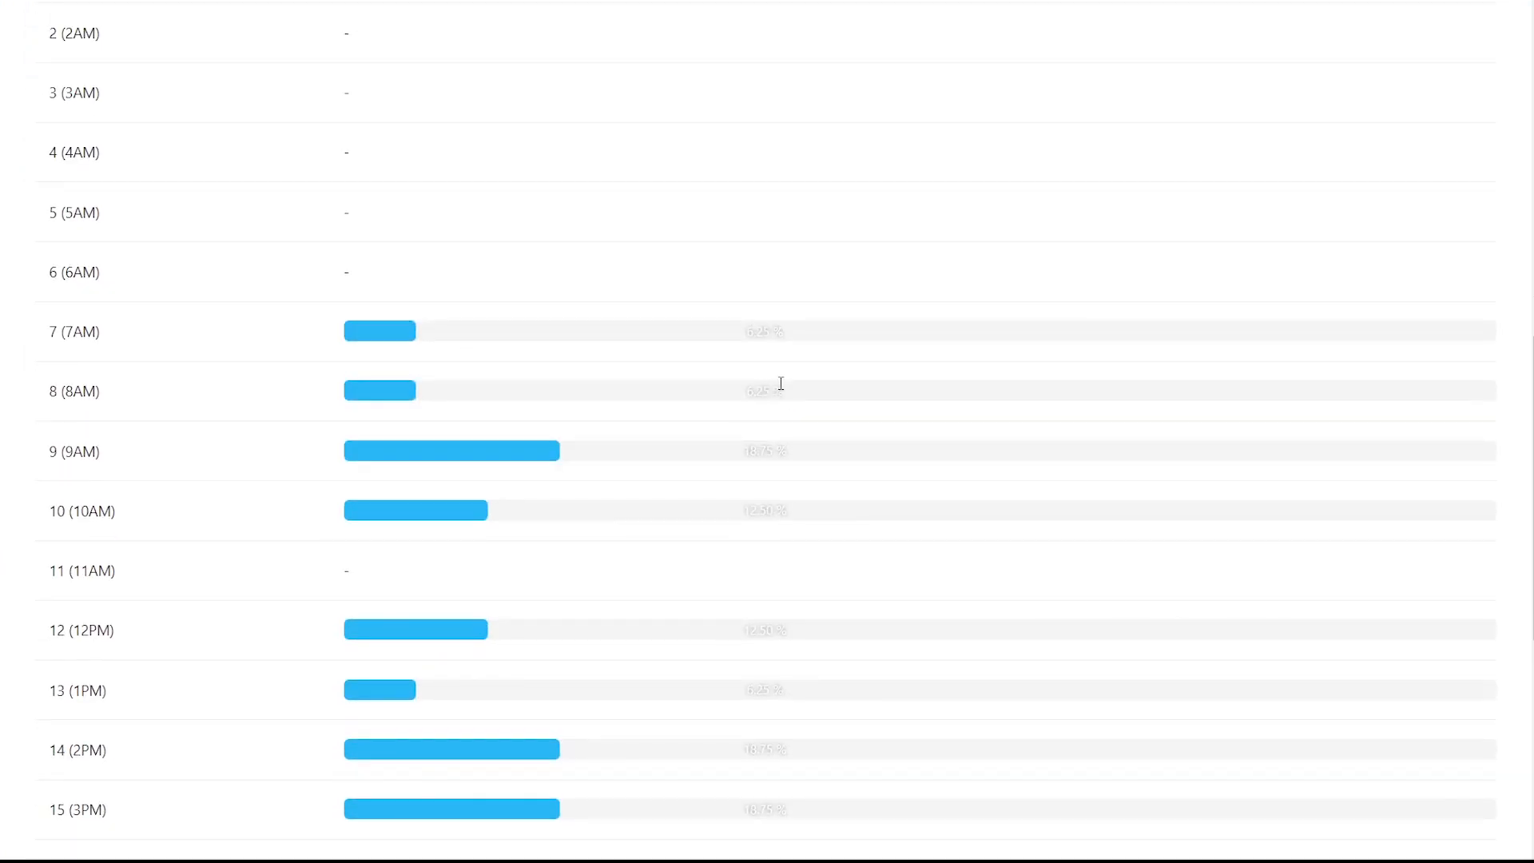
scroll("down", 3)
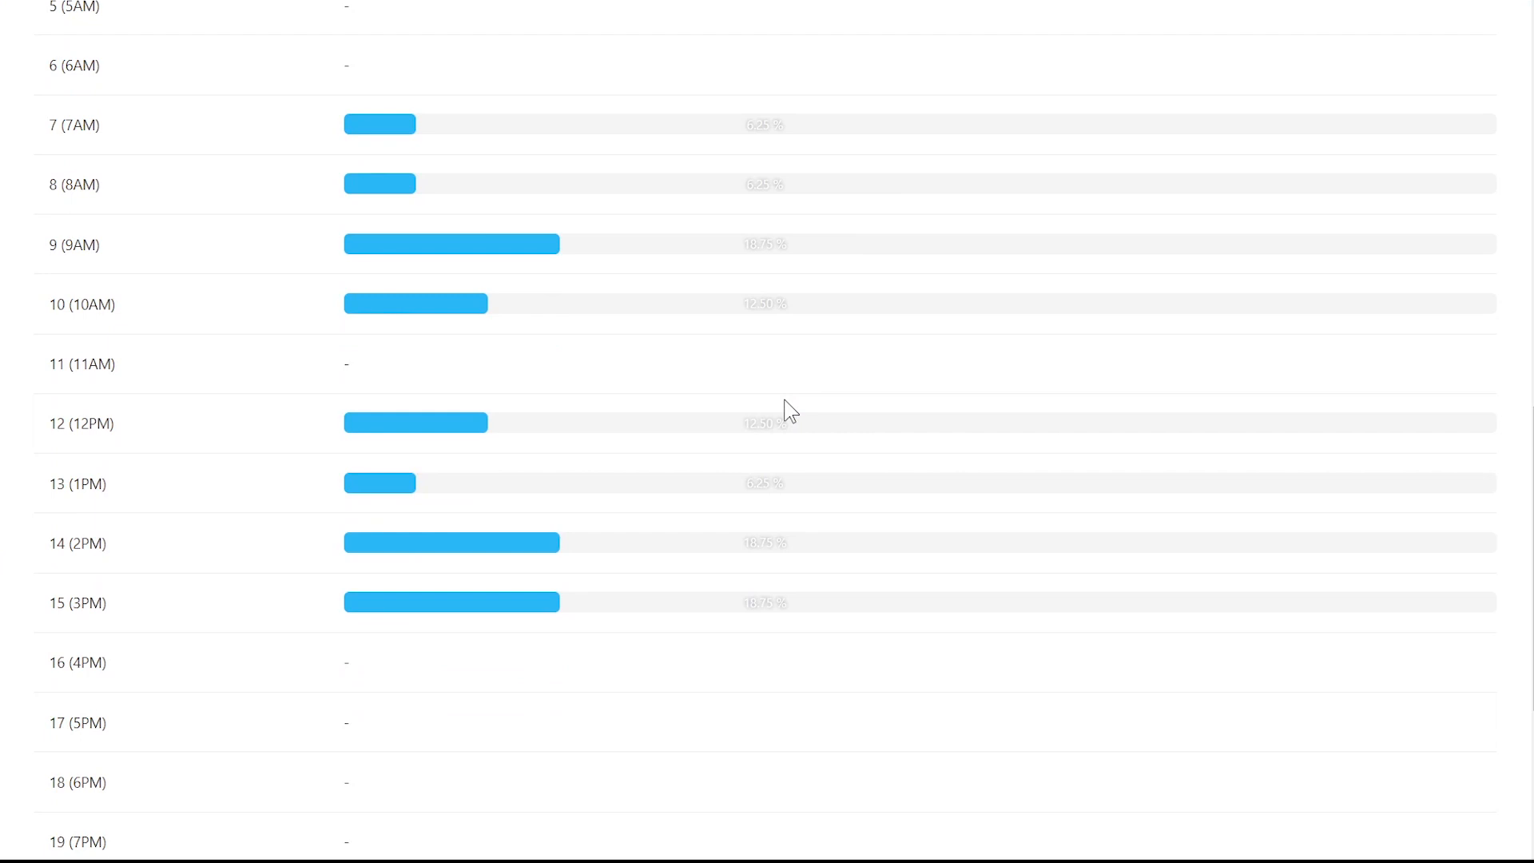
scroll("up", 3)
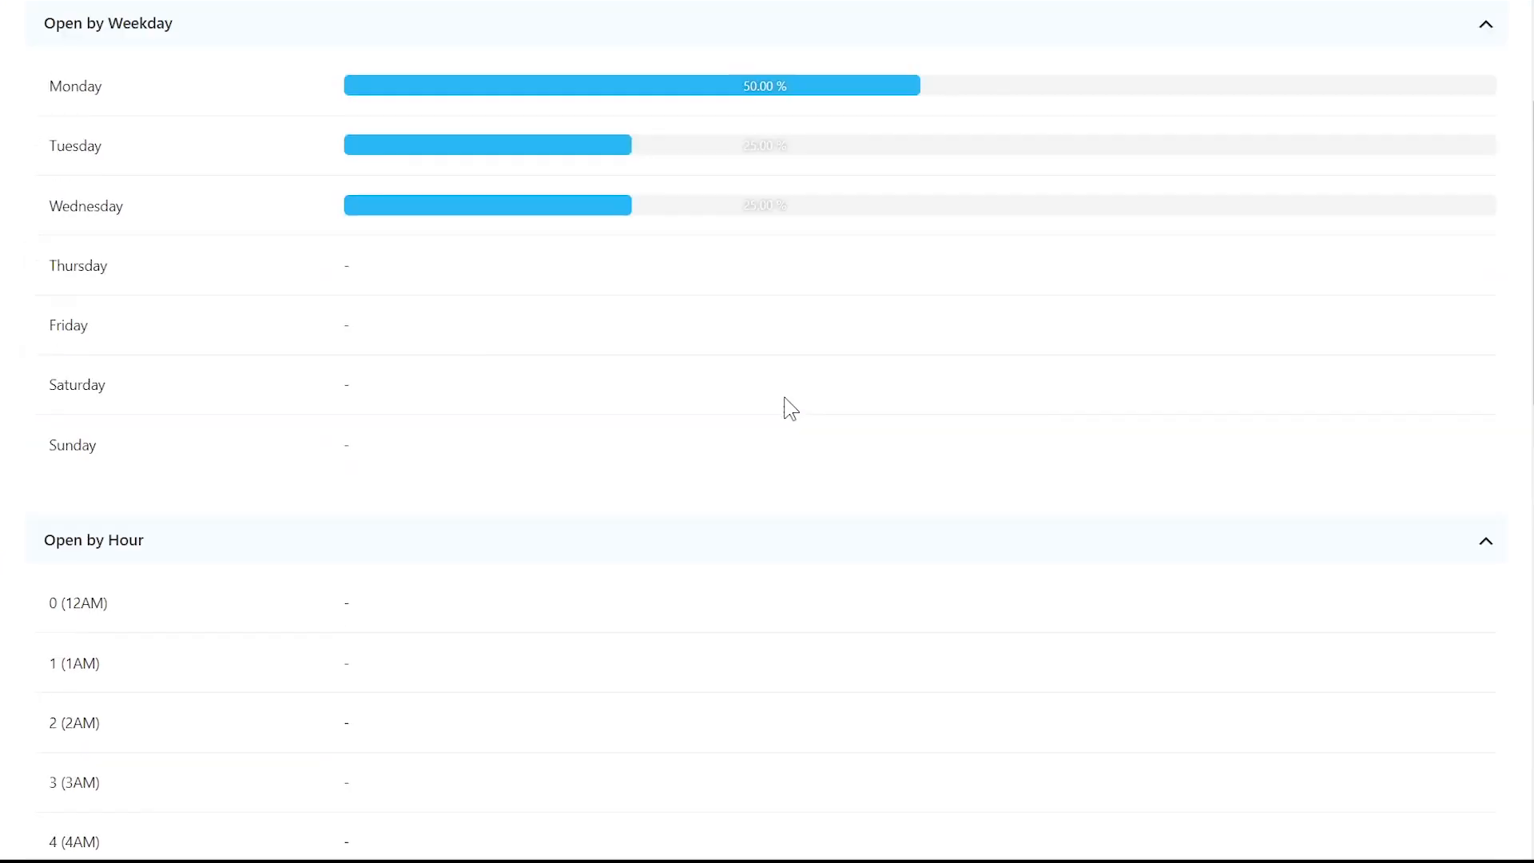
scroll("up", 3)
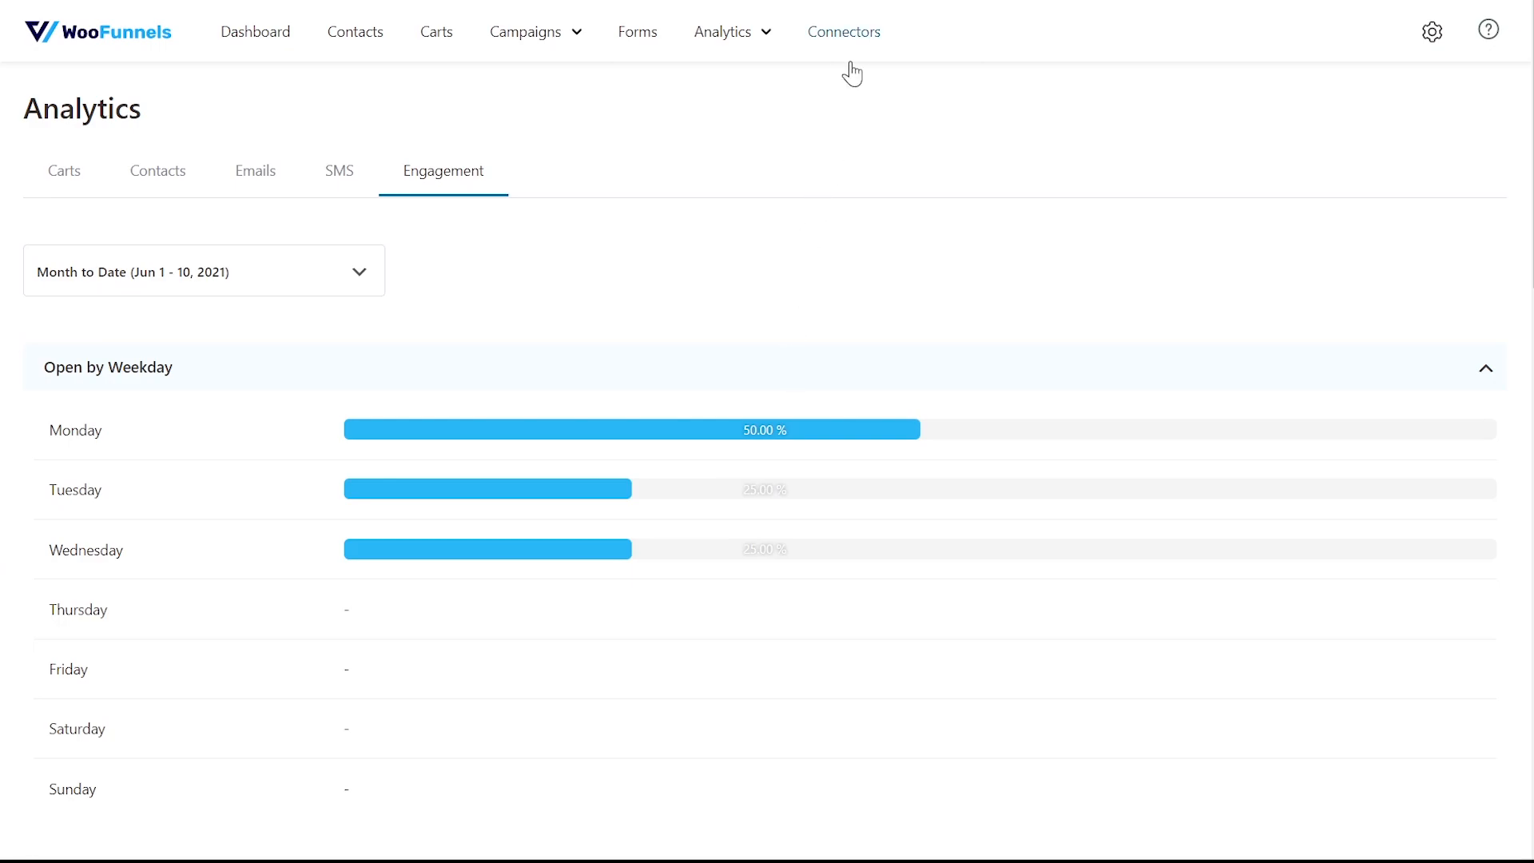
Browse the 16 connector cards, with ActiveCampaign and Google Spread Sheets active.
left_click(844, 31)
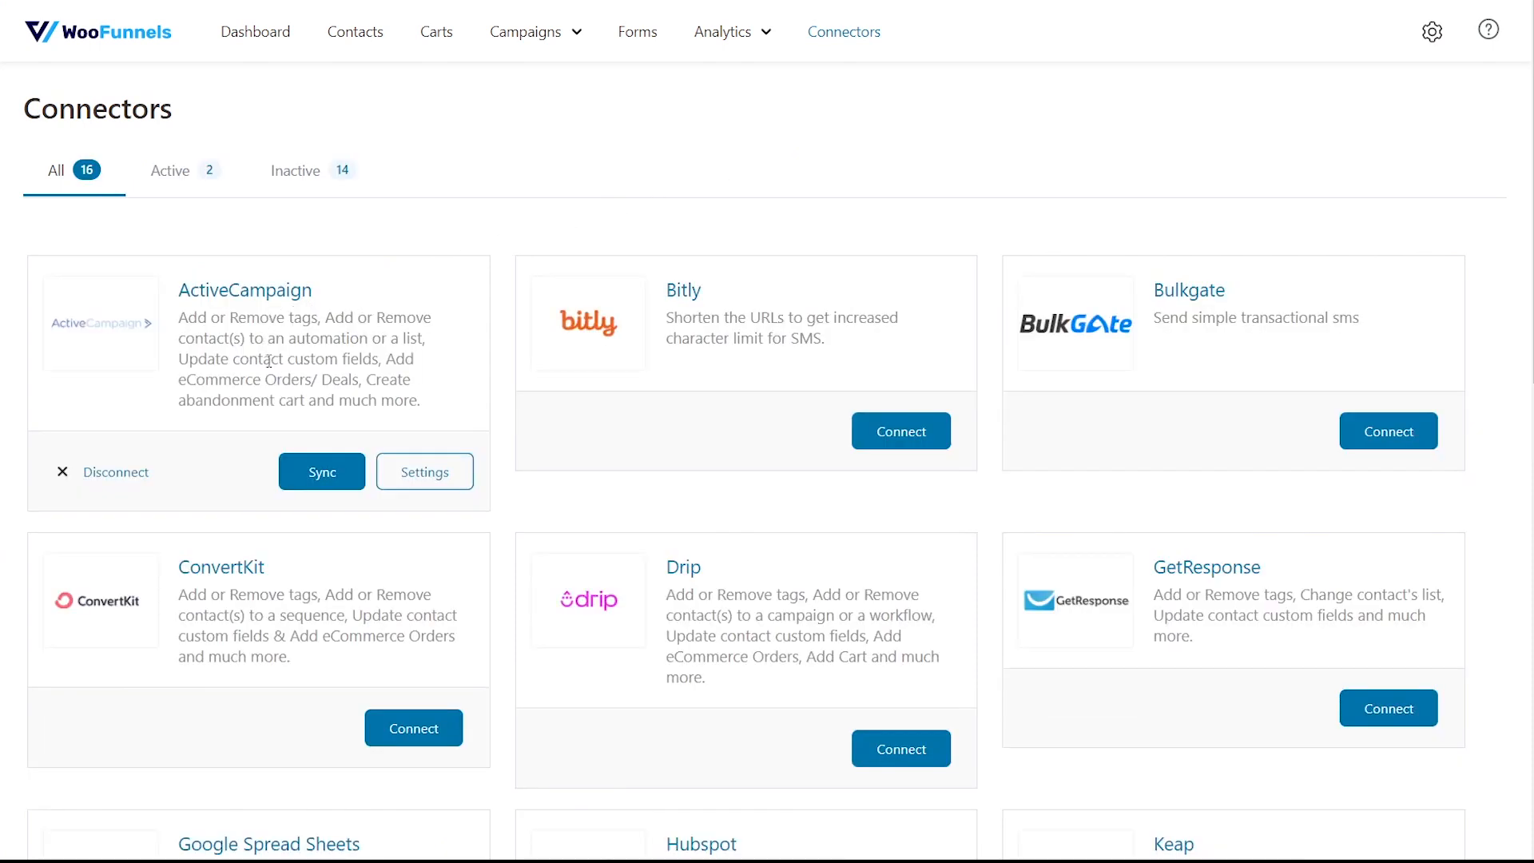
scroll("down", 3)
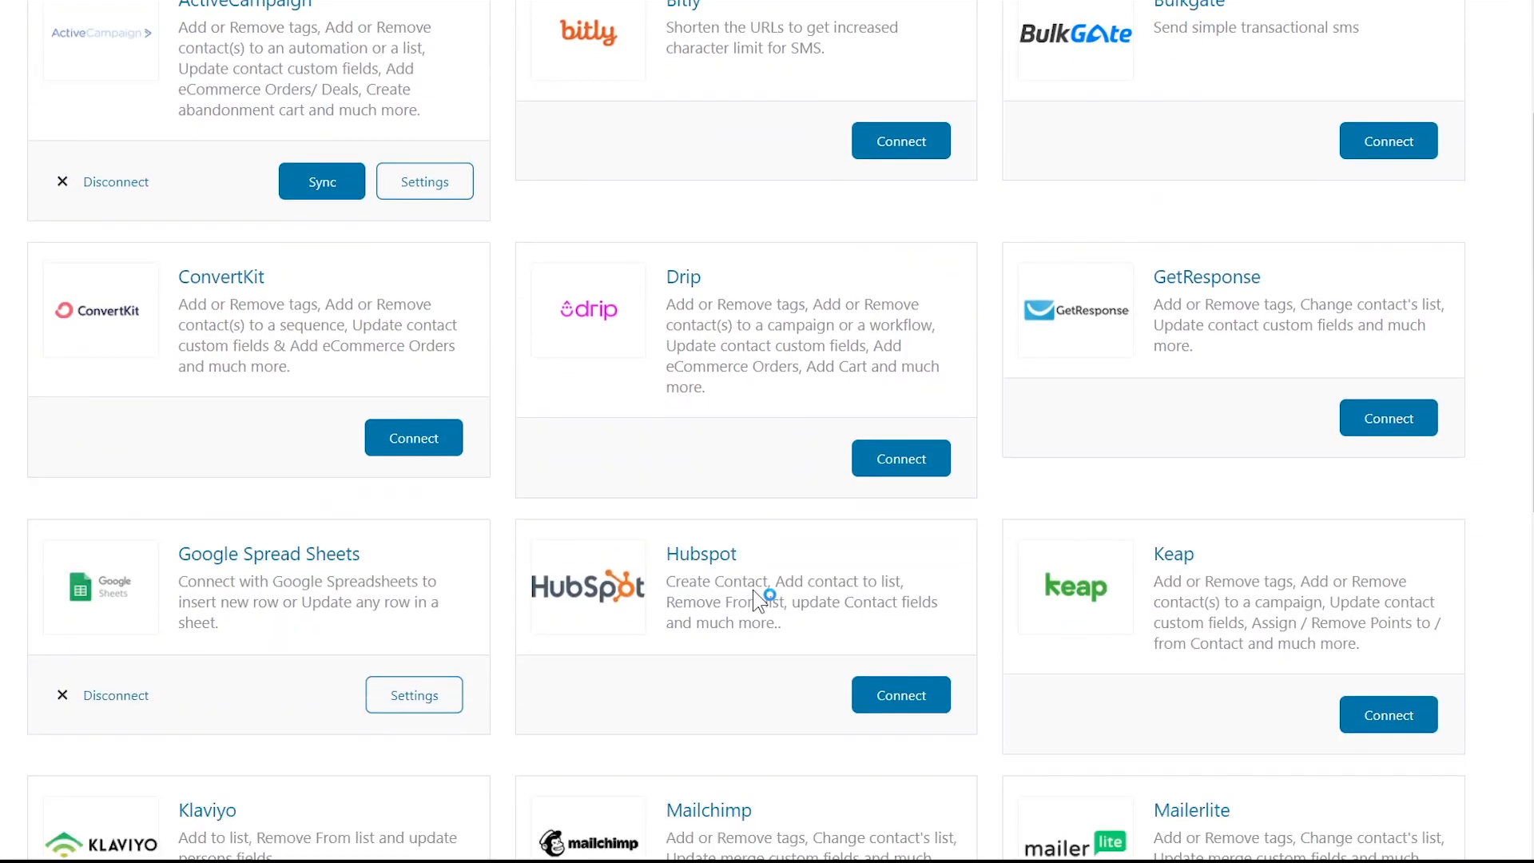
scroll("down", 3)
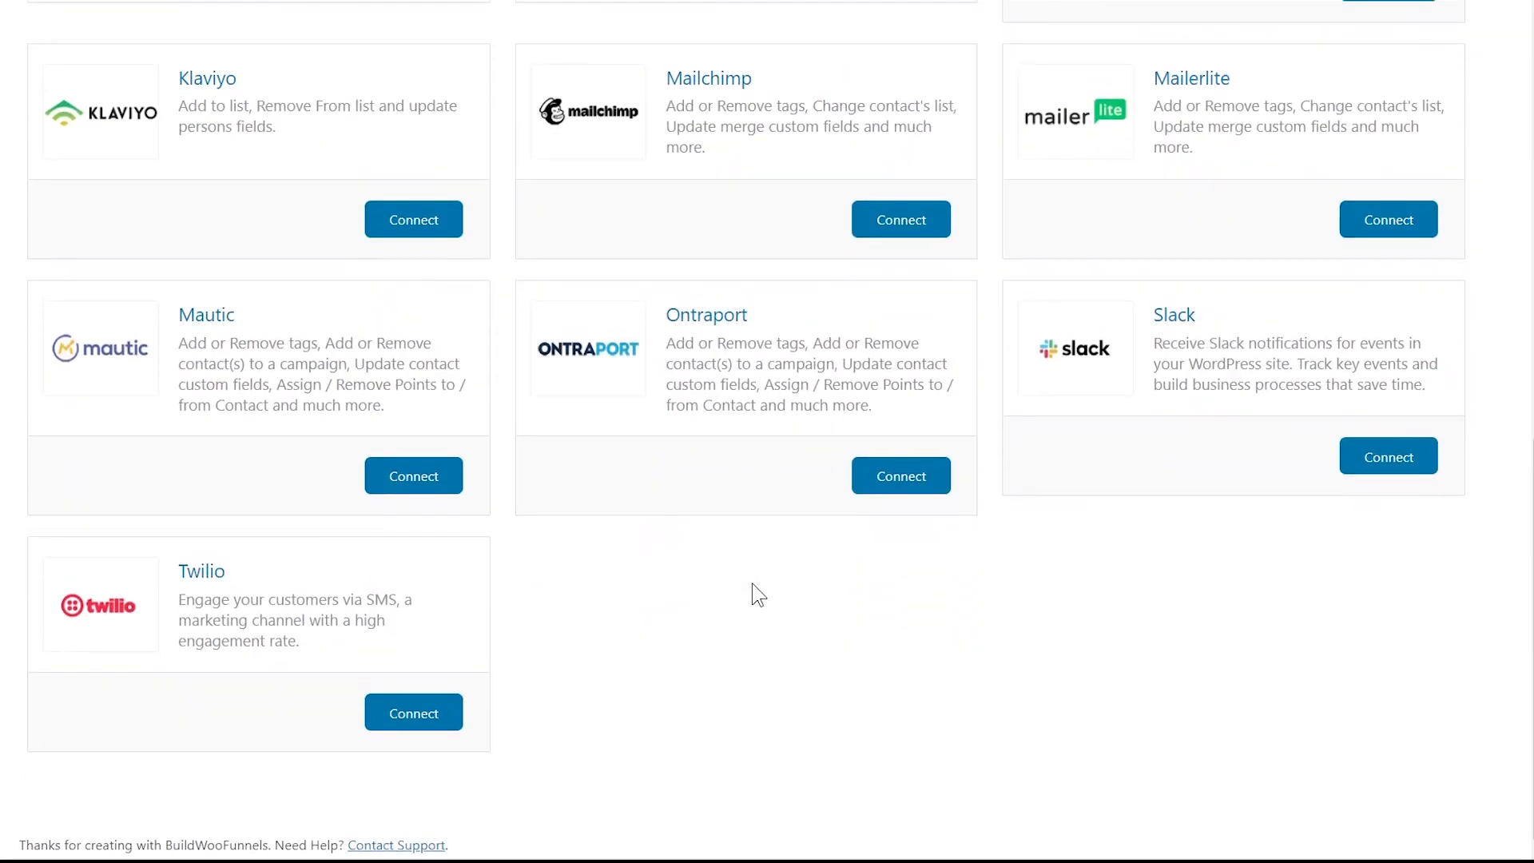
scroll("up", 3)
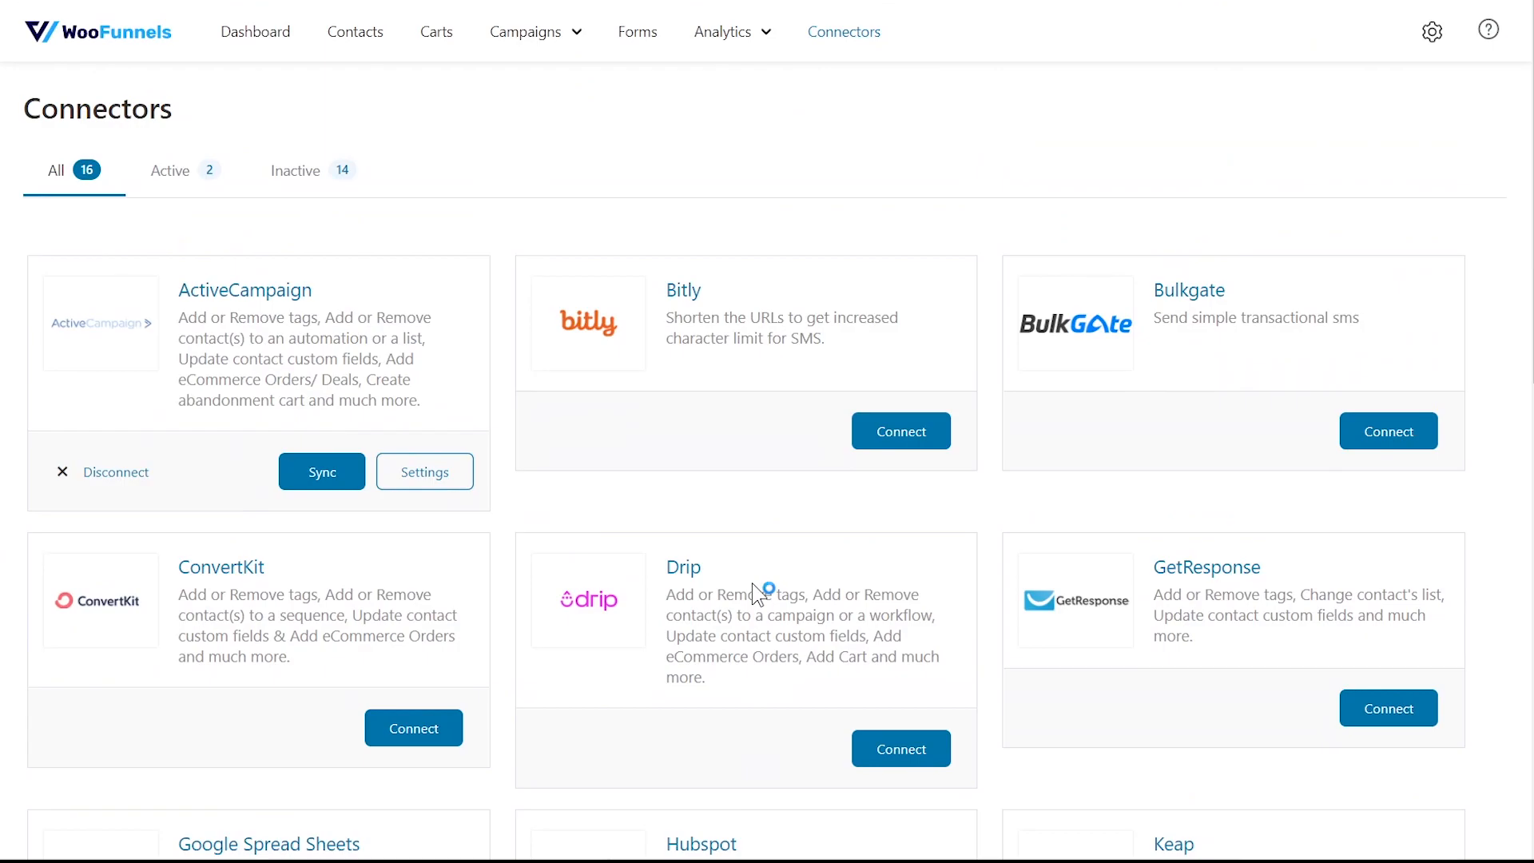
mouse_move(732, 183)
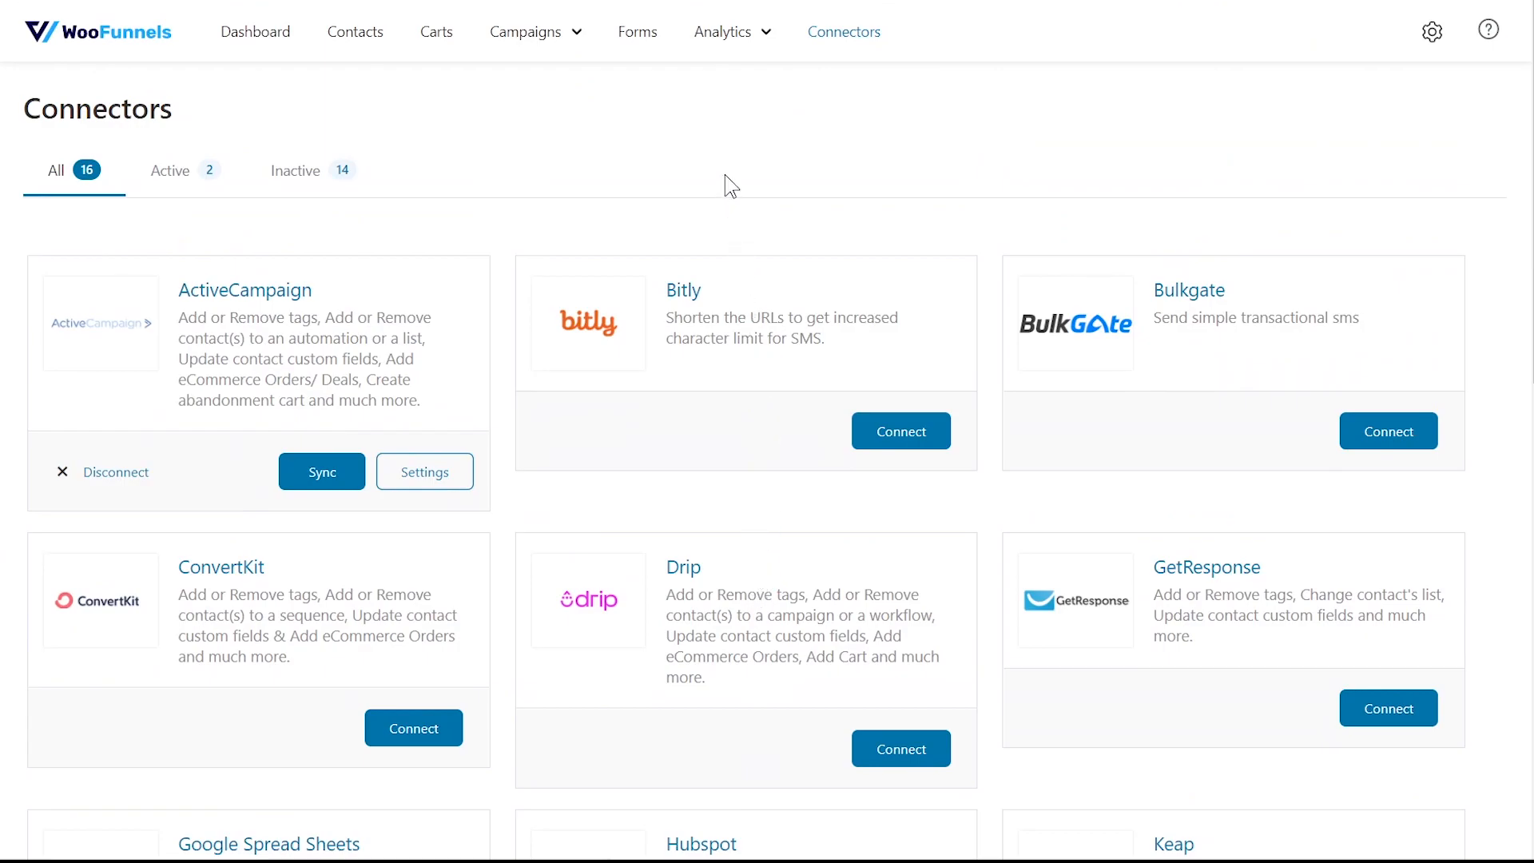
scroll("down", 3)
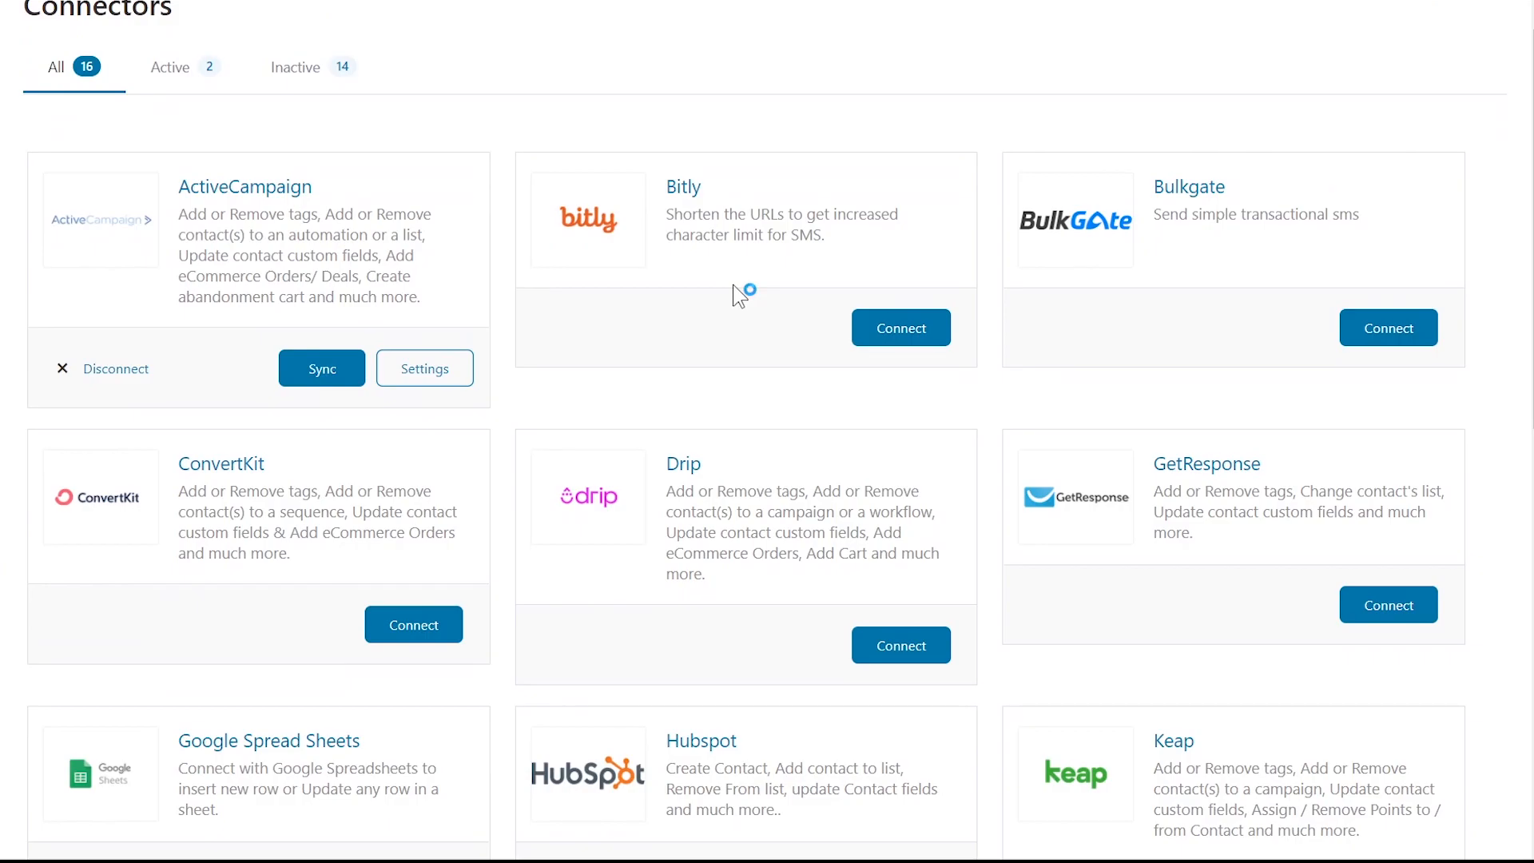
scroll("down", 3)
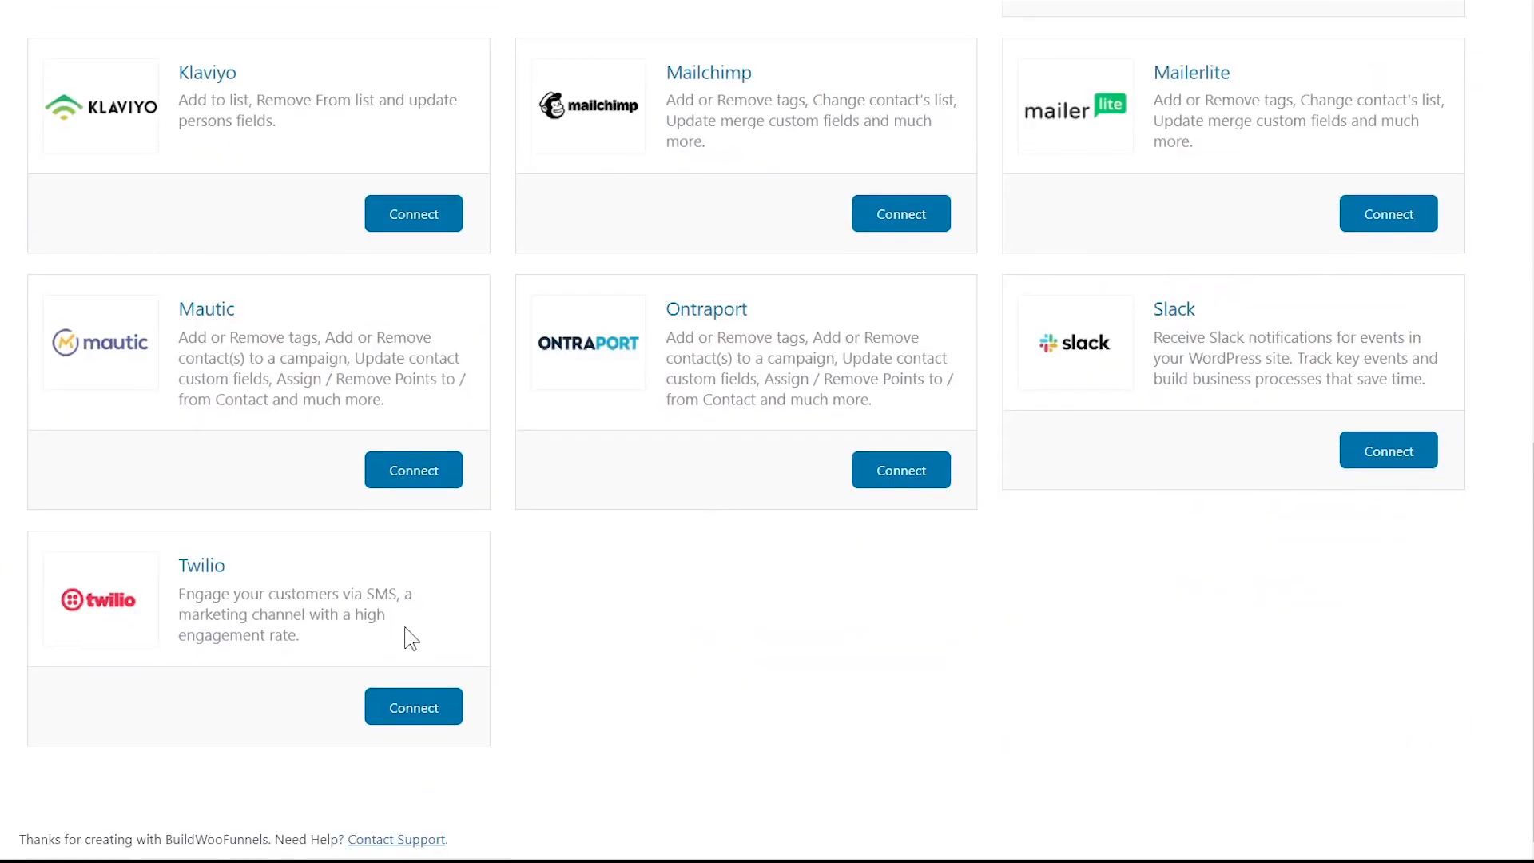
scroll("up", 3)
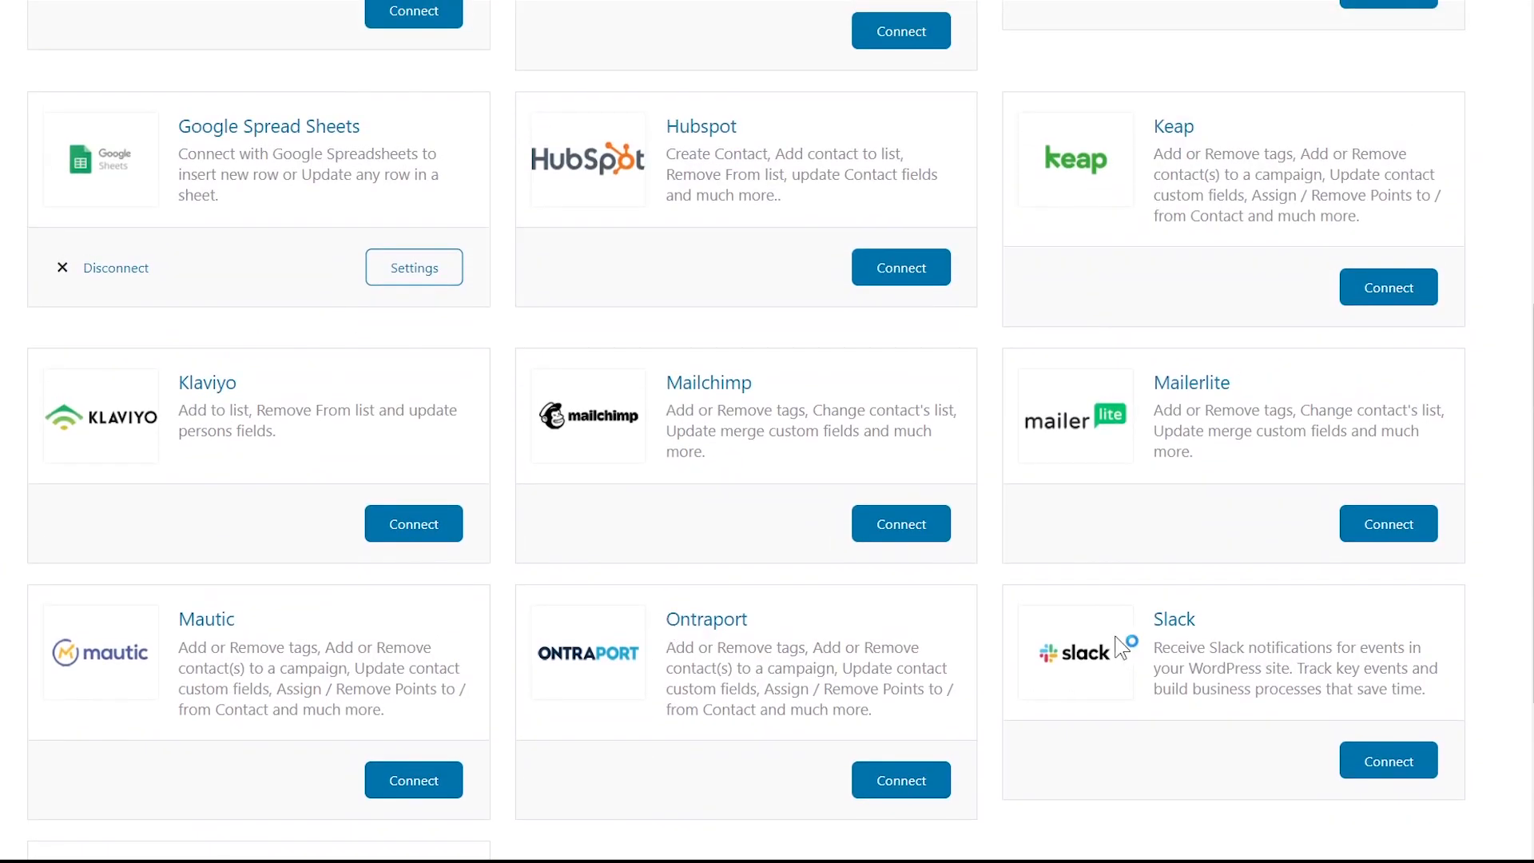
scroll("up", 3)
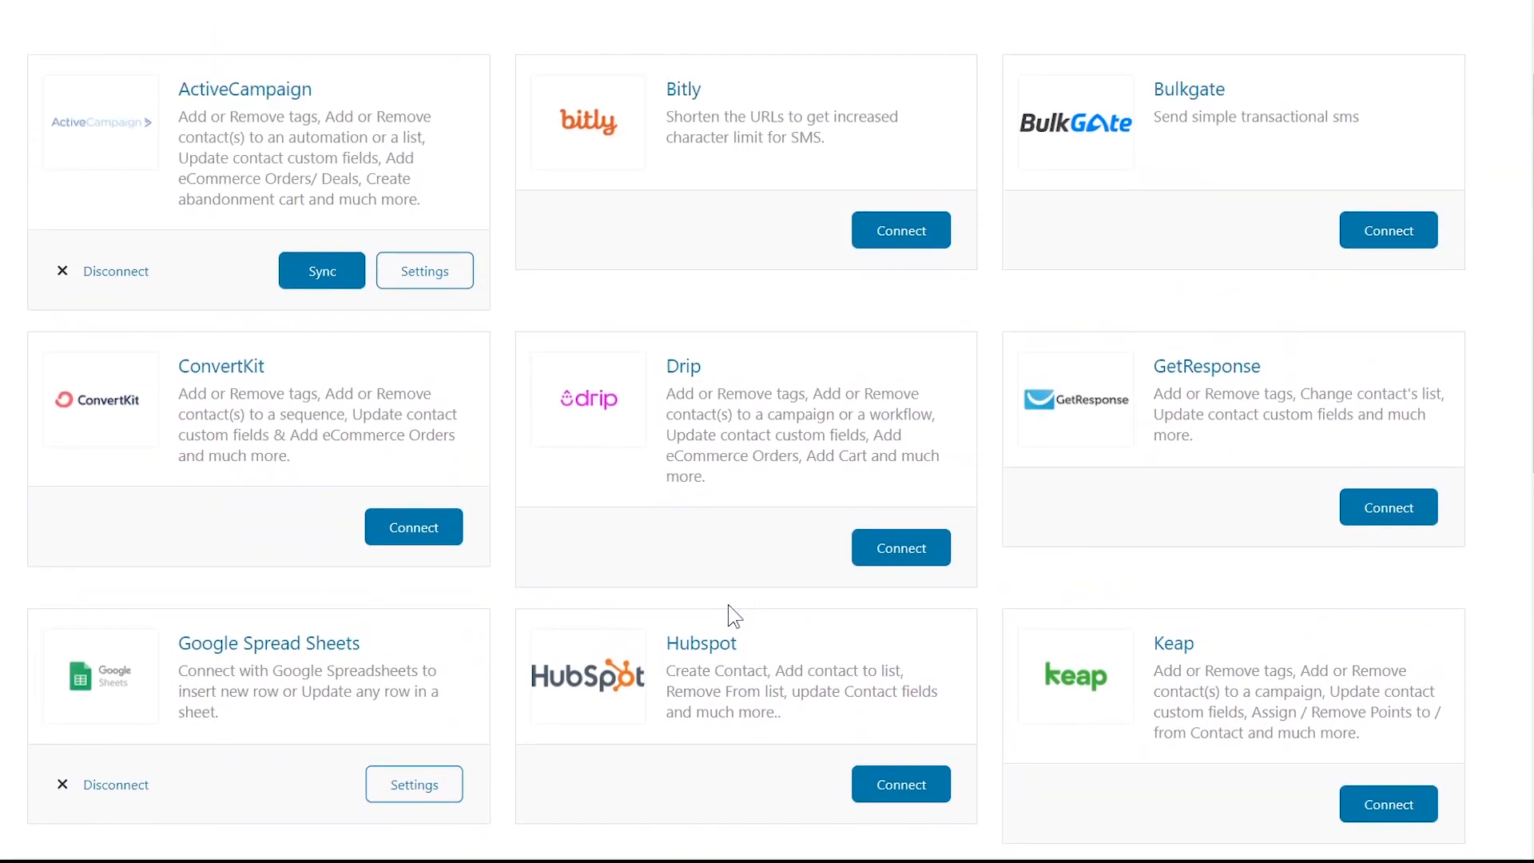
scroll("up", 3)
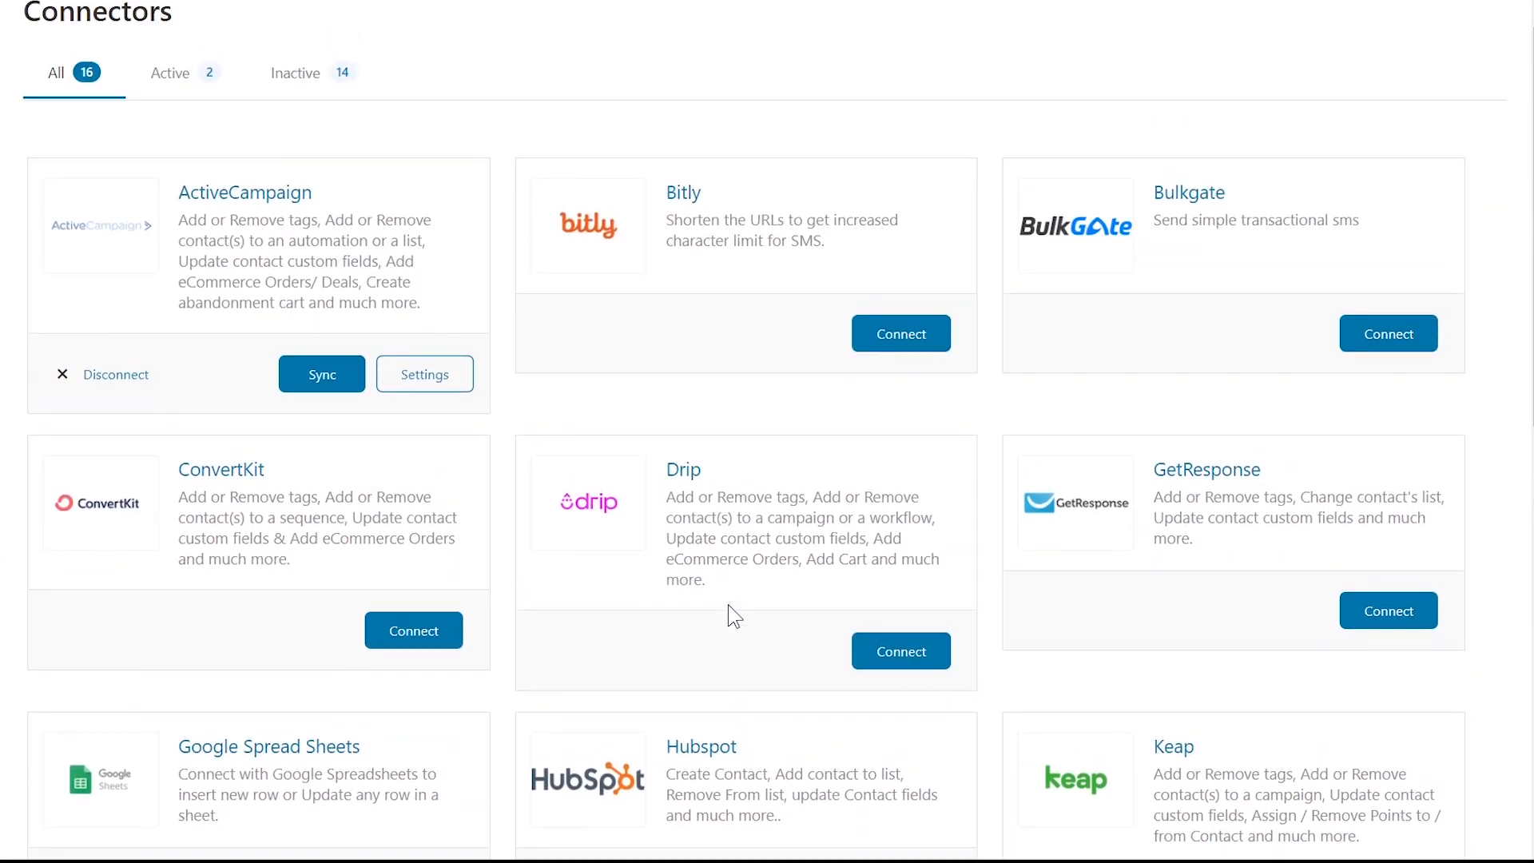
scroll("down", 3)
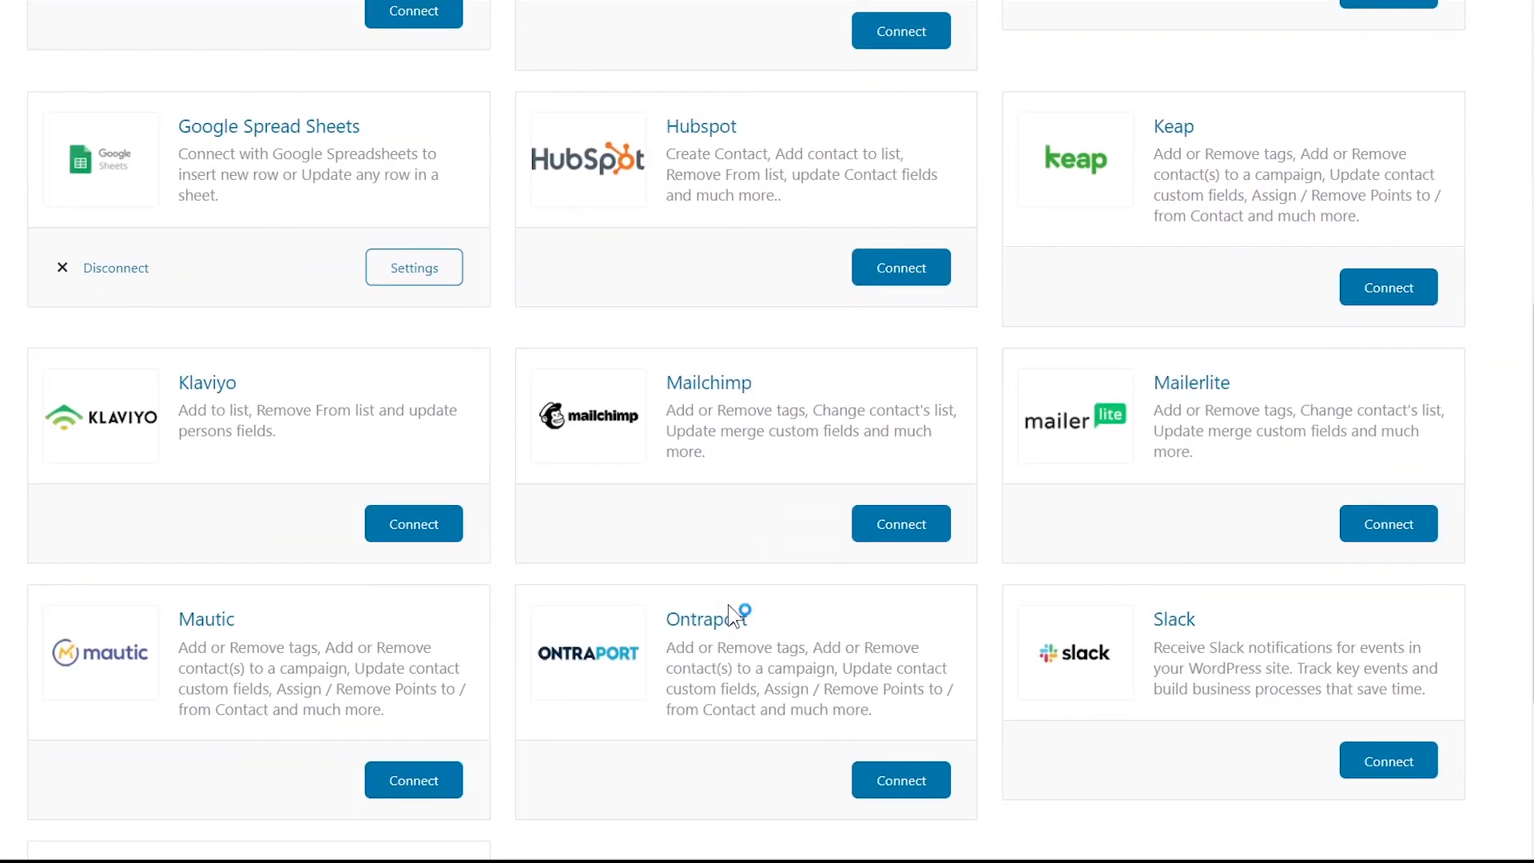
scroll("up", 3)
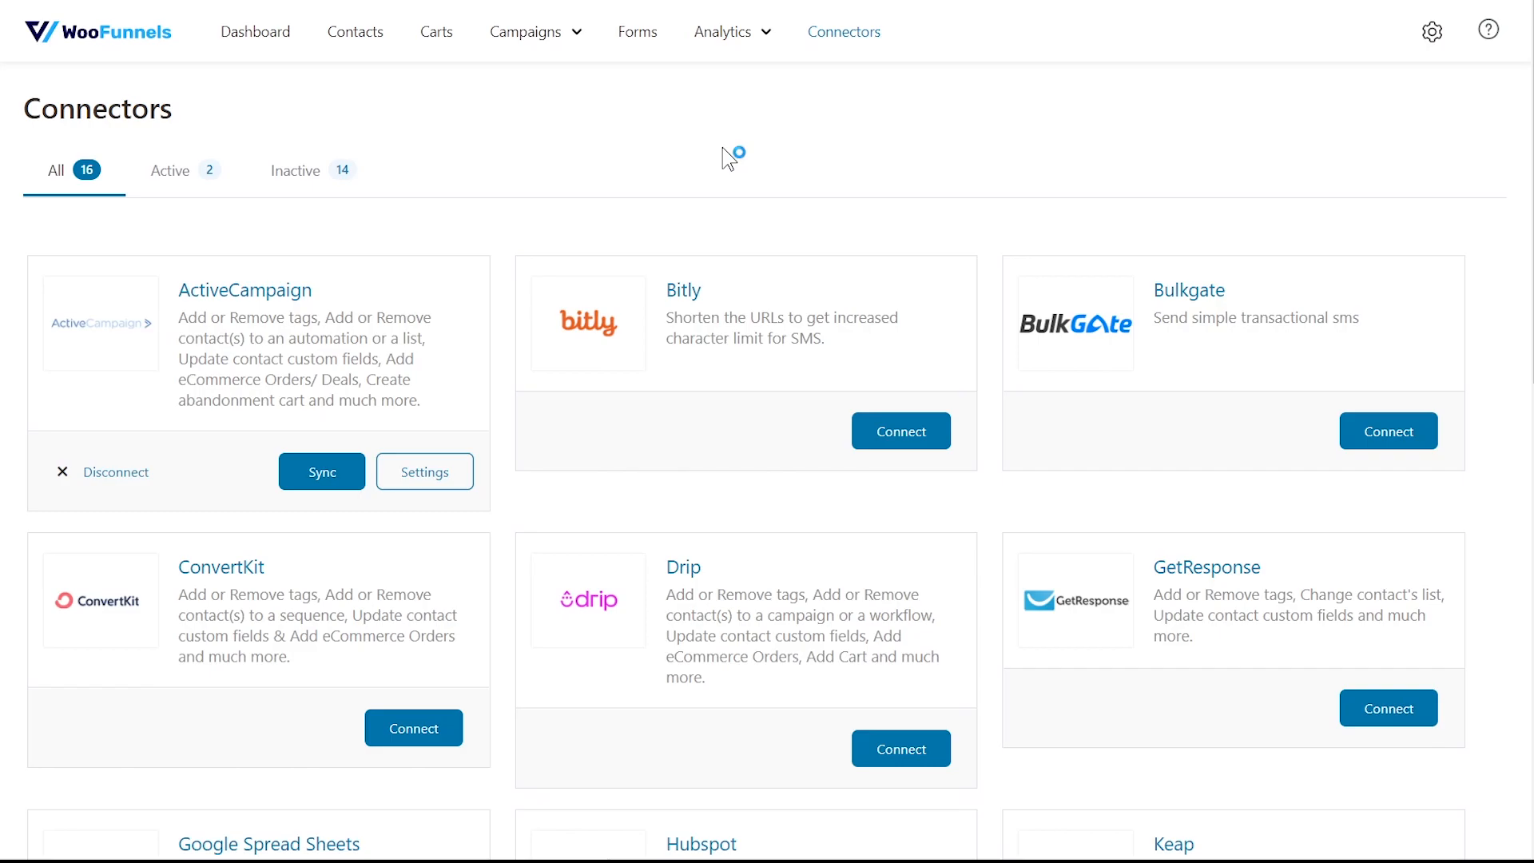
mouse_move(729, 157)
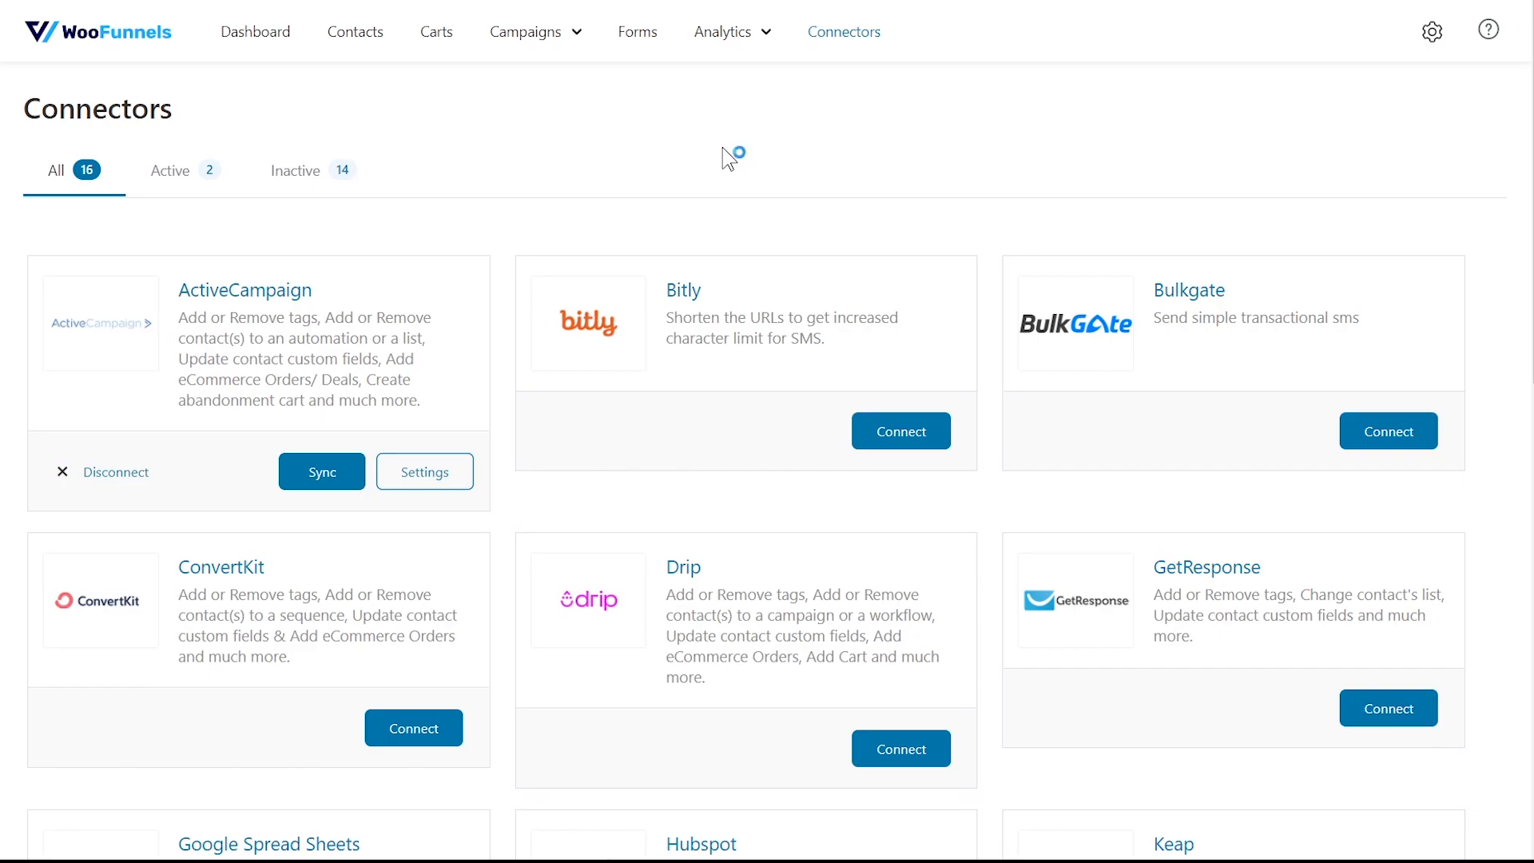
mouse_move(728, 158)
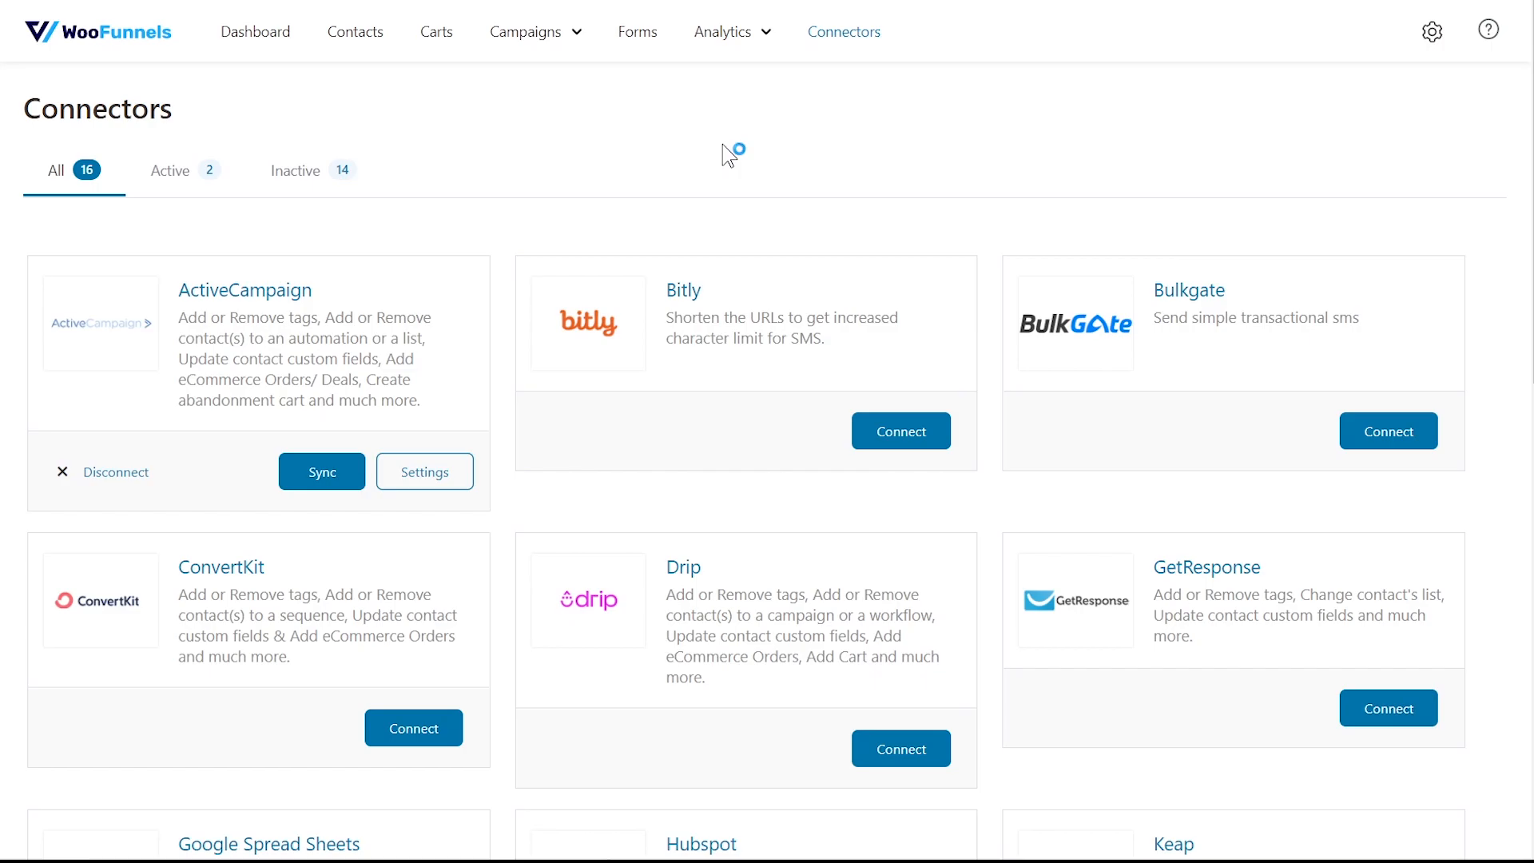
mouse_move(728, 155)
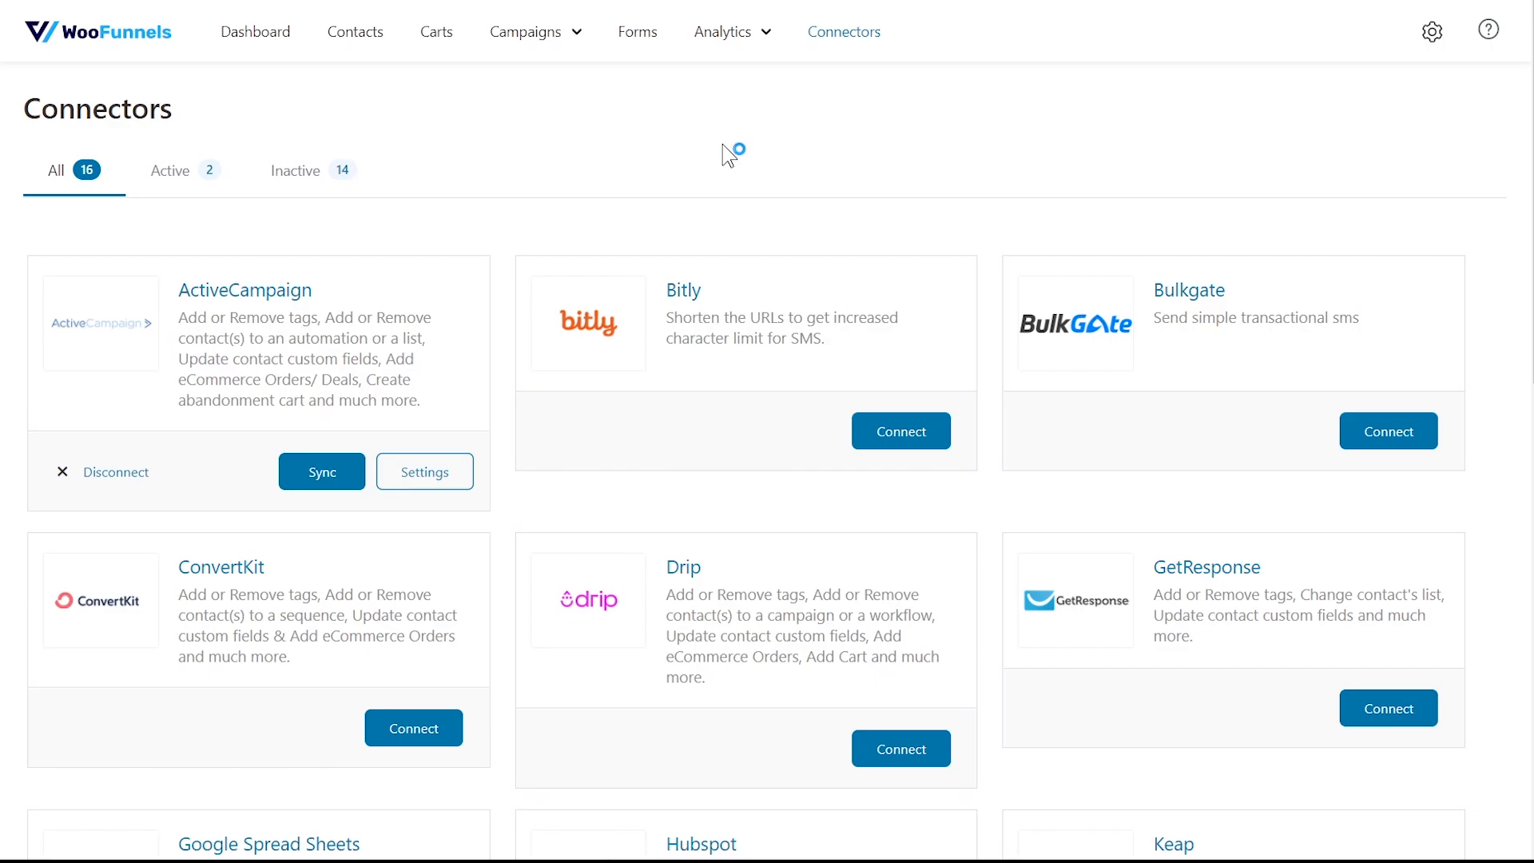
mouse_move(729, 153)
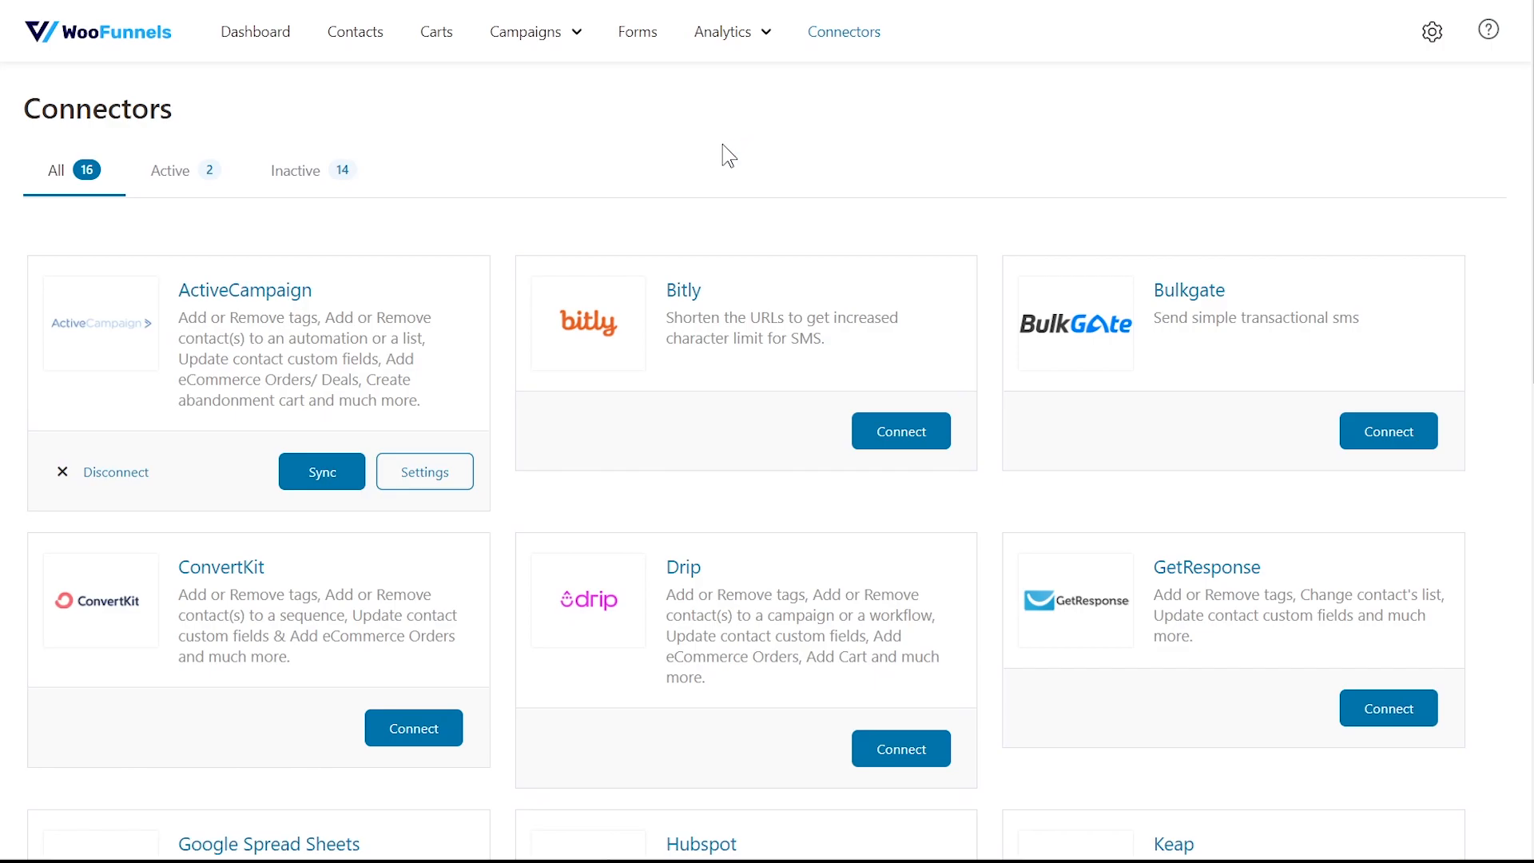